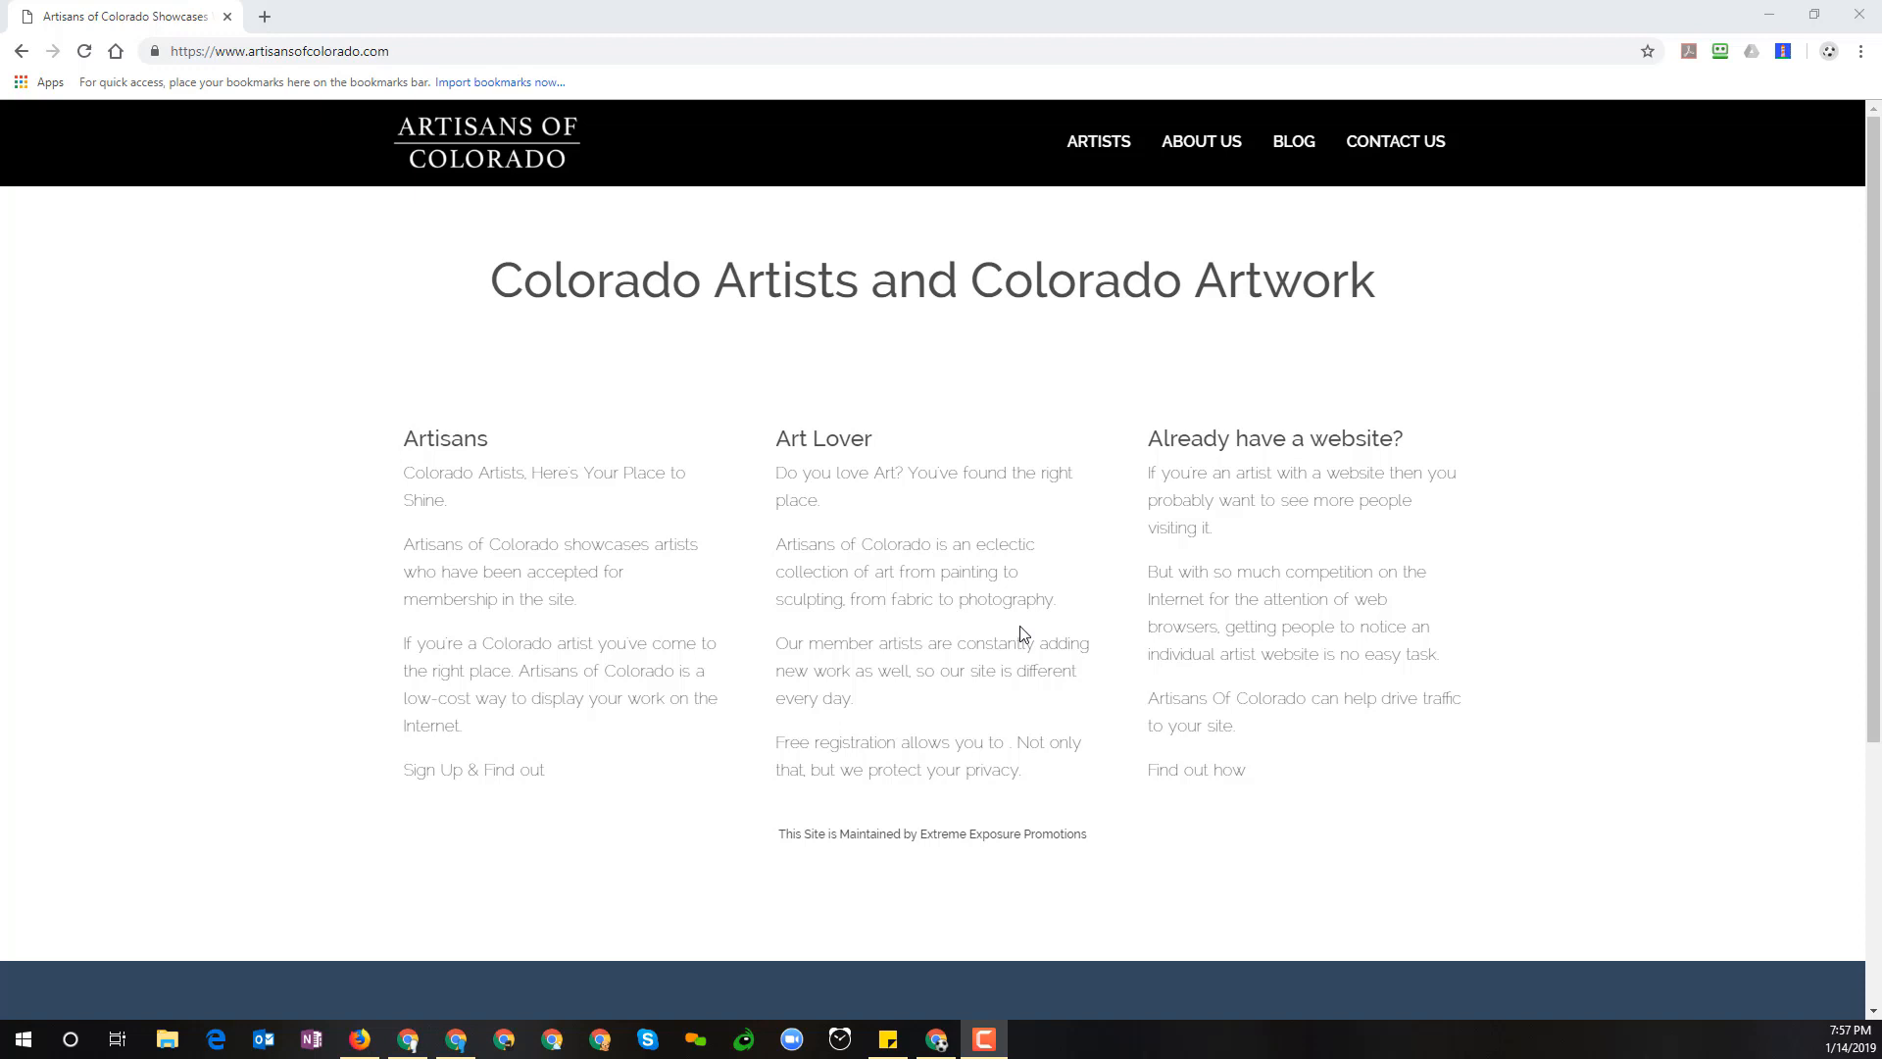
pyautogui.moveTo(635, 308)
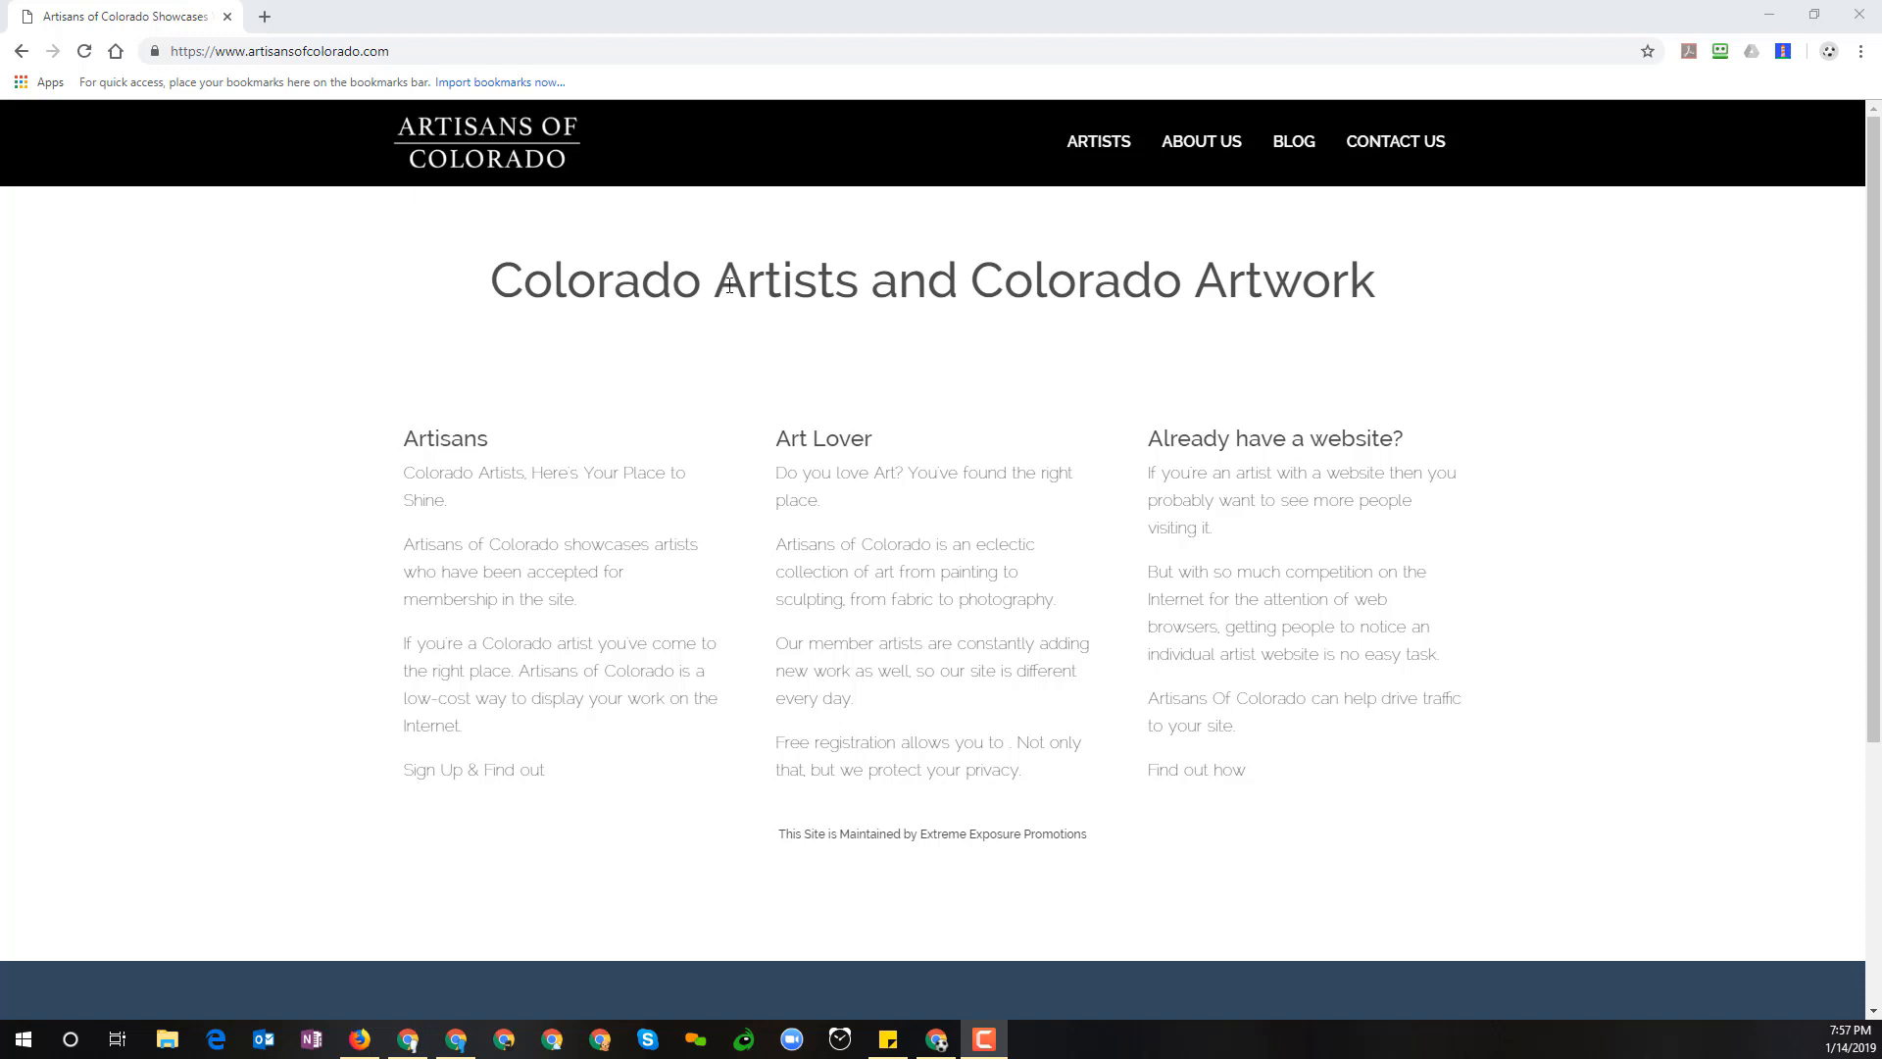
pyautogui.moveTo(727, 292)
pyautogui.write('d')
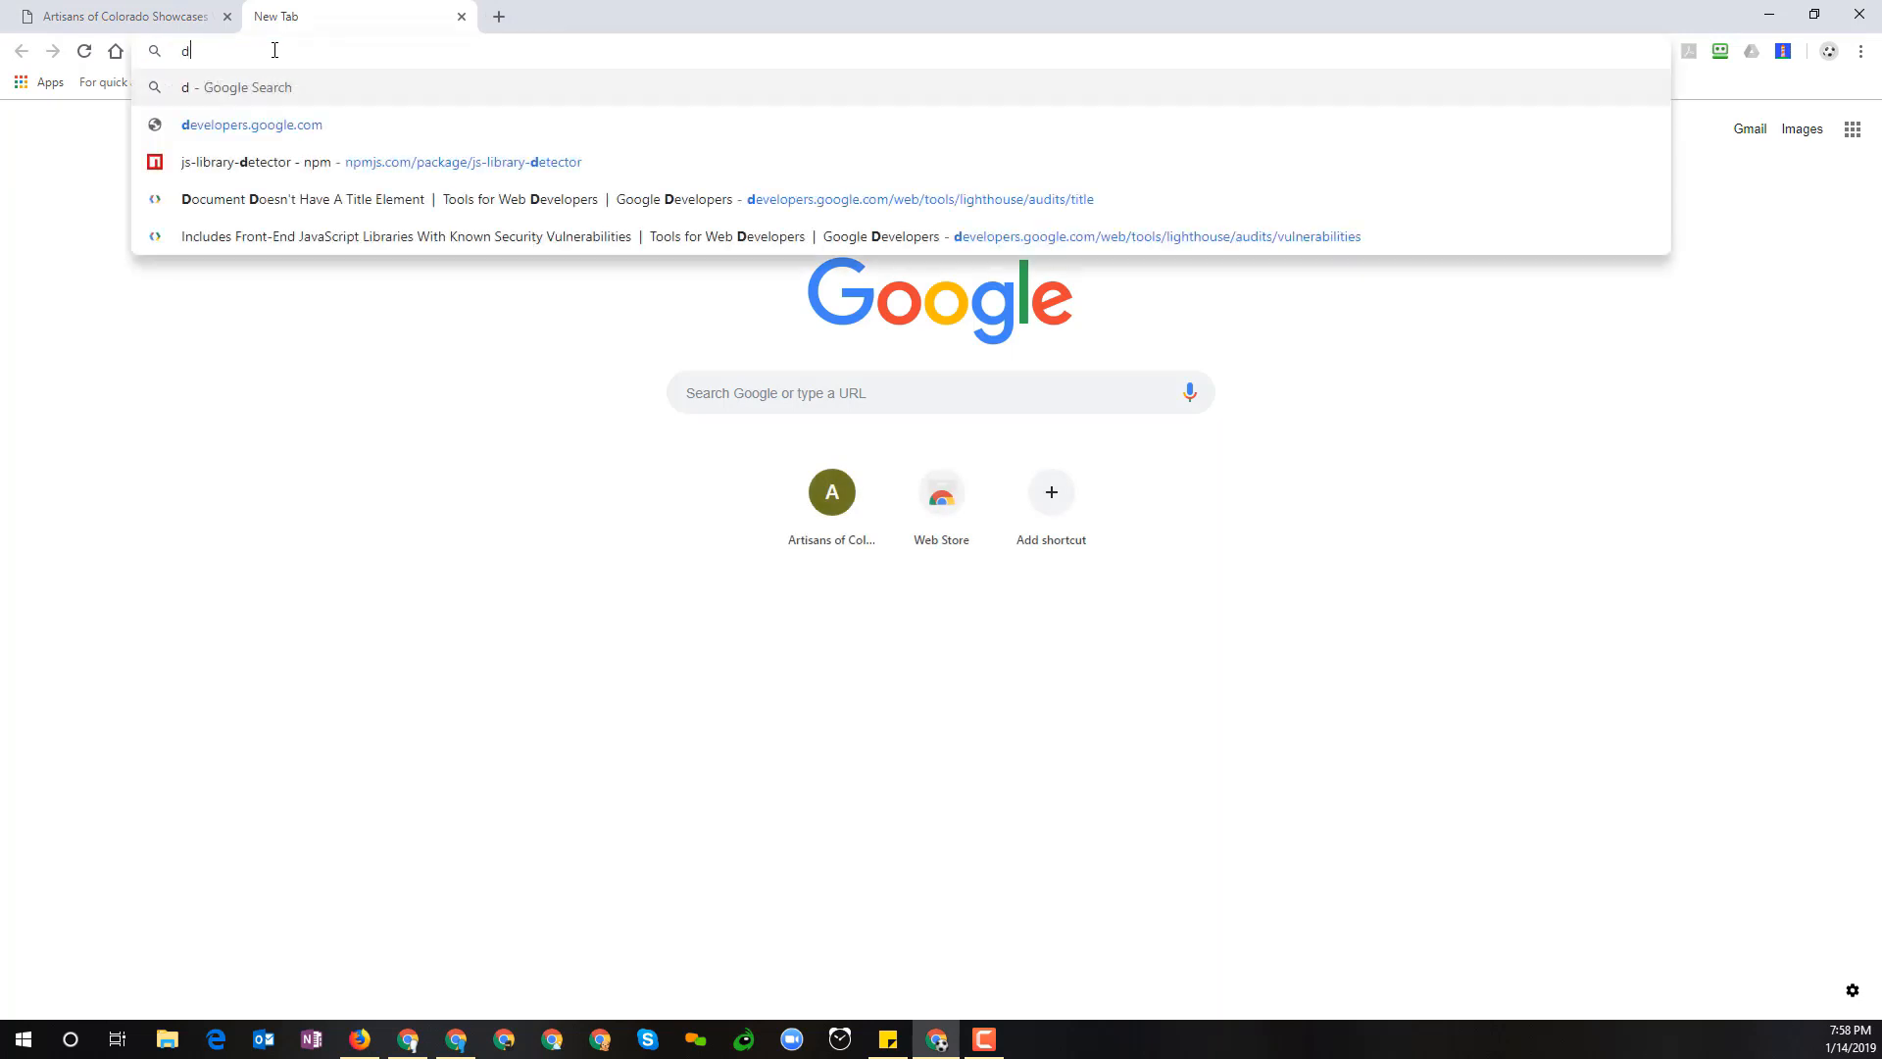
# Search Google for "page speed test" and go to the PageSpeed Insights – Google Developers result
pyautogui.write('e')
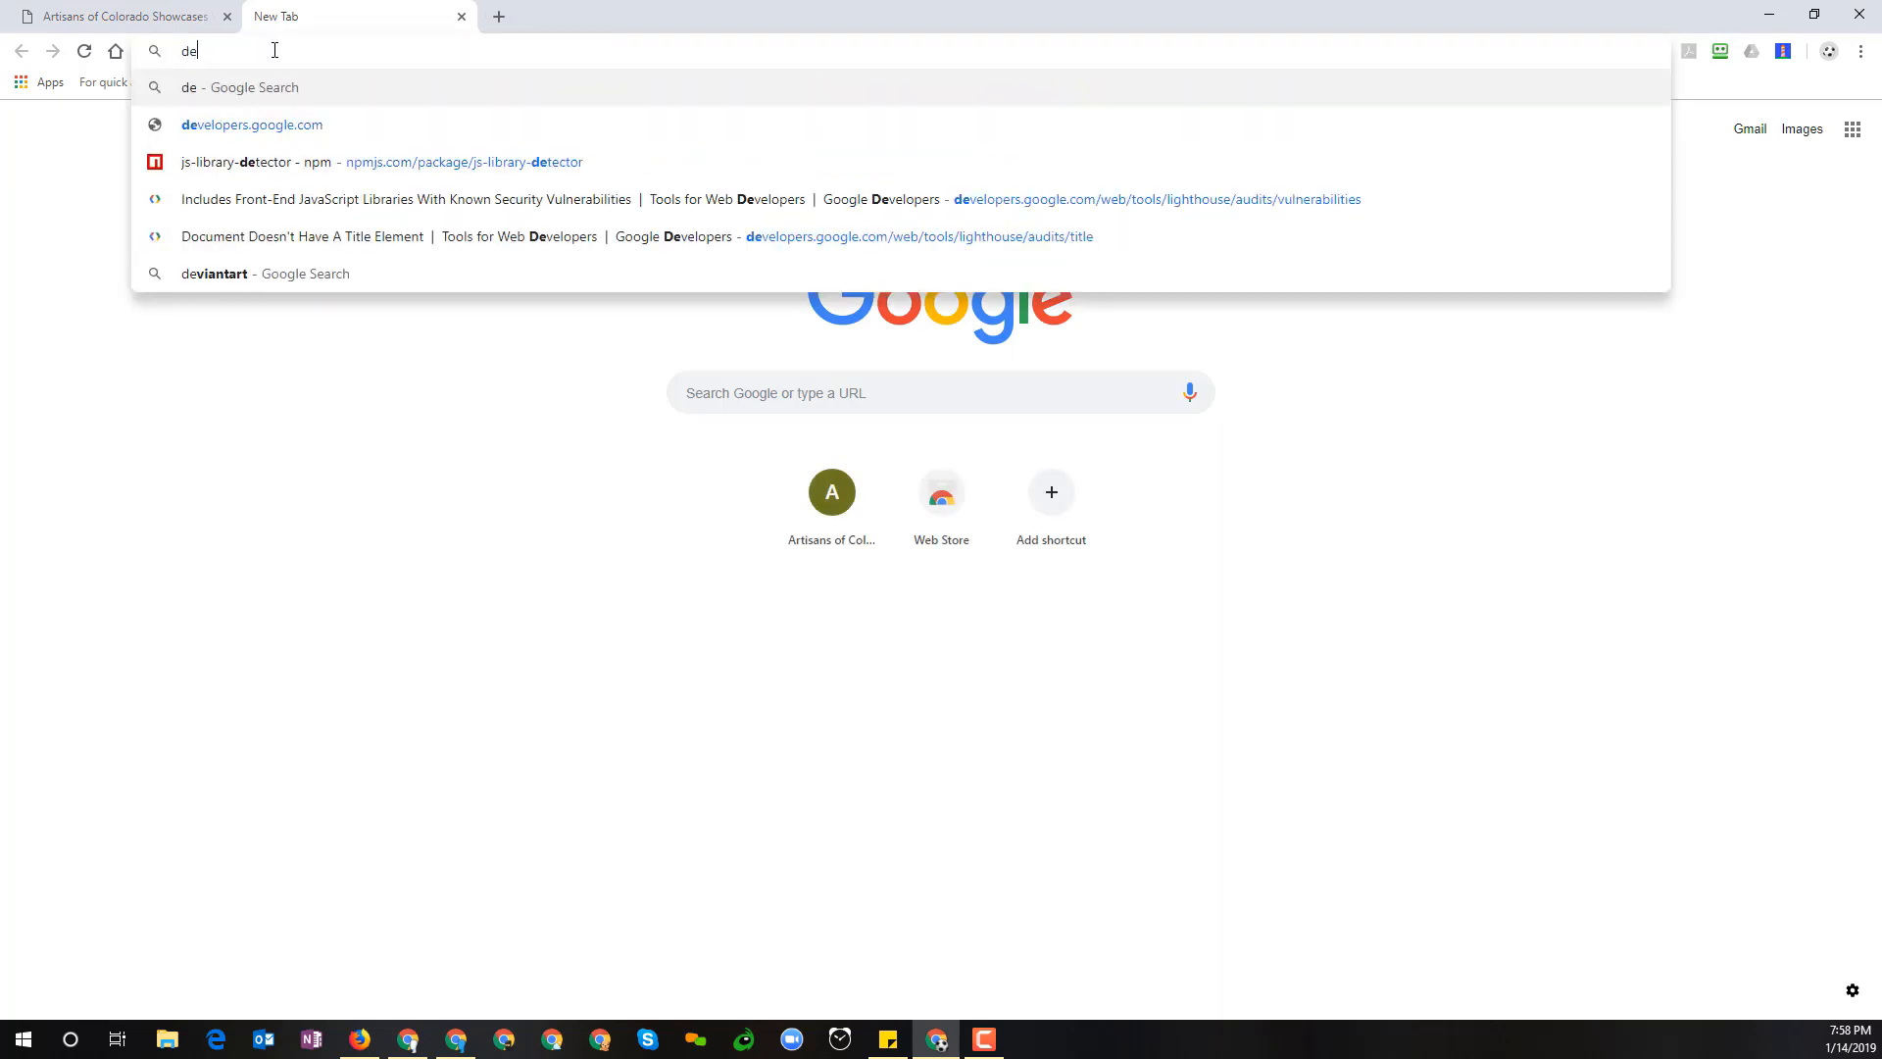
pyautogui.write('page speed test')
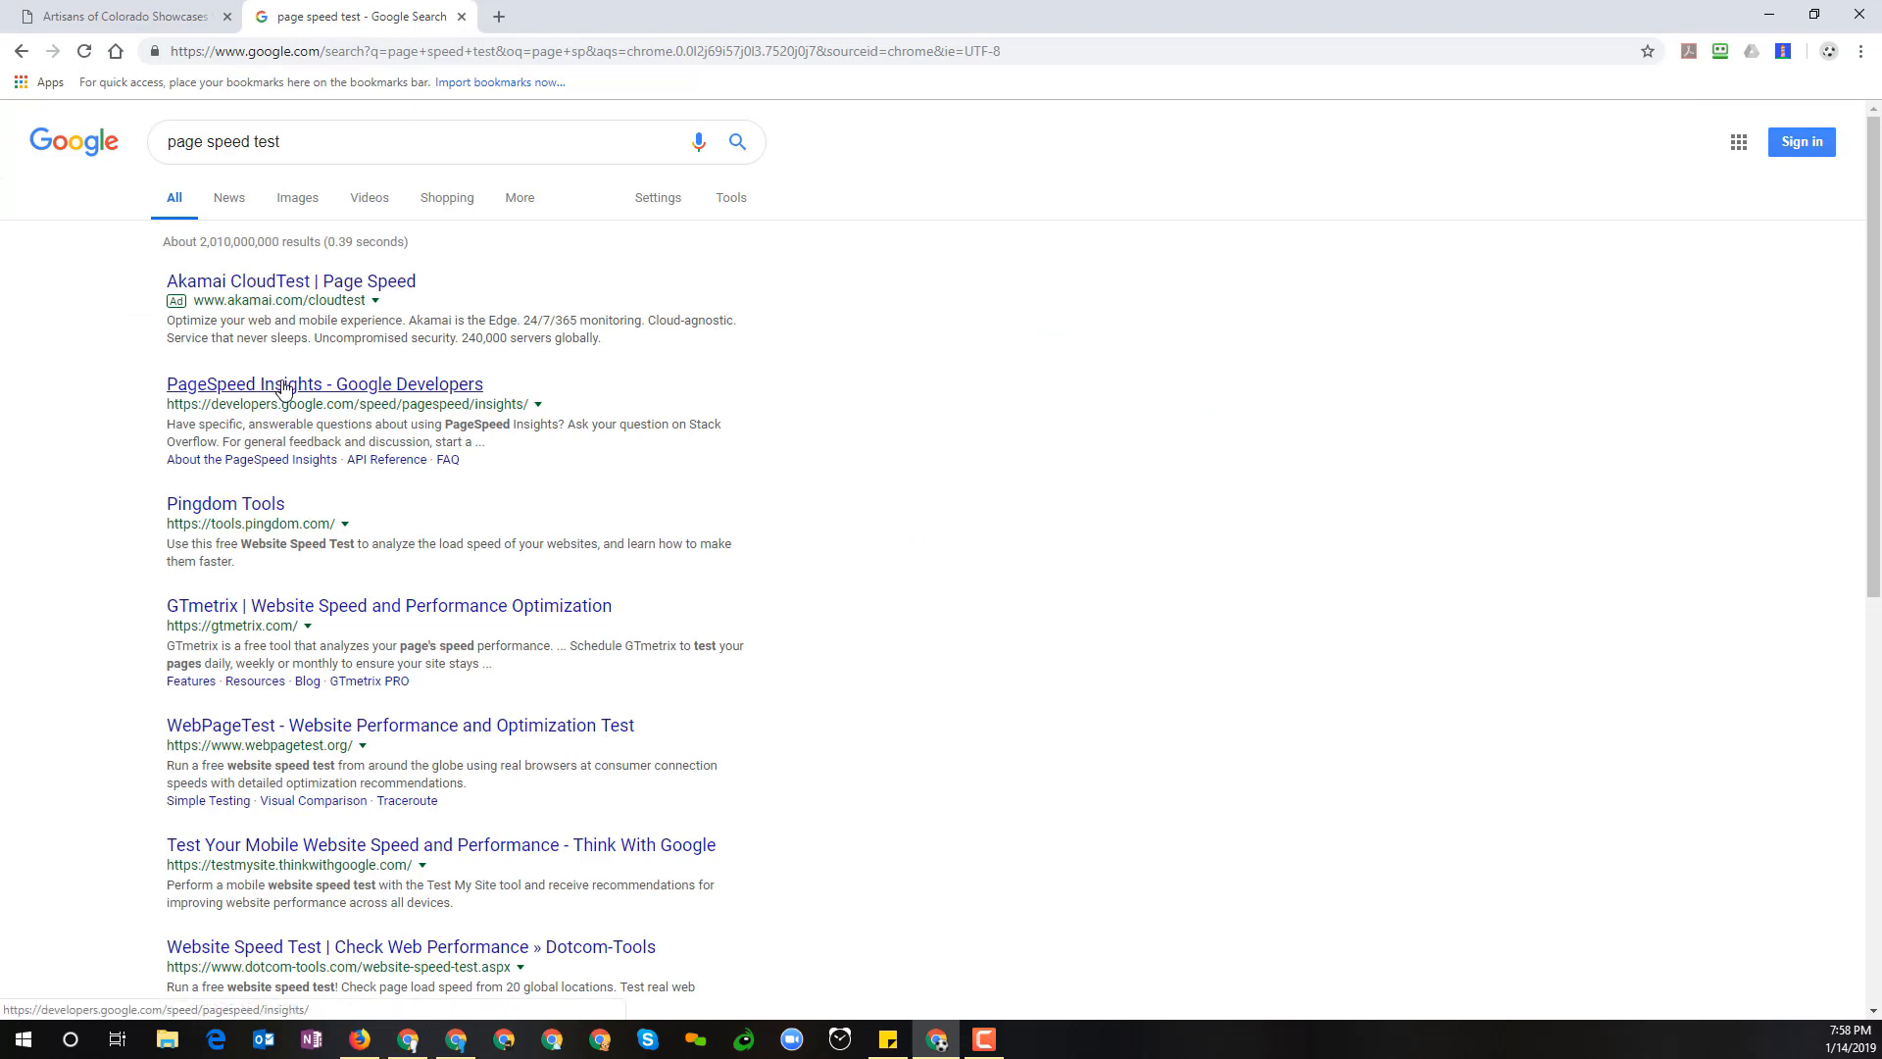
pyautogui.click(324, 382)
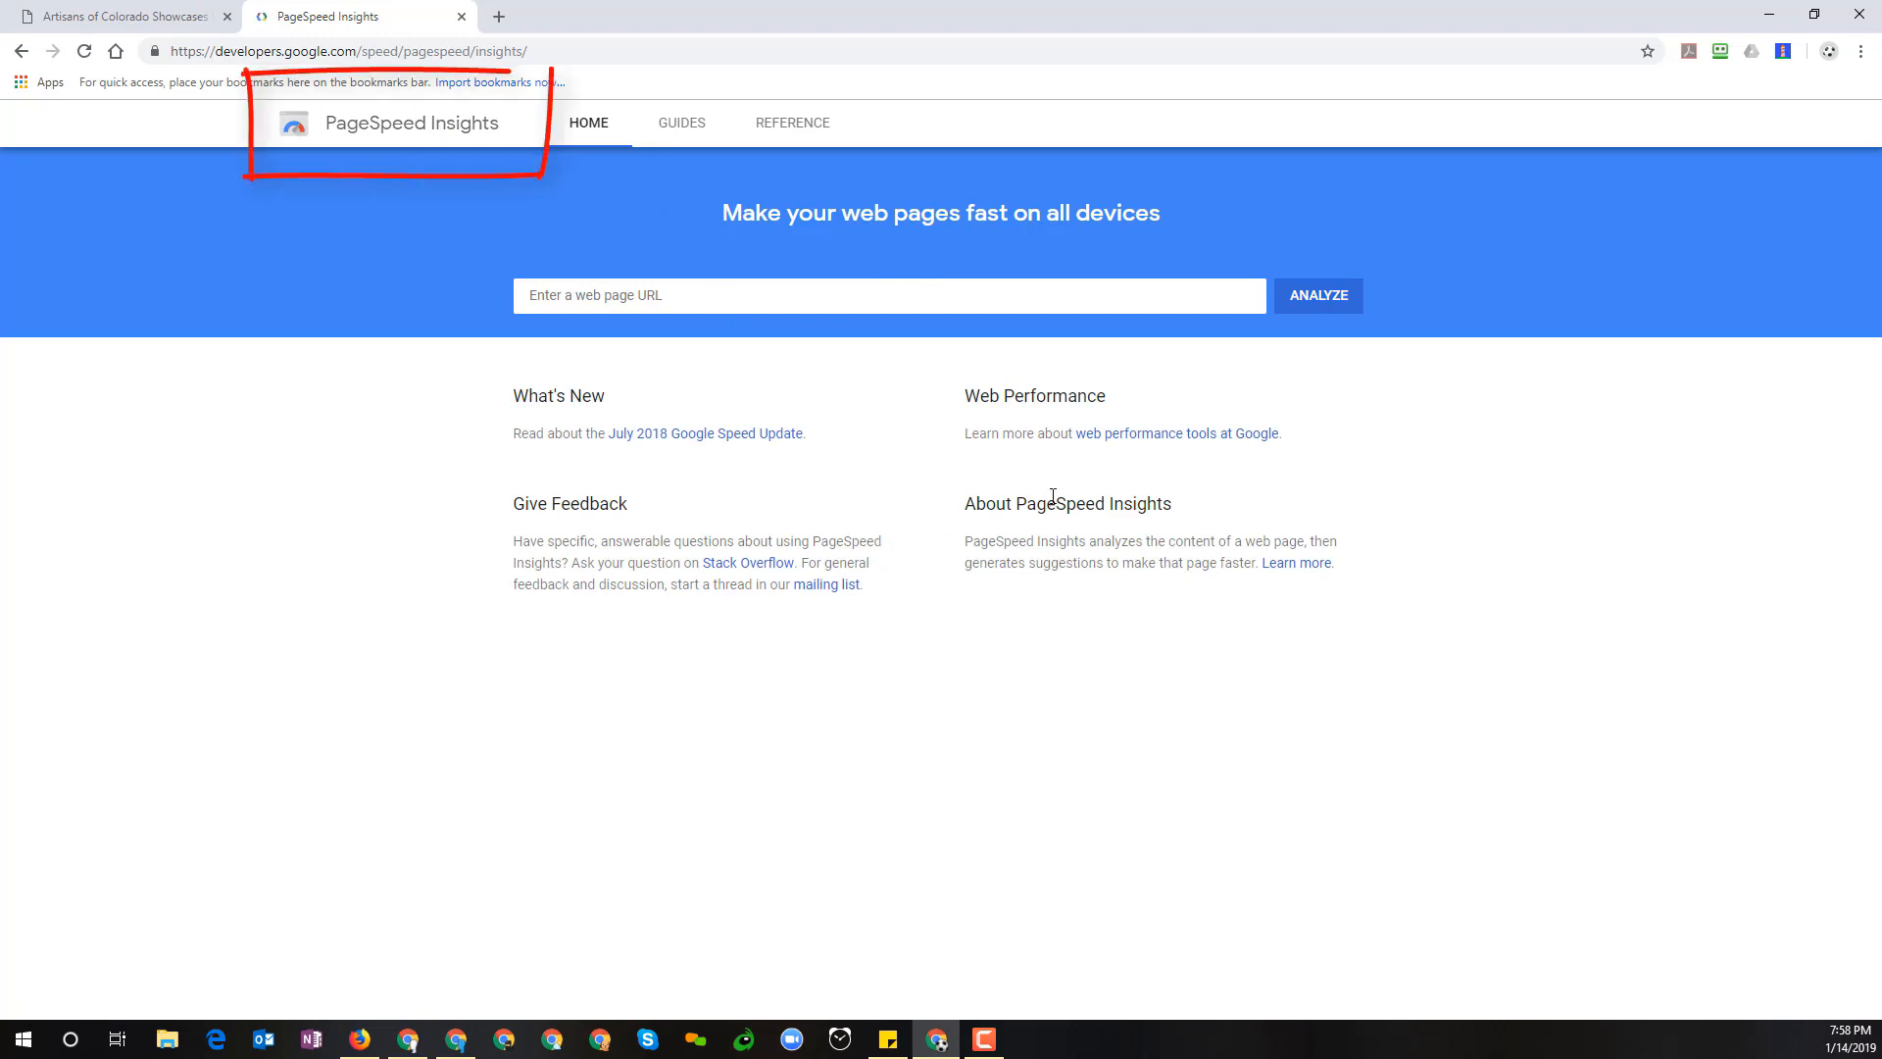
pyautogui.moveTo(953, 492)
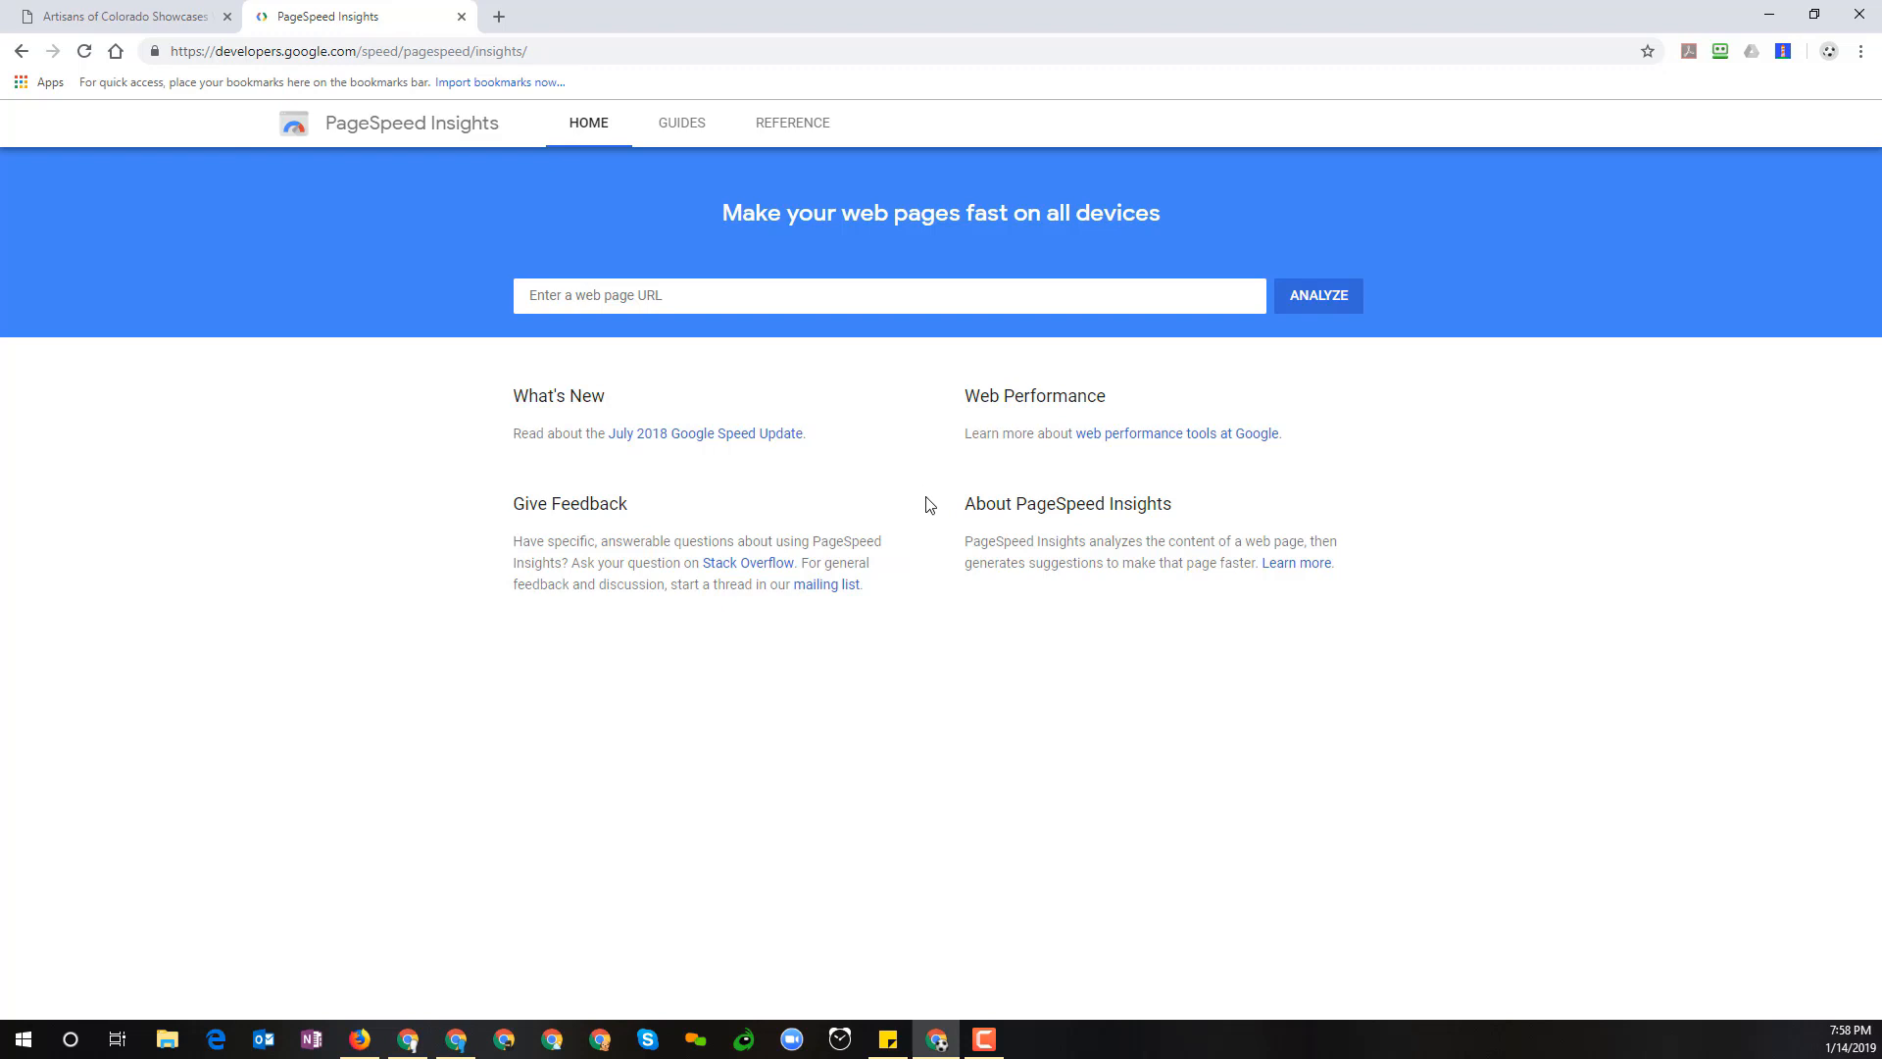
pyautogui.moveTo(864, 460)
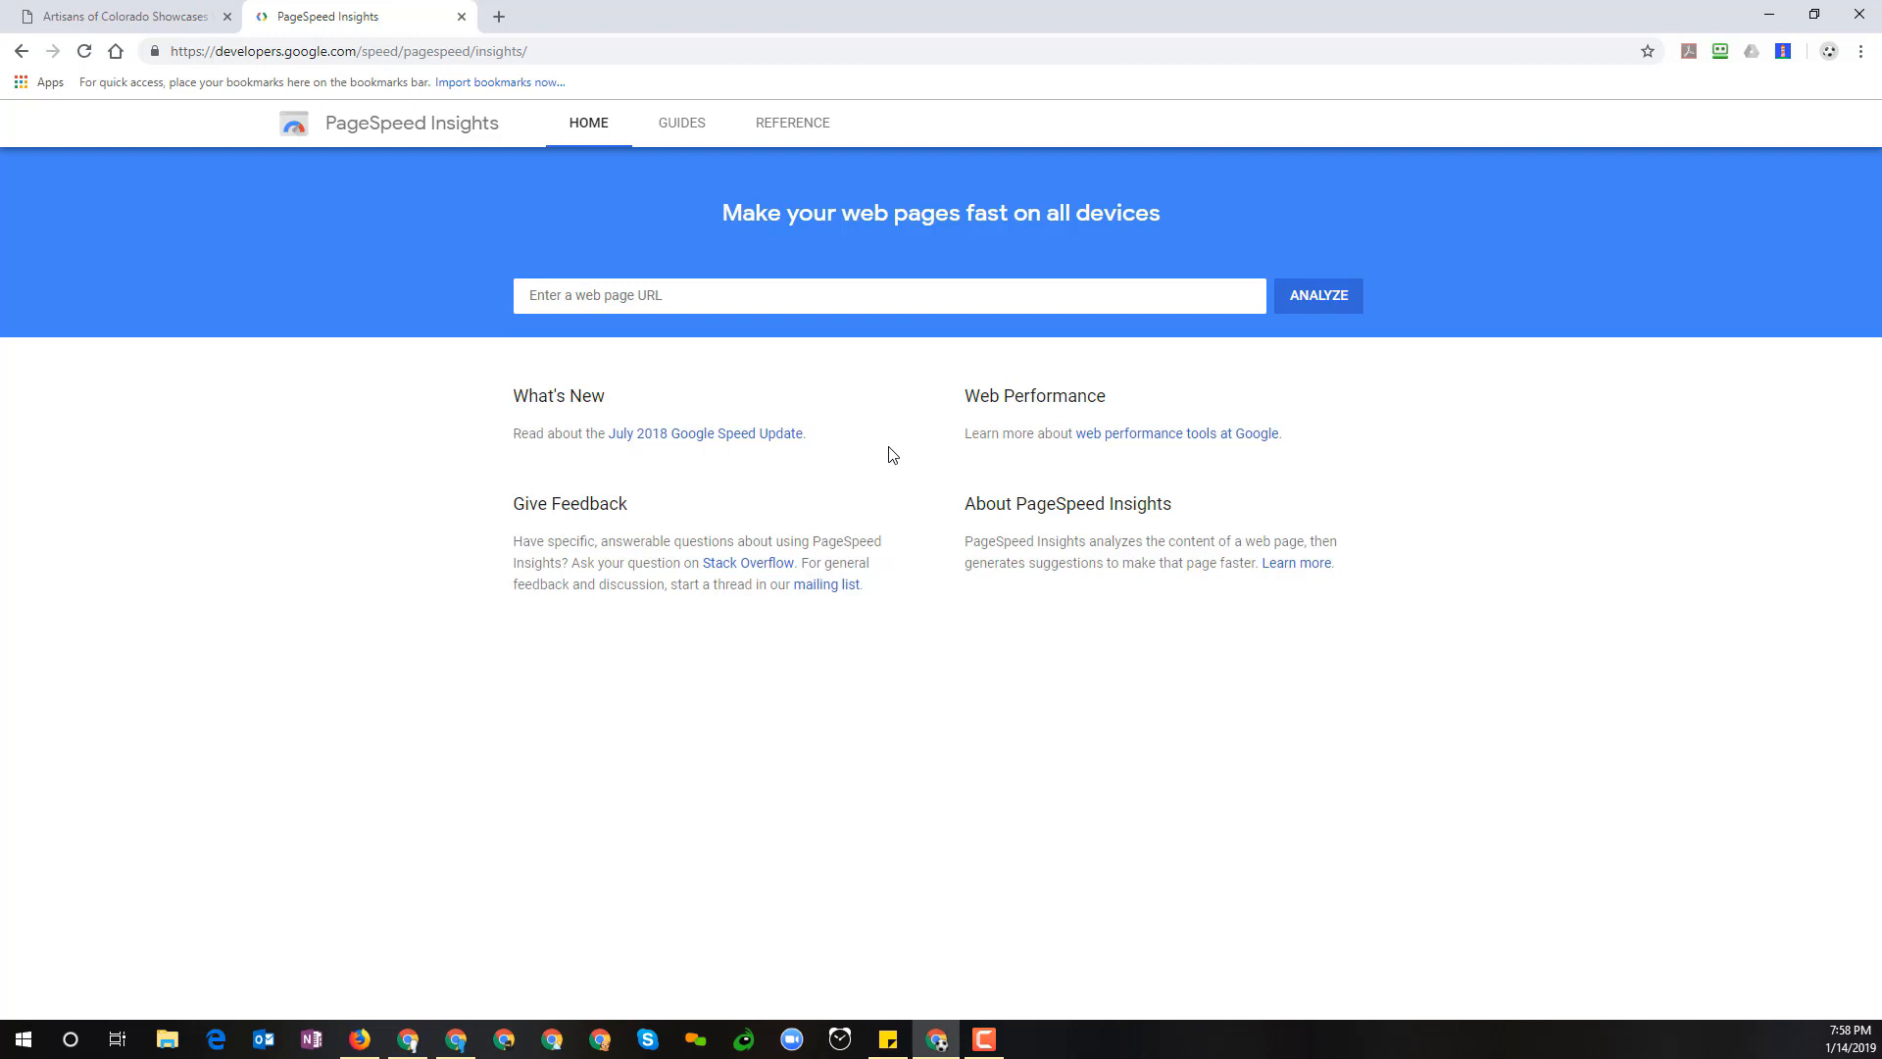
pyautogui.moveTo(1234, 194)
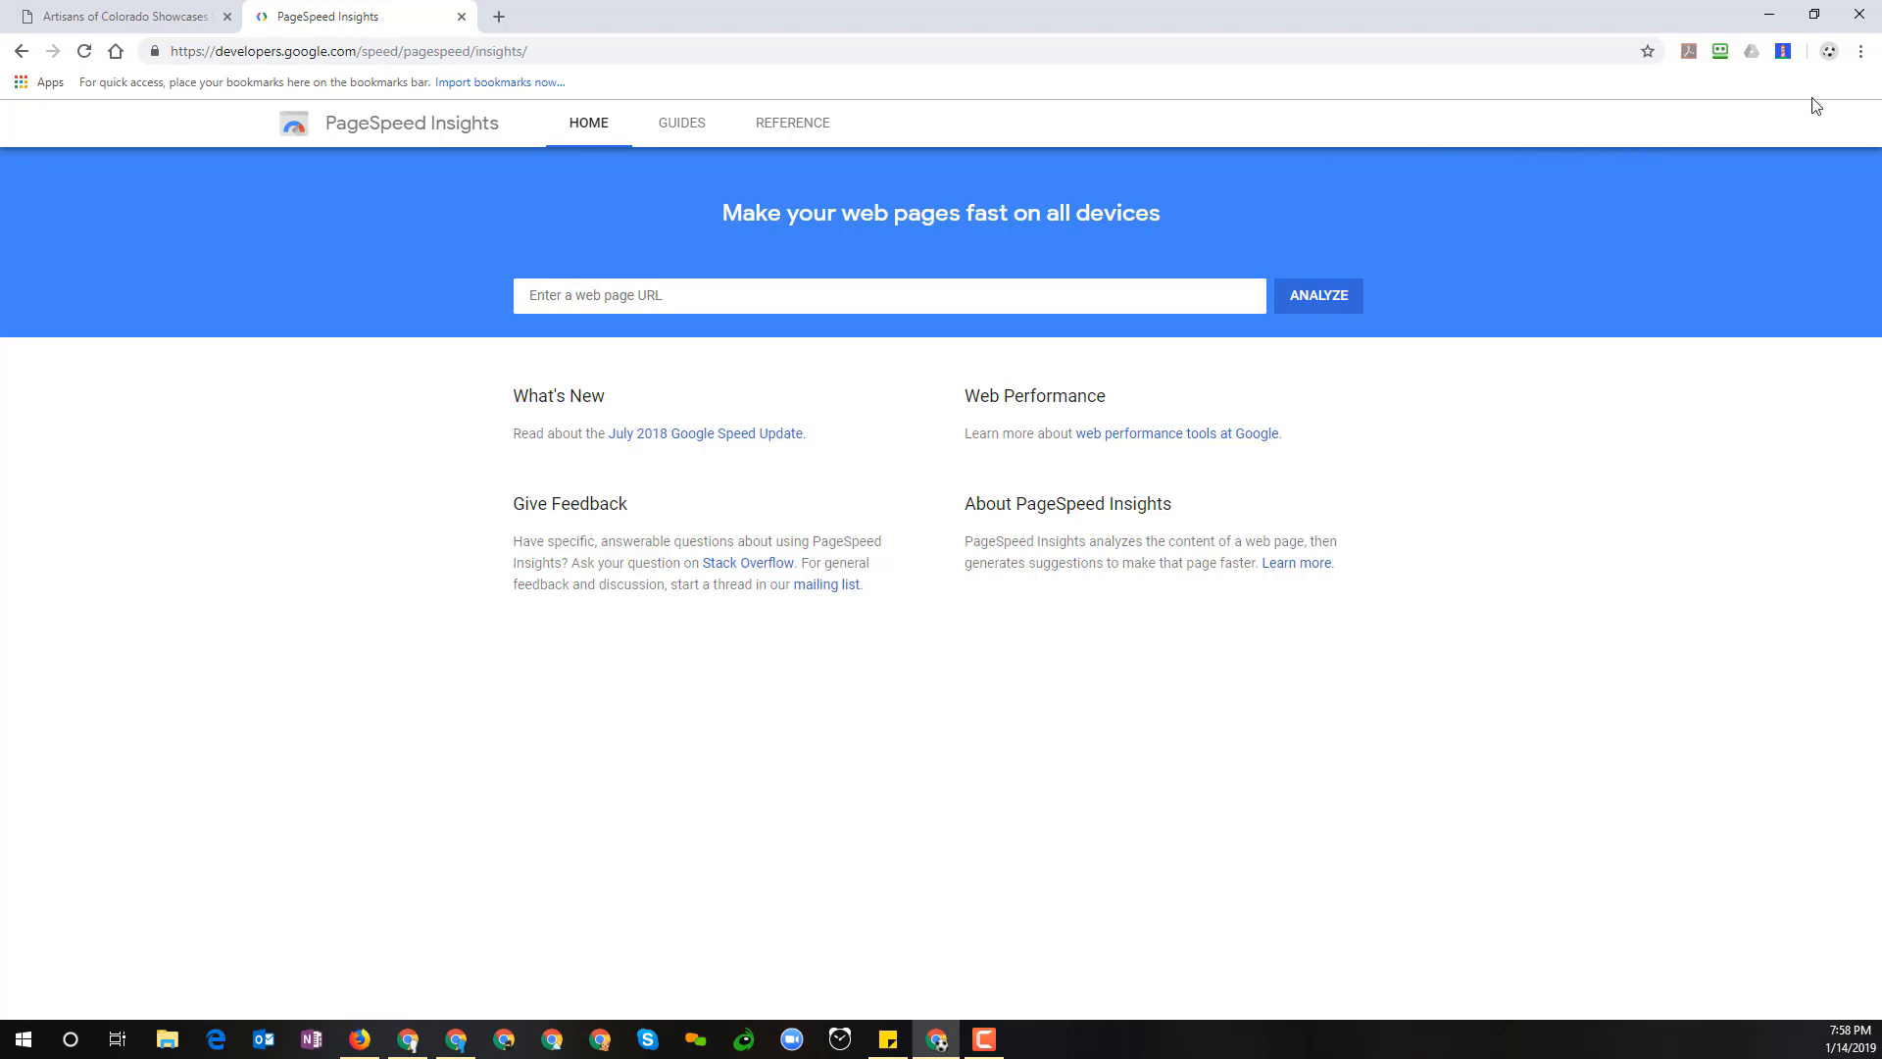
# Reach the Extensions page via Chrome menu > Settings, with its side navigation and web store link showing
pyautogui.click(1863, 51)
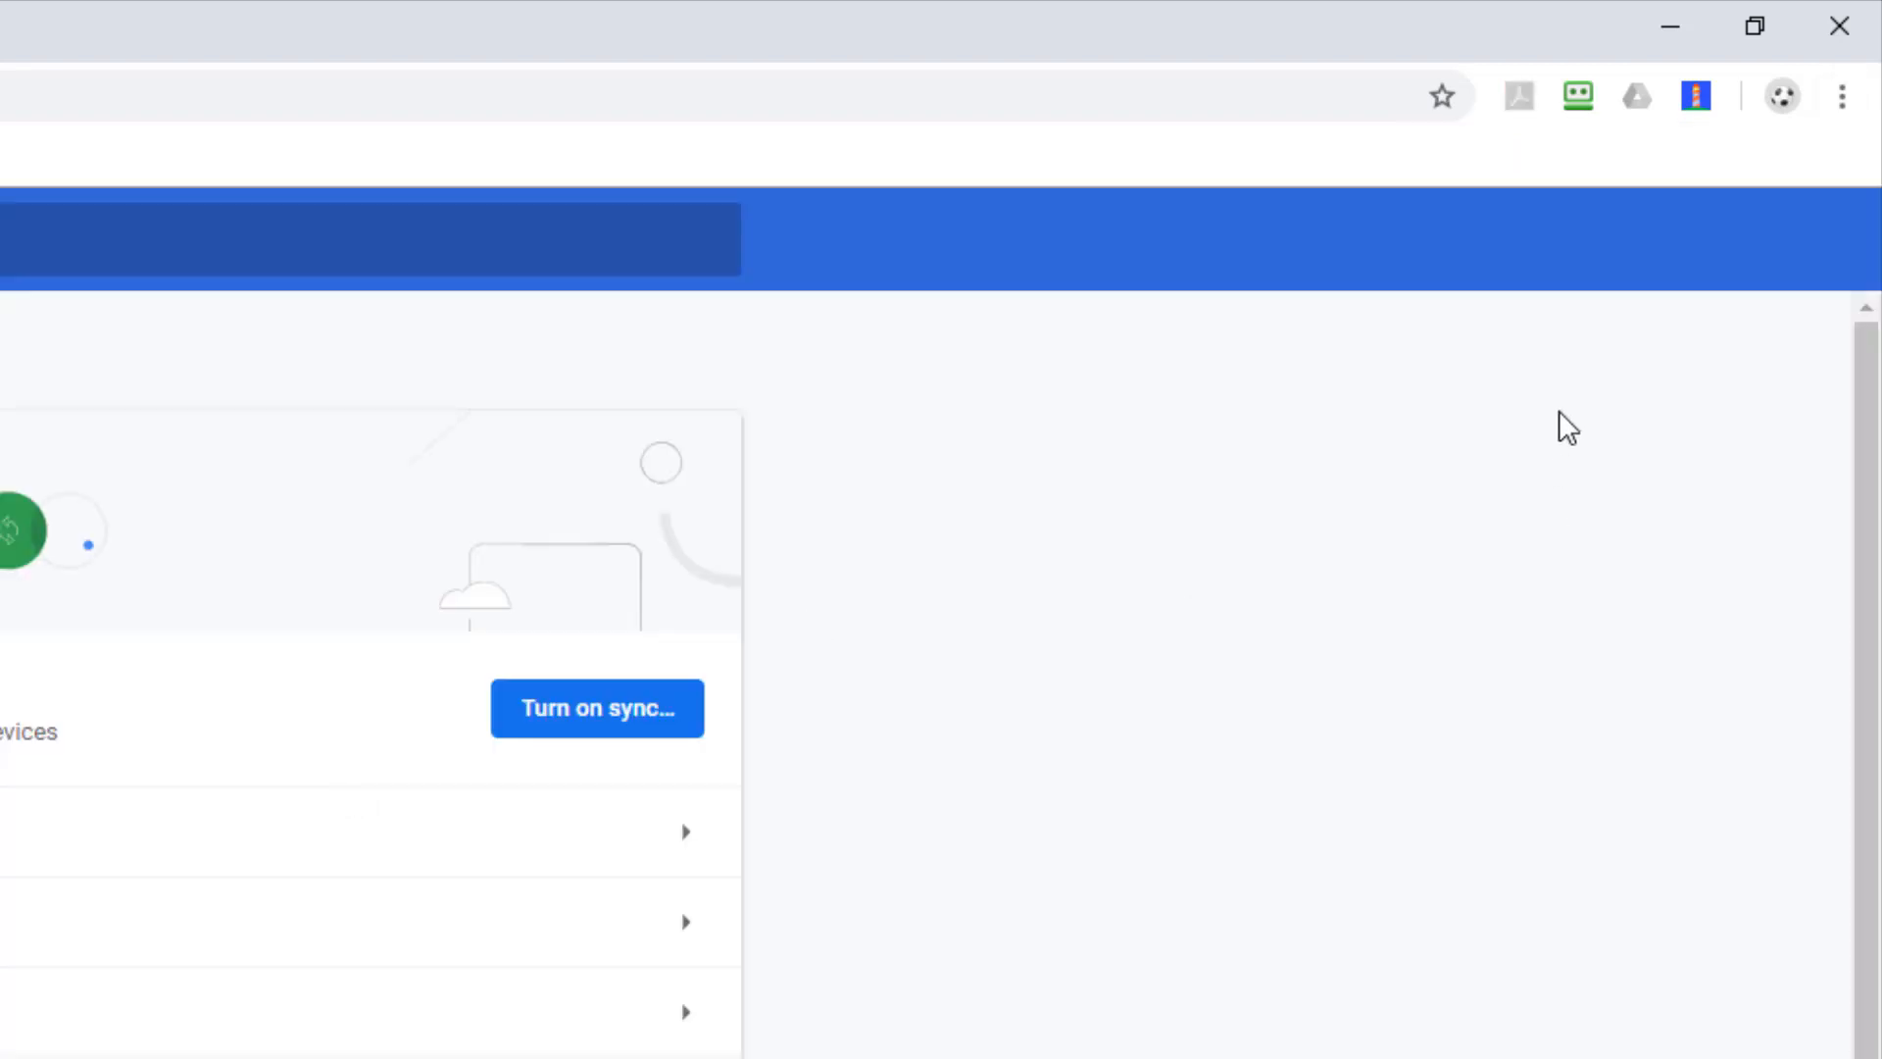
pyautogui.click(1843, 96)
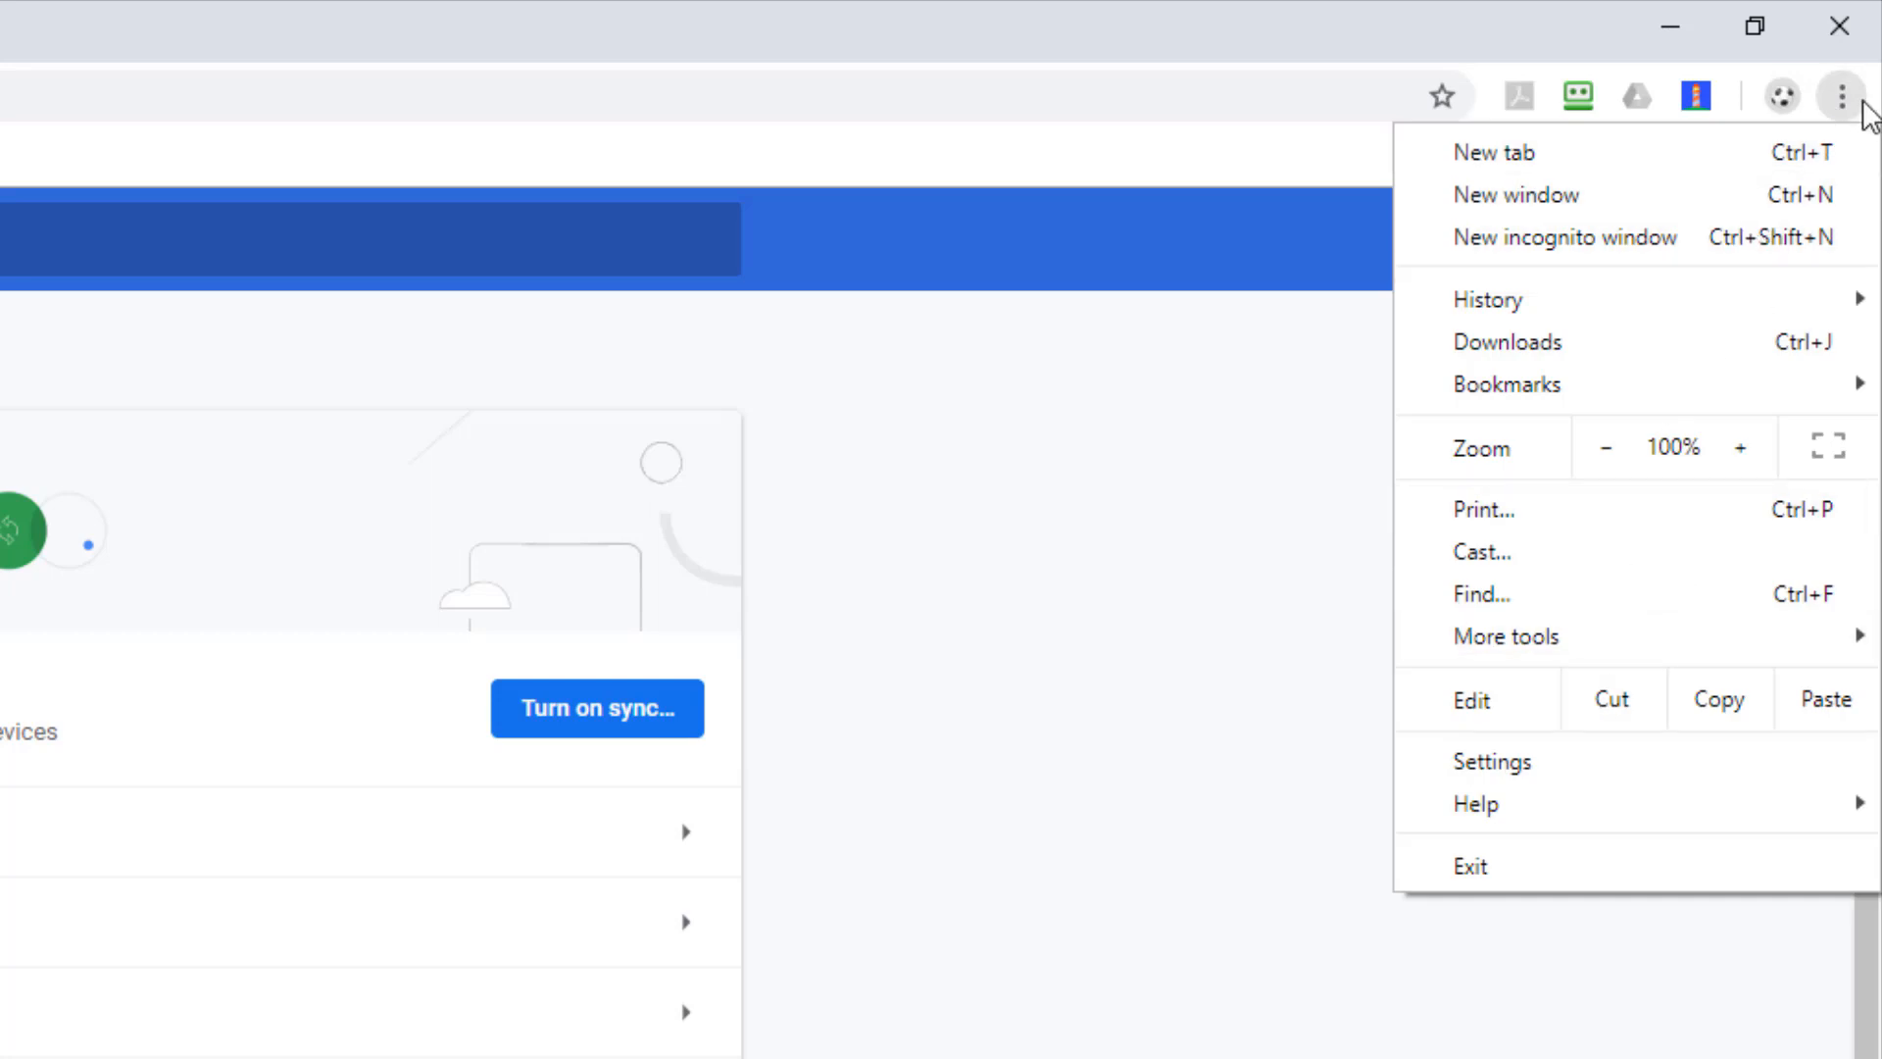
pyautogui.moveTo(1492, 761)
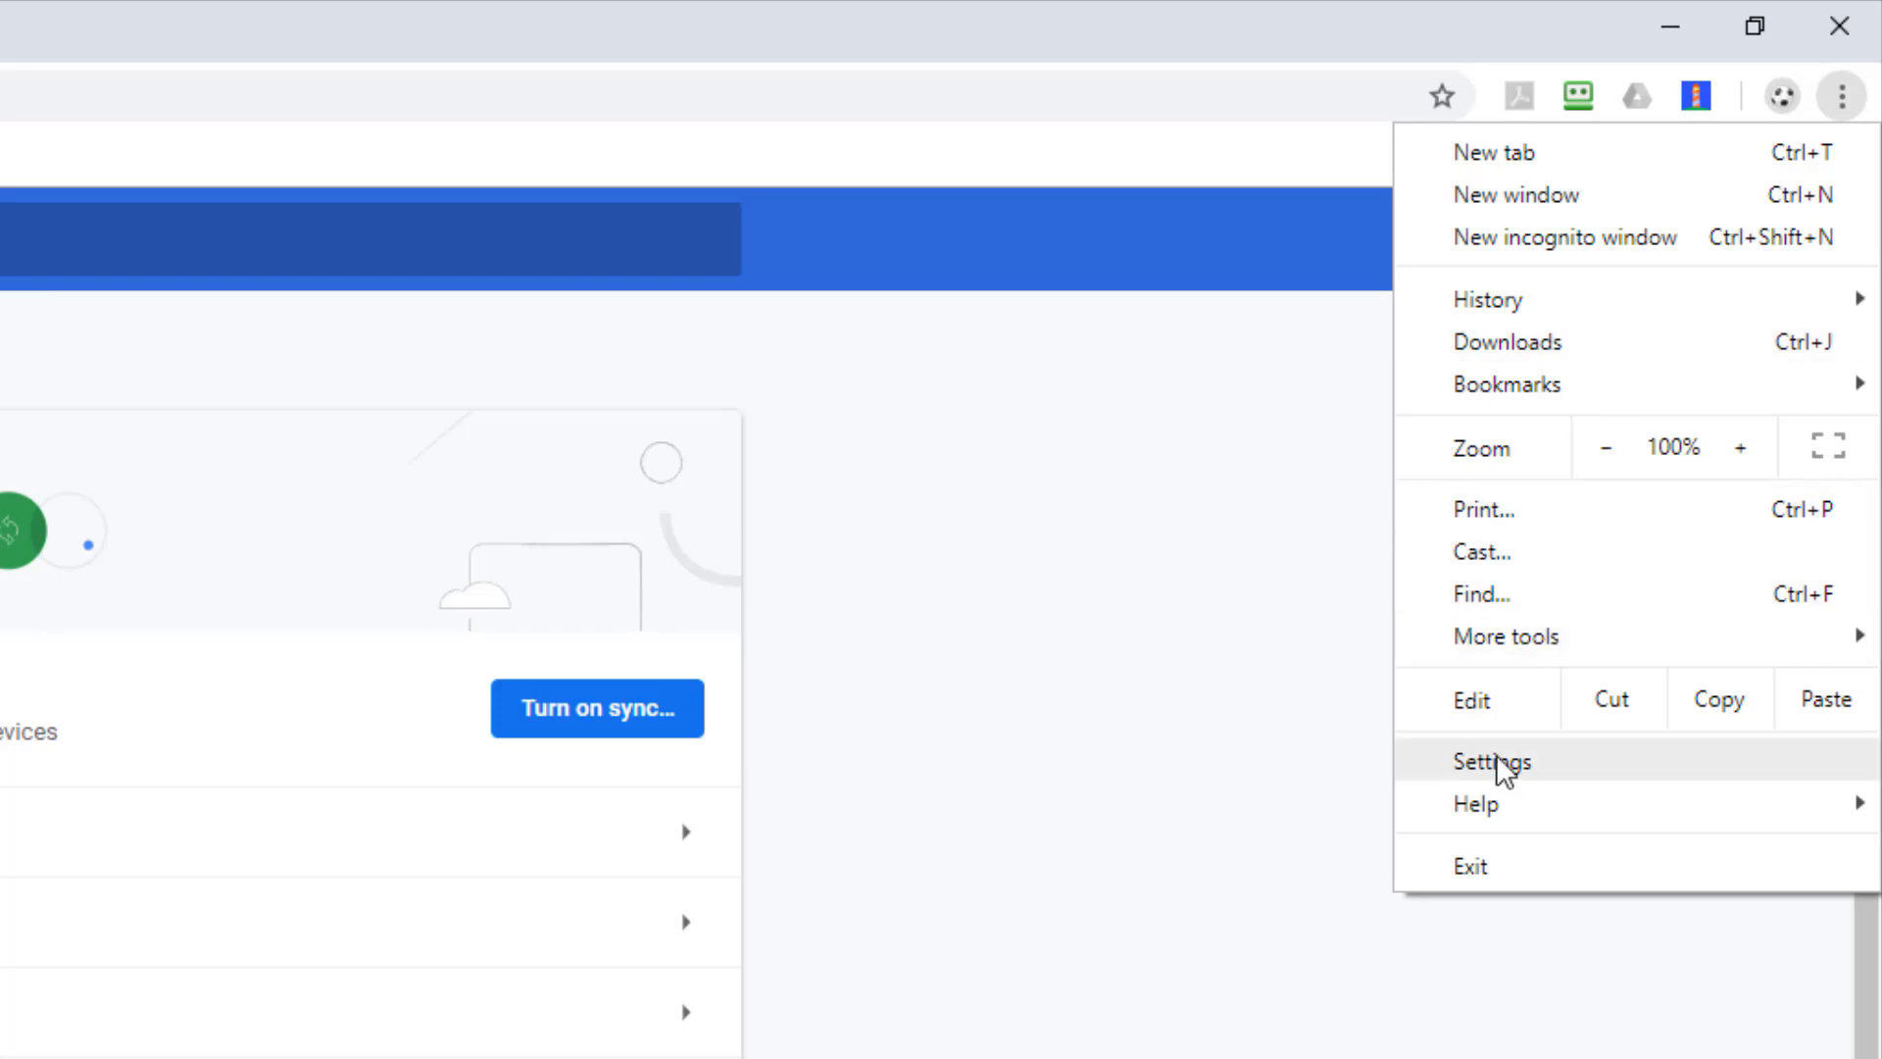
pyautogui.click(1492, 761)
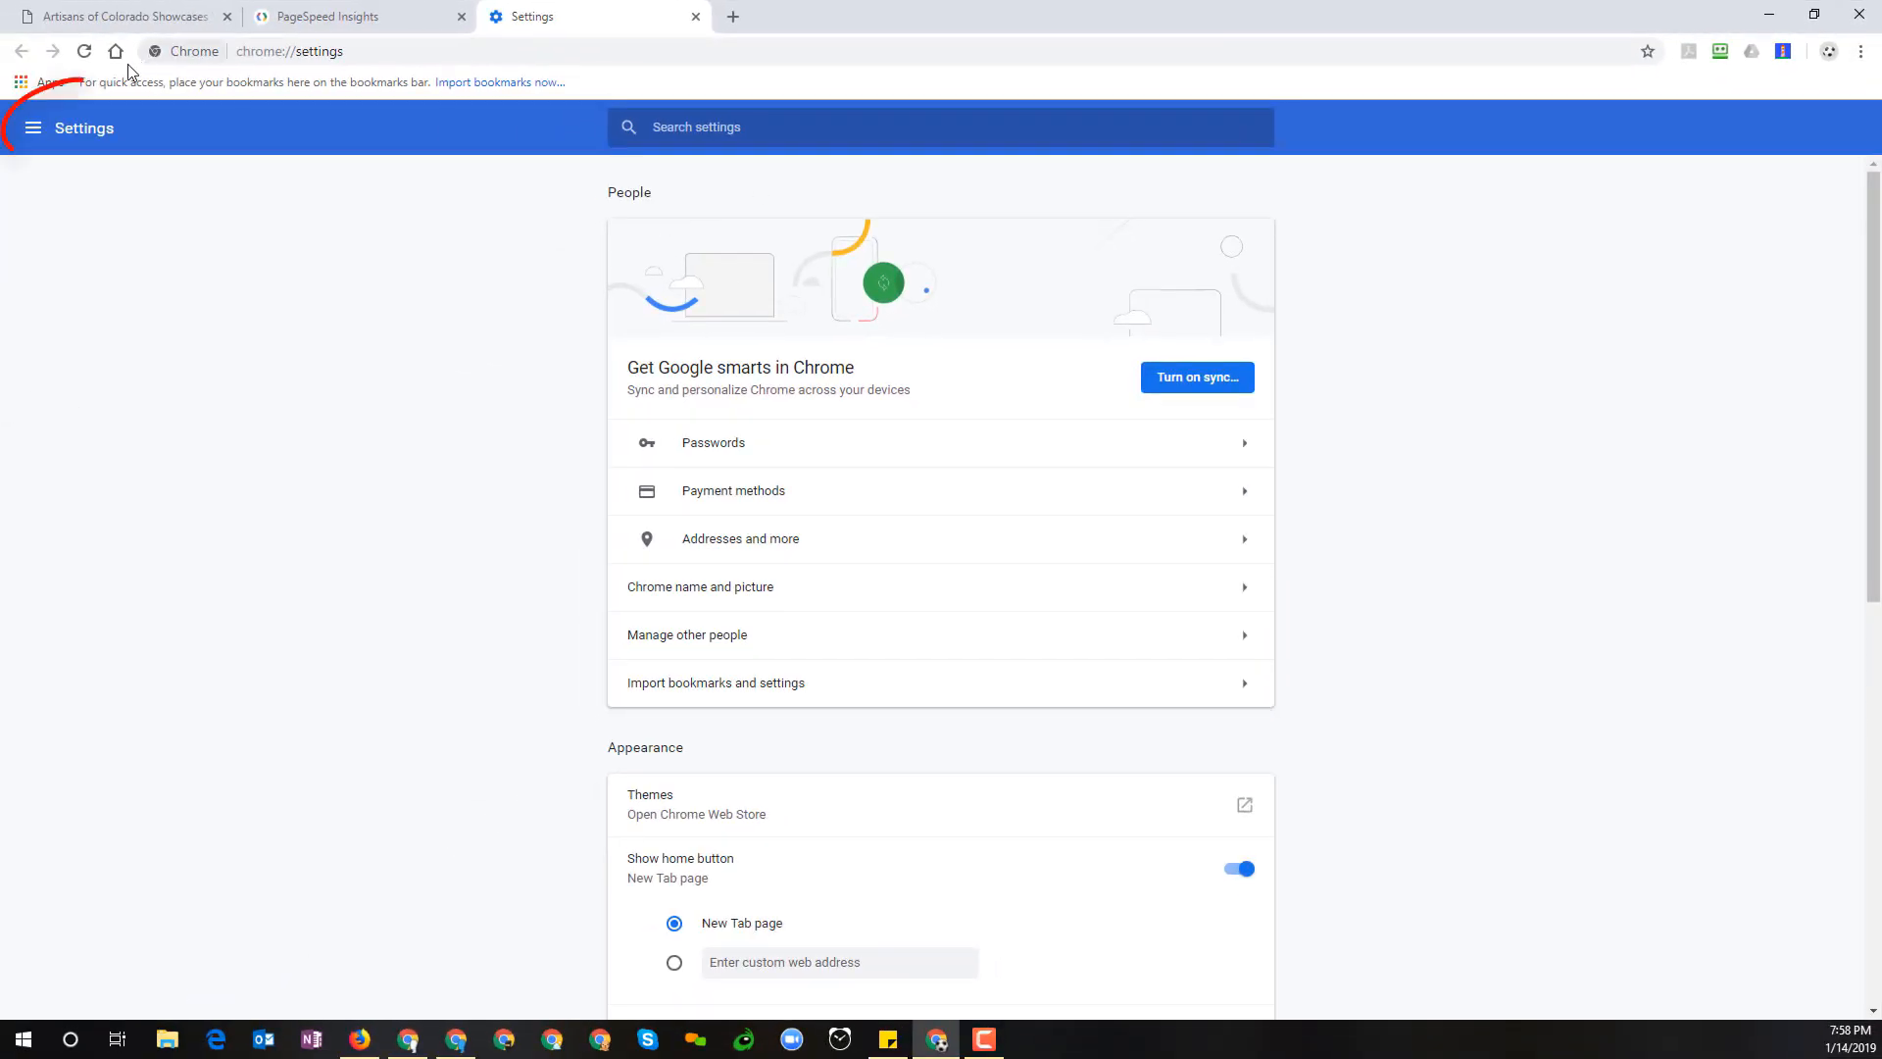
pyautogui.click(34, 128)
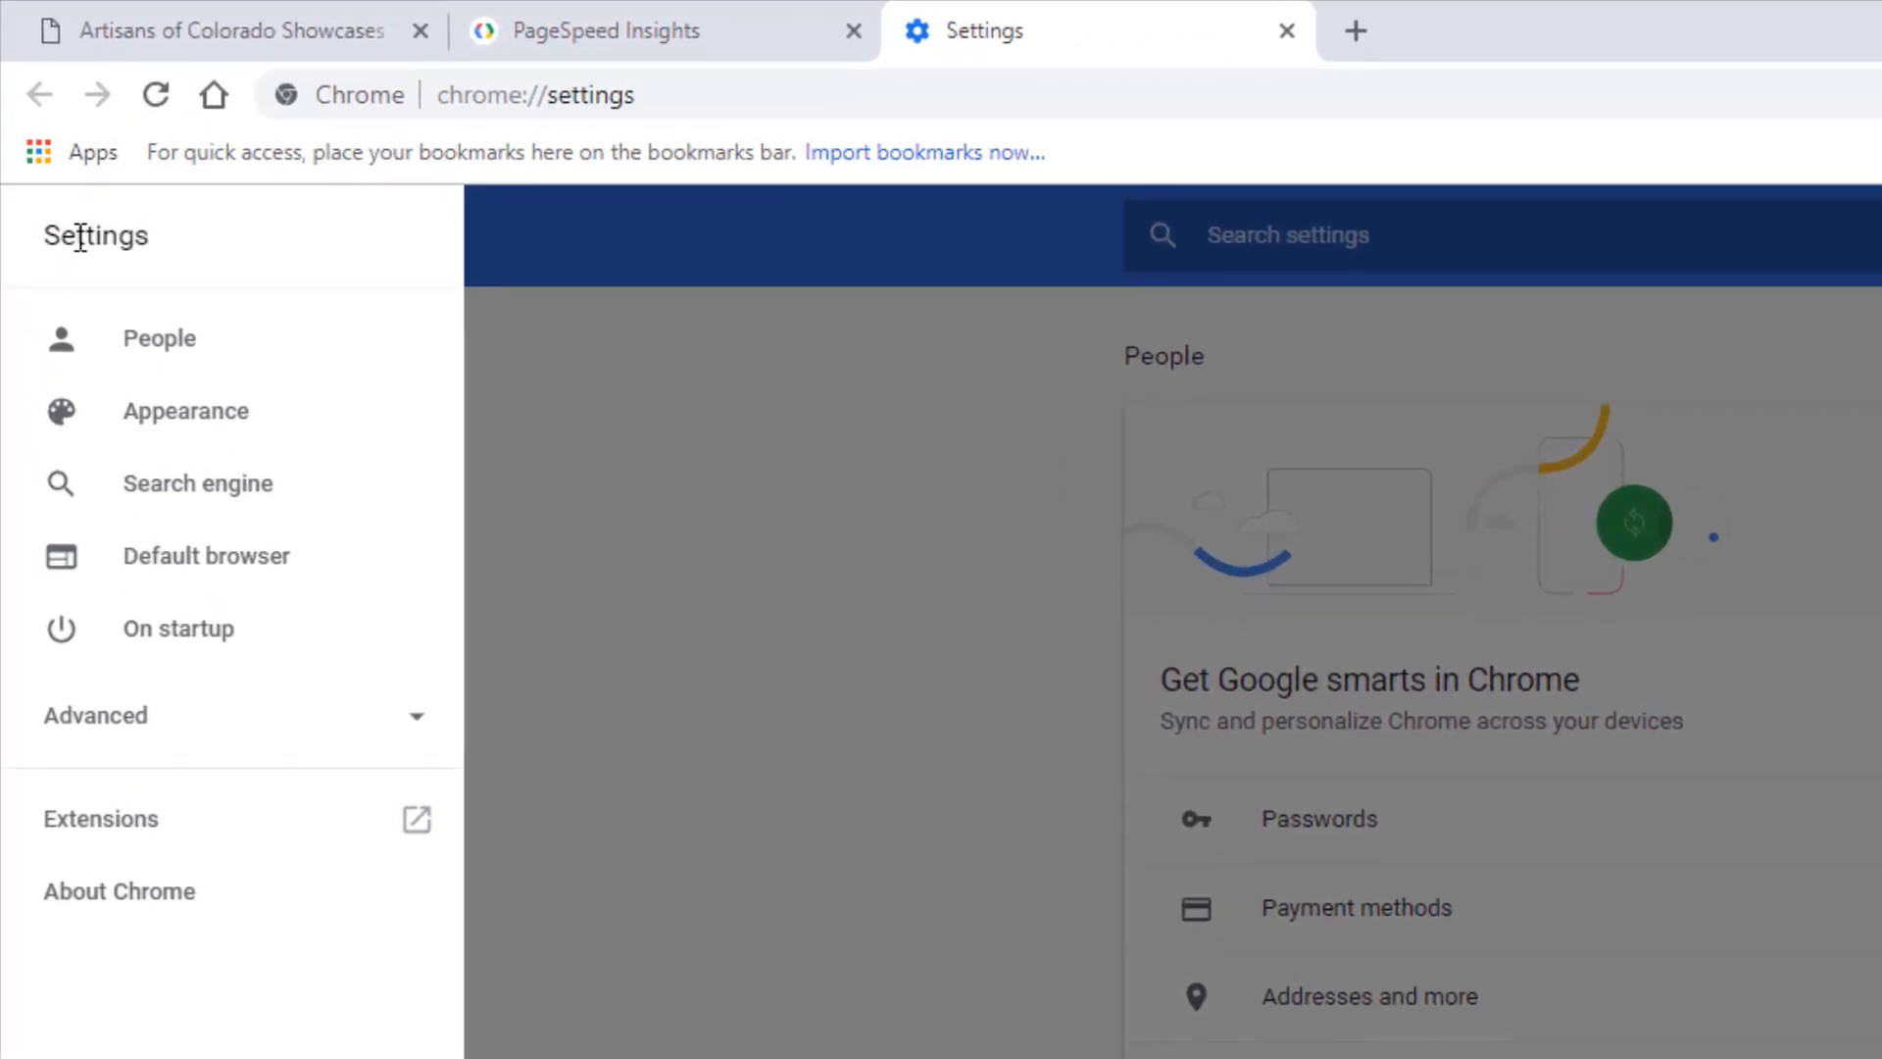
pyautogui.moveTo(294, 767)
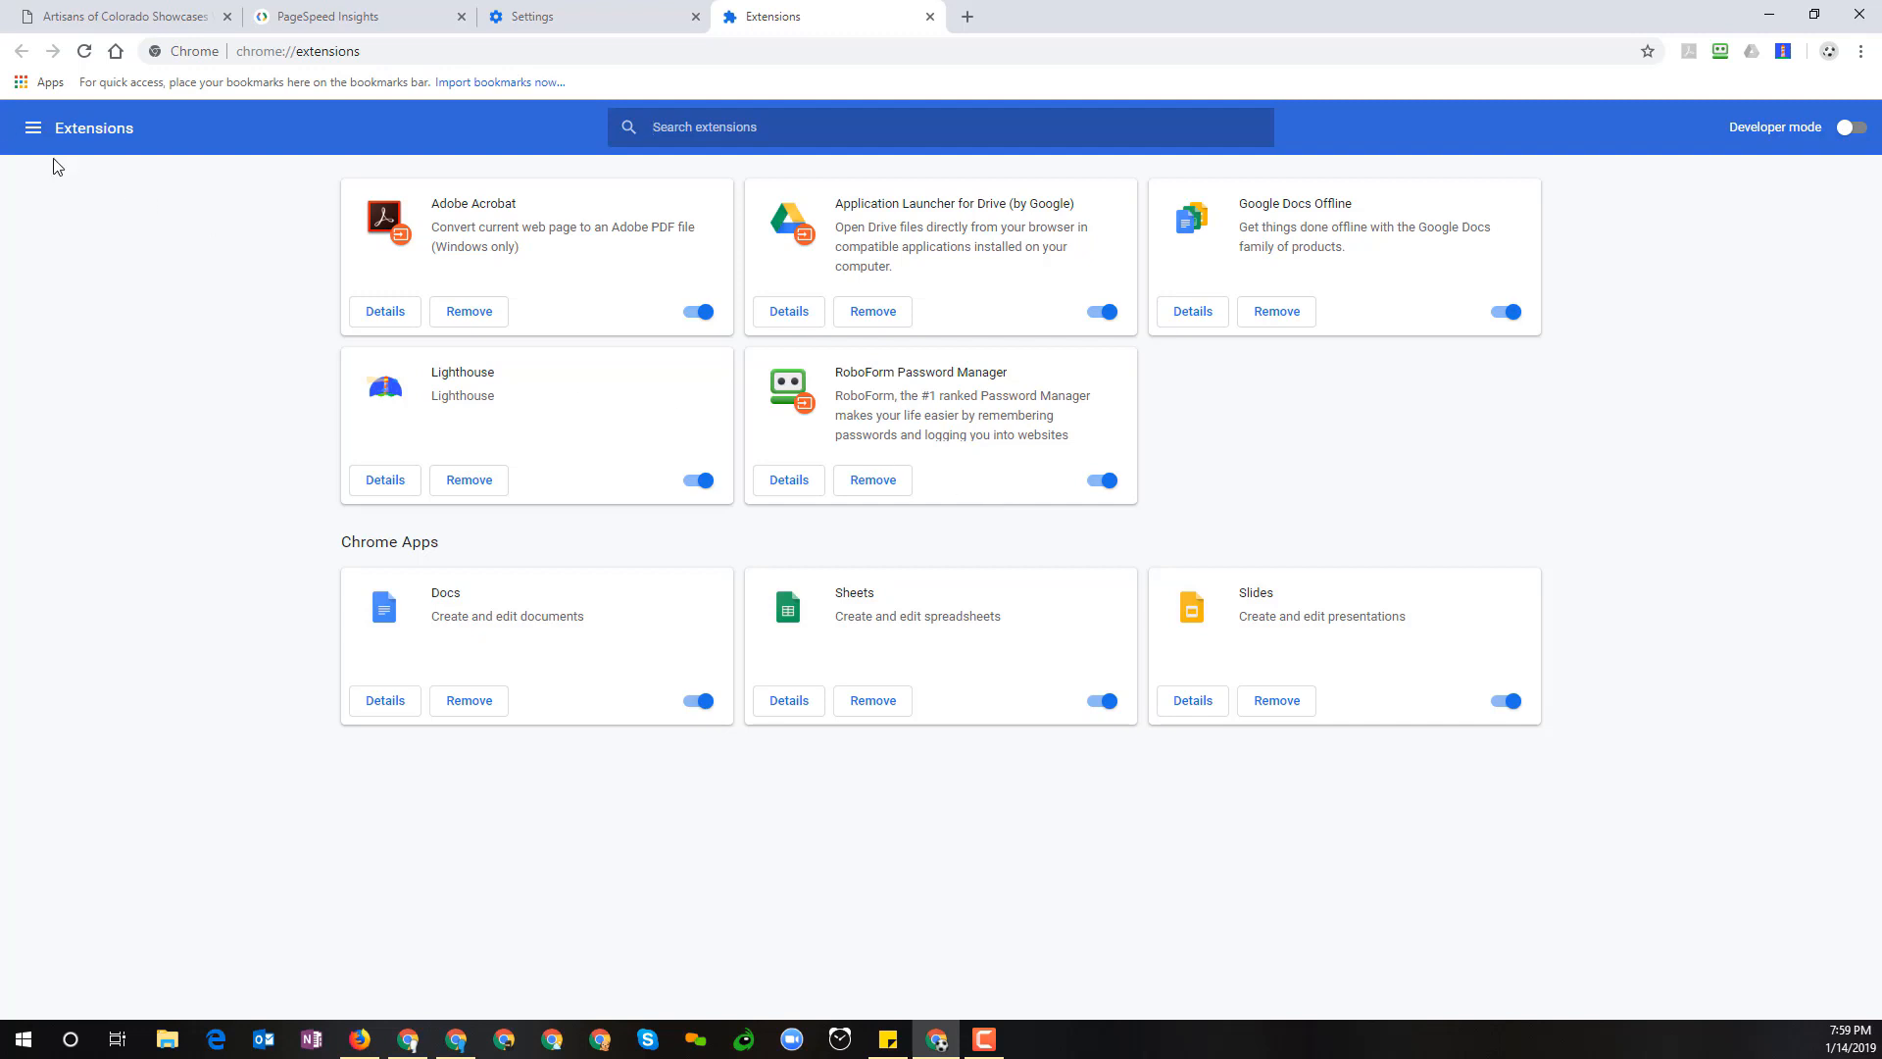
pyautogui.click(33, 128)
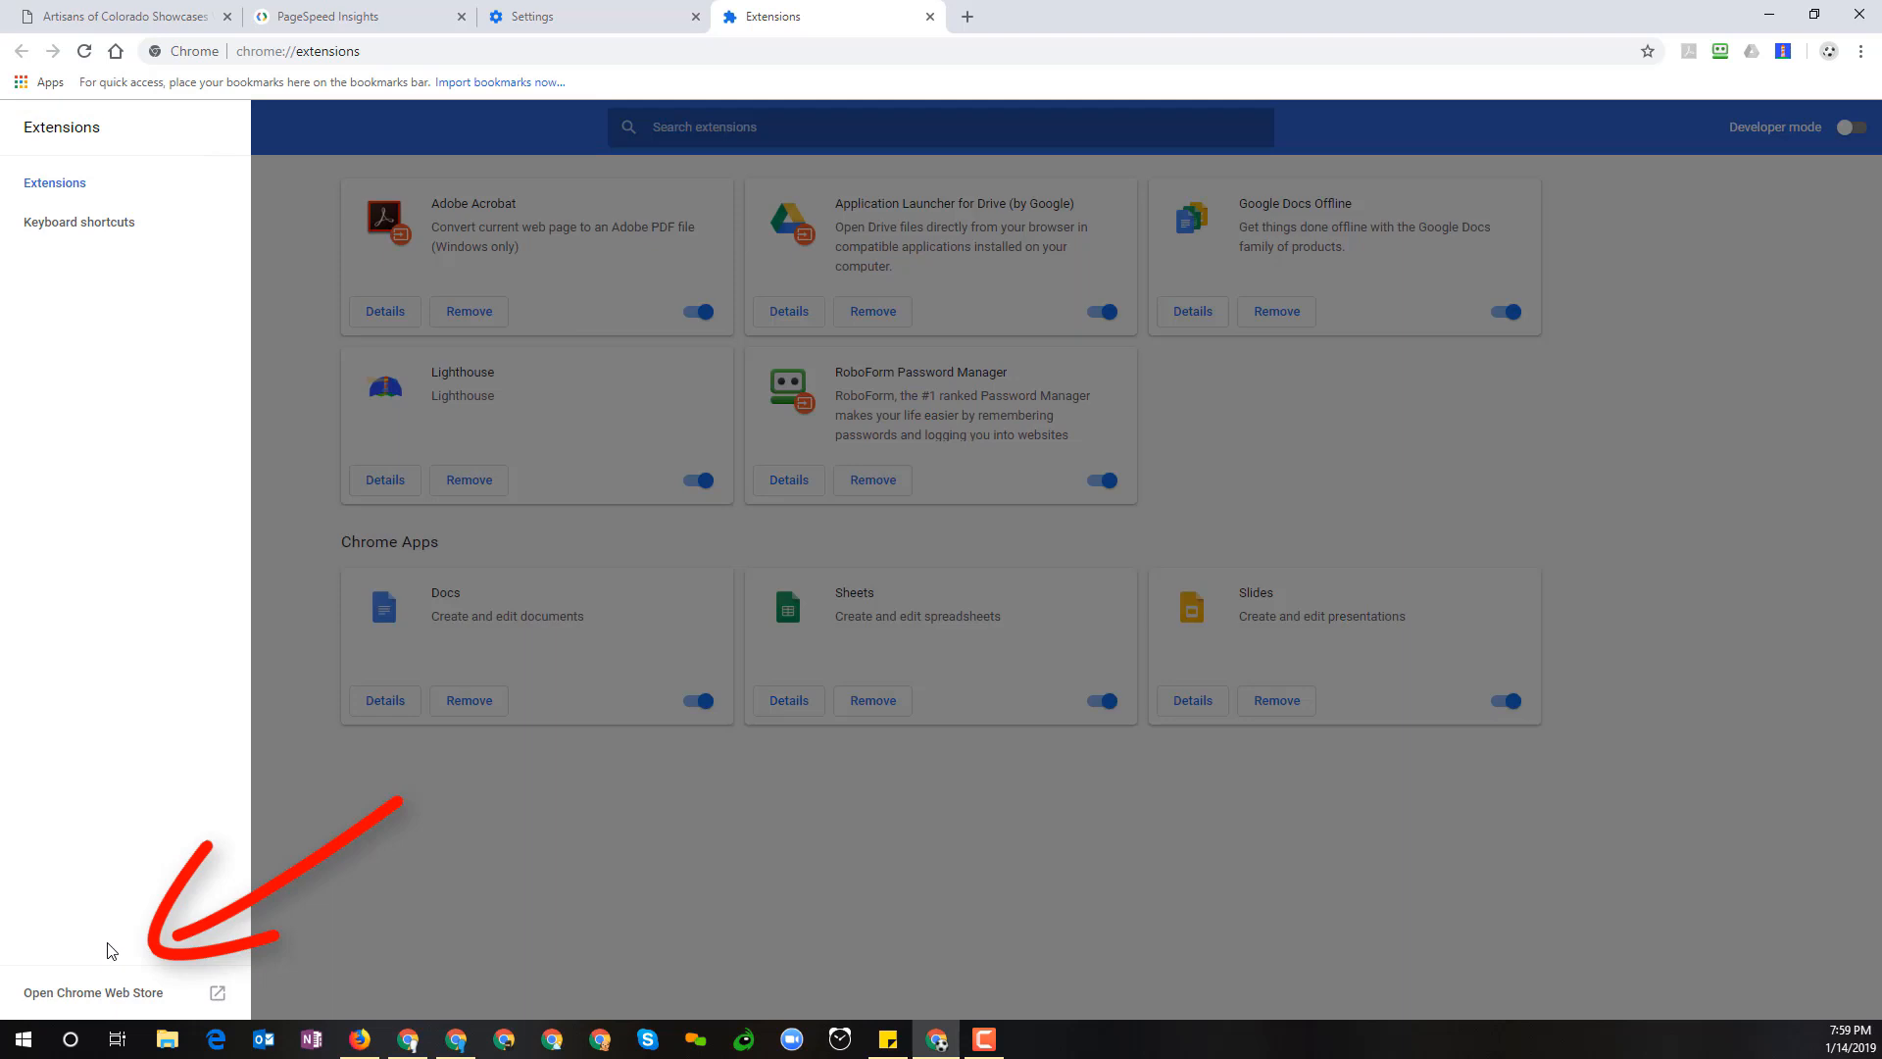
# Search the Chrome Web Store for "google lighthouse" to list the Lighthouse extension
pyautogui.click(92, 992)
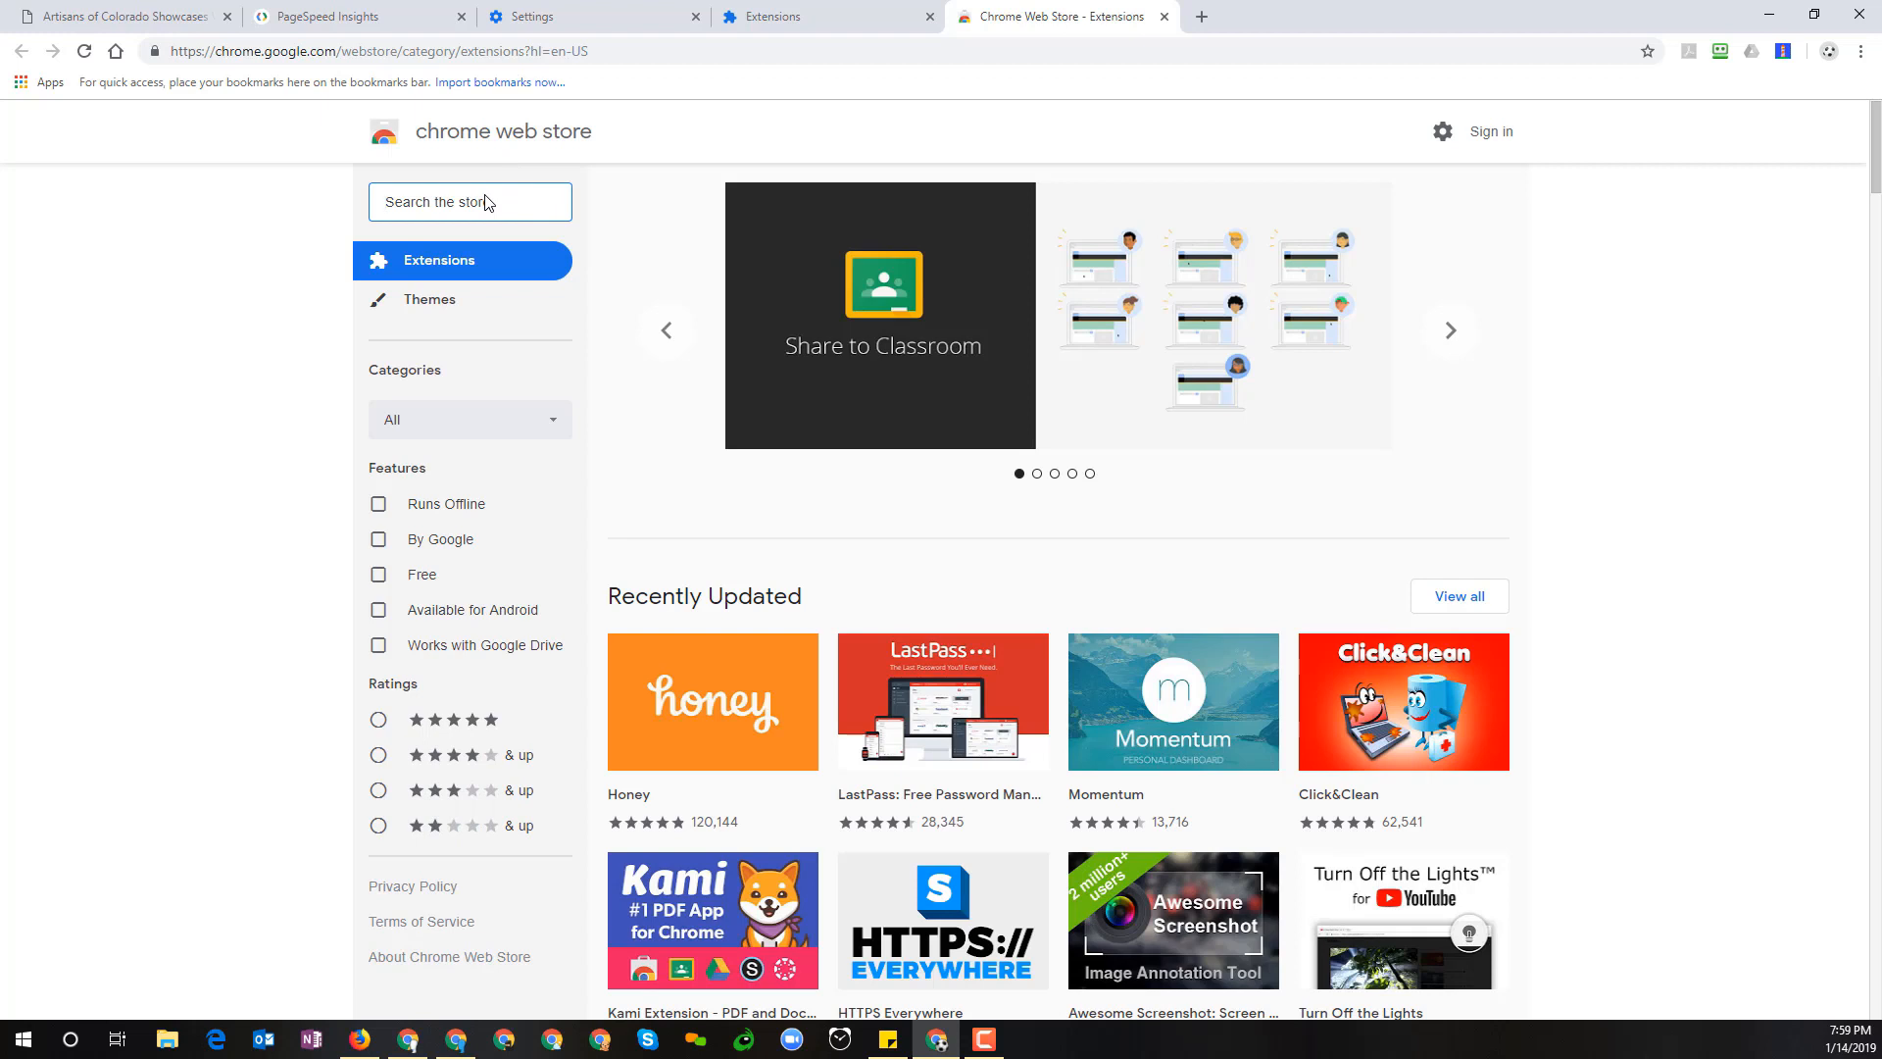
pyautogui.write('google lighthouse')
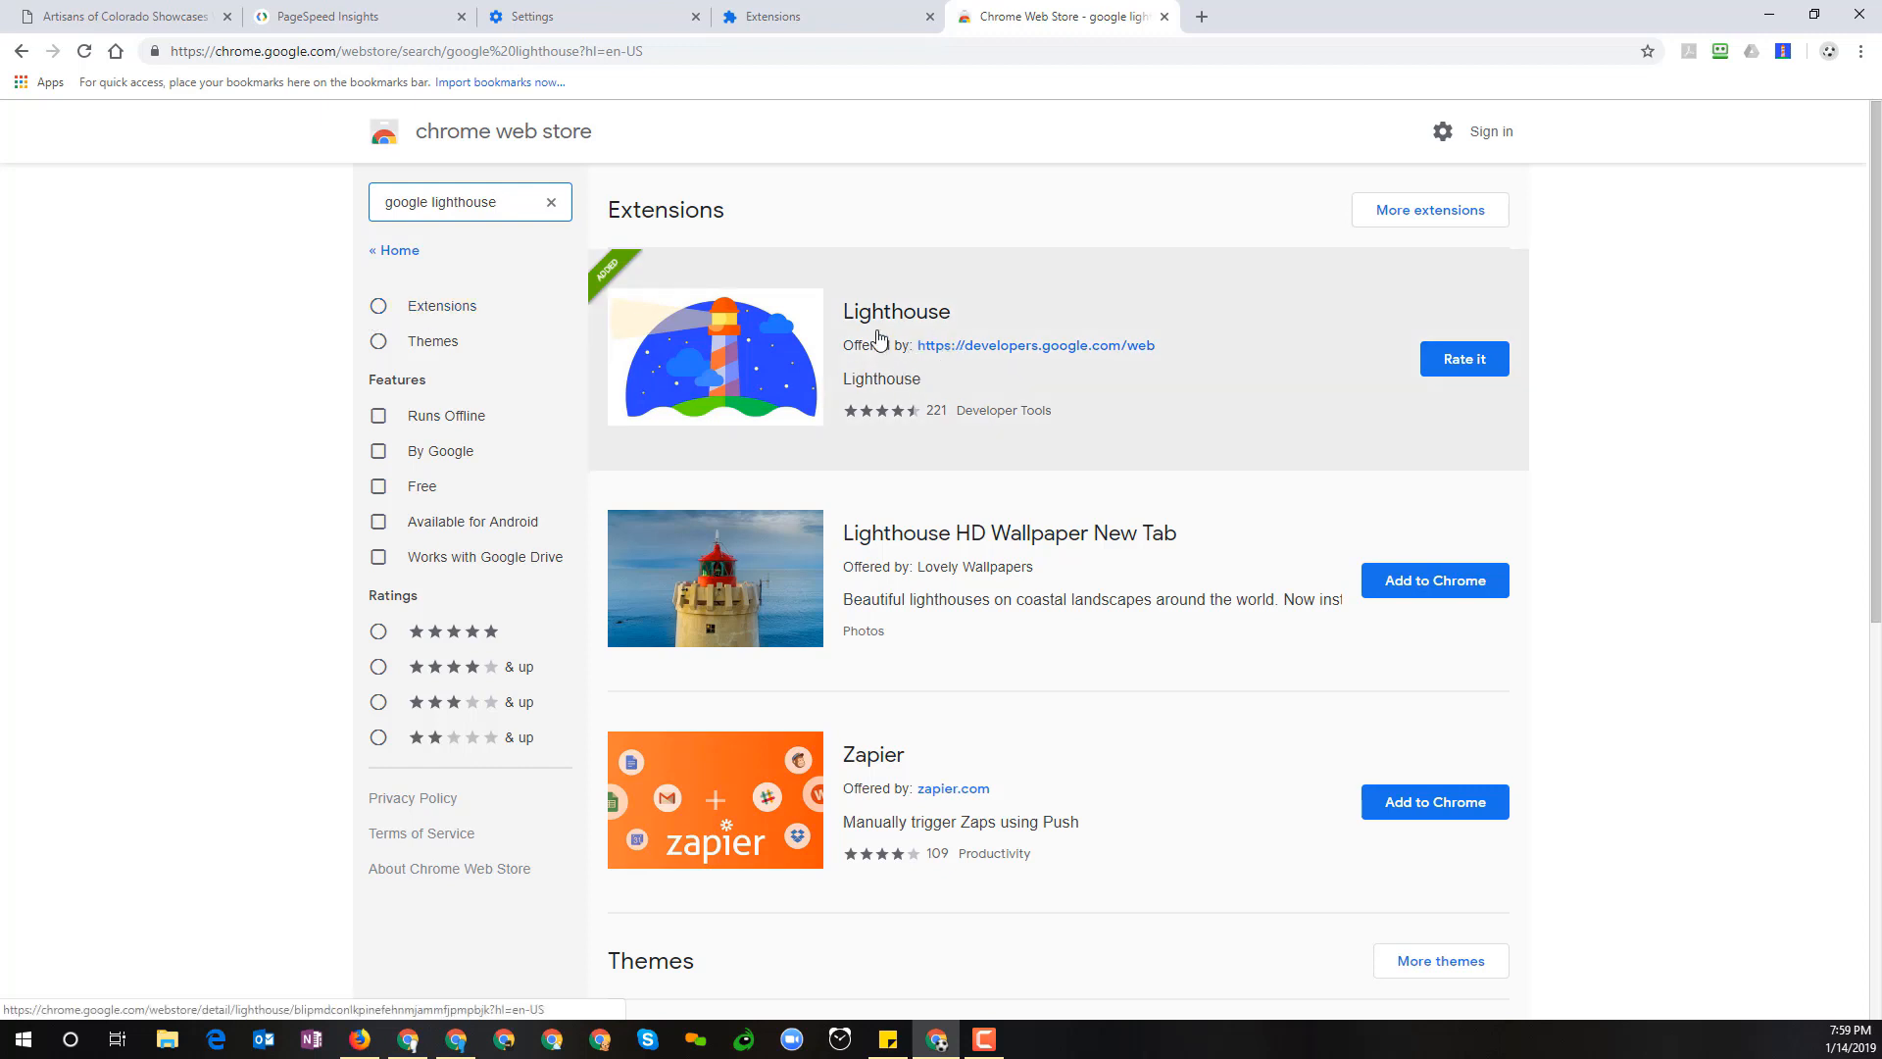
pyautogui.moveTo(876, 351)
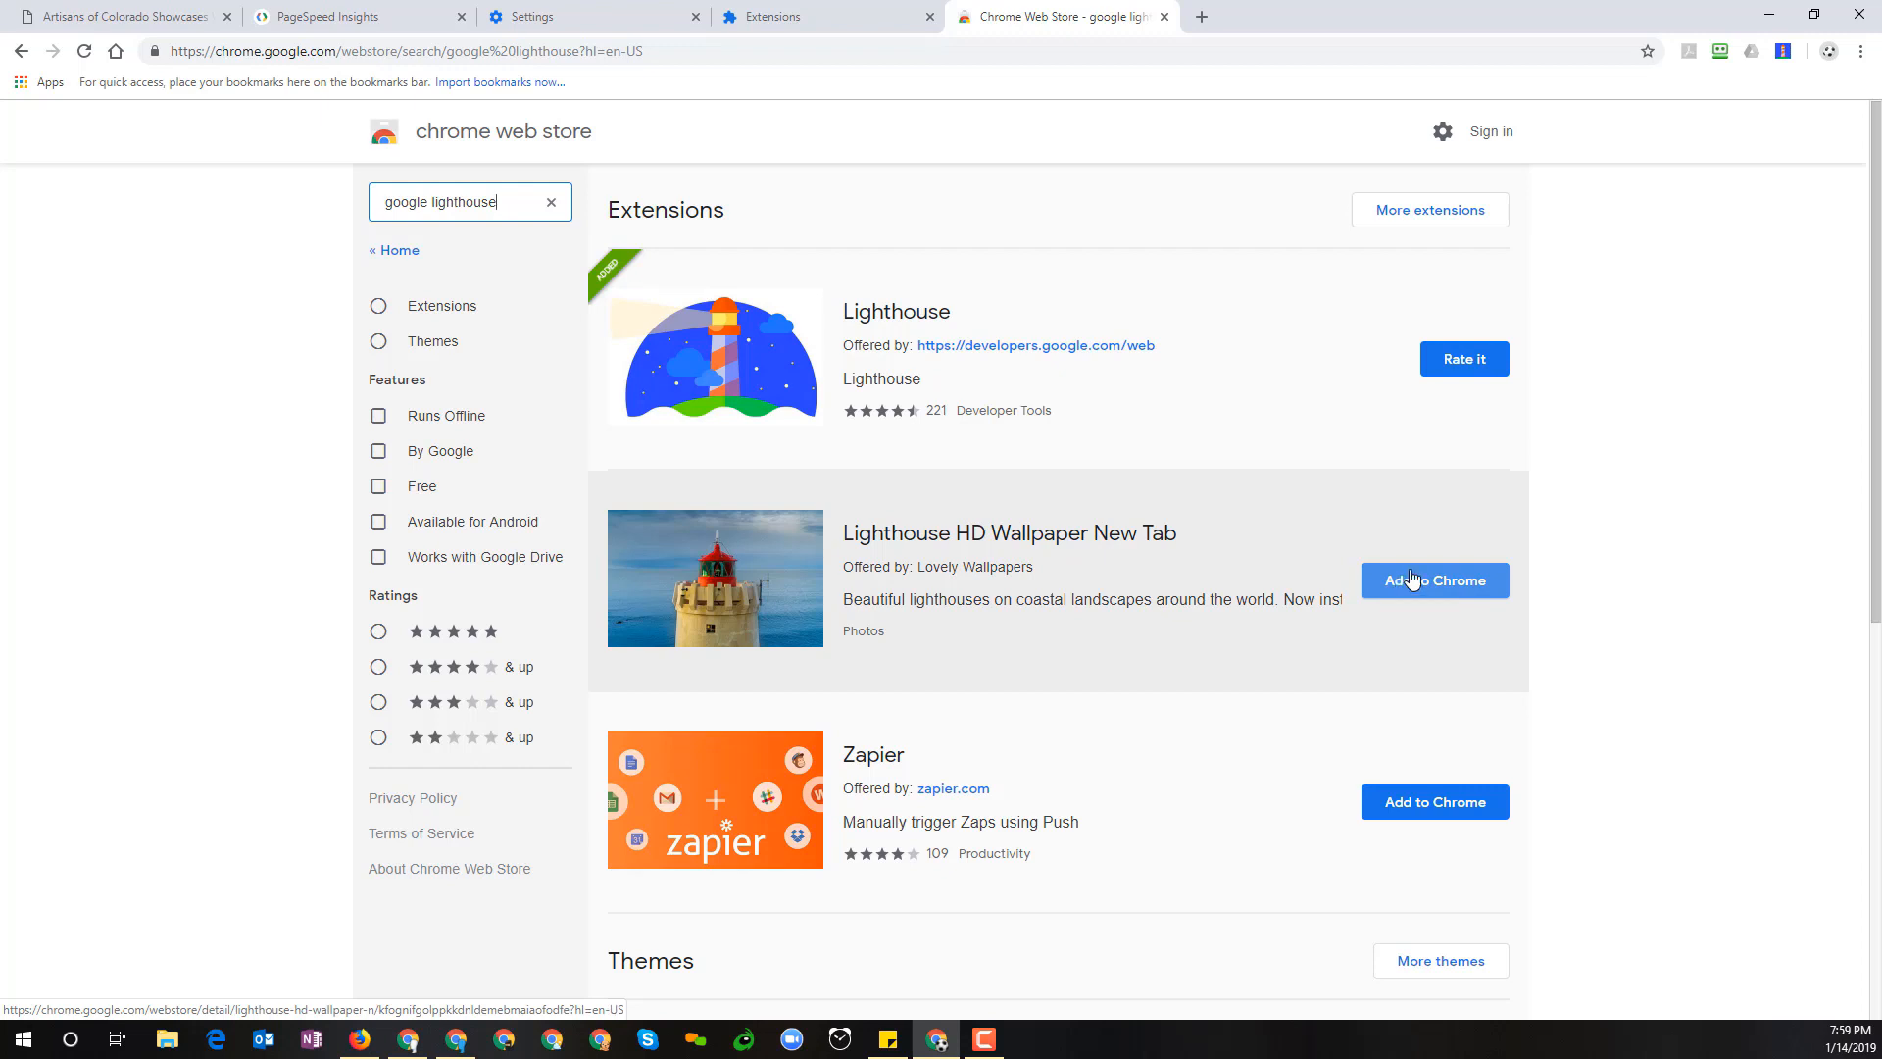
pyautogui.moveTo(1576, 335)
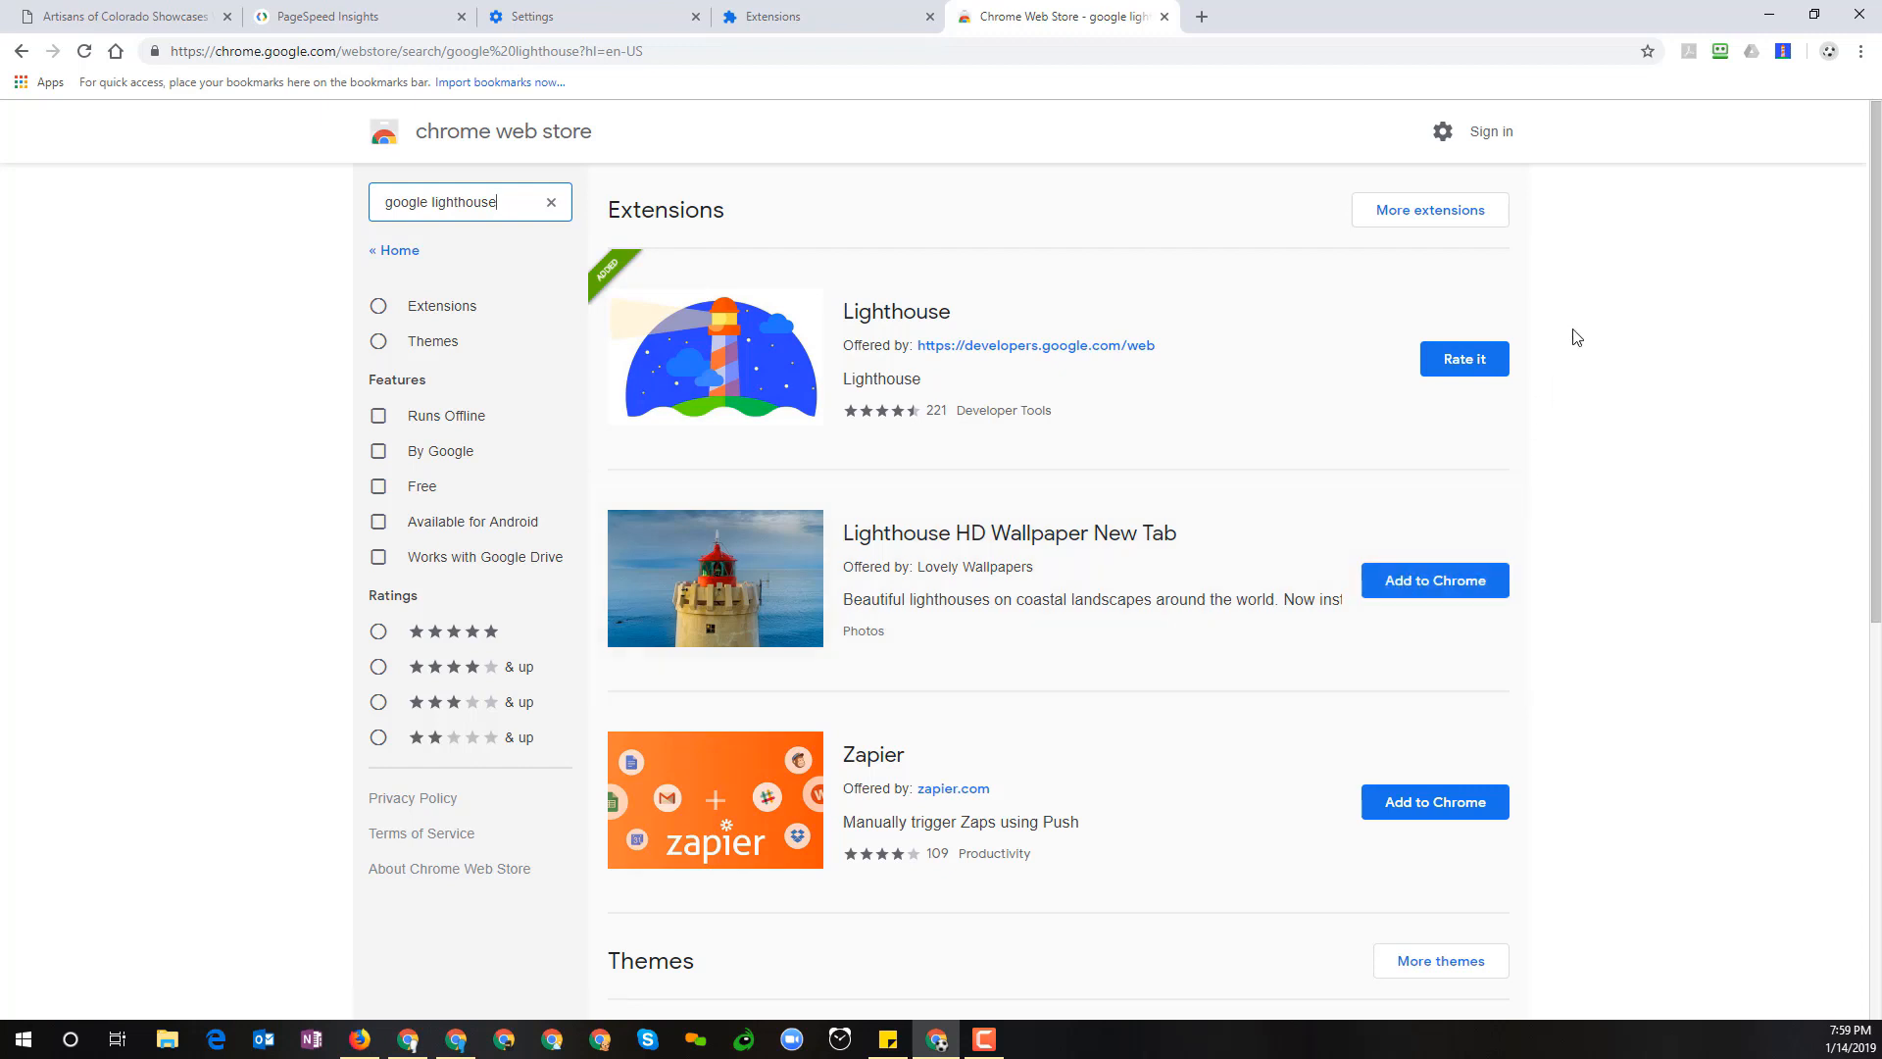
pyautogui.moveTo(1515, 314)
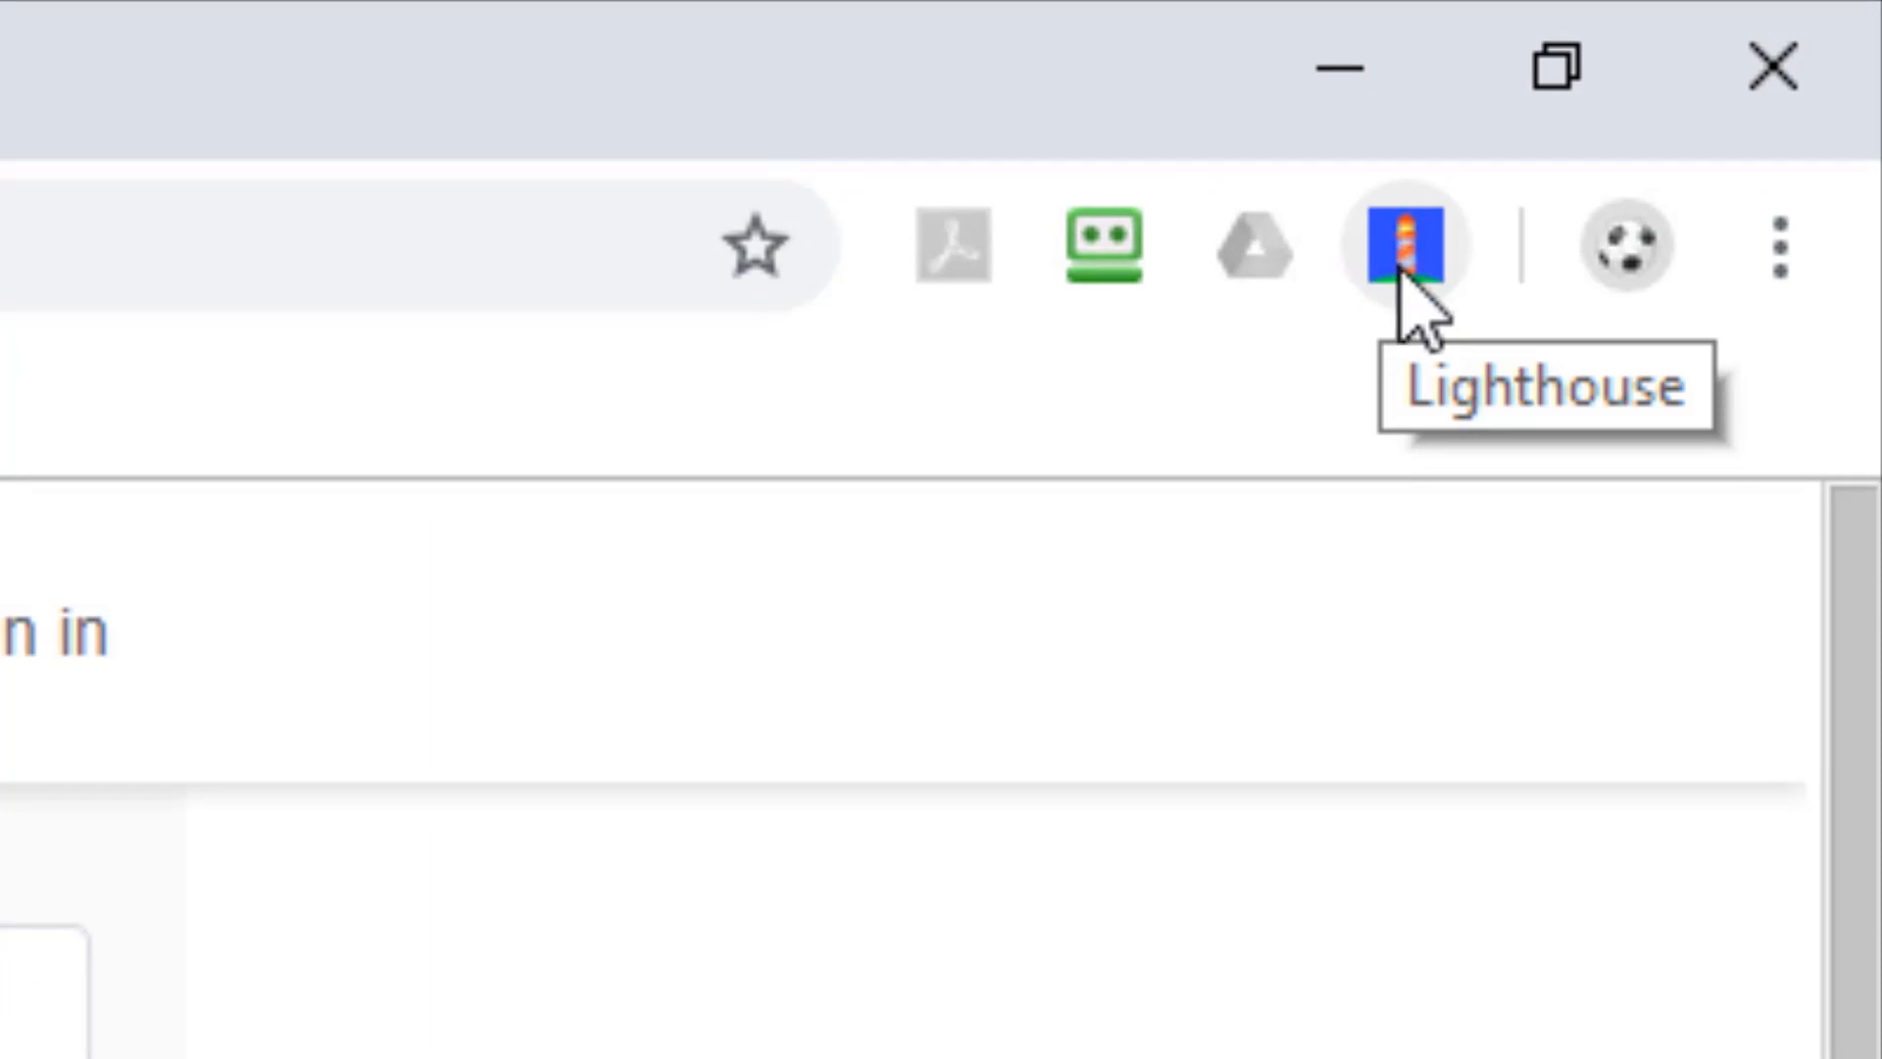
# Bring up the Lighthouse extension popup for artisansofcolorado.com and its audit category options
pyautogui.click(1419, 247)
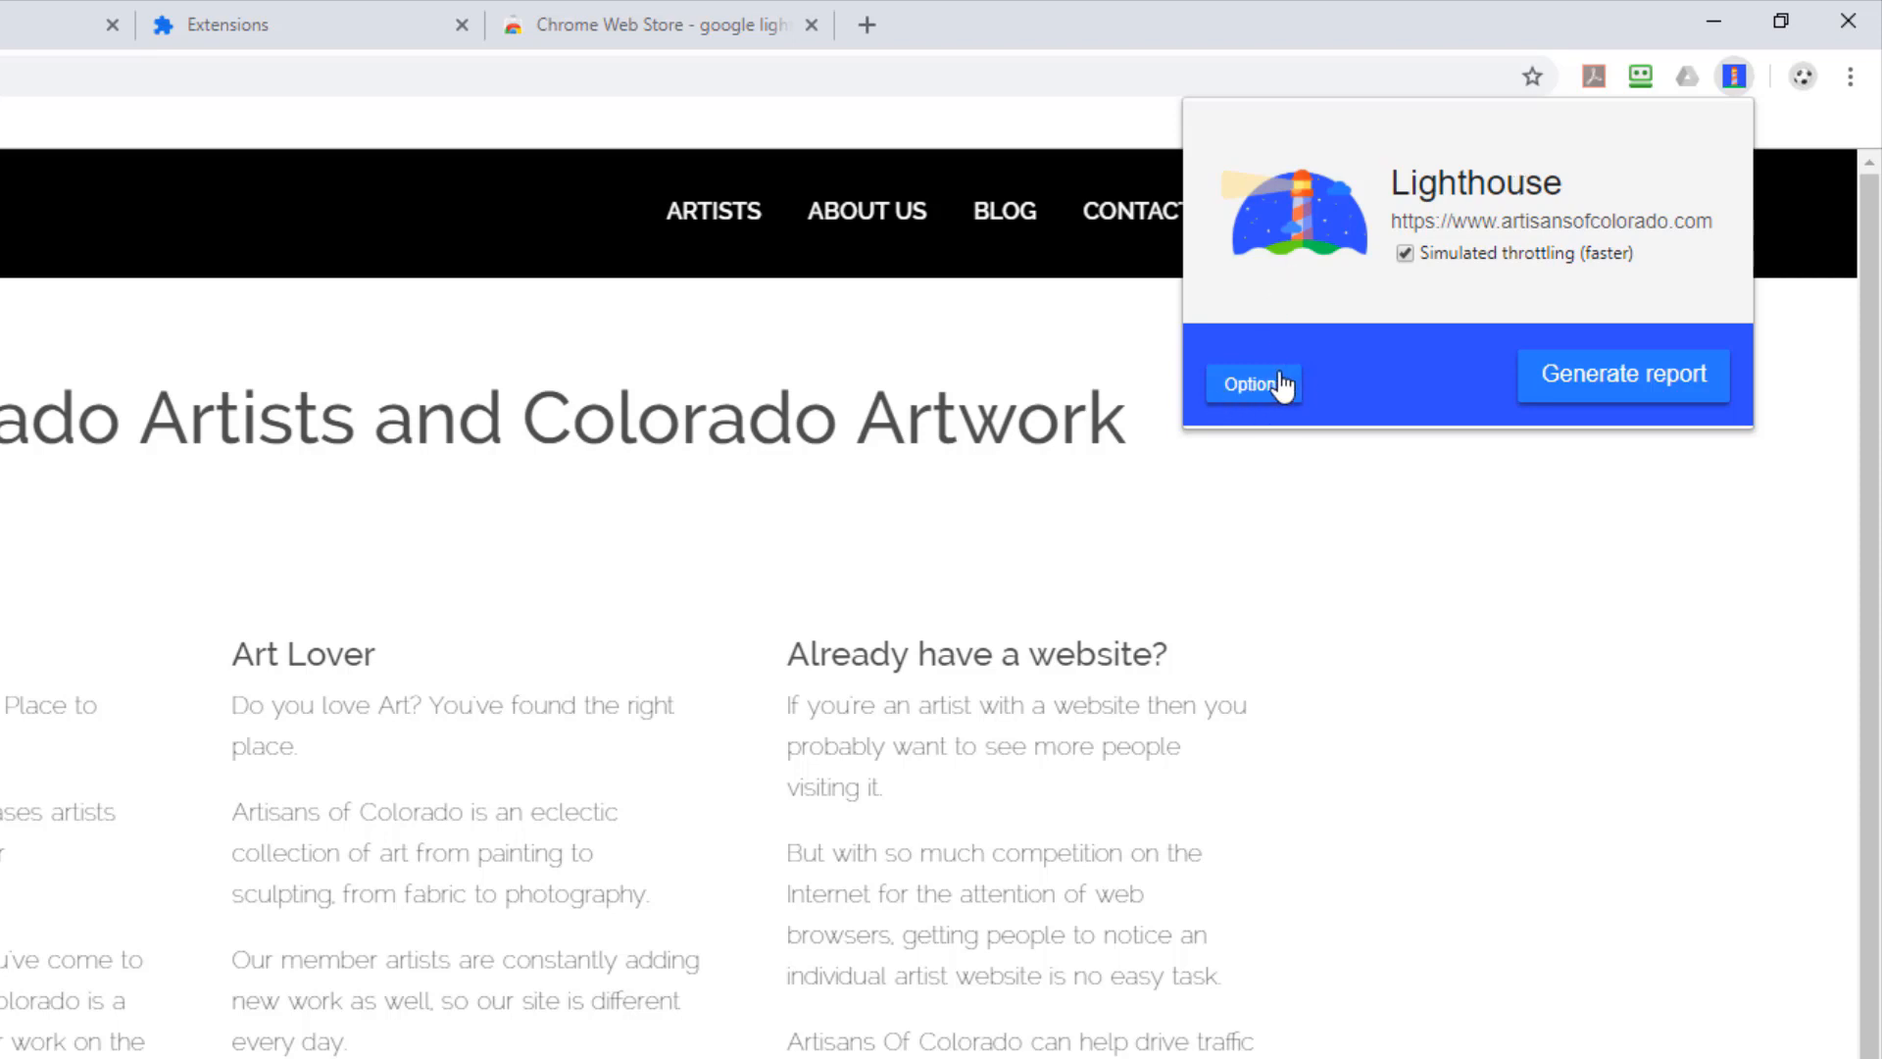
pyautogui.click(1253, 384)
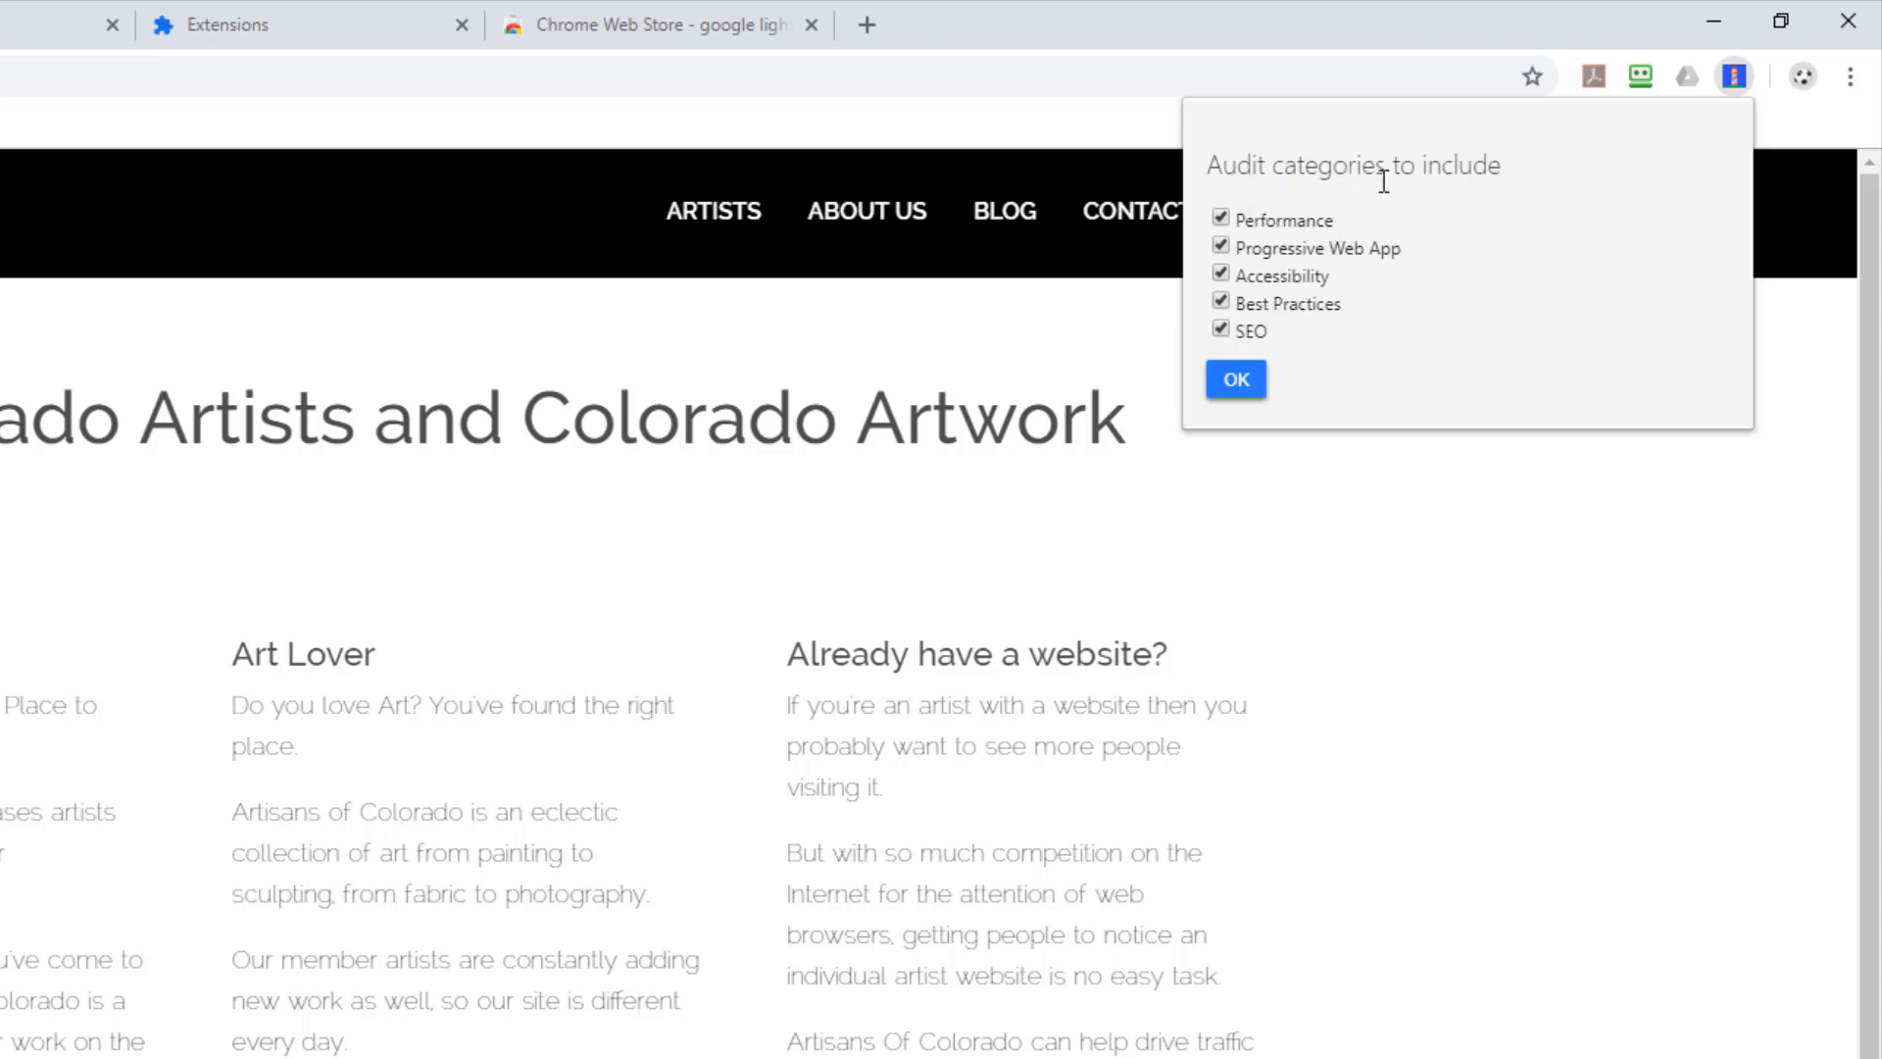
pyautogui.moveTo(1328, 234)
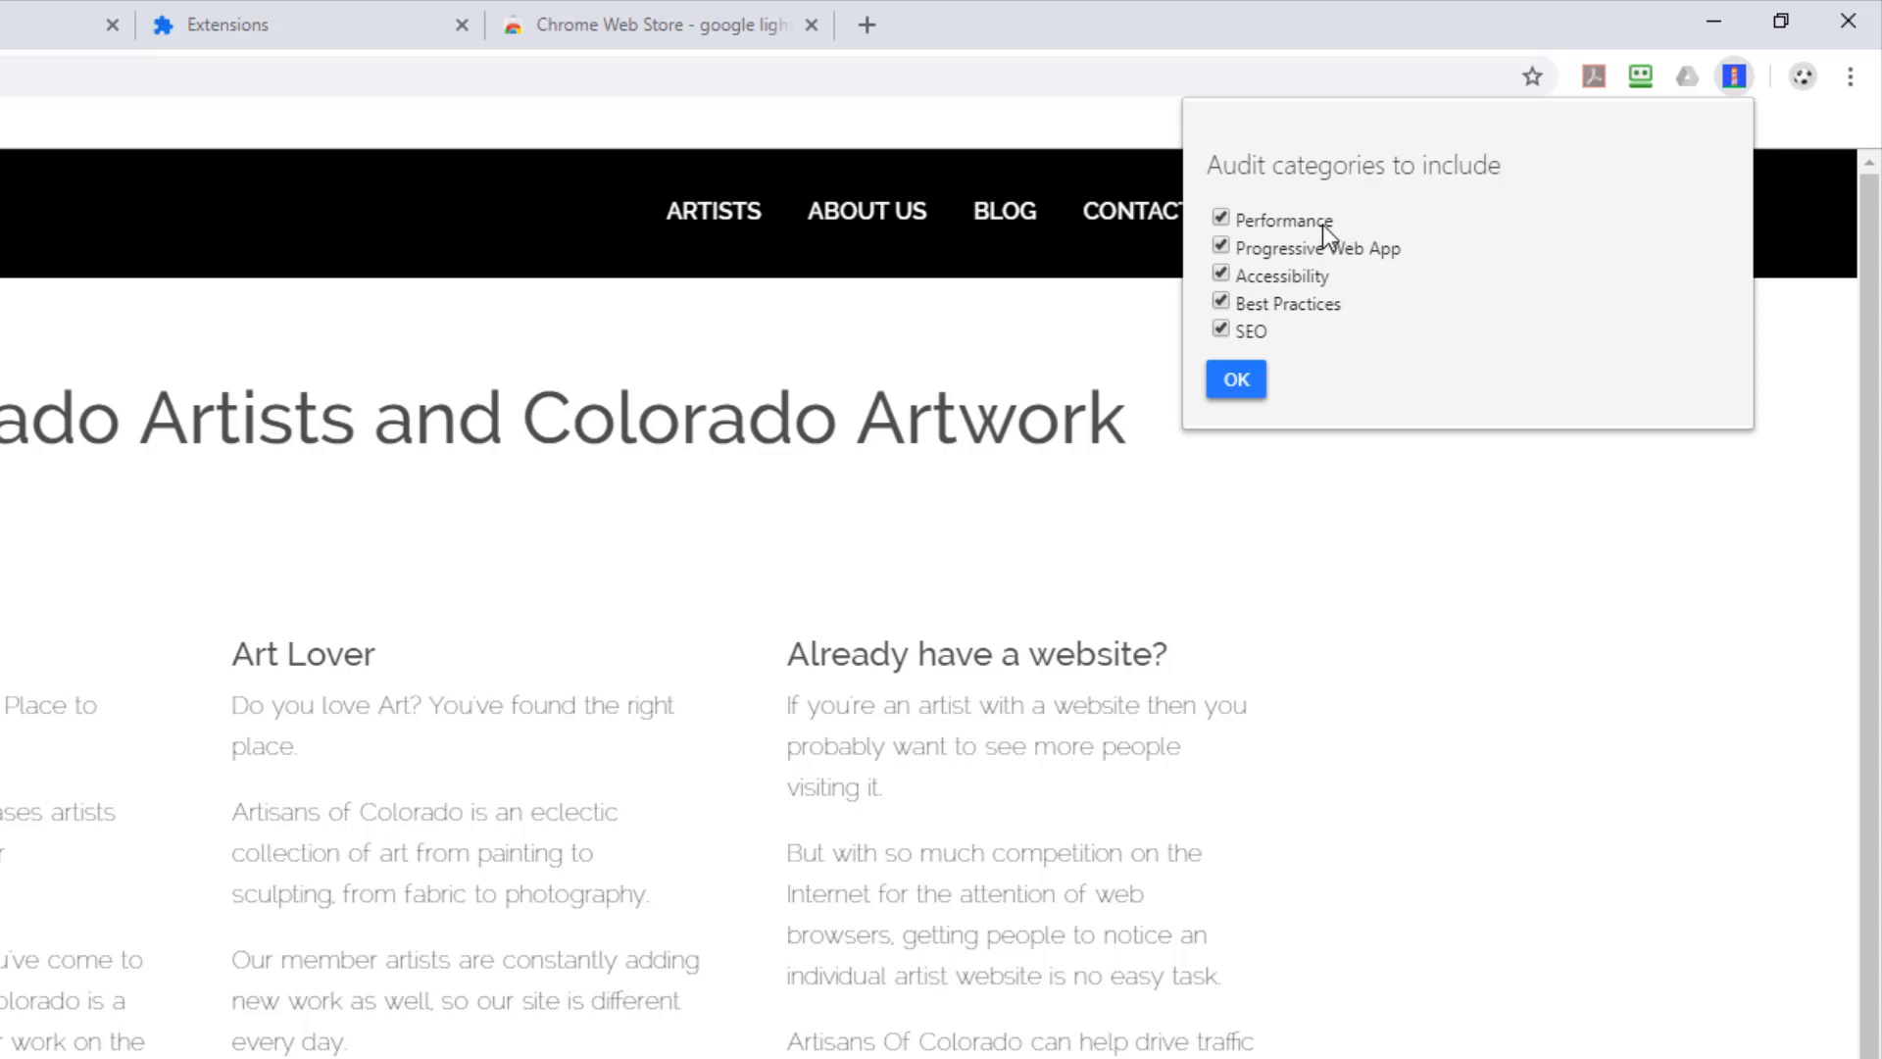
pyautogui.moveTo(1357, 274)
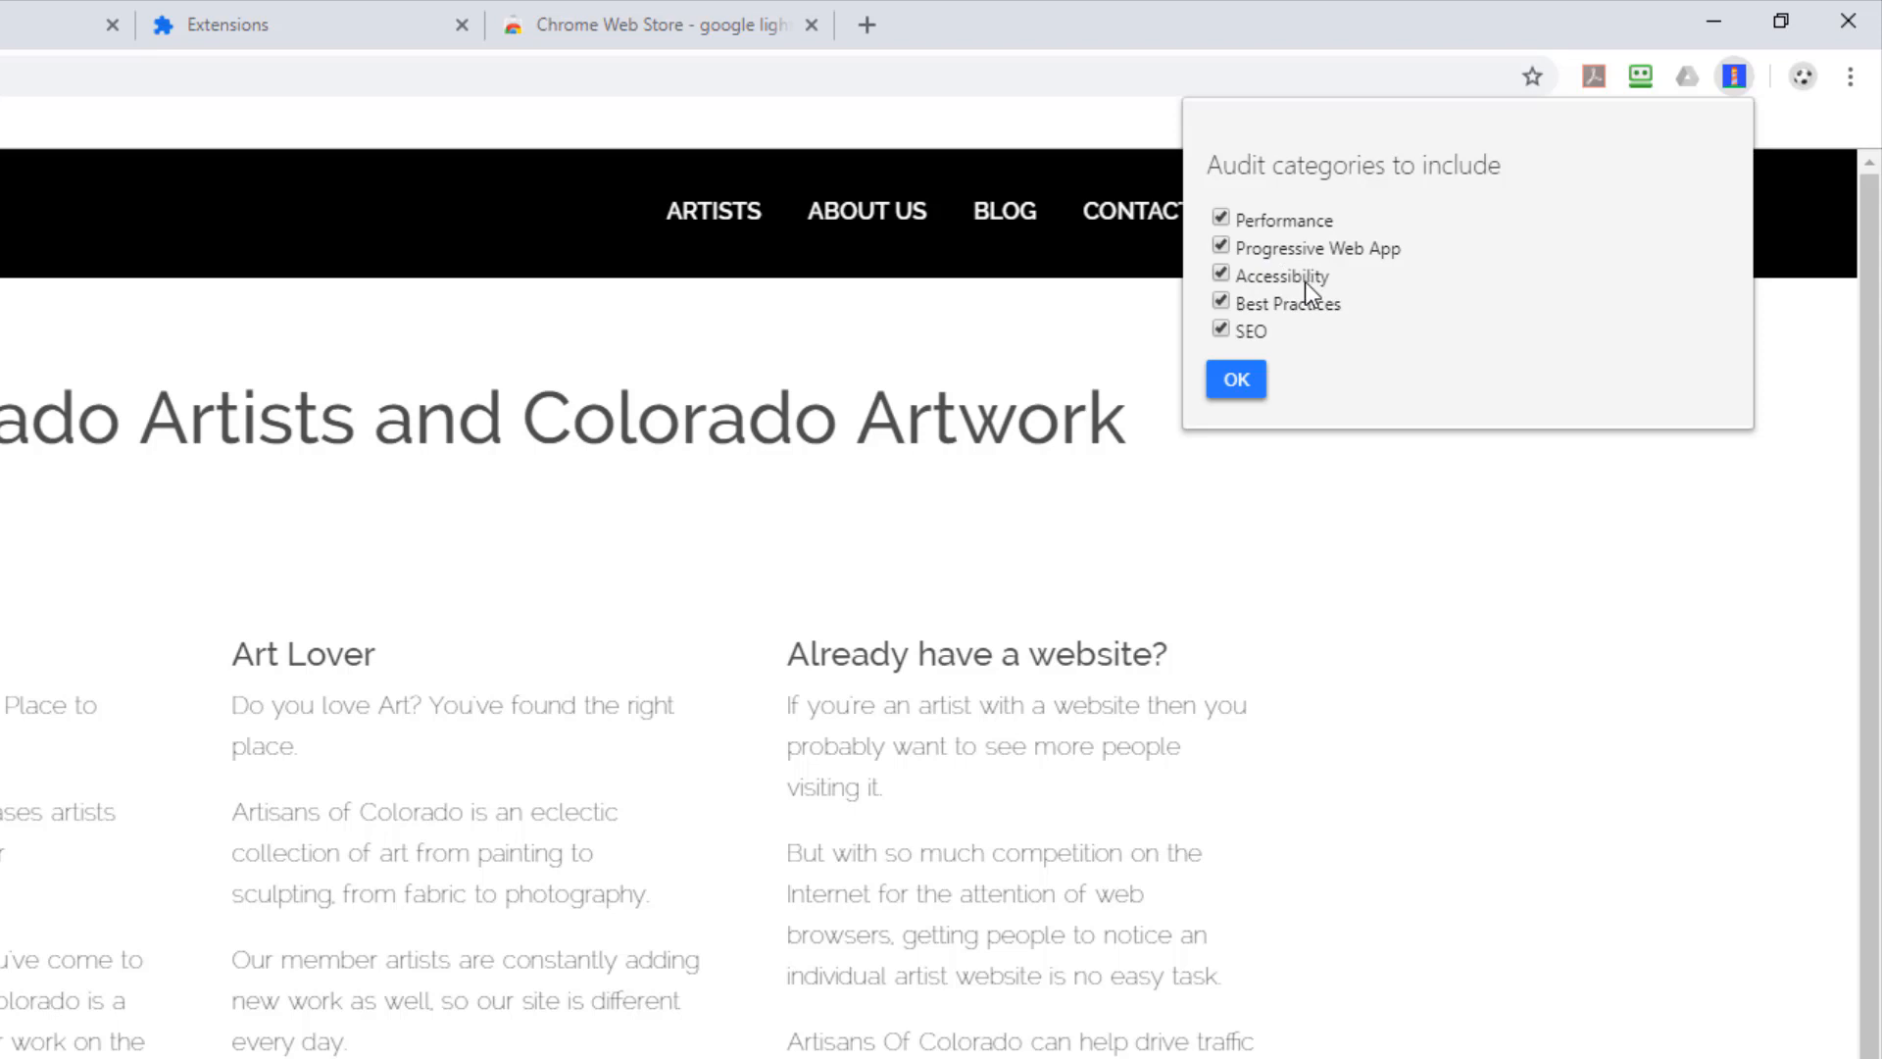
pyautogui.moveTo(1227, 294)
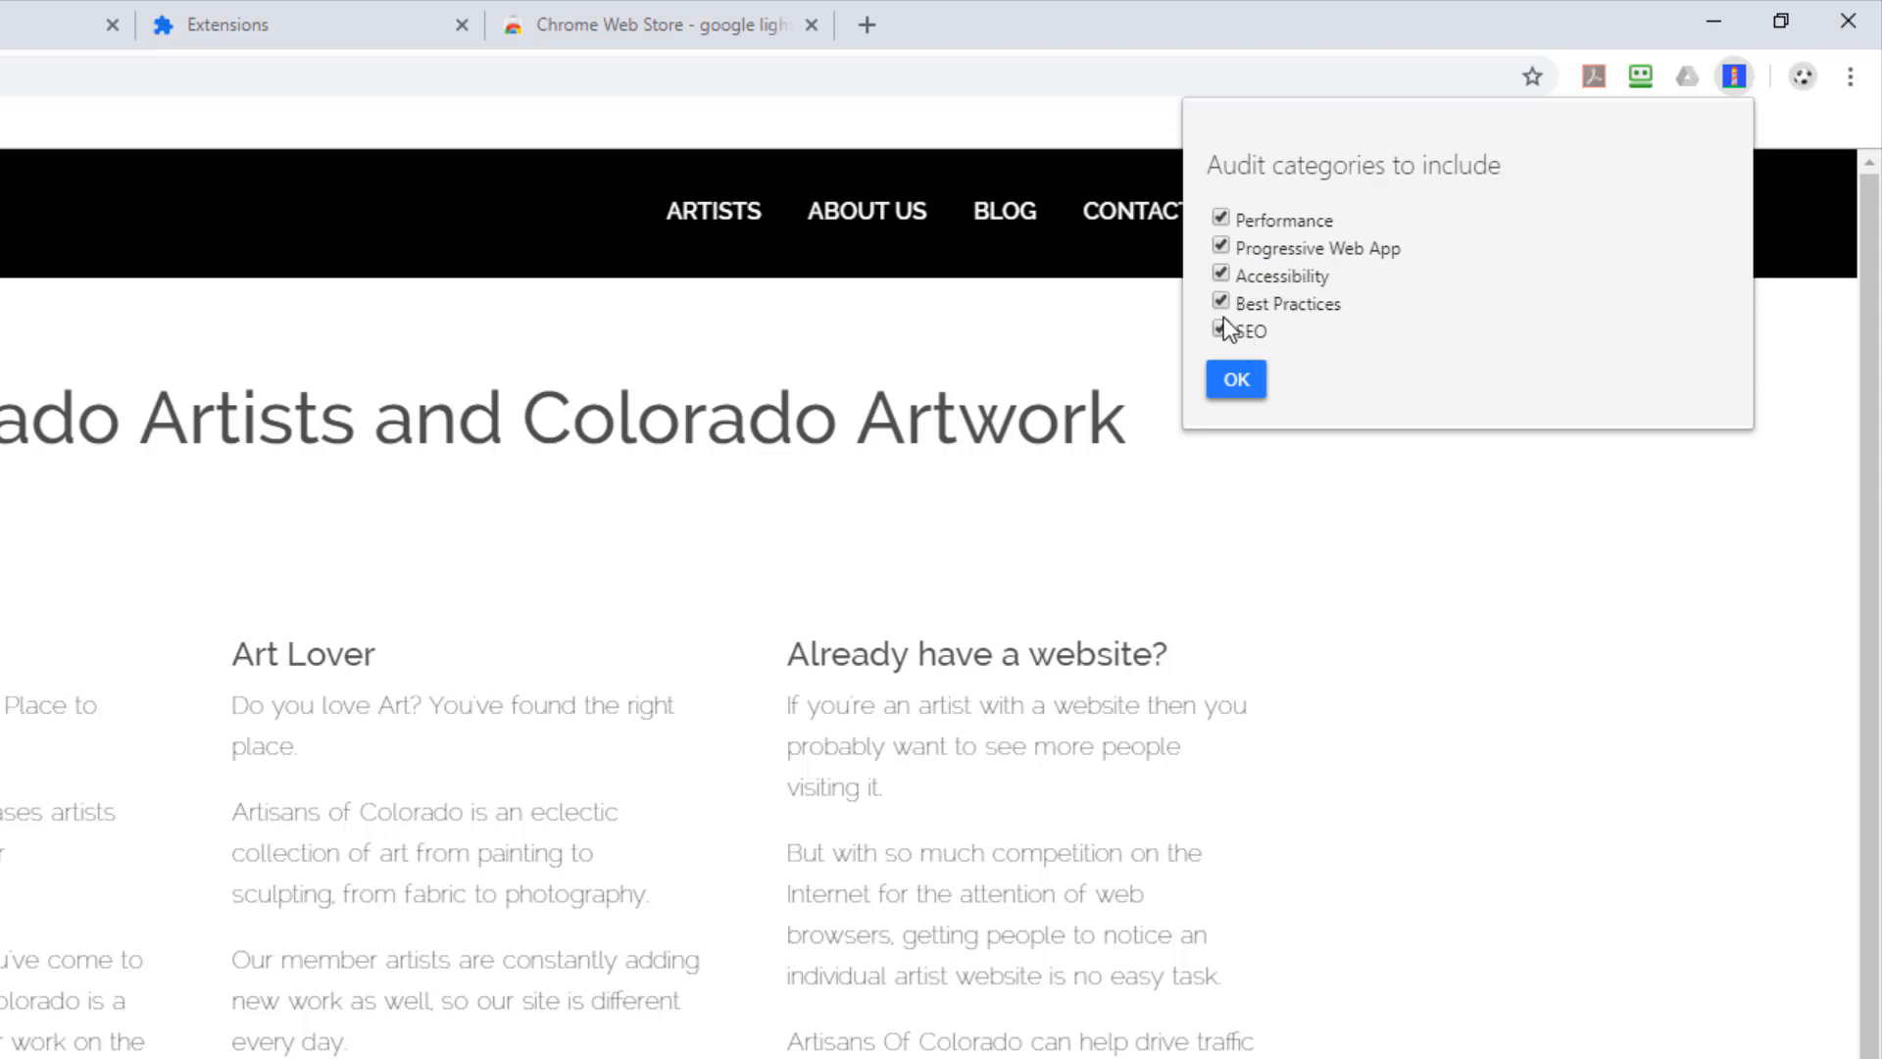
pyautogui.click(1220, 330)
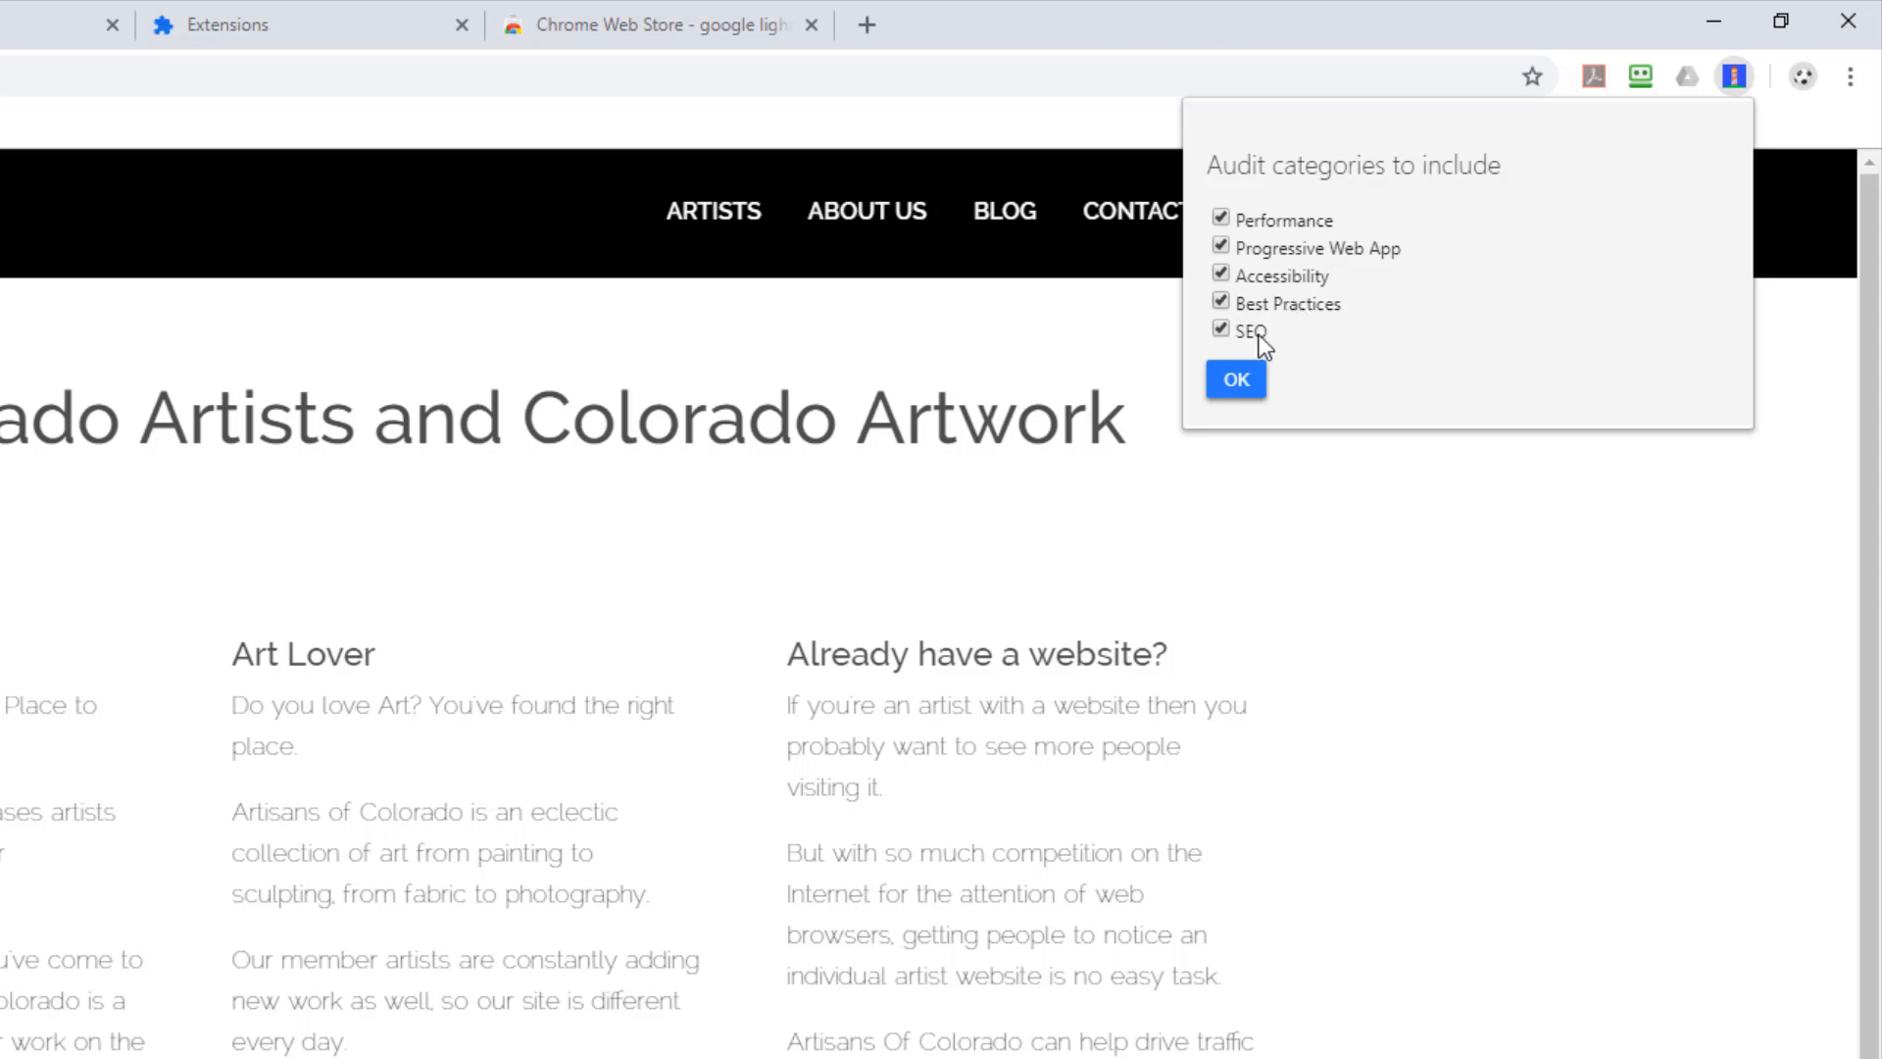
pyautogui.moveTo(1243, 347)
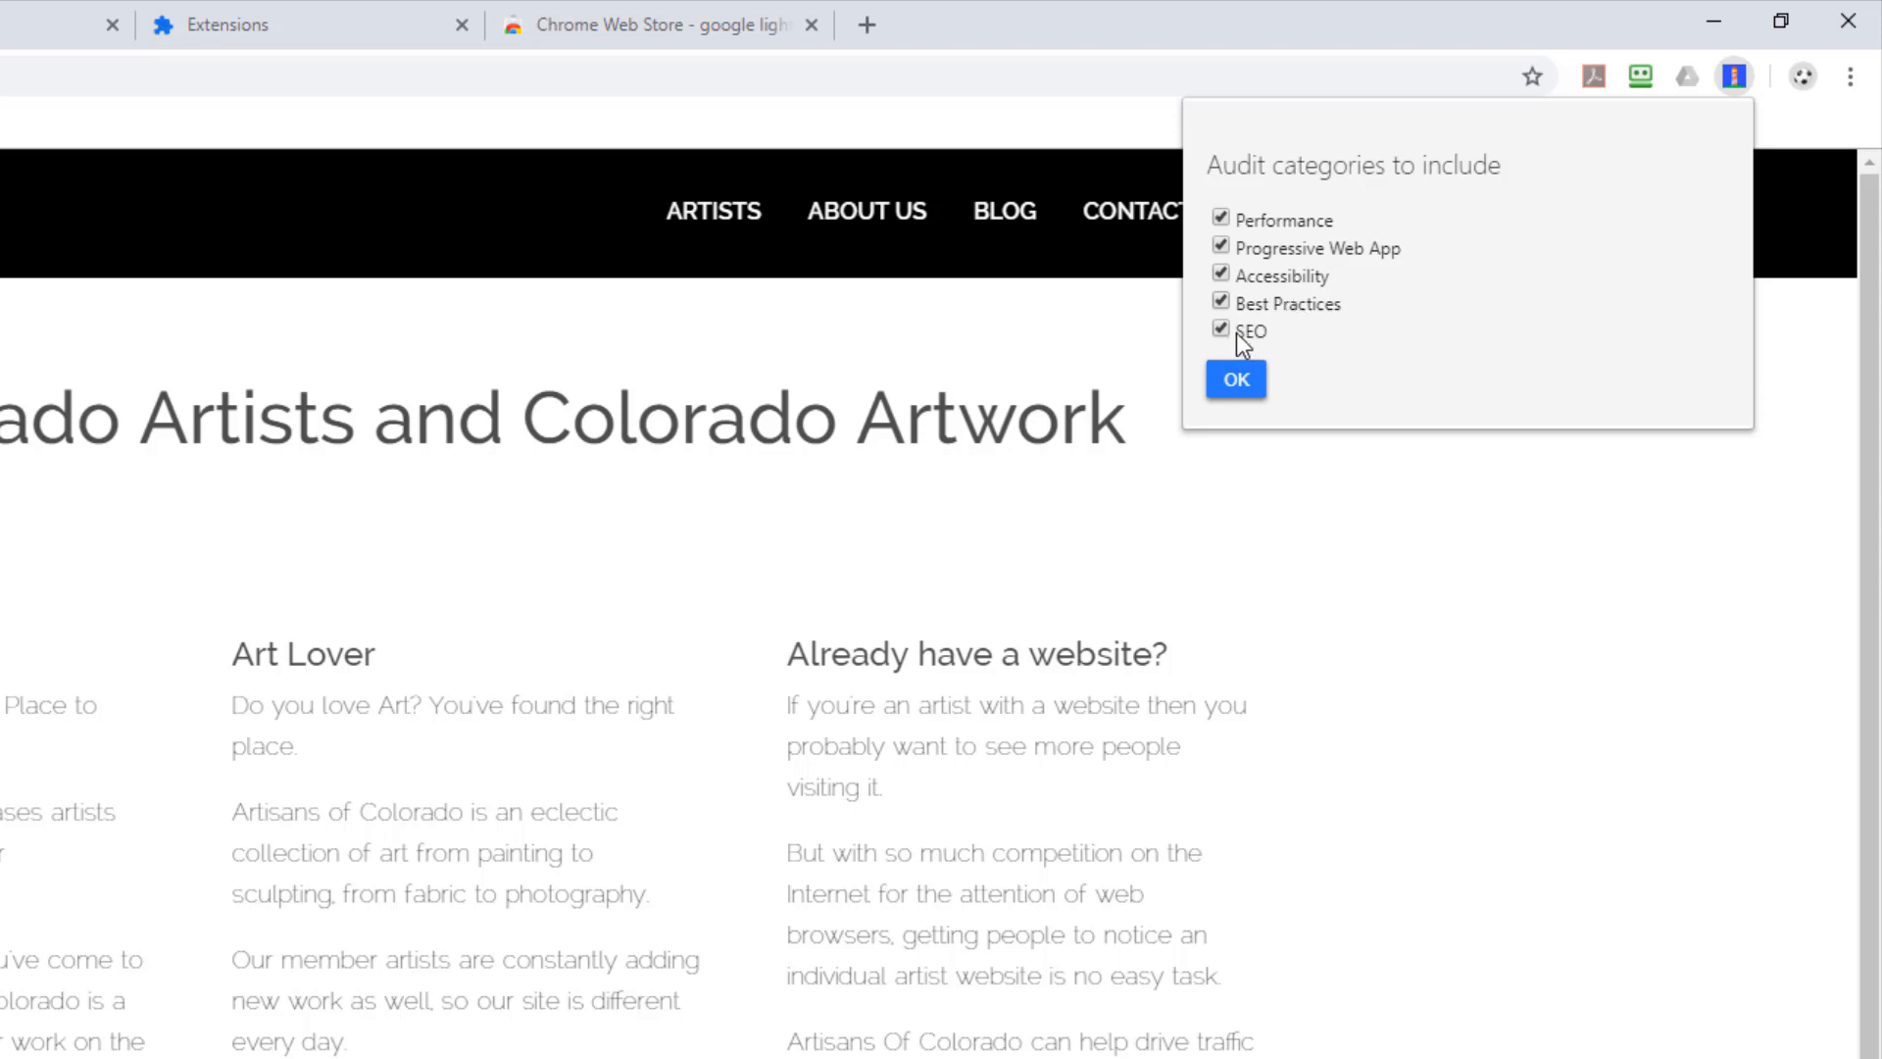
pyautogui.moveTo(1254, 359)
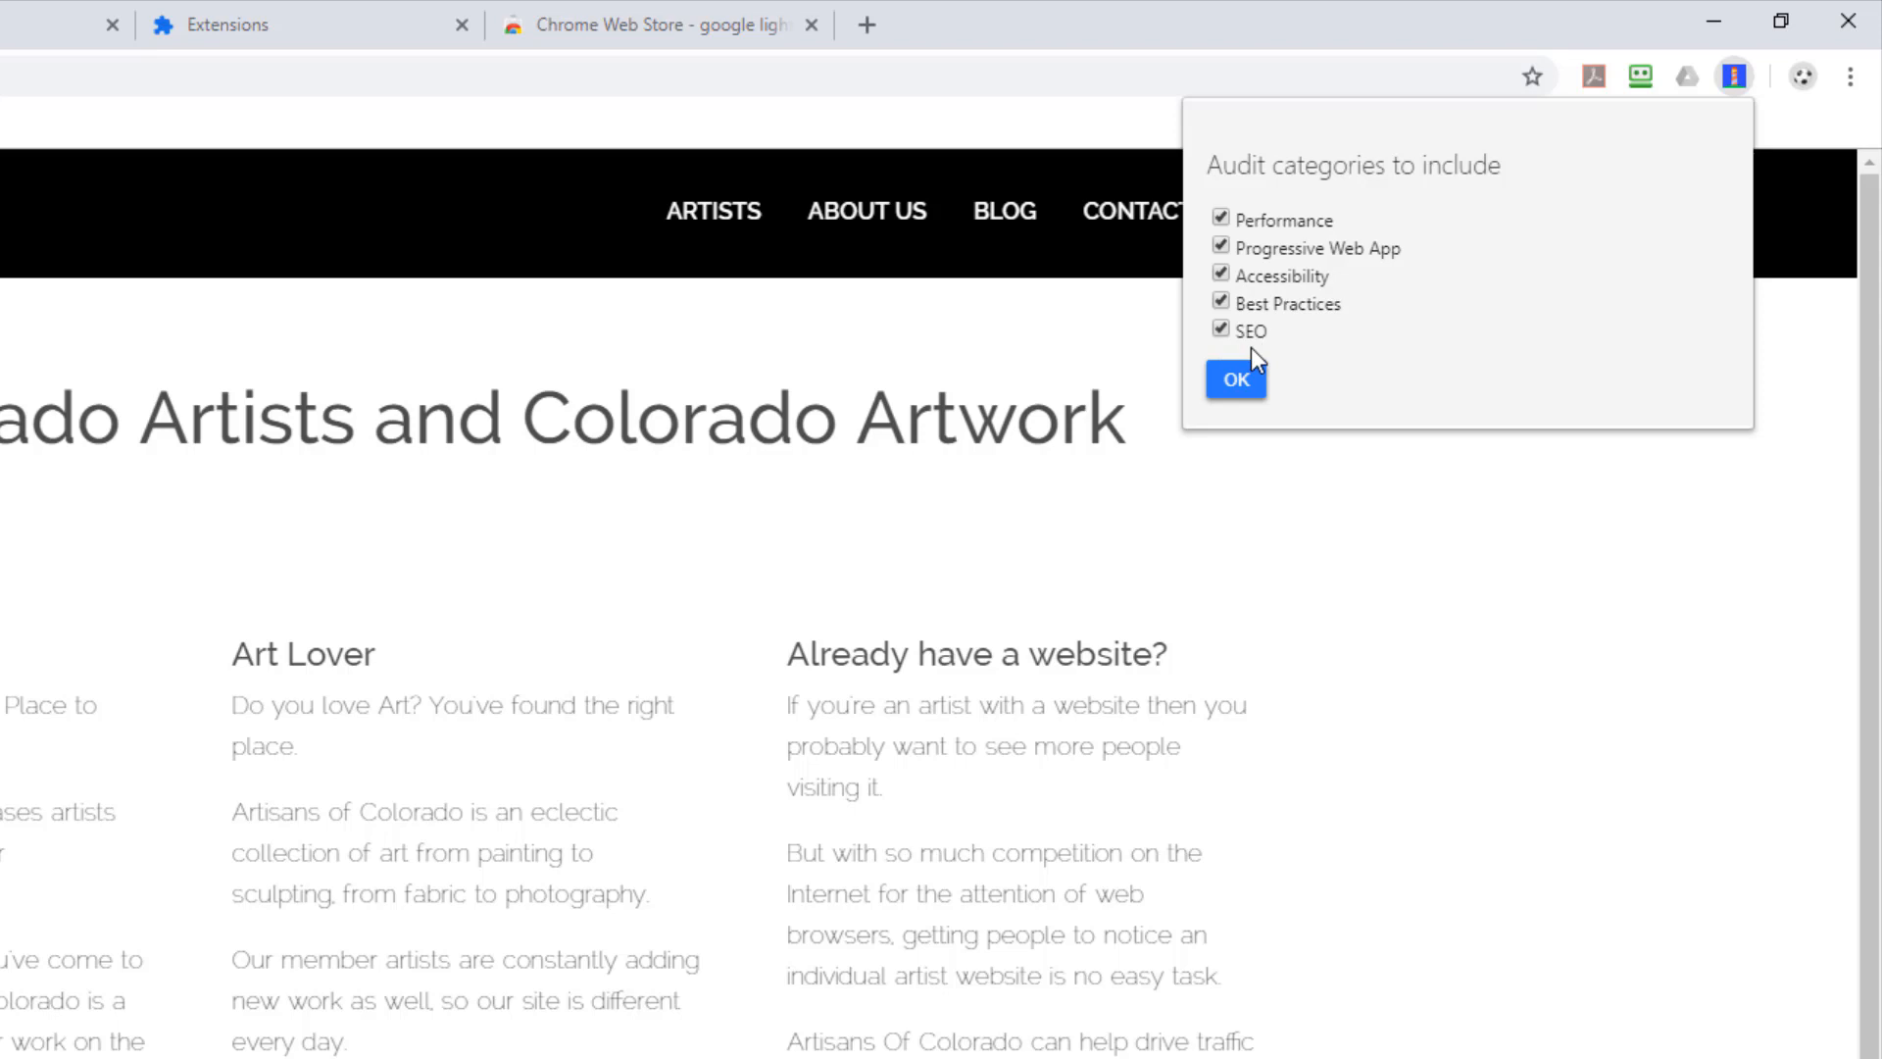
pyautogui.moveTo(1255, 360)
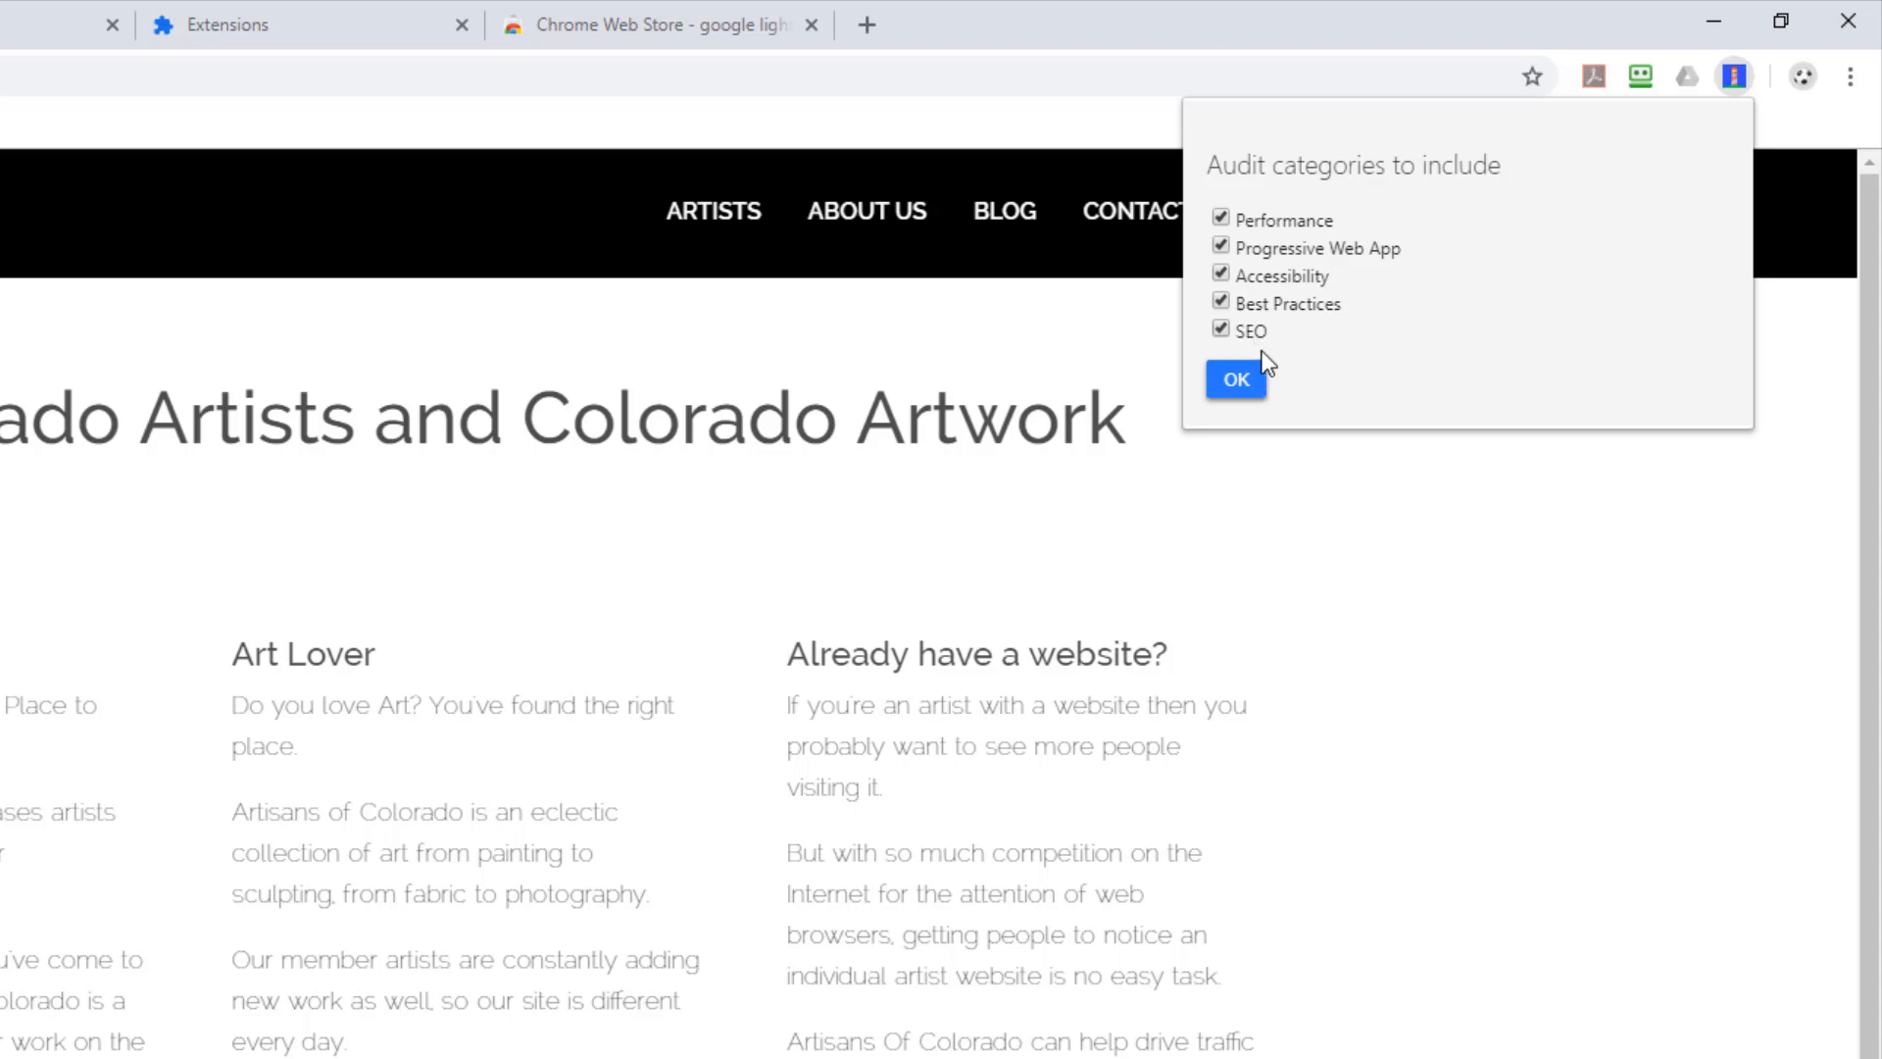
pyautogui.moveTo(1237, 357)
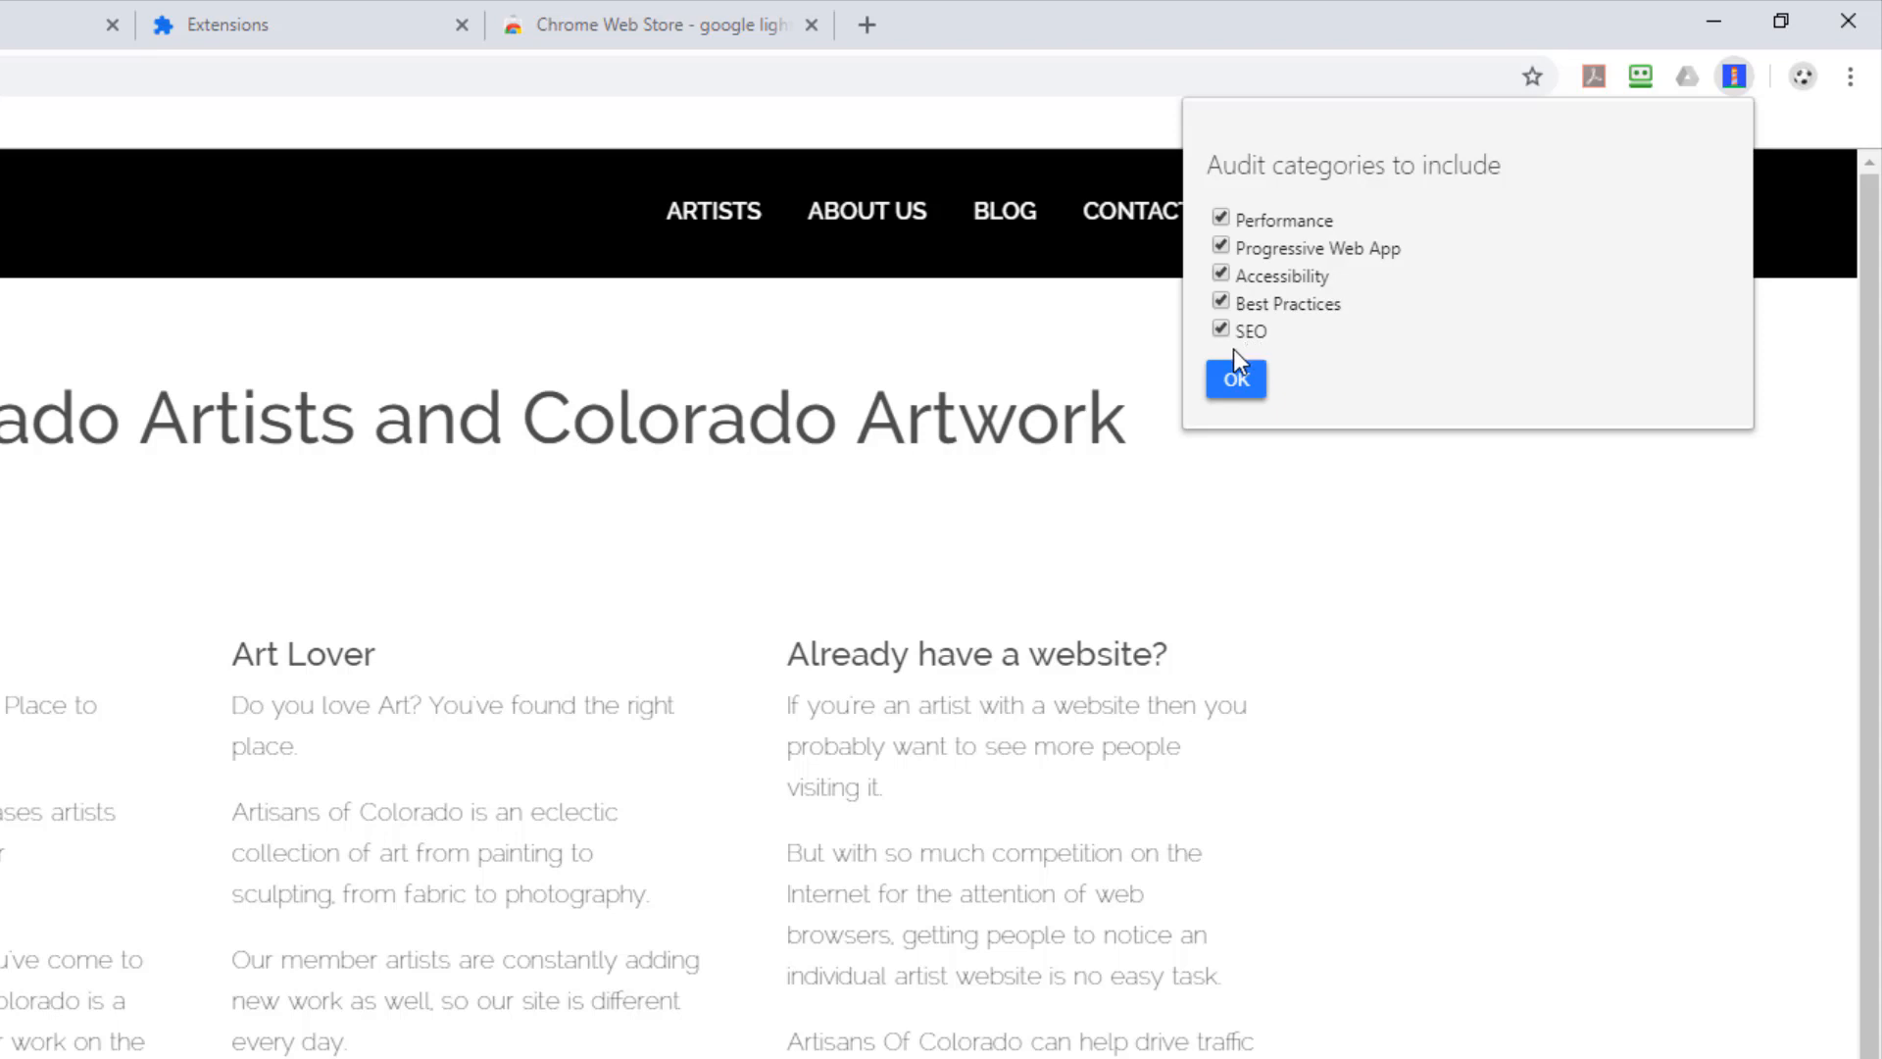
# Leave only Performance, Best Practices and SEO checked, excluding Progressive Web App and Accessibility, and confirm
pyautogui.click(1219, 247)
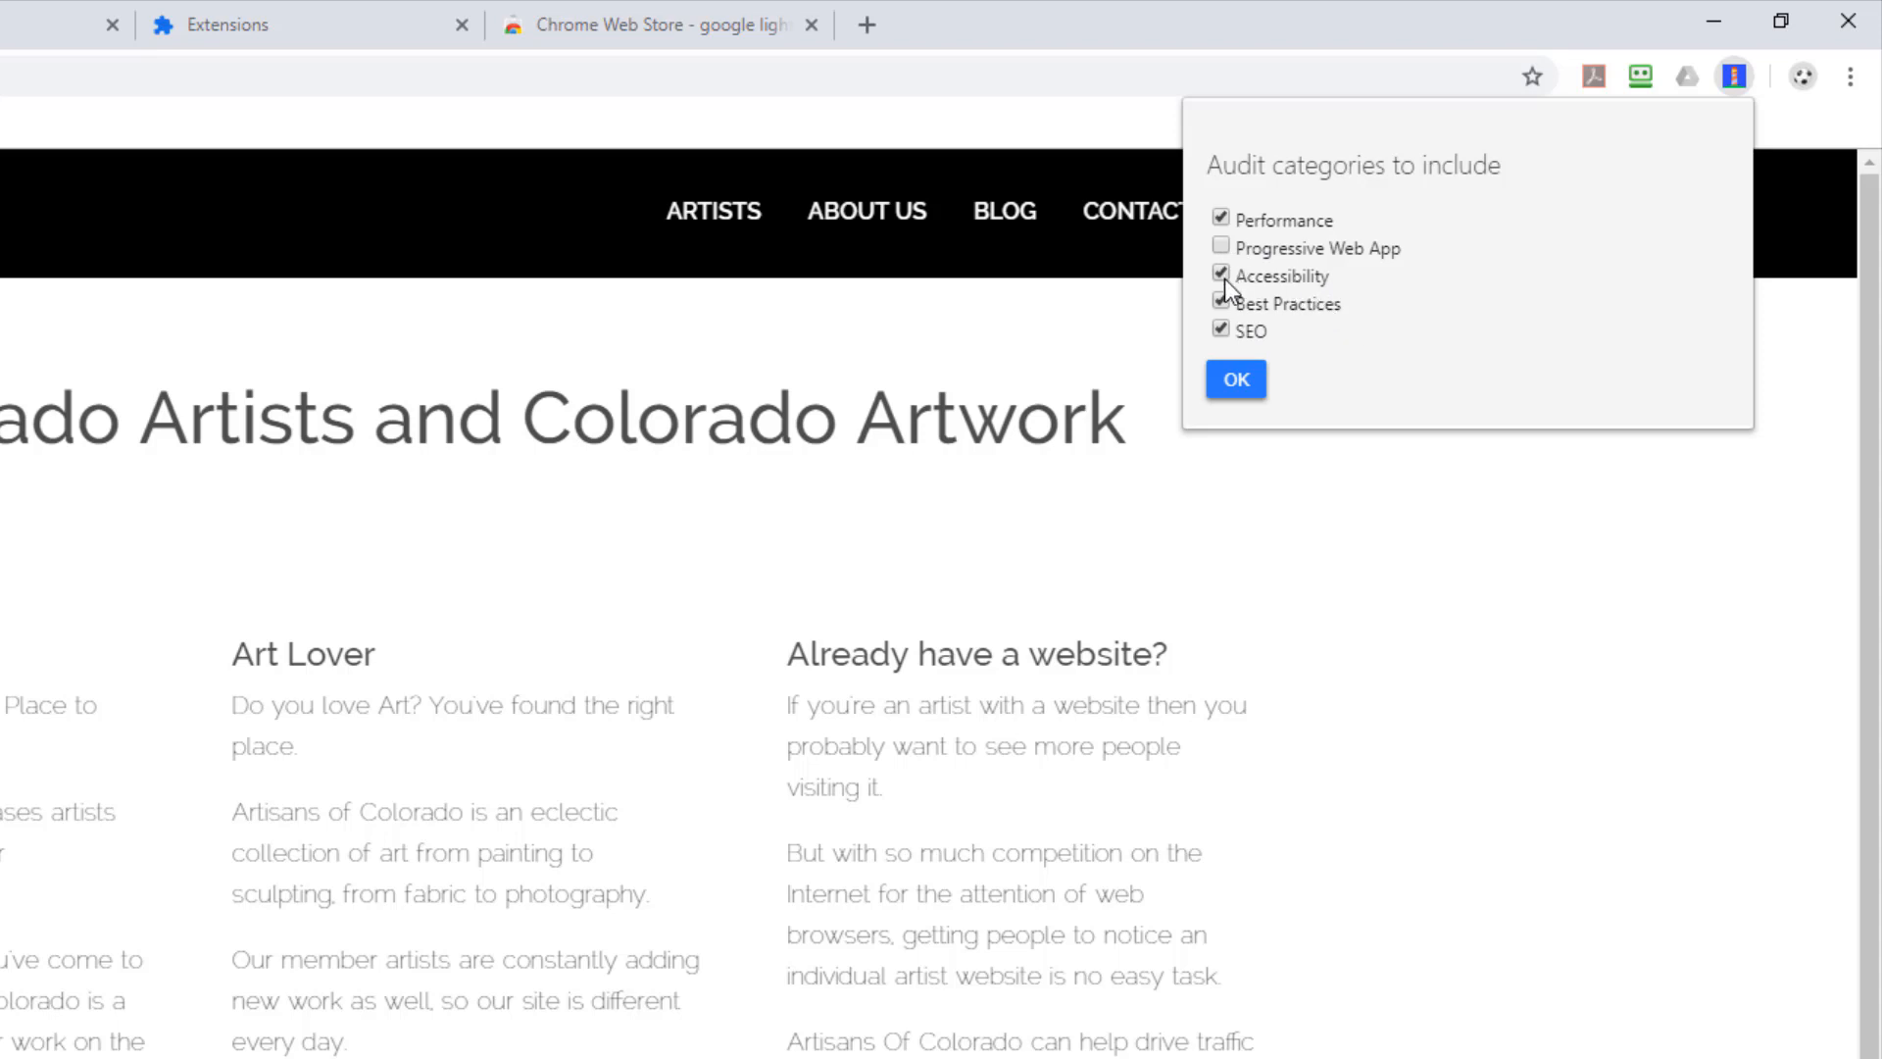
pyautogui.doubleClick(1286, 304)
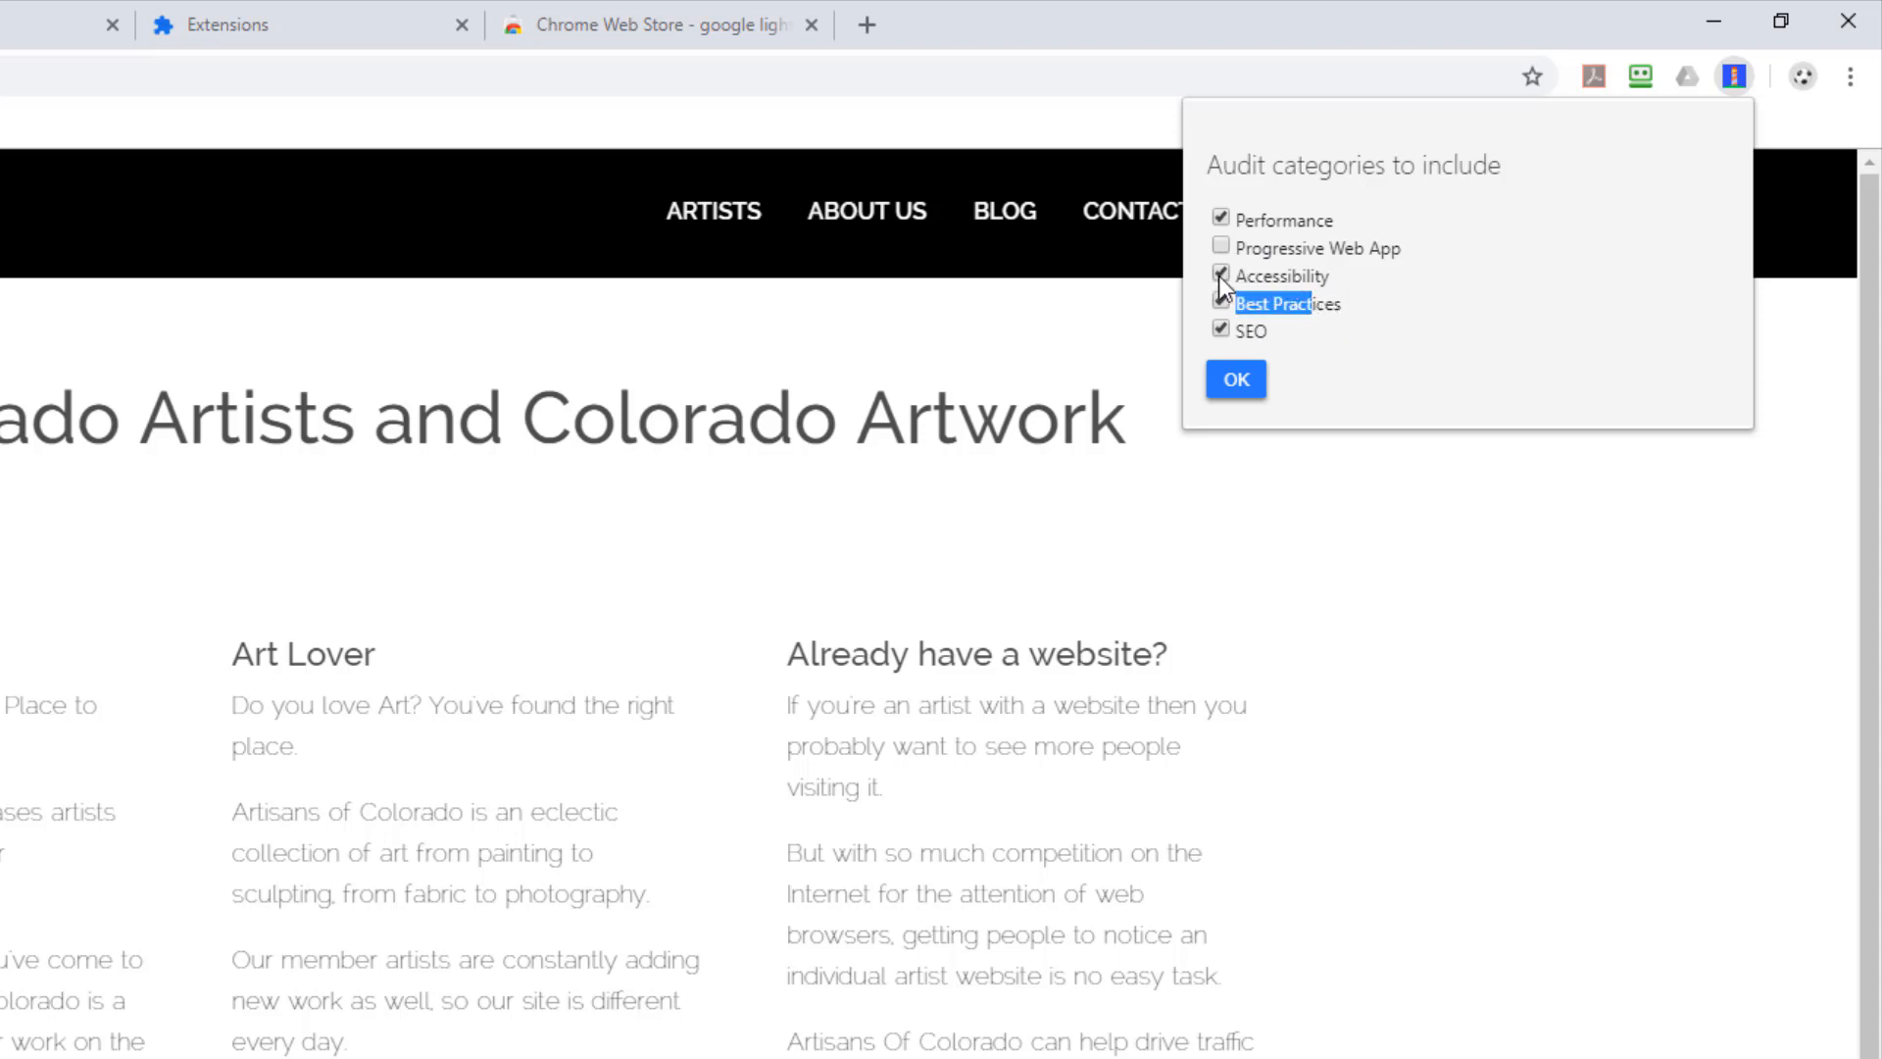
pyautogui.click(1221, 274)
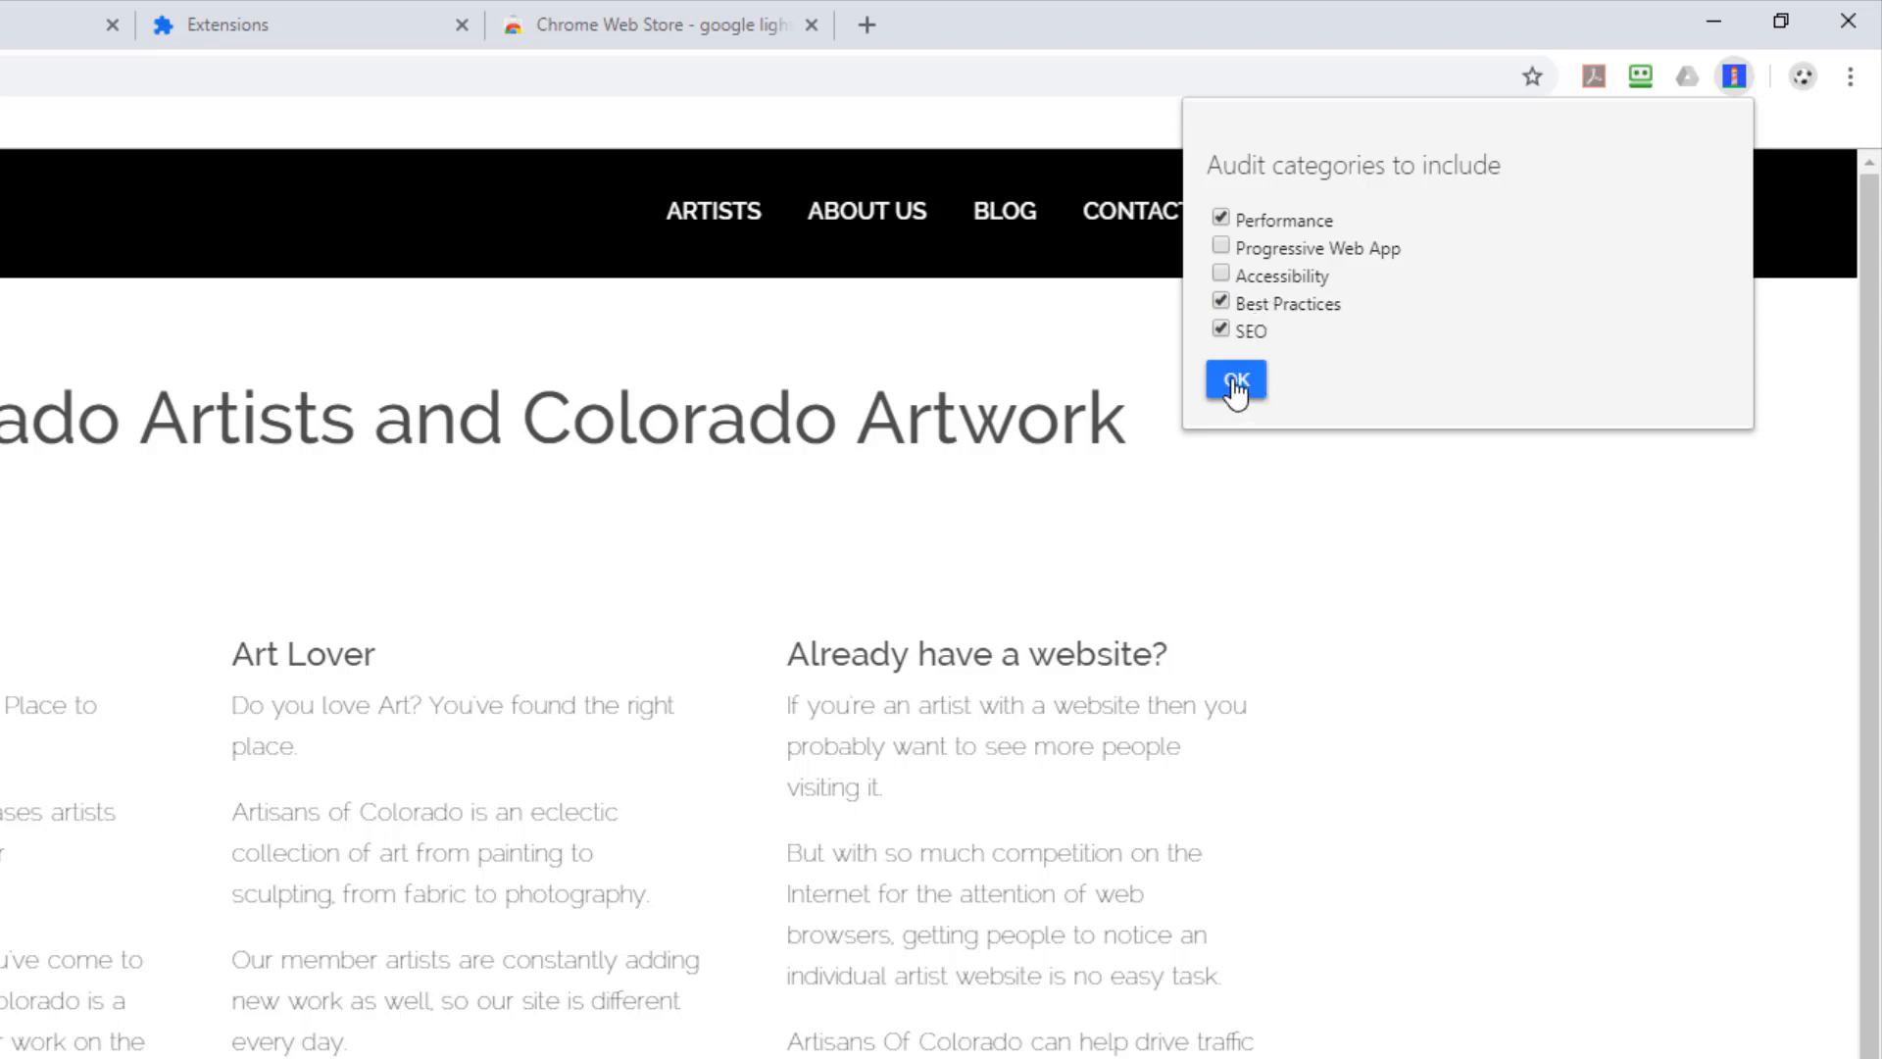
pyautogui.click(1235, 378)
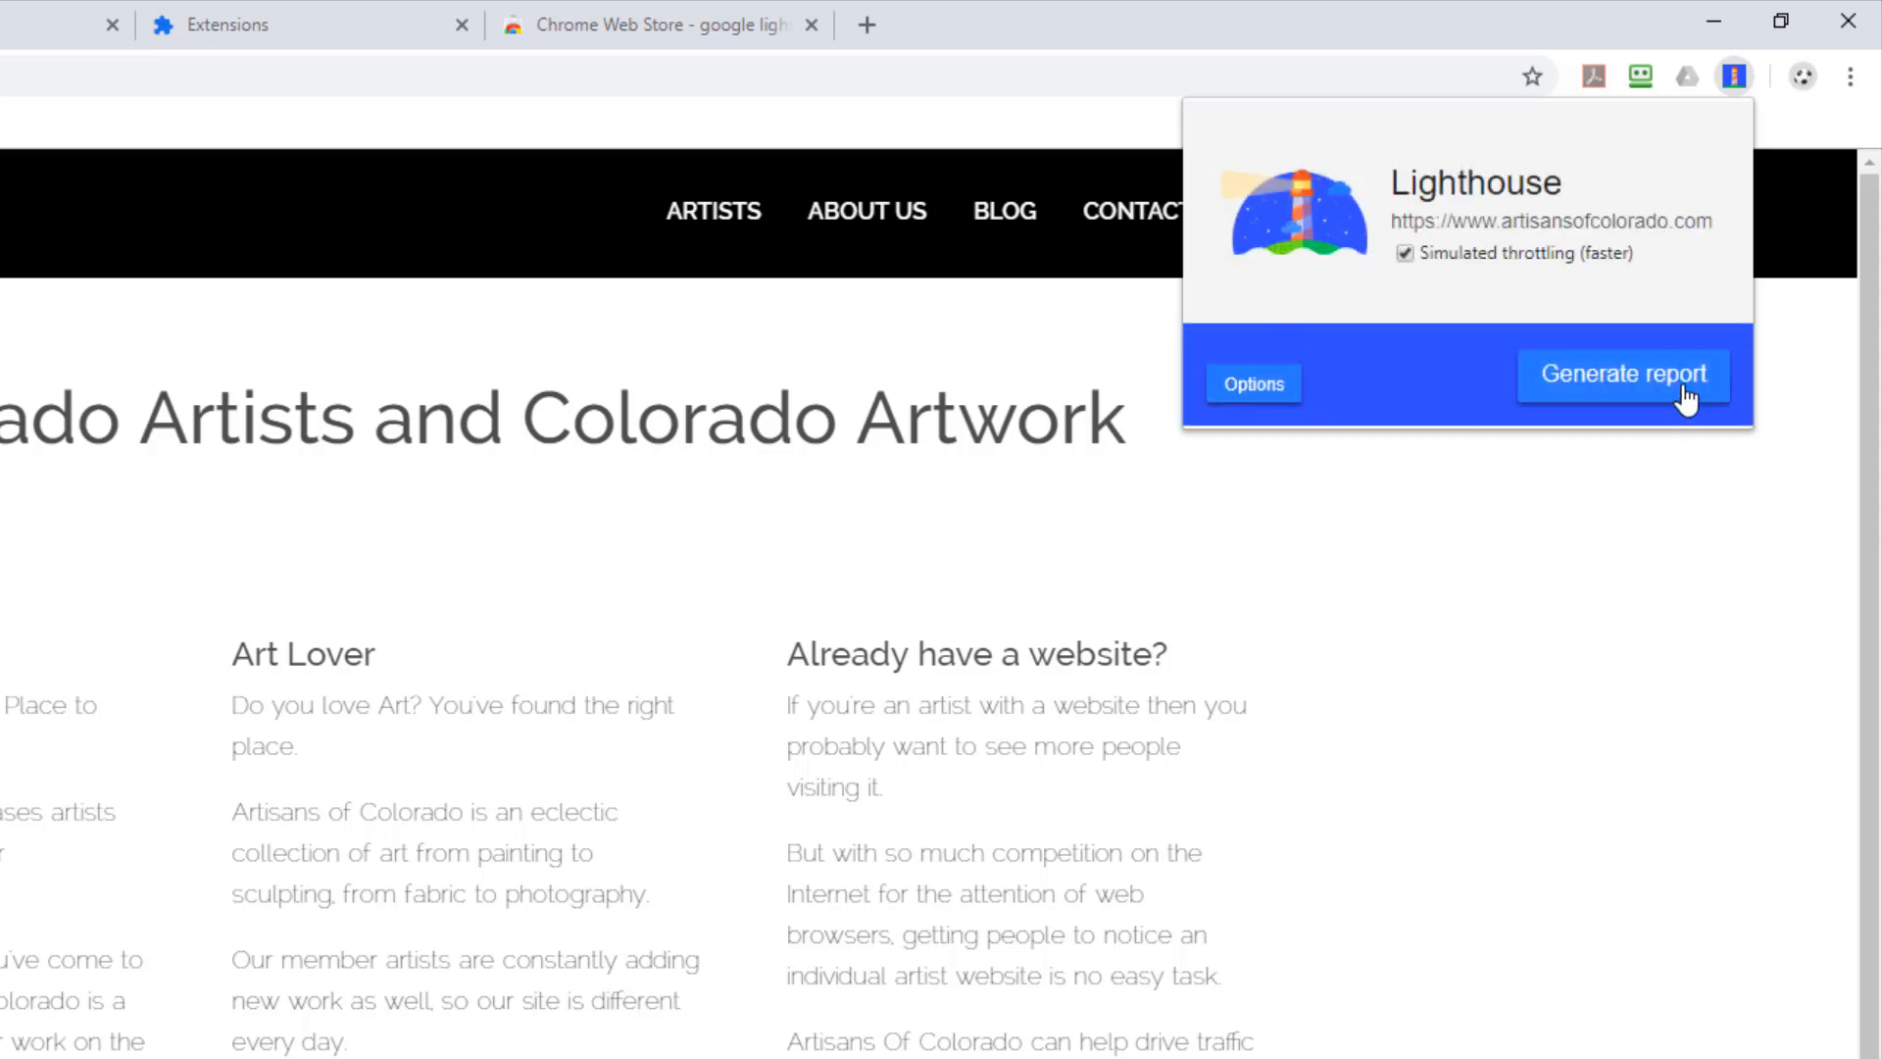
# Generate the Lighthouse report (Performance 23, Best Practices 86, SEO 100) and scroll to the Best Practices section
pyautogui.click(1623, 373)
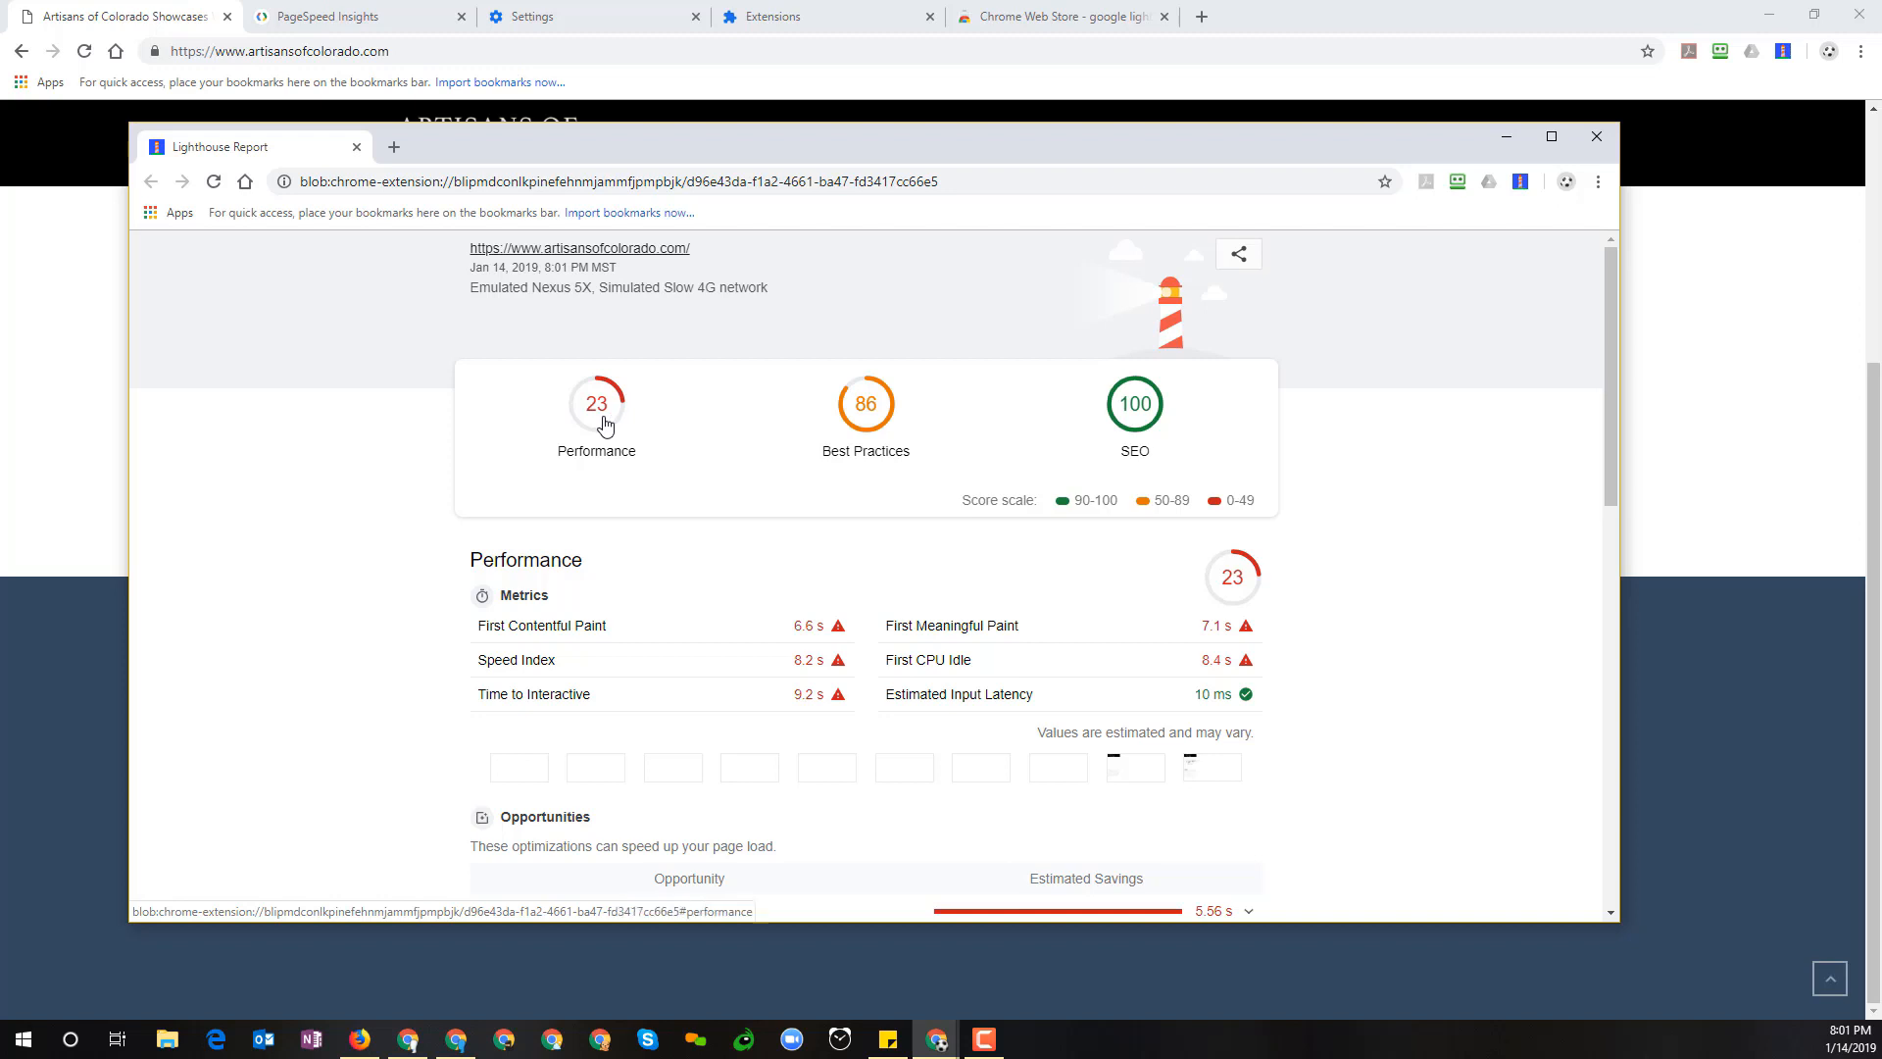
pyautogui.moveTo(580, 435)
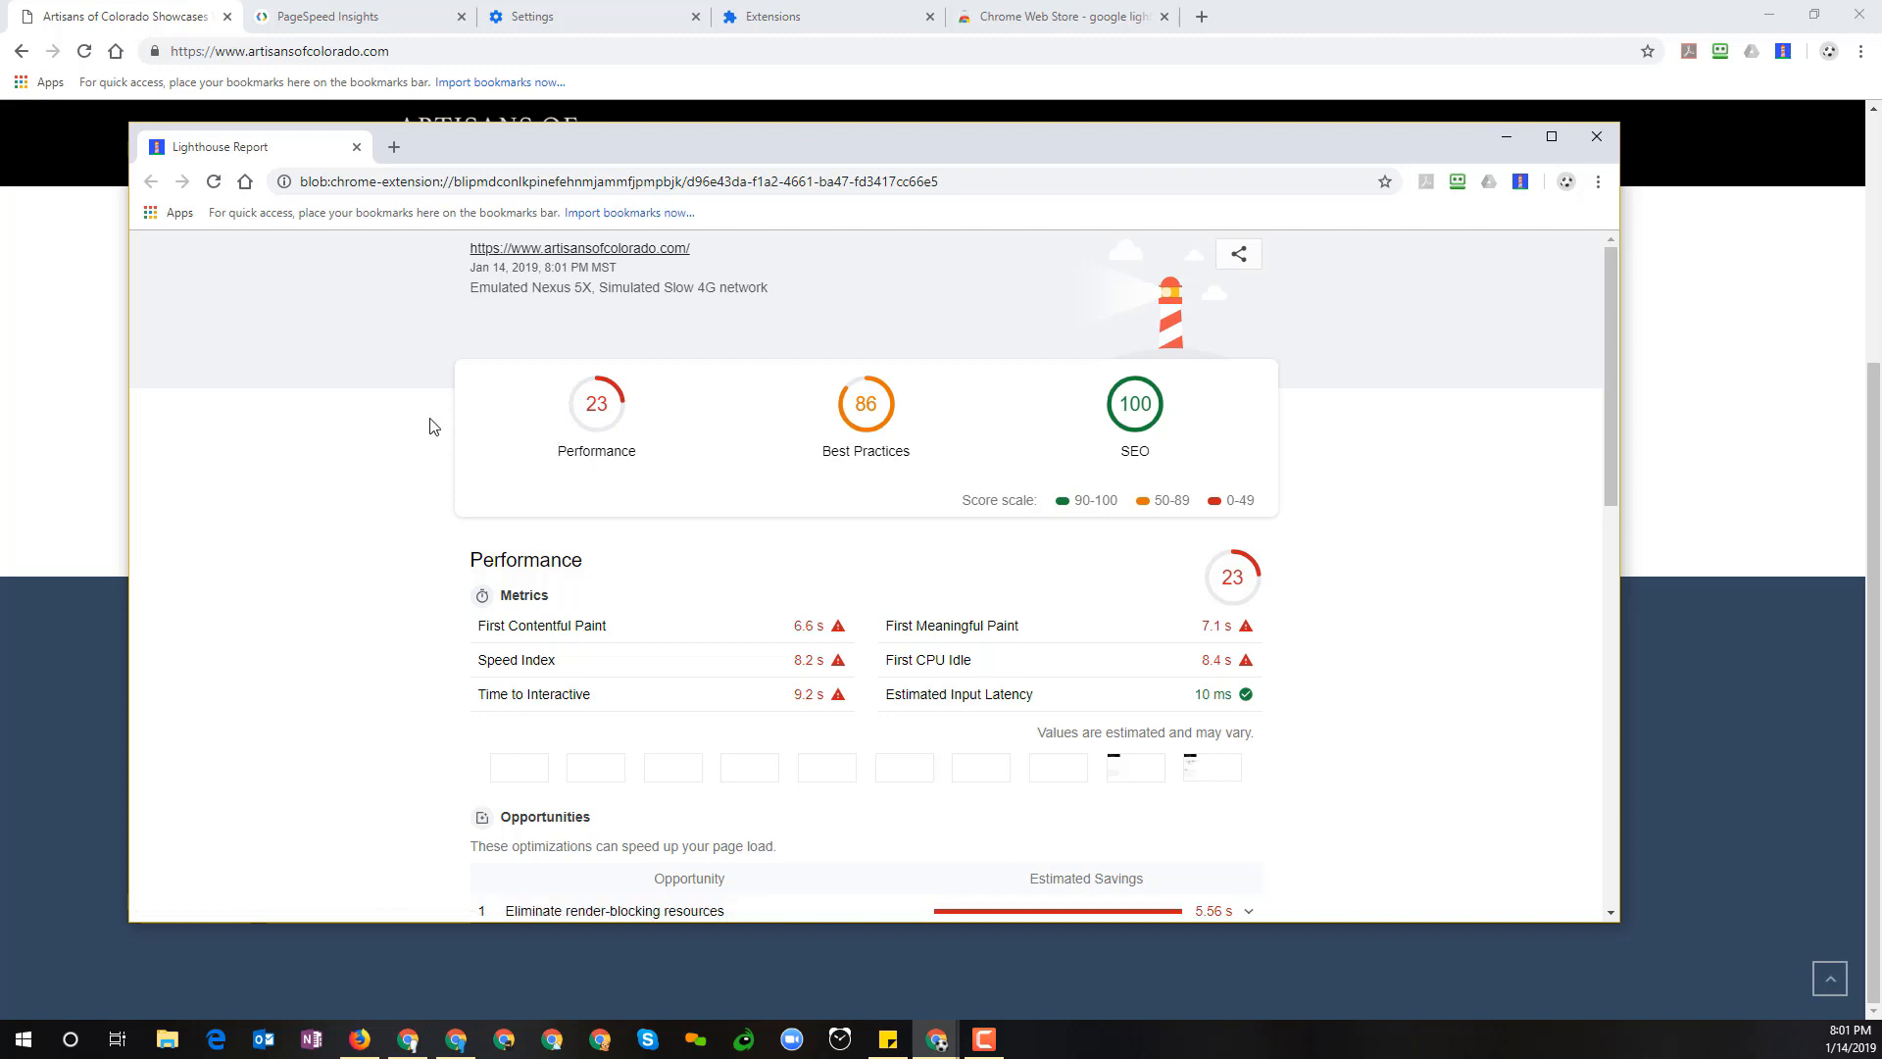
pyautogui.moveTo(729, 547)
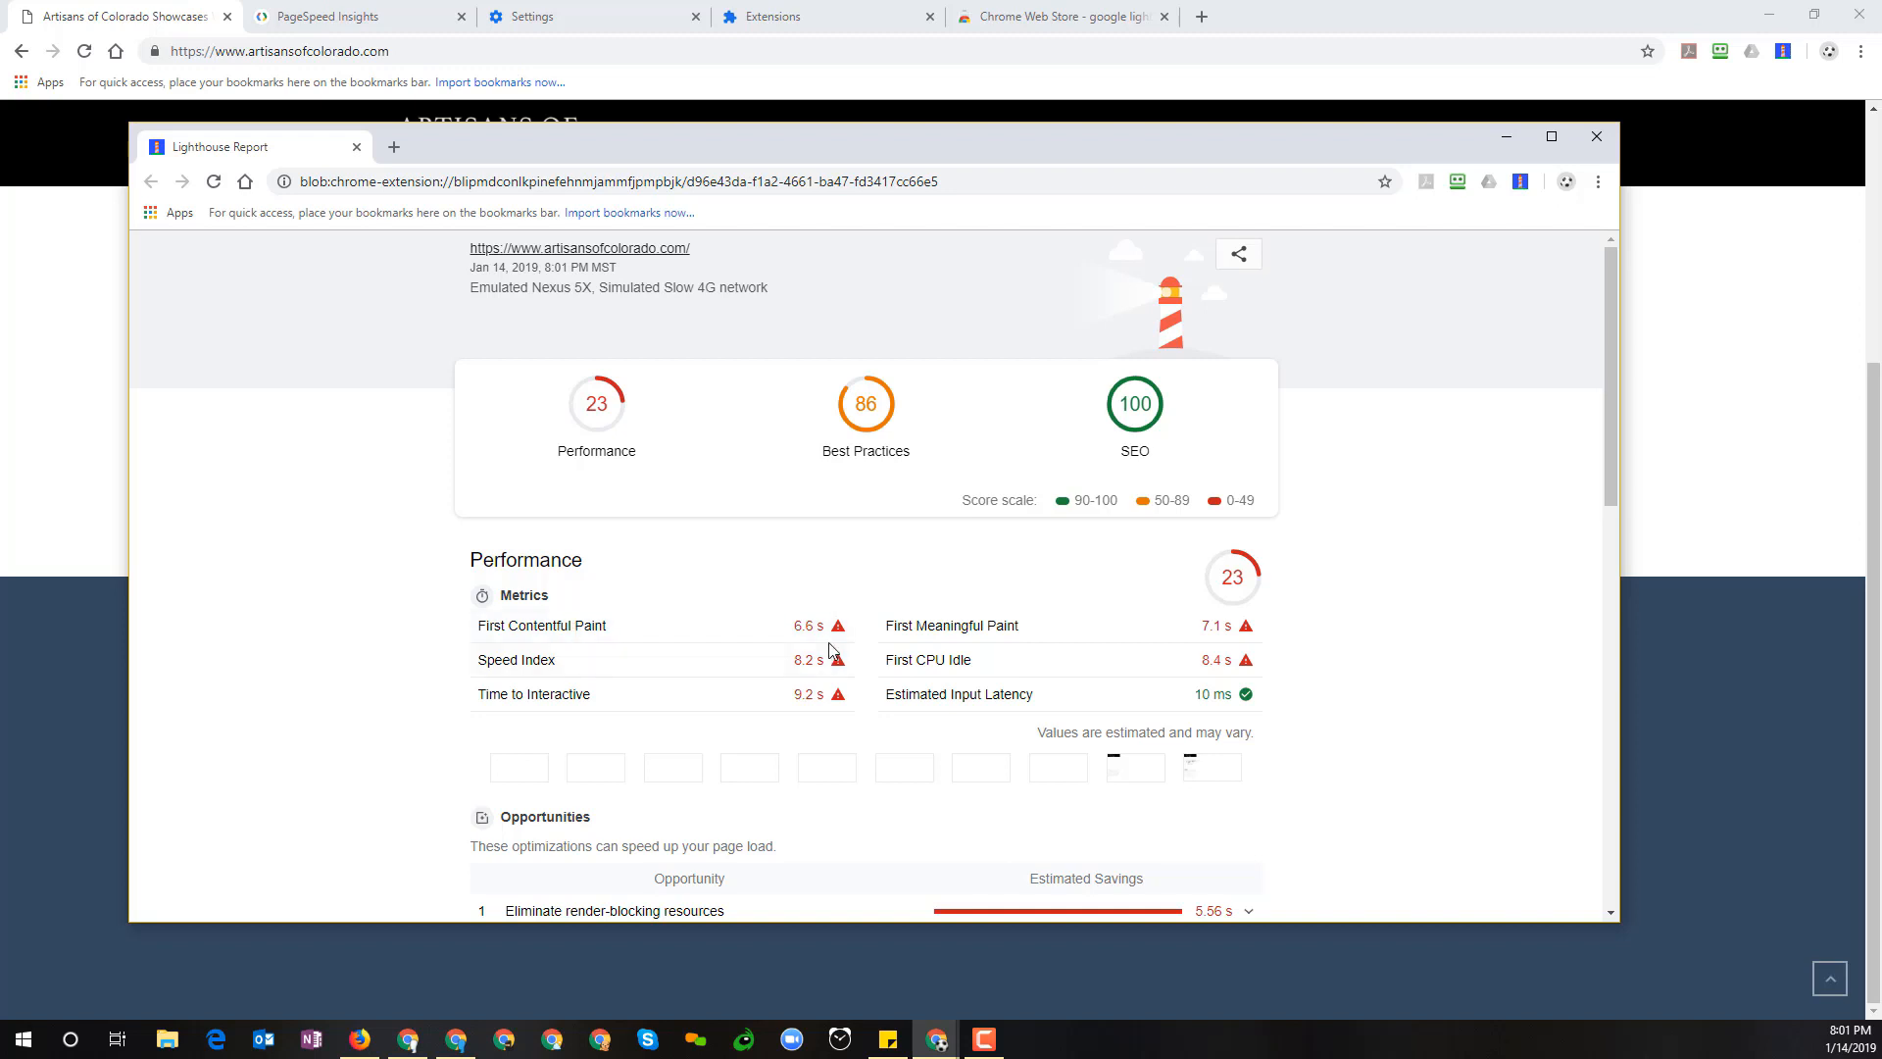
pyautogui.moveTo(541, 623)
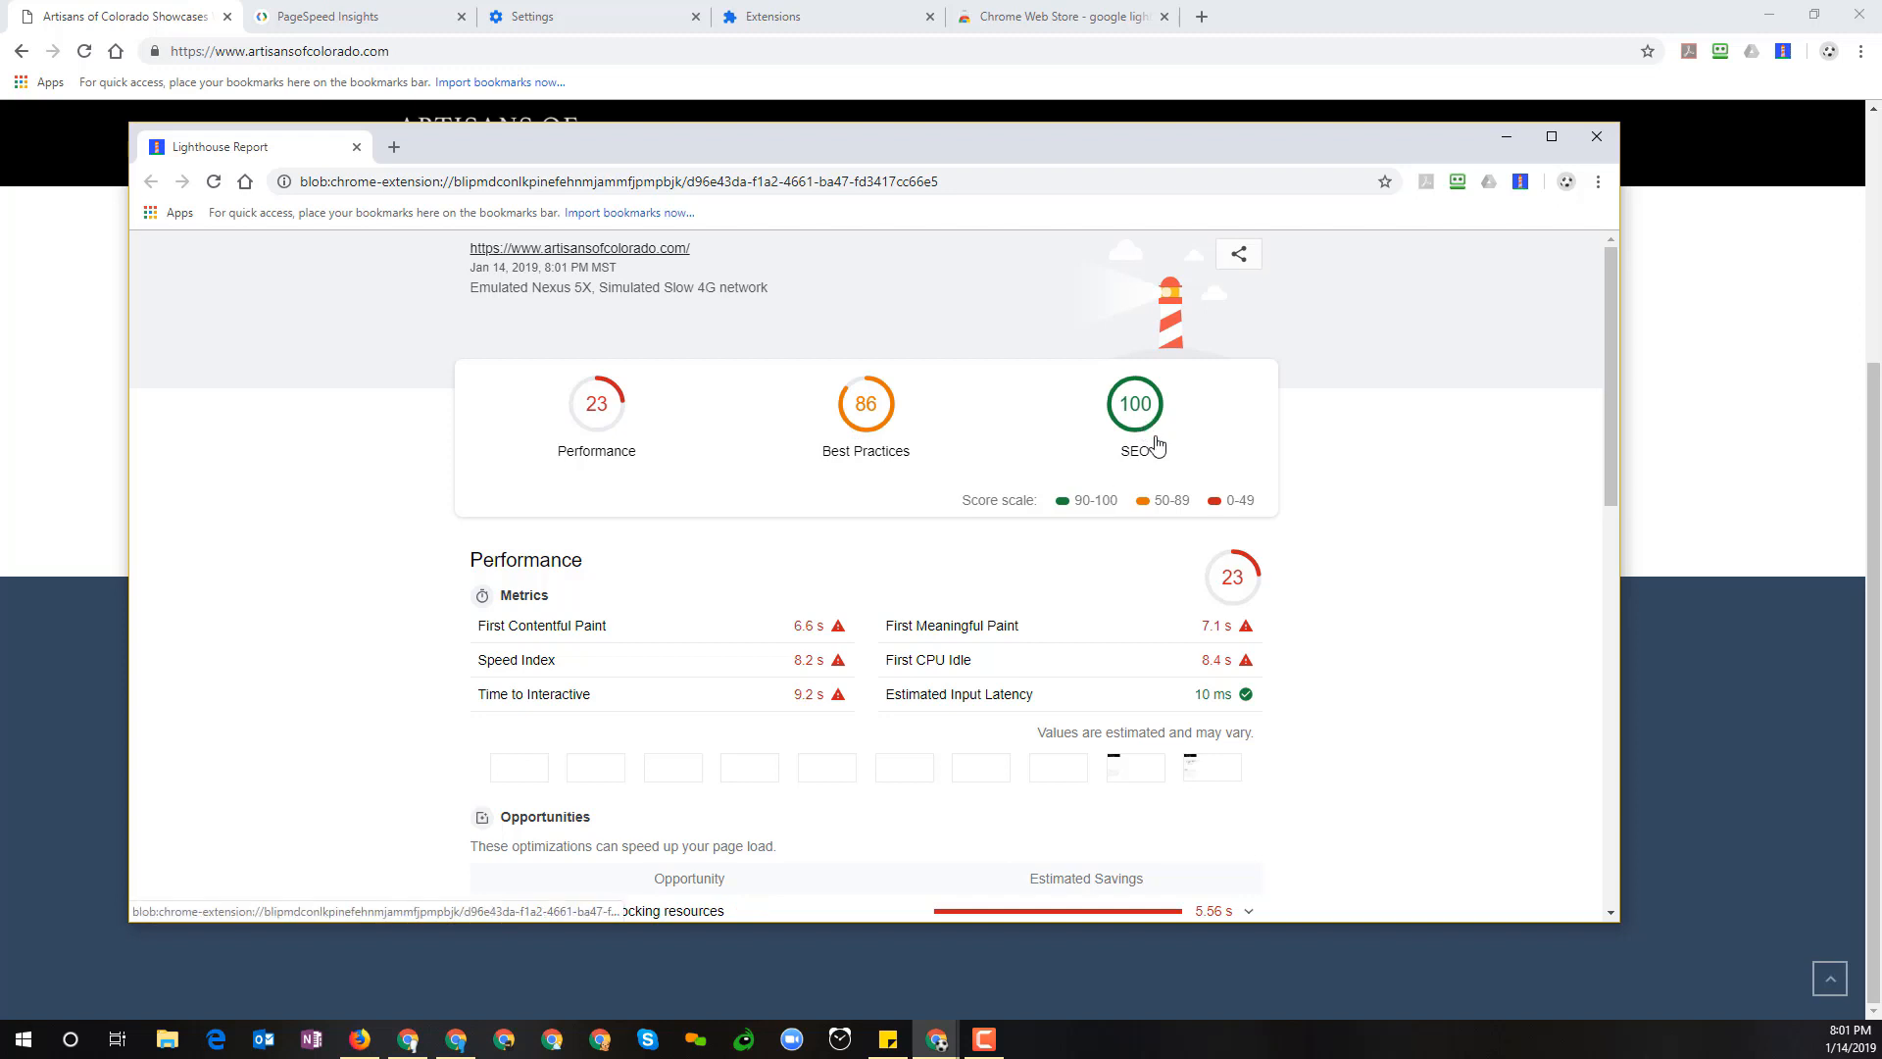
pyautogui.click(1135, 404)
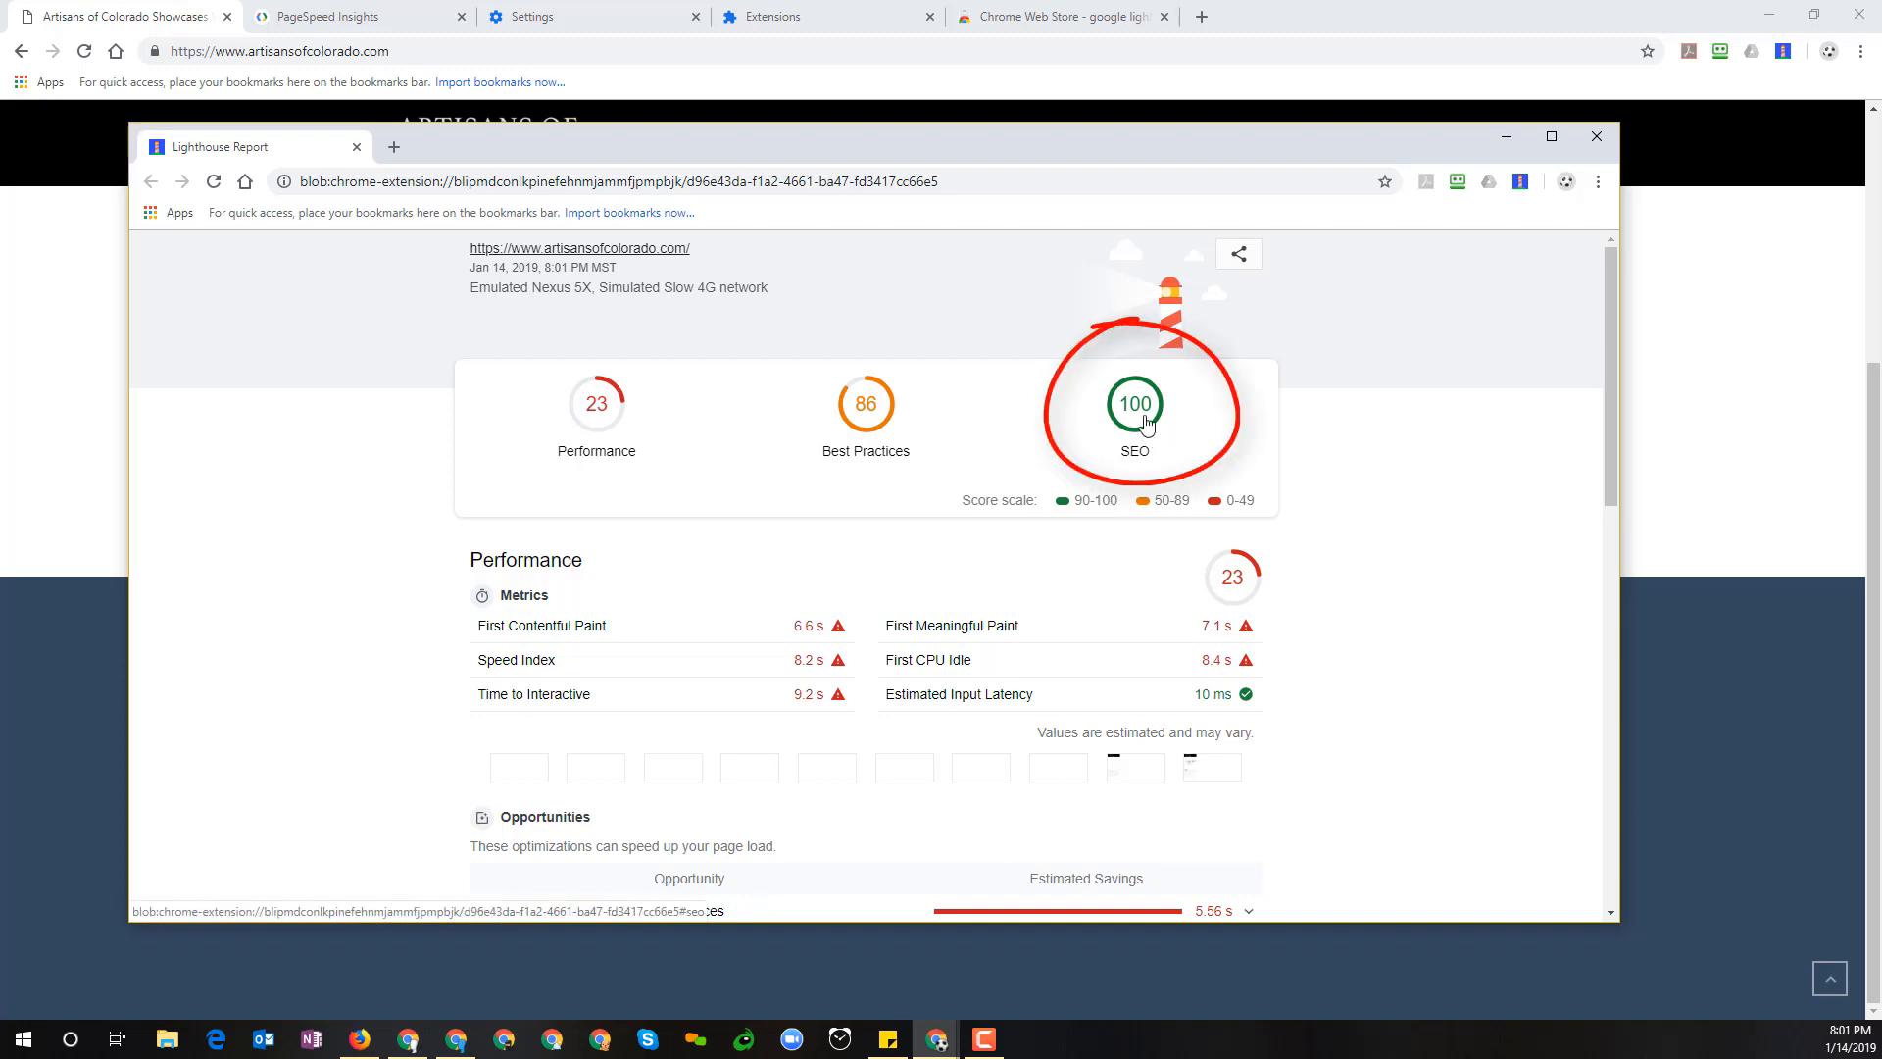
pyautogui.moveTo(1192, 450)
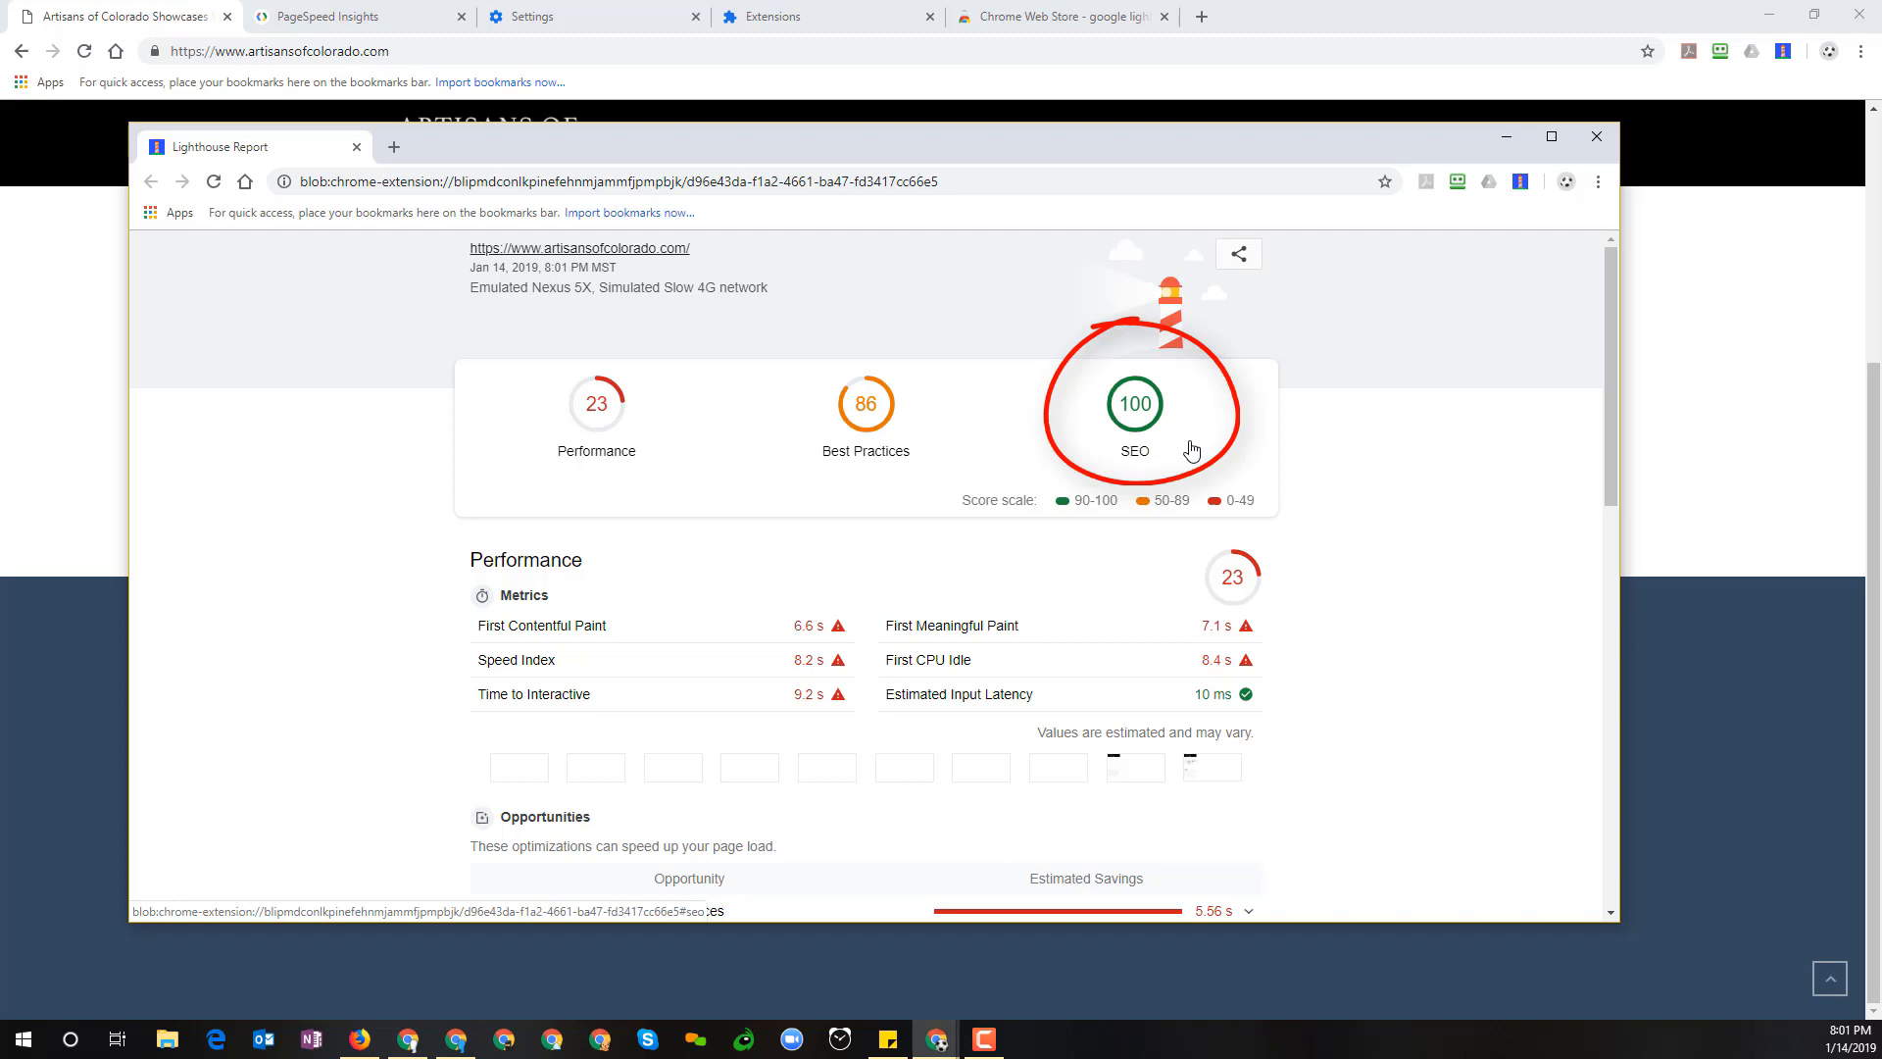
pyautogui.scroll(-3)
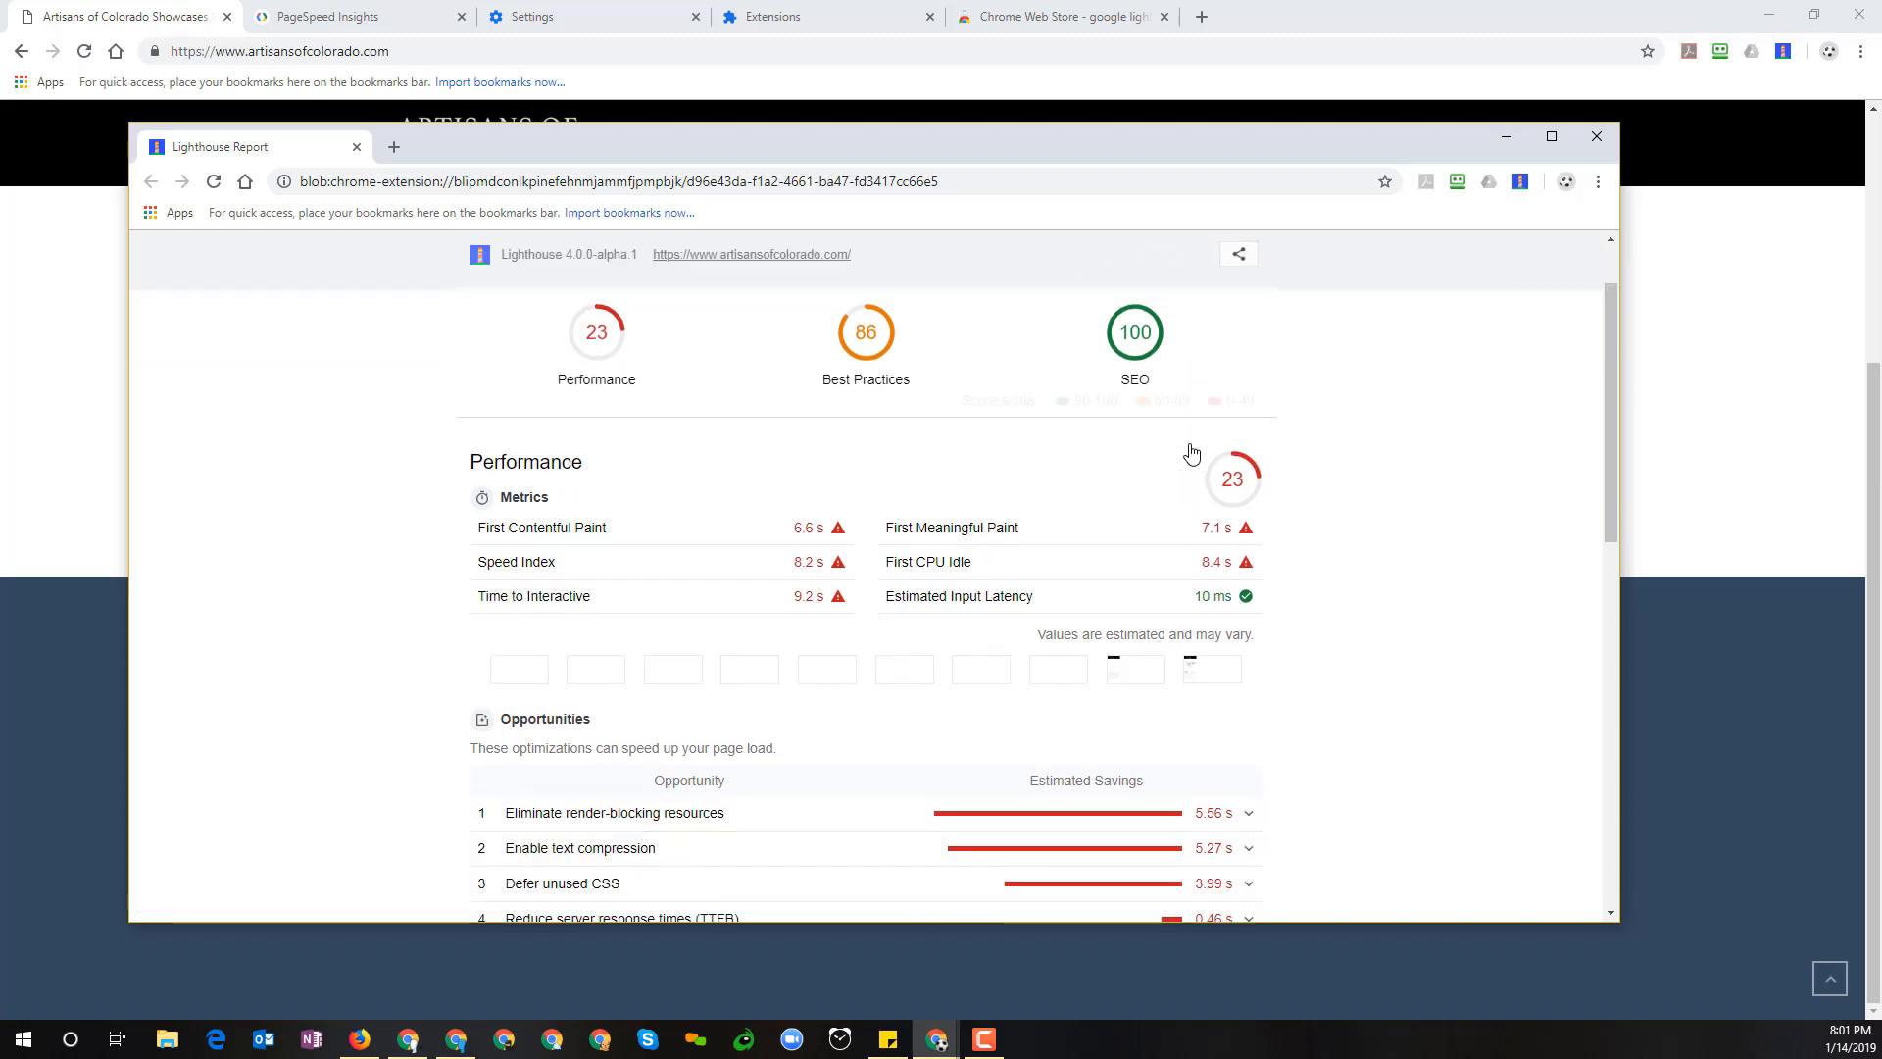
pyautogui.moveTo(1365, 445)
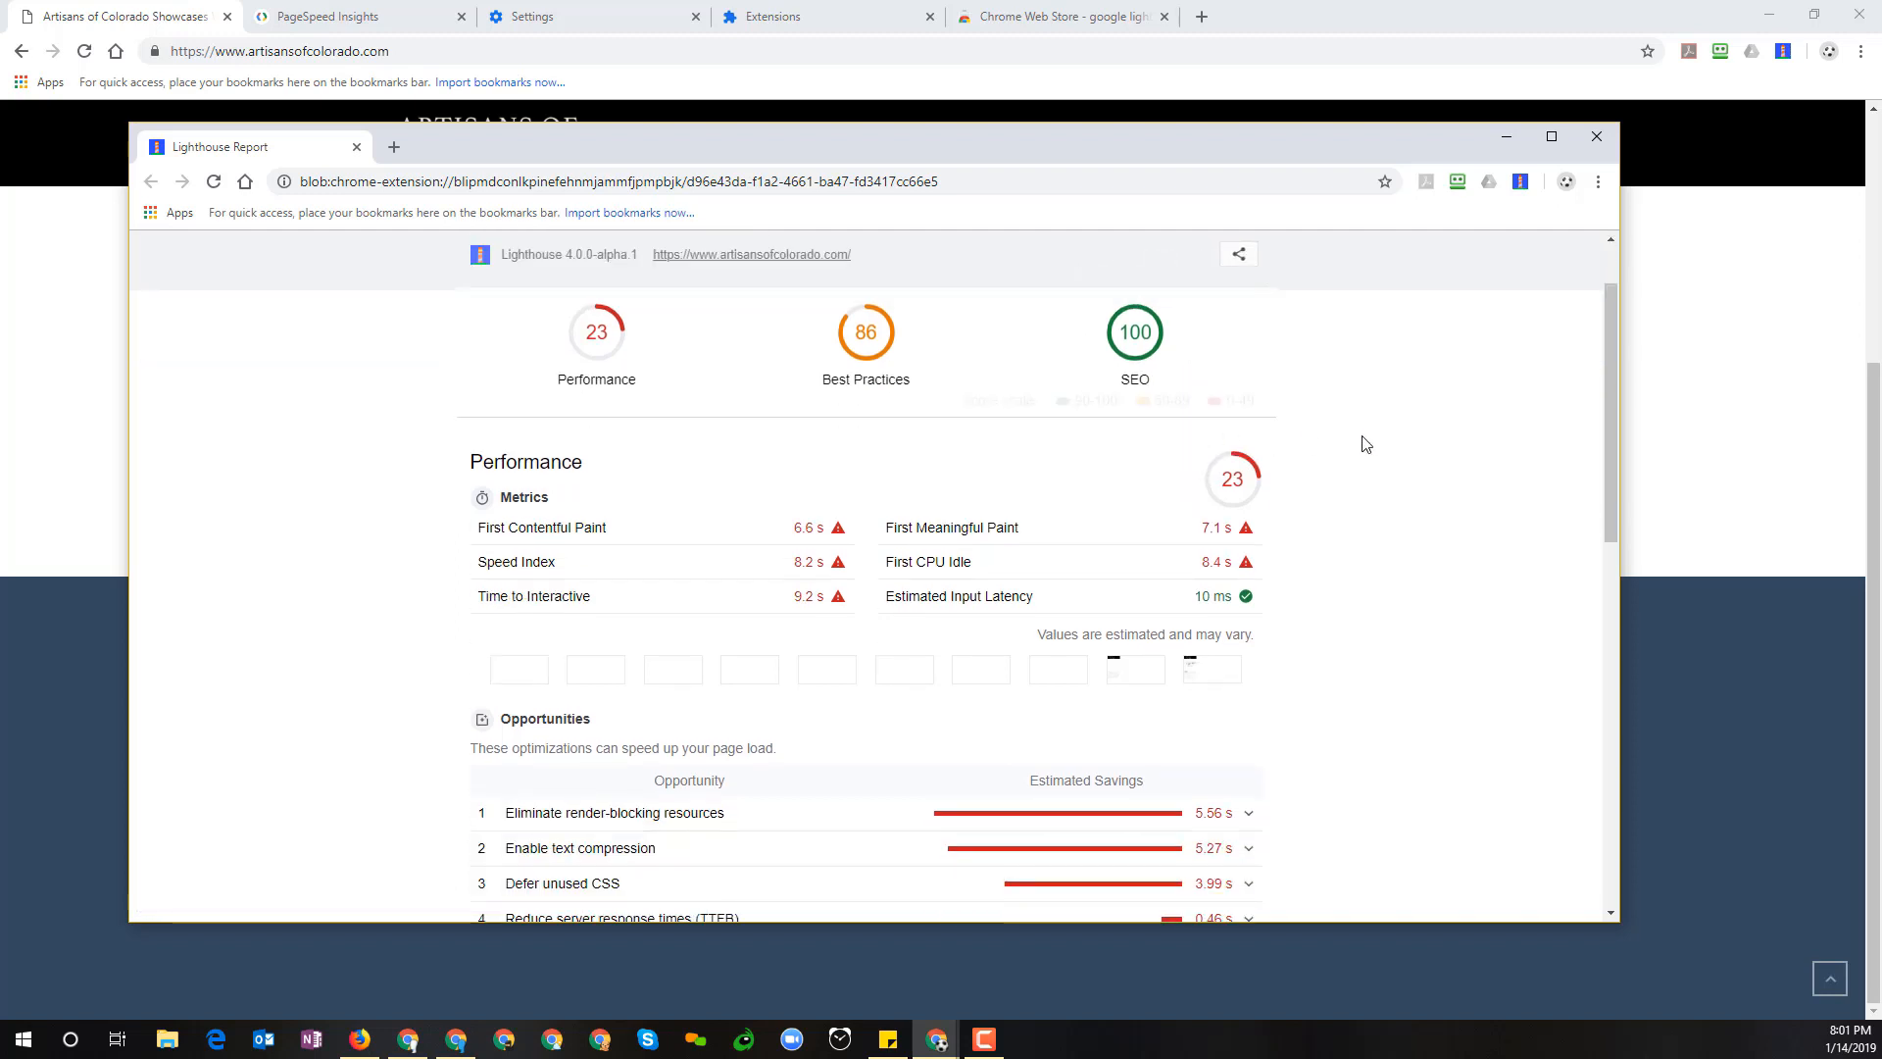
pyautogui.scroll(-3)
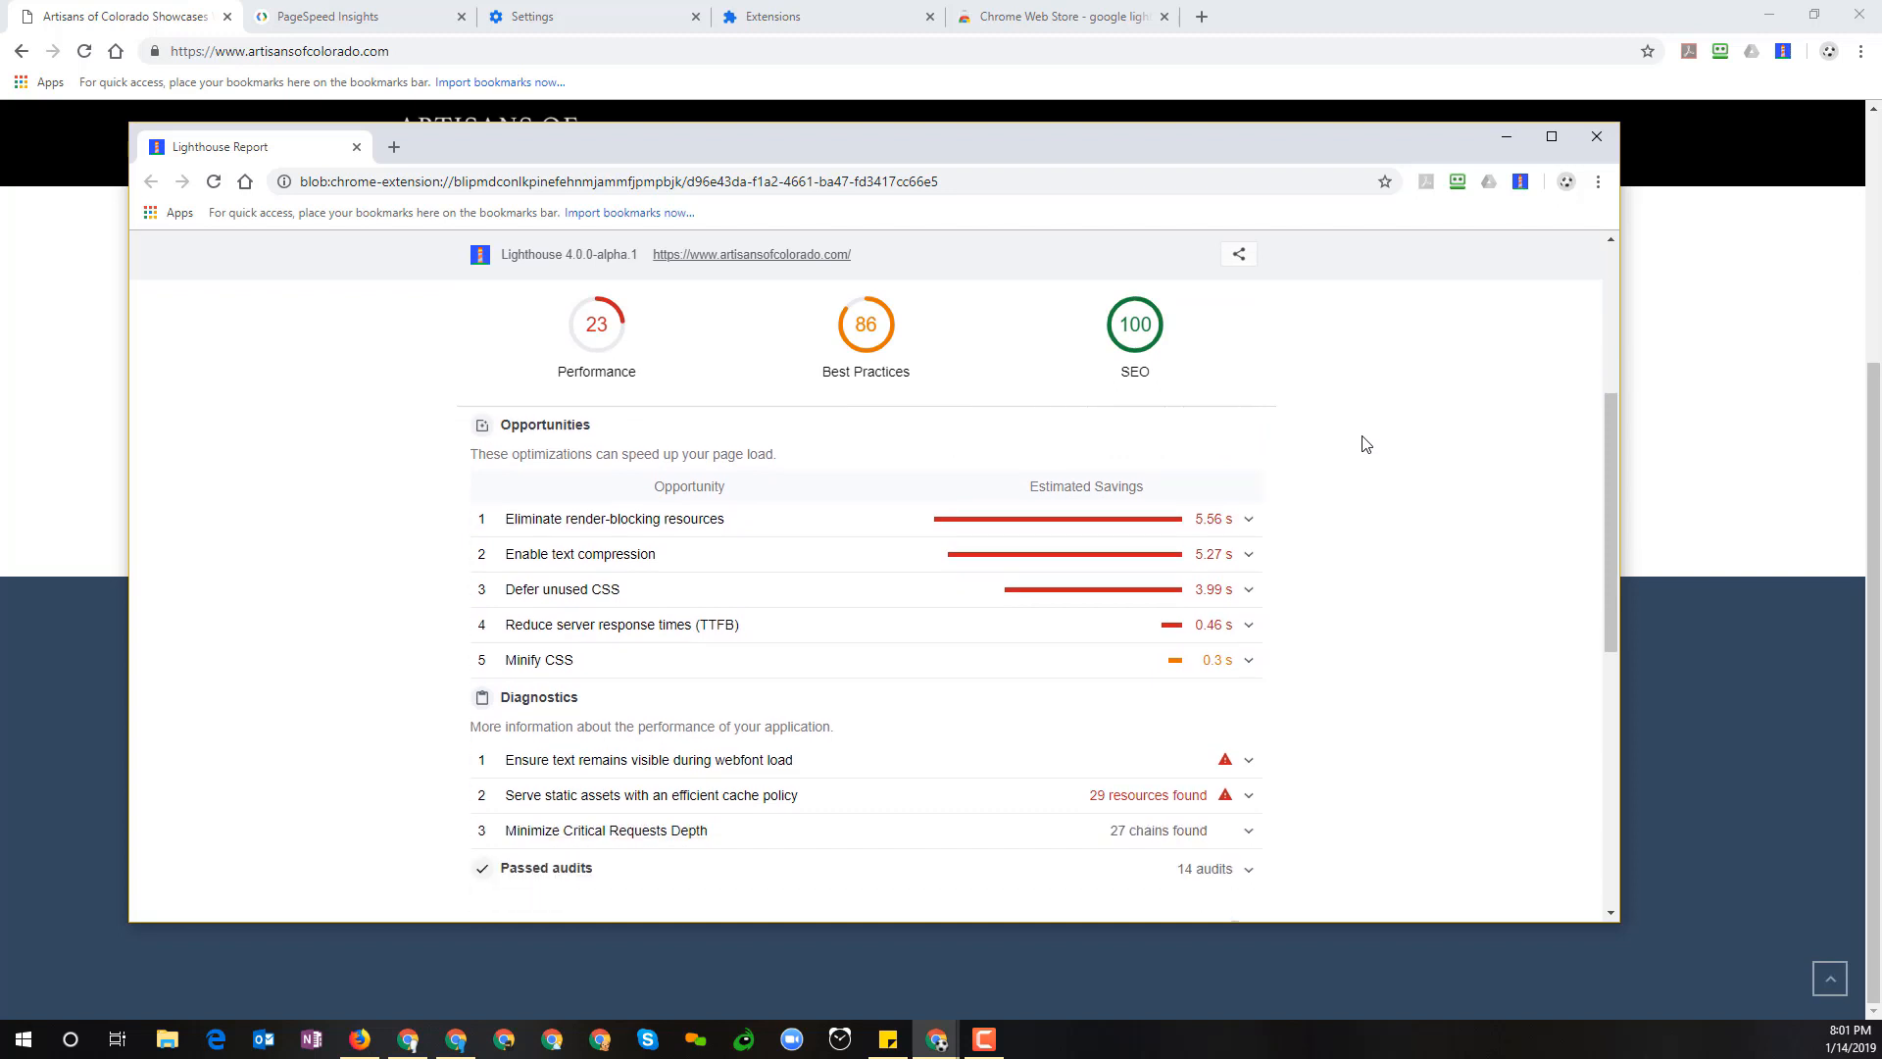
pyautogui.scroll(-3)
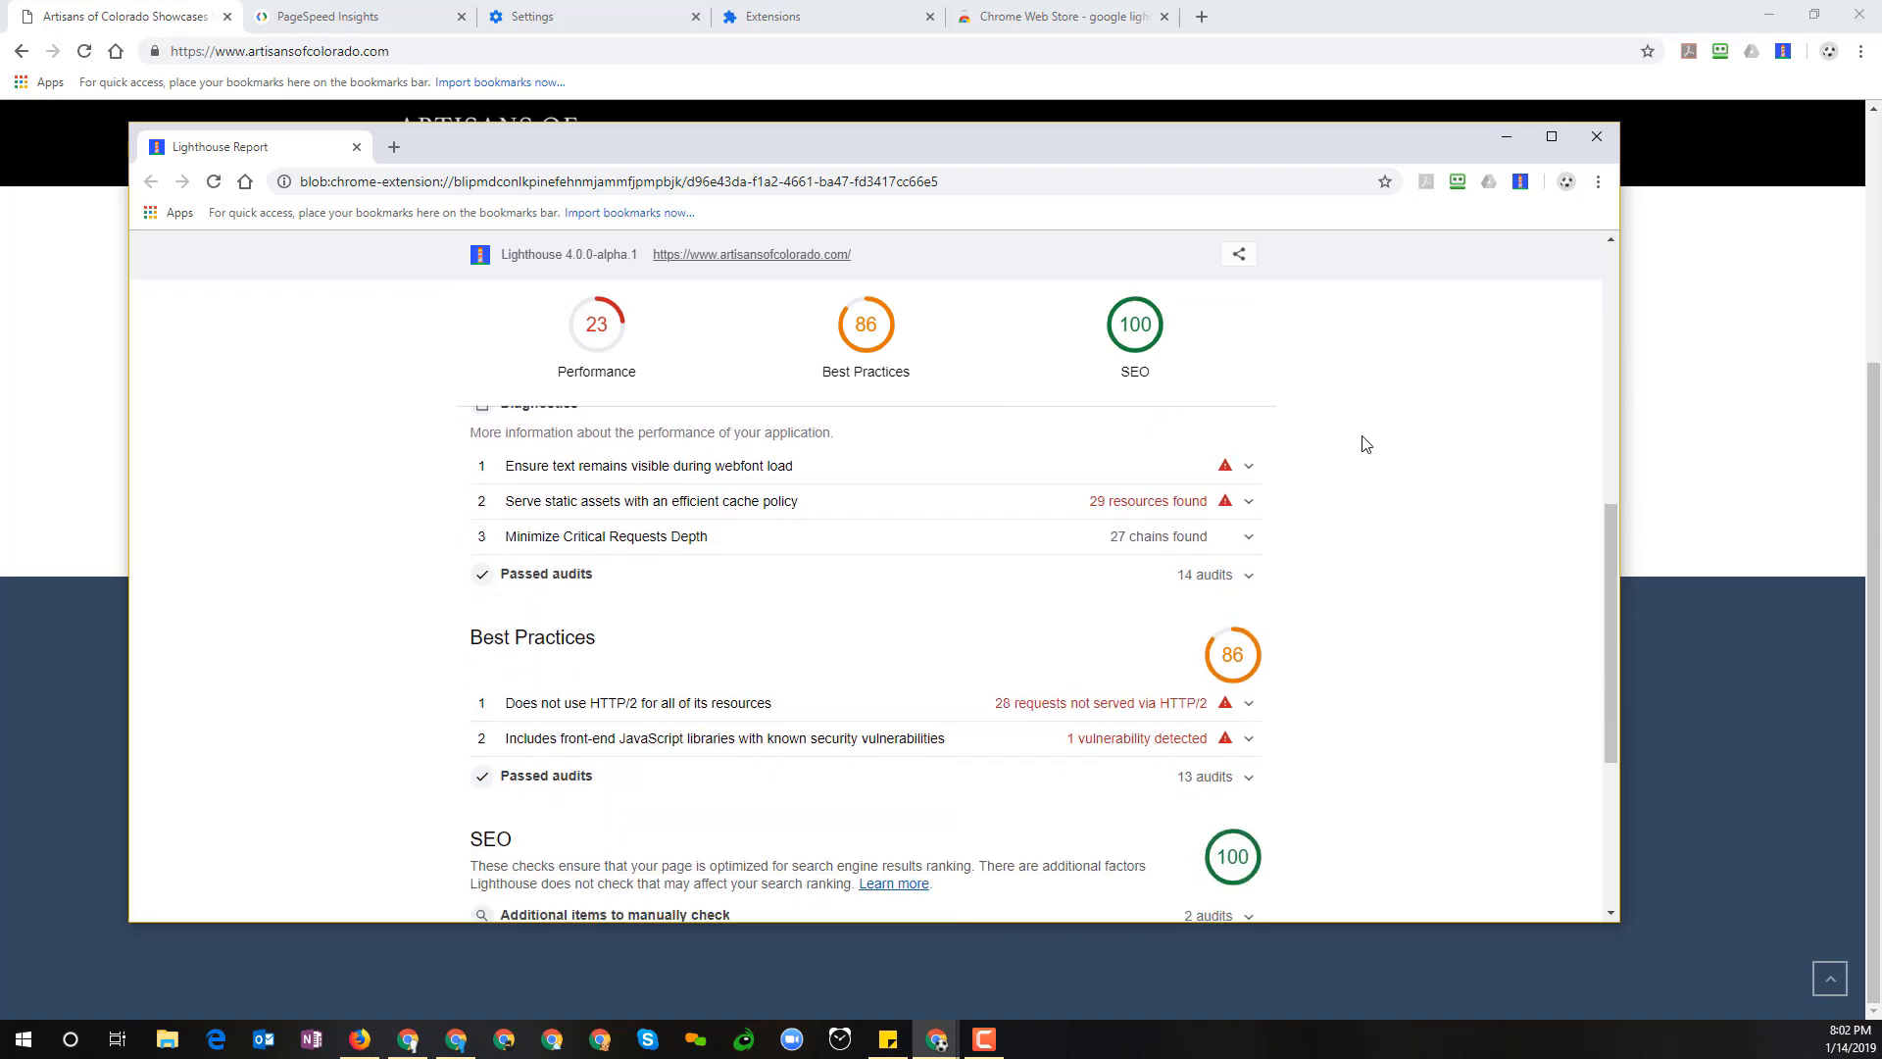
pyautogui.scroll(-3)
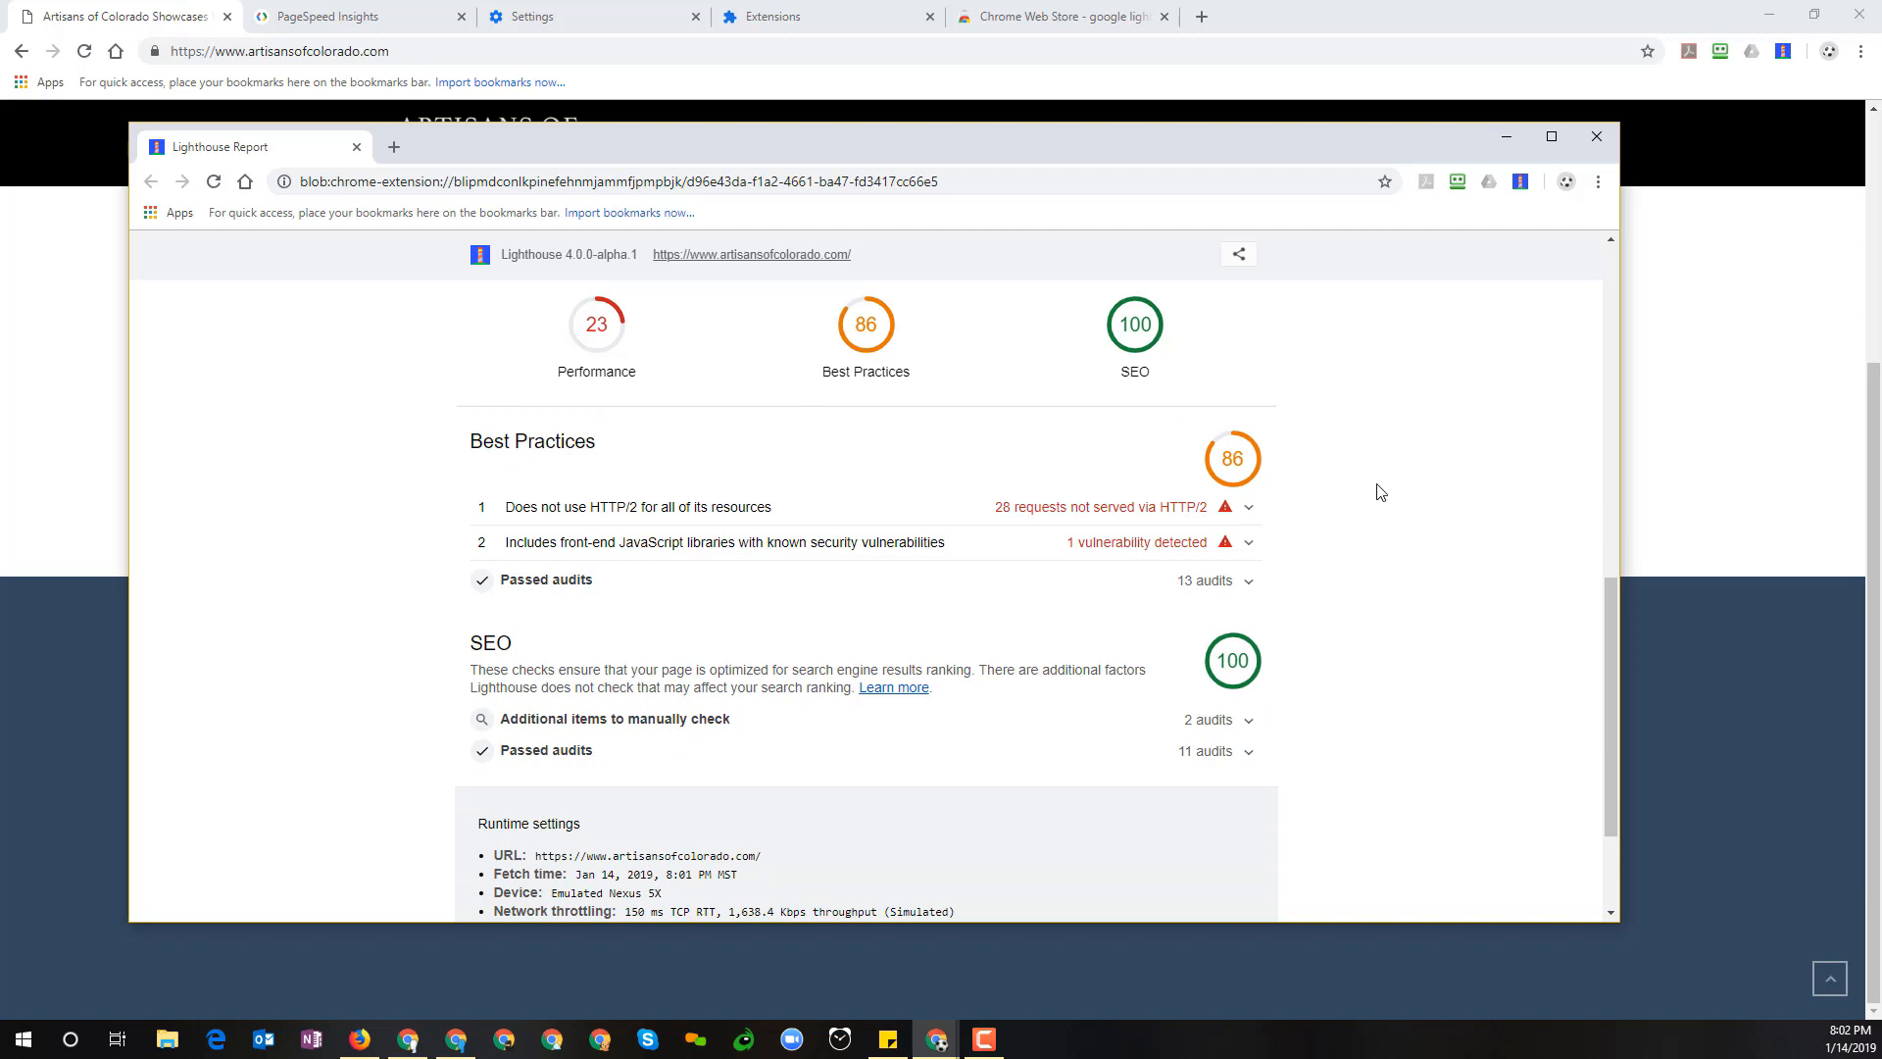
pyautogui.moveTo(1337, 549)
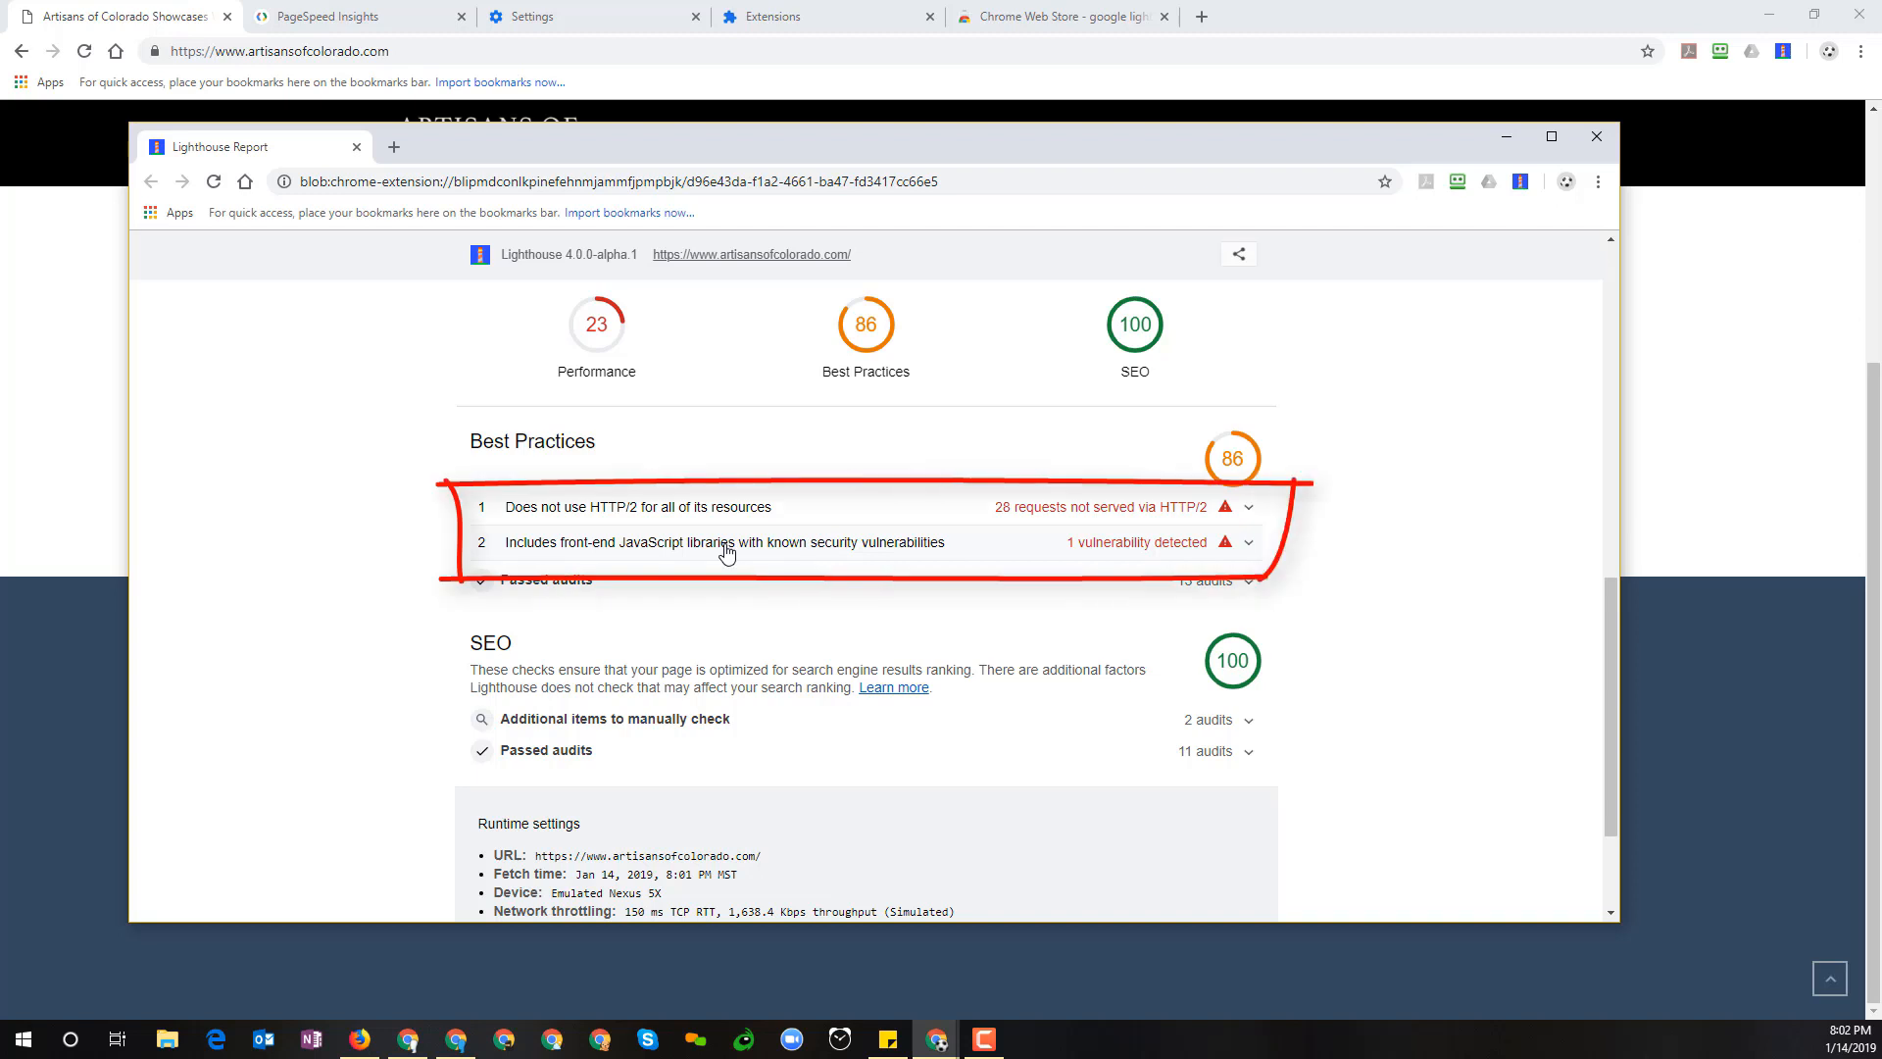
pyautogui.moveTo(1098, 592)
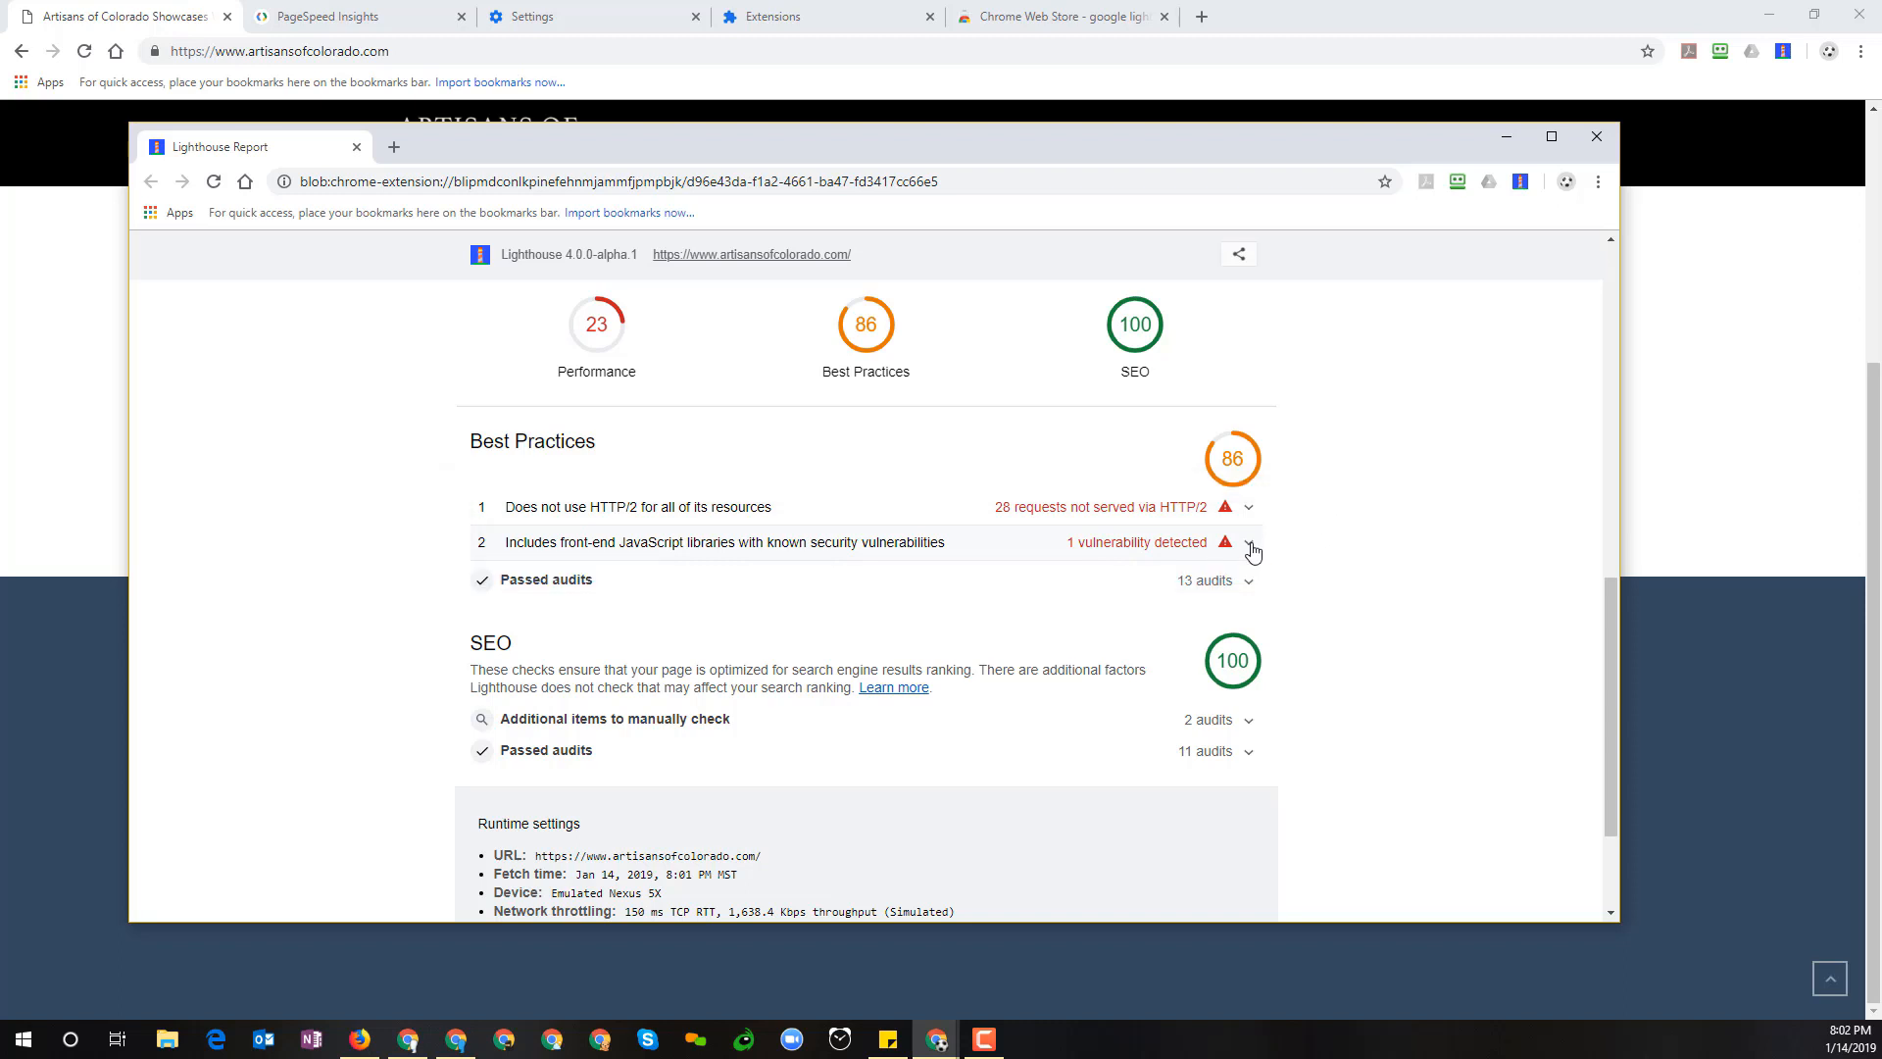
pyautogui.click(1249, 541)
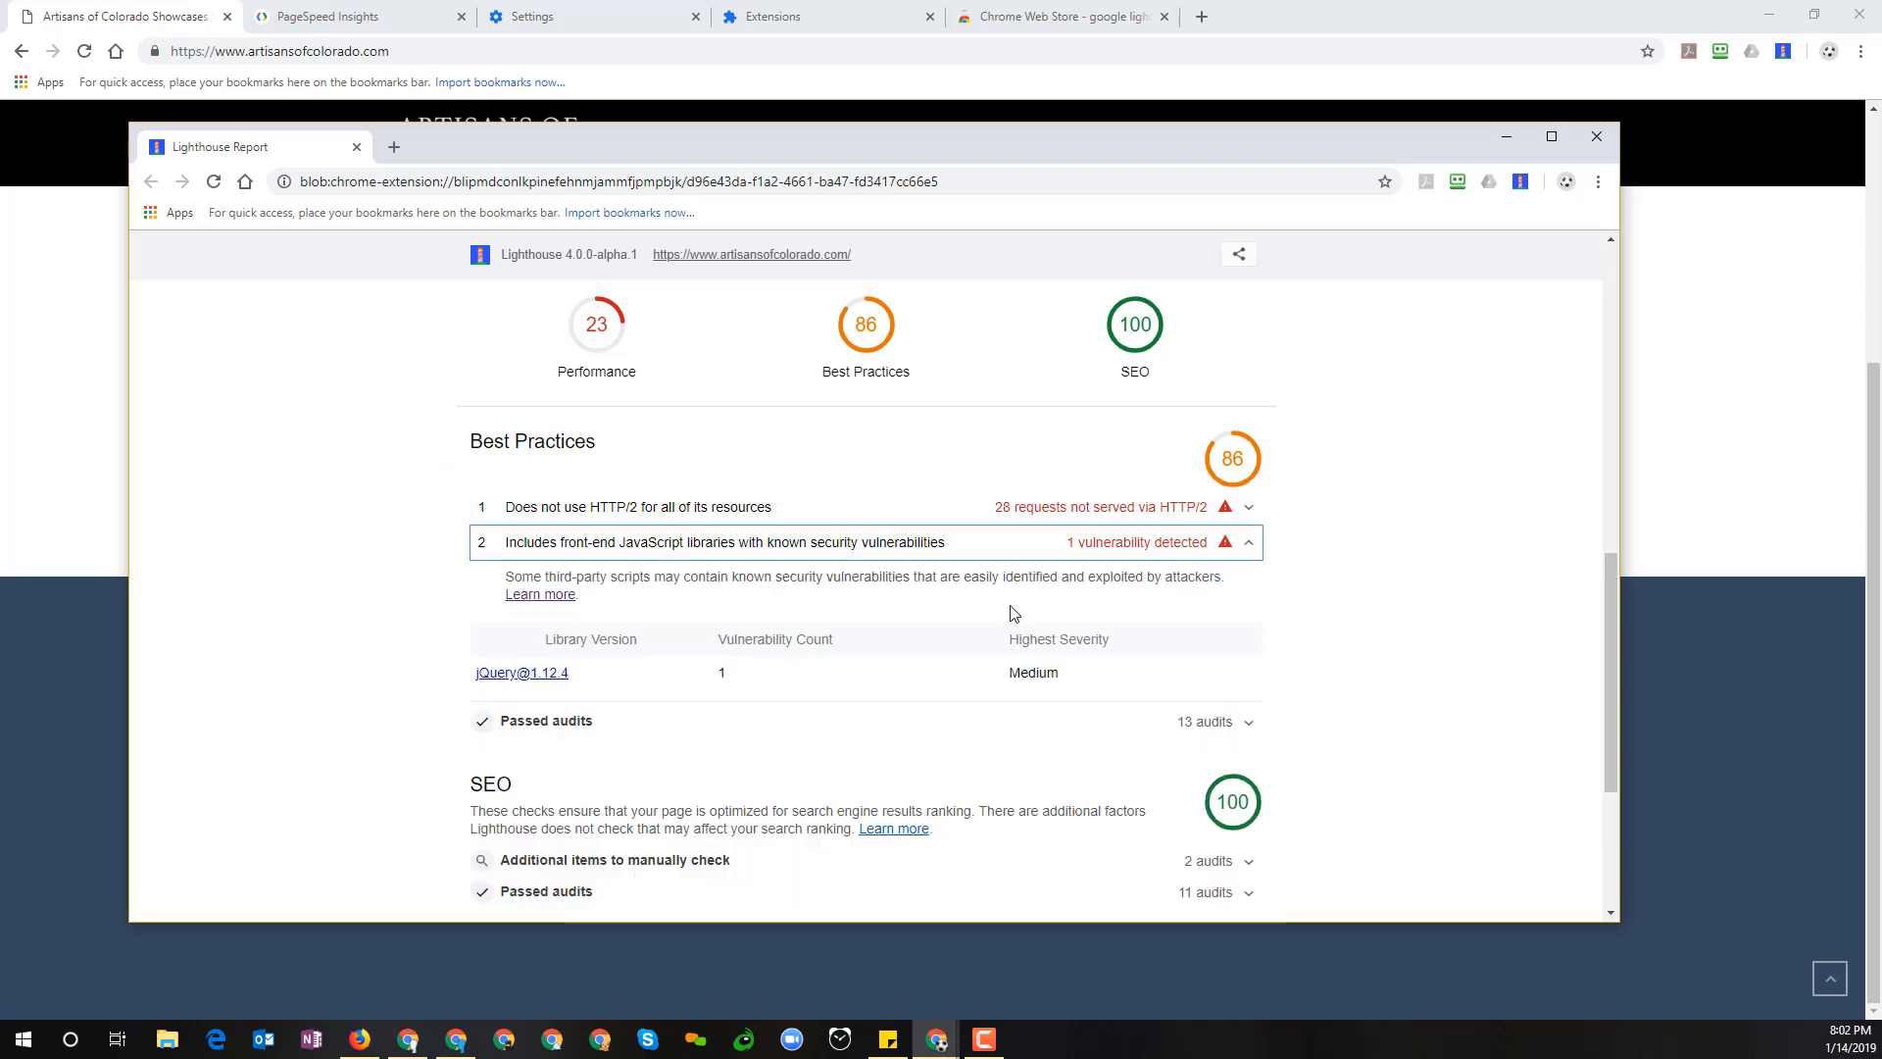
pyautogui.scroll(-3)
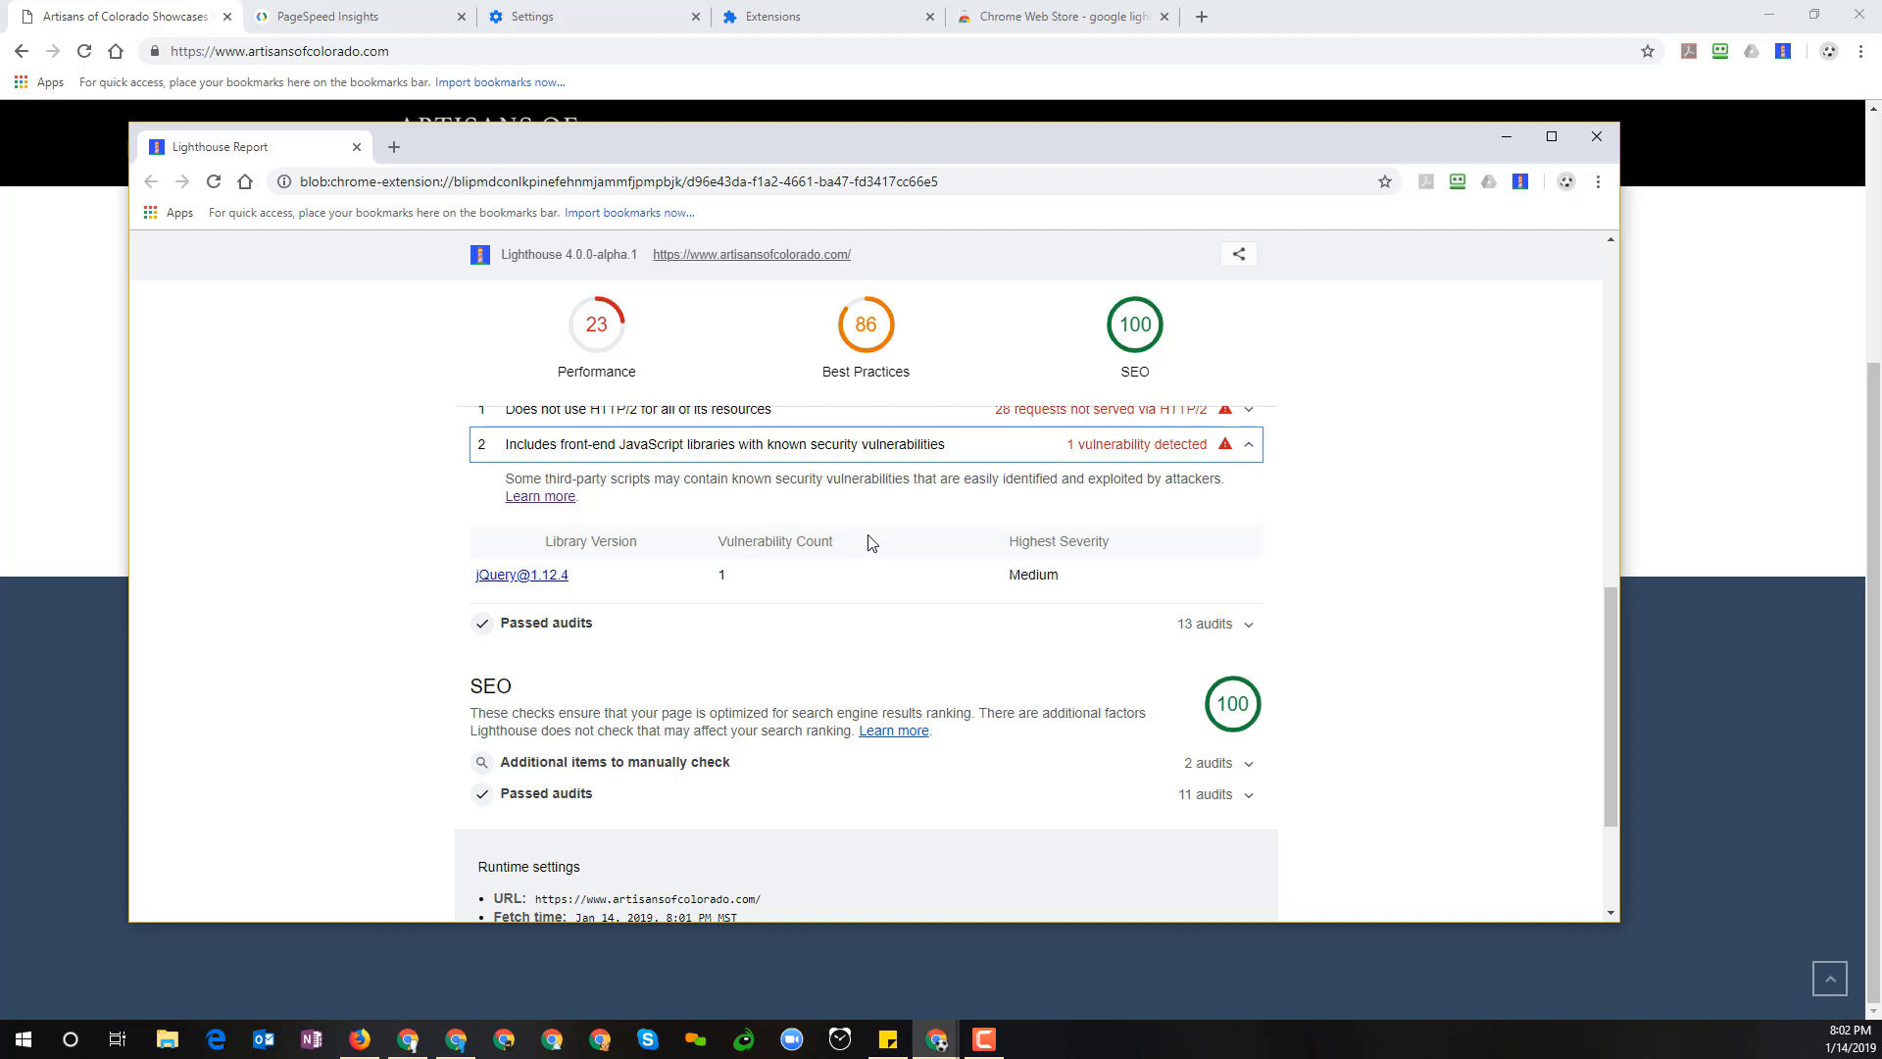
pyautogui.moveTo(507, 598)
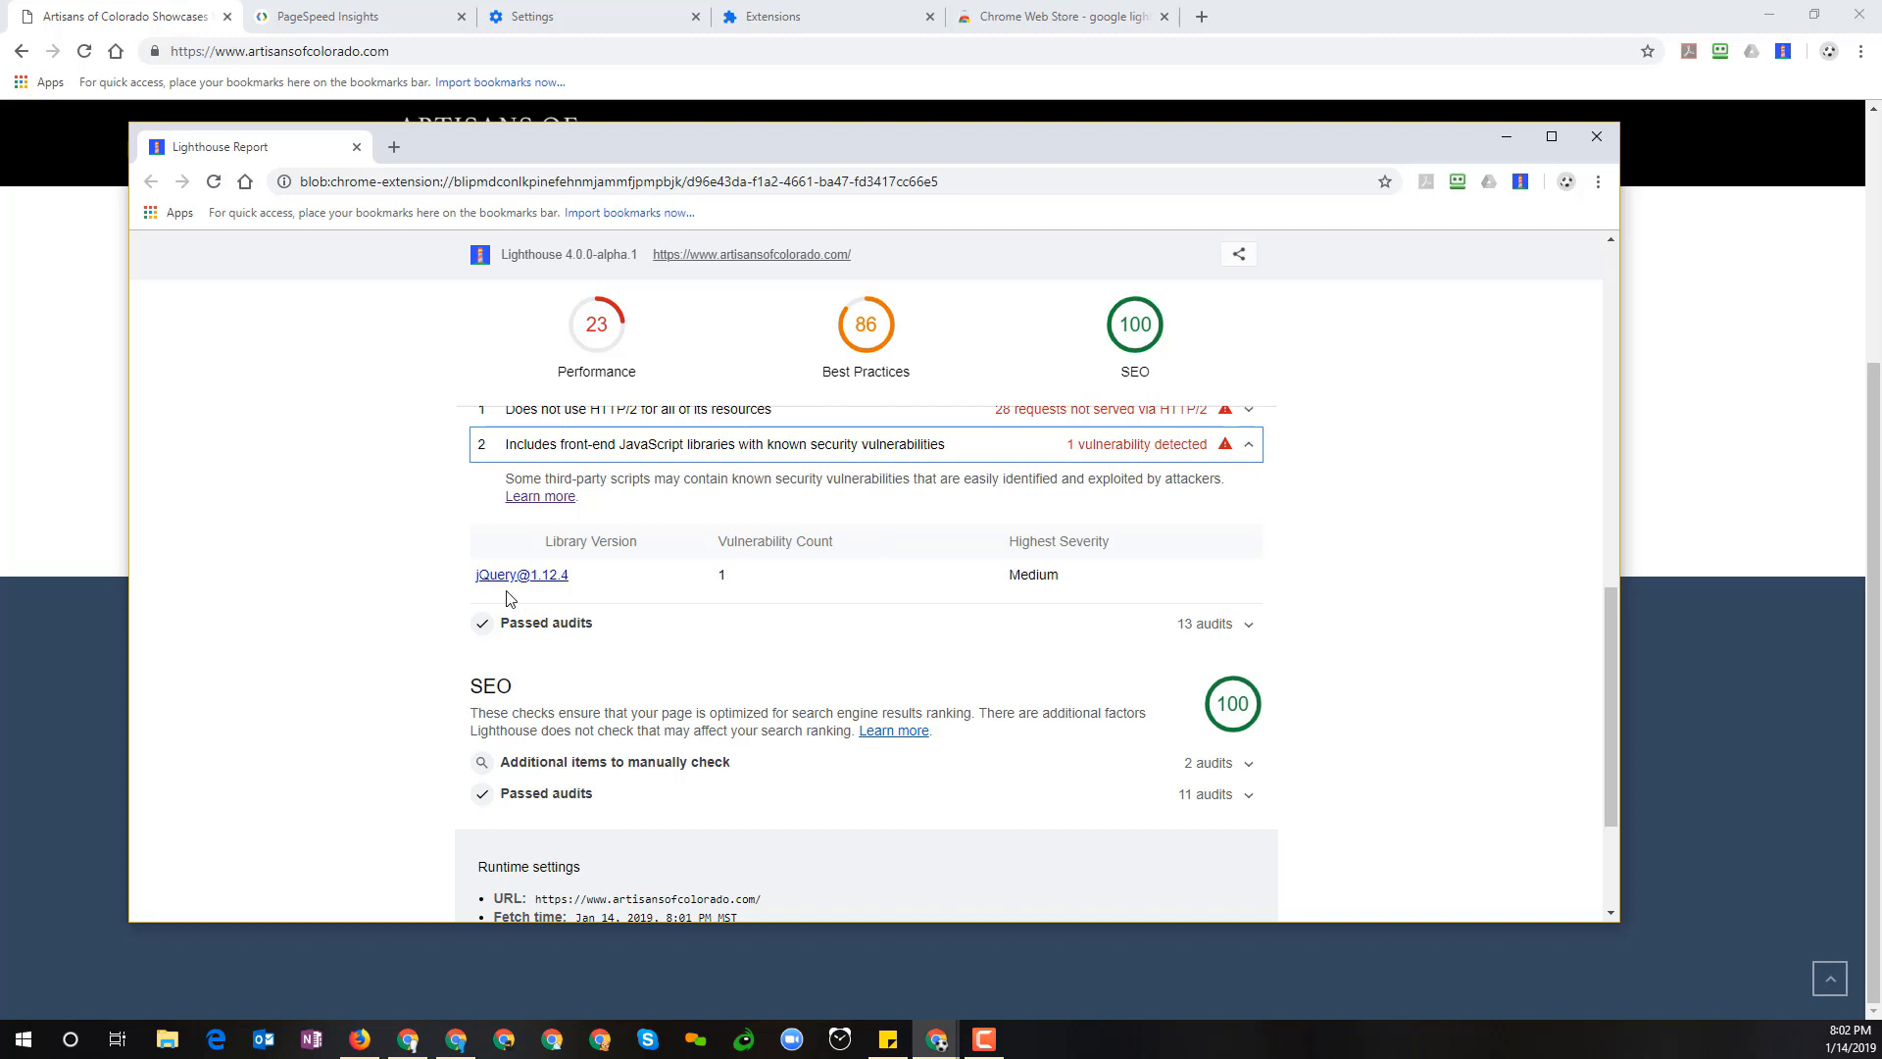
pyautogui.moveTo(517, 582)
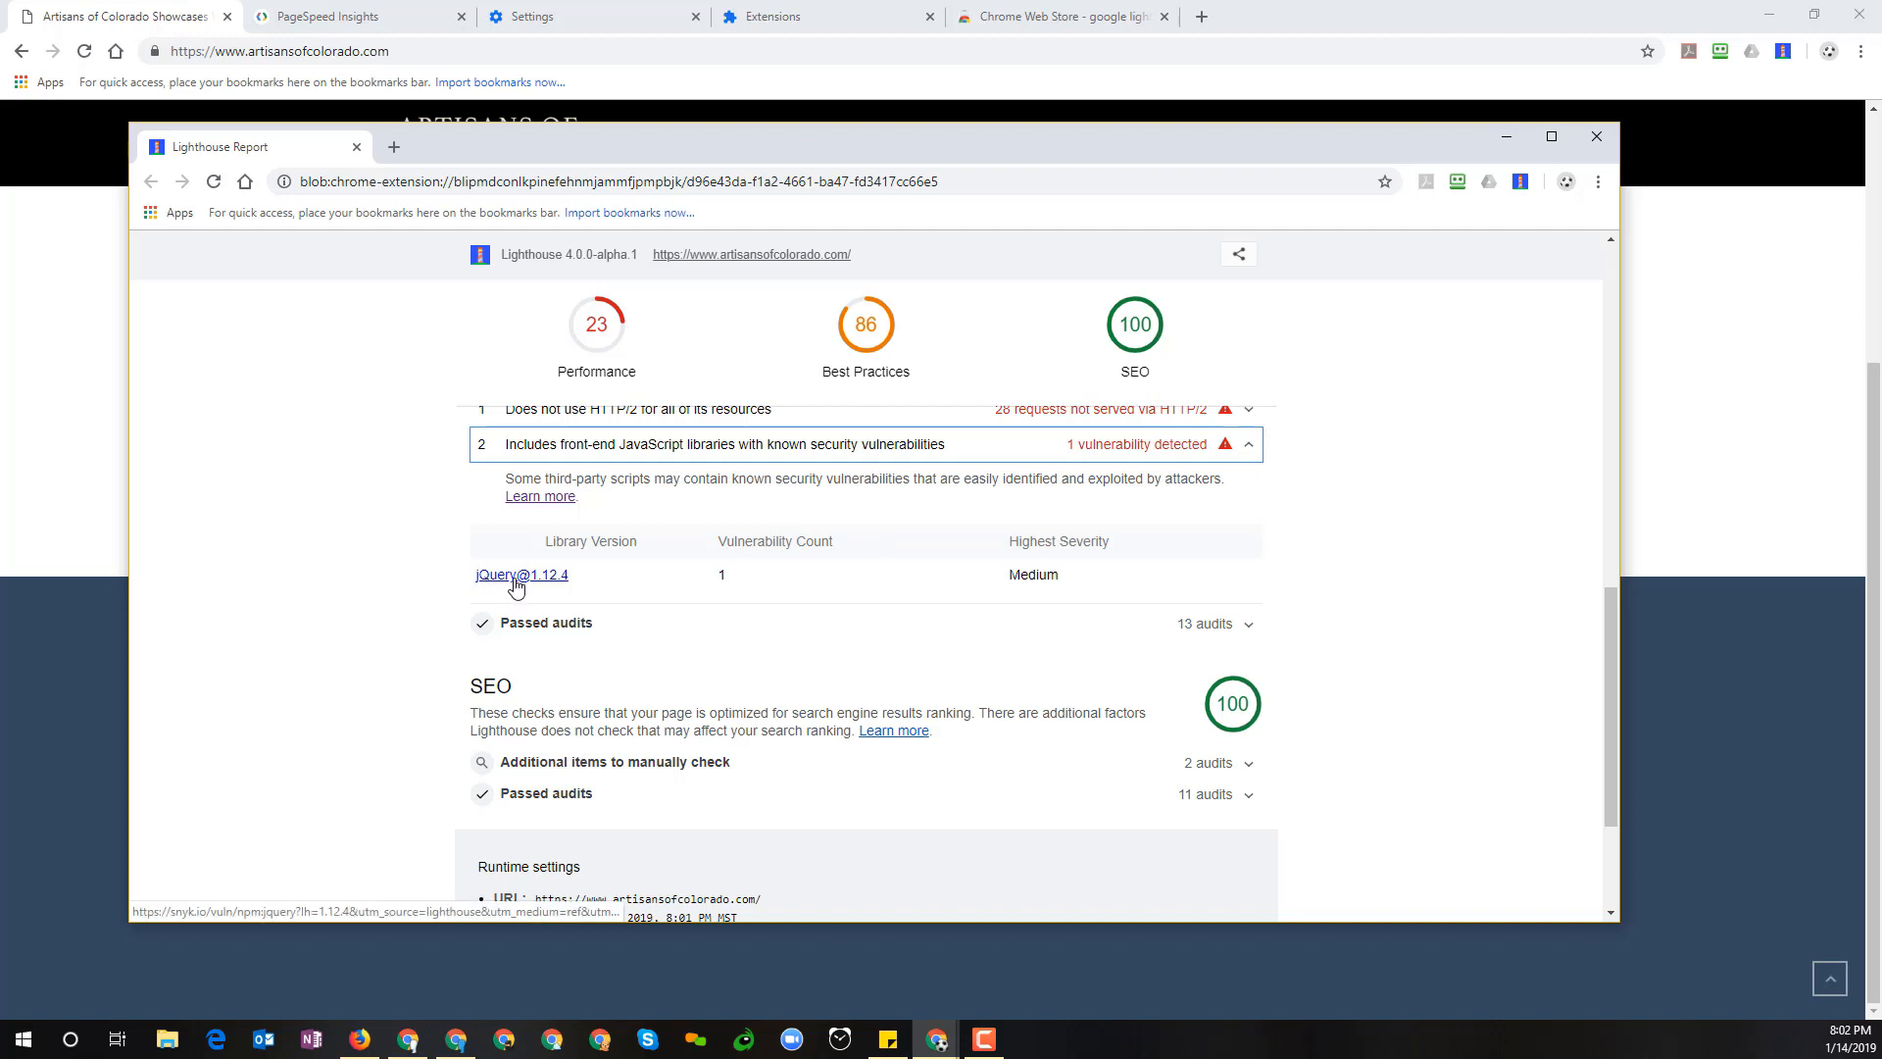
pyautogui.moveTo(841, 582)
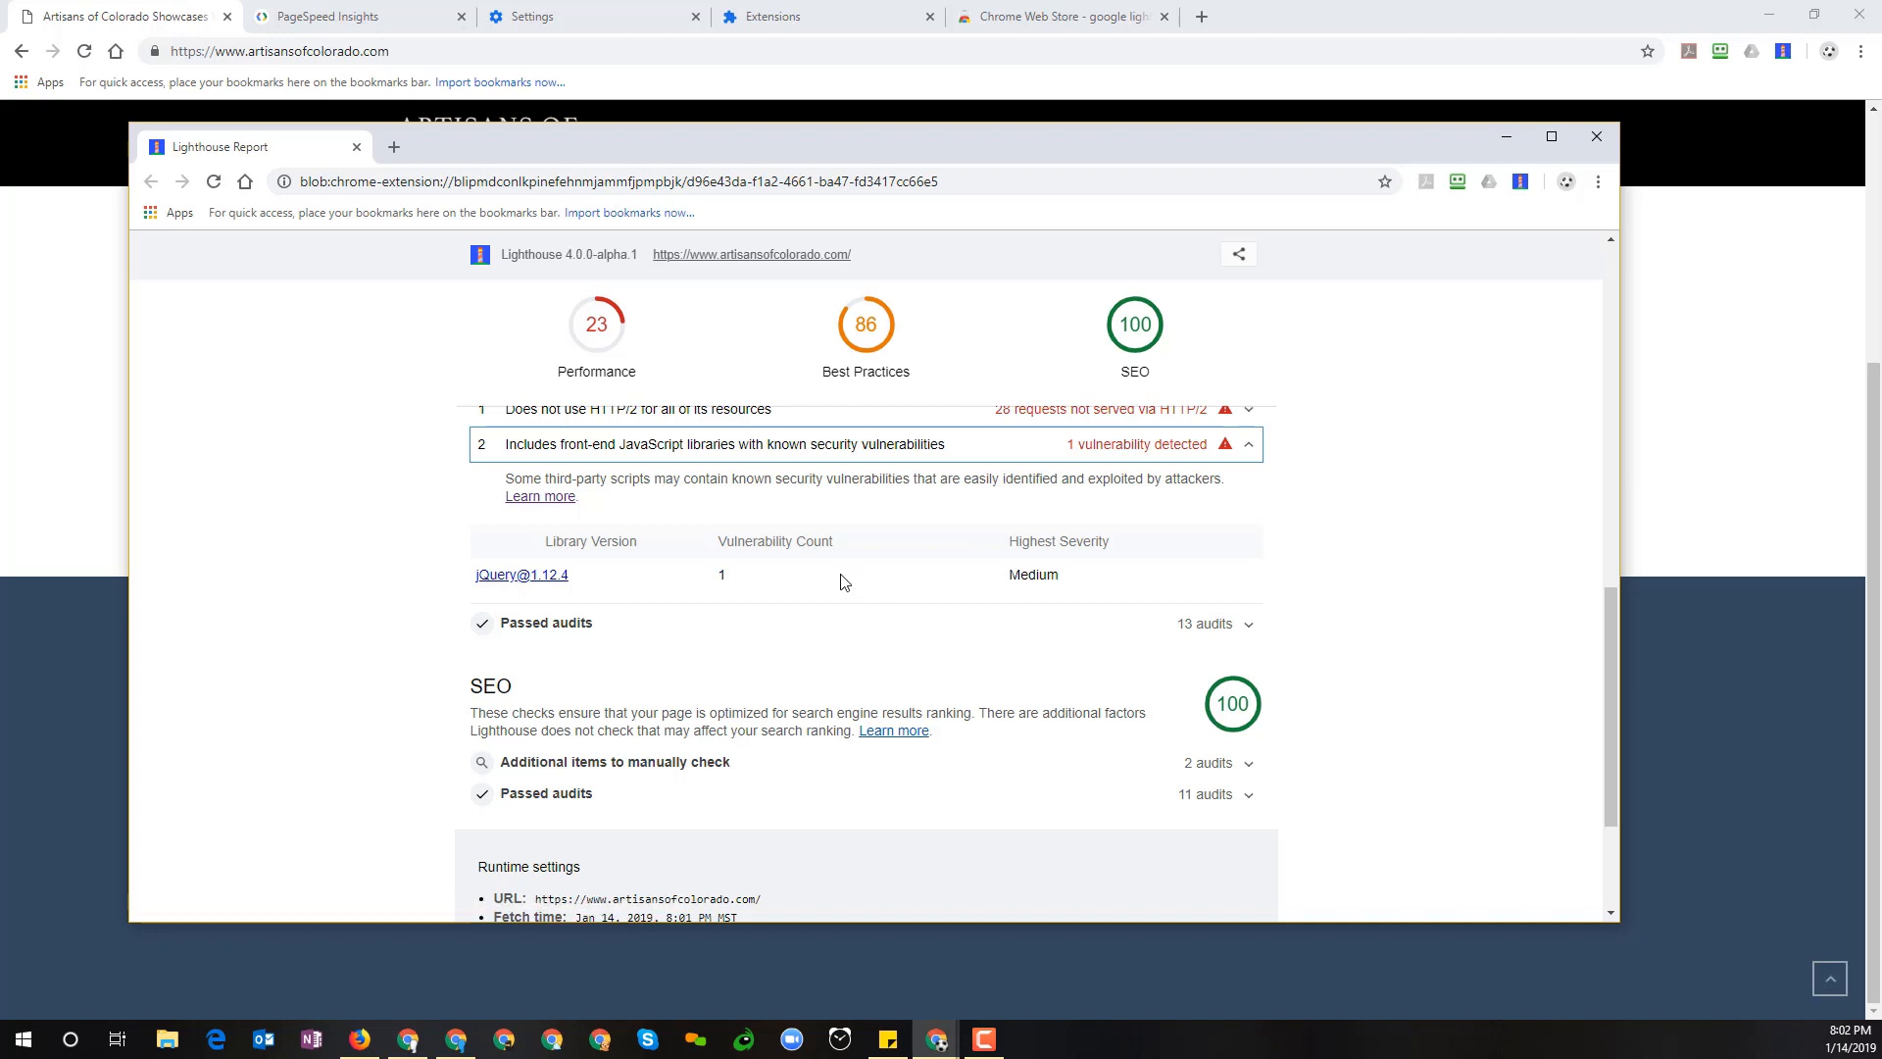
pyautogui.moveTo(833, 582)
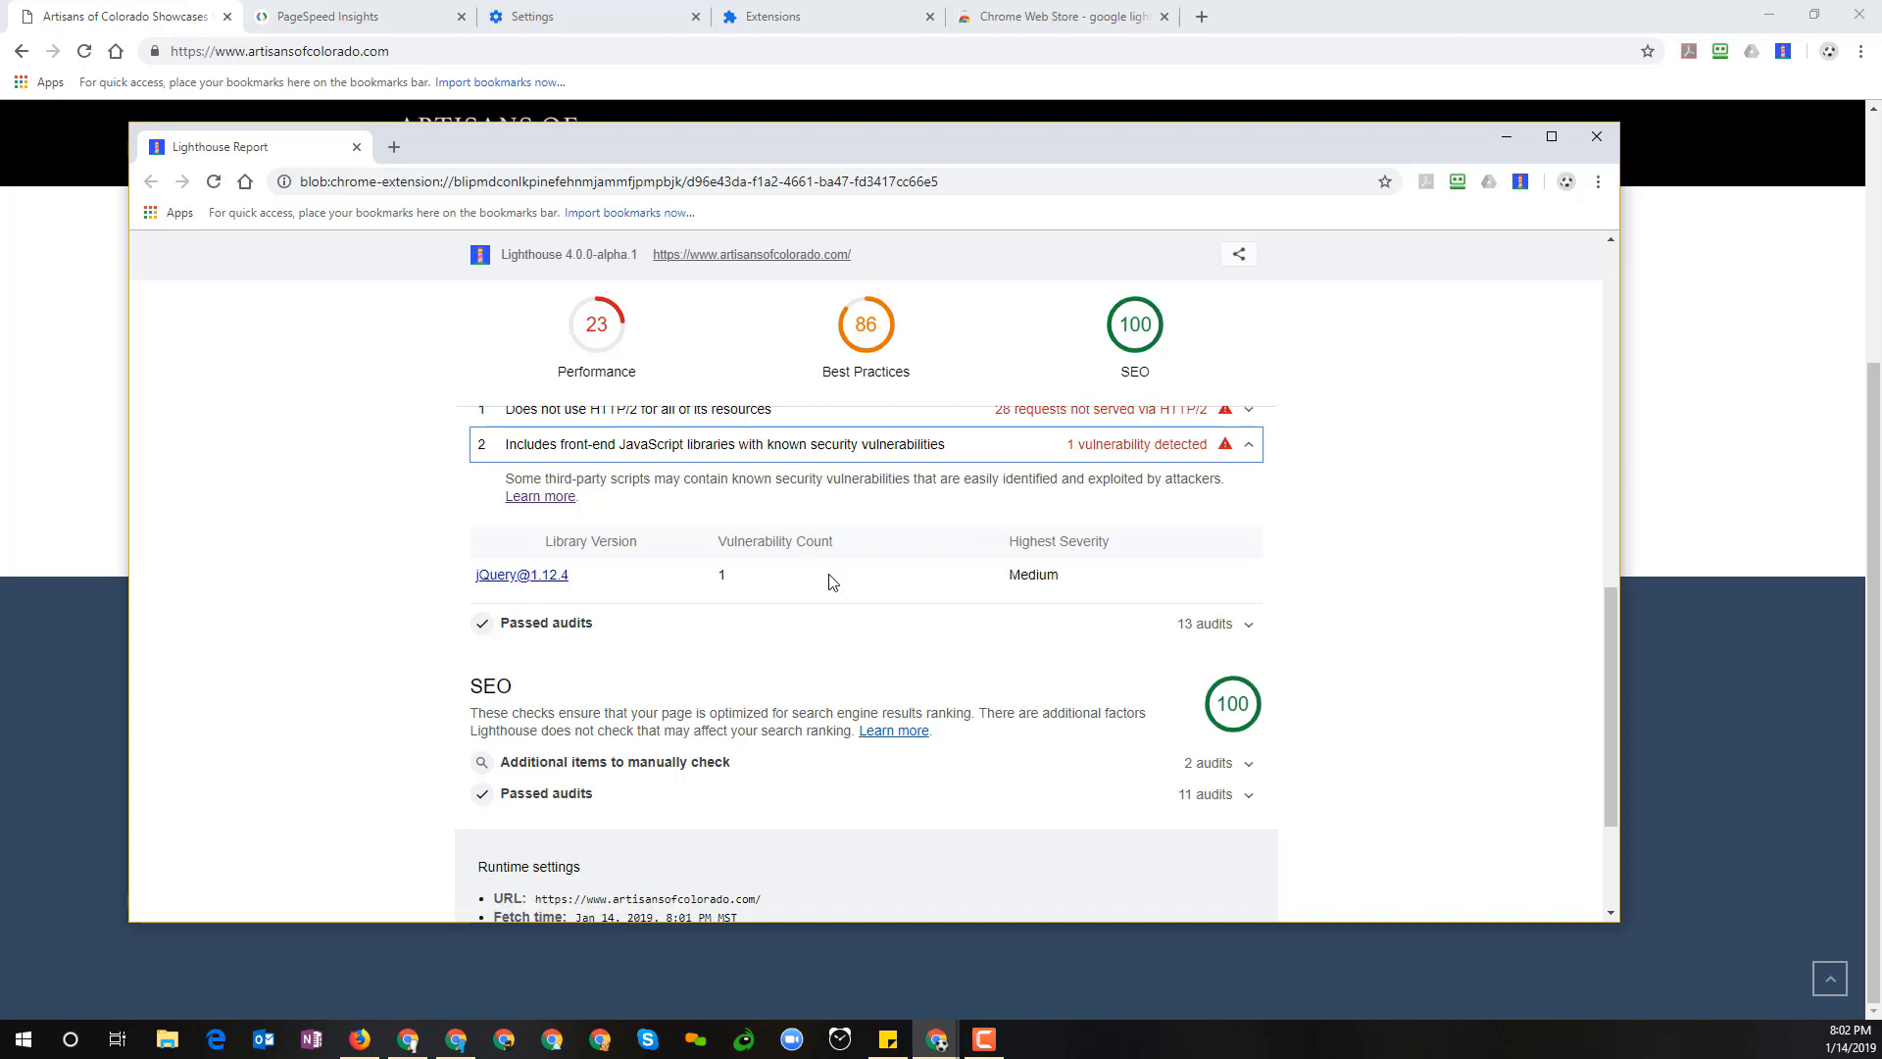
pyautogui.moveTo(864, 525)
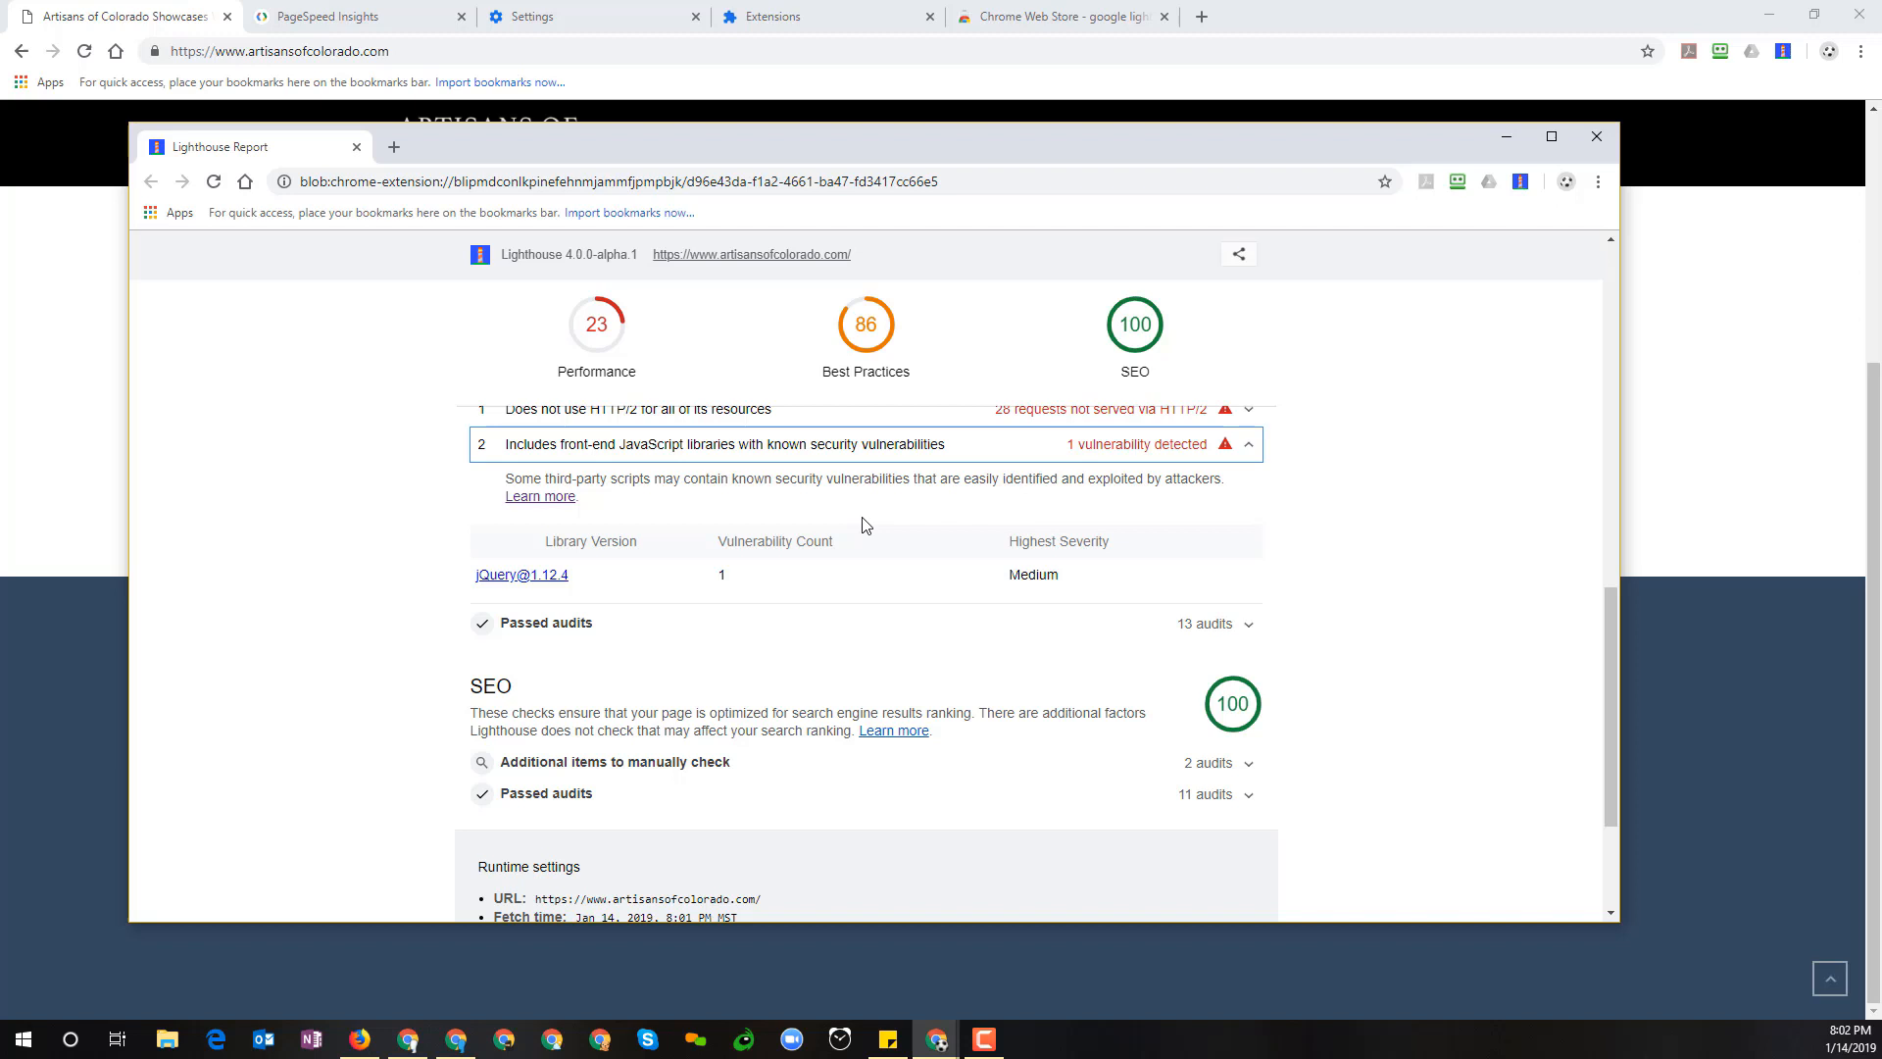
pyautogui.moveTo(1237, 543)
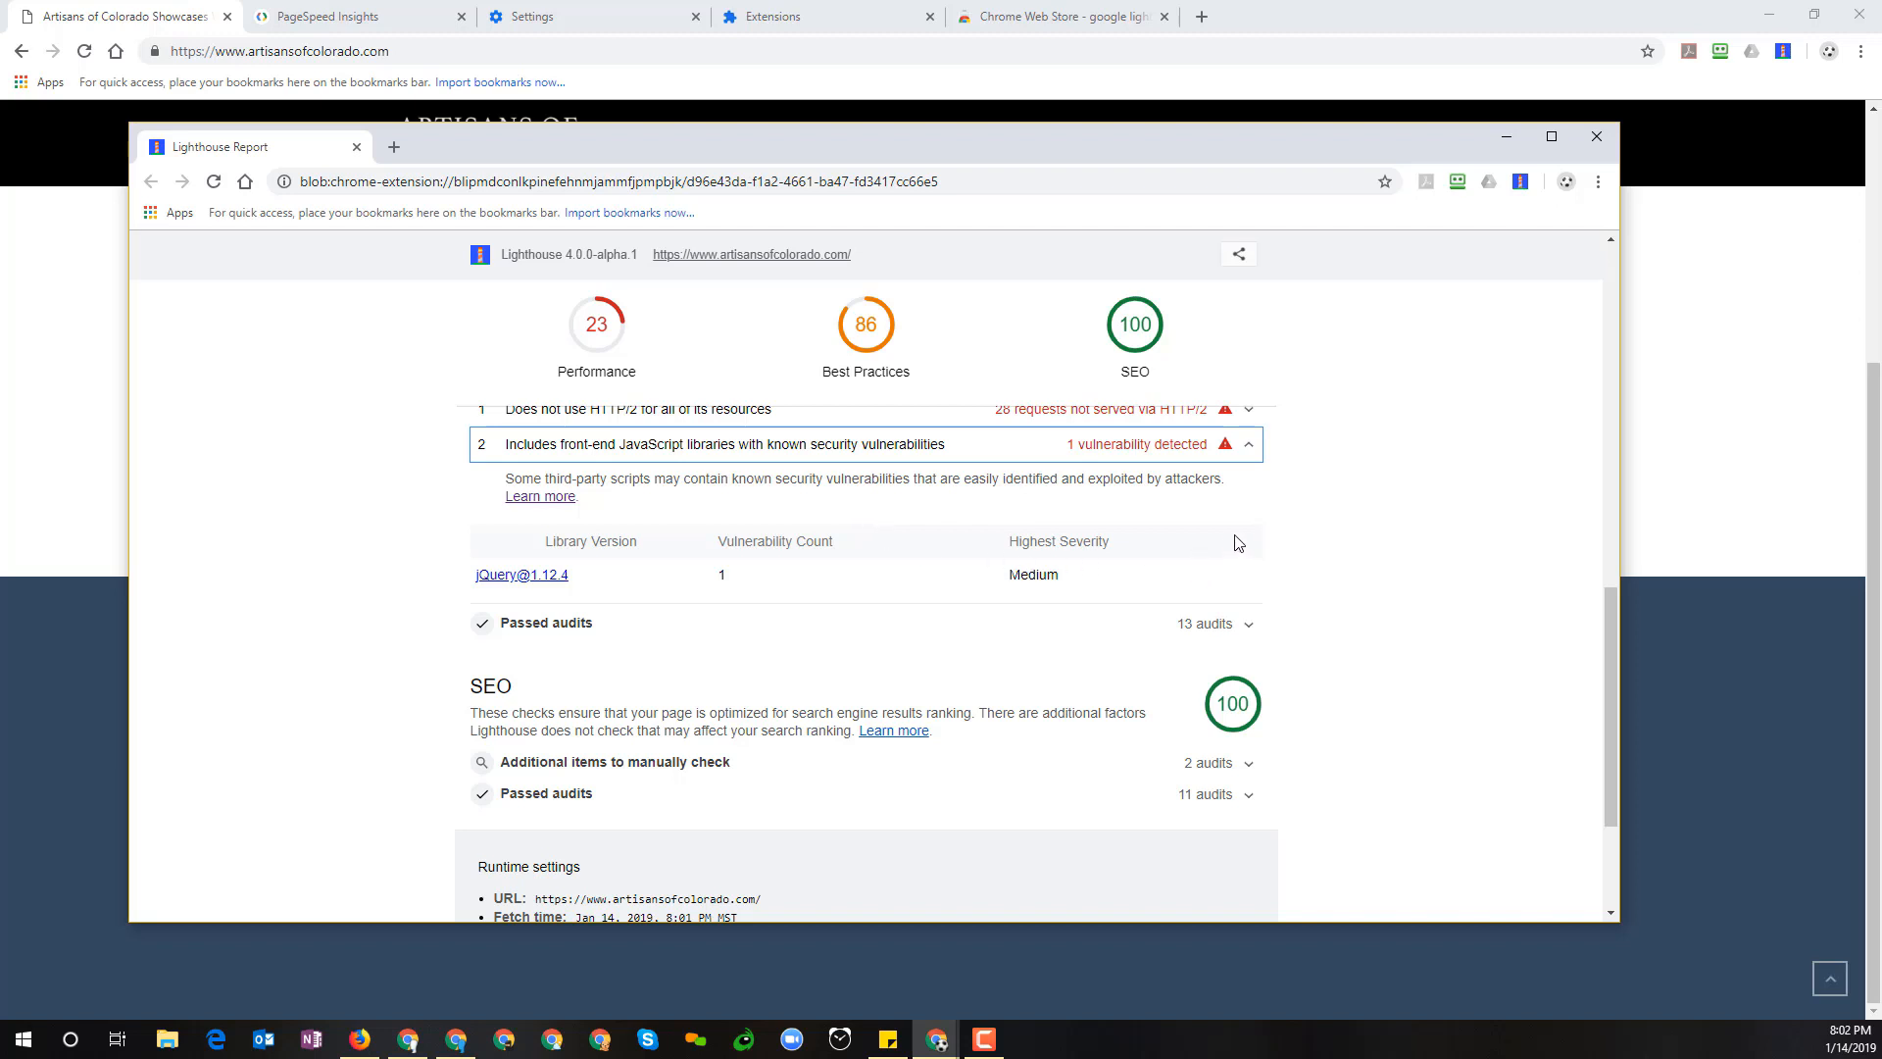
pyautogui.moveTo(1216, 525)
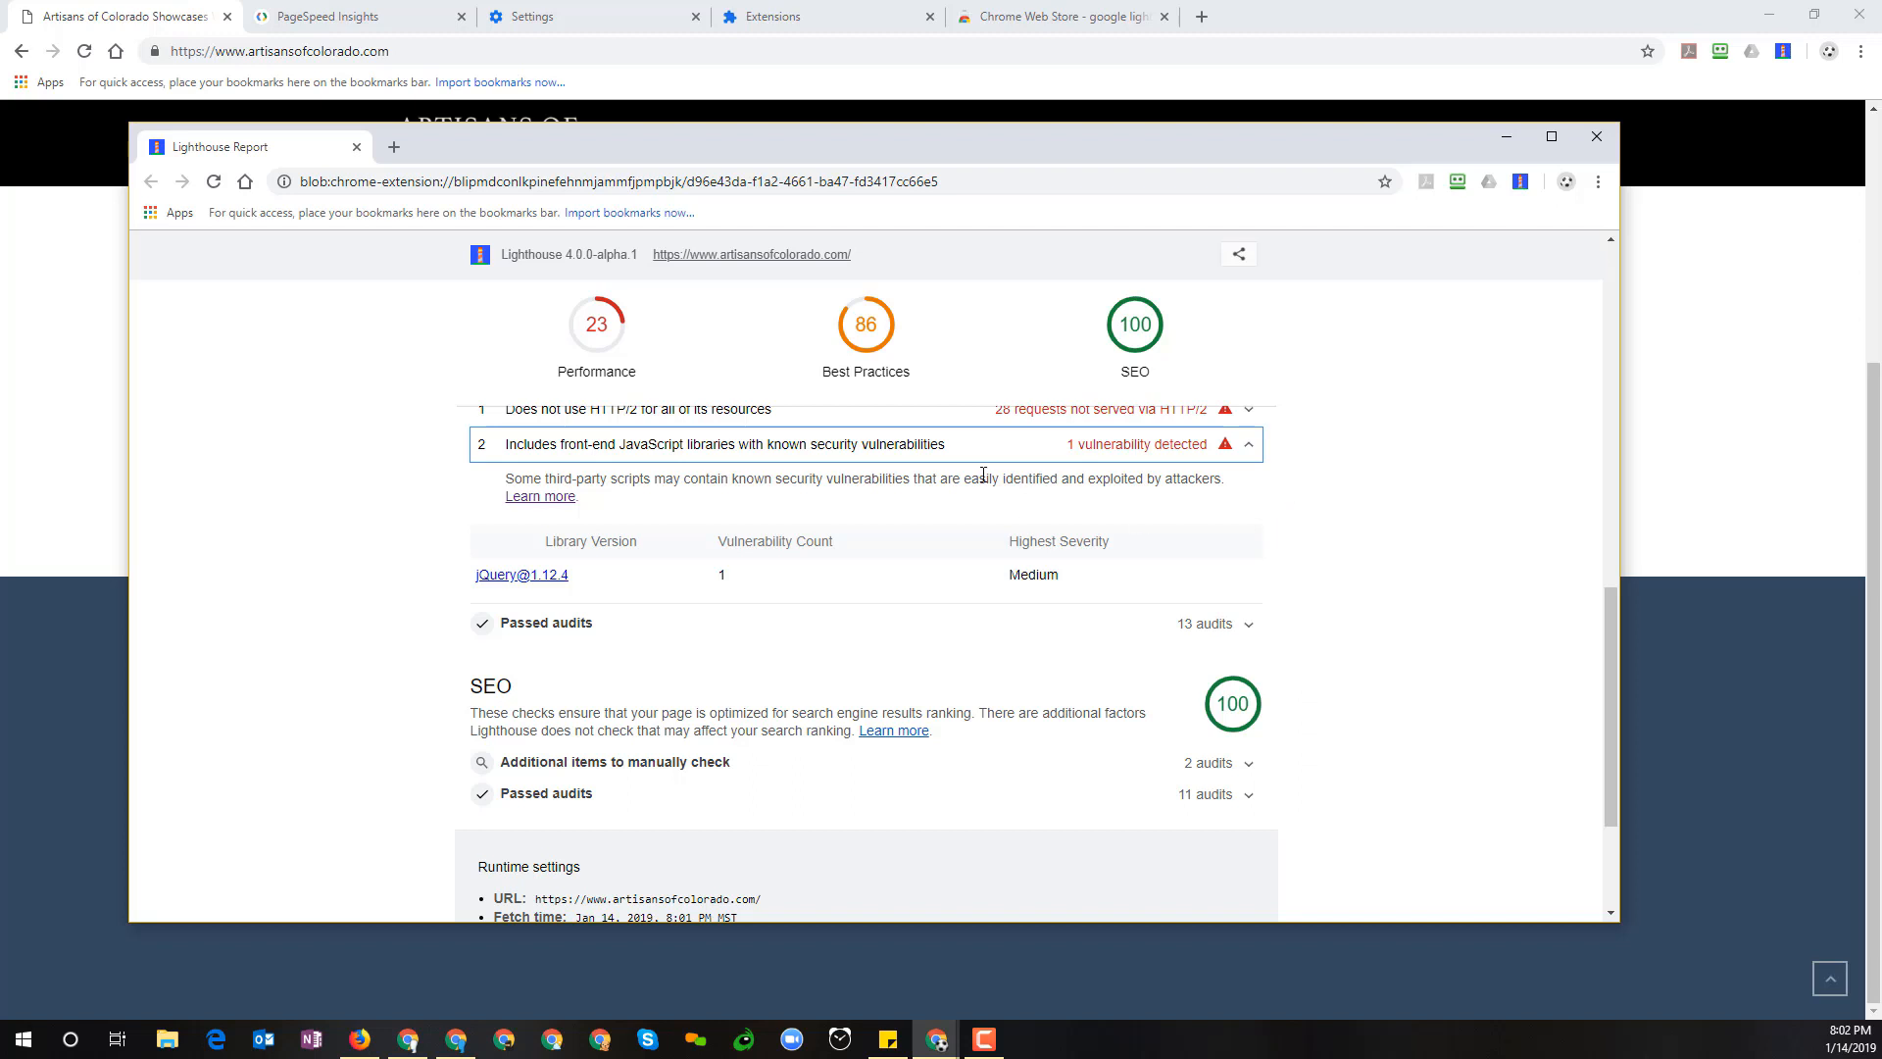
pyautogui.moveTo(1249, 463)
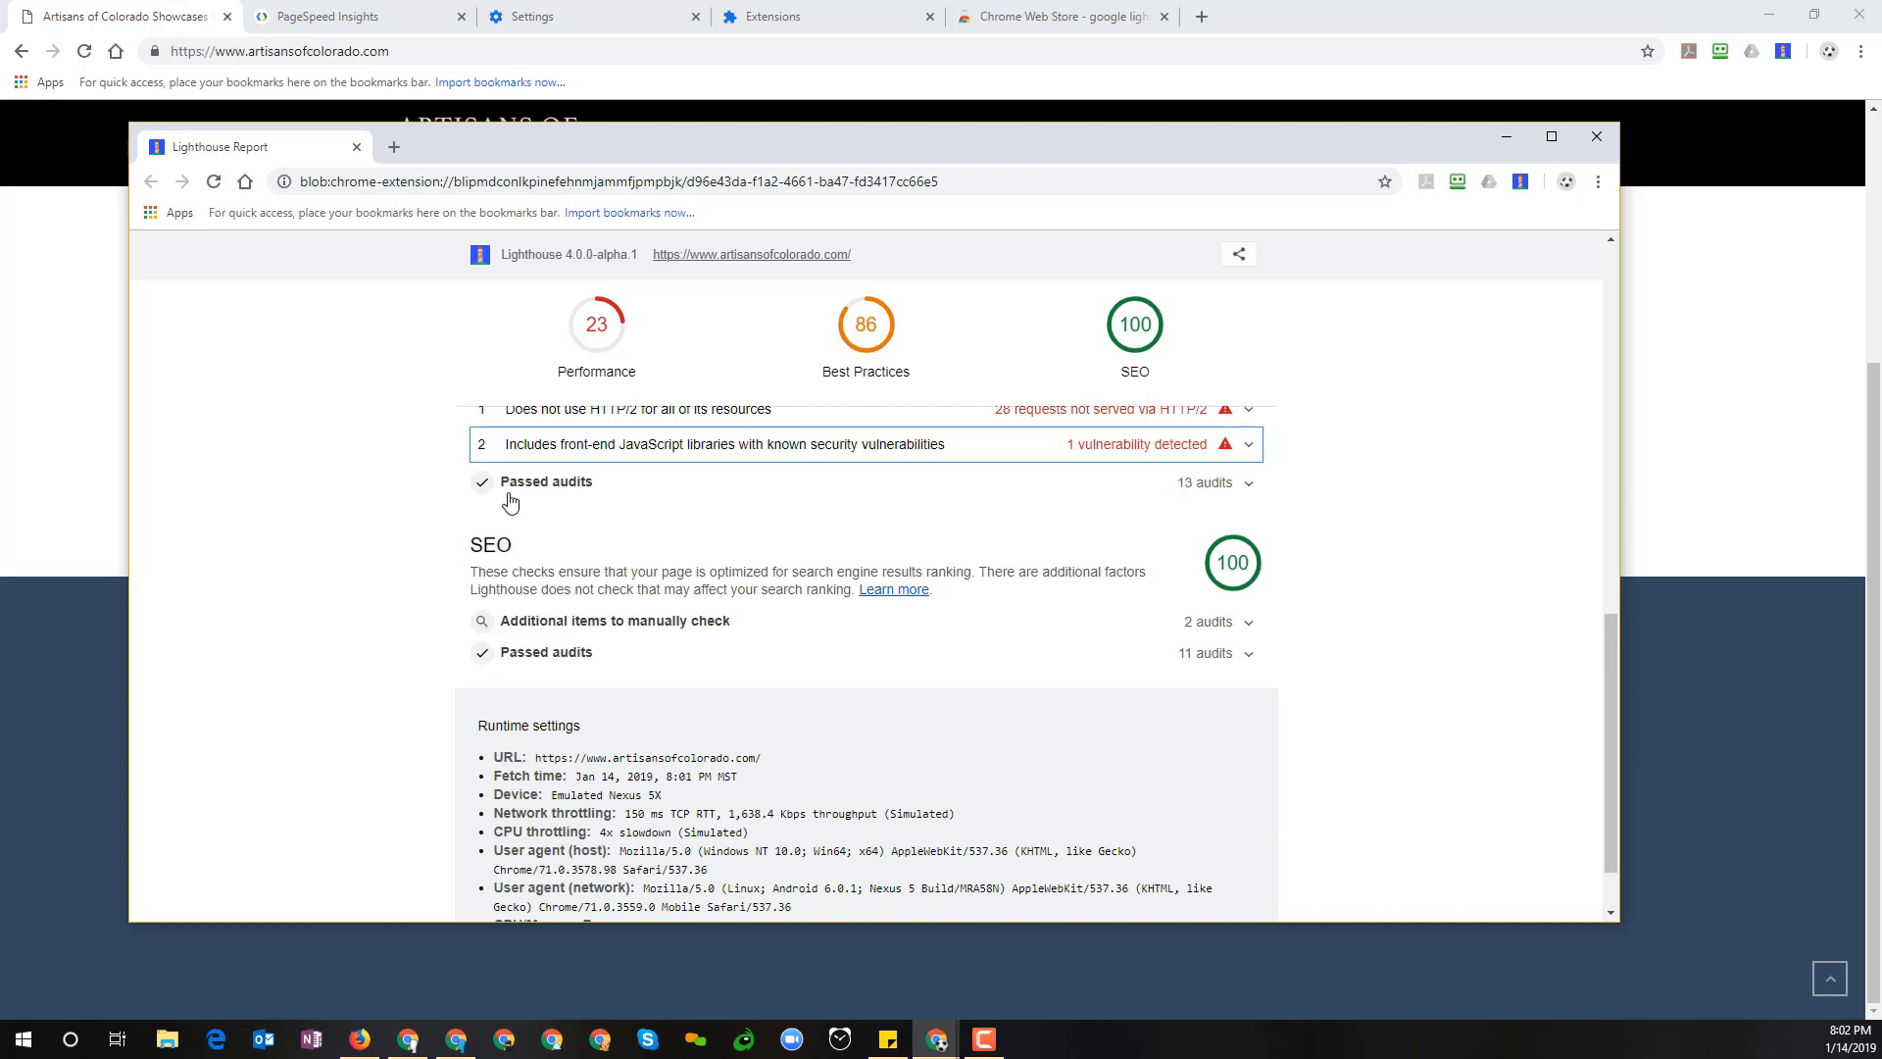
pyautogui.moveTo(1253, 494)
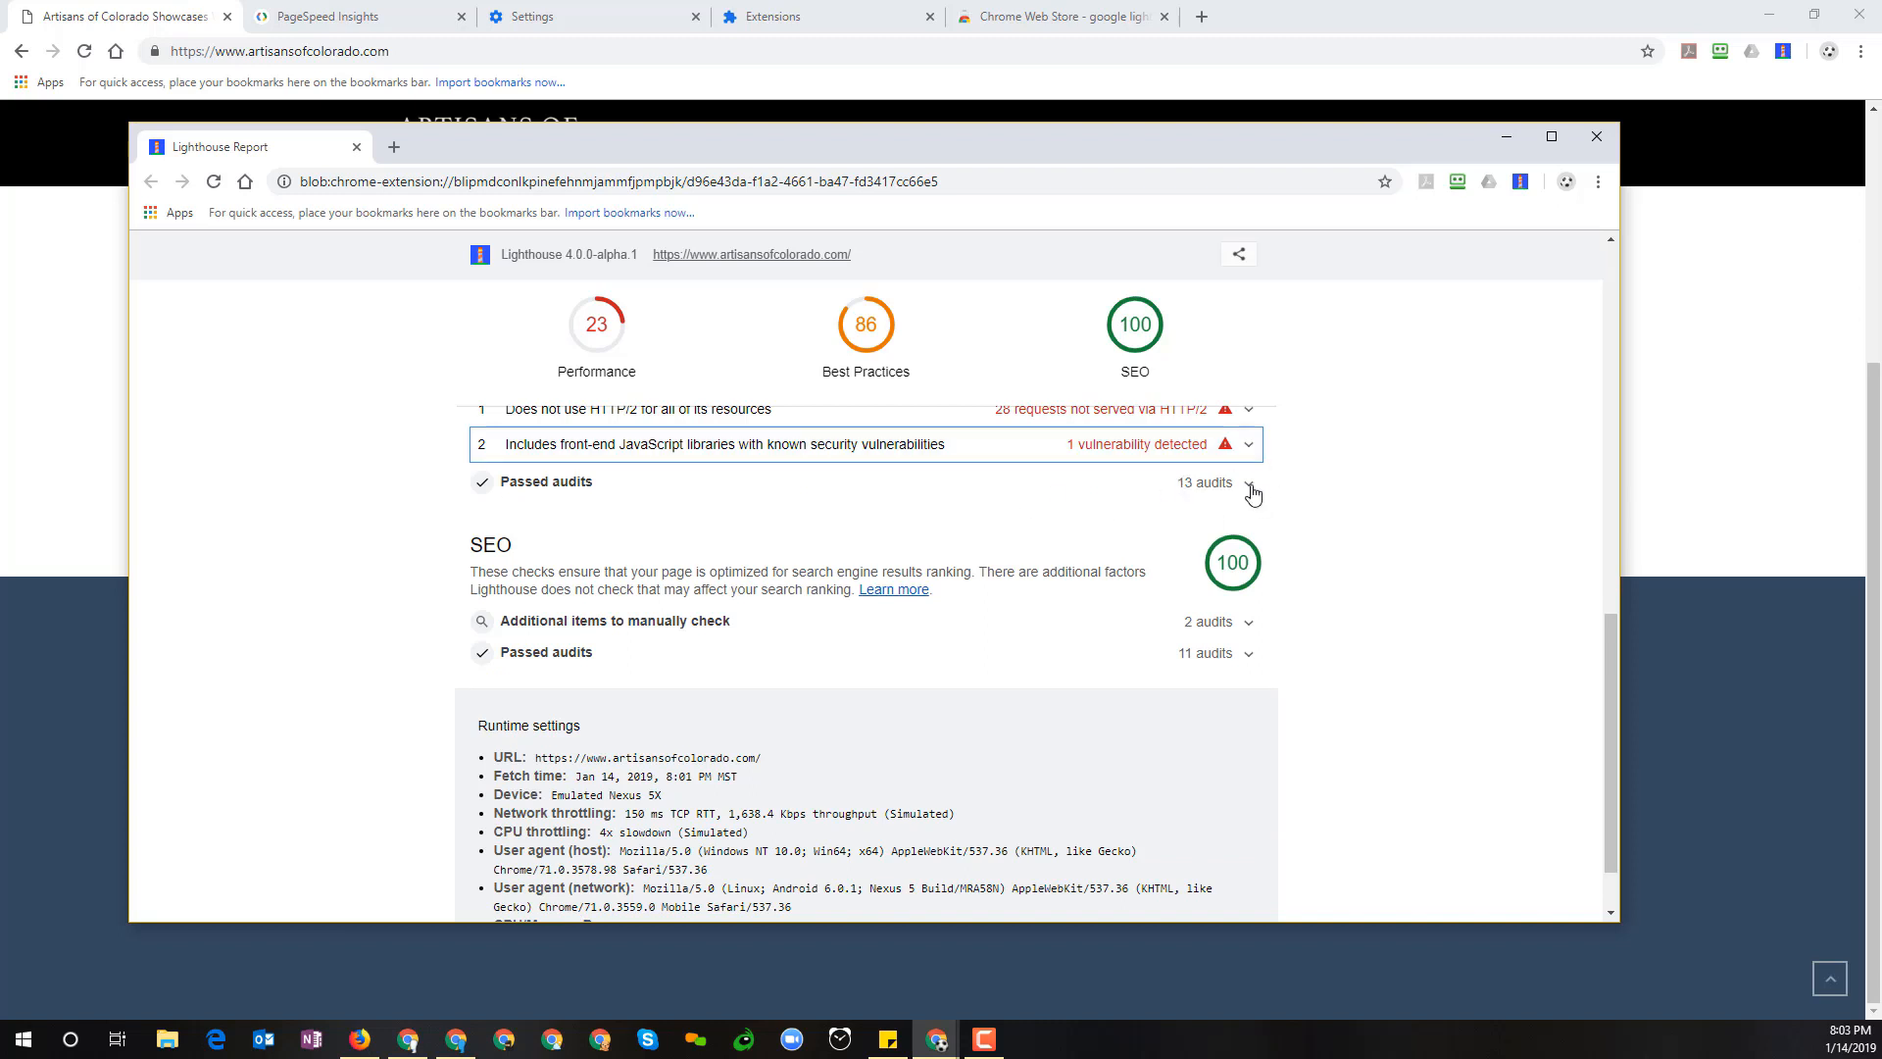
# Expand the 13 passed Best Practices audits such as Uses HTTPS and Avoids deprecated APIs
pyautogui.click(1248, 490)
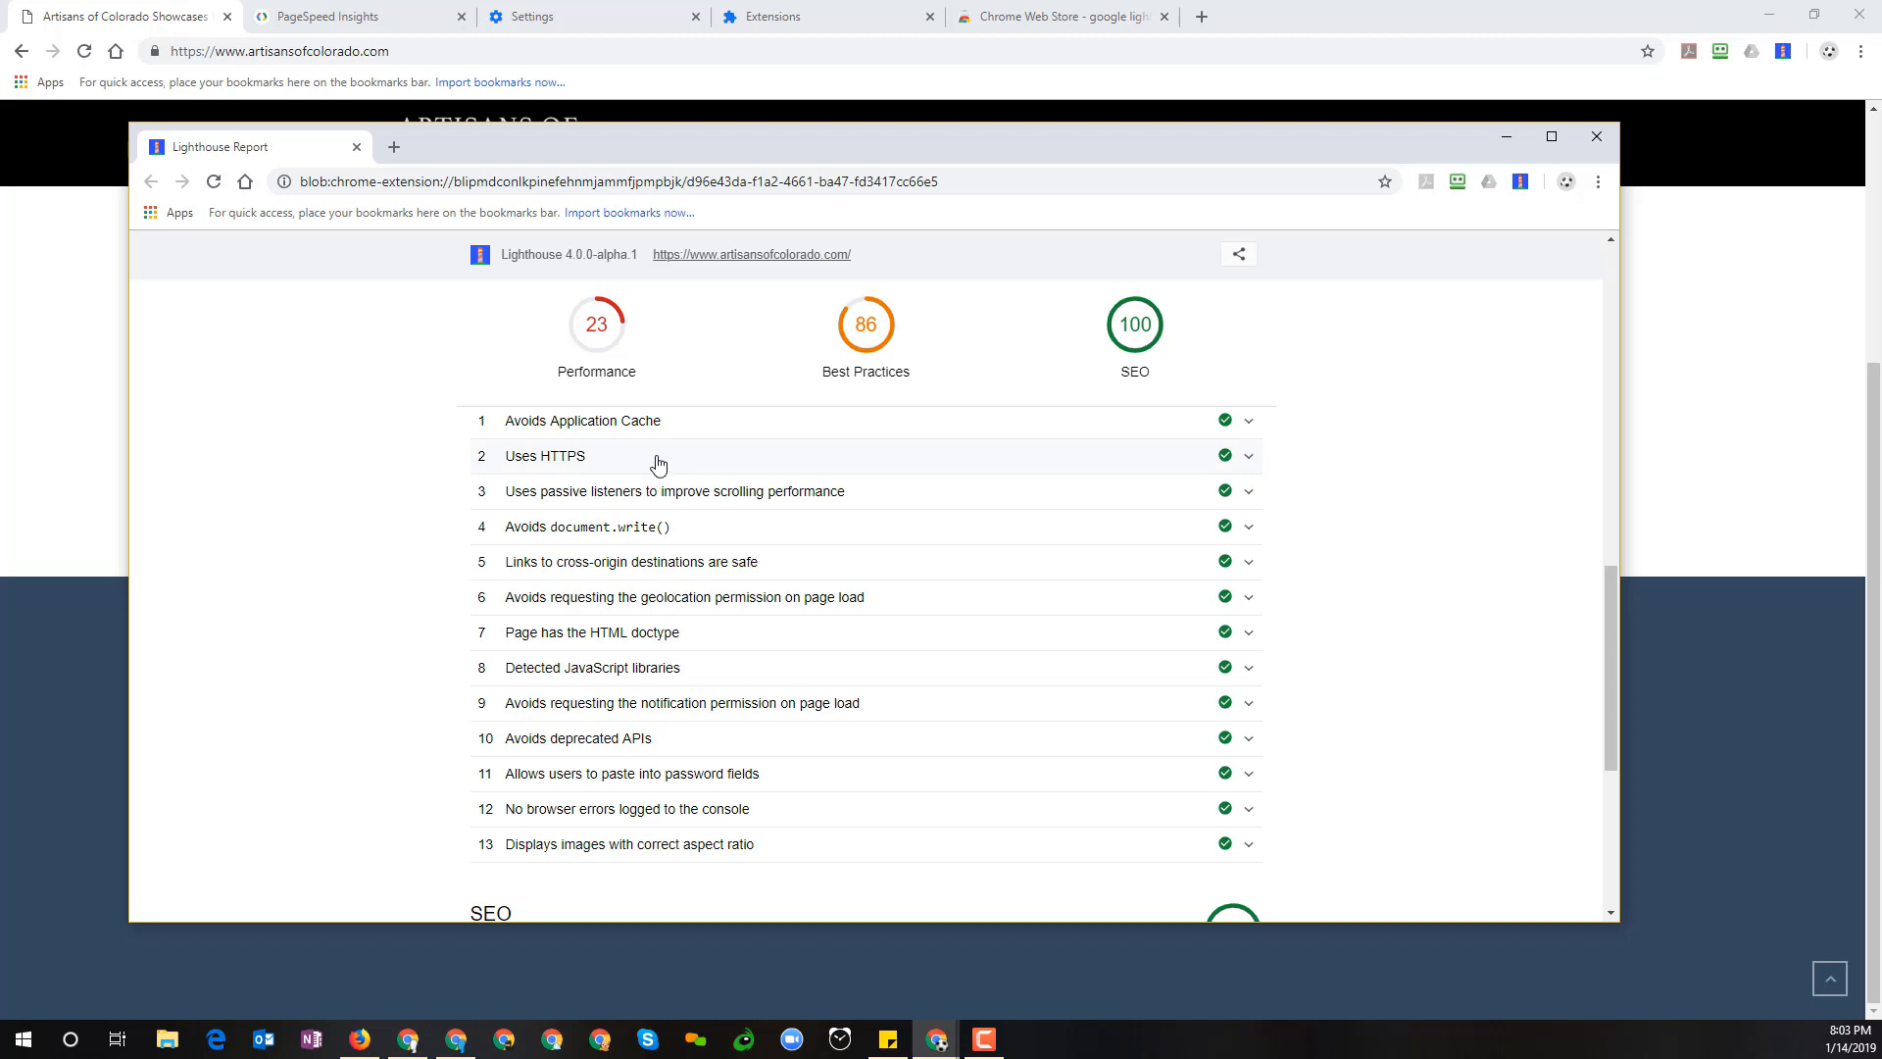
pyautogui.moveTo(547, 571)
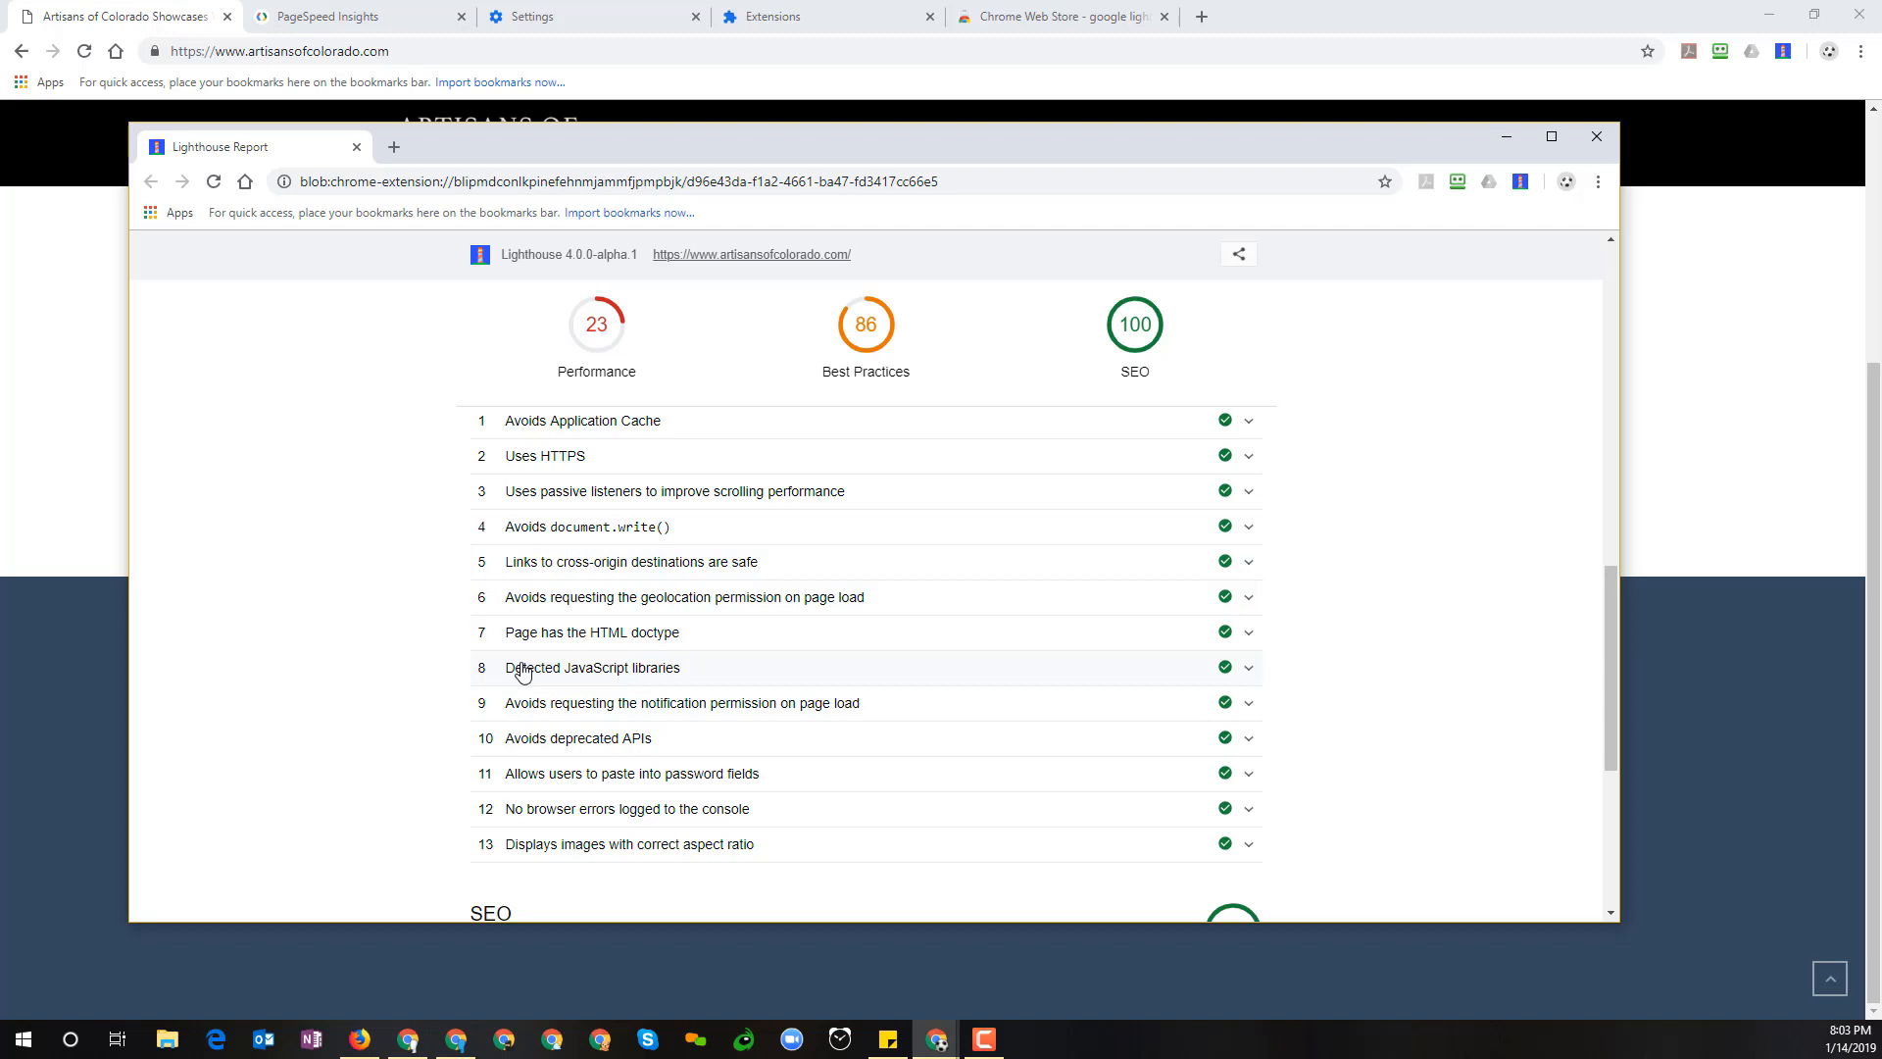
pyautogui.moveTo(643, 651)
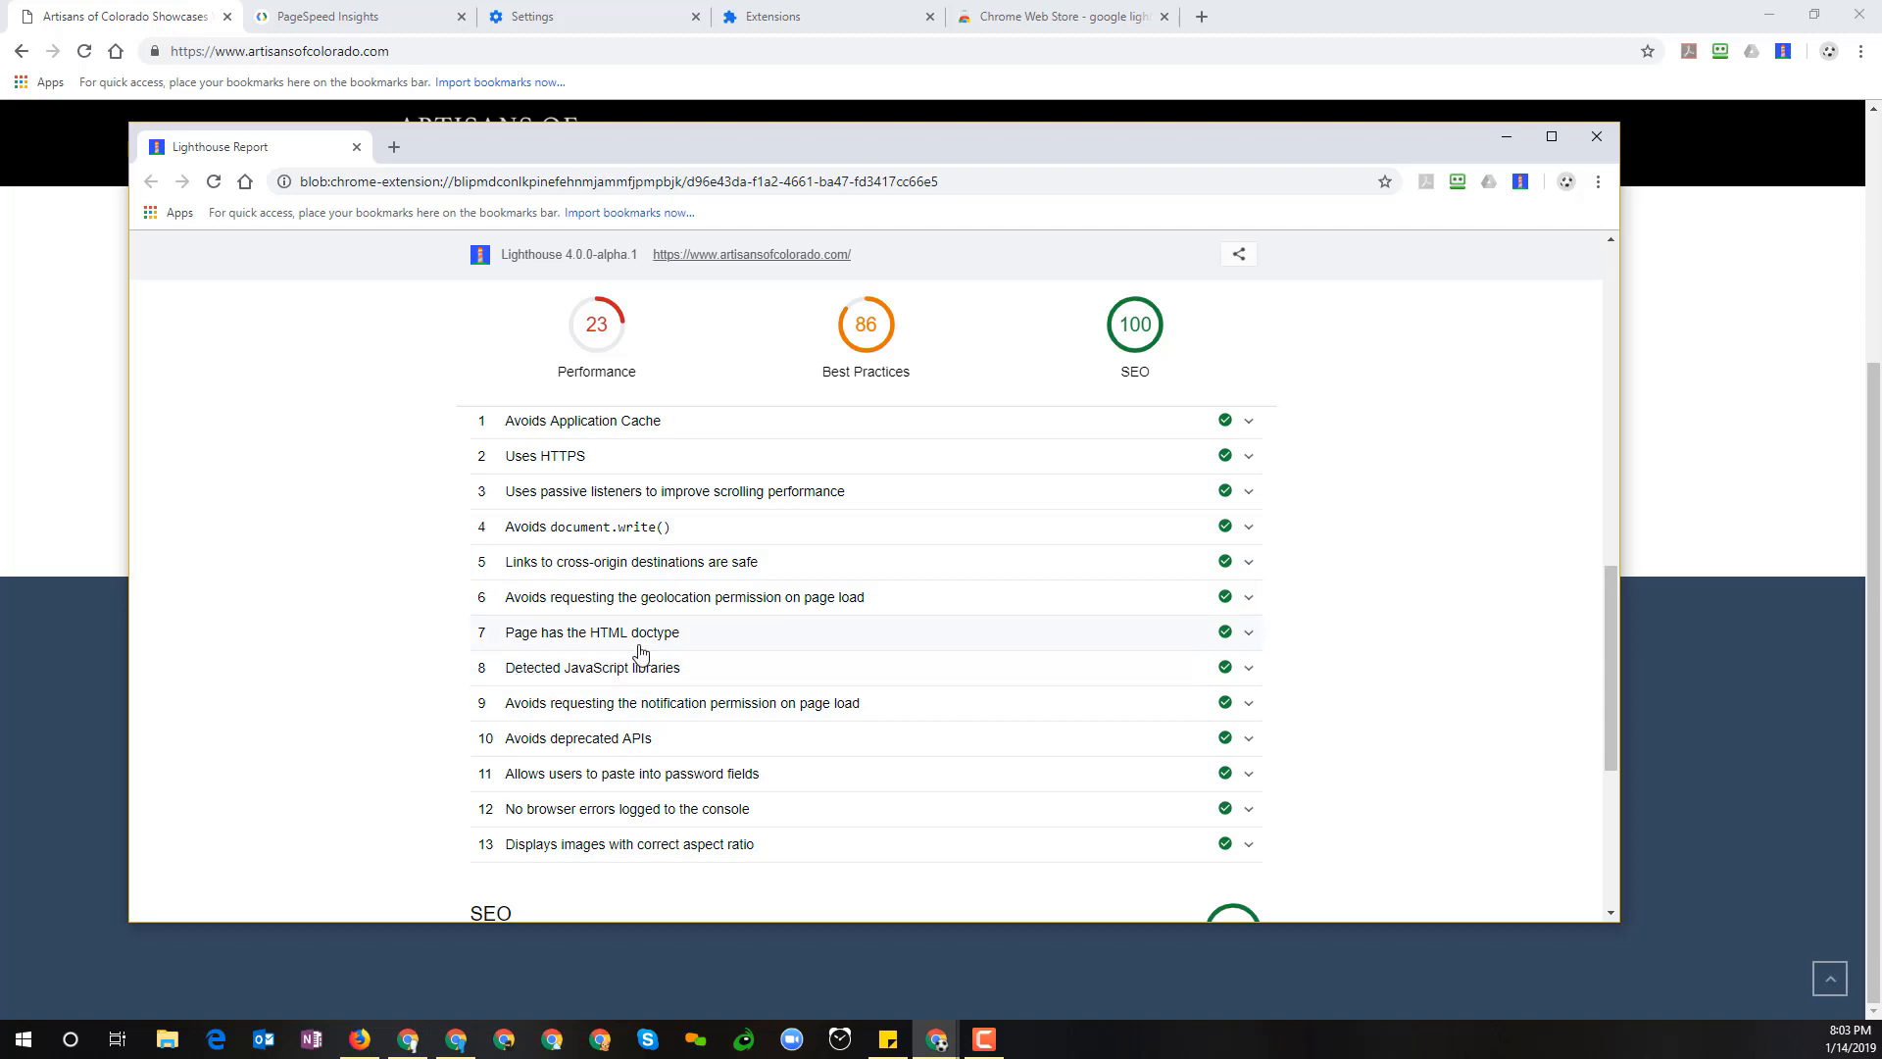
pyautogui.moveTo(629, 711)
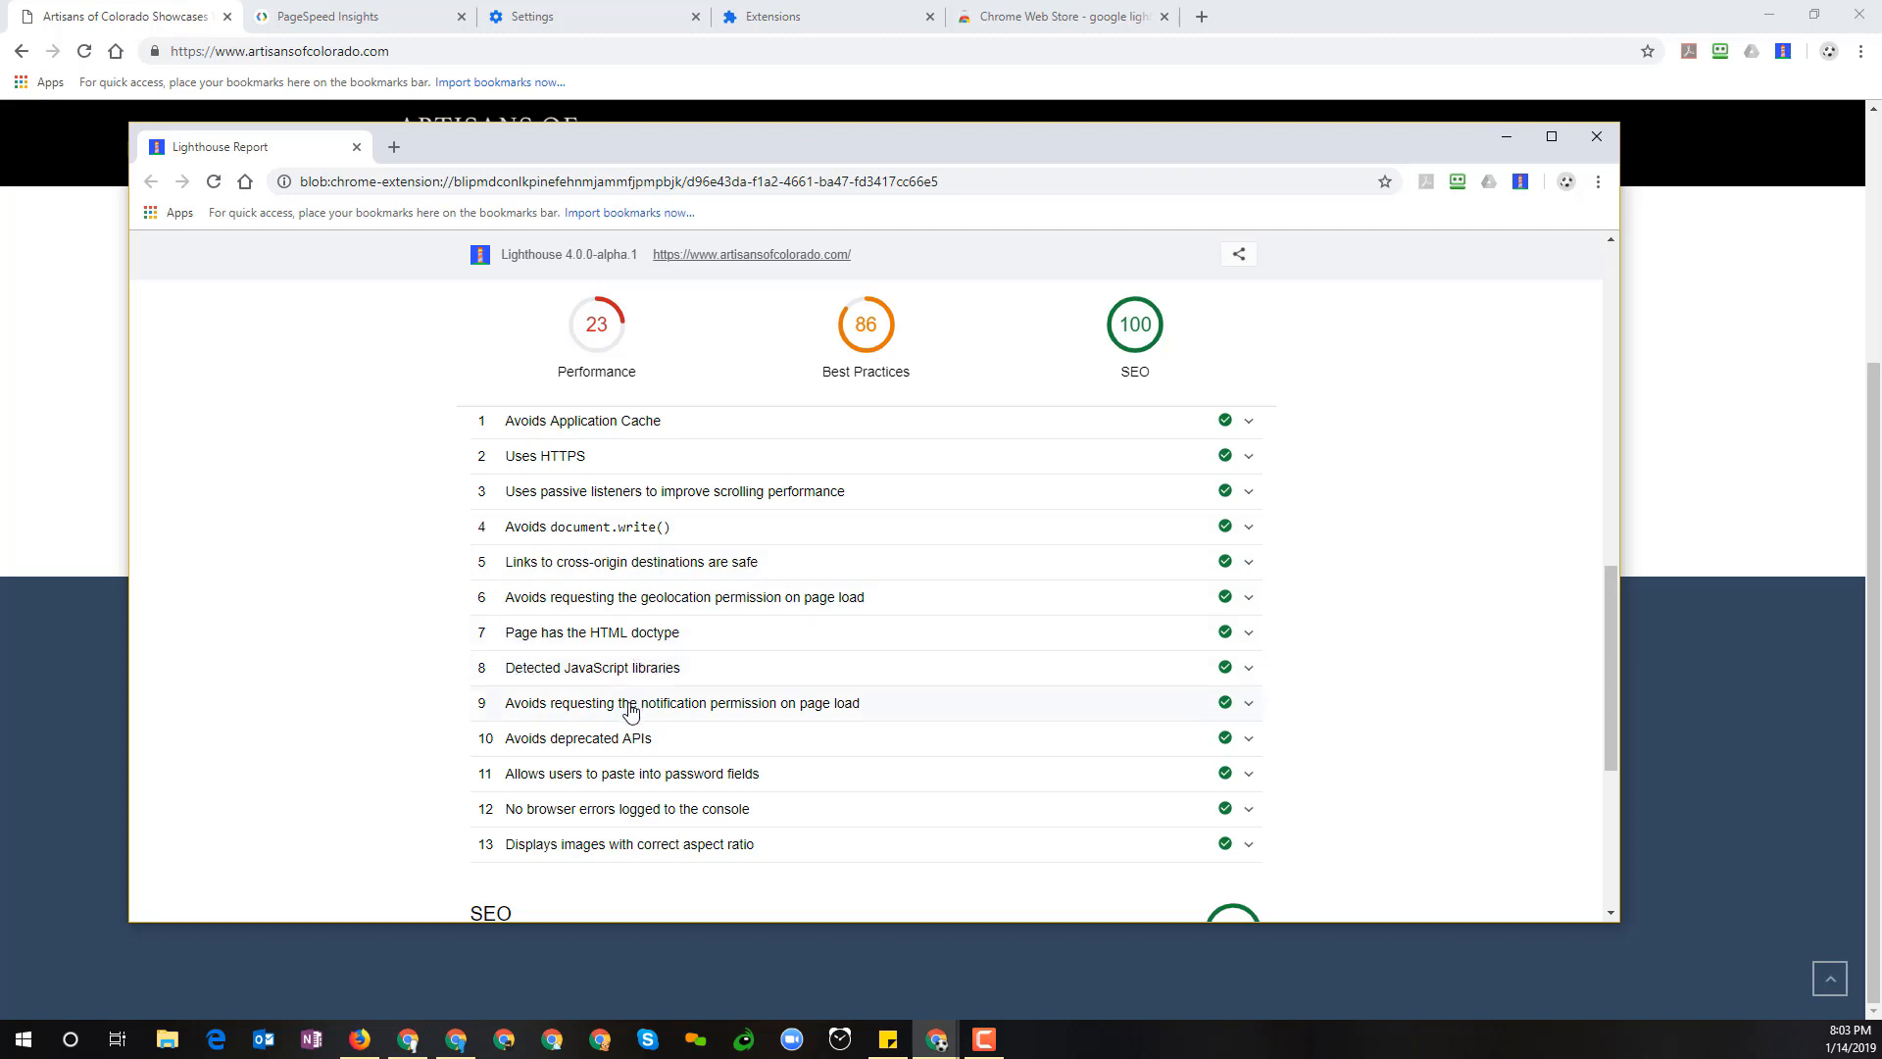
pyautogui.moveTo(538, 764)
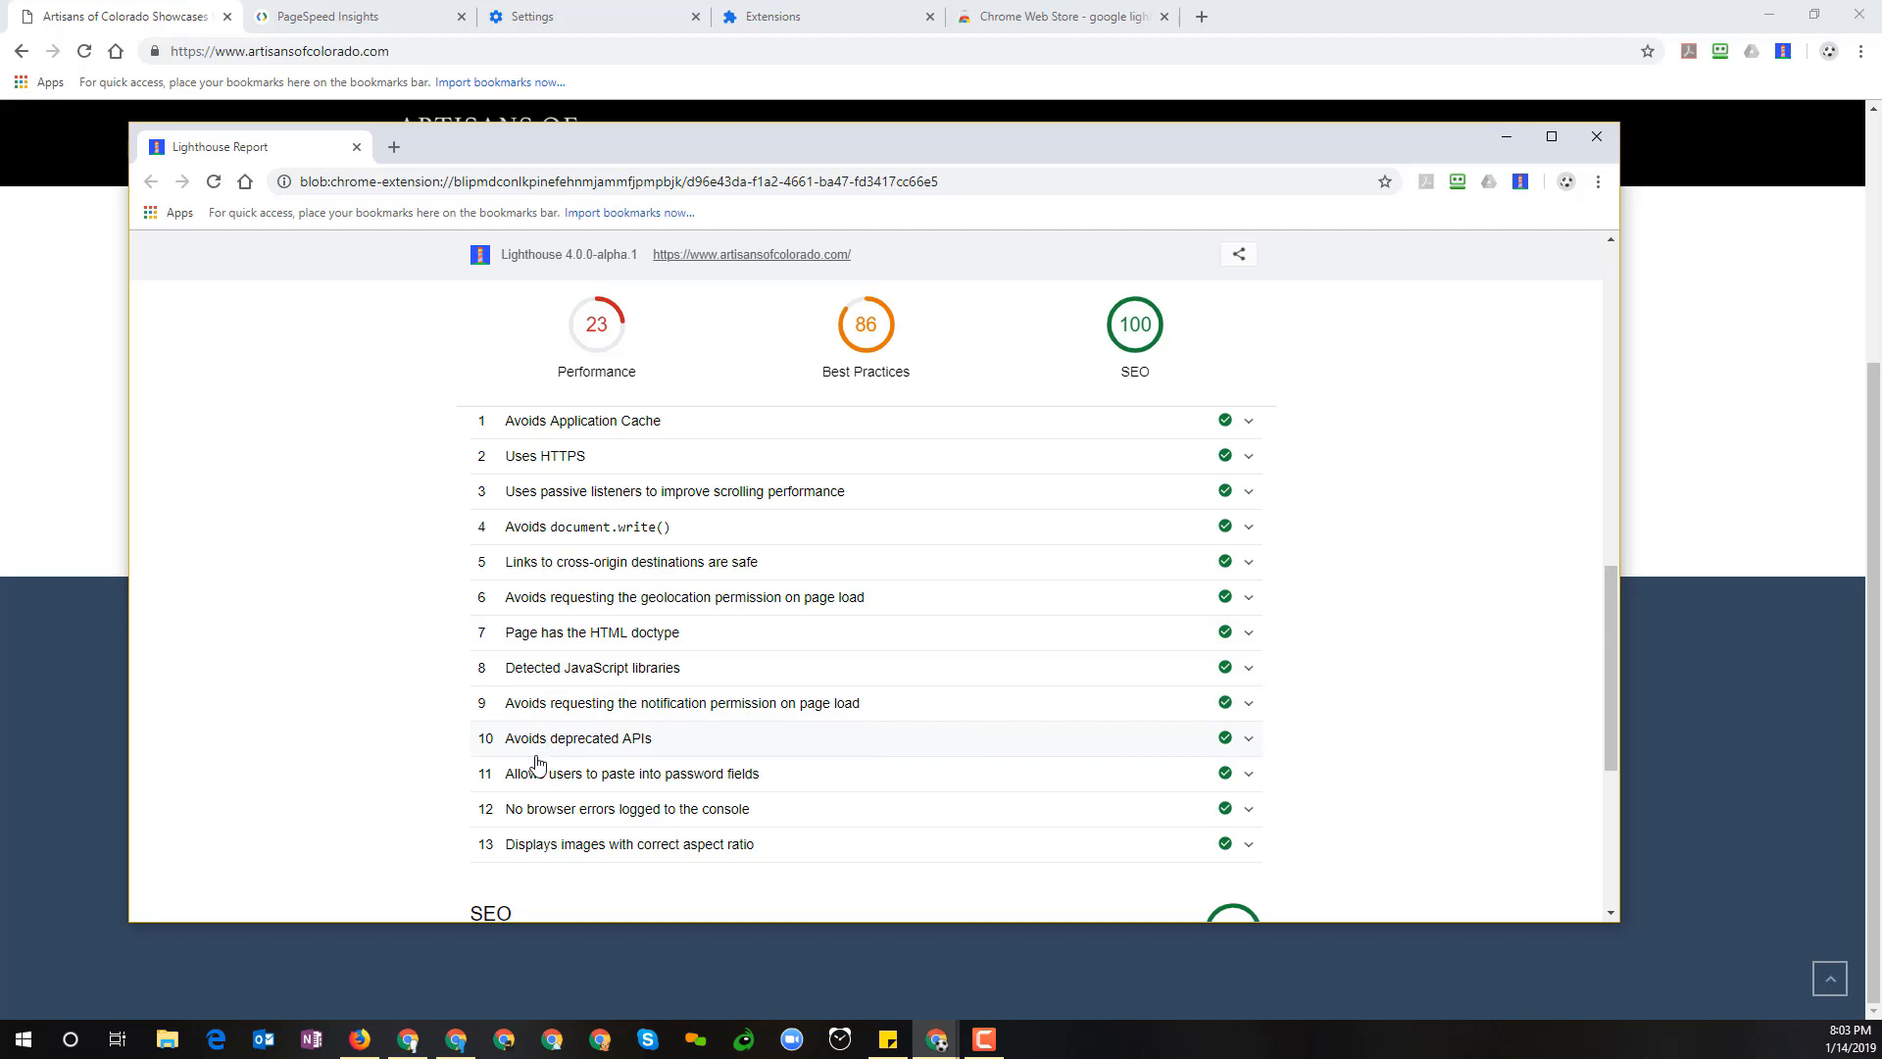
pyautogui.moveTo(645, 764)
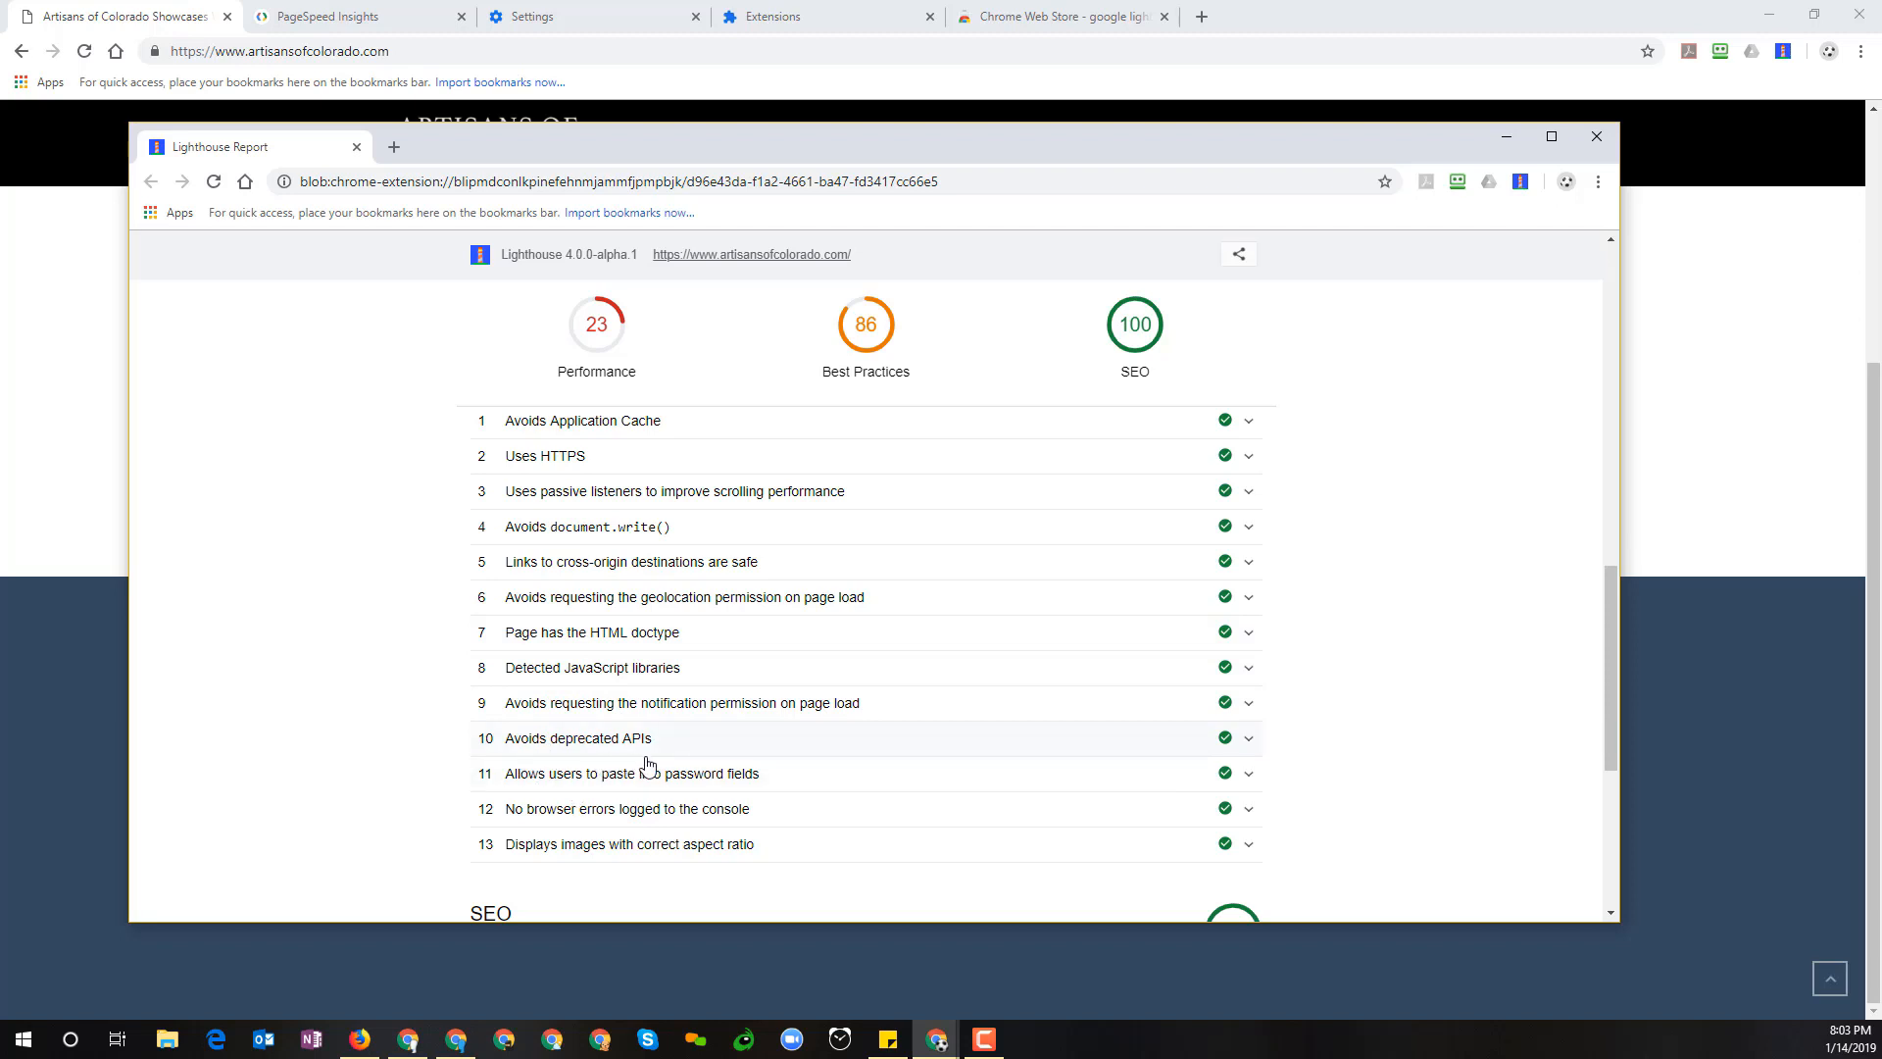
pyautogui.moveTo(761, 780)
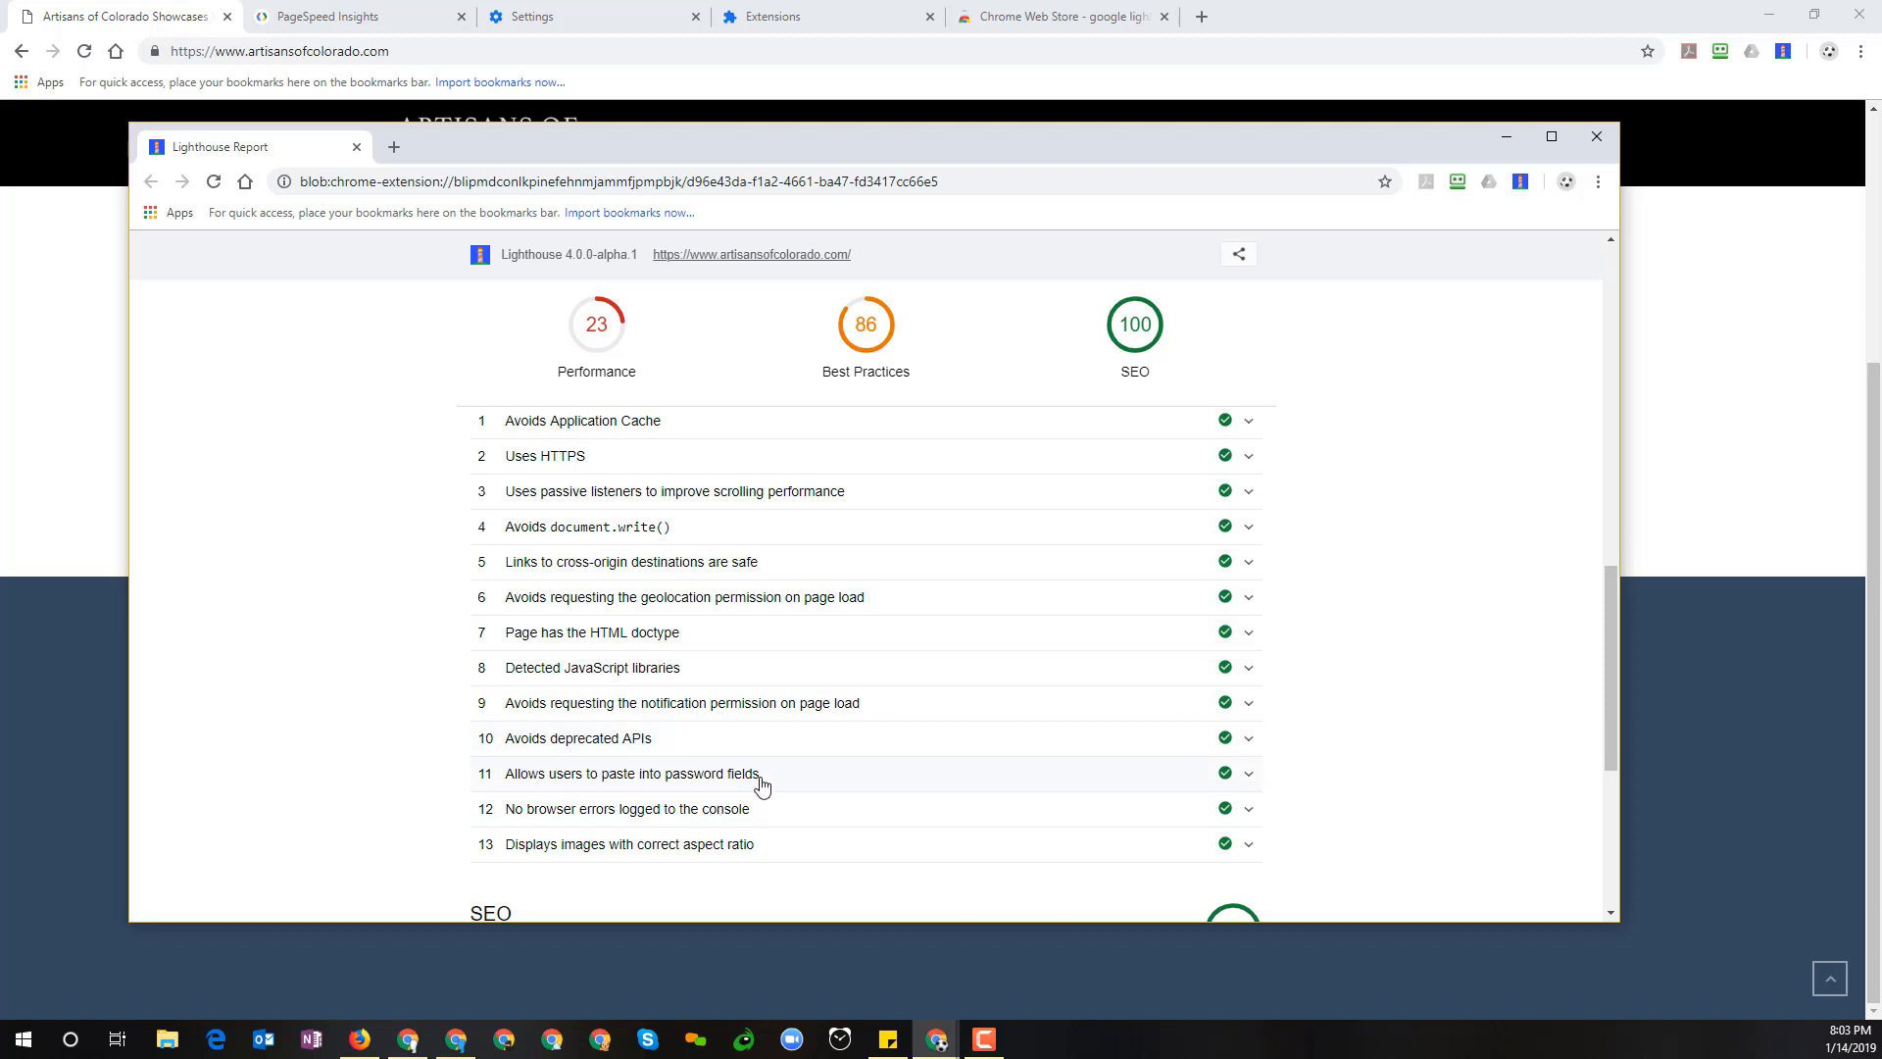
pyautogui.moveTo(790, 862)
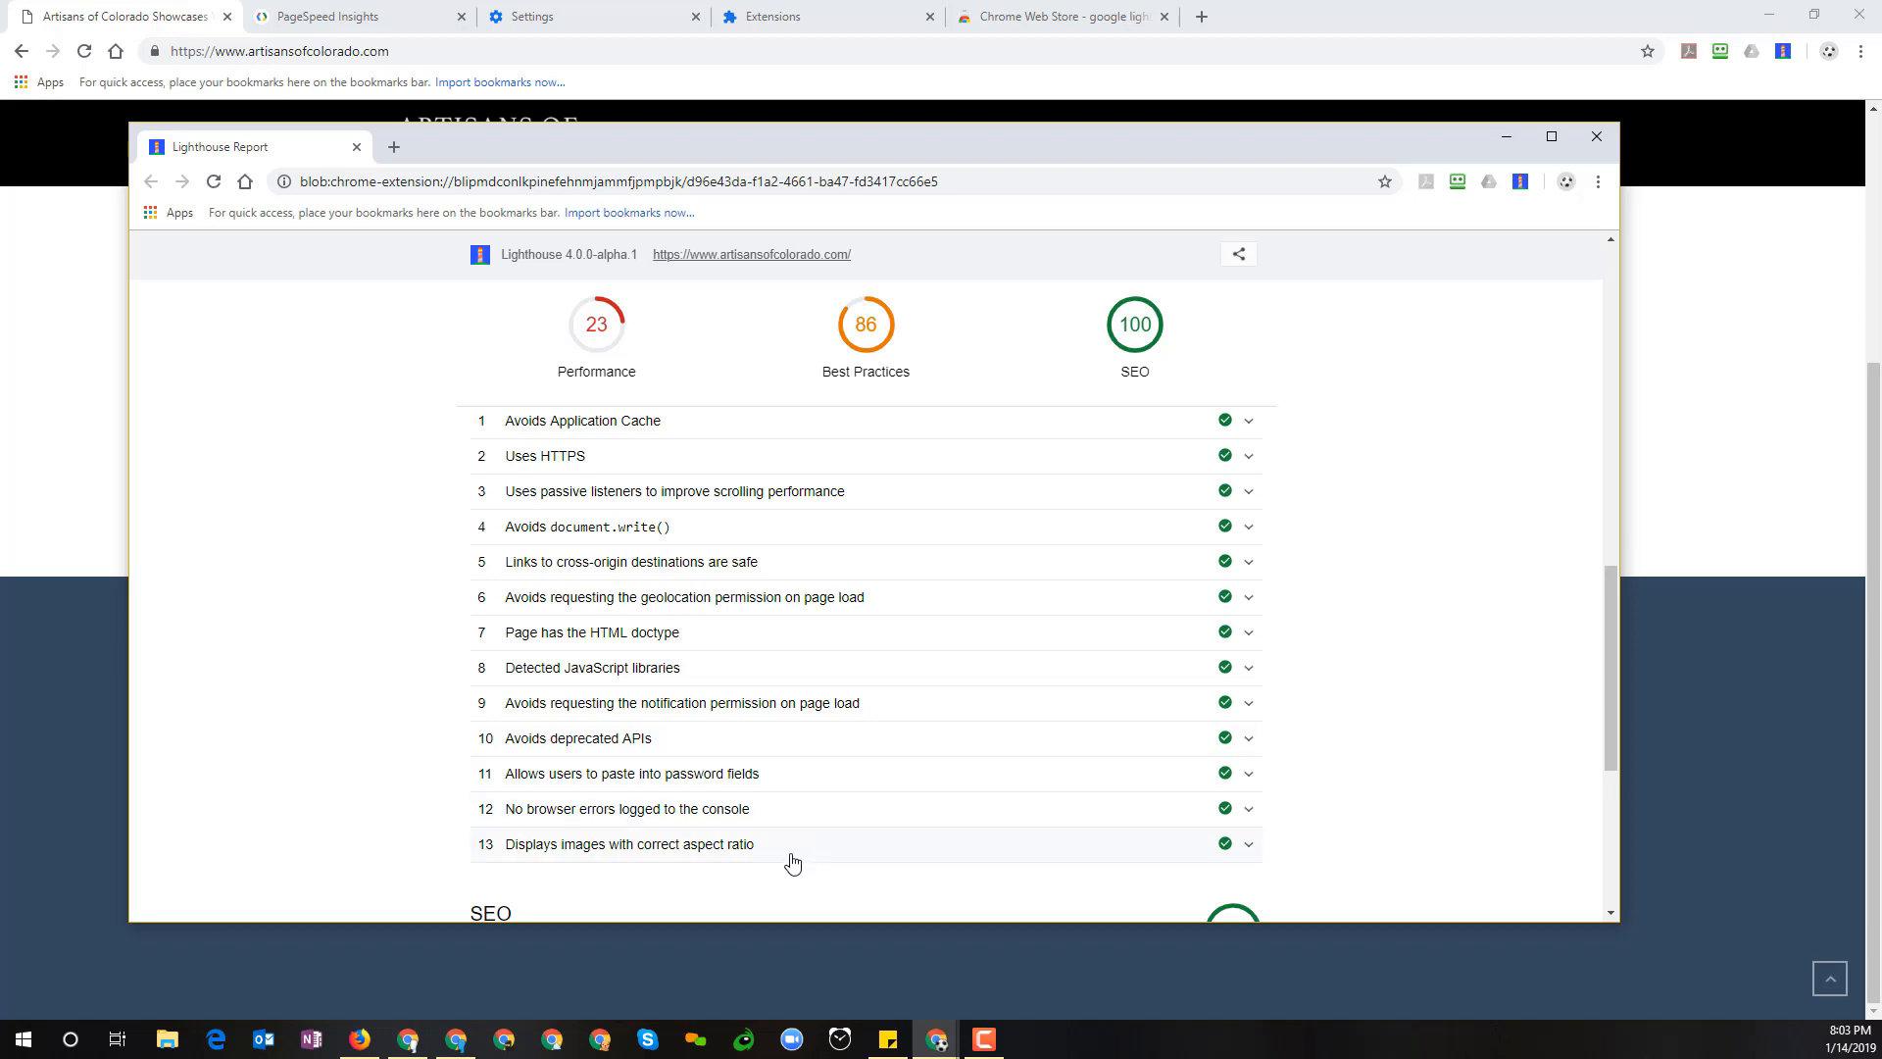
pyautogui.moveTo(723, 865)
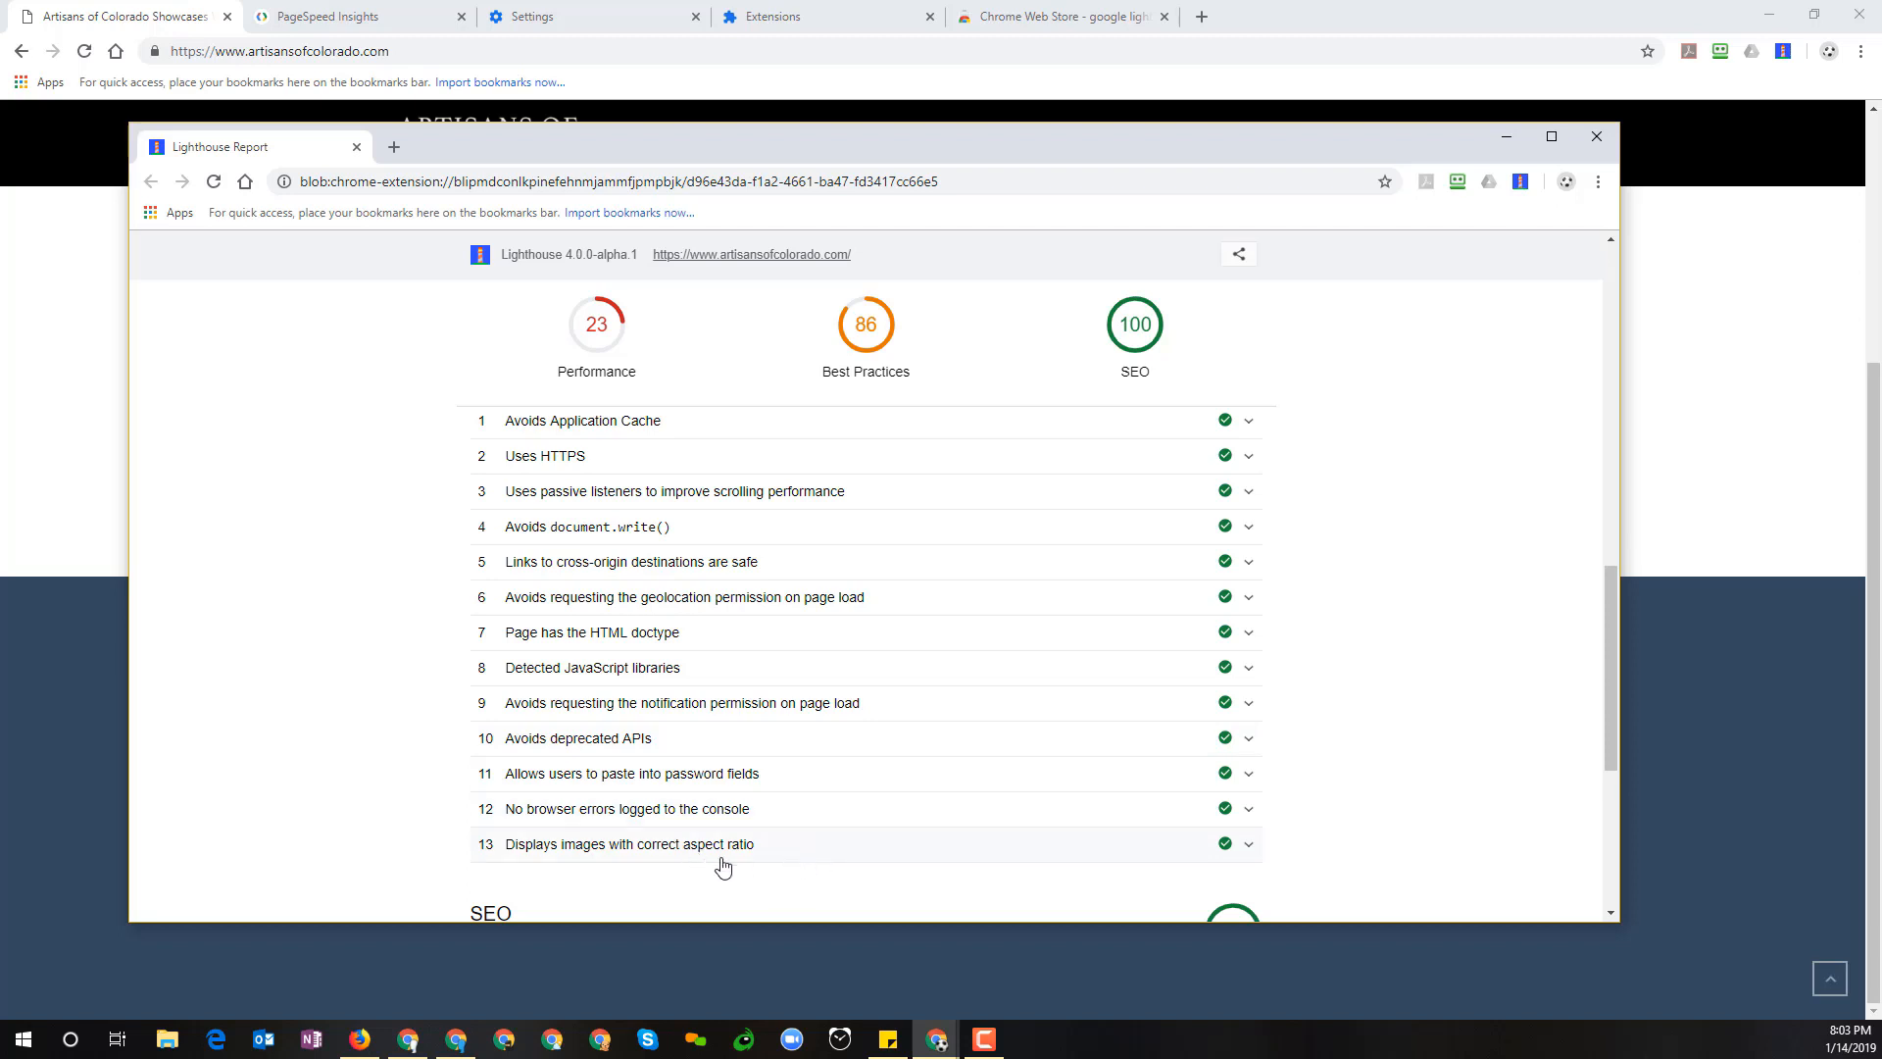
pyautogui.moveTo(843, 821)
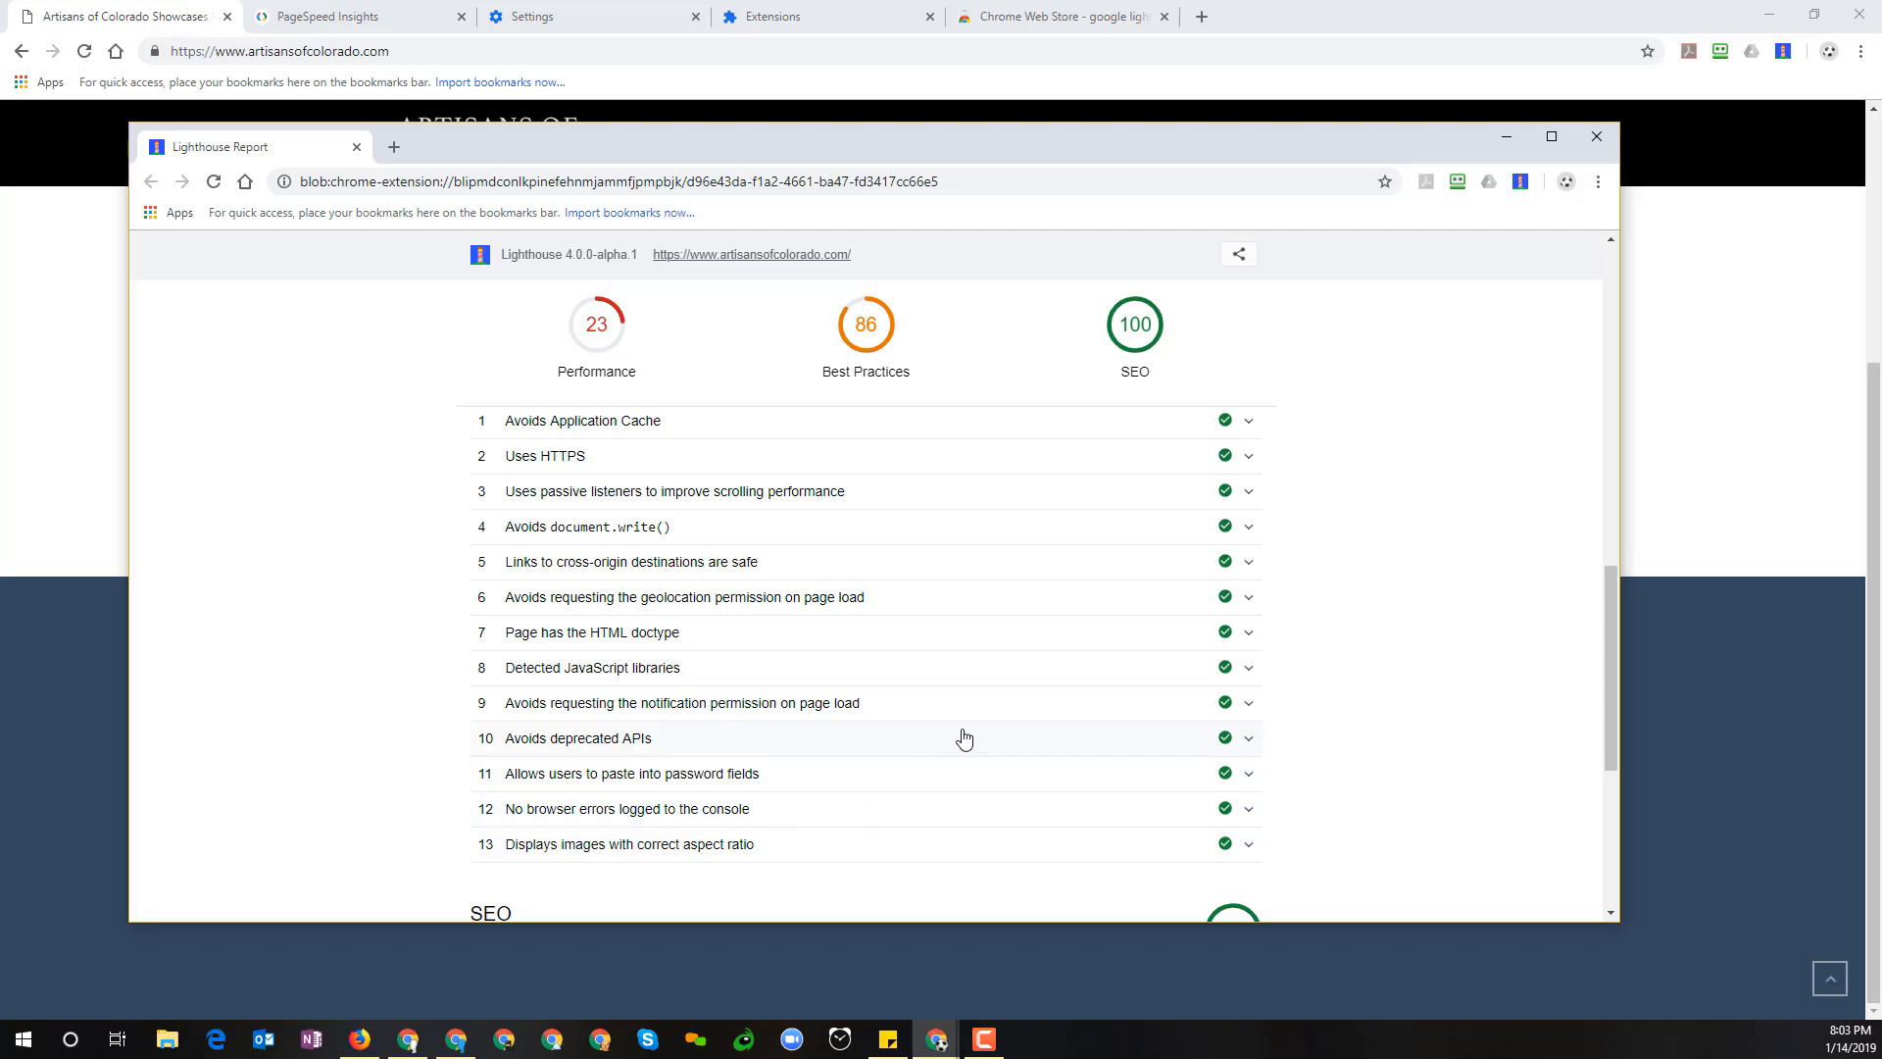
pyautogui.moveTo(1116, 425)
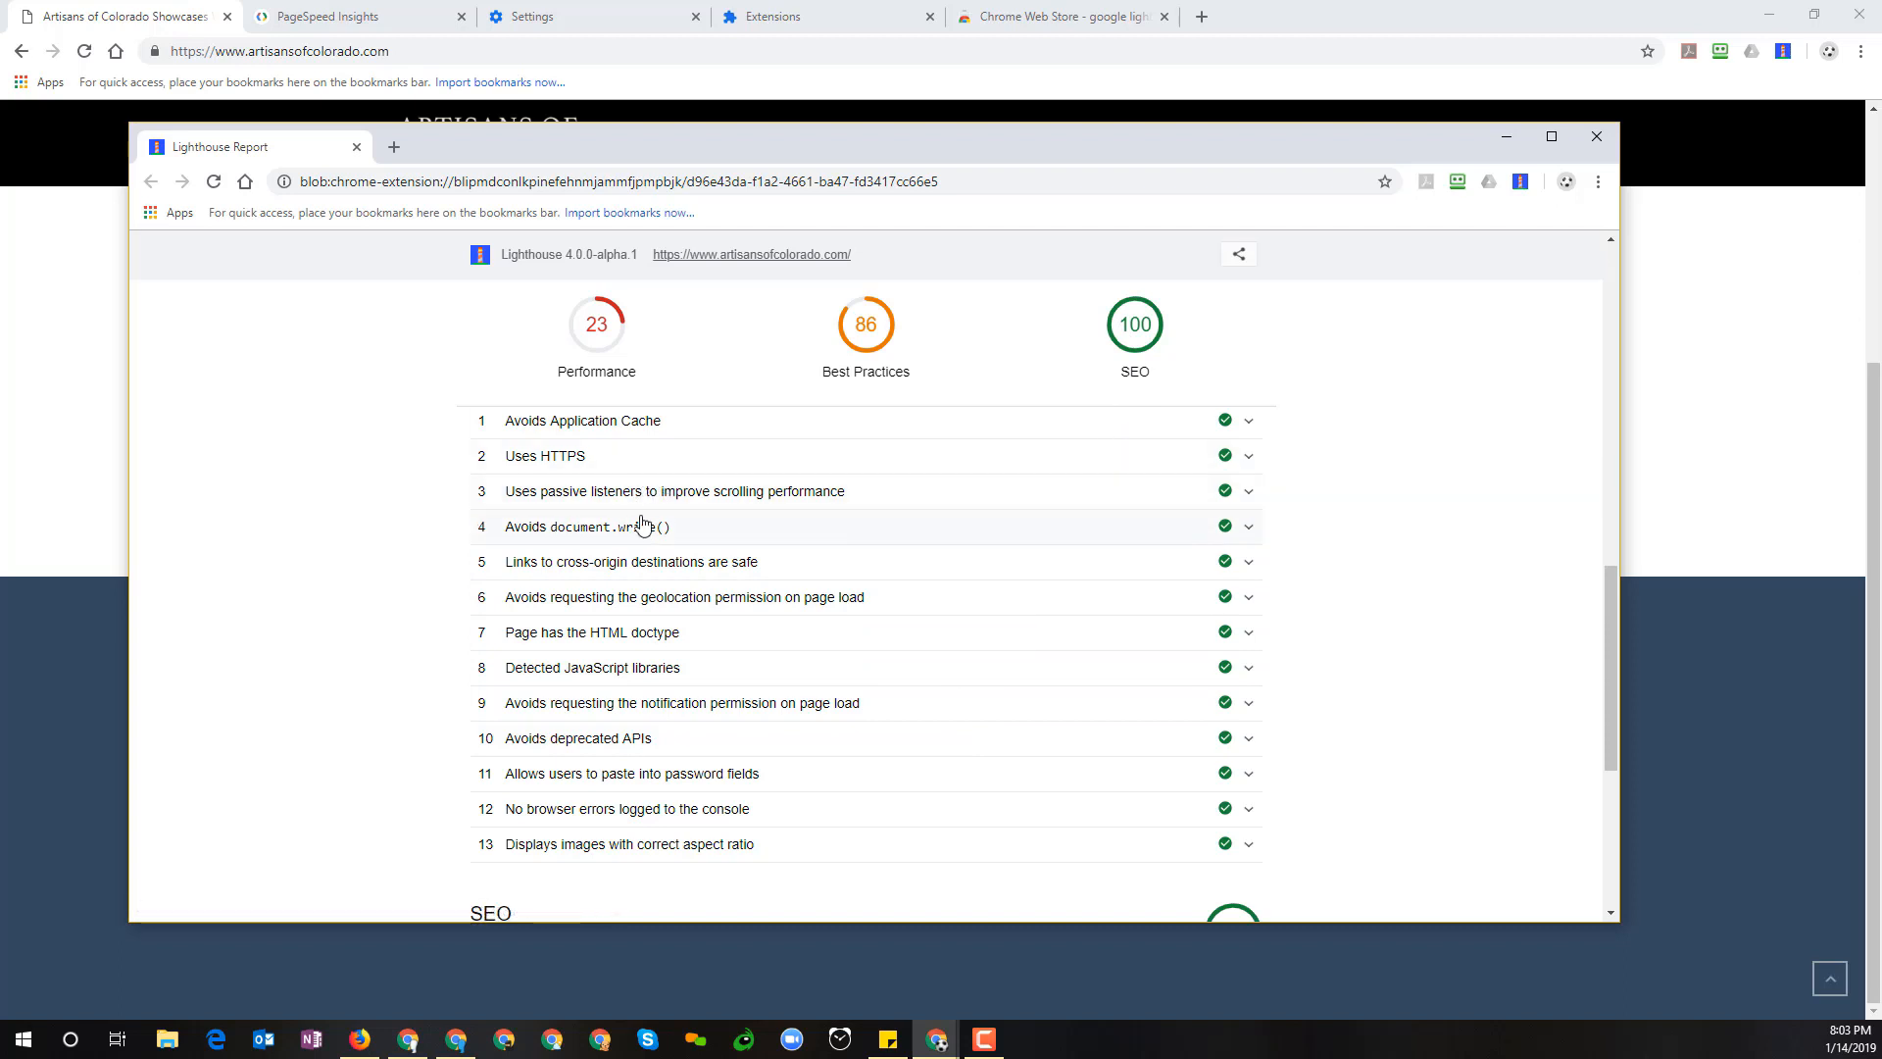
pyautogui.moveTo(702, 517)
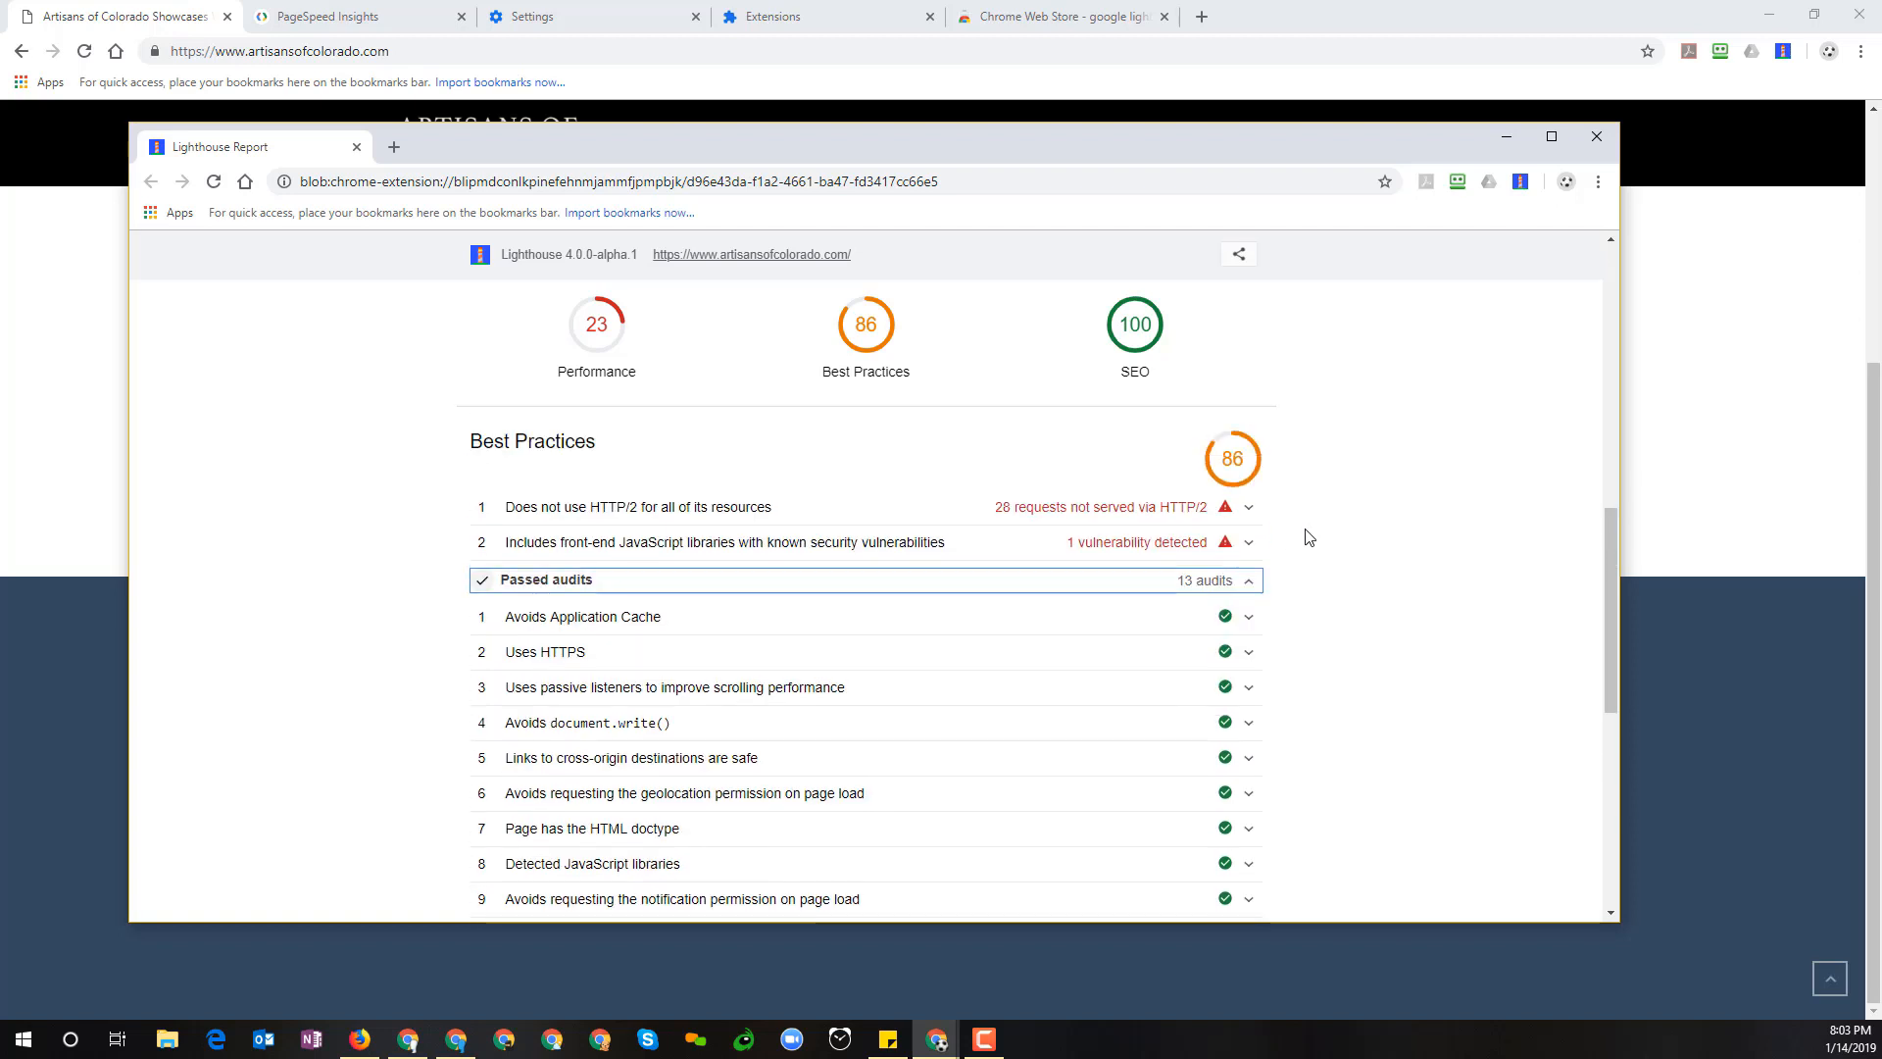
pyautogui.moveTo(1249, 592)
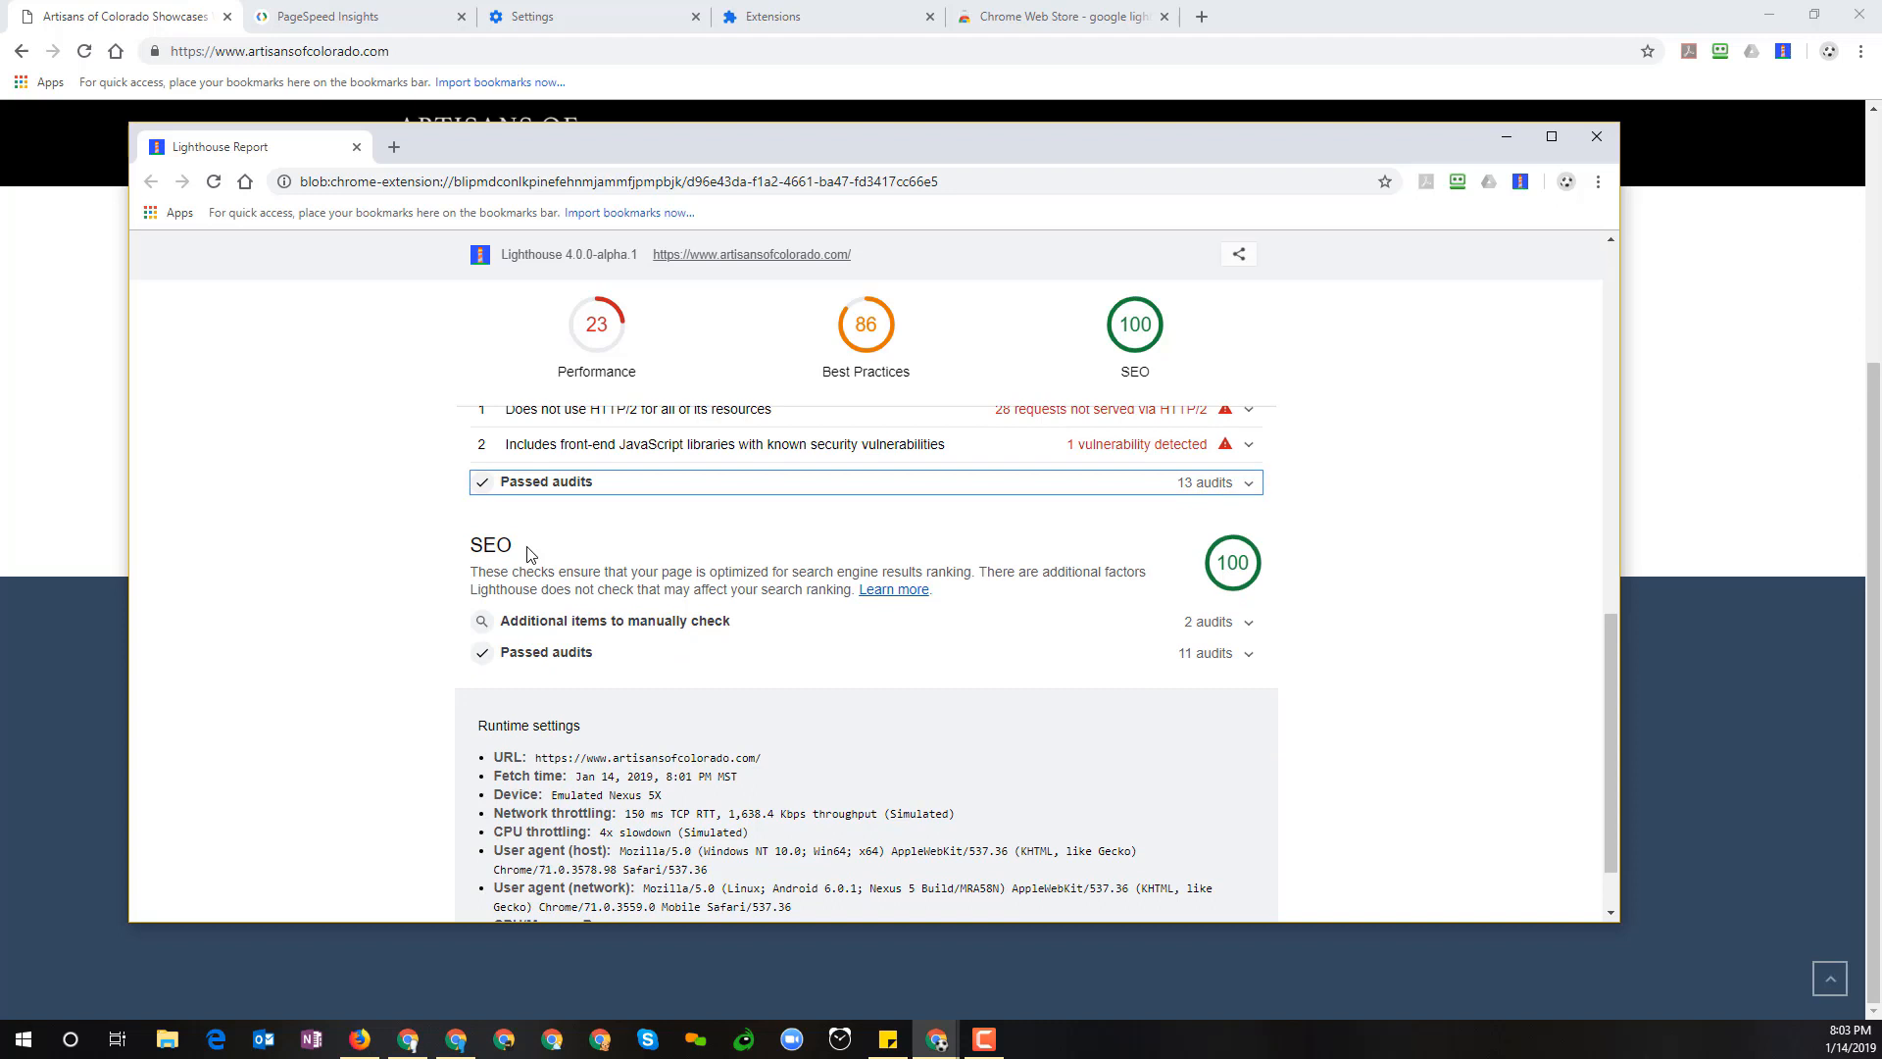
pyautogui.moveTo(565, 582)
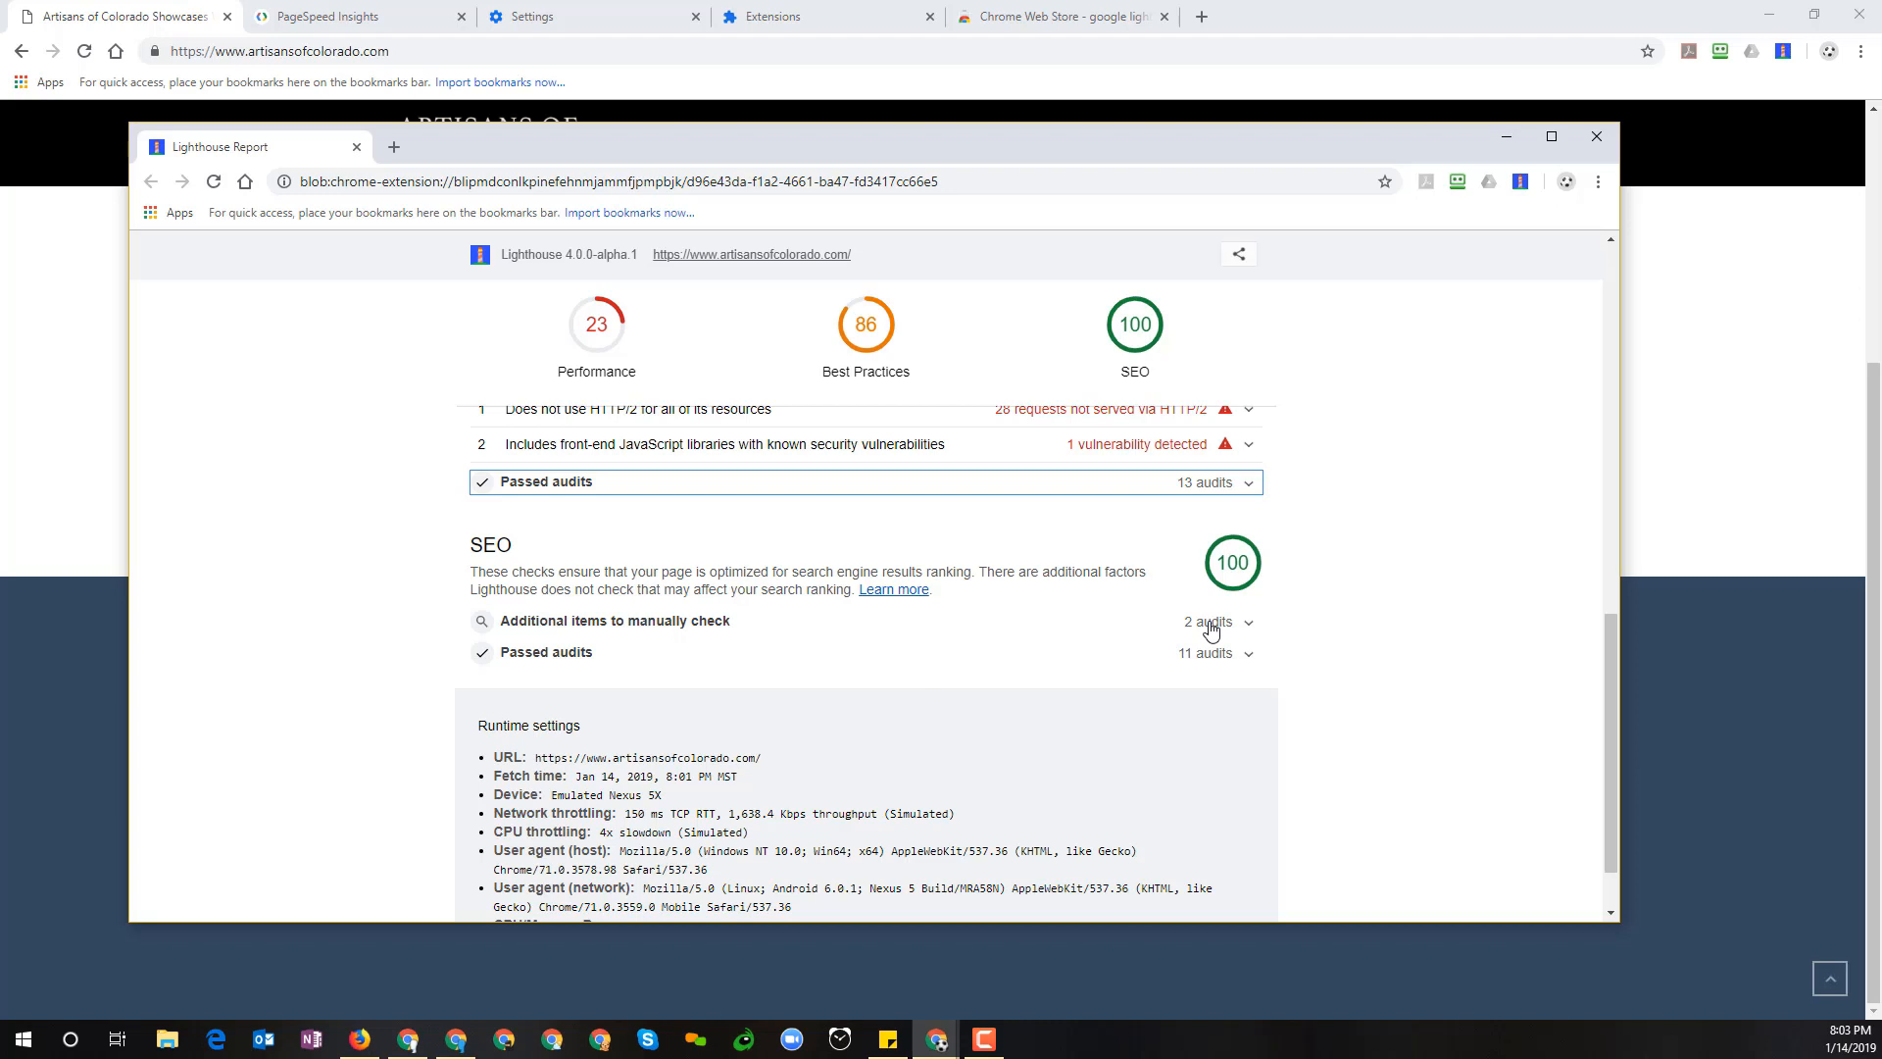
# Expand the SEO additional manual checks listing Page is mobile friendly and Structured data is valid
pyautogui.click(1213, 622)
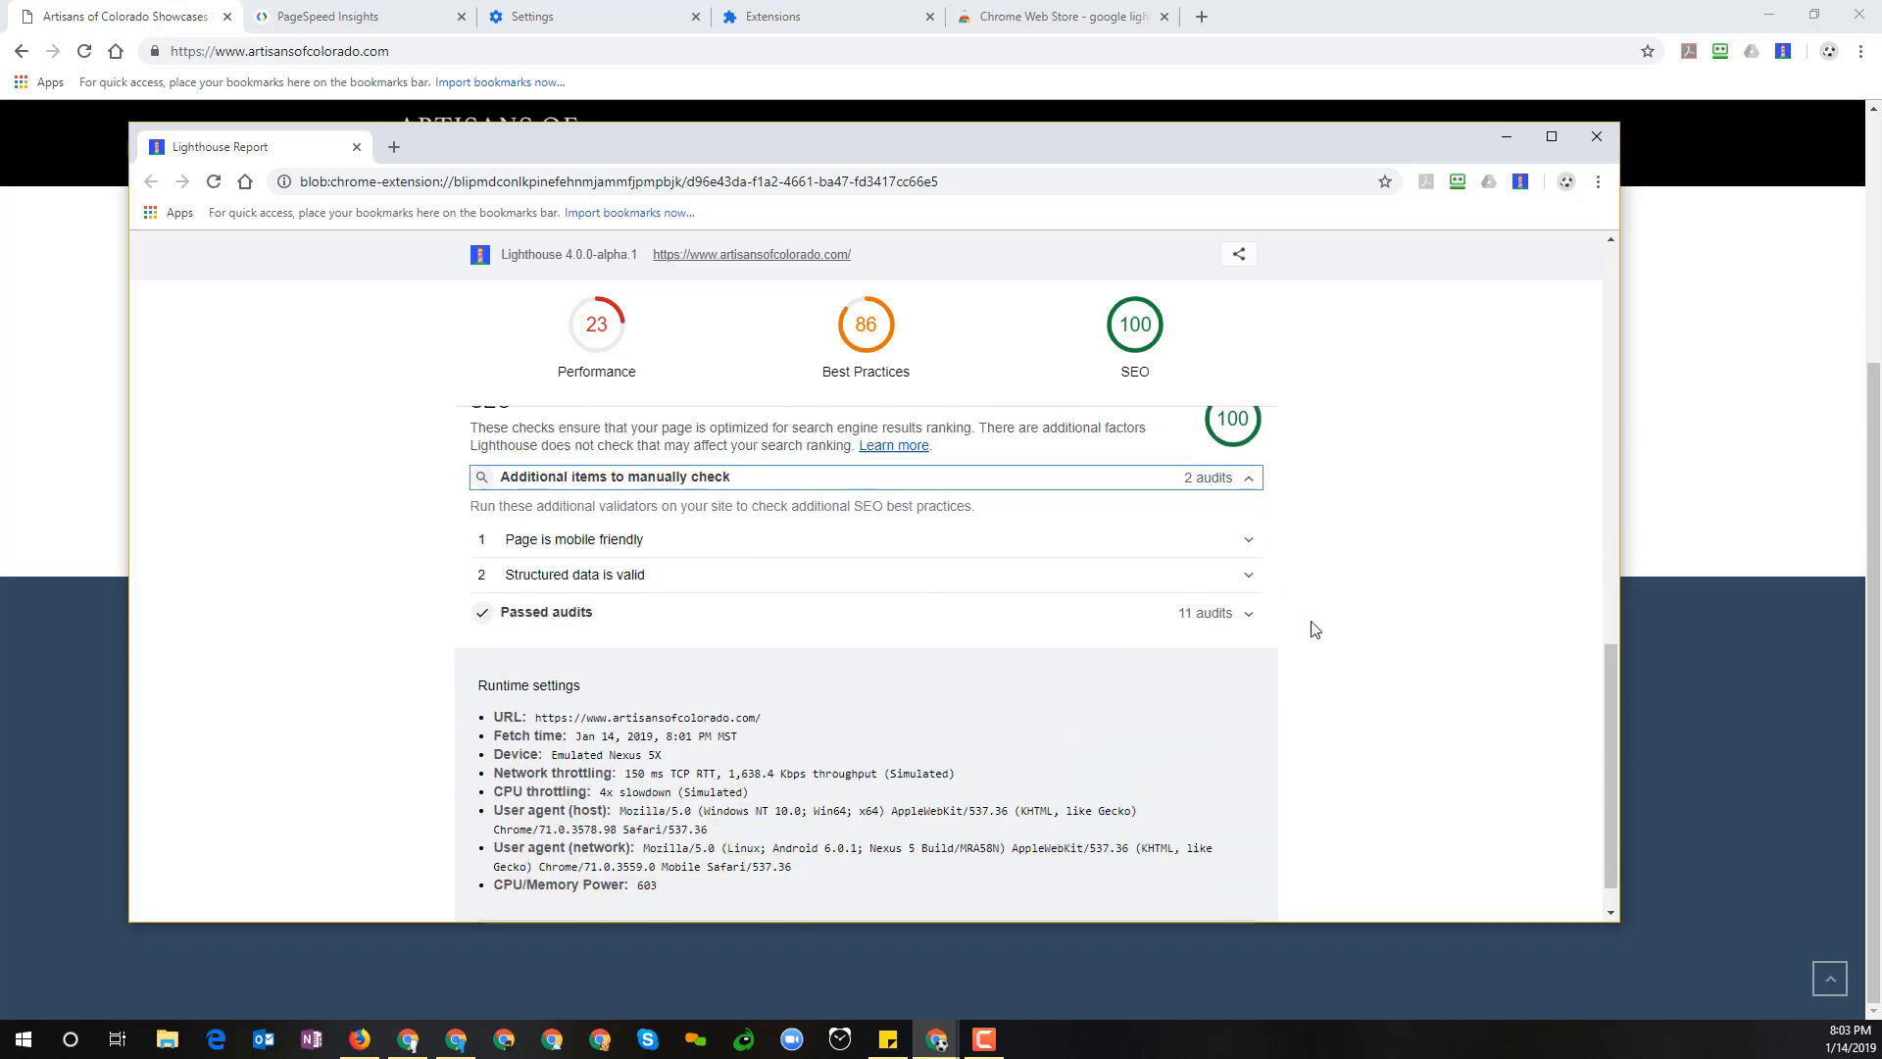
pyautogui.scroll(-3)
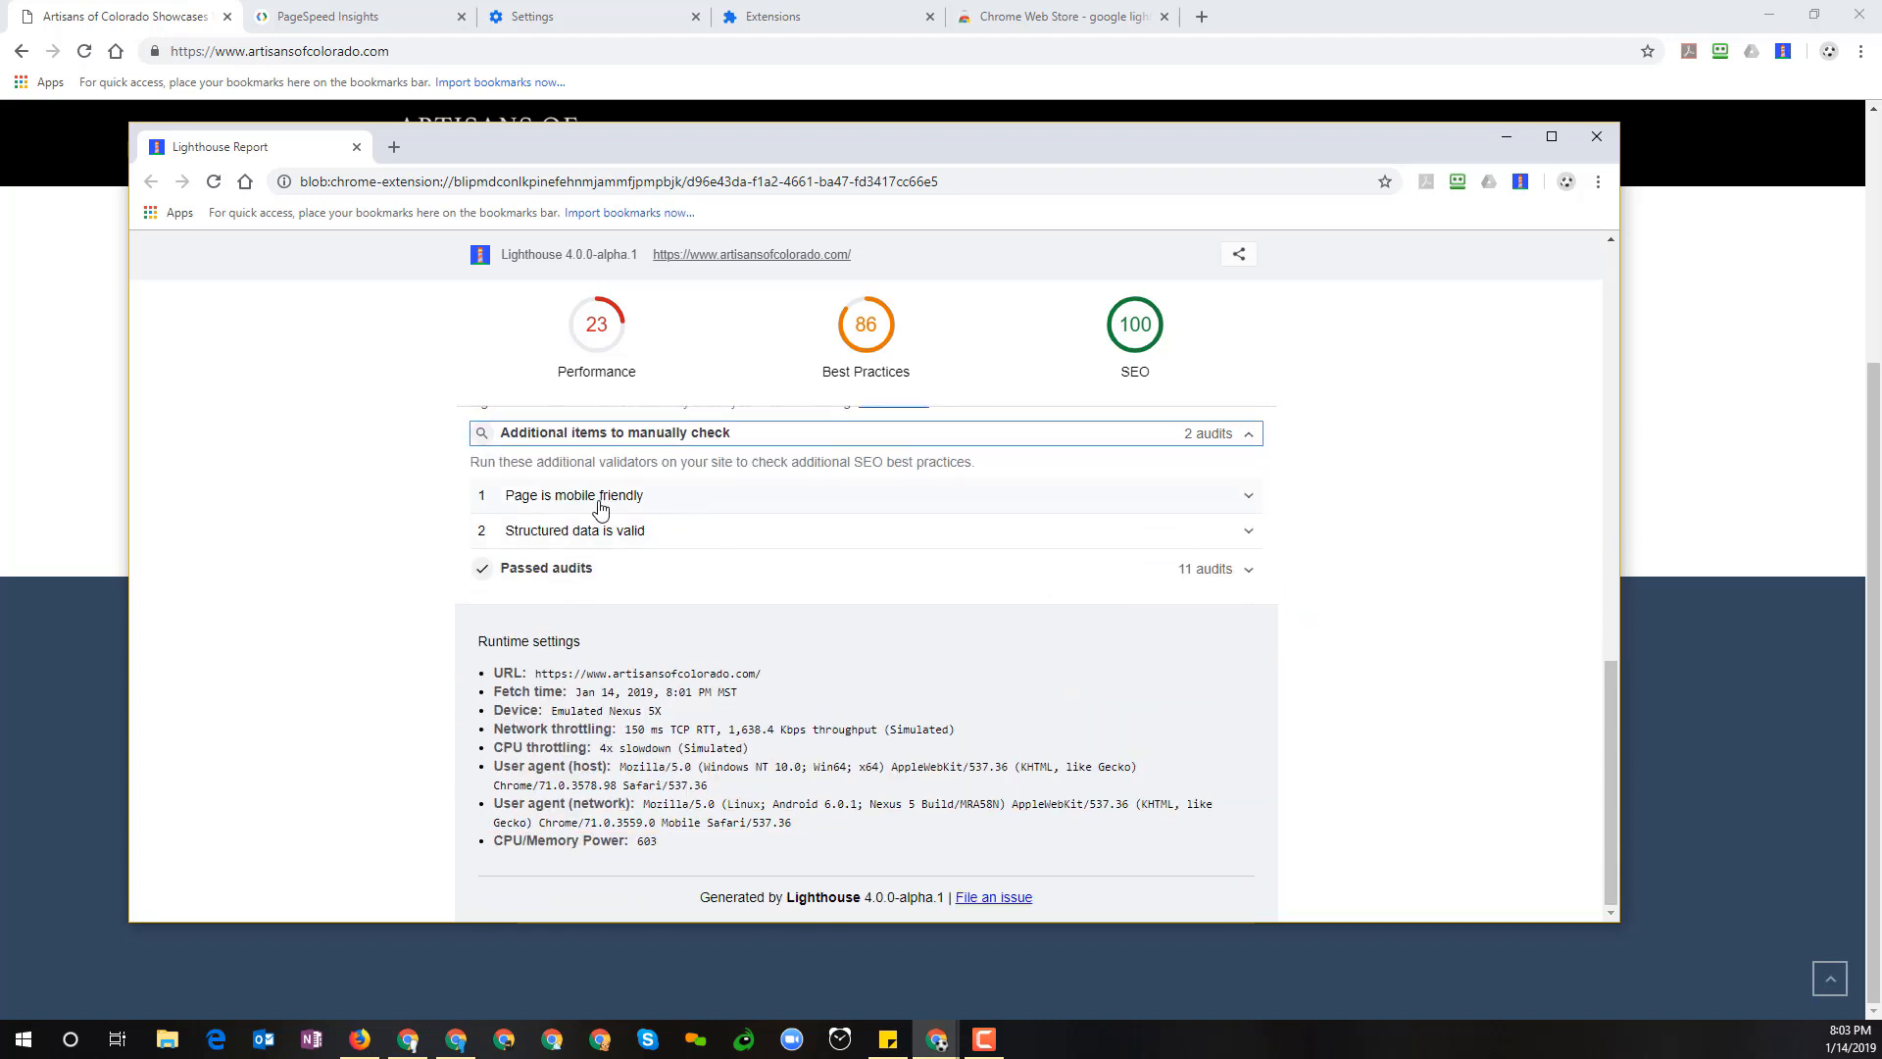
pyautogui.moveTo(645, 506)
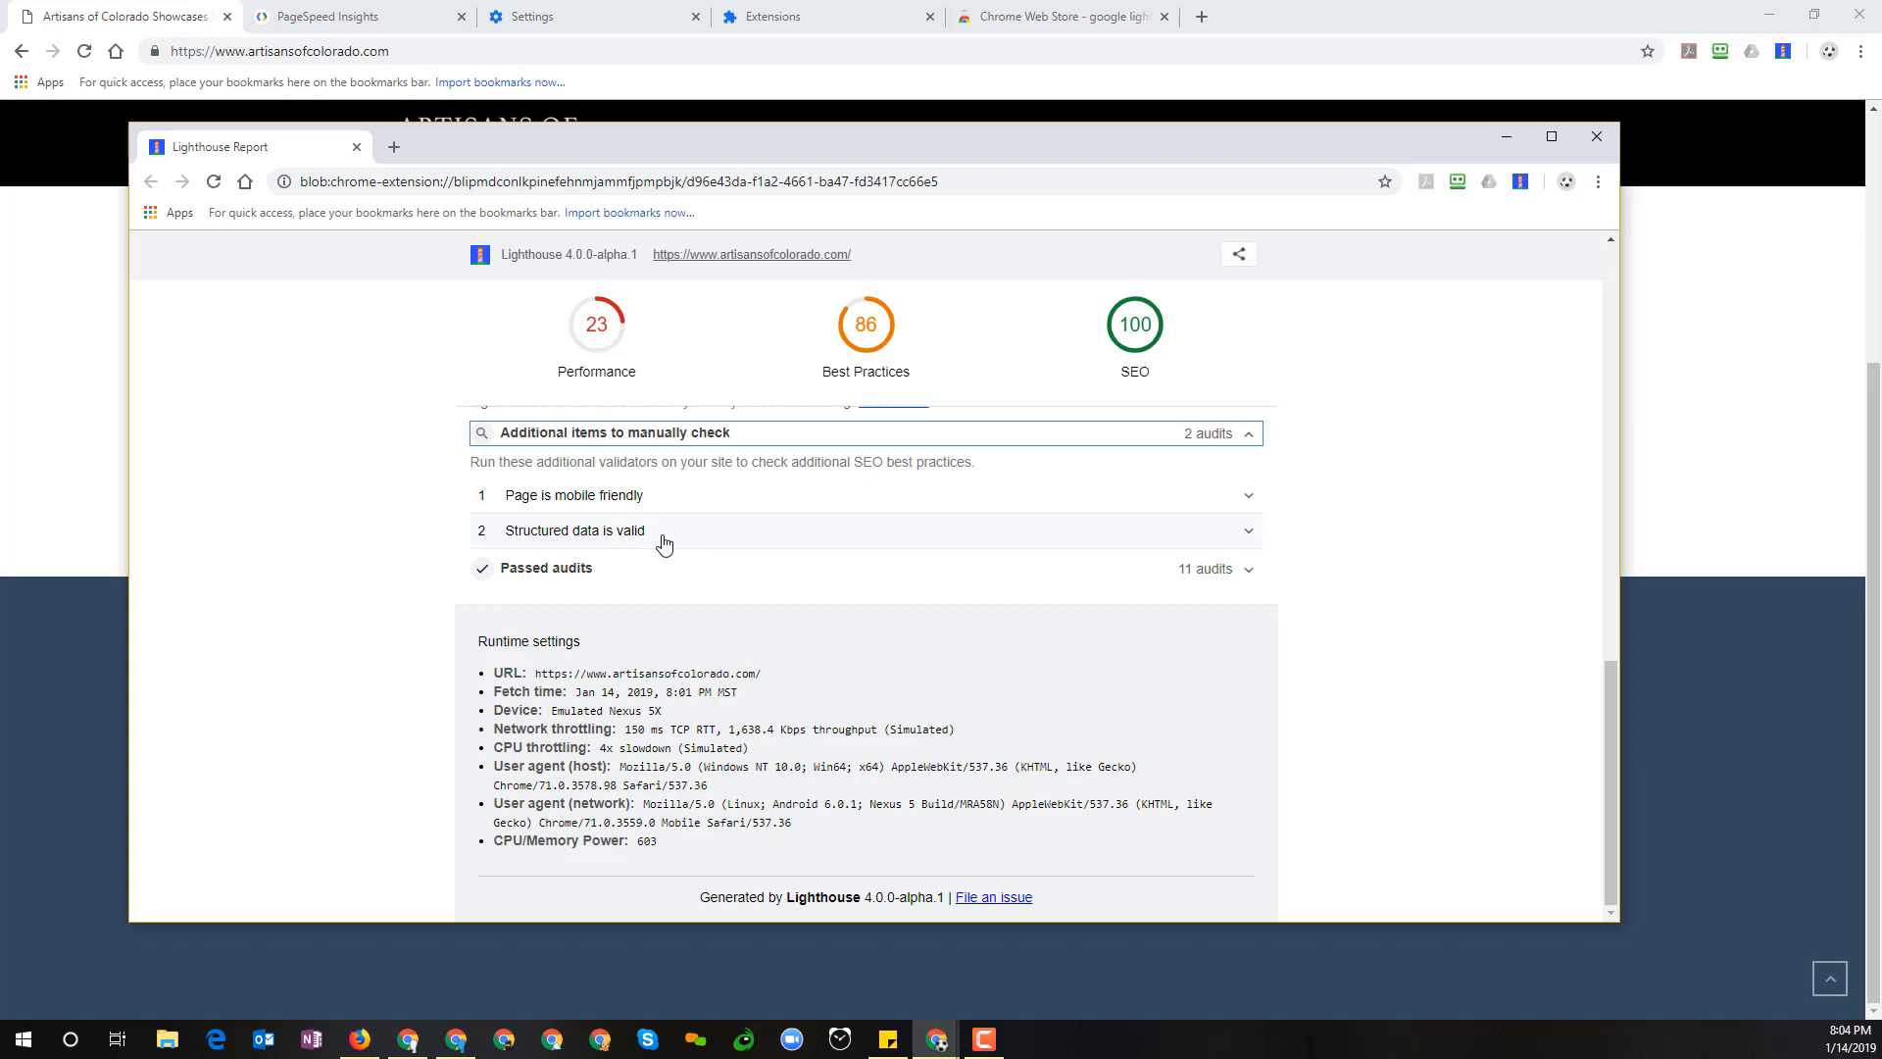
pyautogui.moveTo(555, 543)
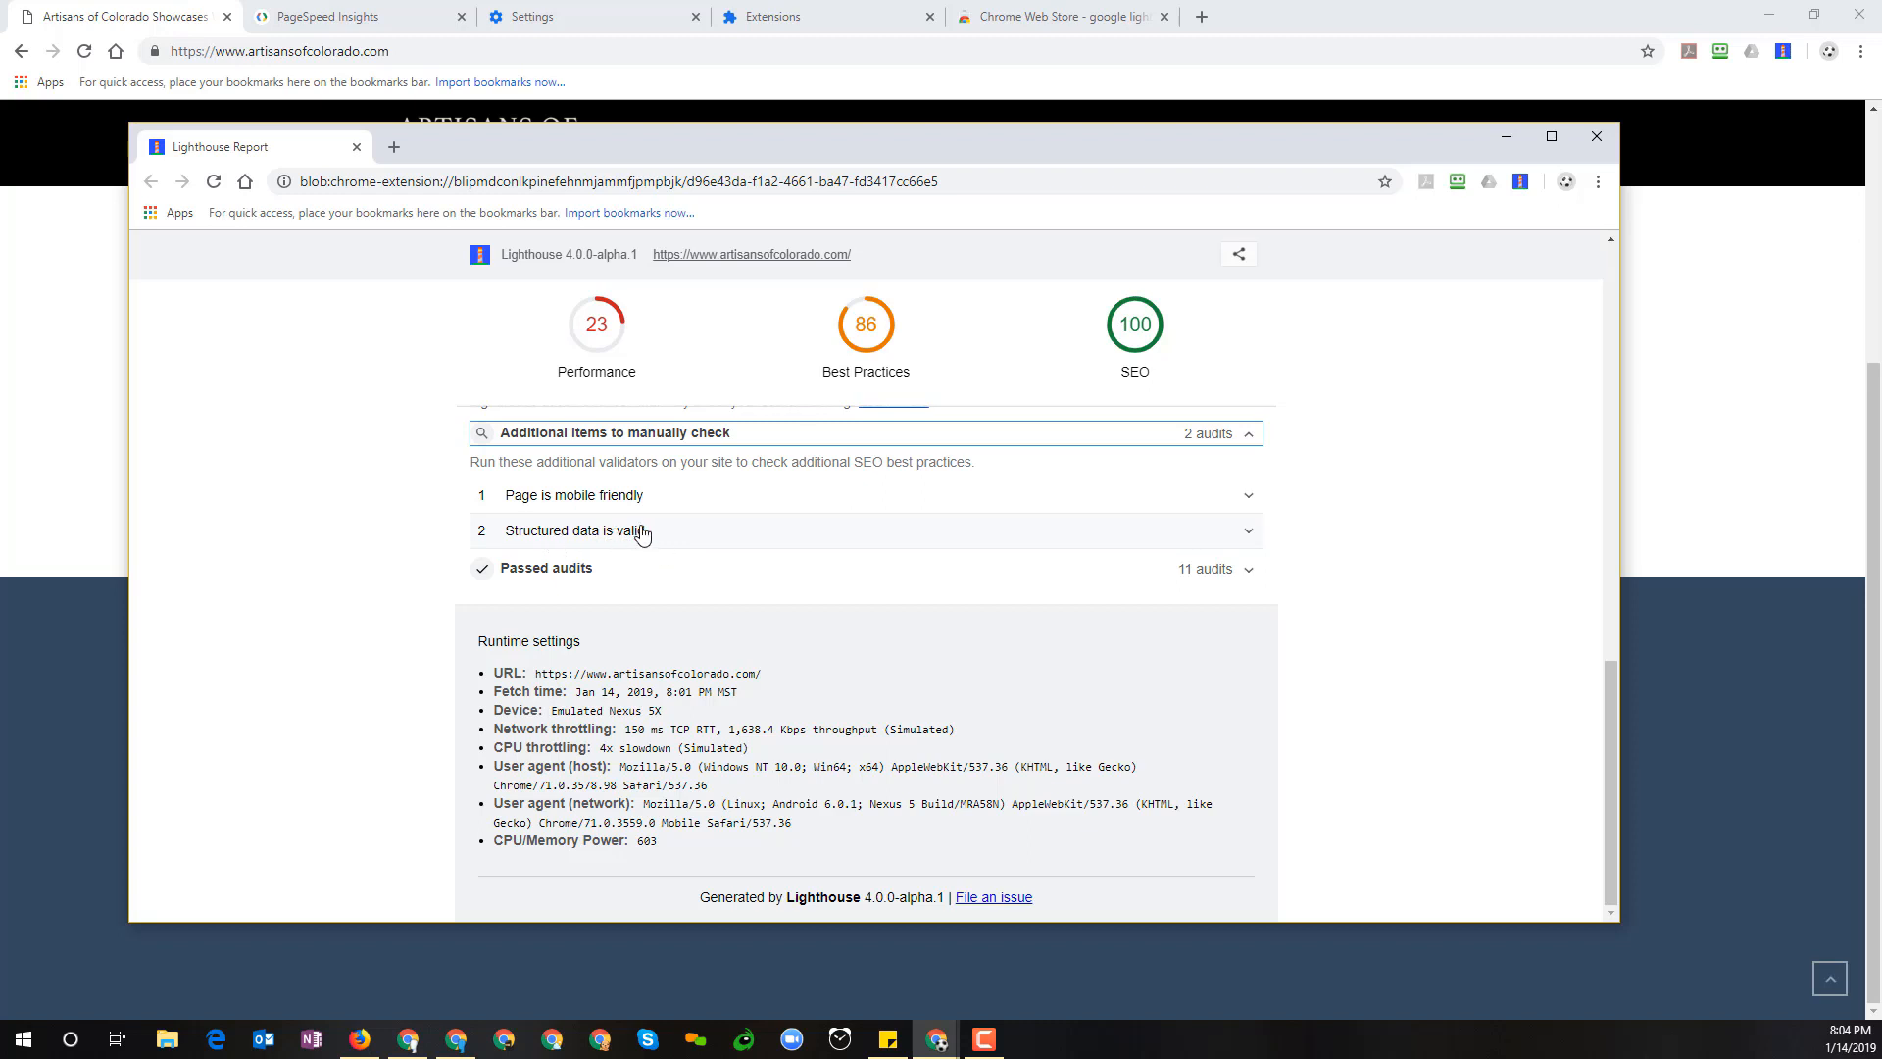
pyautogui.moveTo(651, 537)
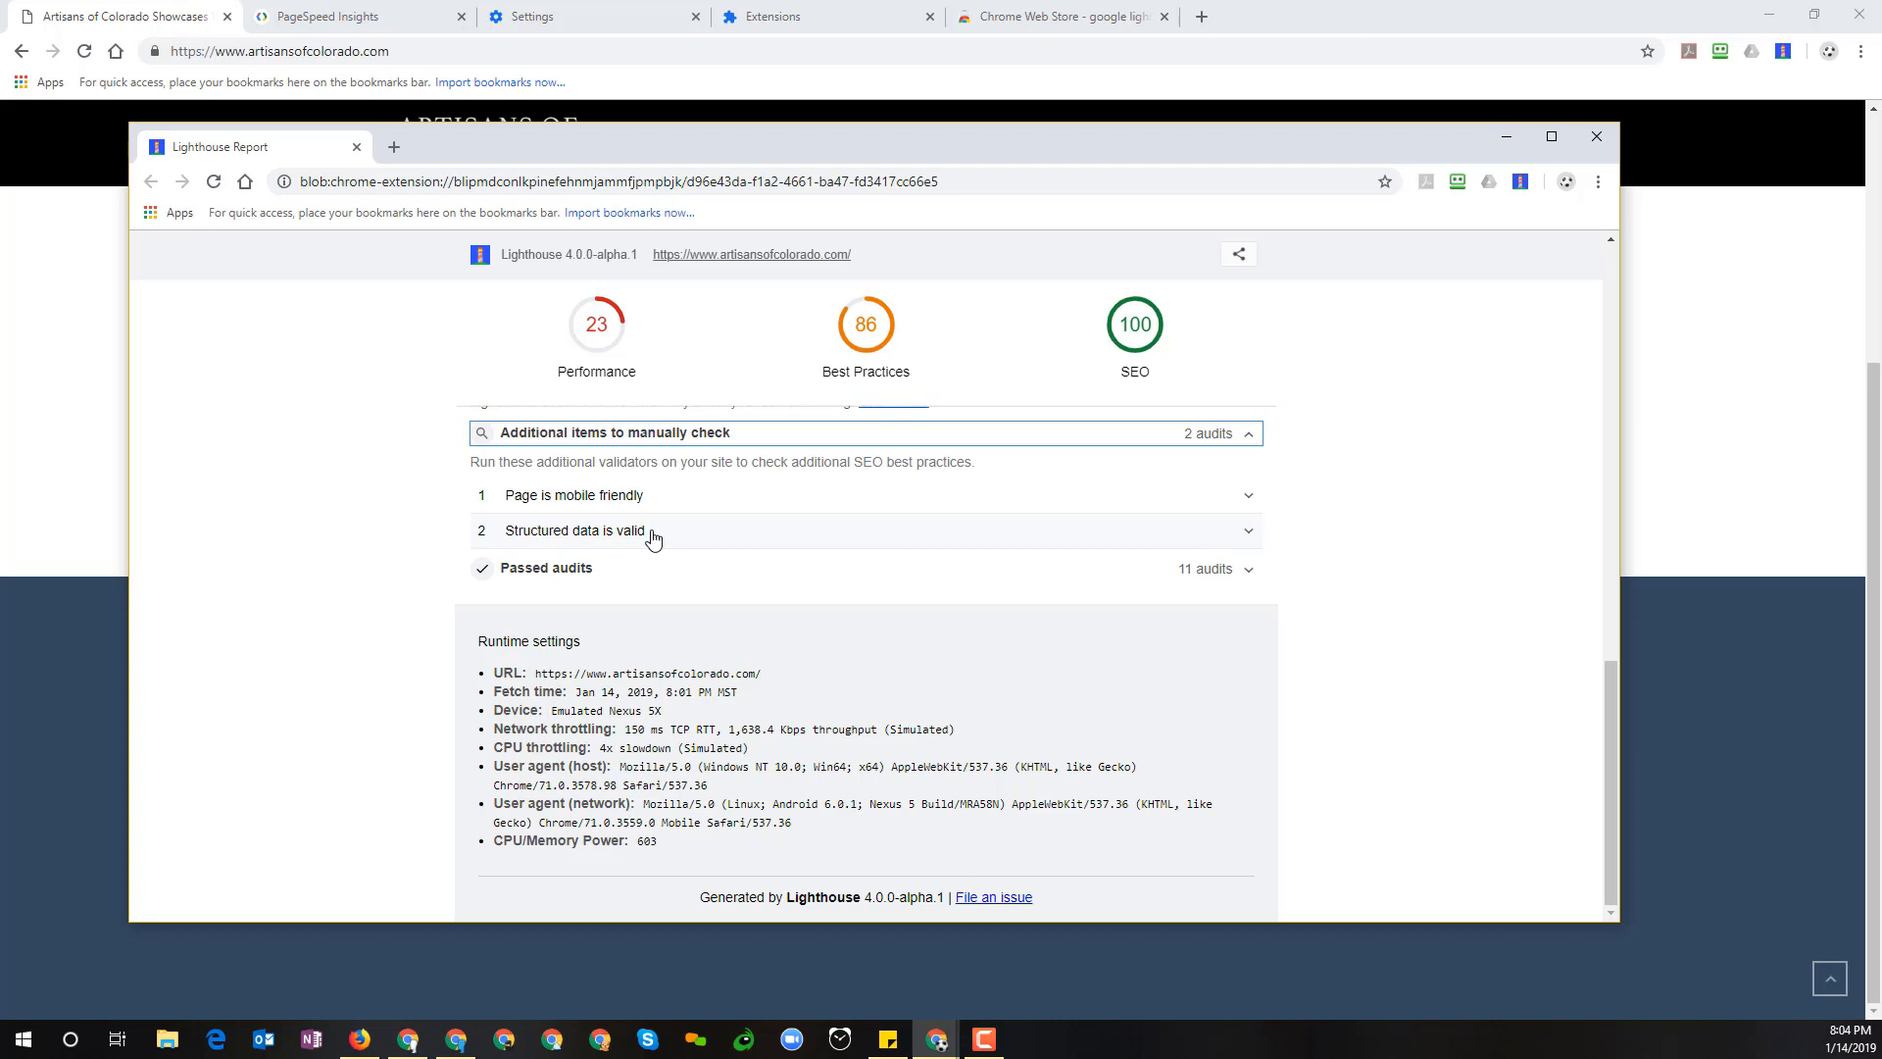
pyautogui.moveTo(685, 539)
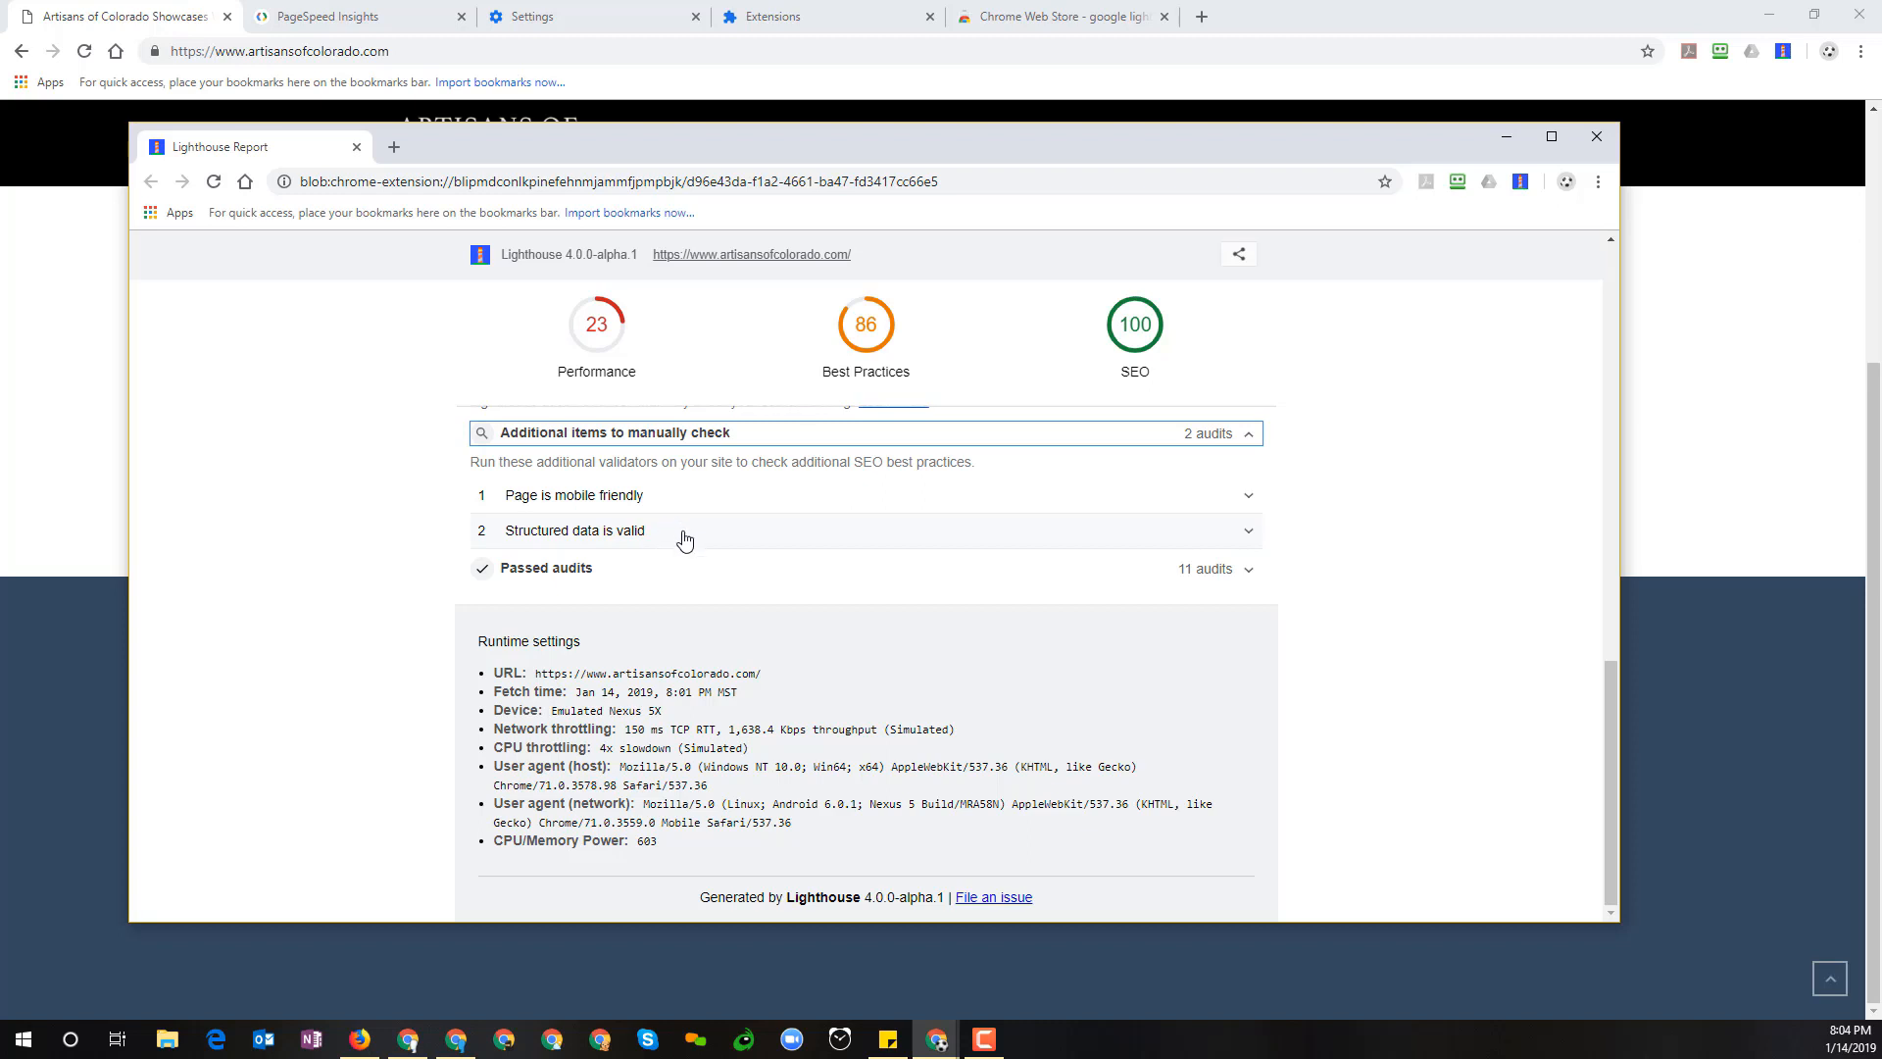
pyautogui.moveTo(698, 537)
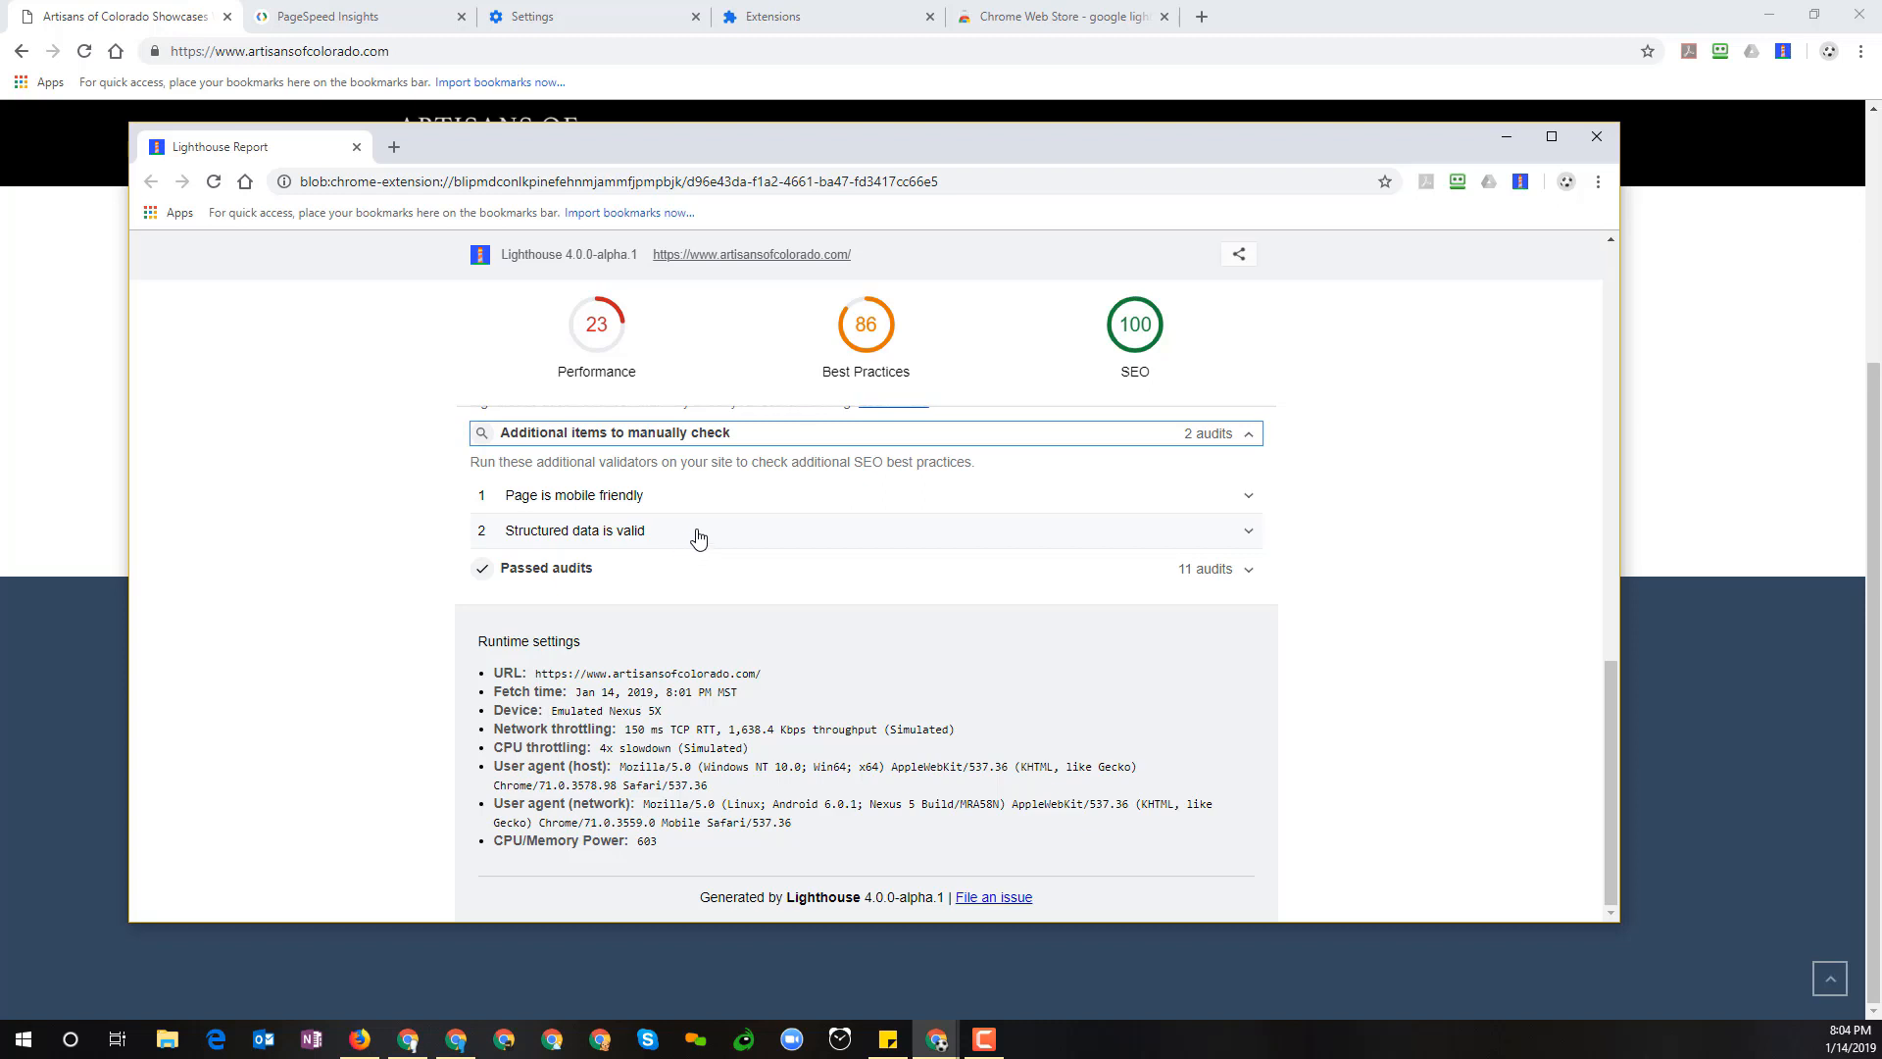
pyautogui.moveTo(692, 541)
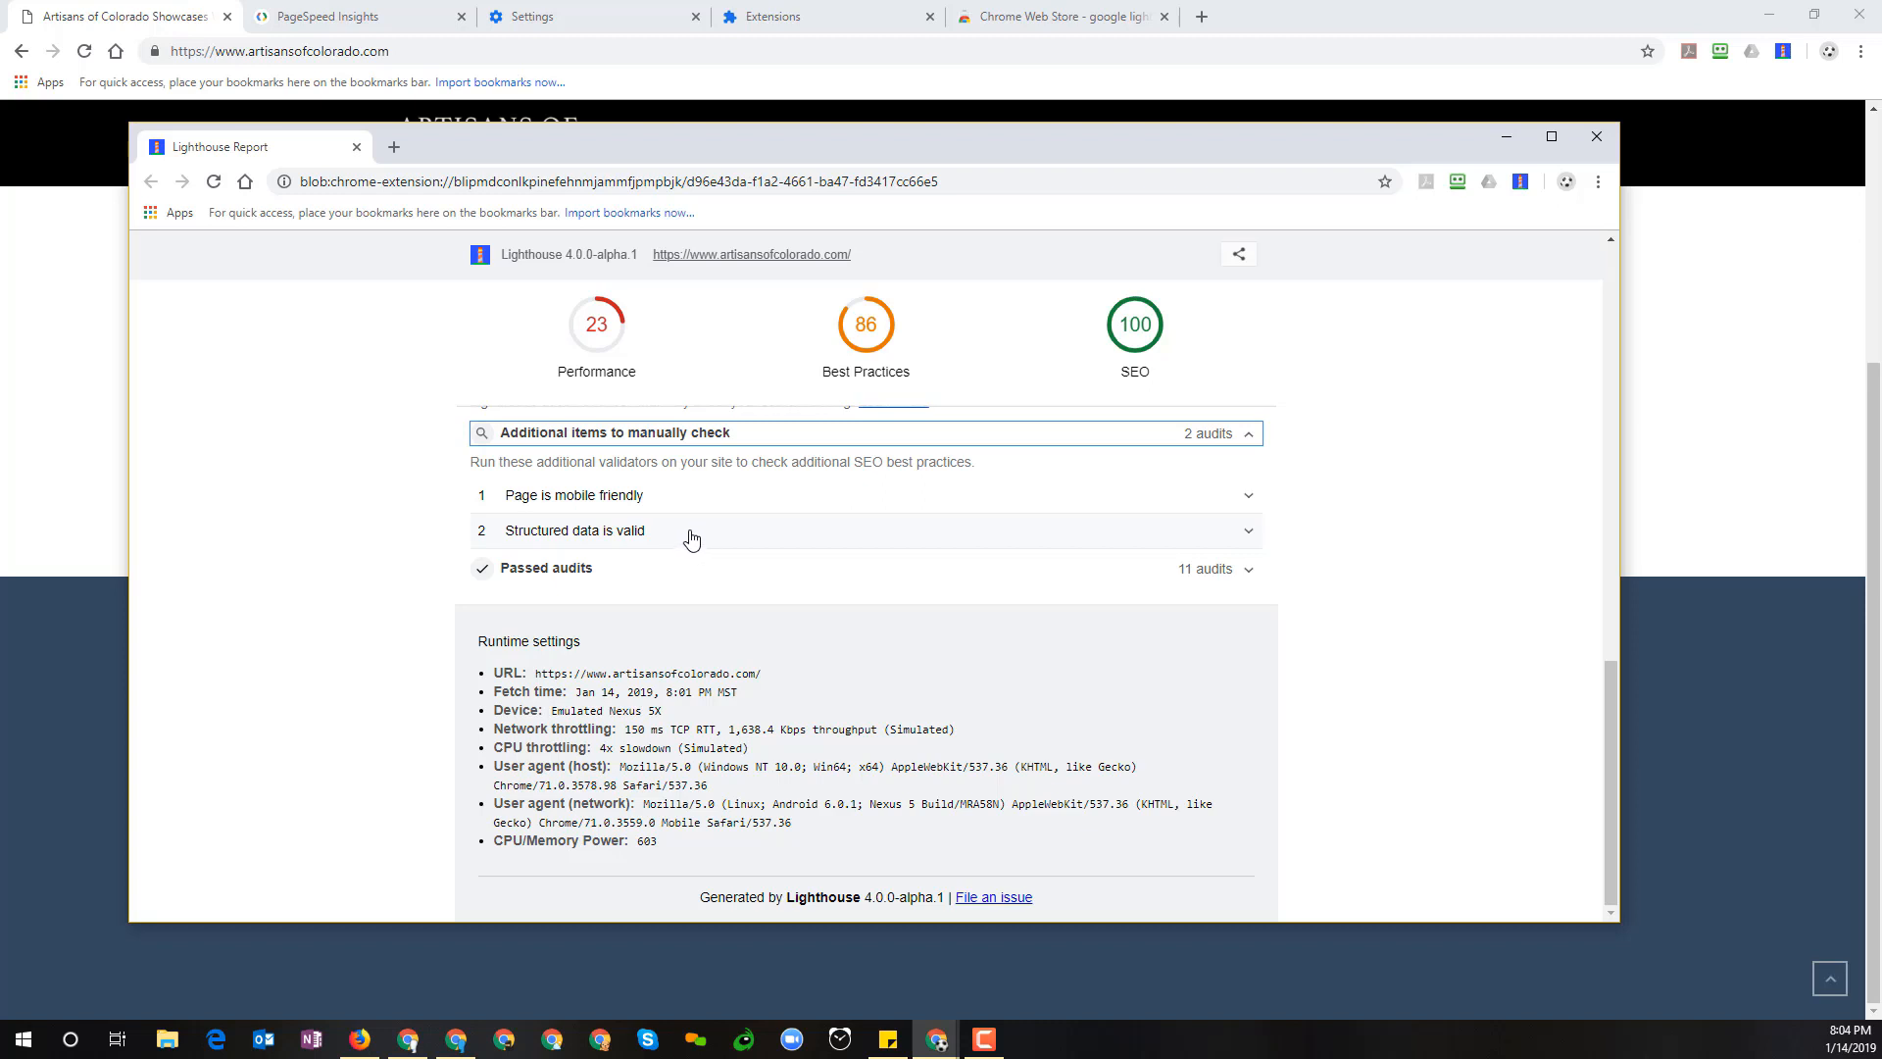
pyautogui.moveTo(624, 516)
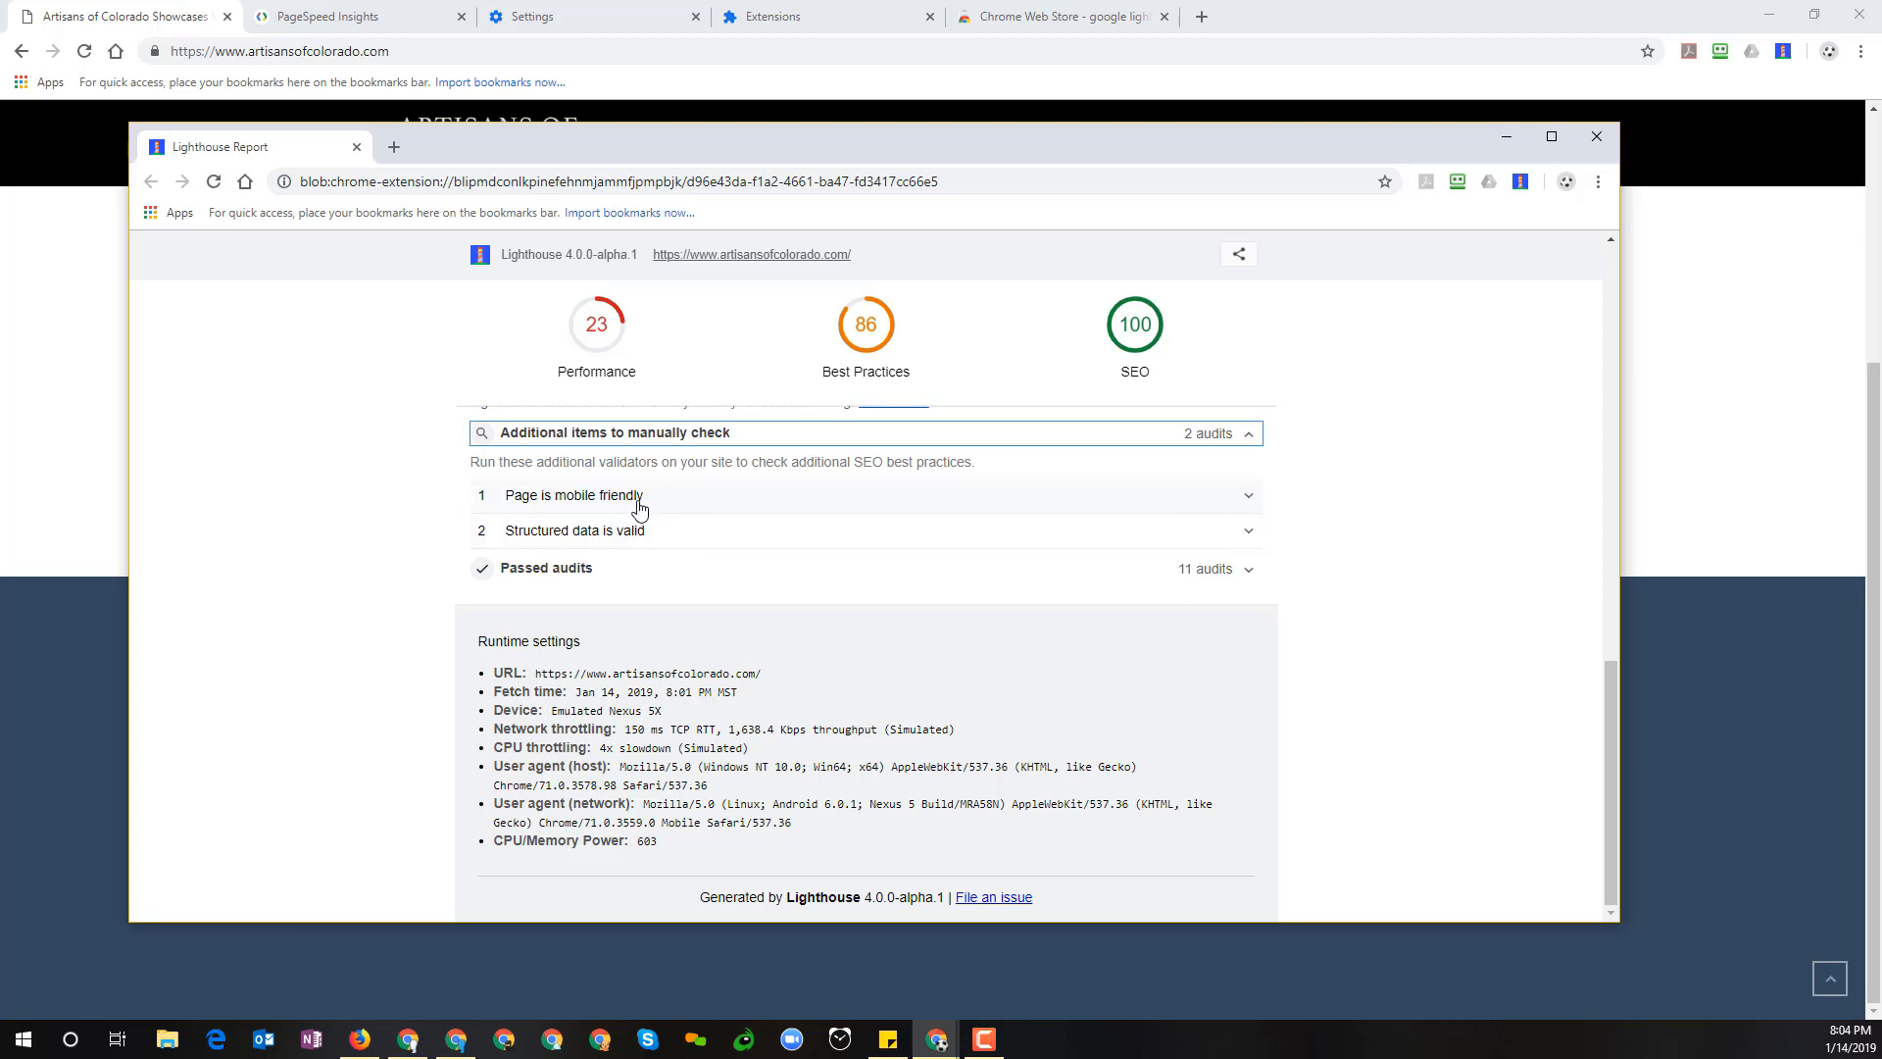
pyautogui.moveTo(719, 500)
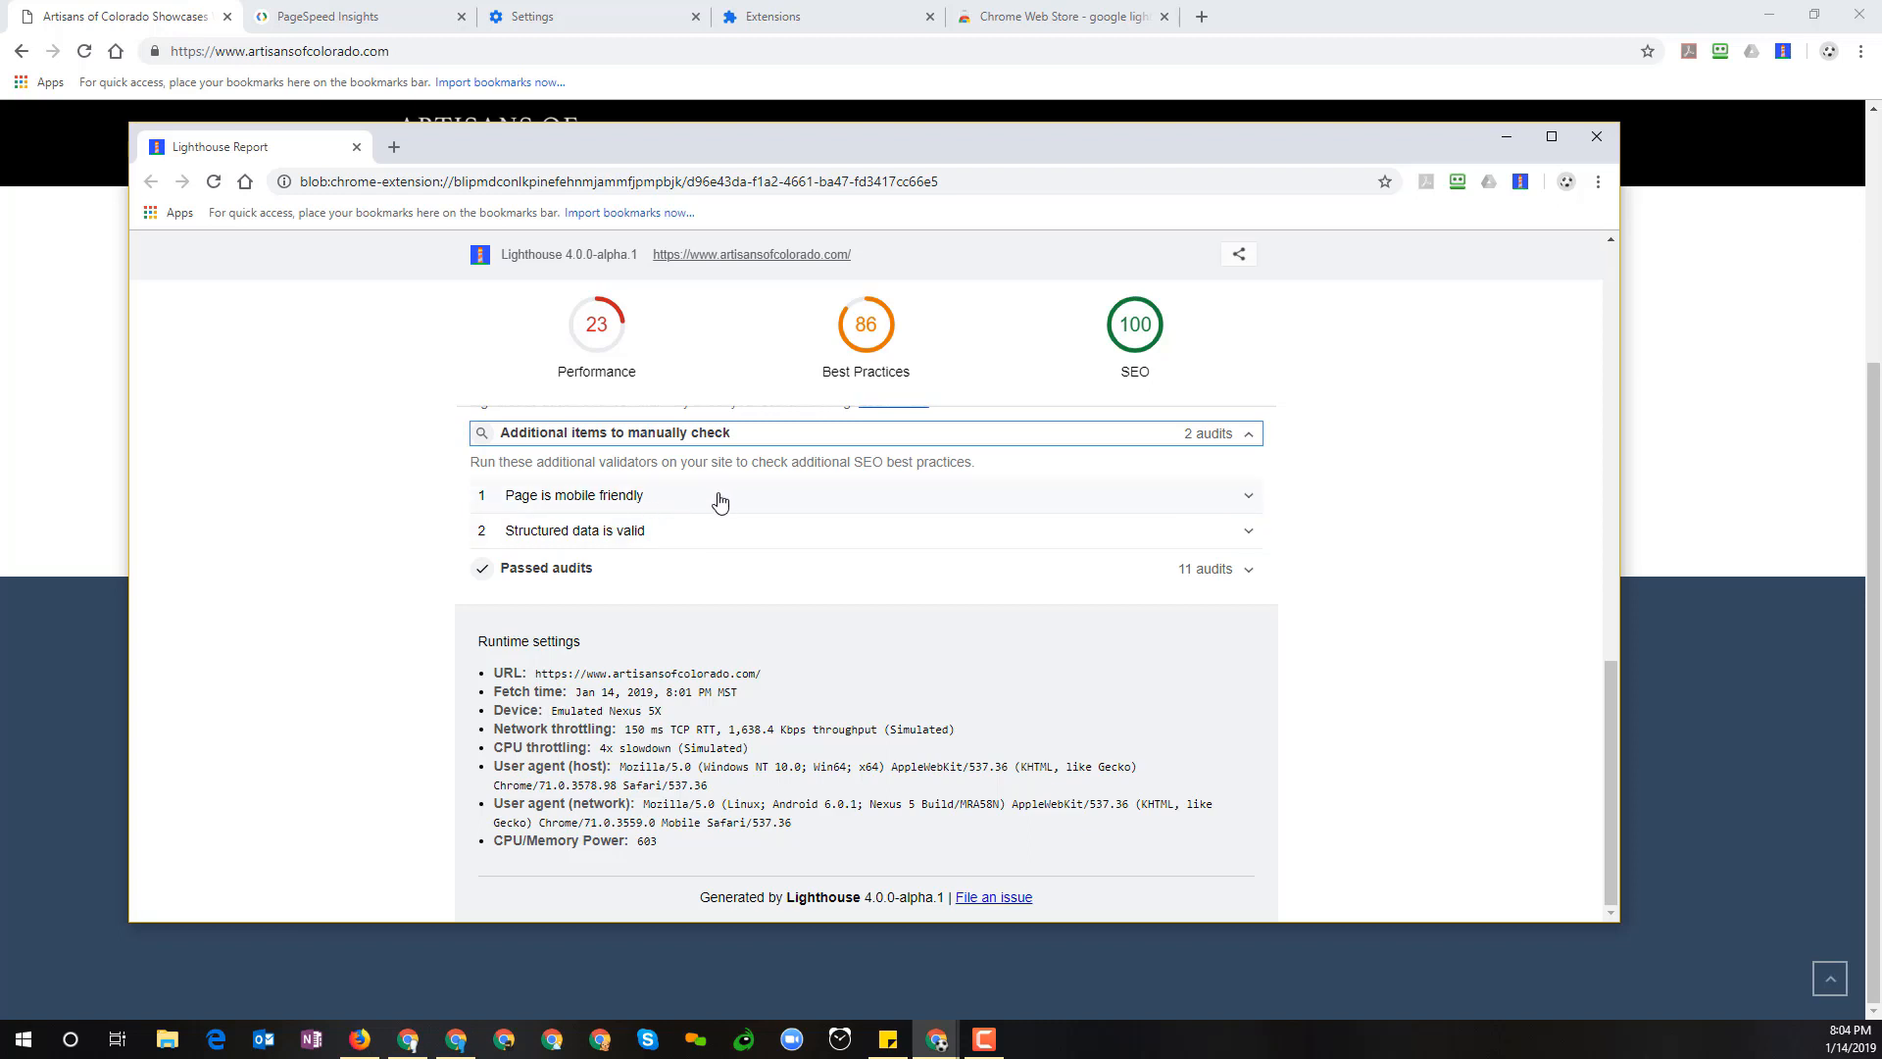
pyautogui.moveTo(648, 522)
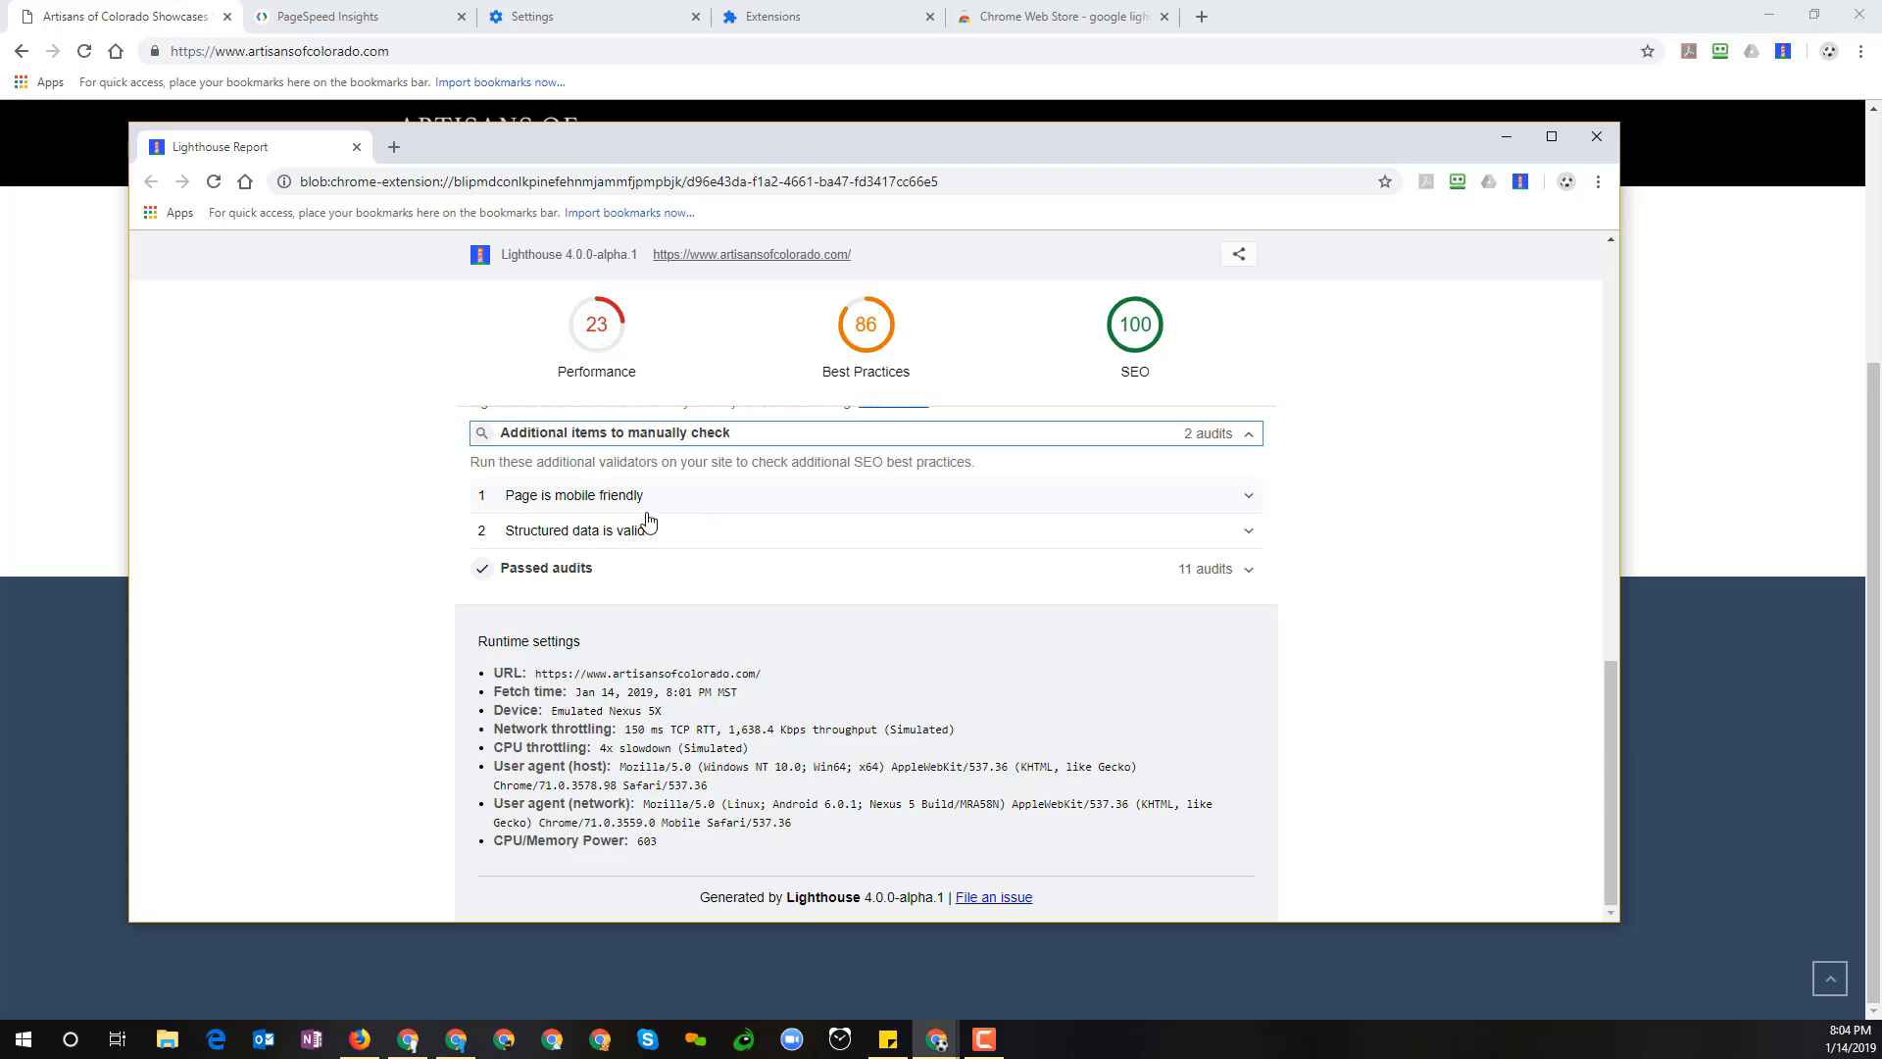
pyautogui.moveTo(661, 507)
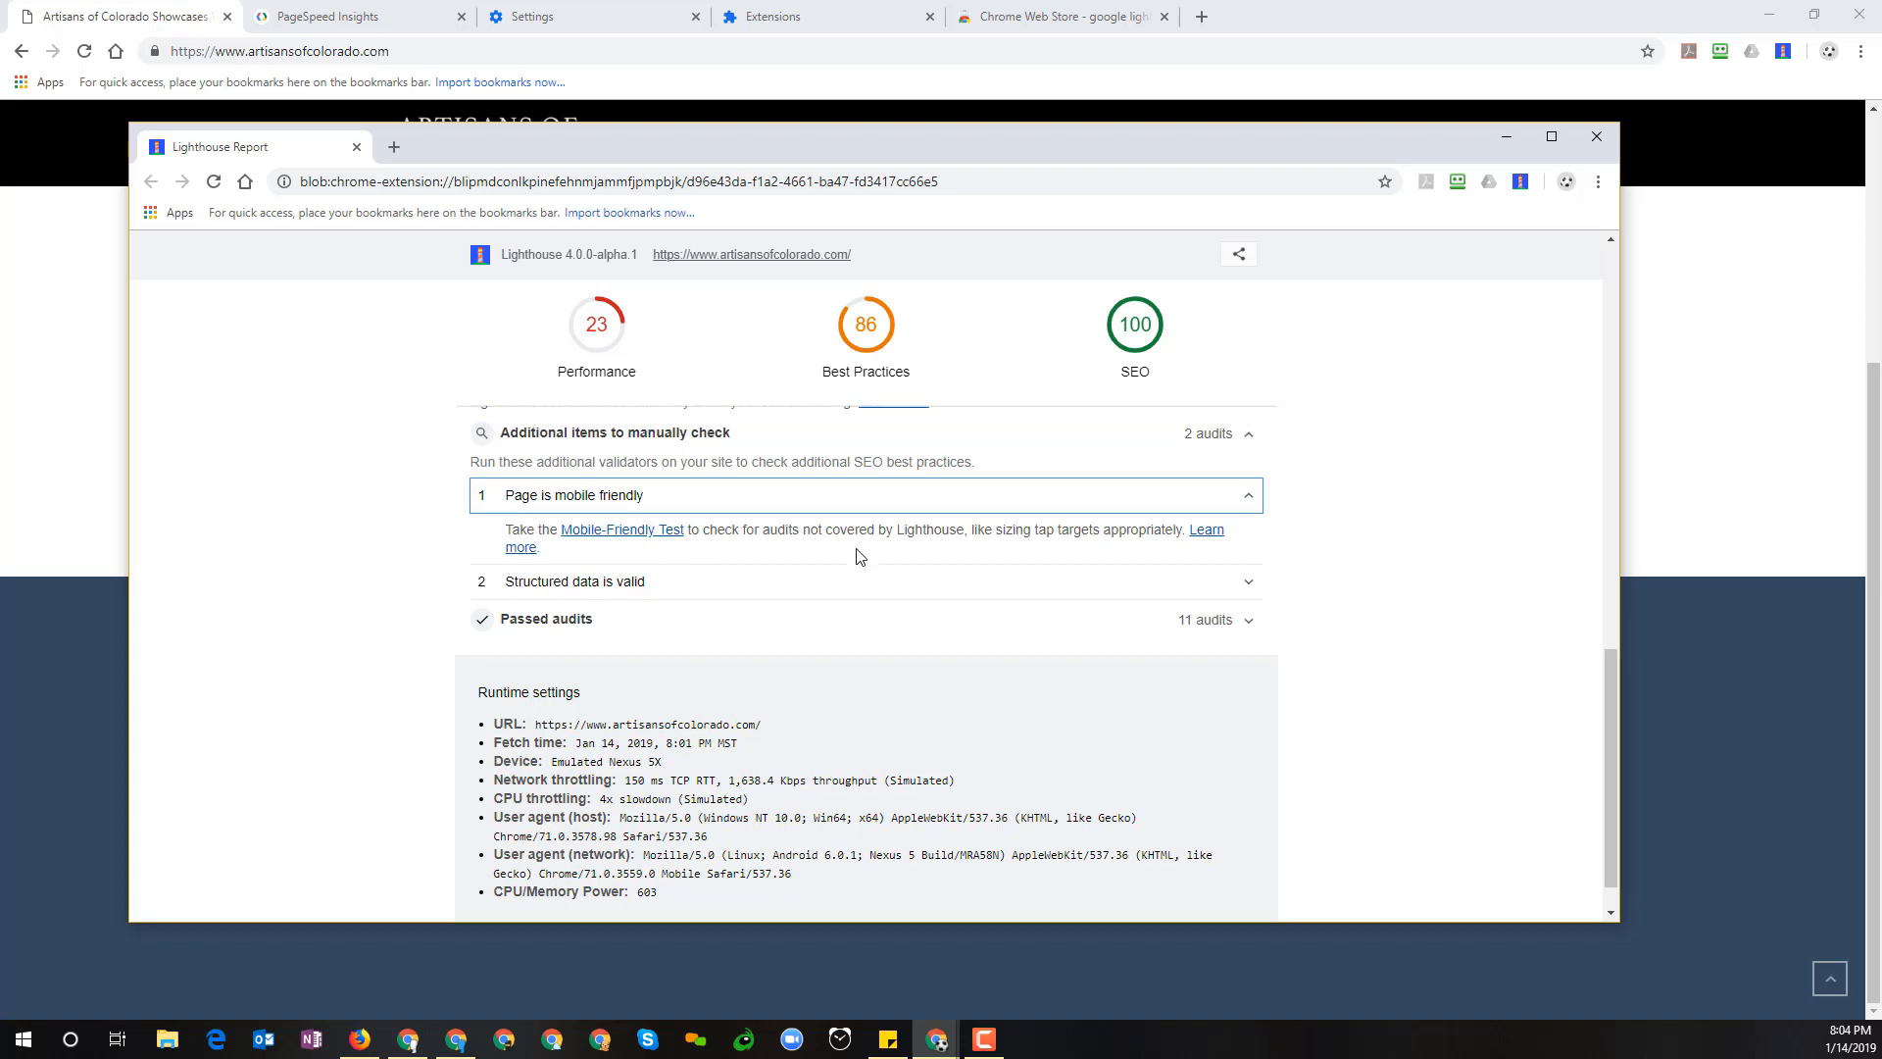
pyautogui.moveTo(1210, 541)
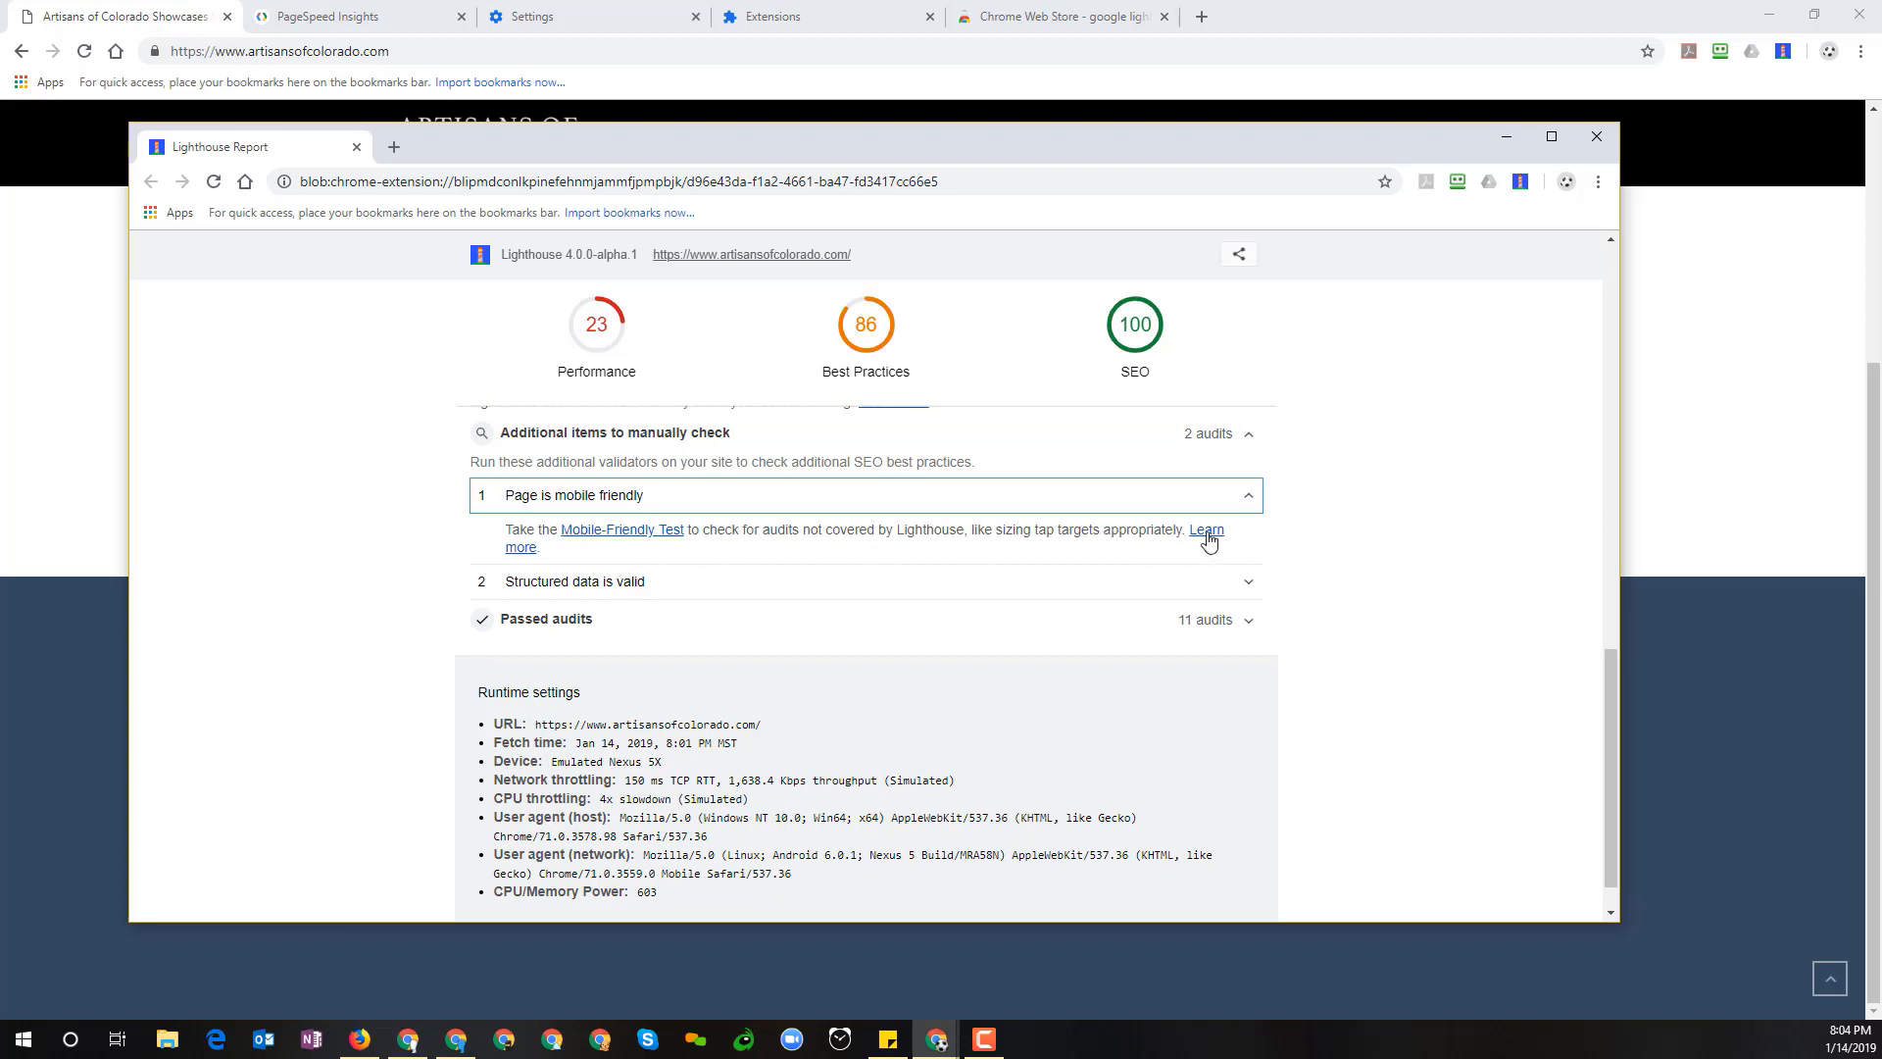
pyautogui.moveTo(1206, 537)
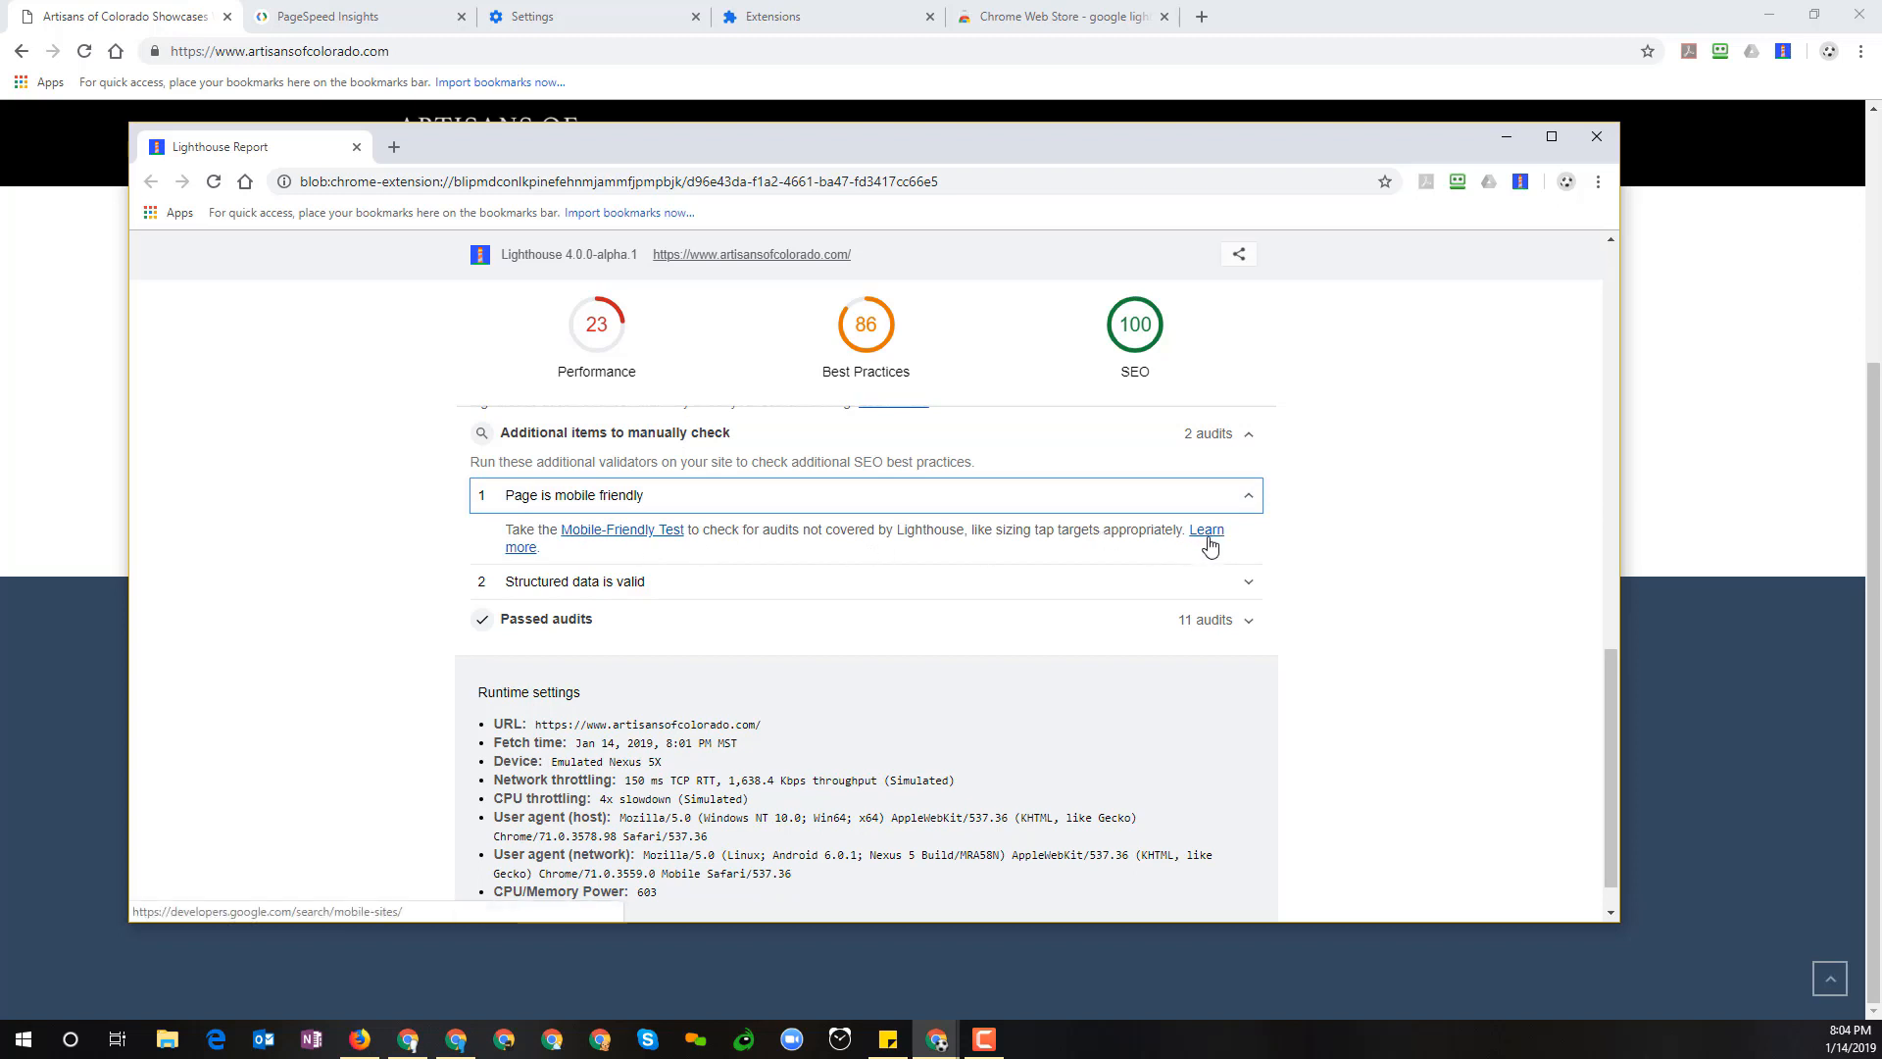
pyautogui.moveTo(1251, 547)
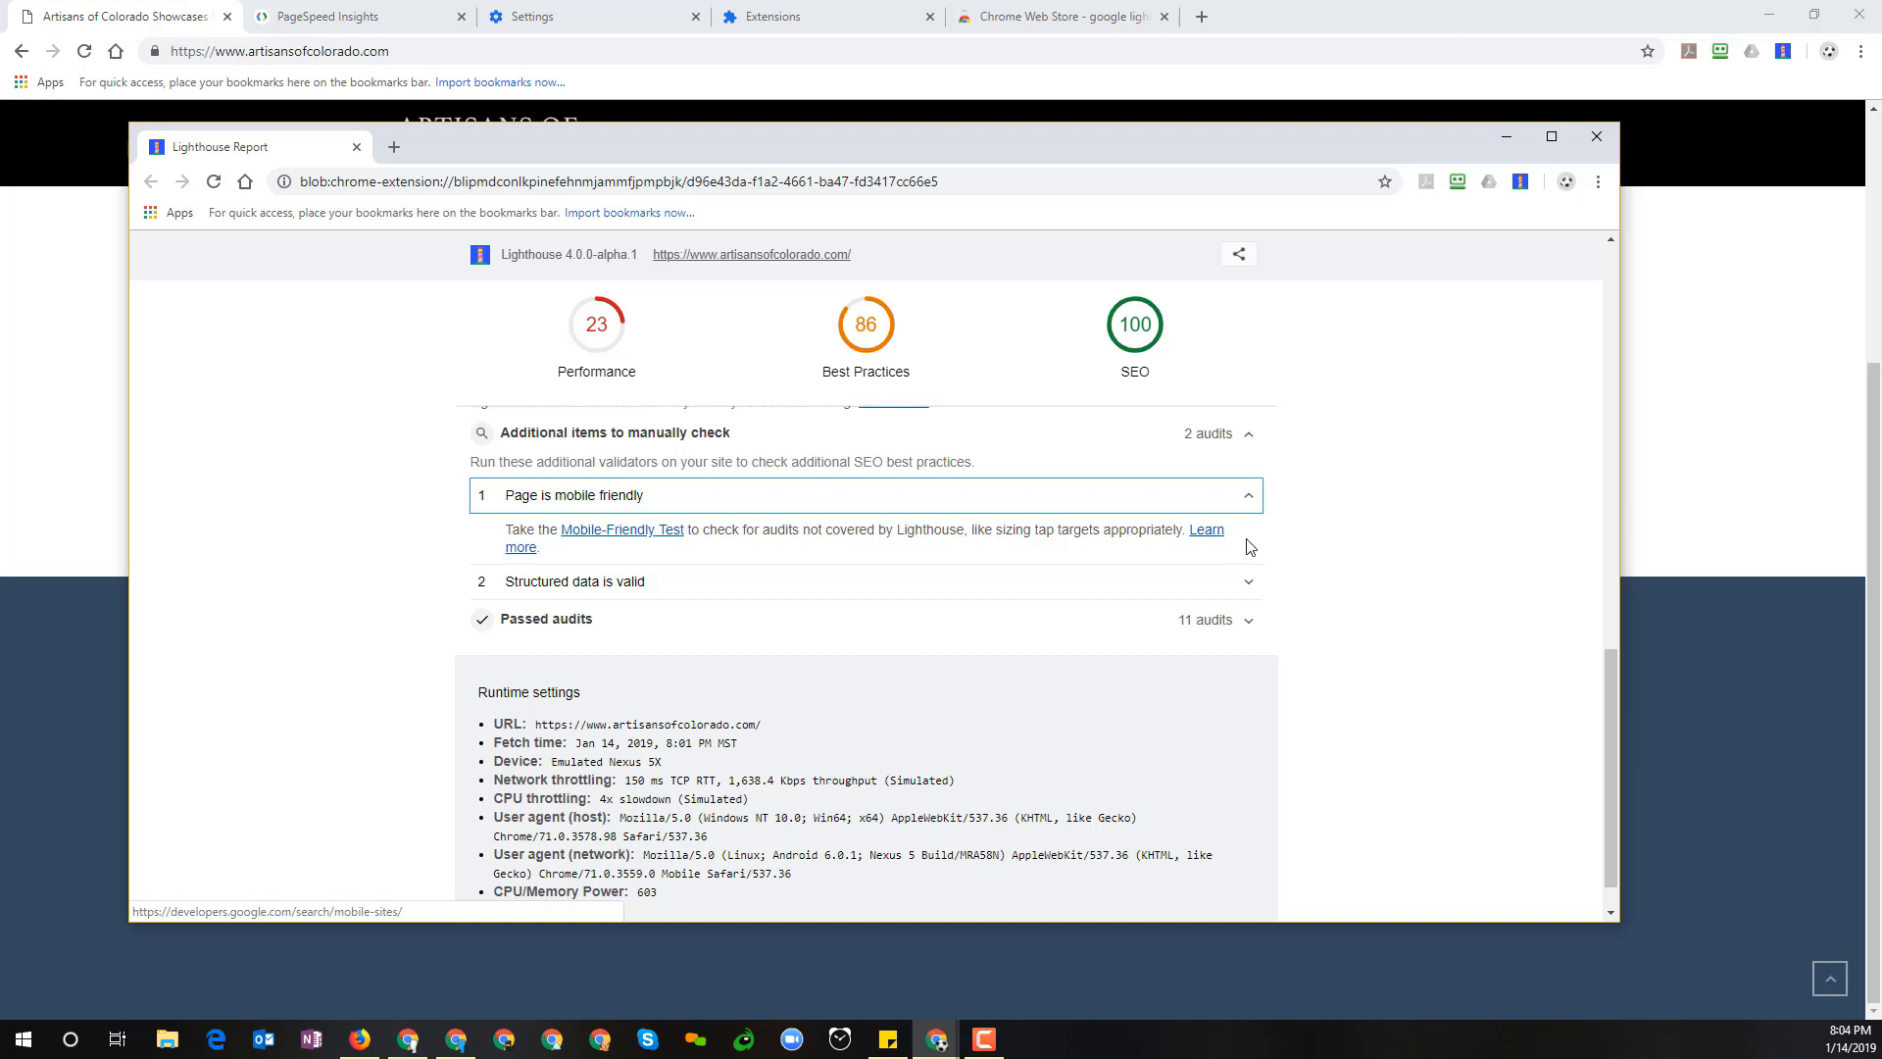
pyautogui.moveTo(1282, 512)
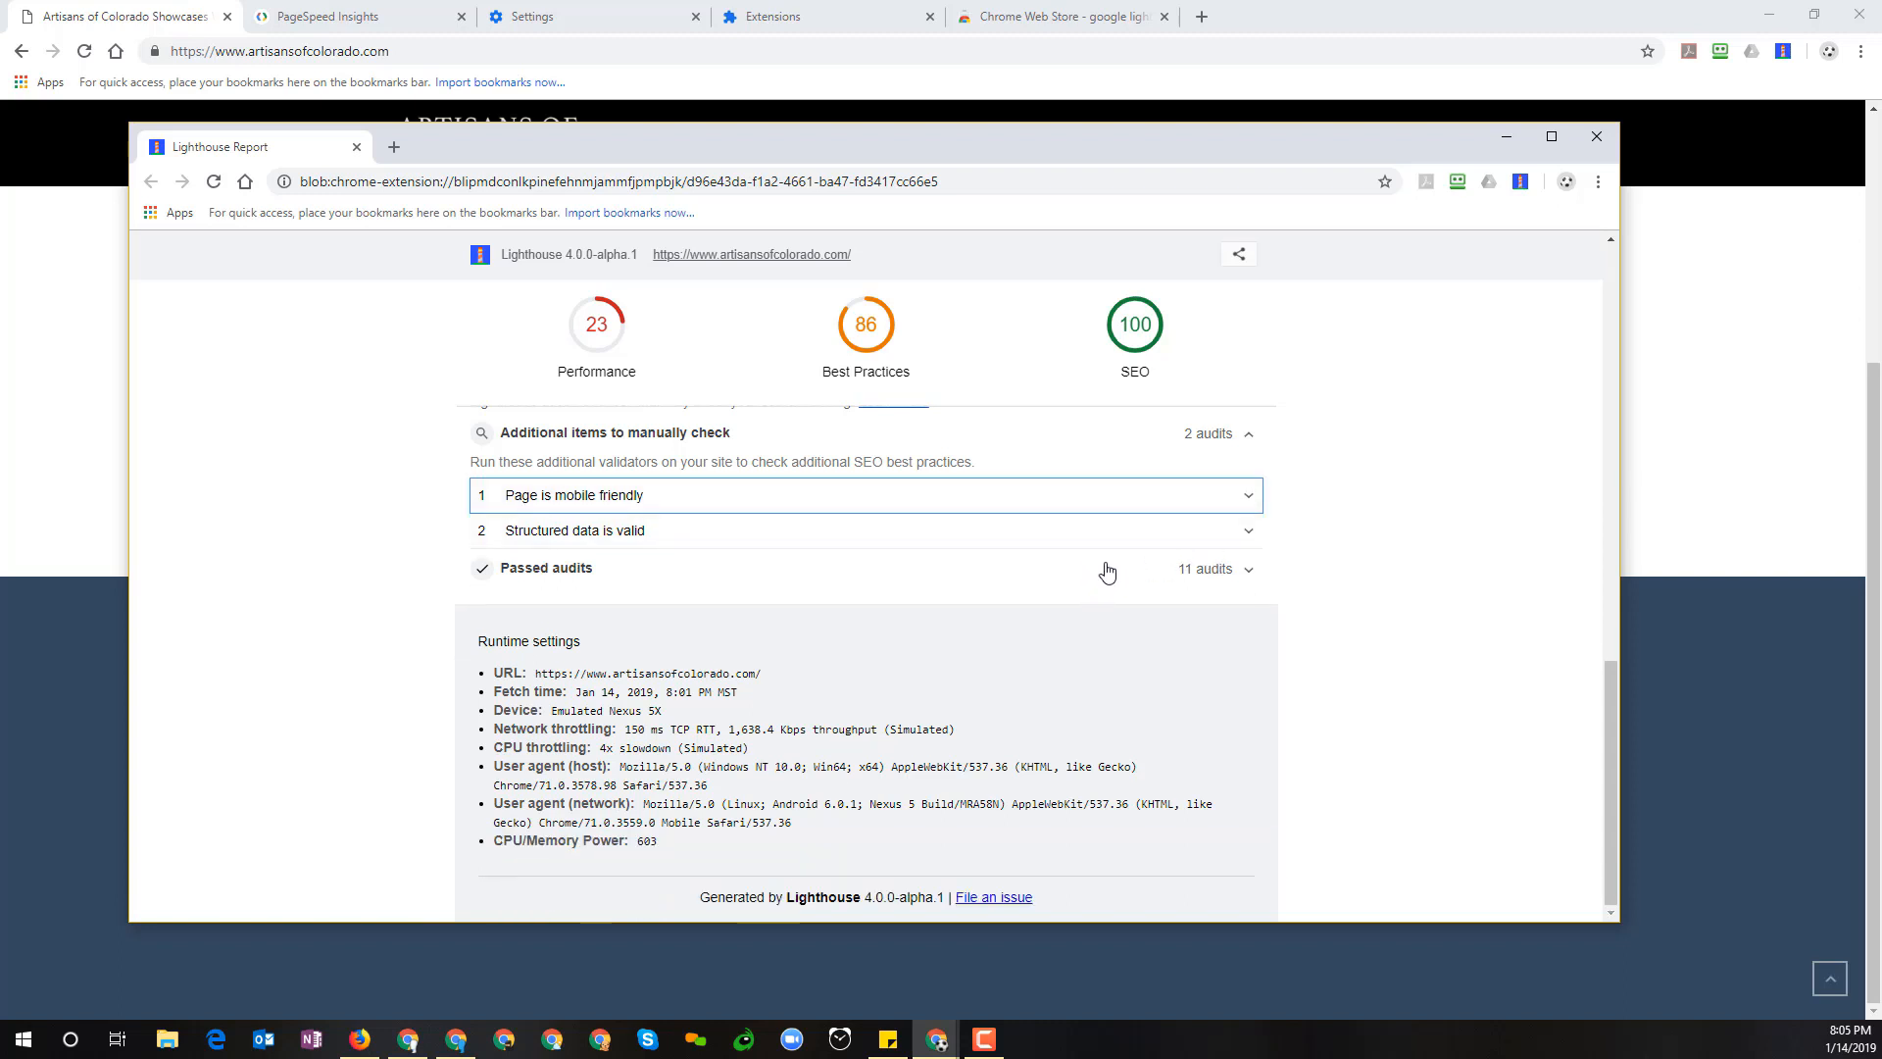
pyautogui.moveTo(1243, 582)
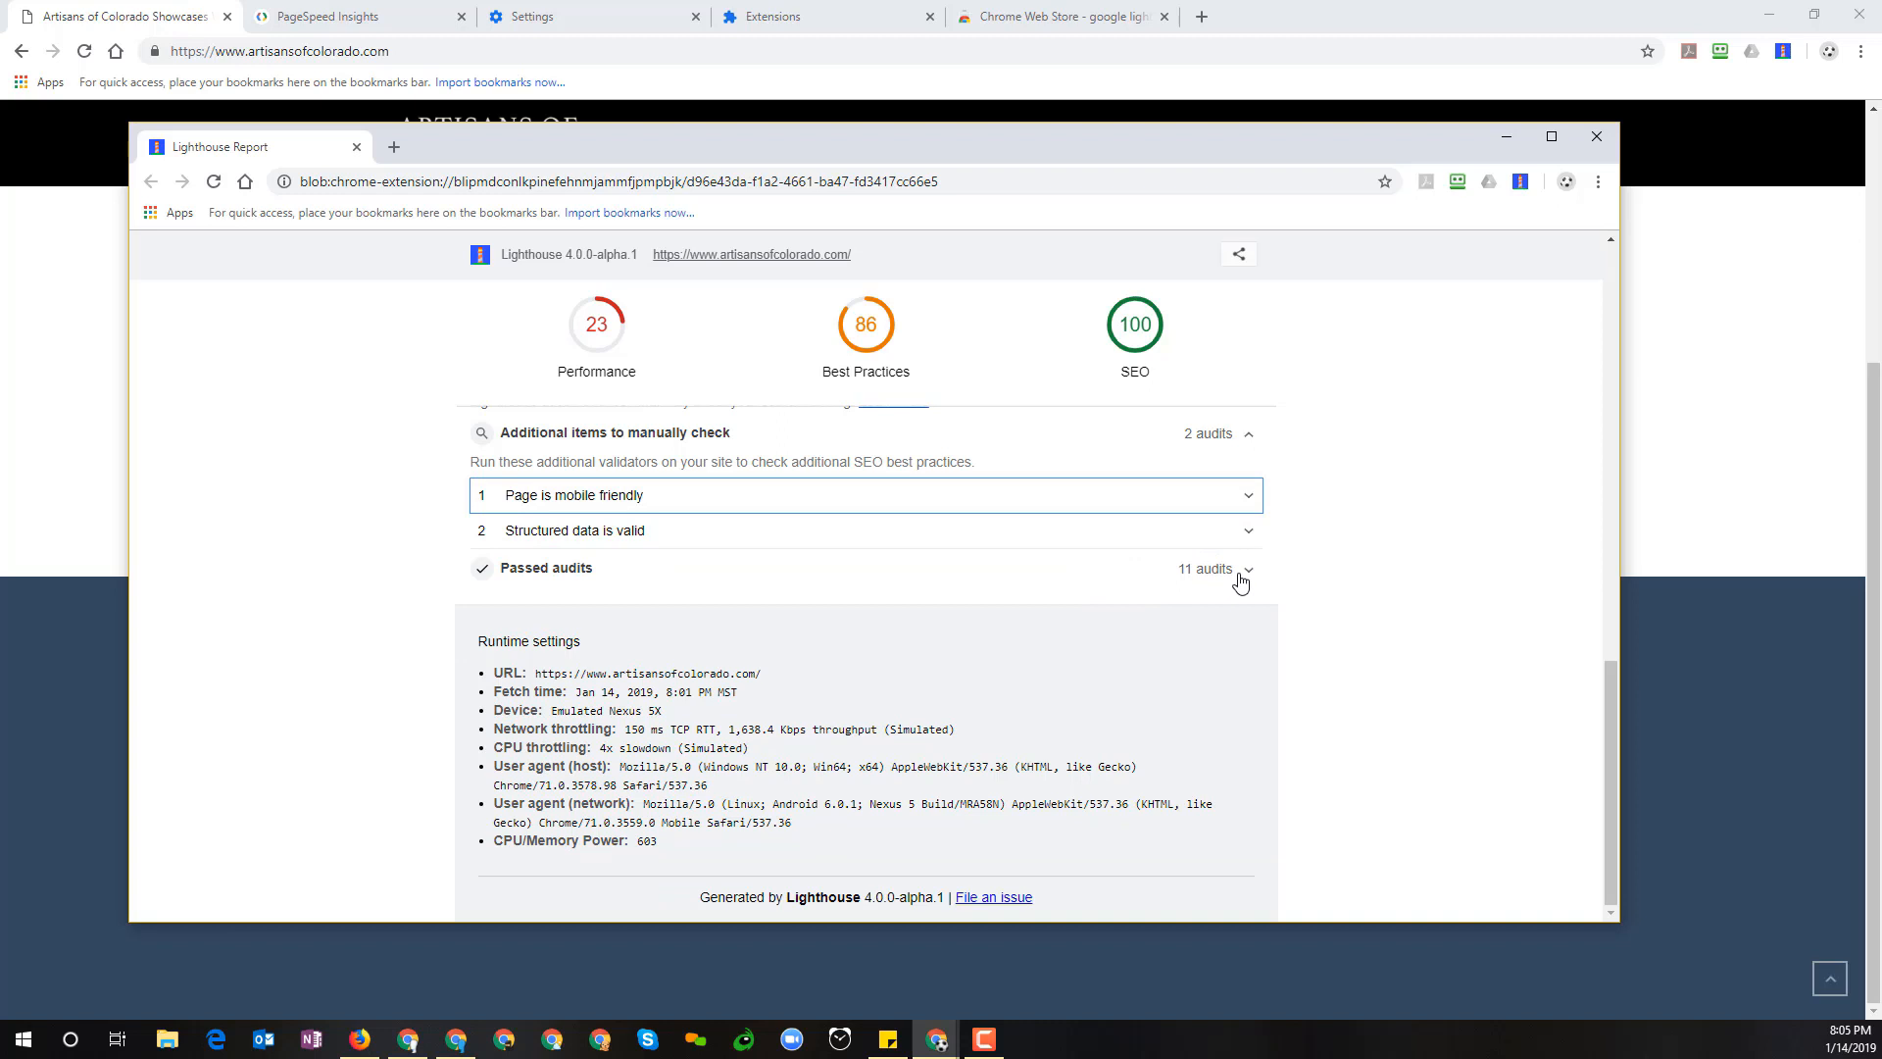
pyautogui.click(1245, 569)
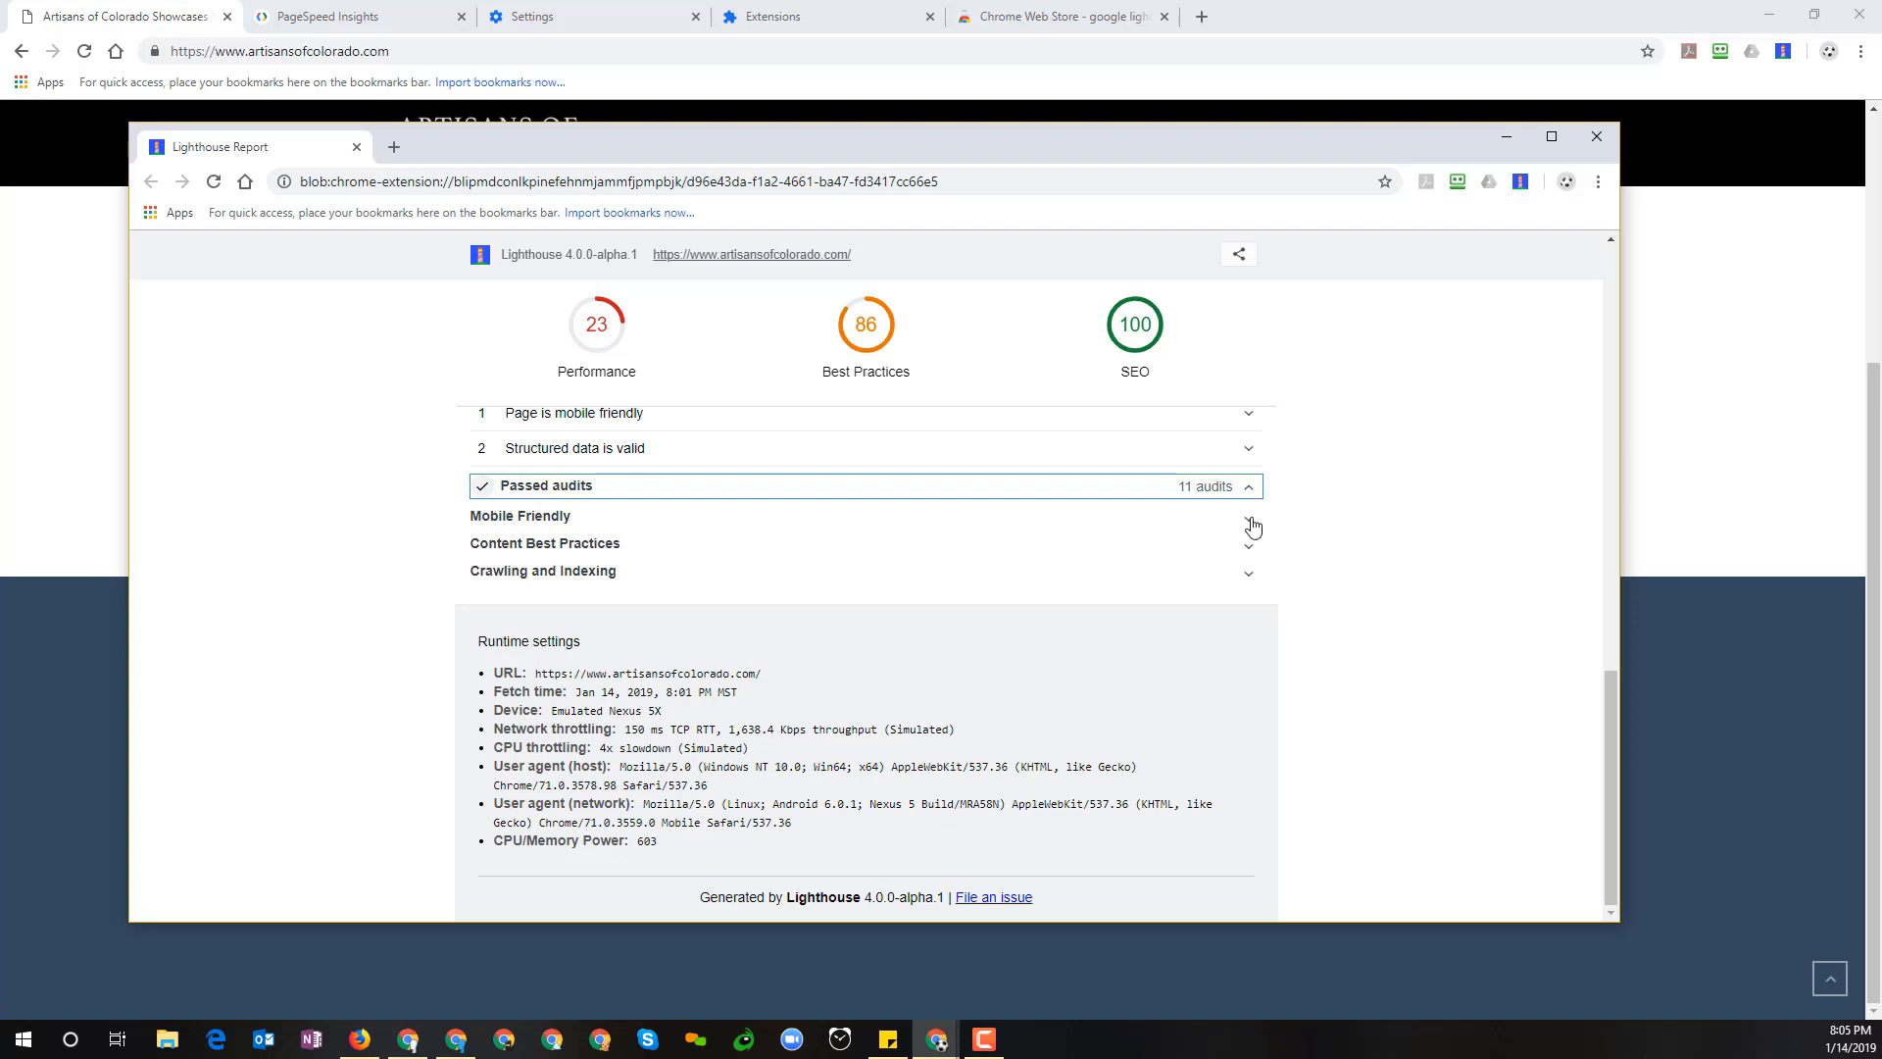
pyautogui.click(519, 516)
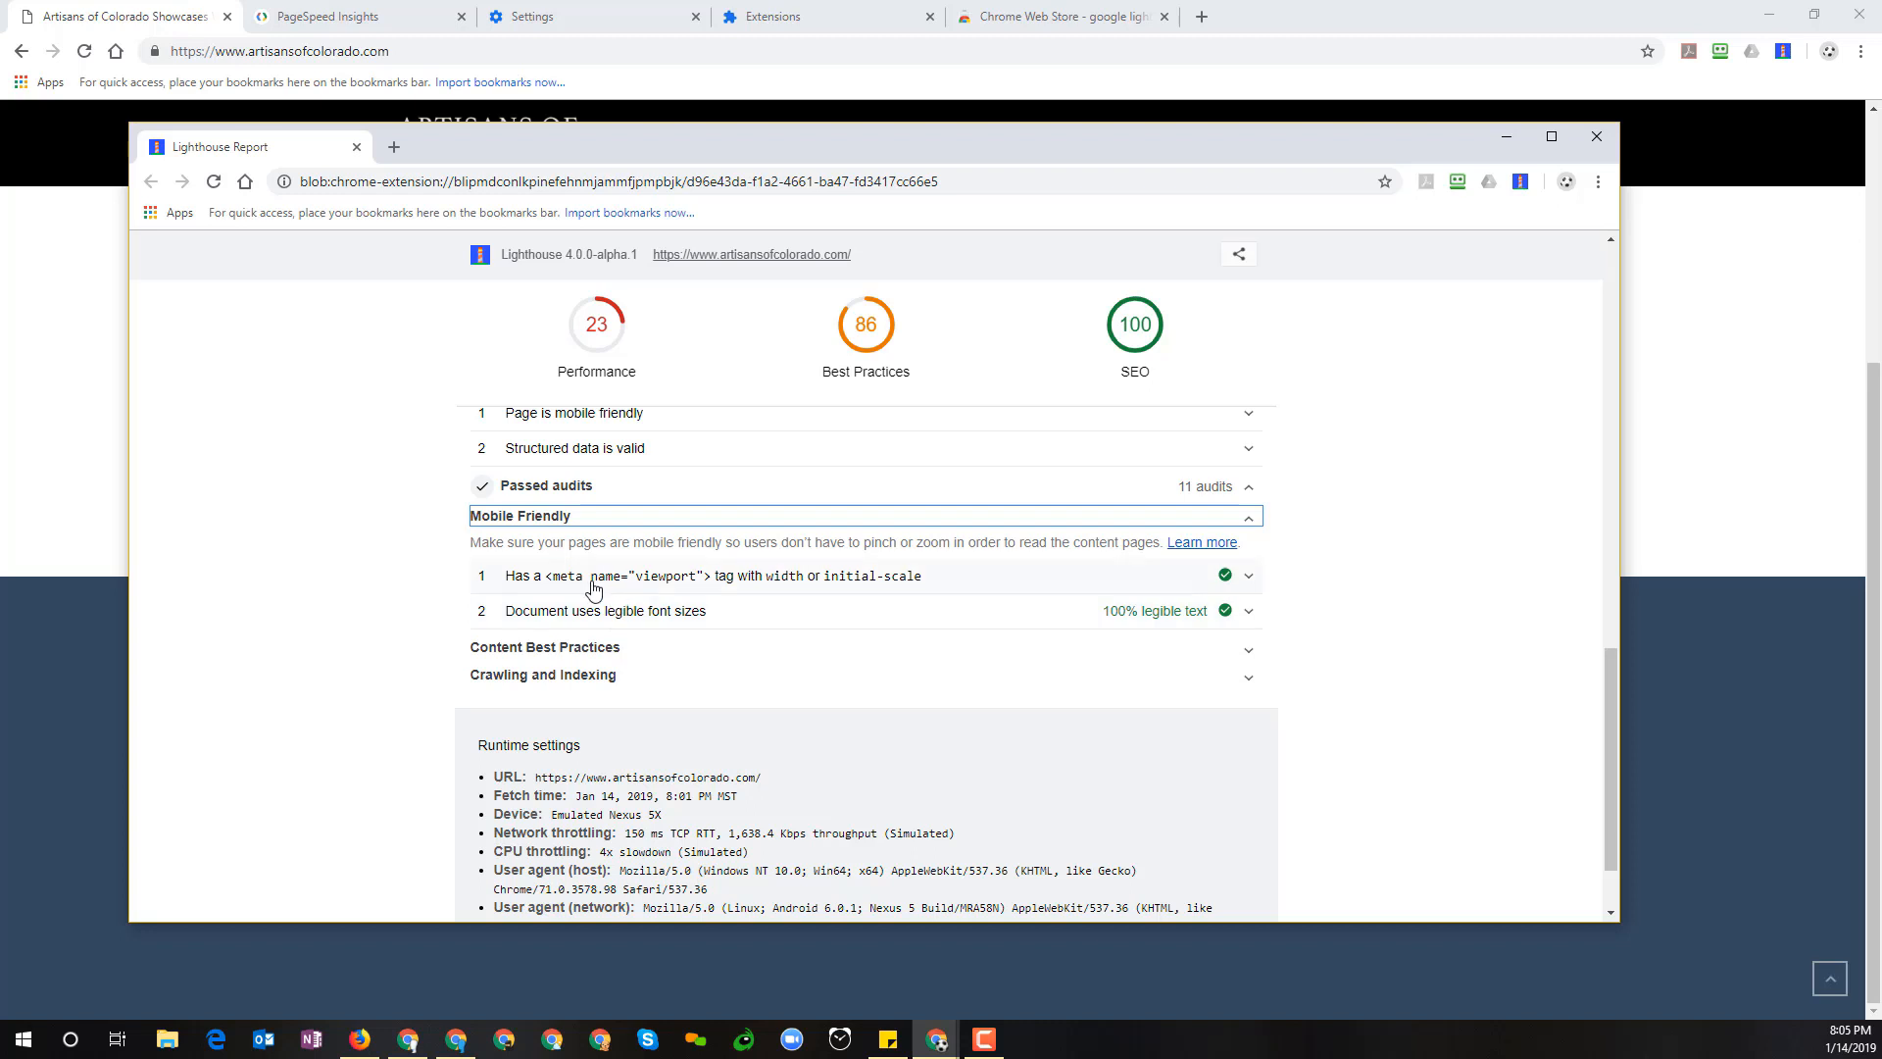
pyautogui.moveTo(492, 586)
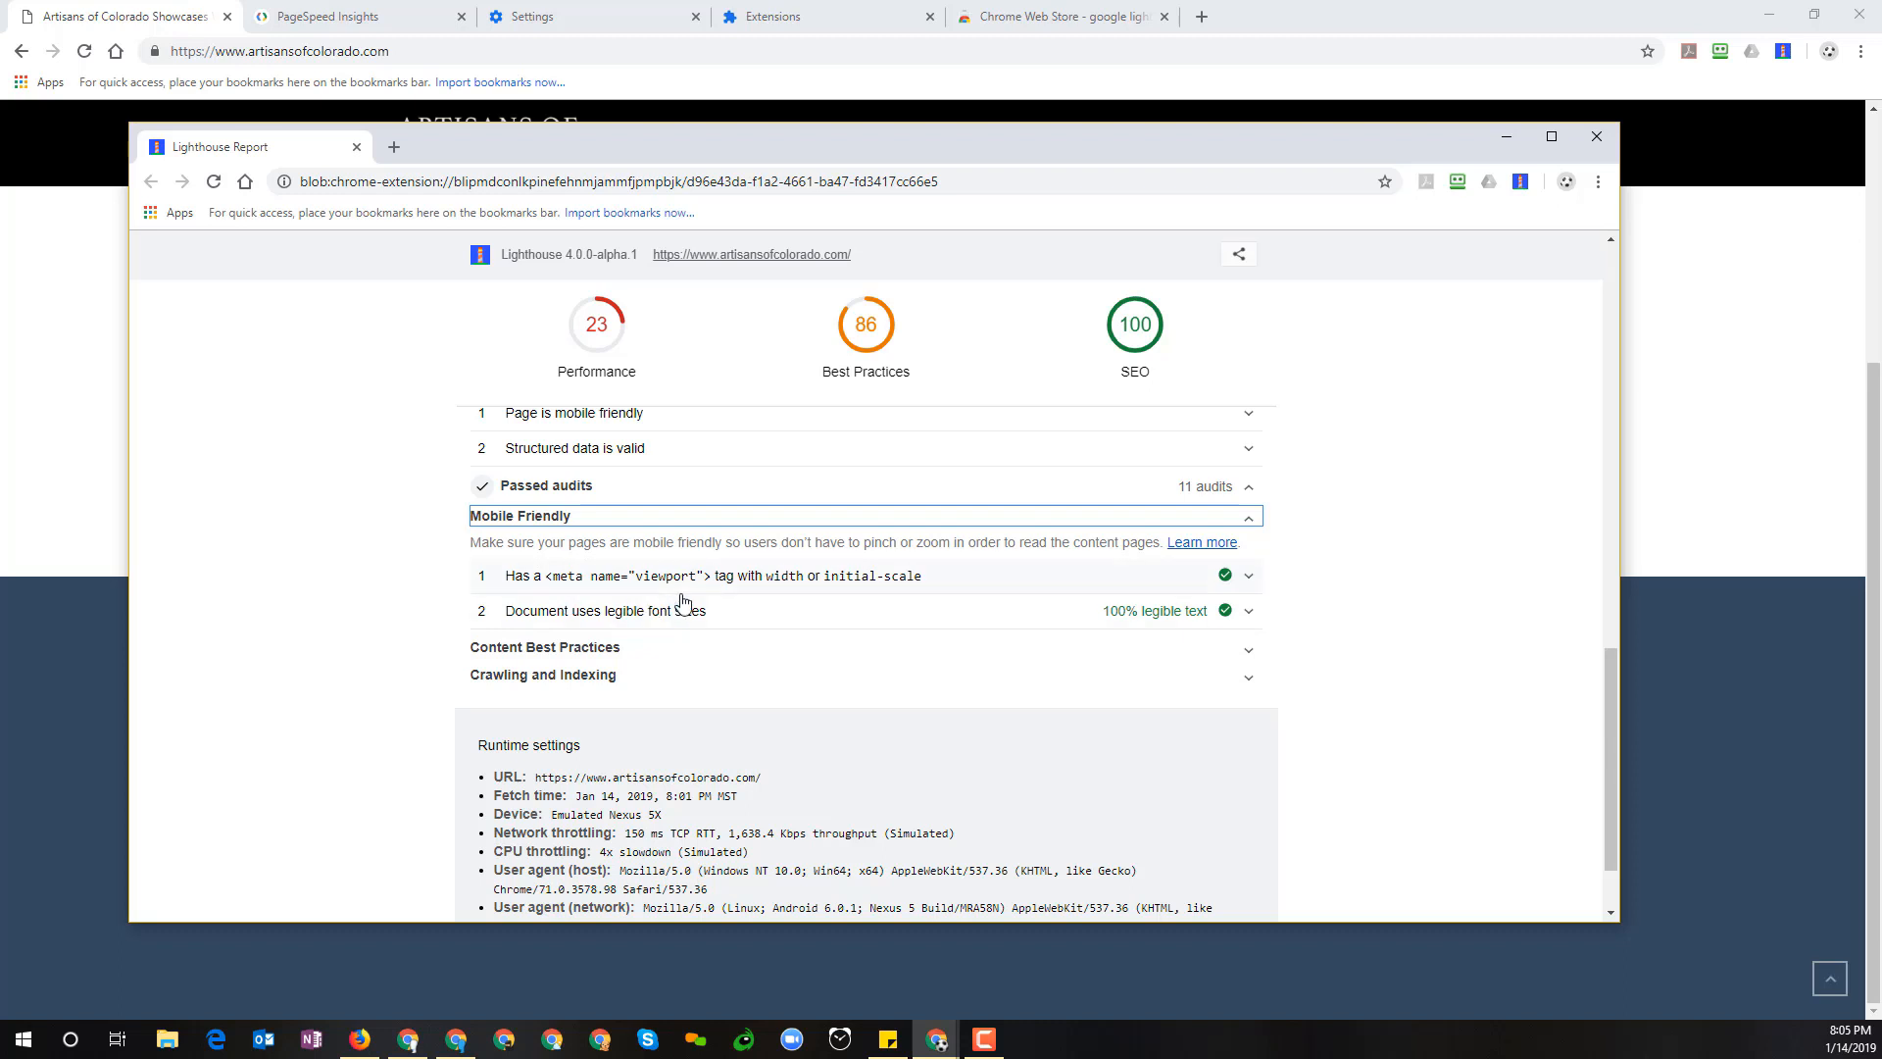
pyautogui.moveTo(637, 582)
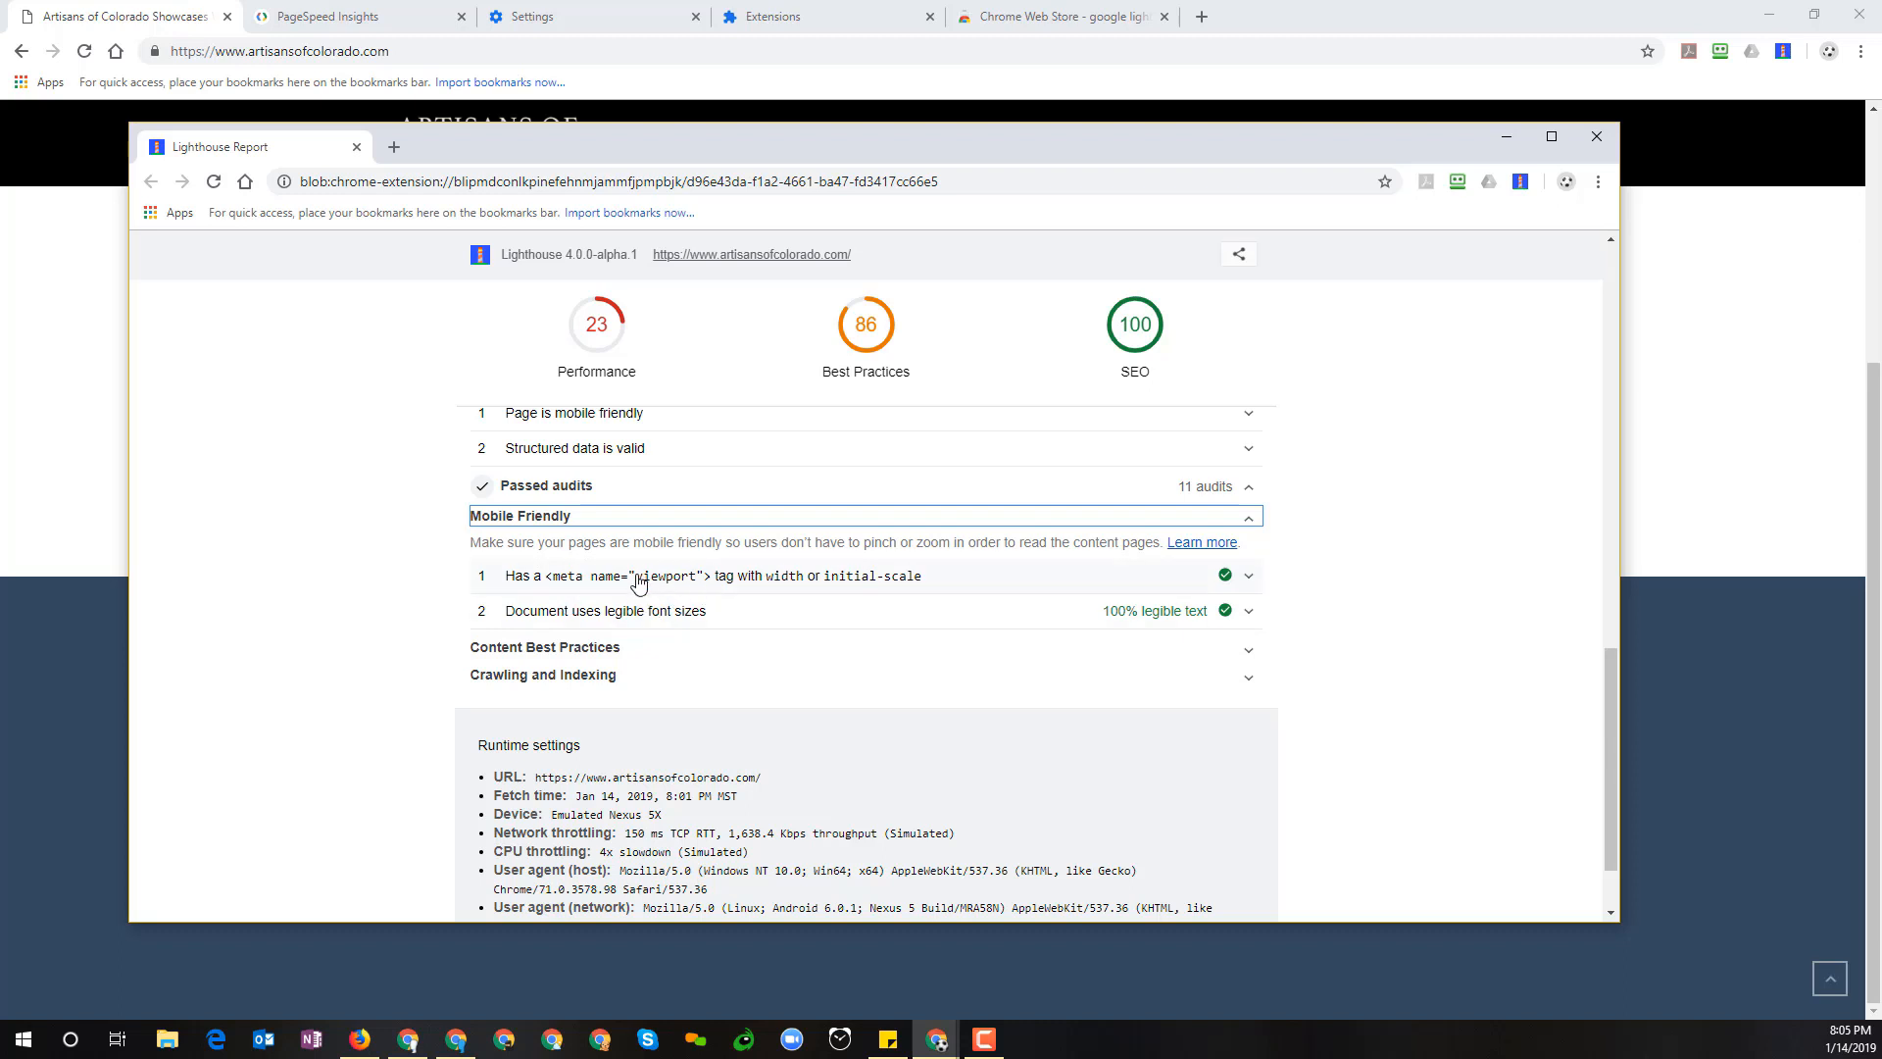
pyautogui.moveTo(802, 574)
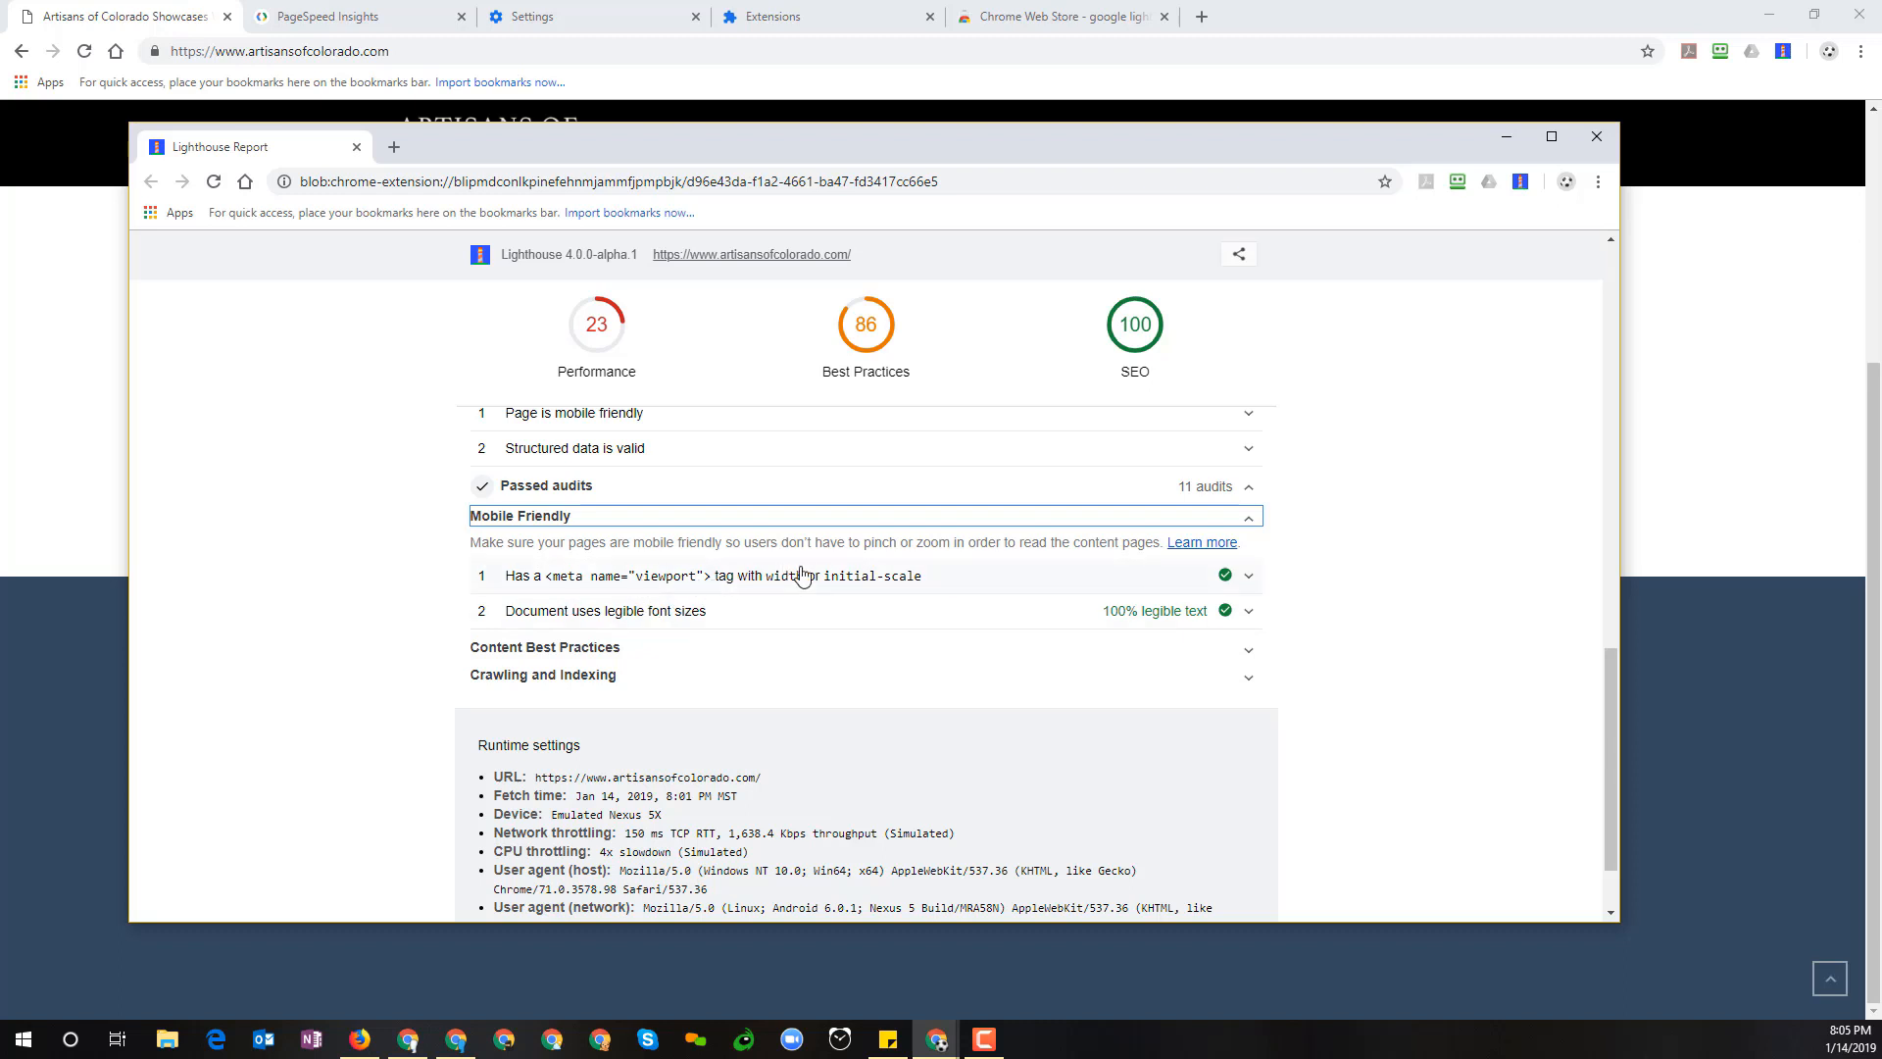
pyautogui.moveTo(1020, 576)
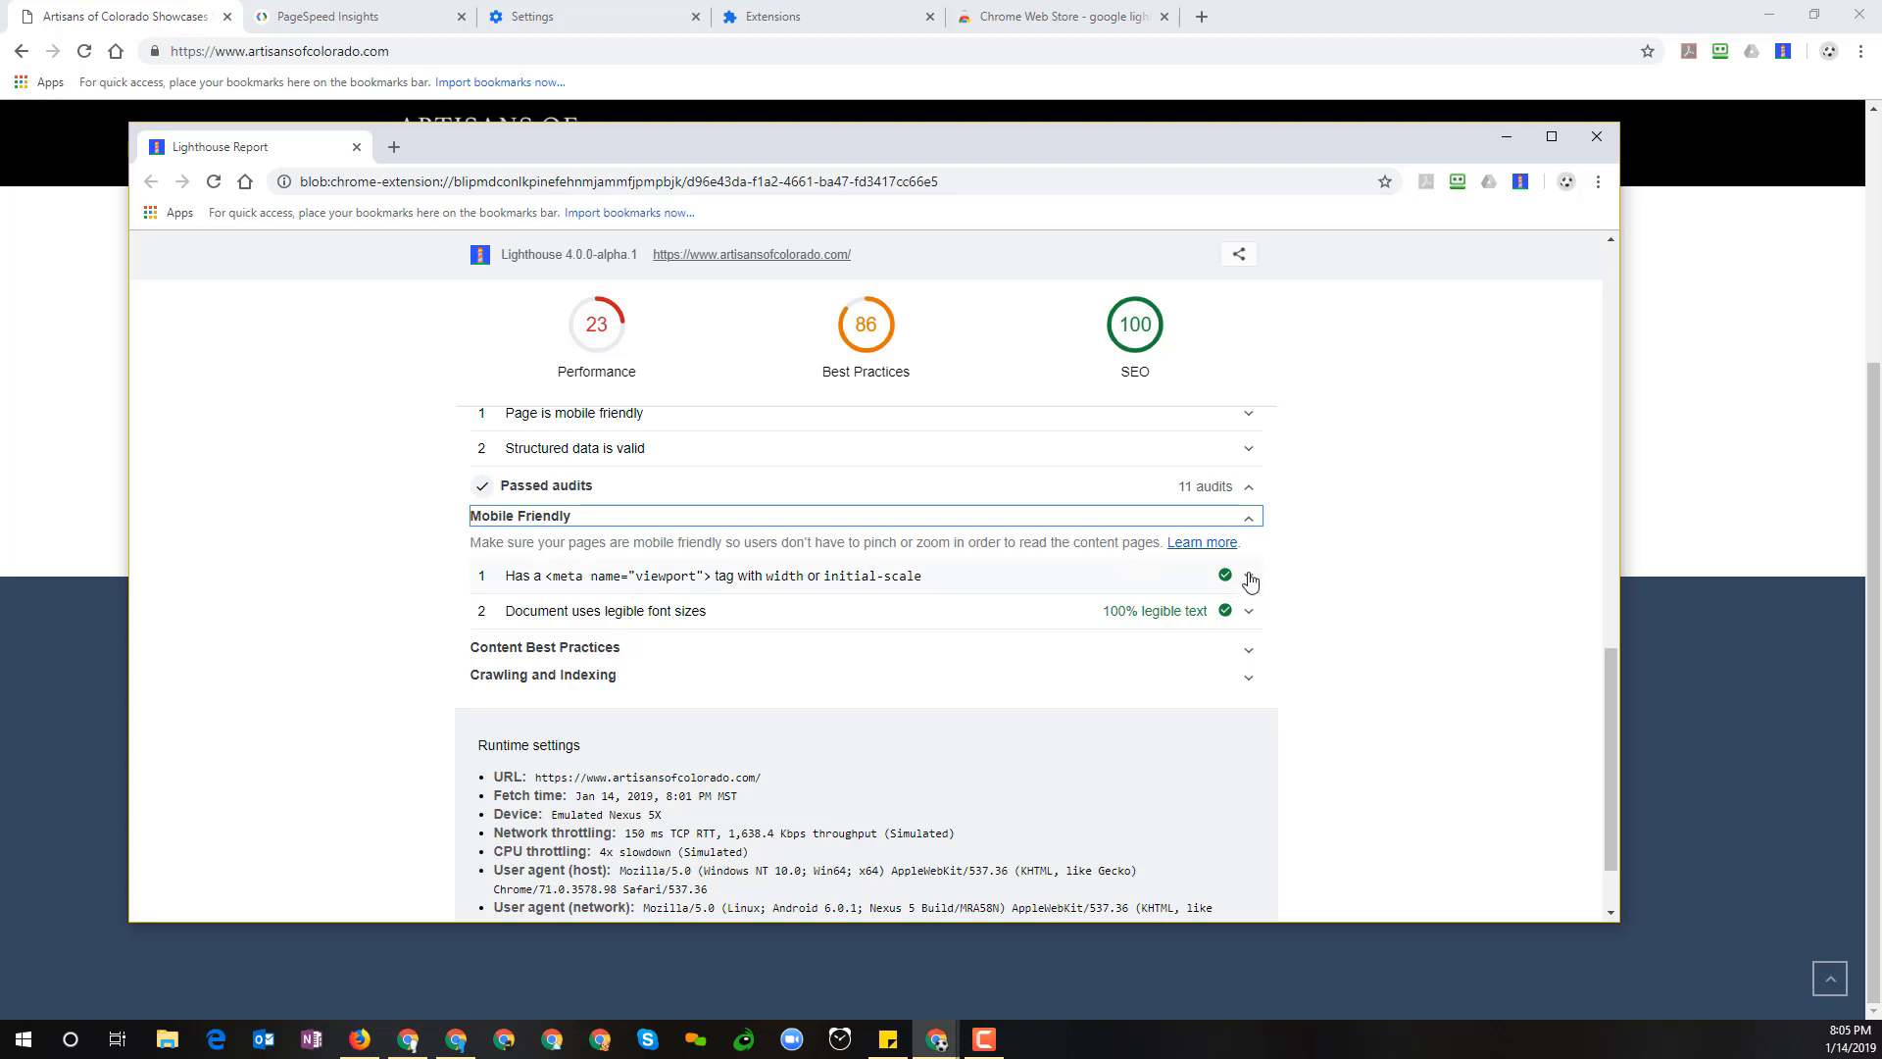
pyautogui.moveTo(655, 602)
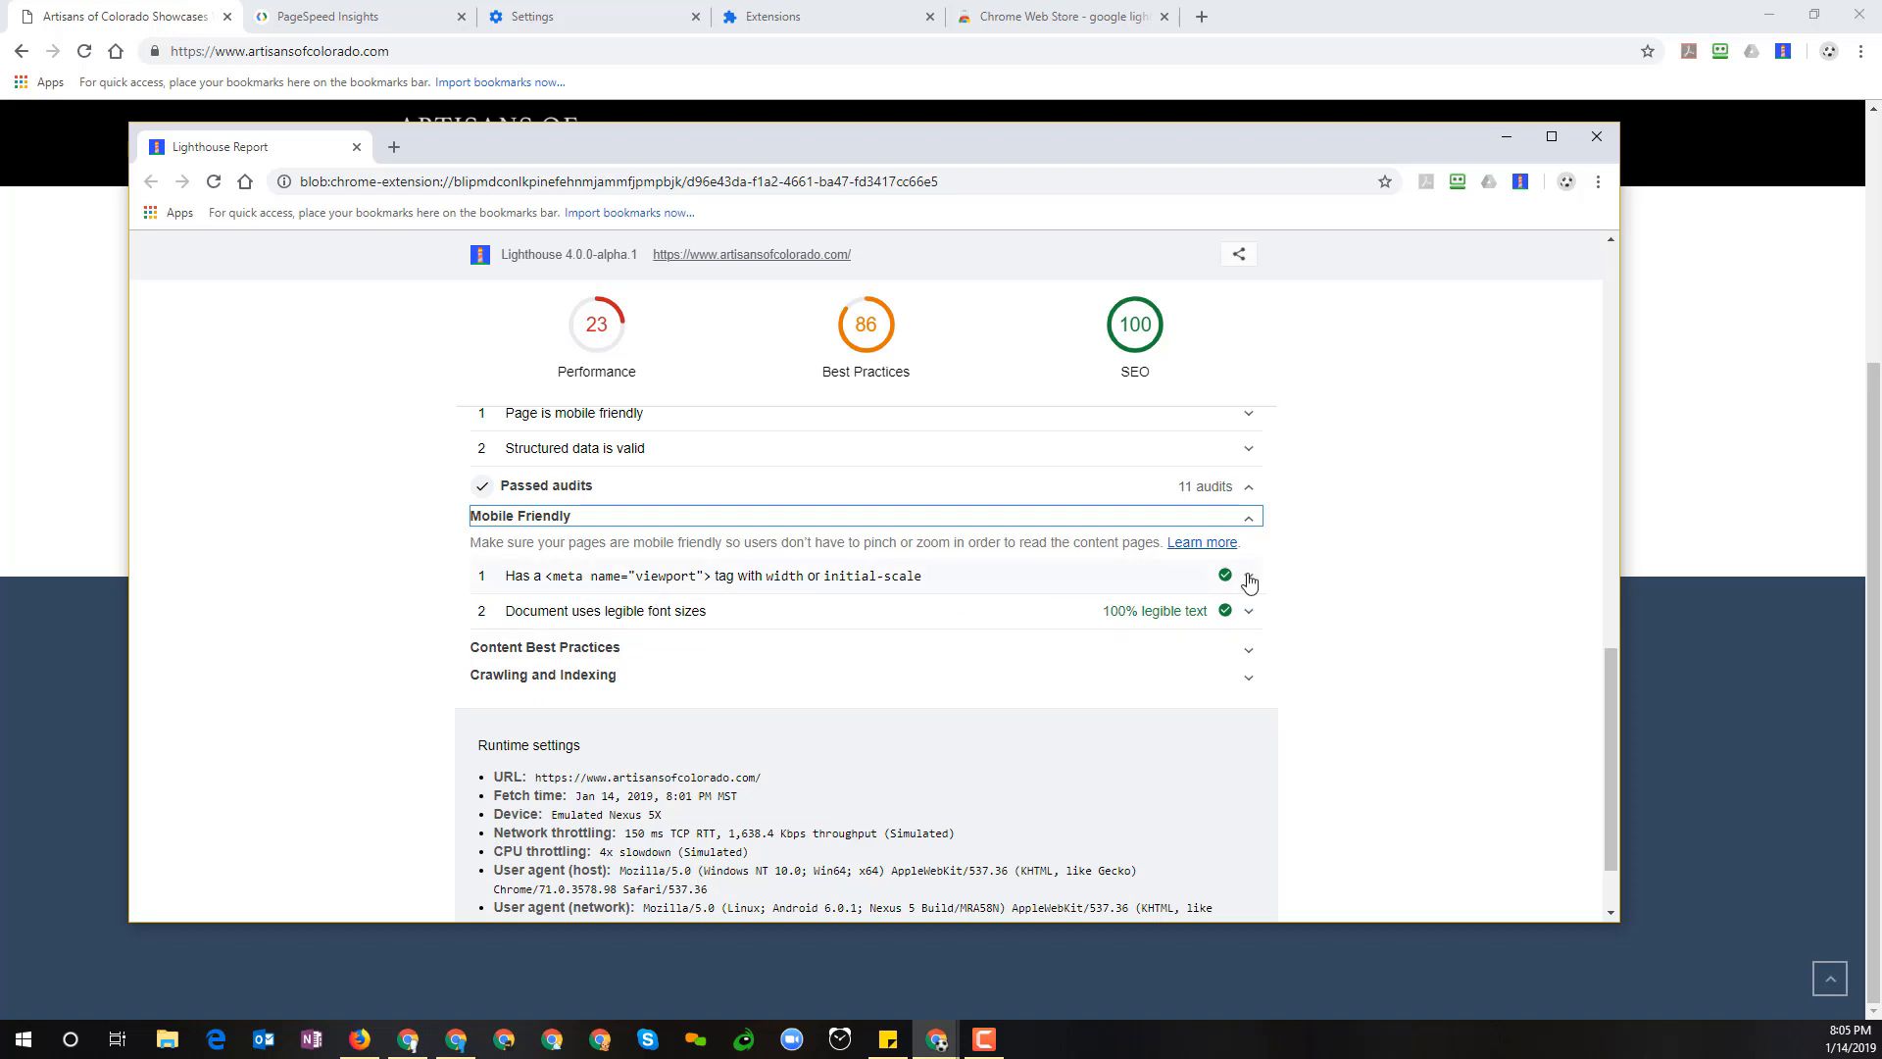
pyautogui.click(1249, 574)
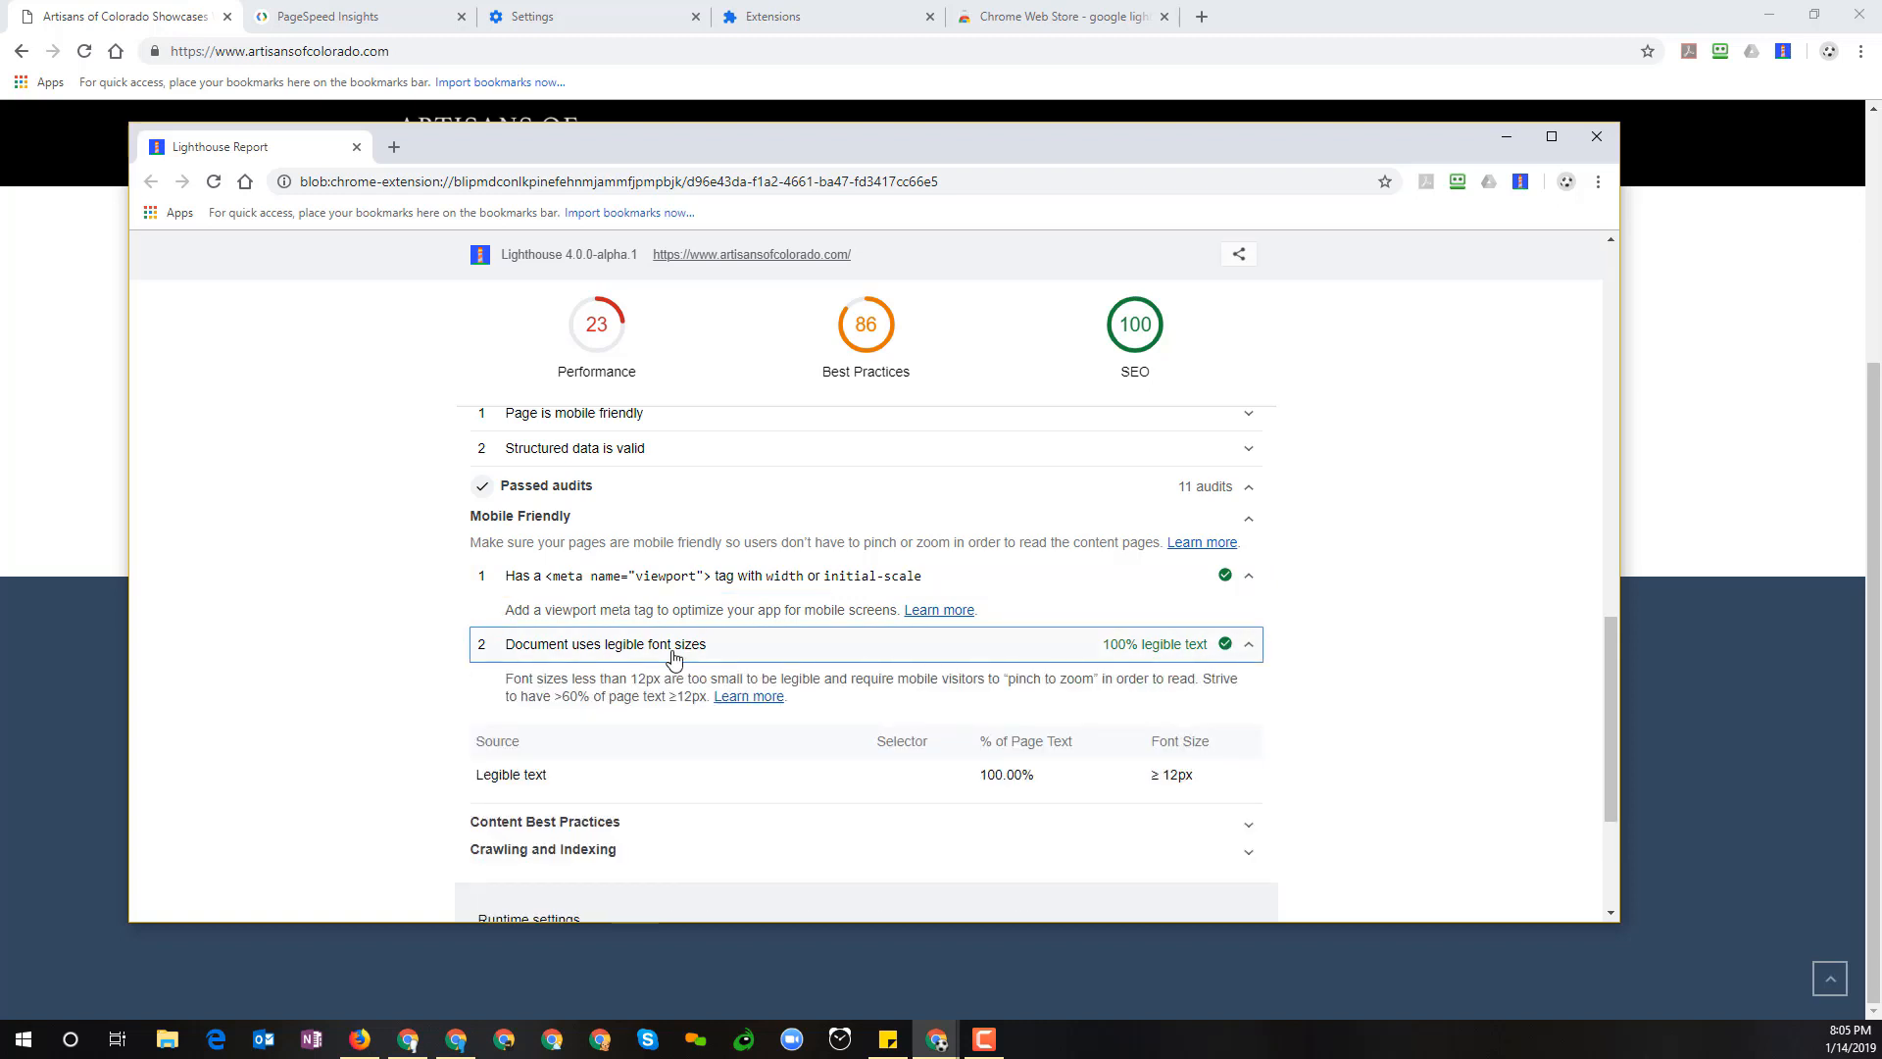
pyautogui.scroll(-3)
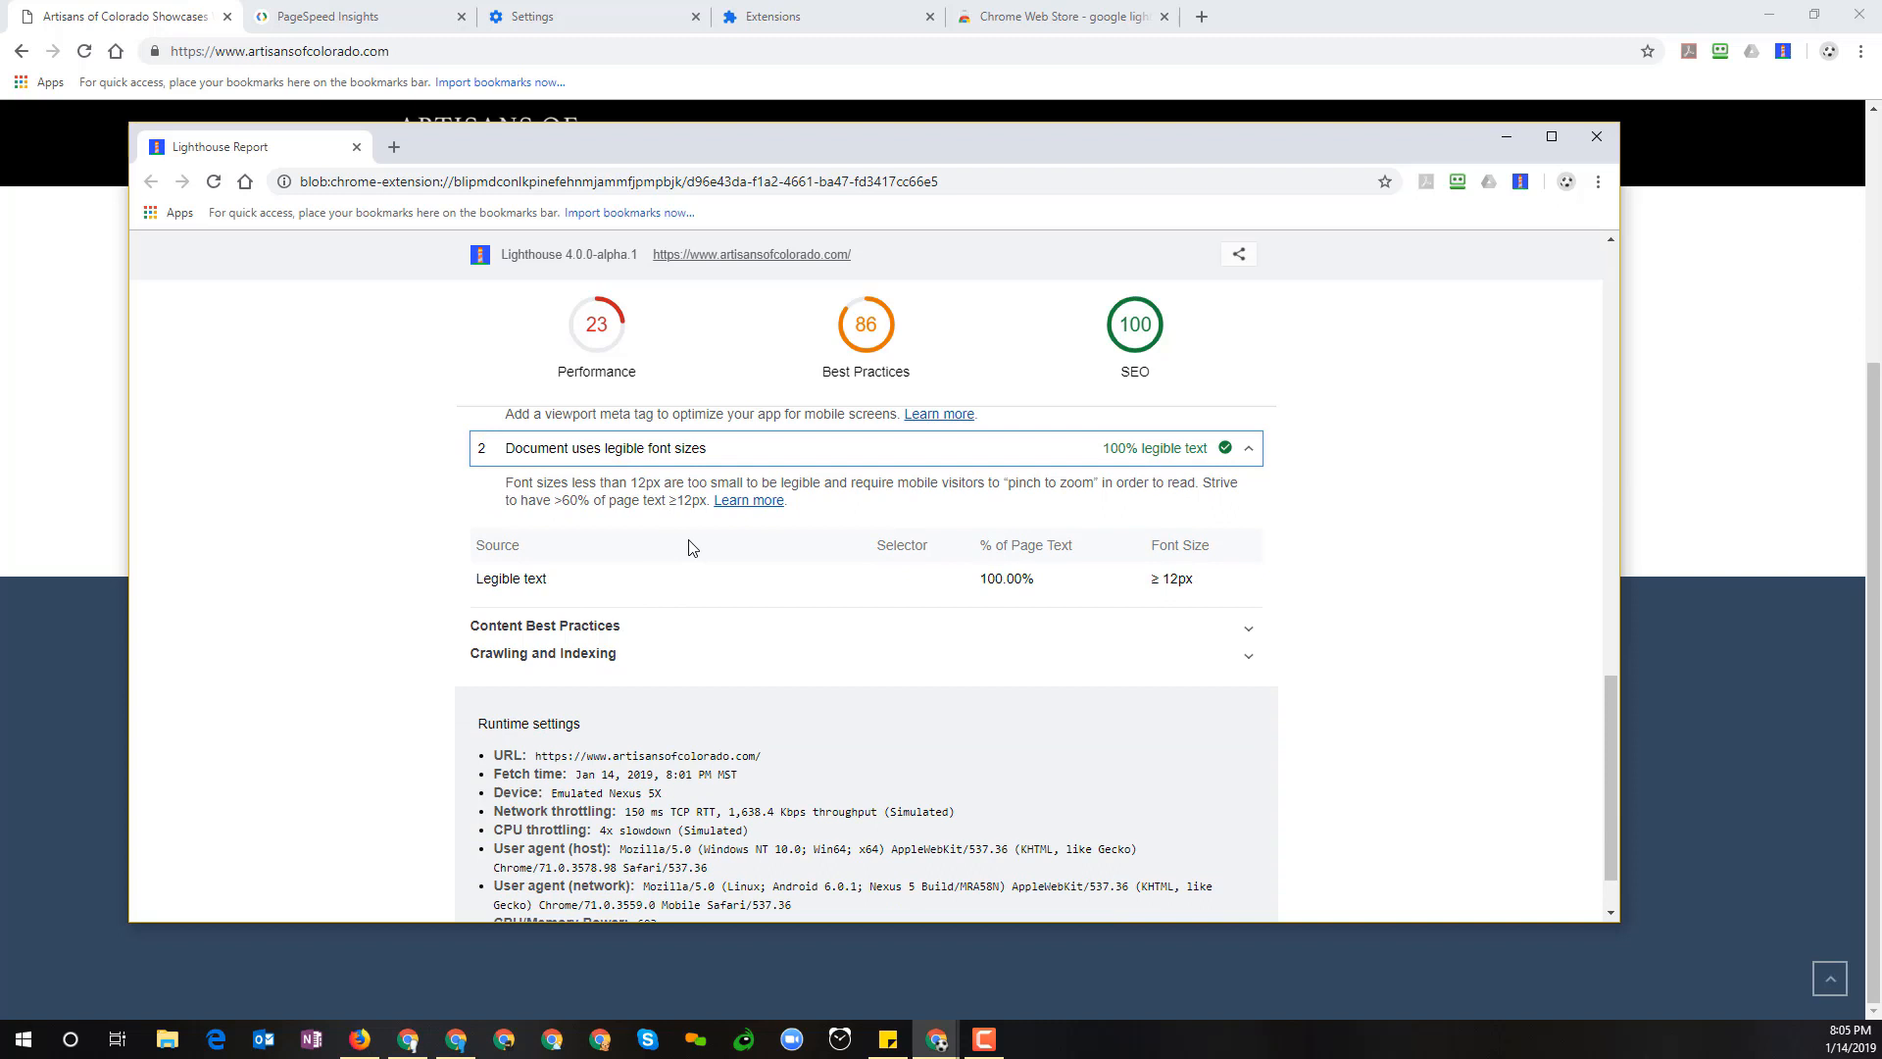
pyautogui.moveTo(1180, 547)
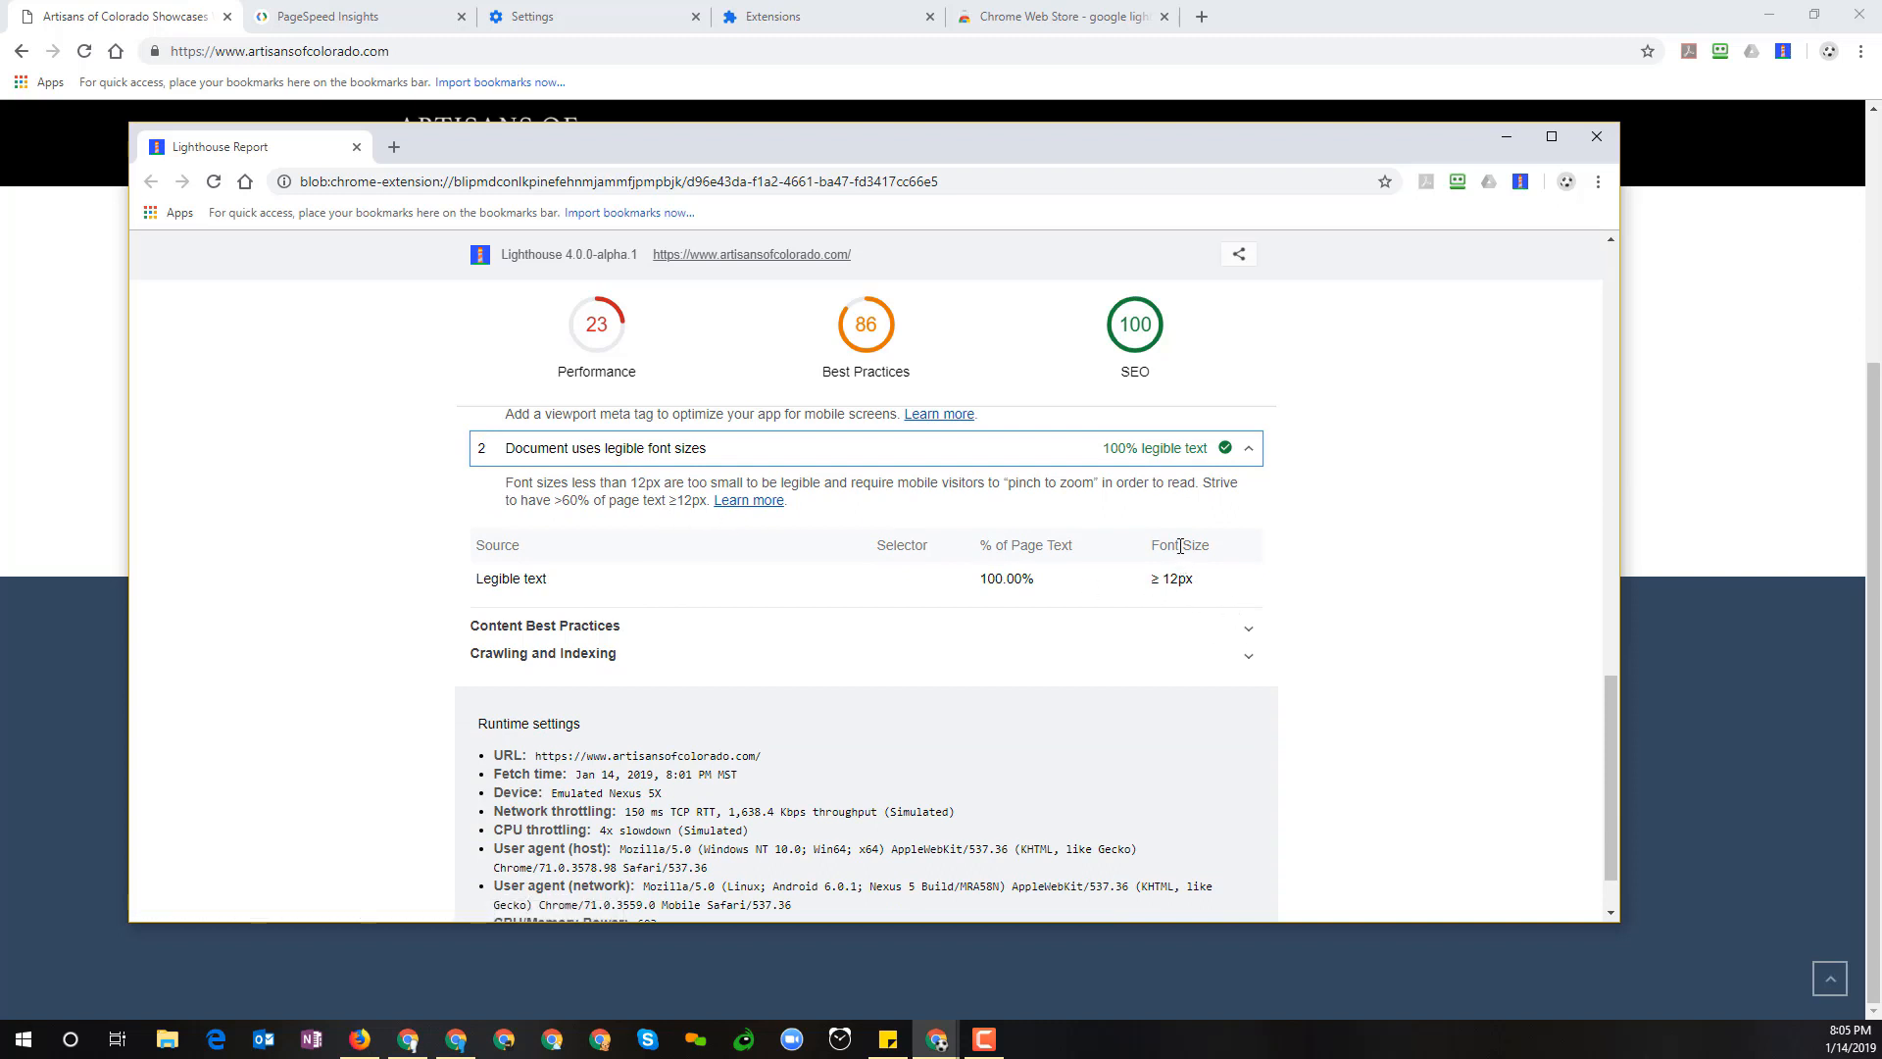
pyautogui.moveTo(922, 590)
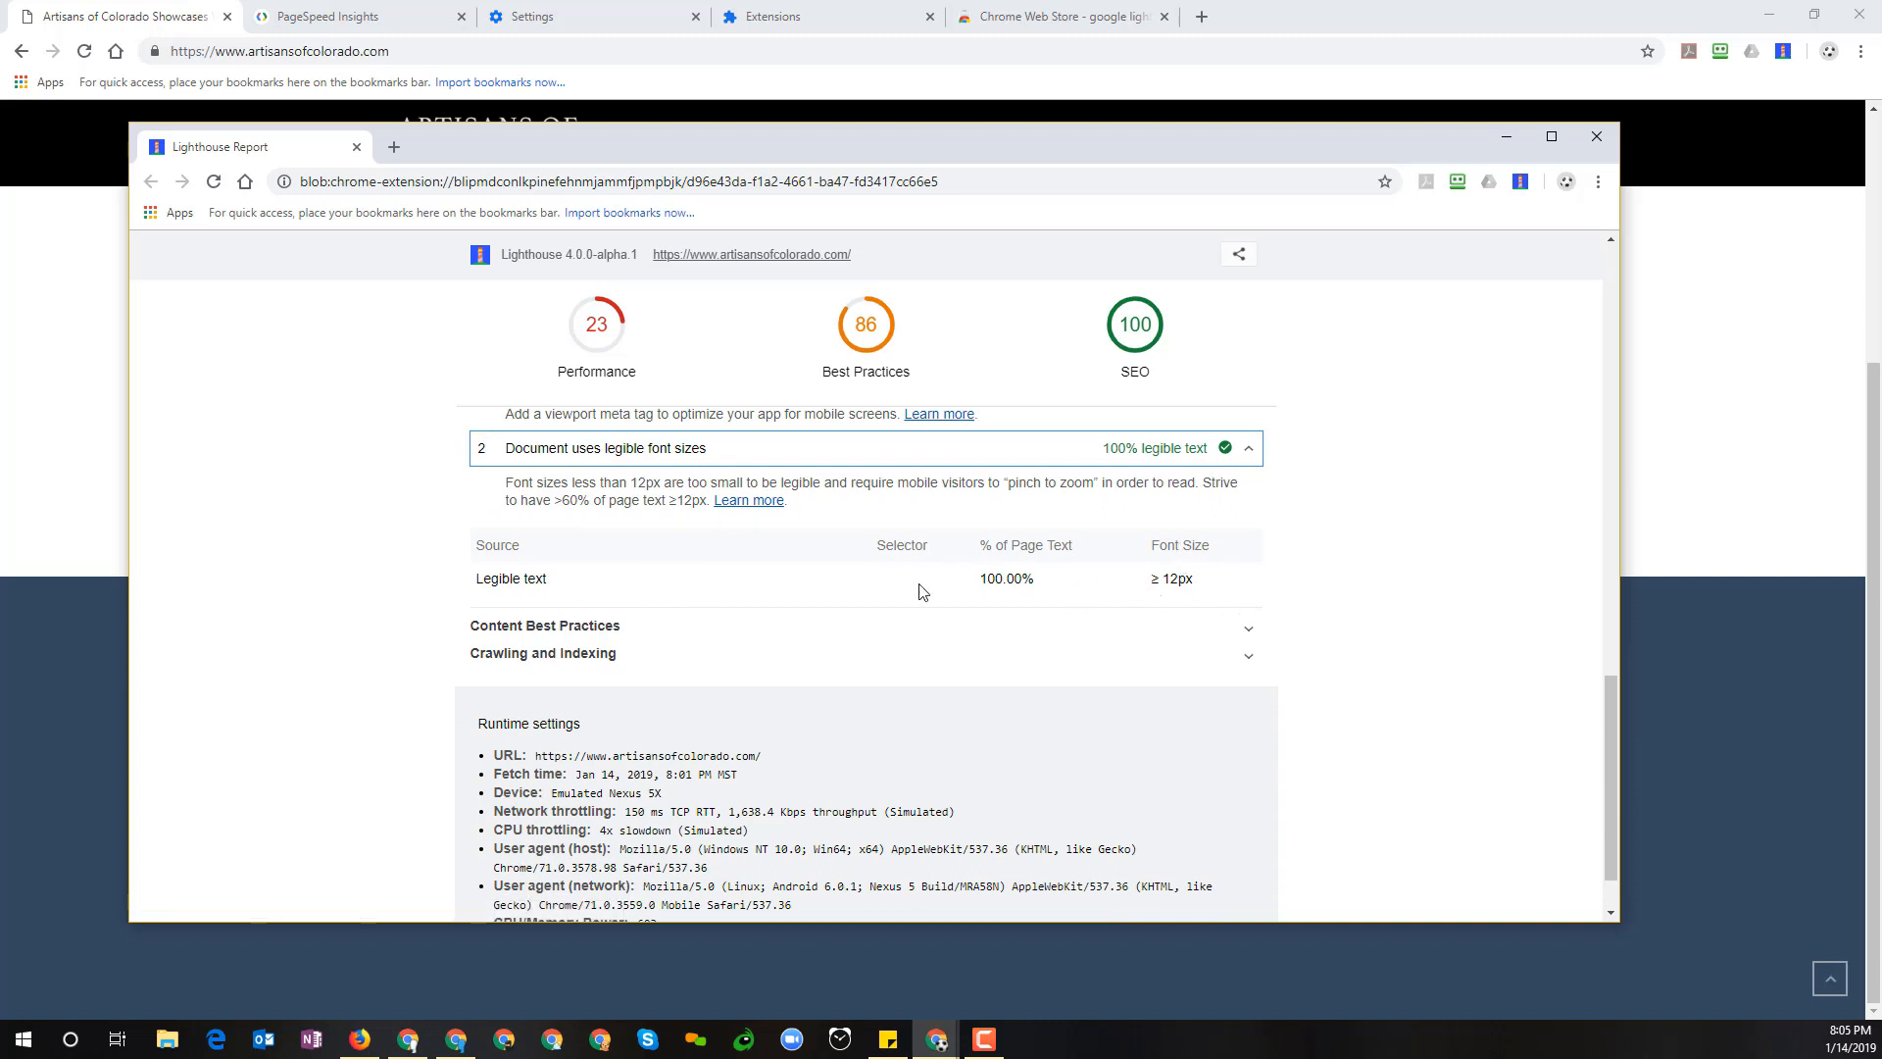
pyautogui.moveTo(726, 547)
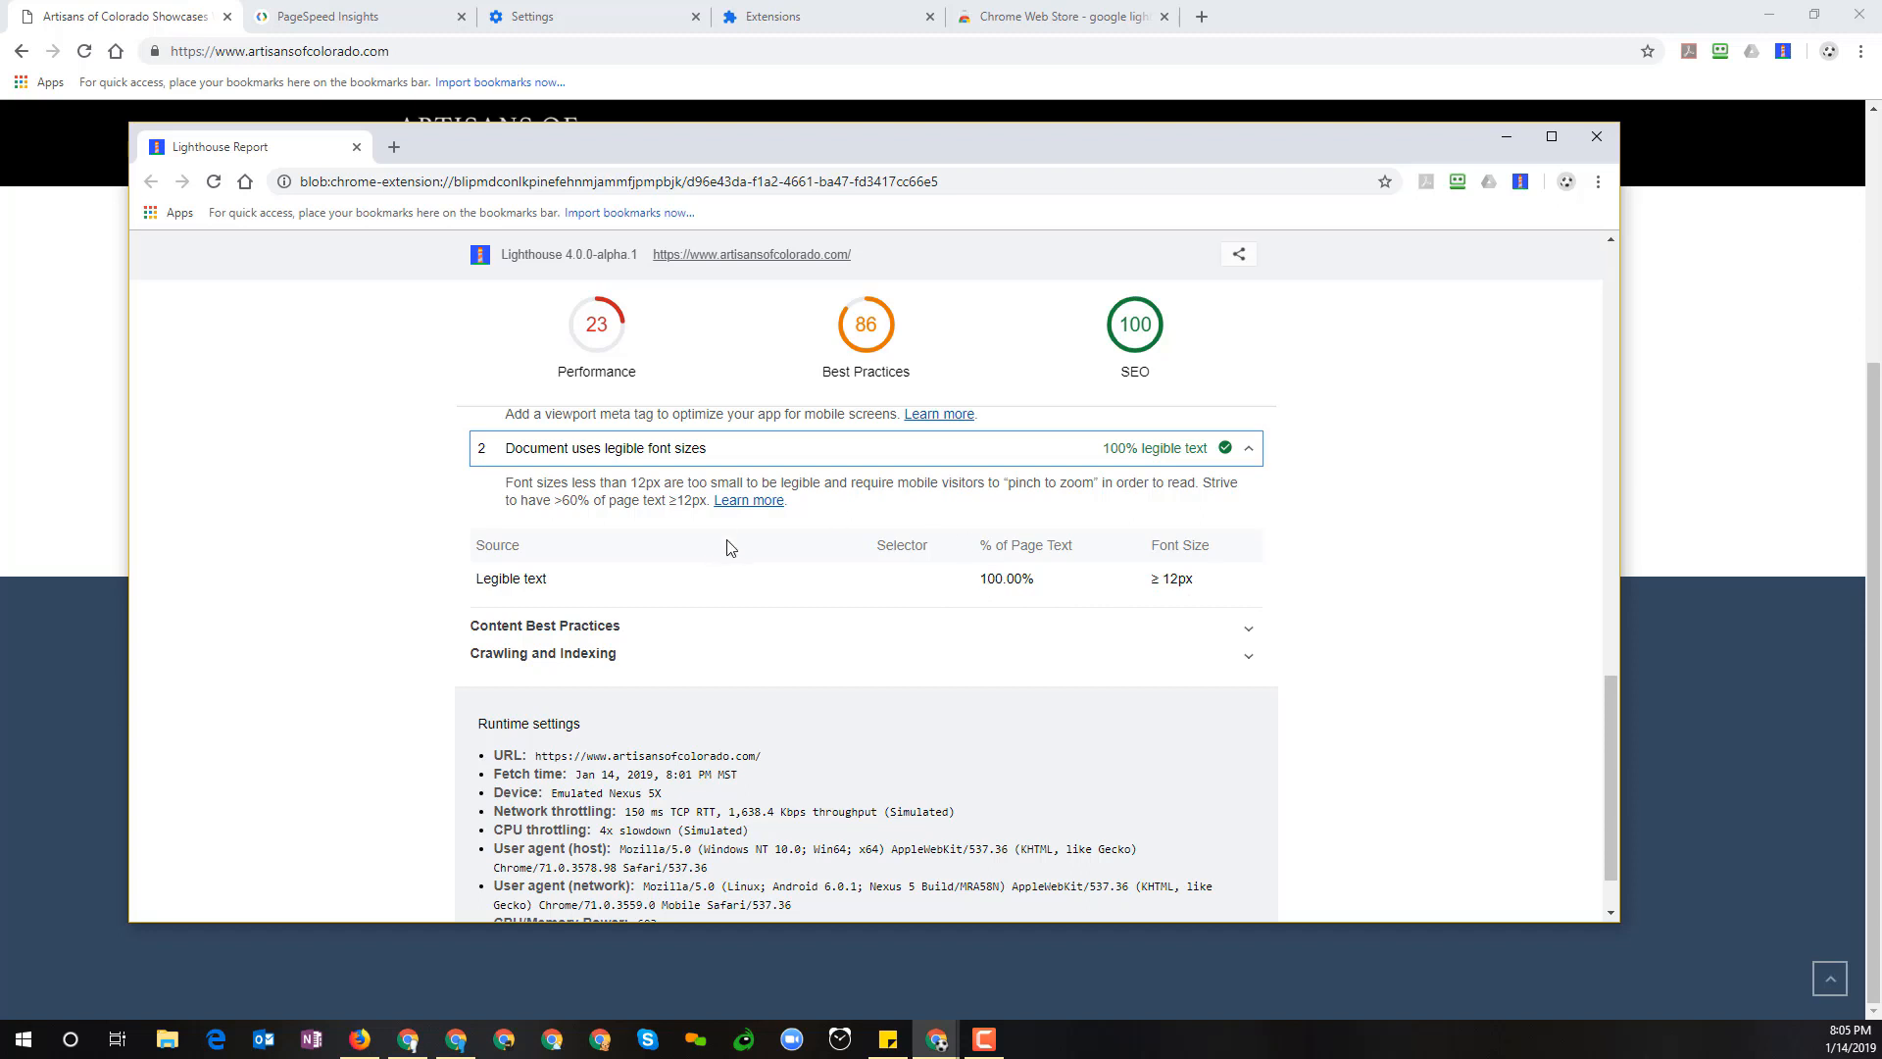
pyautogui.moveTo(1353, 506)
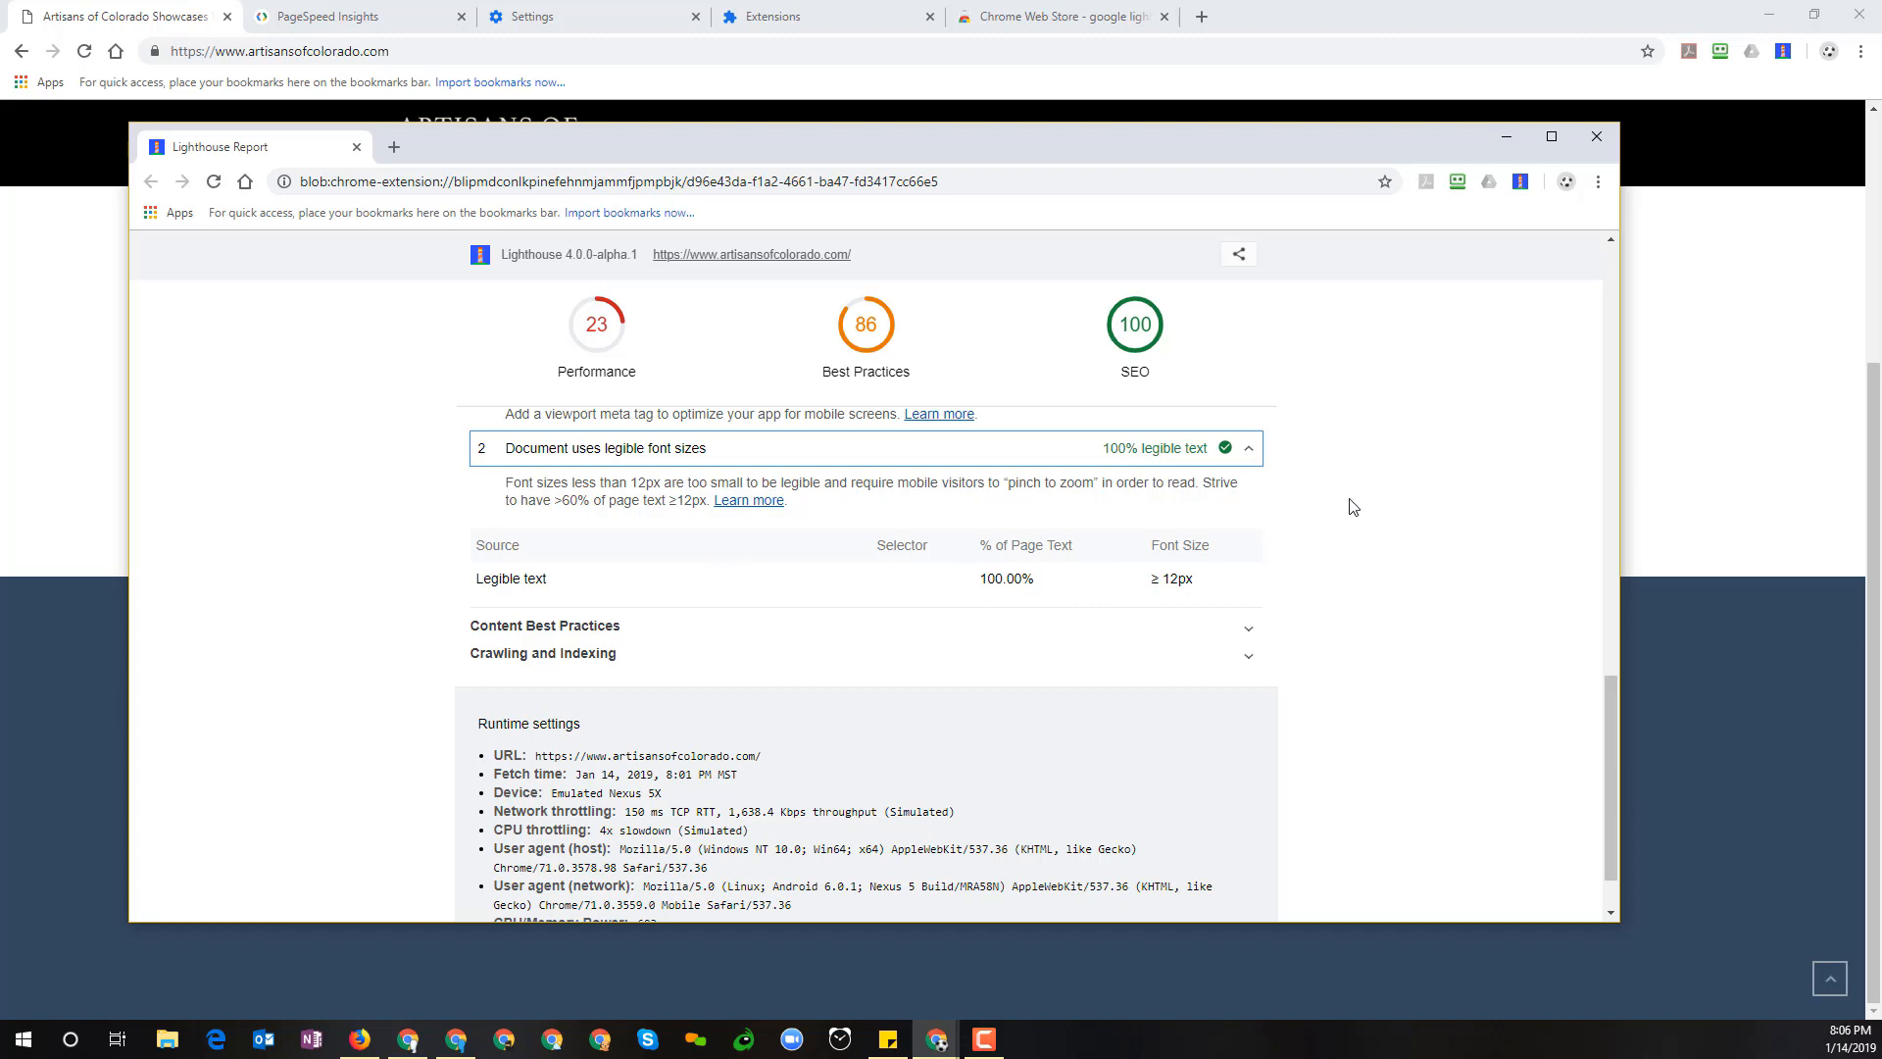
pyautogui.moveTo(1355, 506)
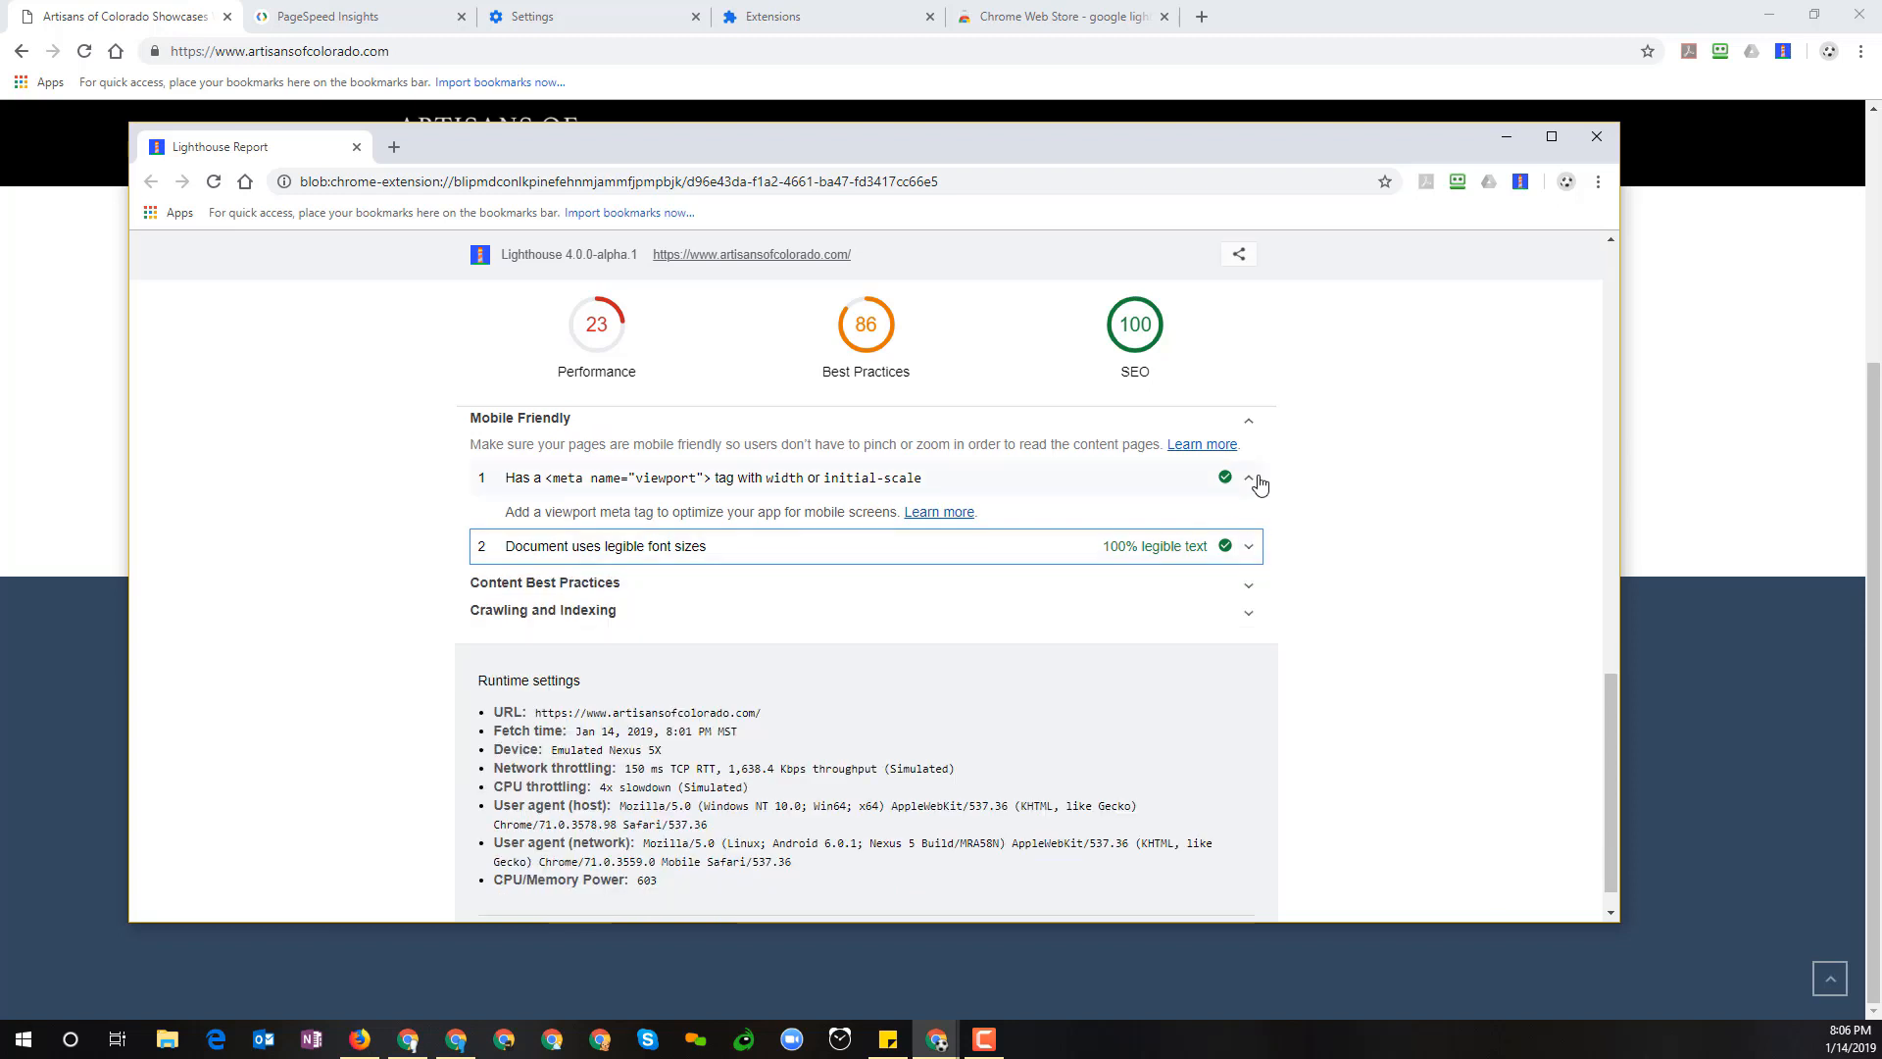
pyautogui.click(1257, 477)
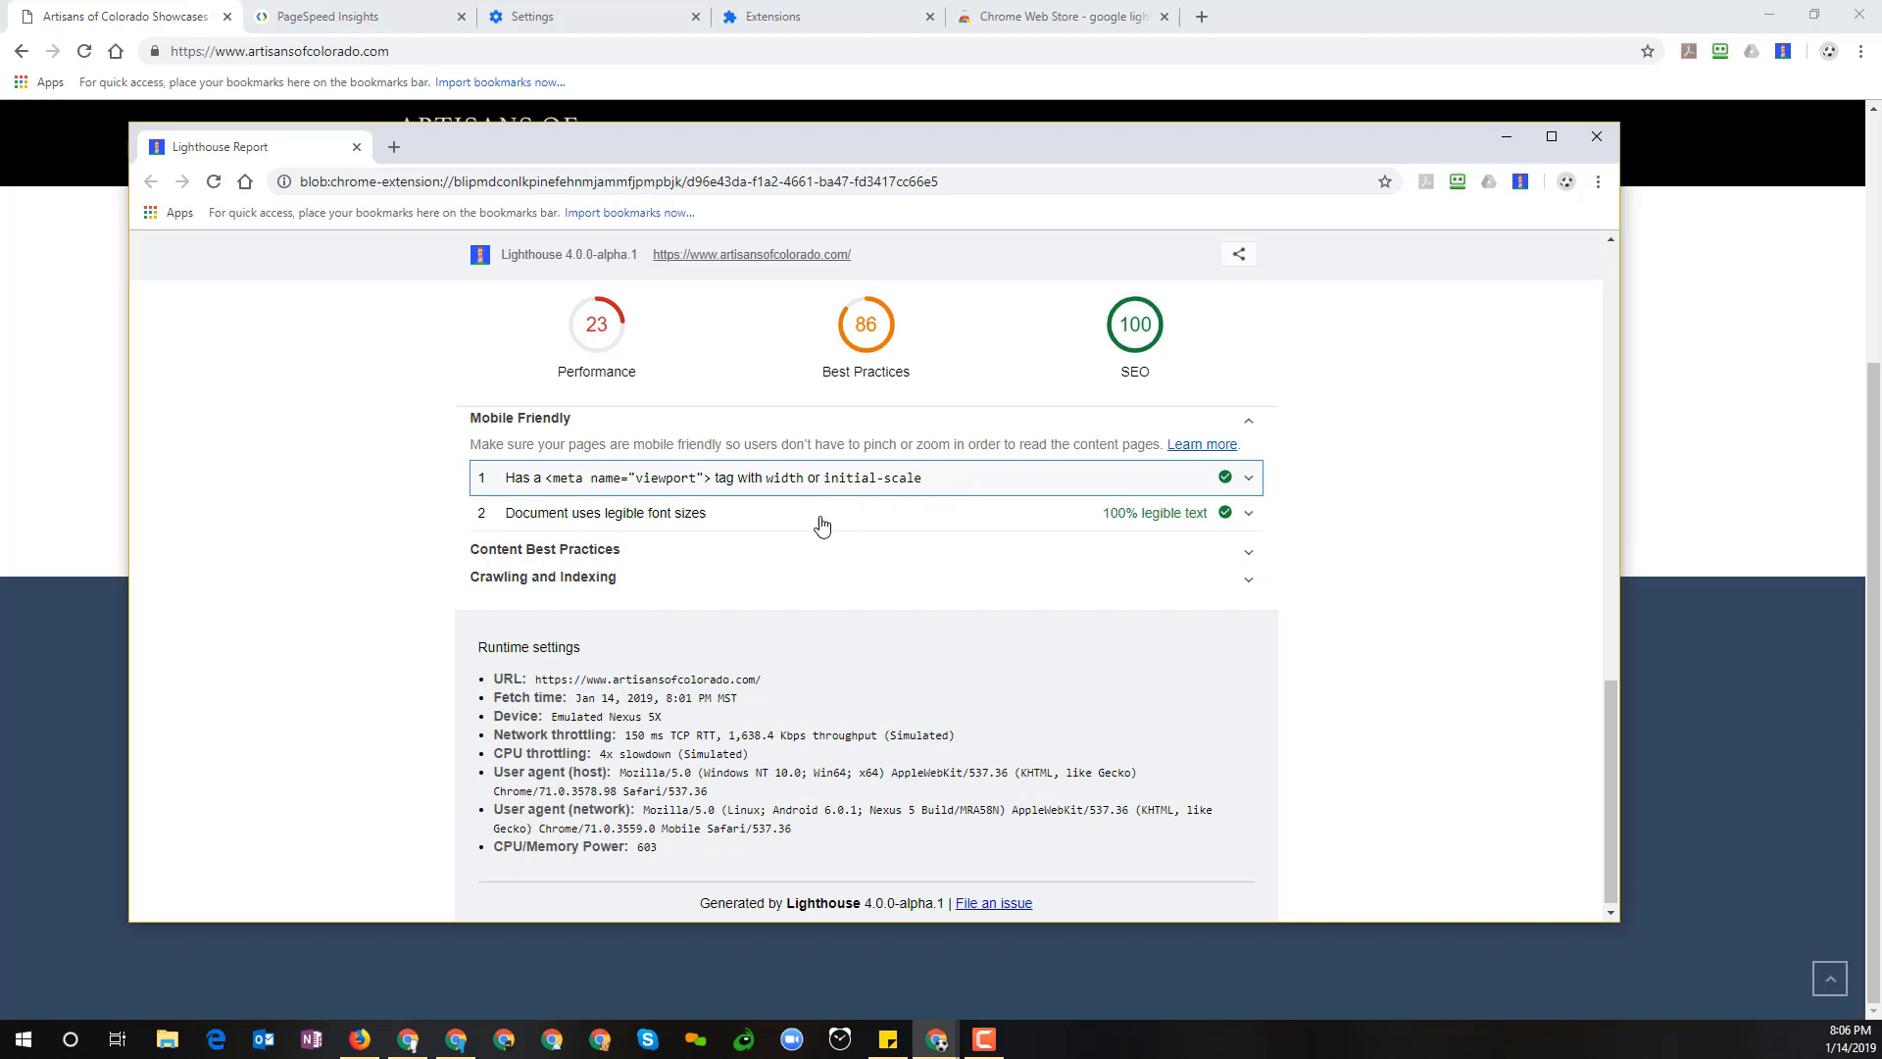
pyautogui.moveTo(1329, 651)
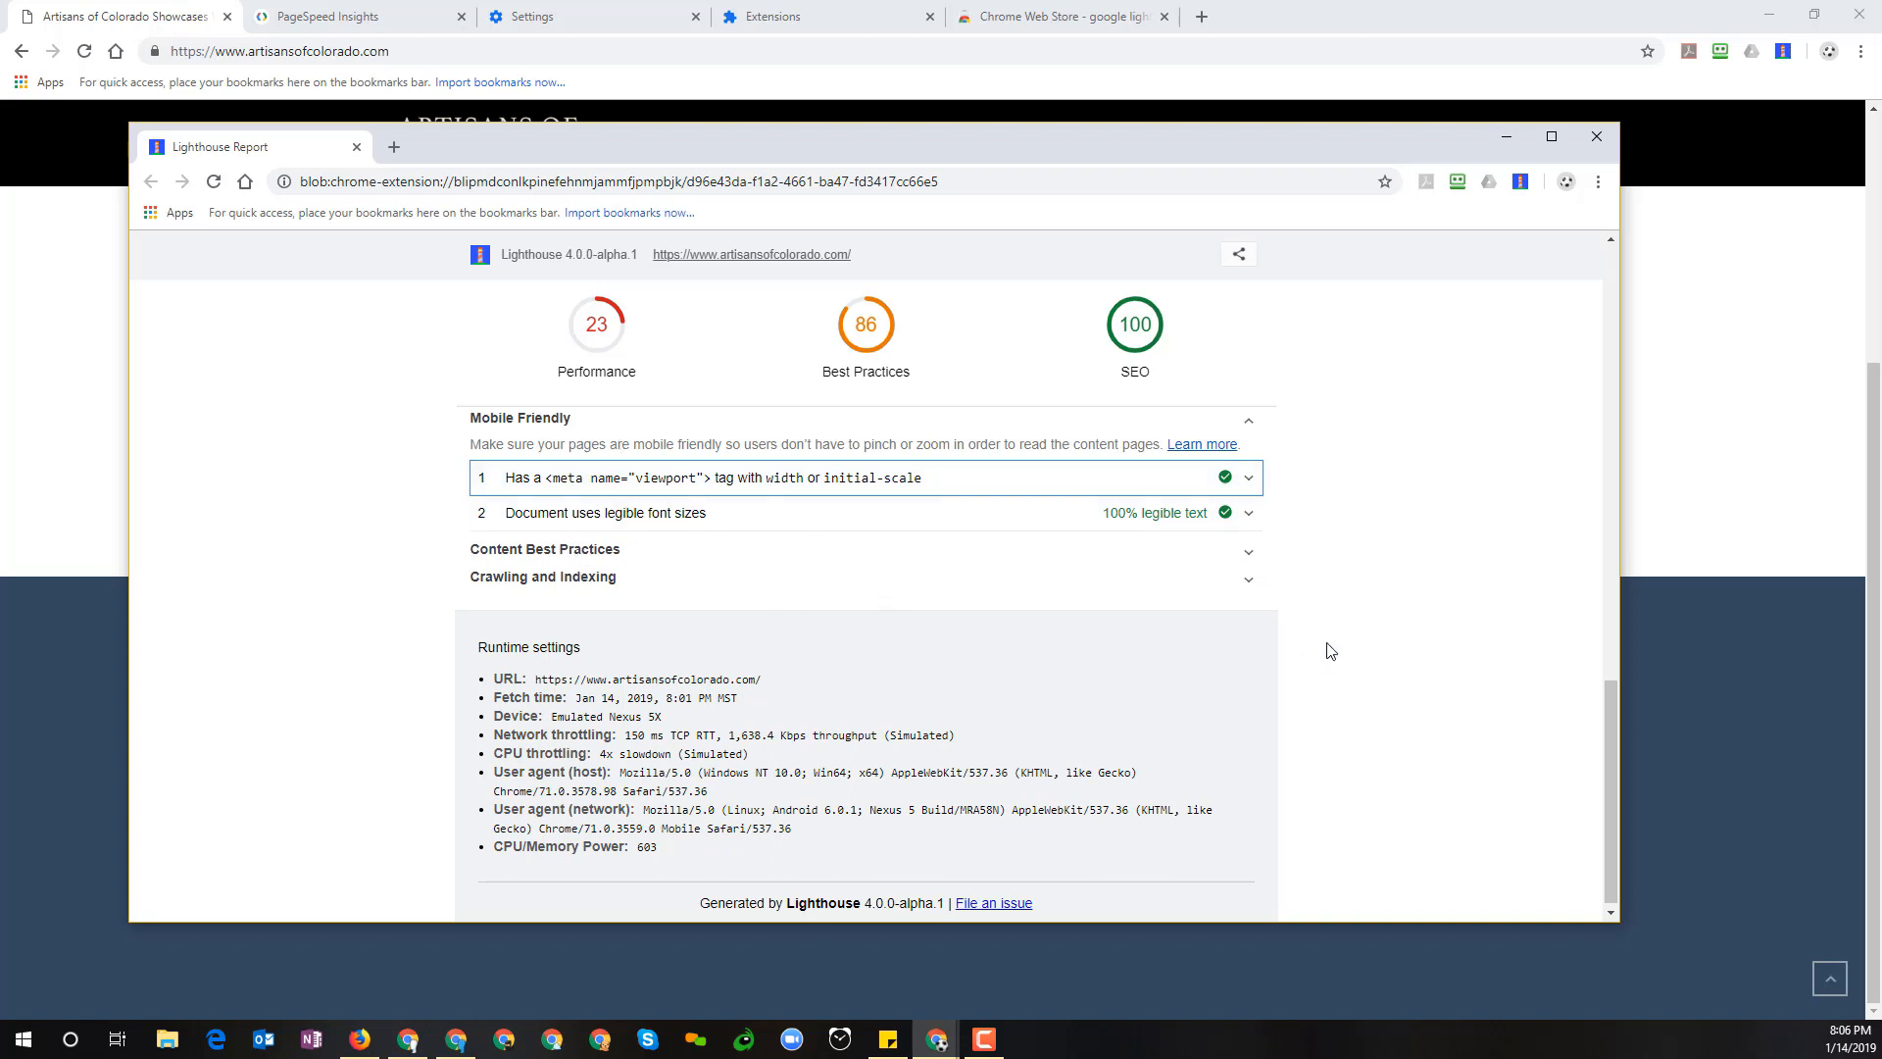
pyautogui.moveTo(1272, 580)
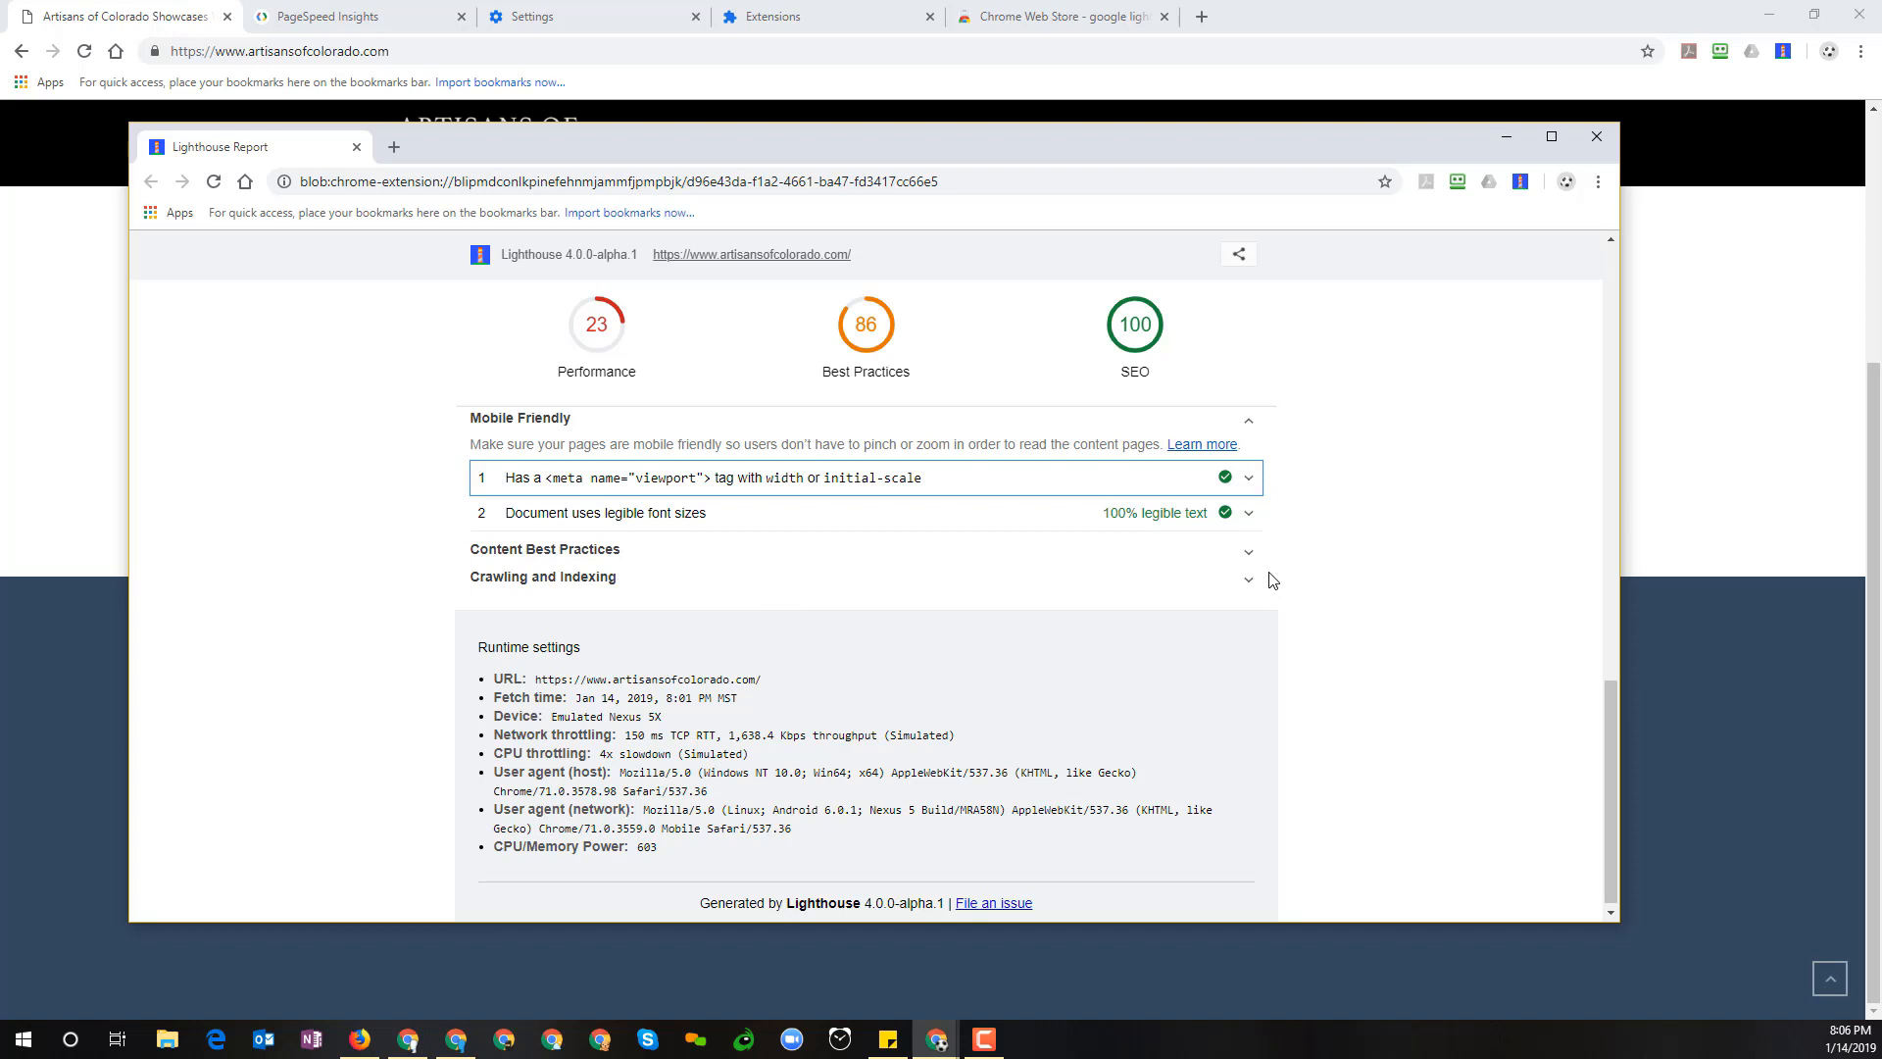
pyautogui.moveTo(1275, 564)
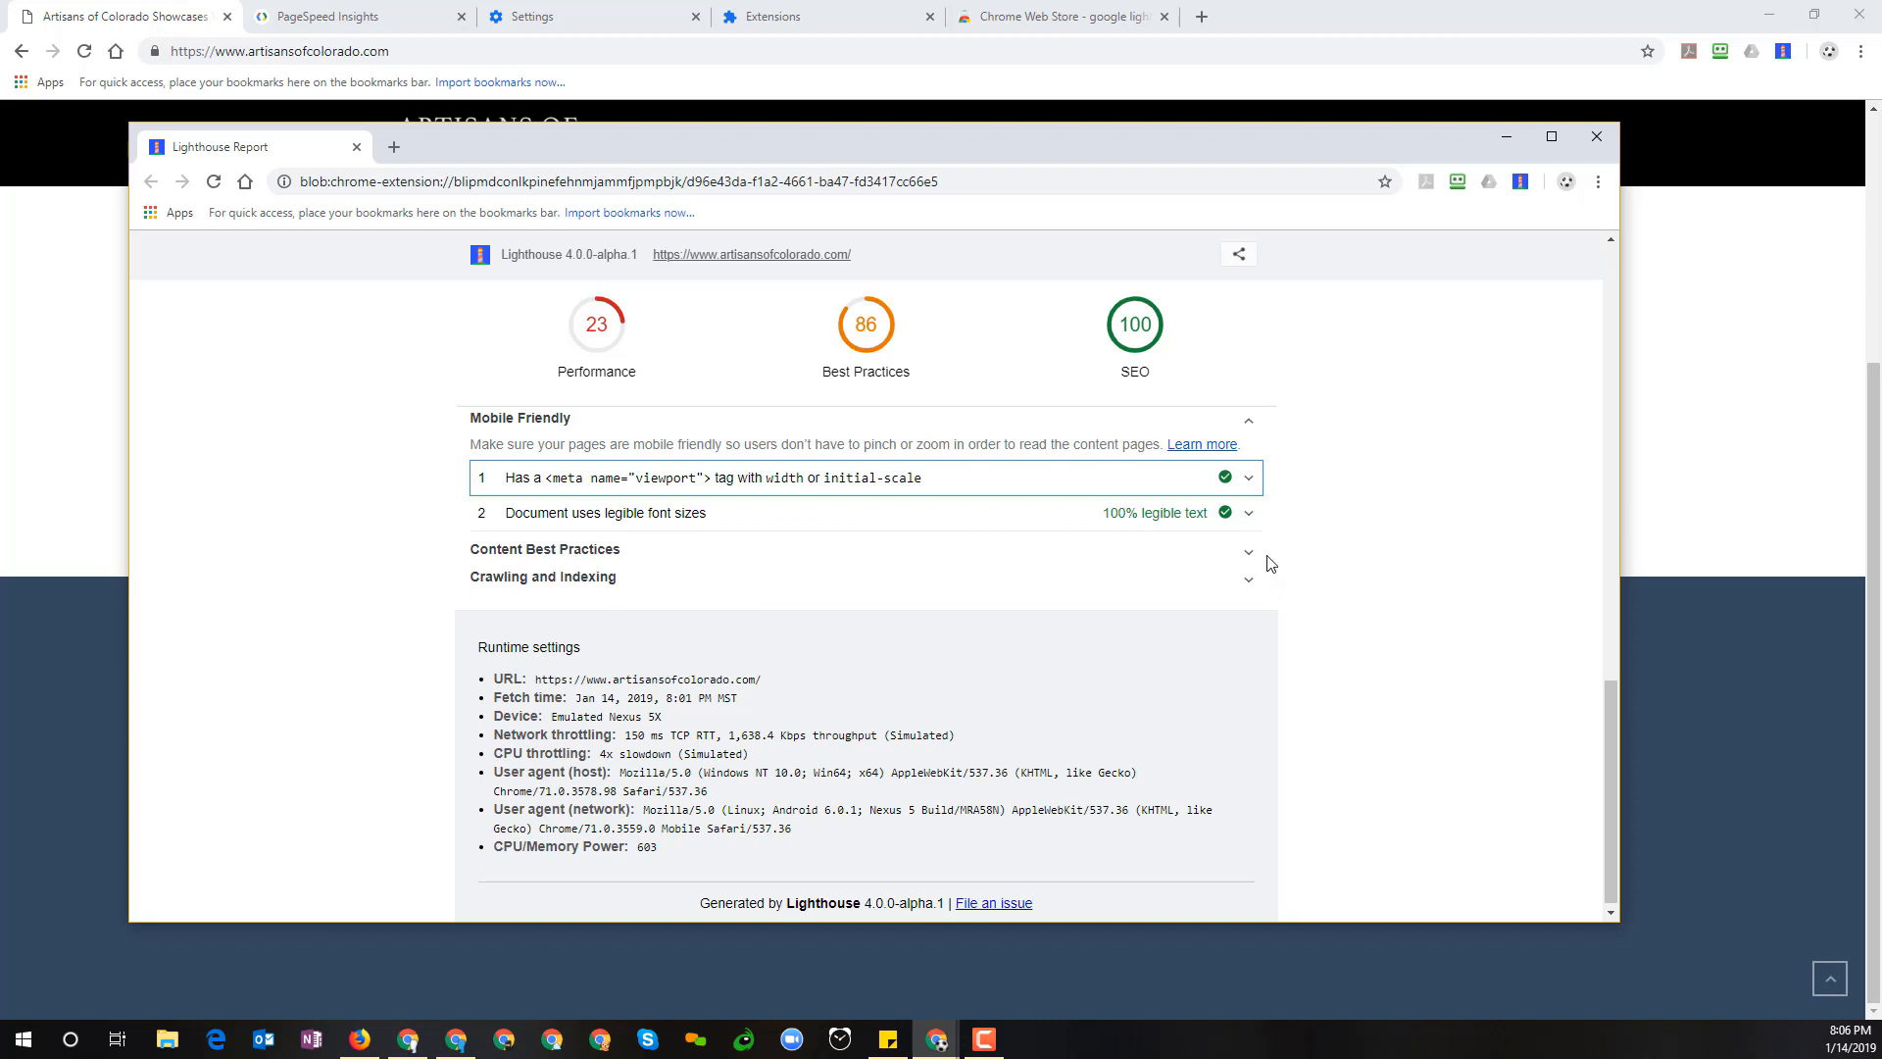
# Expand the Content Best Practices SEO audits and read the title element and meta description explanations
pyautogui.click(545, 549)
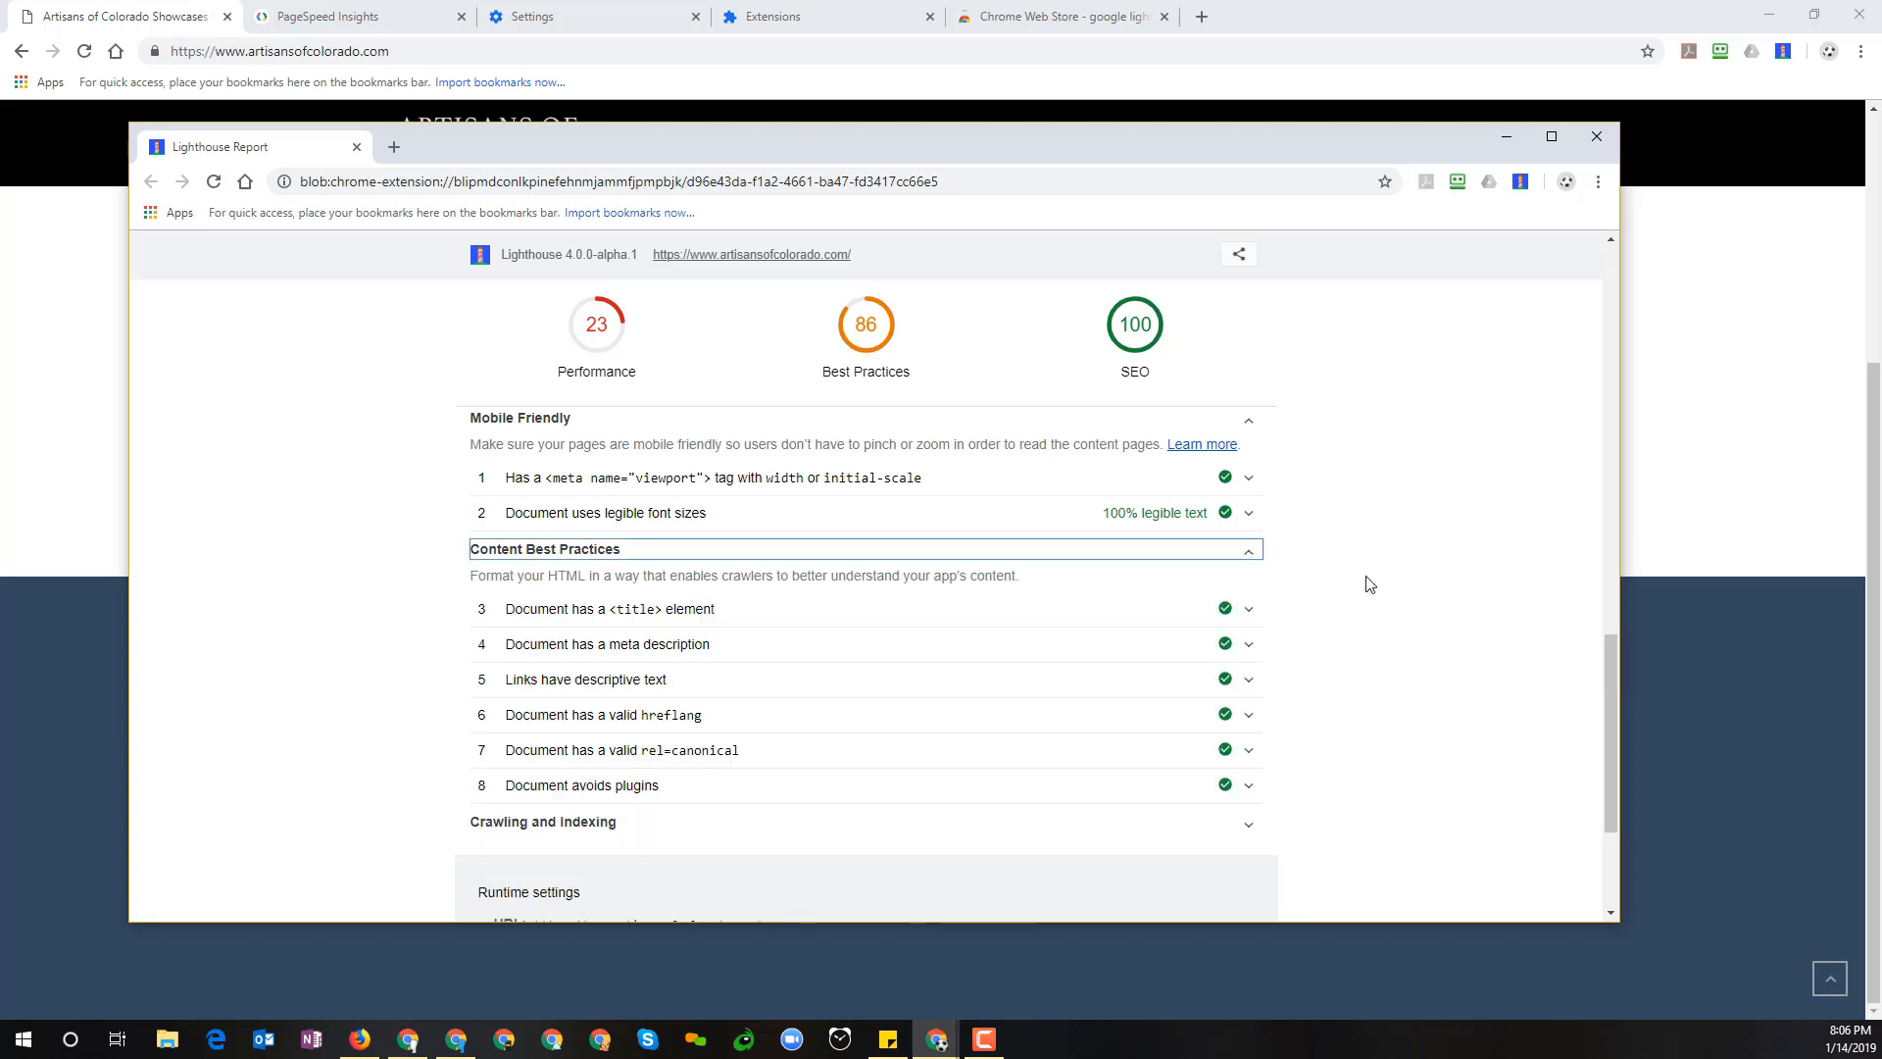
pyautogui.scroll(-3)
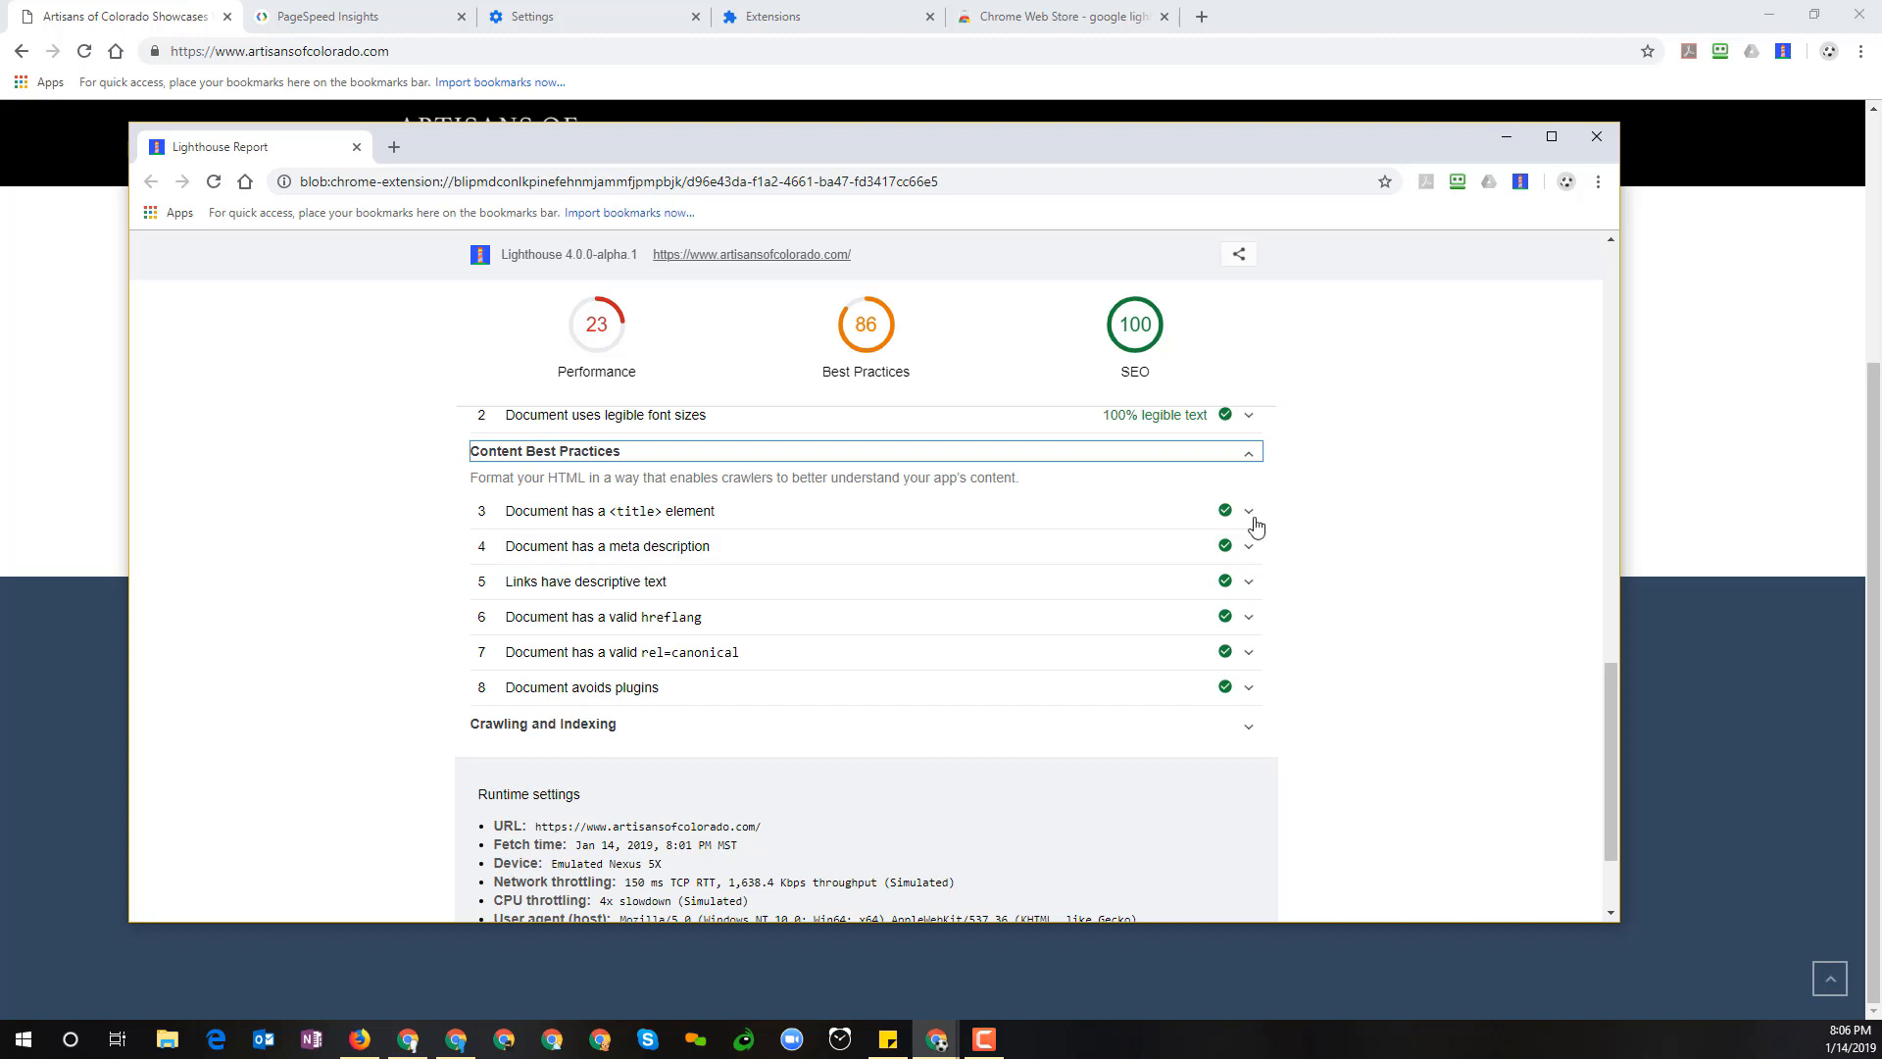
pyautogui.click(1247, 510)
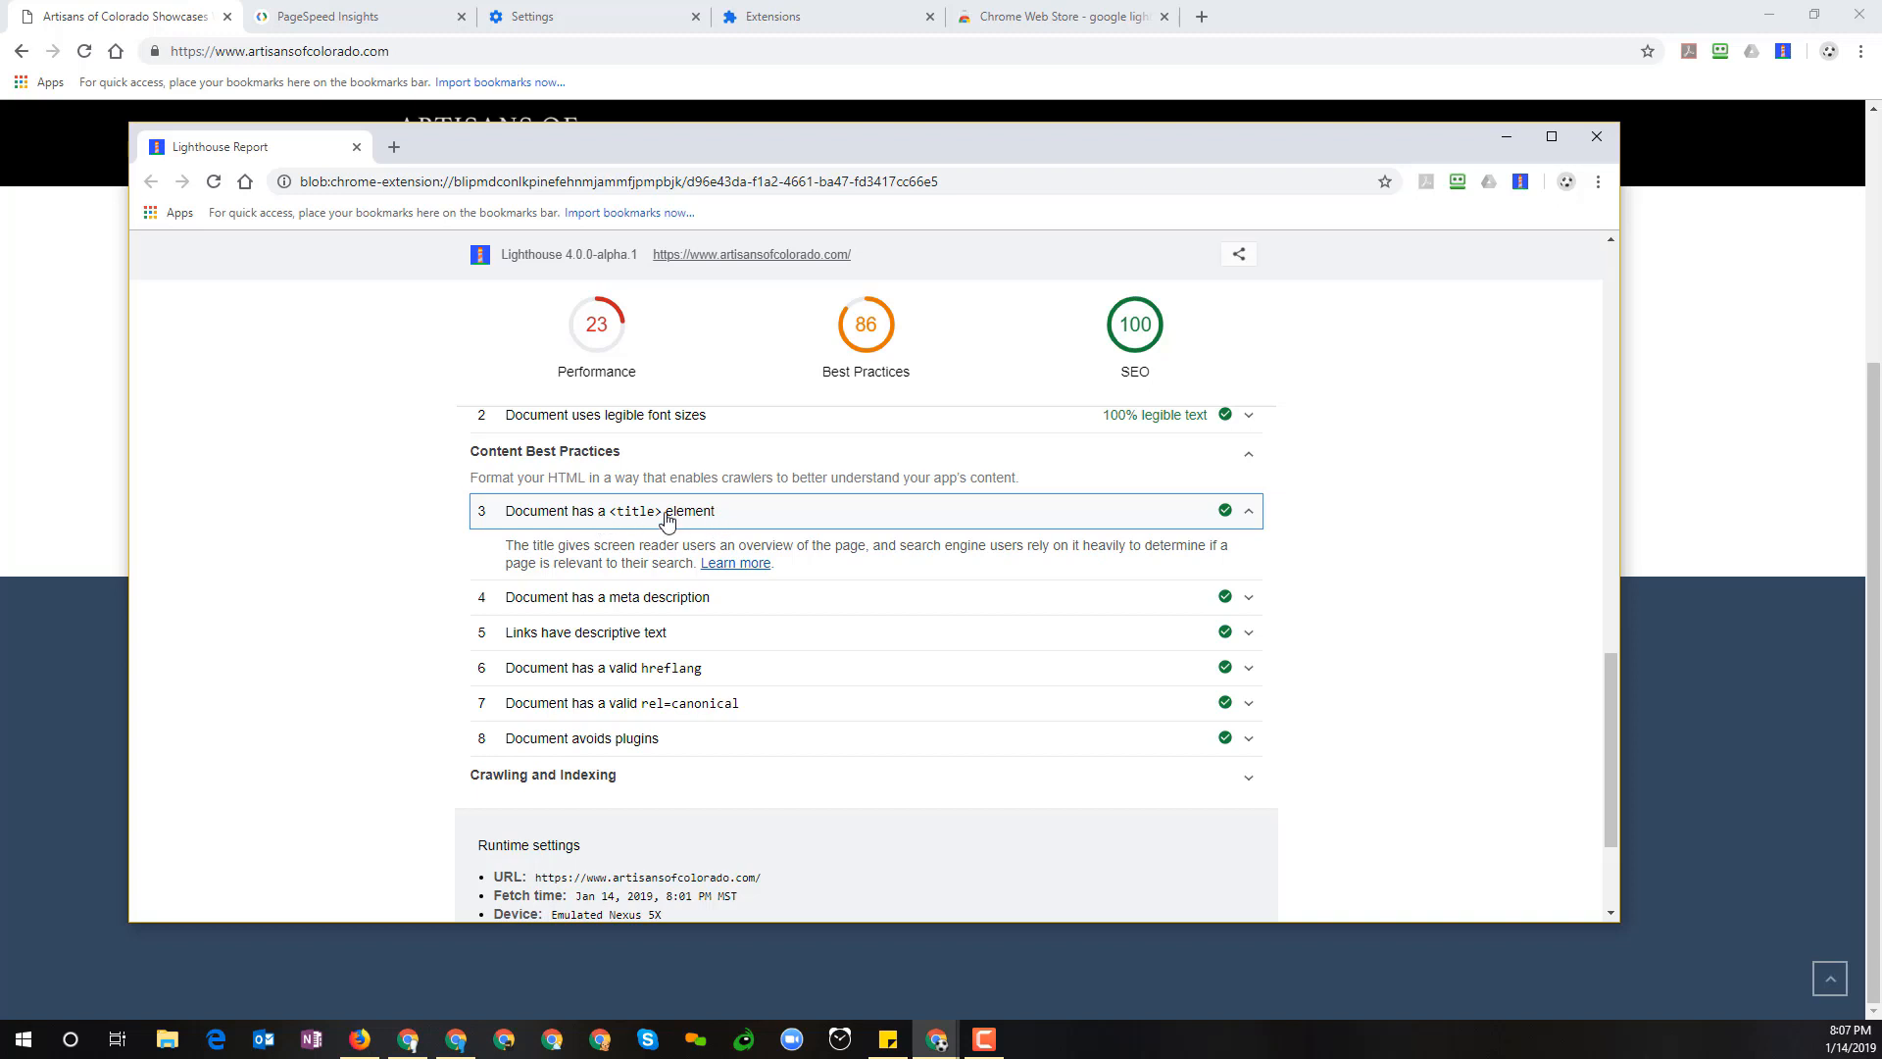
pyautogui.moveTo(1274, 537)
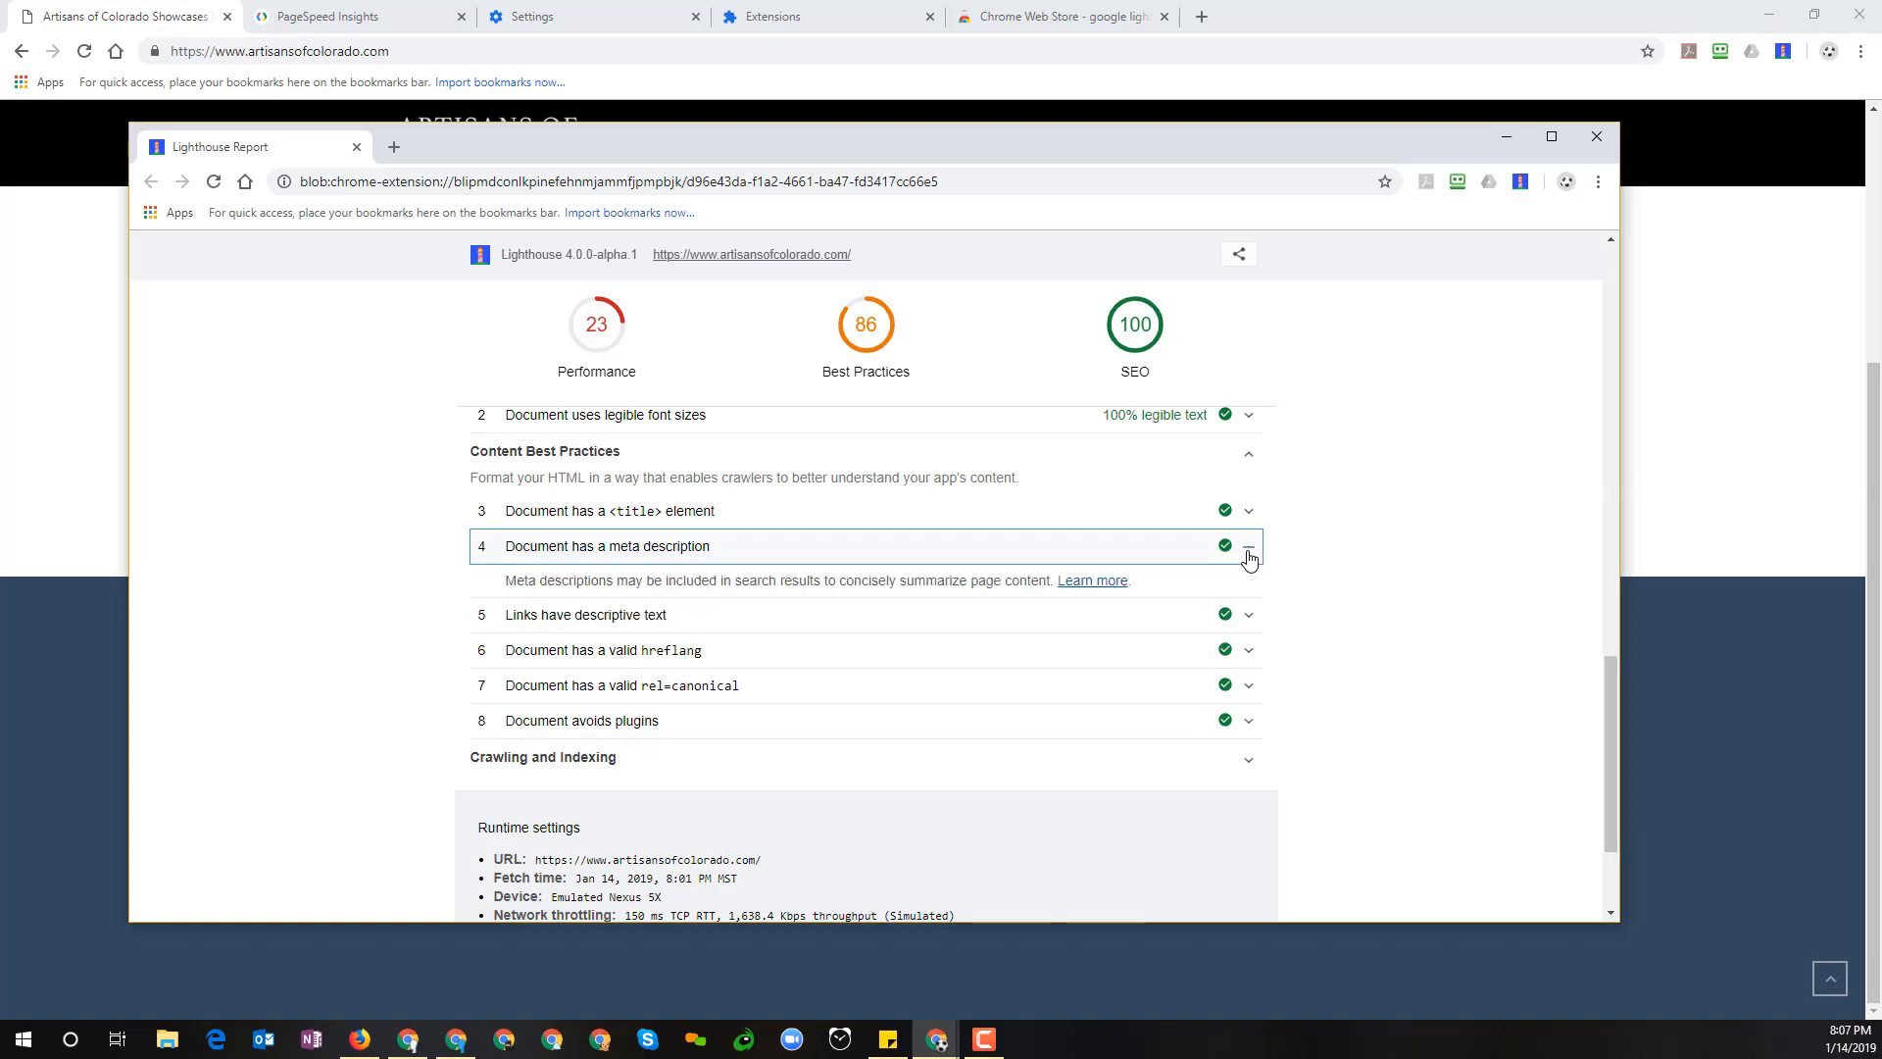
pyautogui.click(1249, 547)
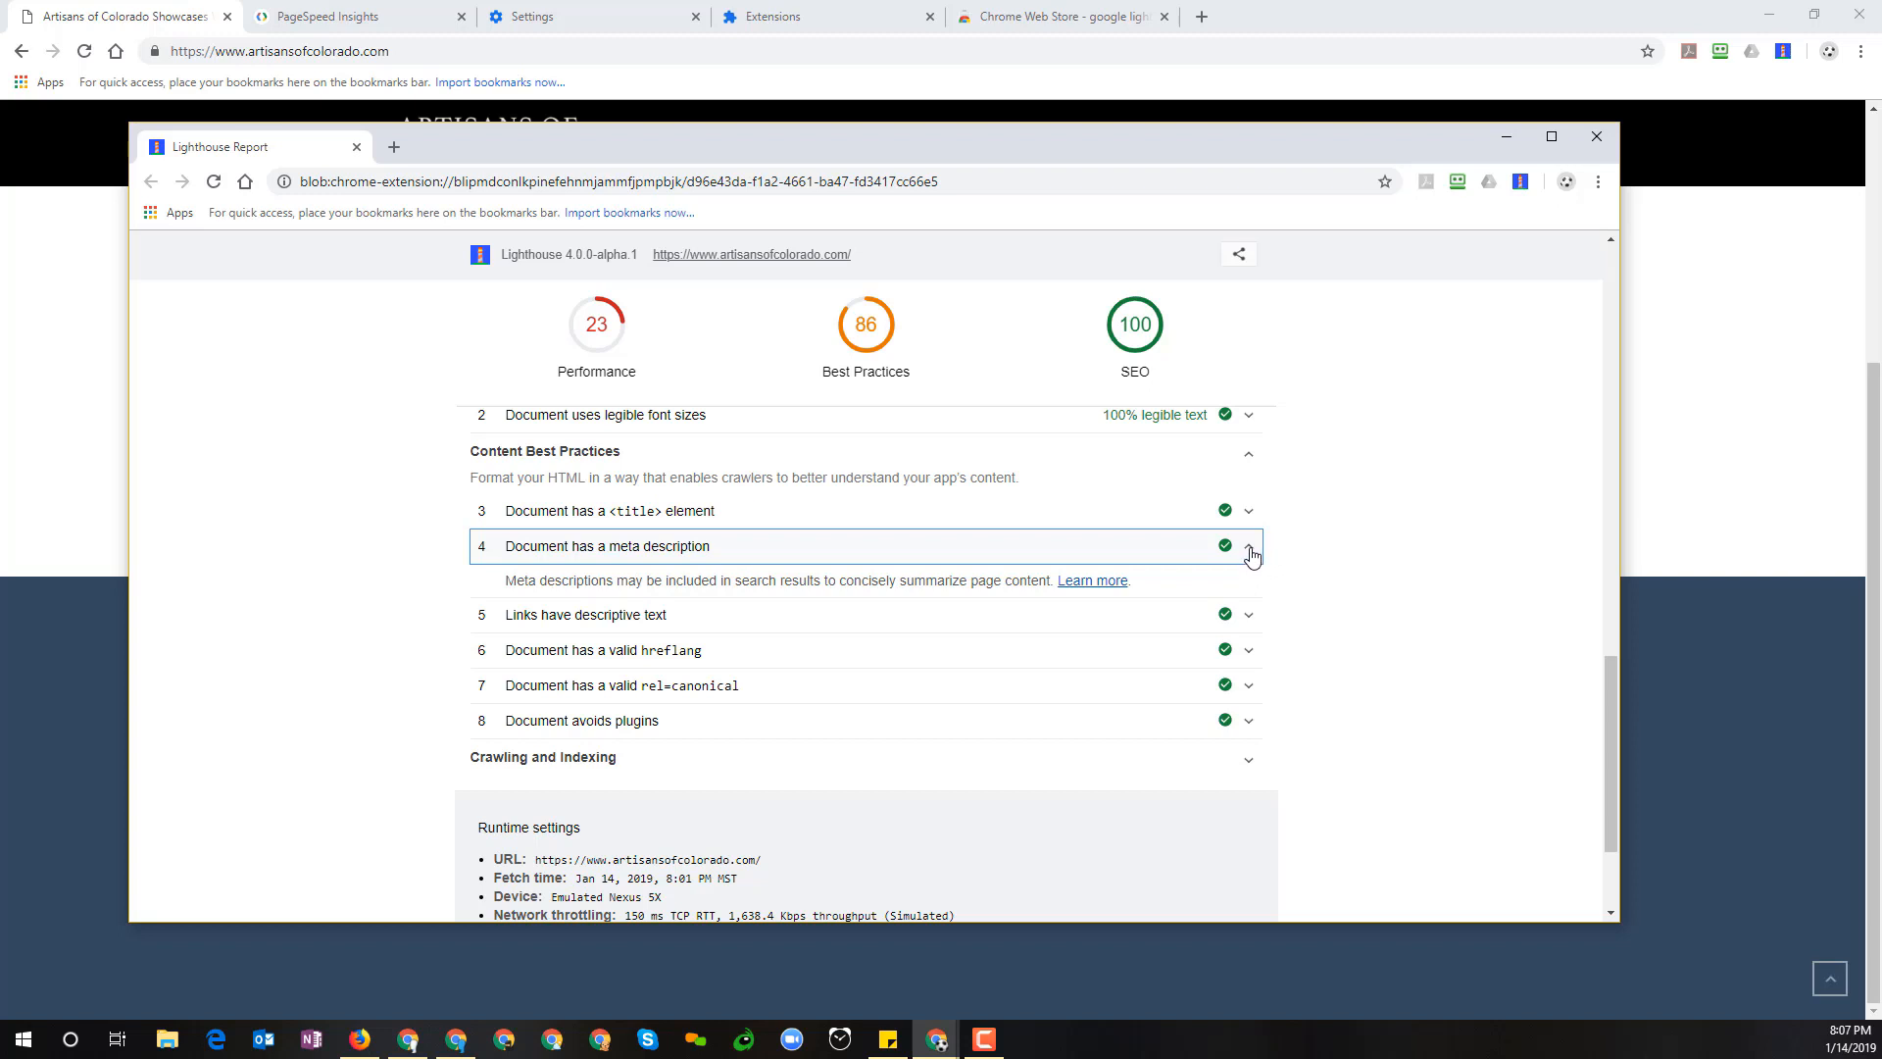
# Collapse the meta description and descriptive link text details and show the hreflang check explanation
pyautogui.click(1249, 553)
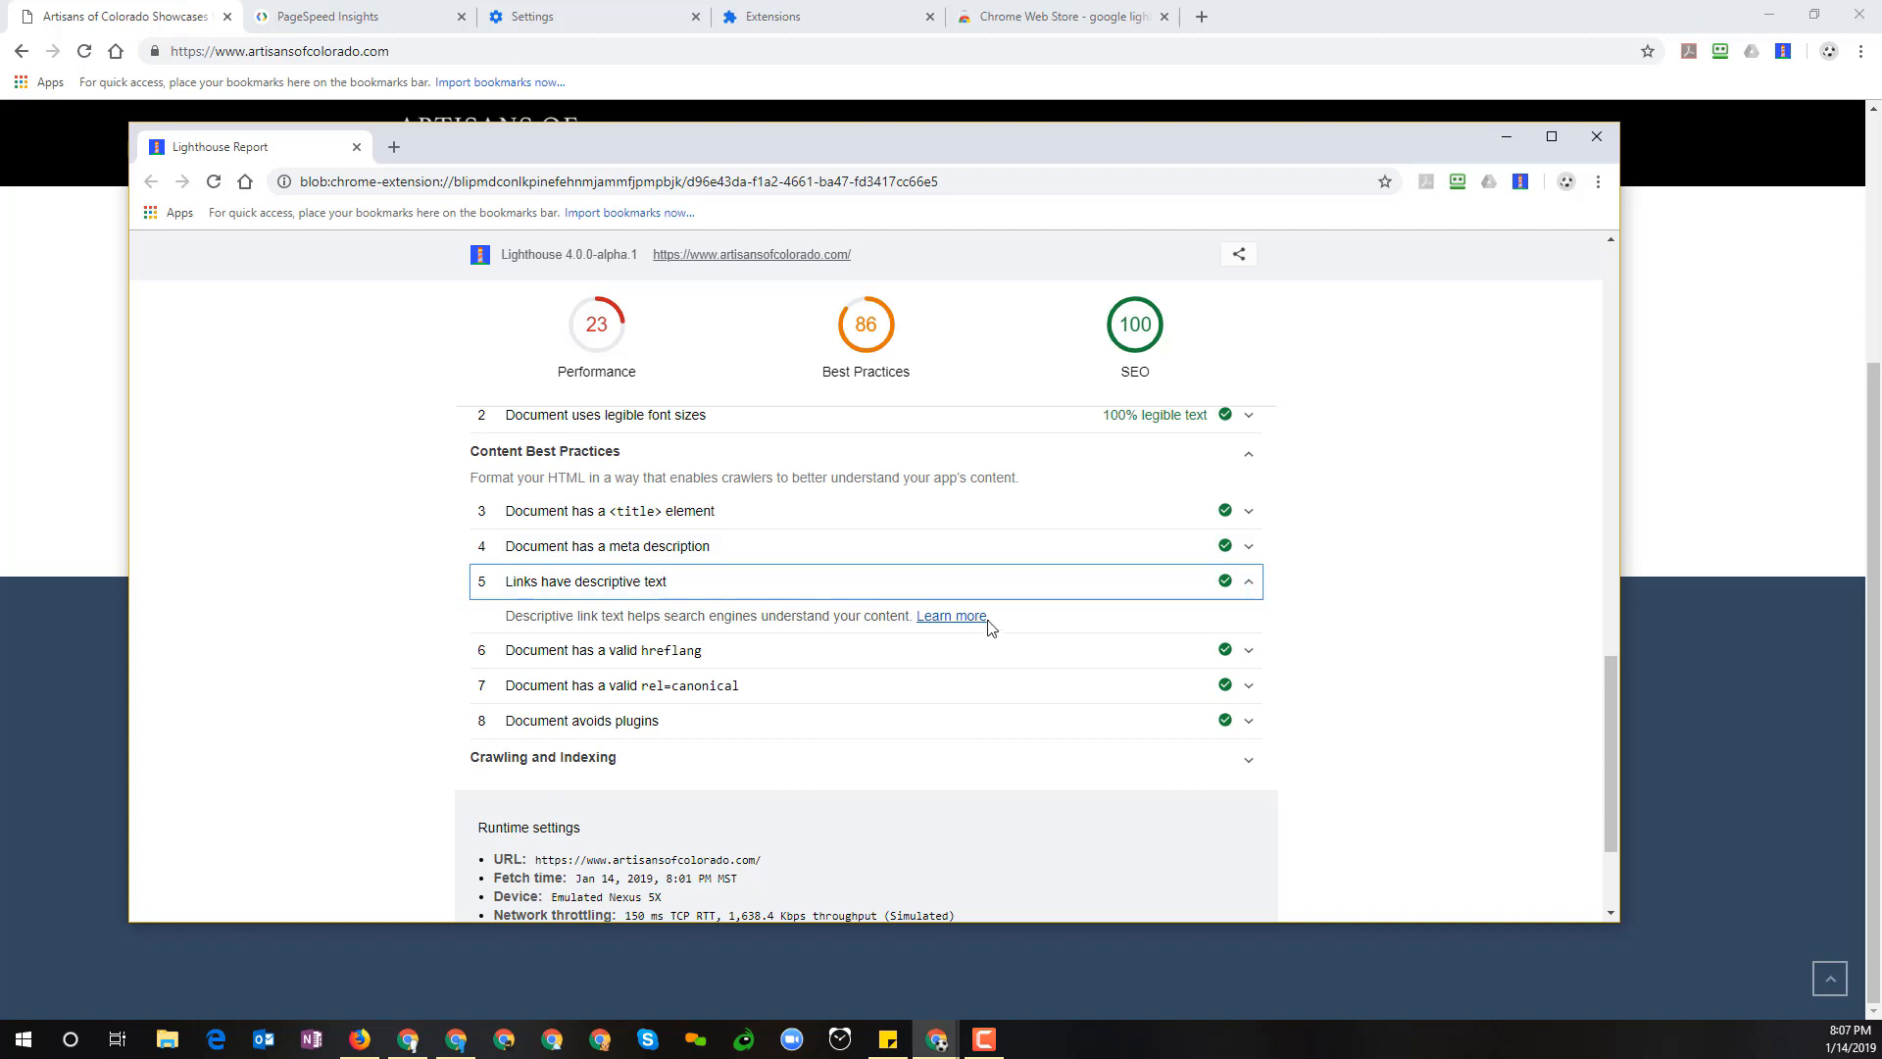
pyautogui.moveTo(776, 635)
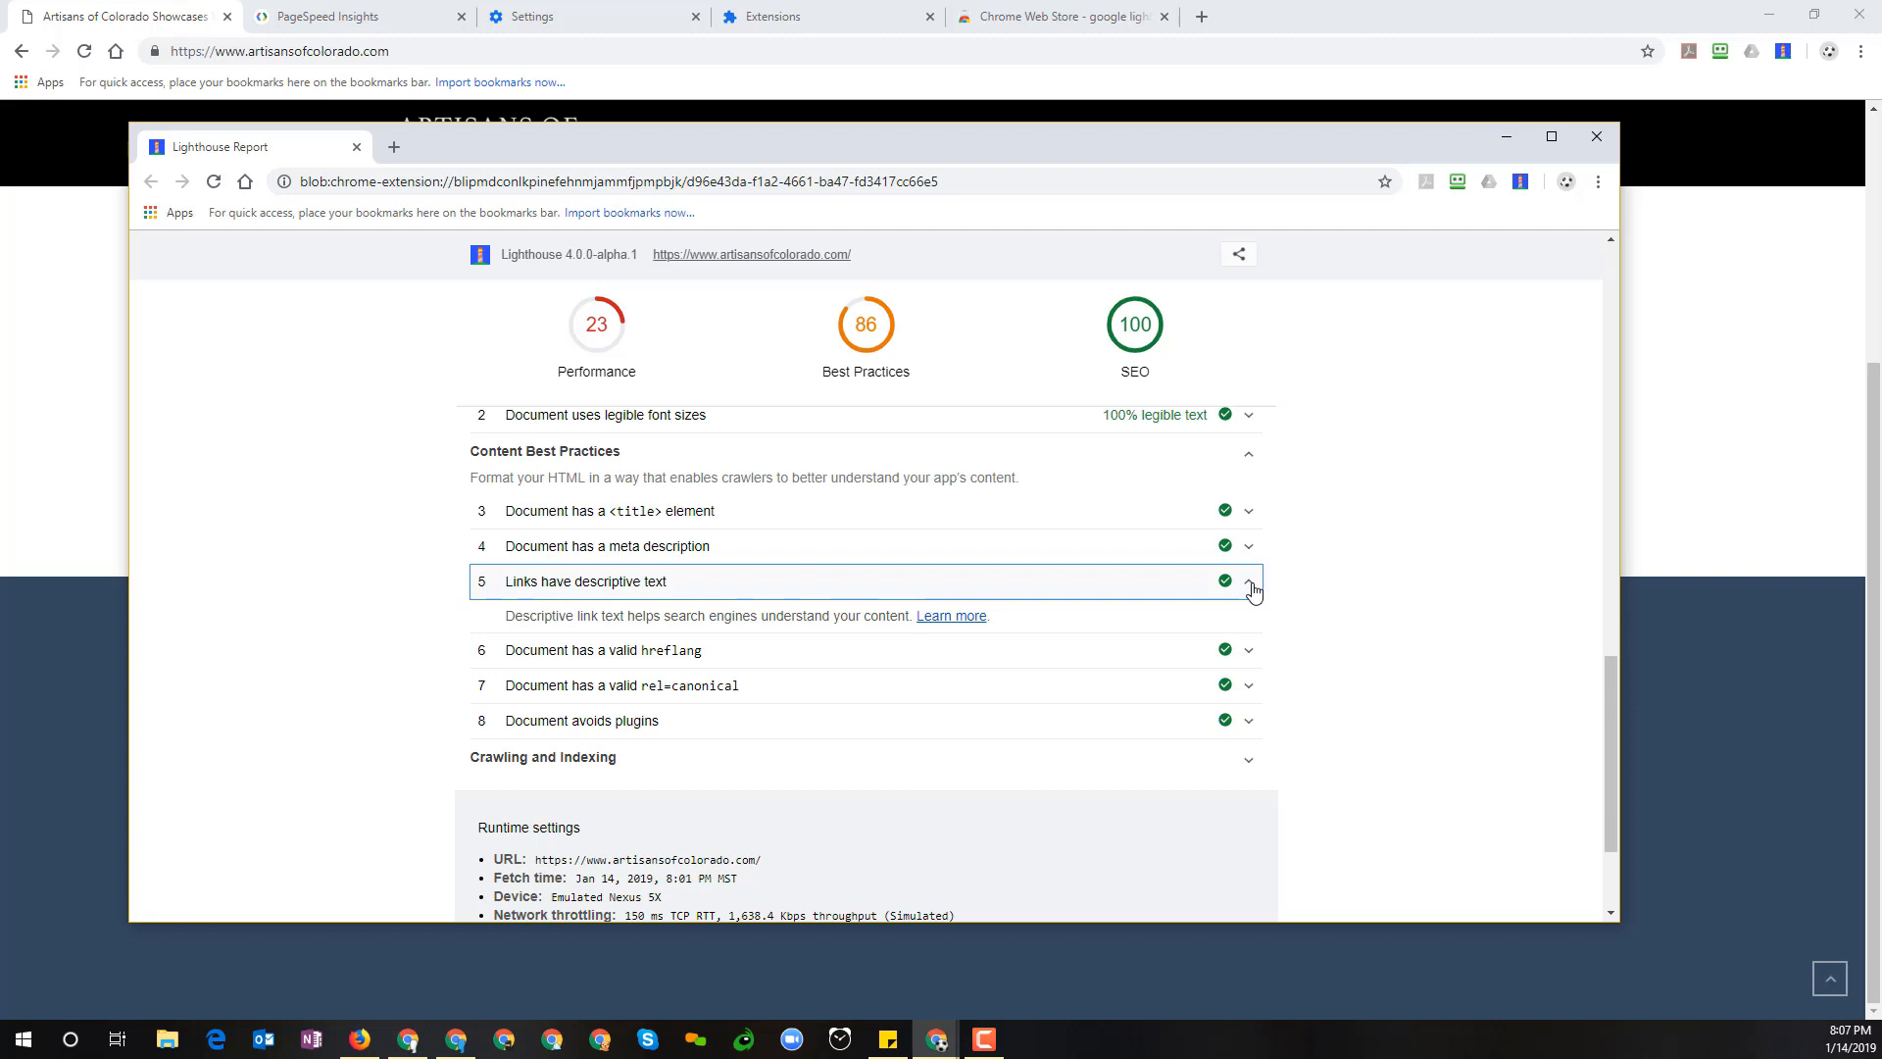
pyautogui.click(1249, 581)
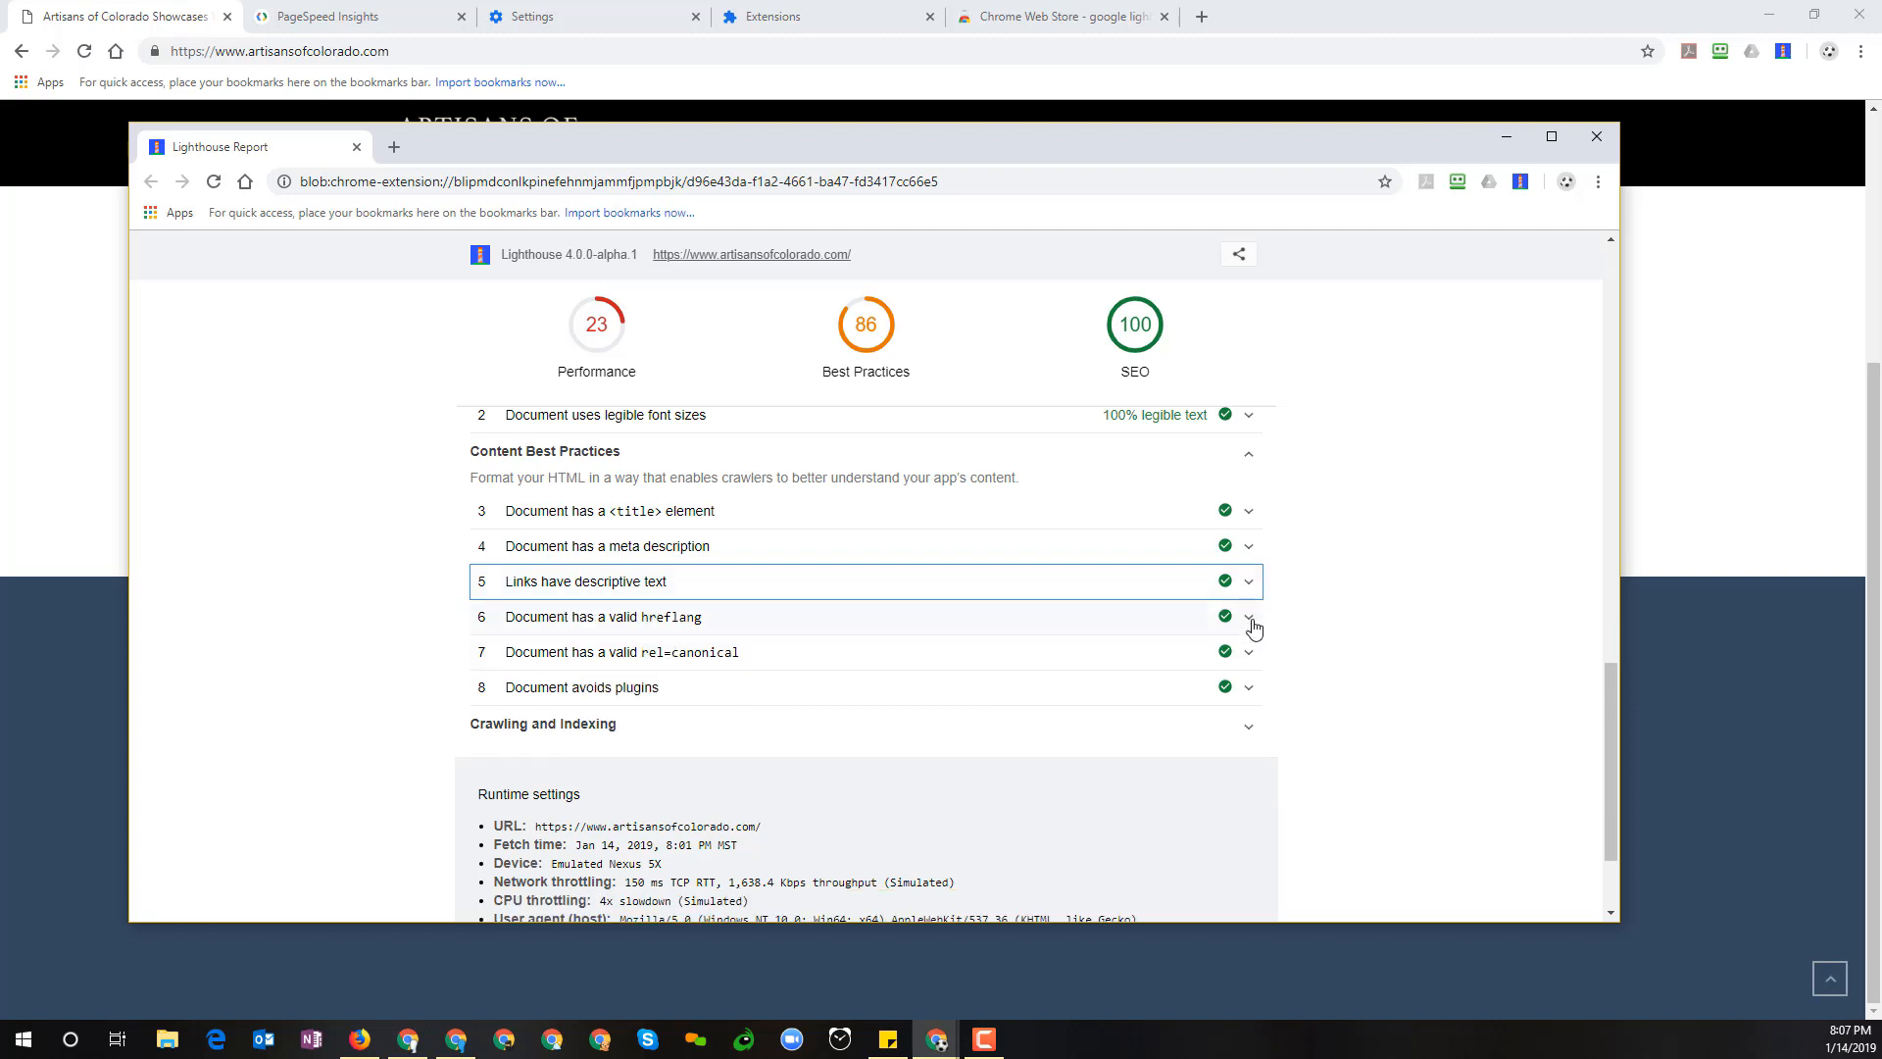
pyautogui.click(1247, 616)
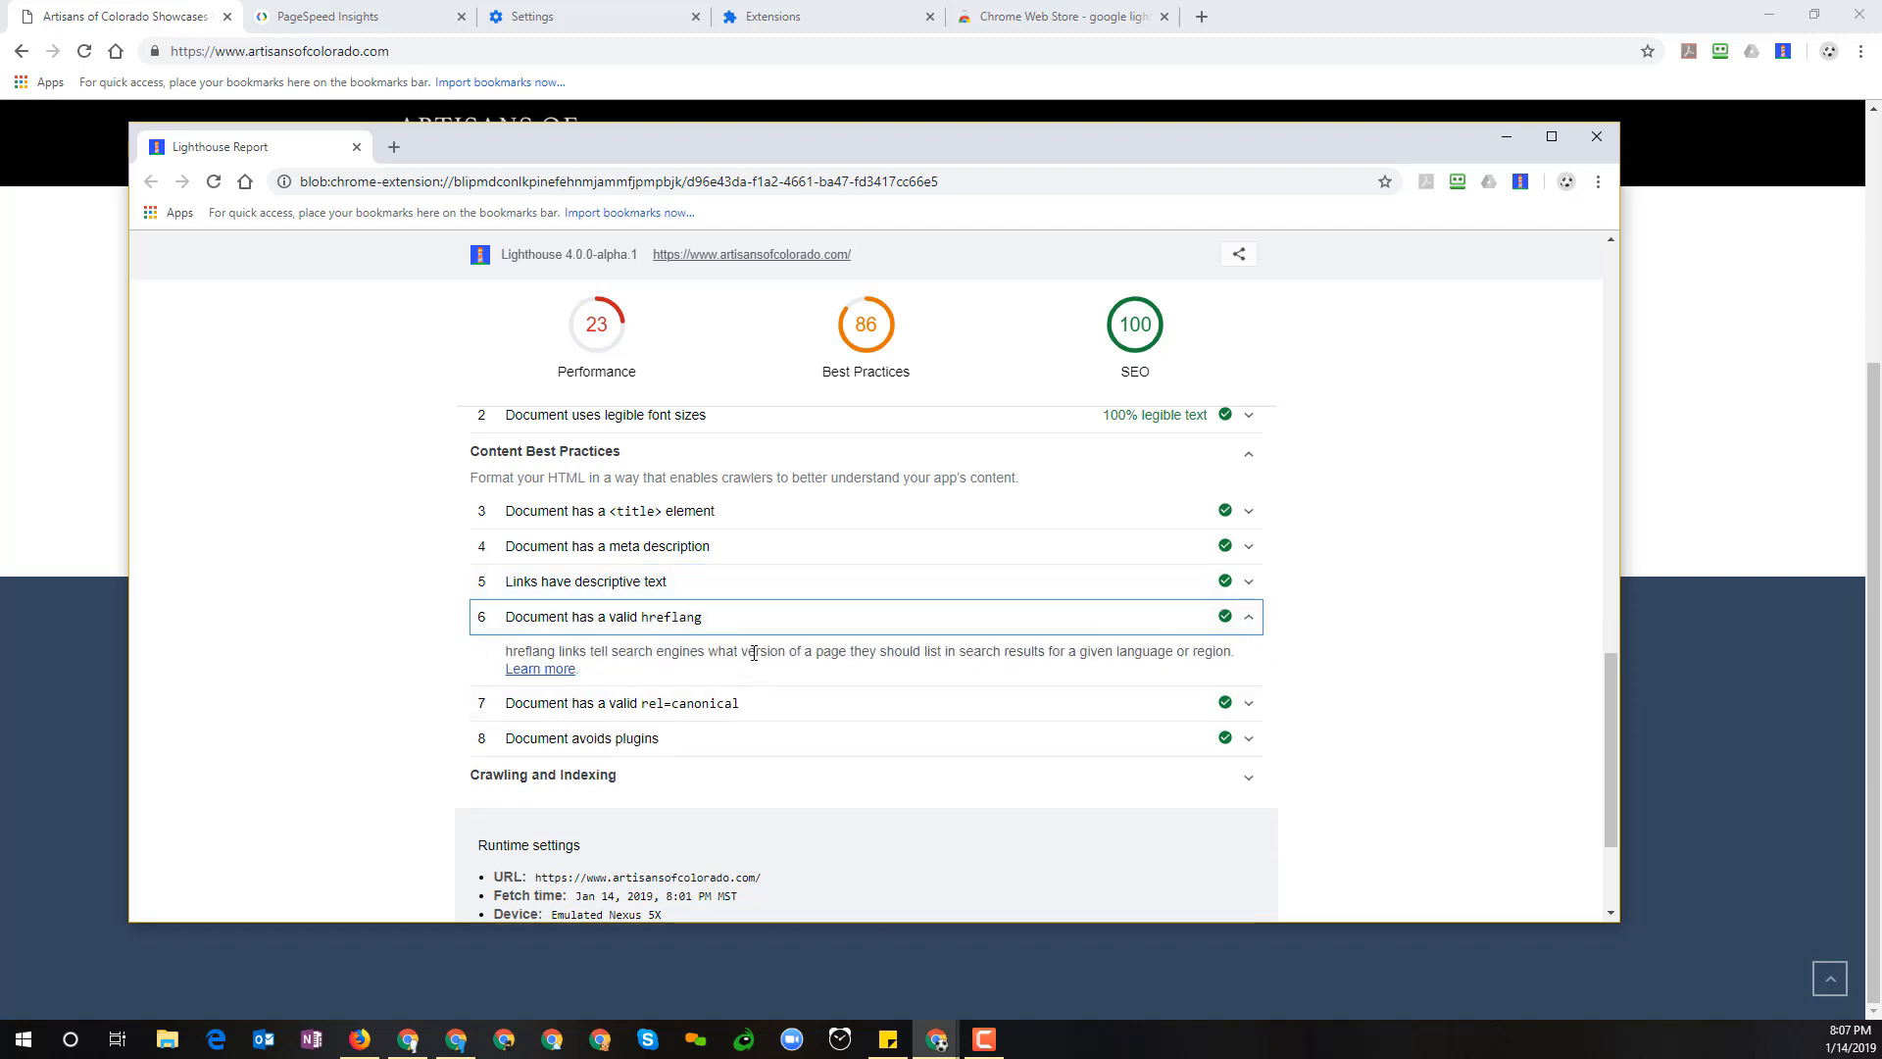
pyautogui.moveTo(668, 678)
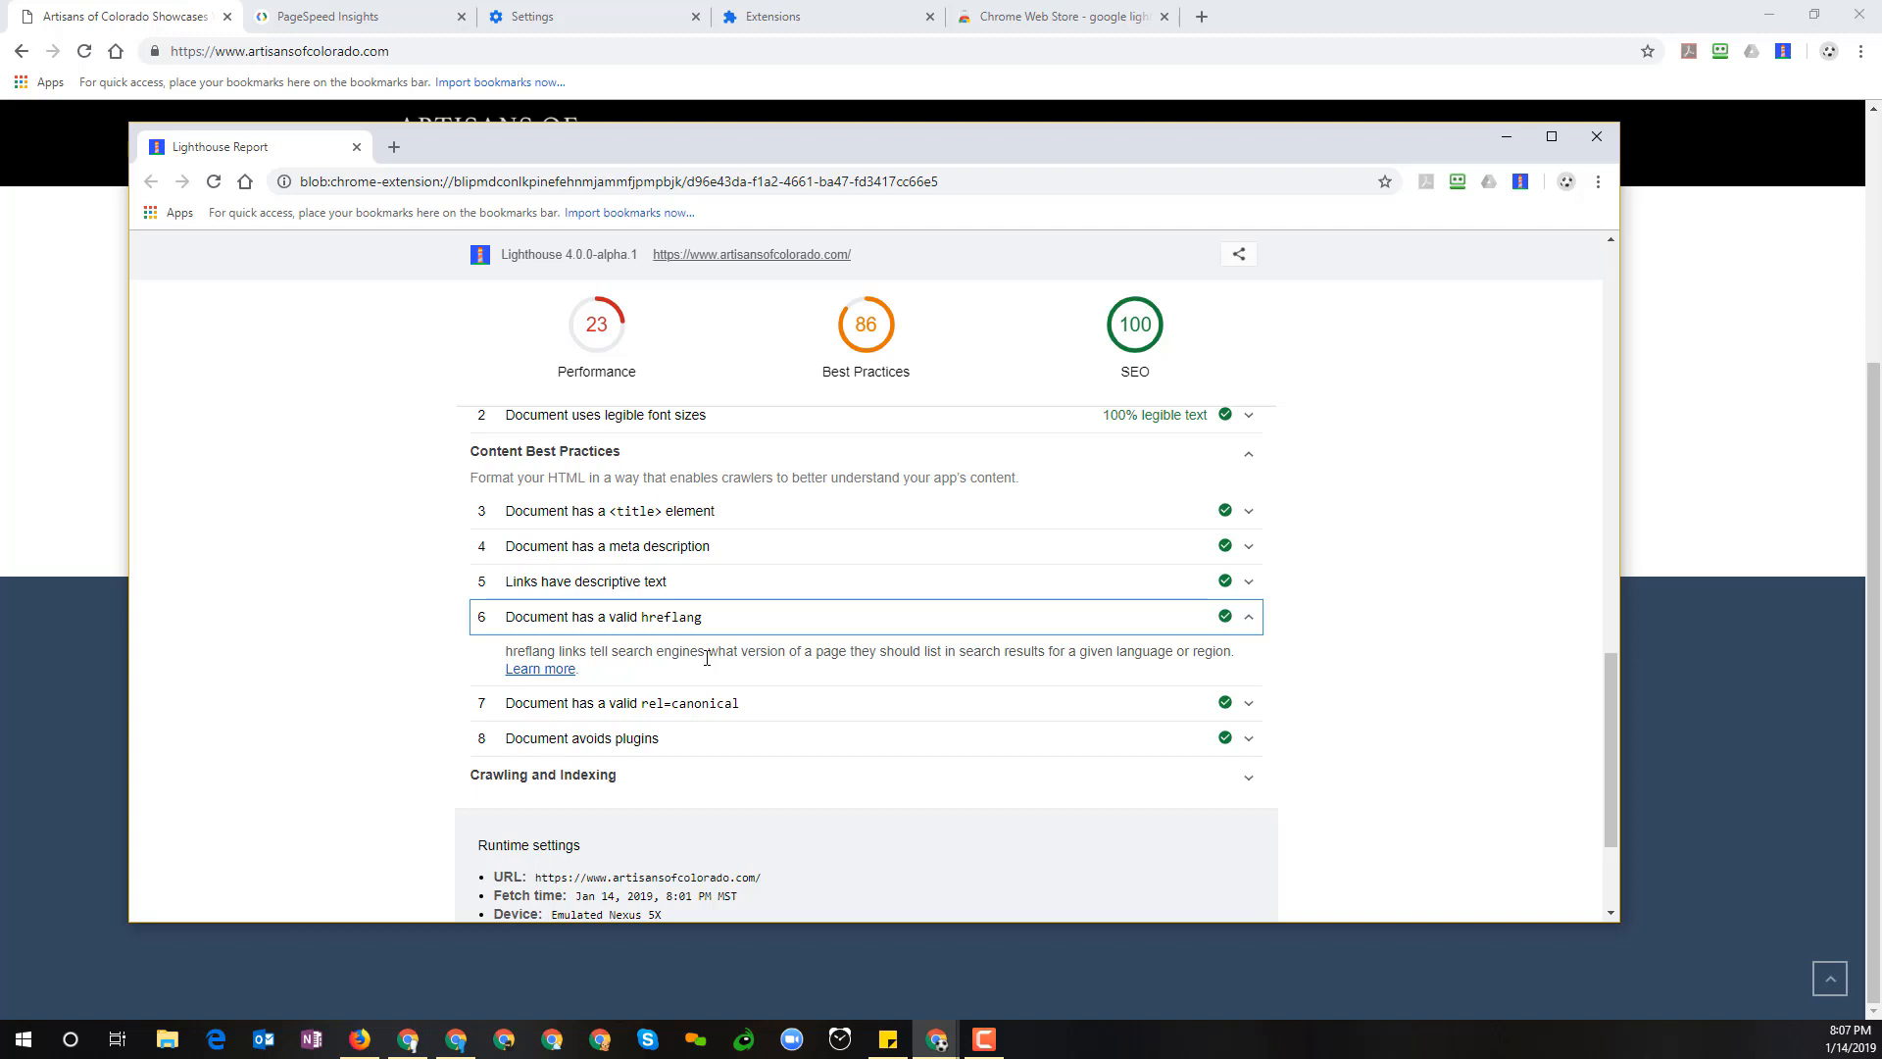
pyautogui.moveTo(1284, 665)
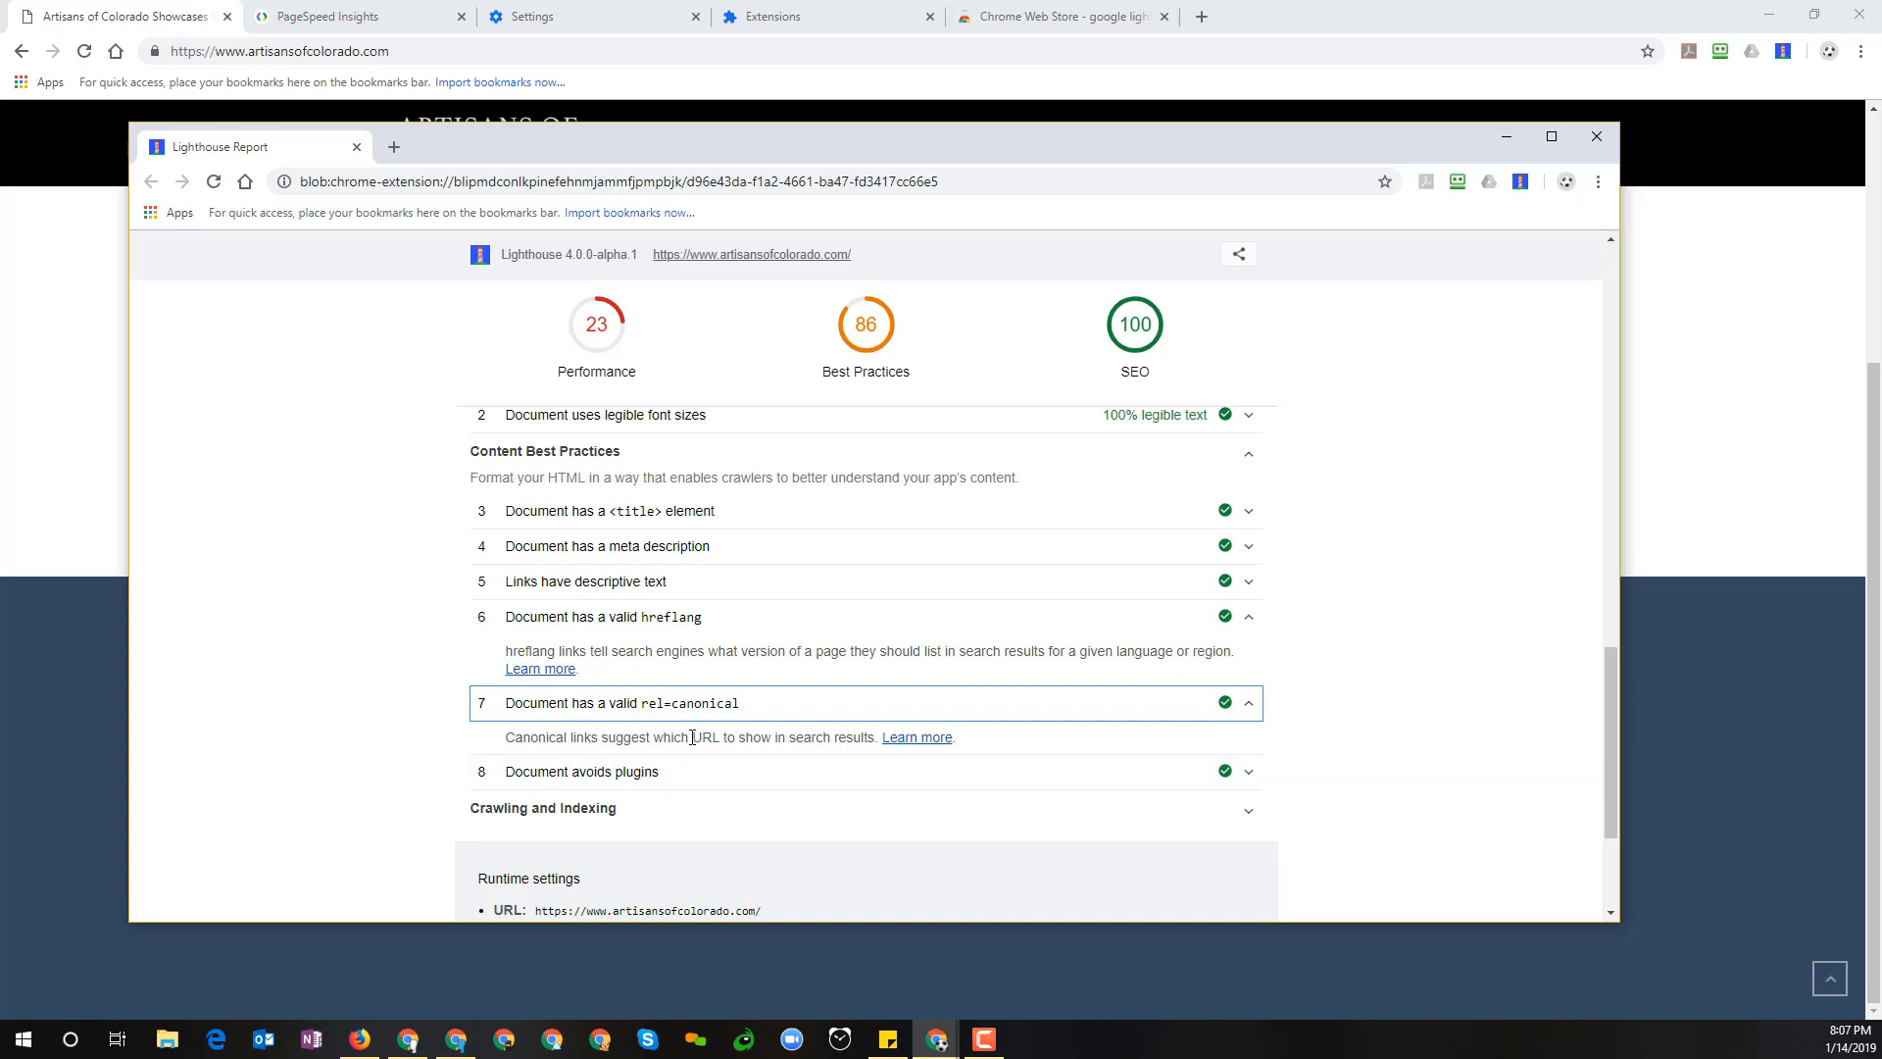
pyautogui.click(1247, 616)
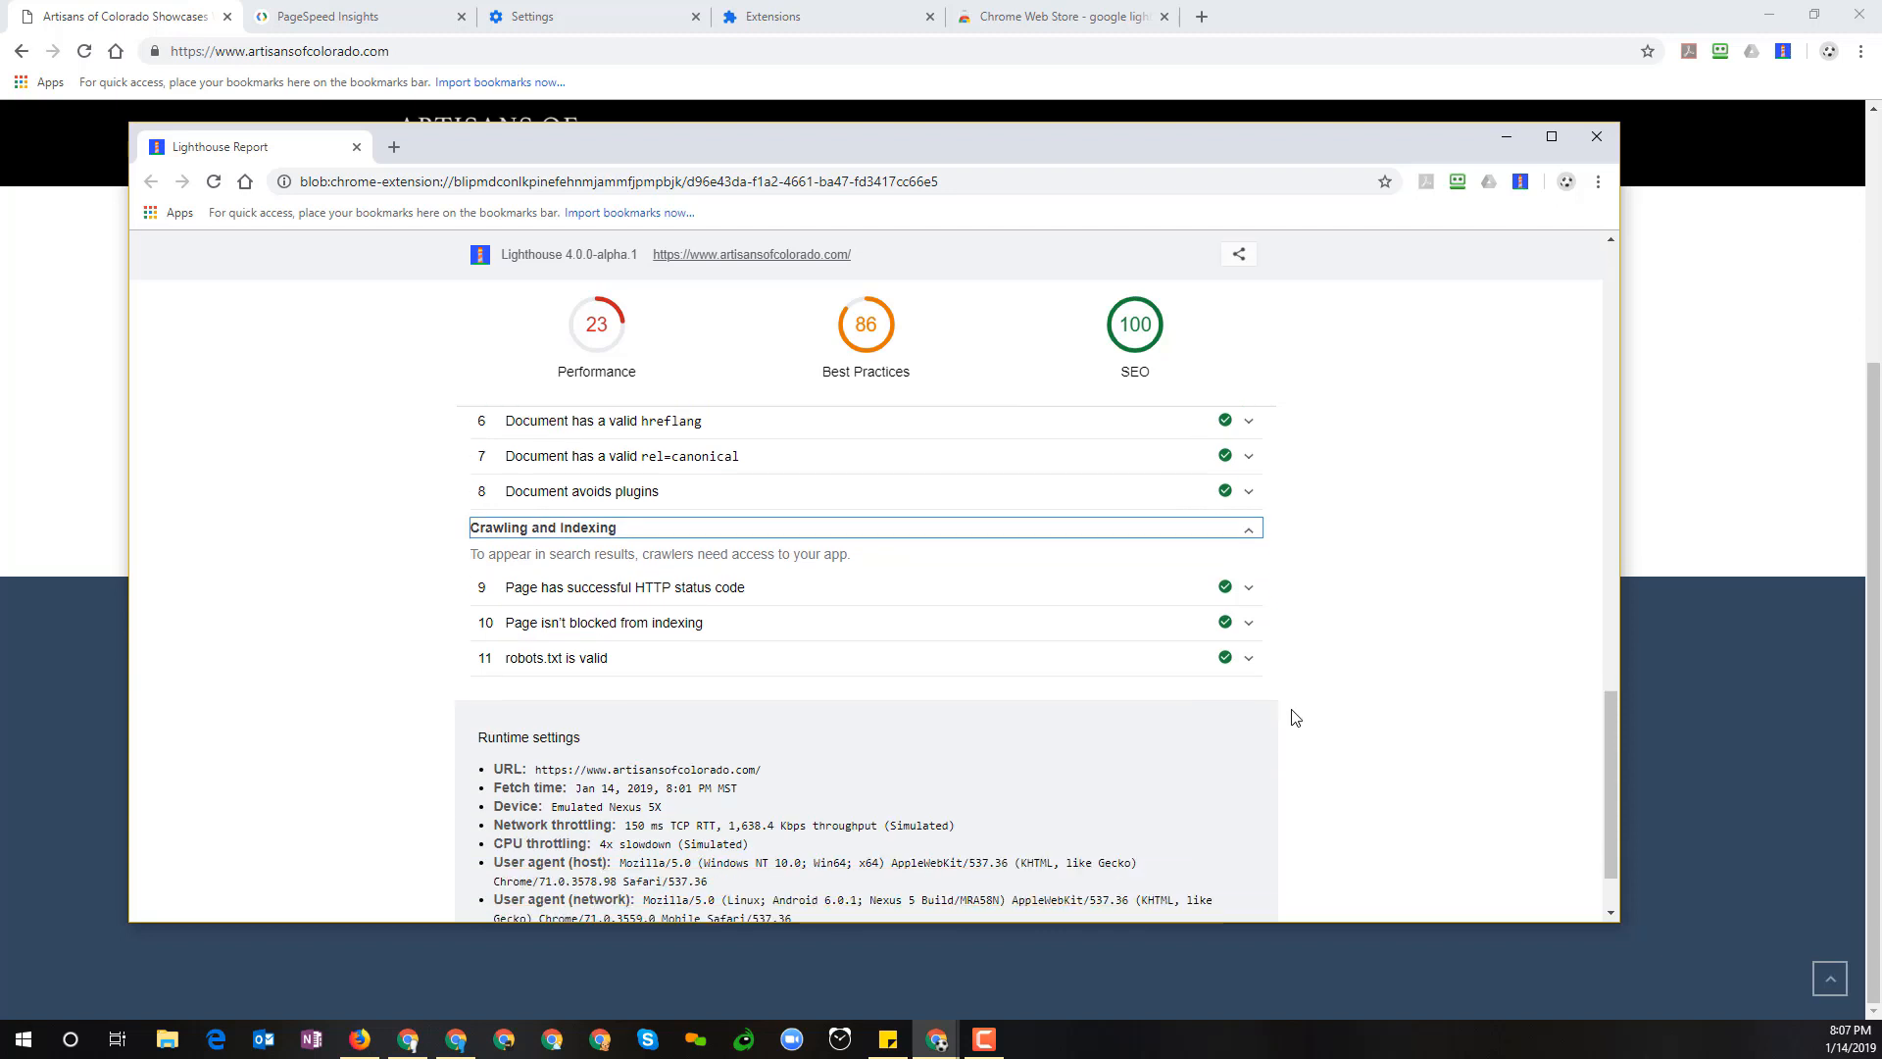
pyautogui.moveTo(732, 594)
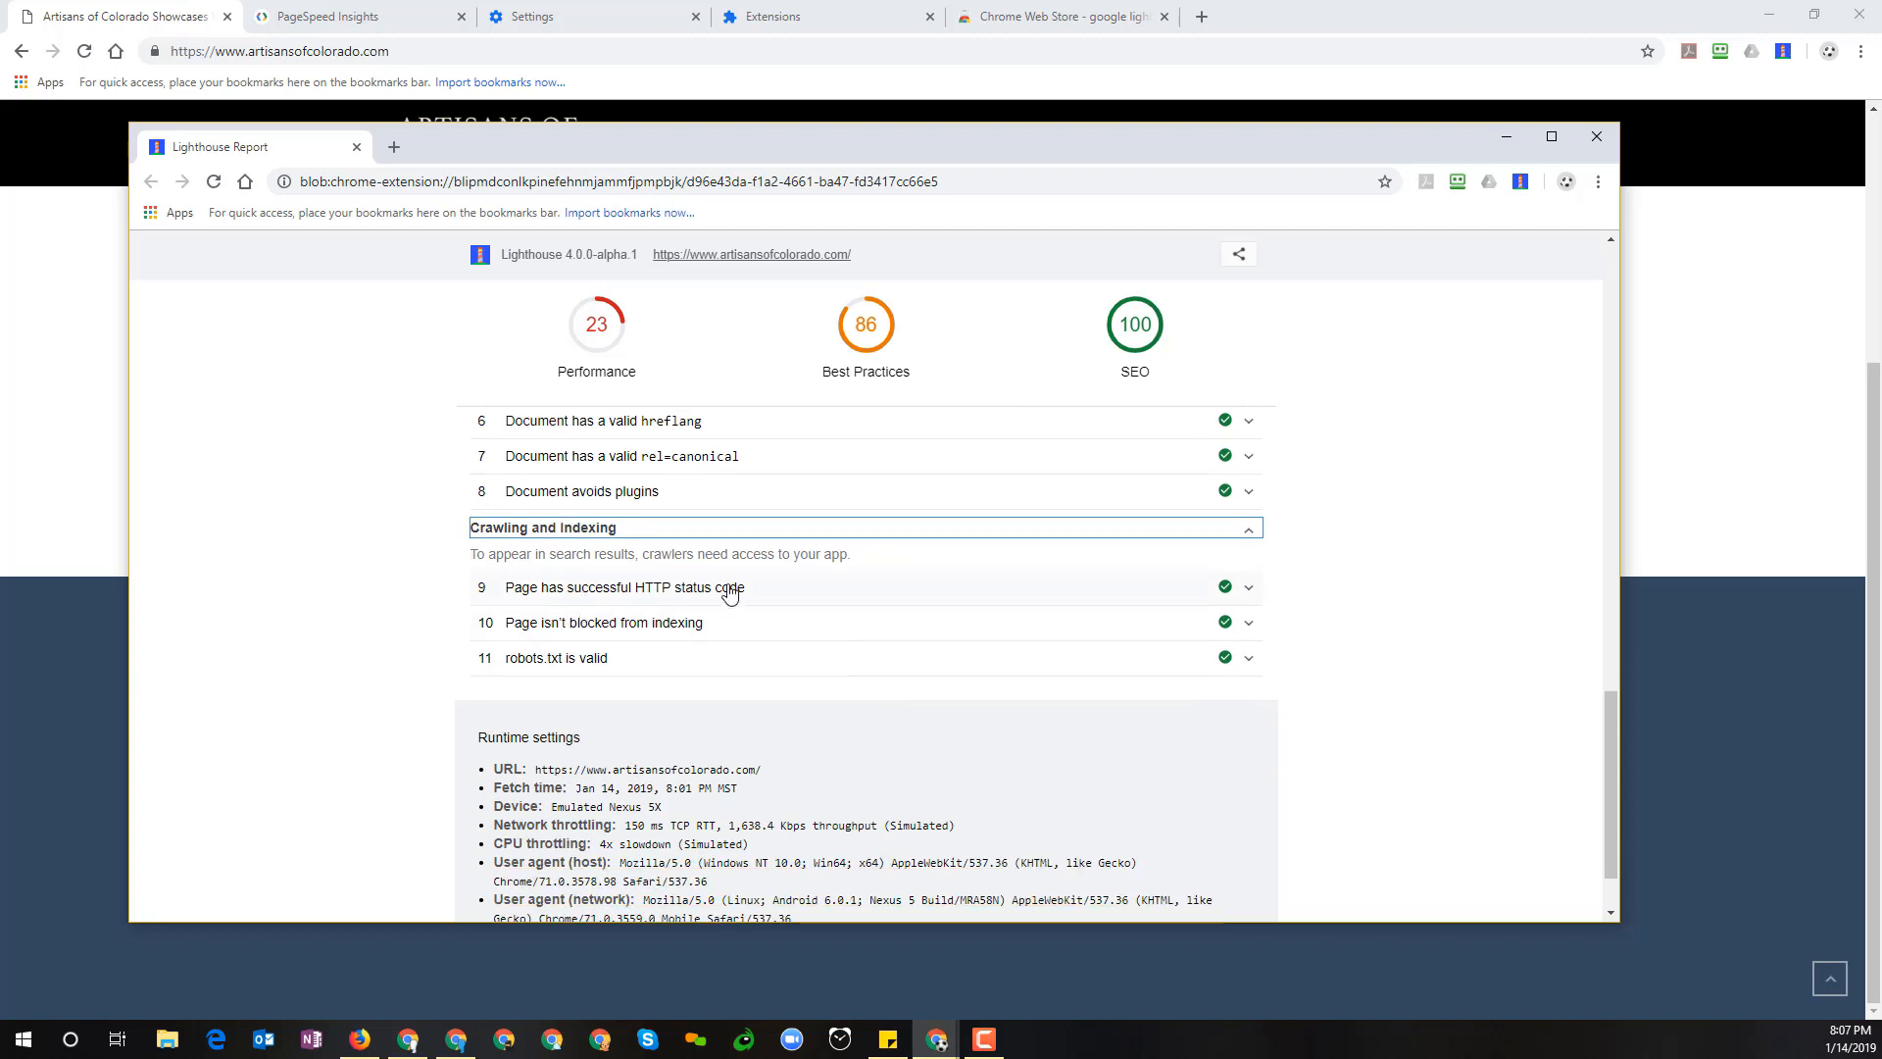
pyautogui.moveTo(741, 602)
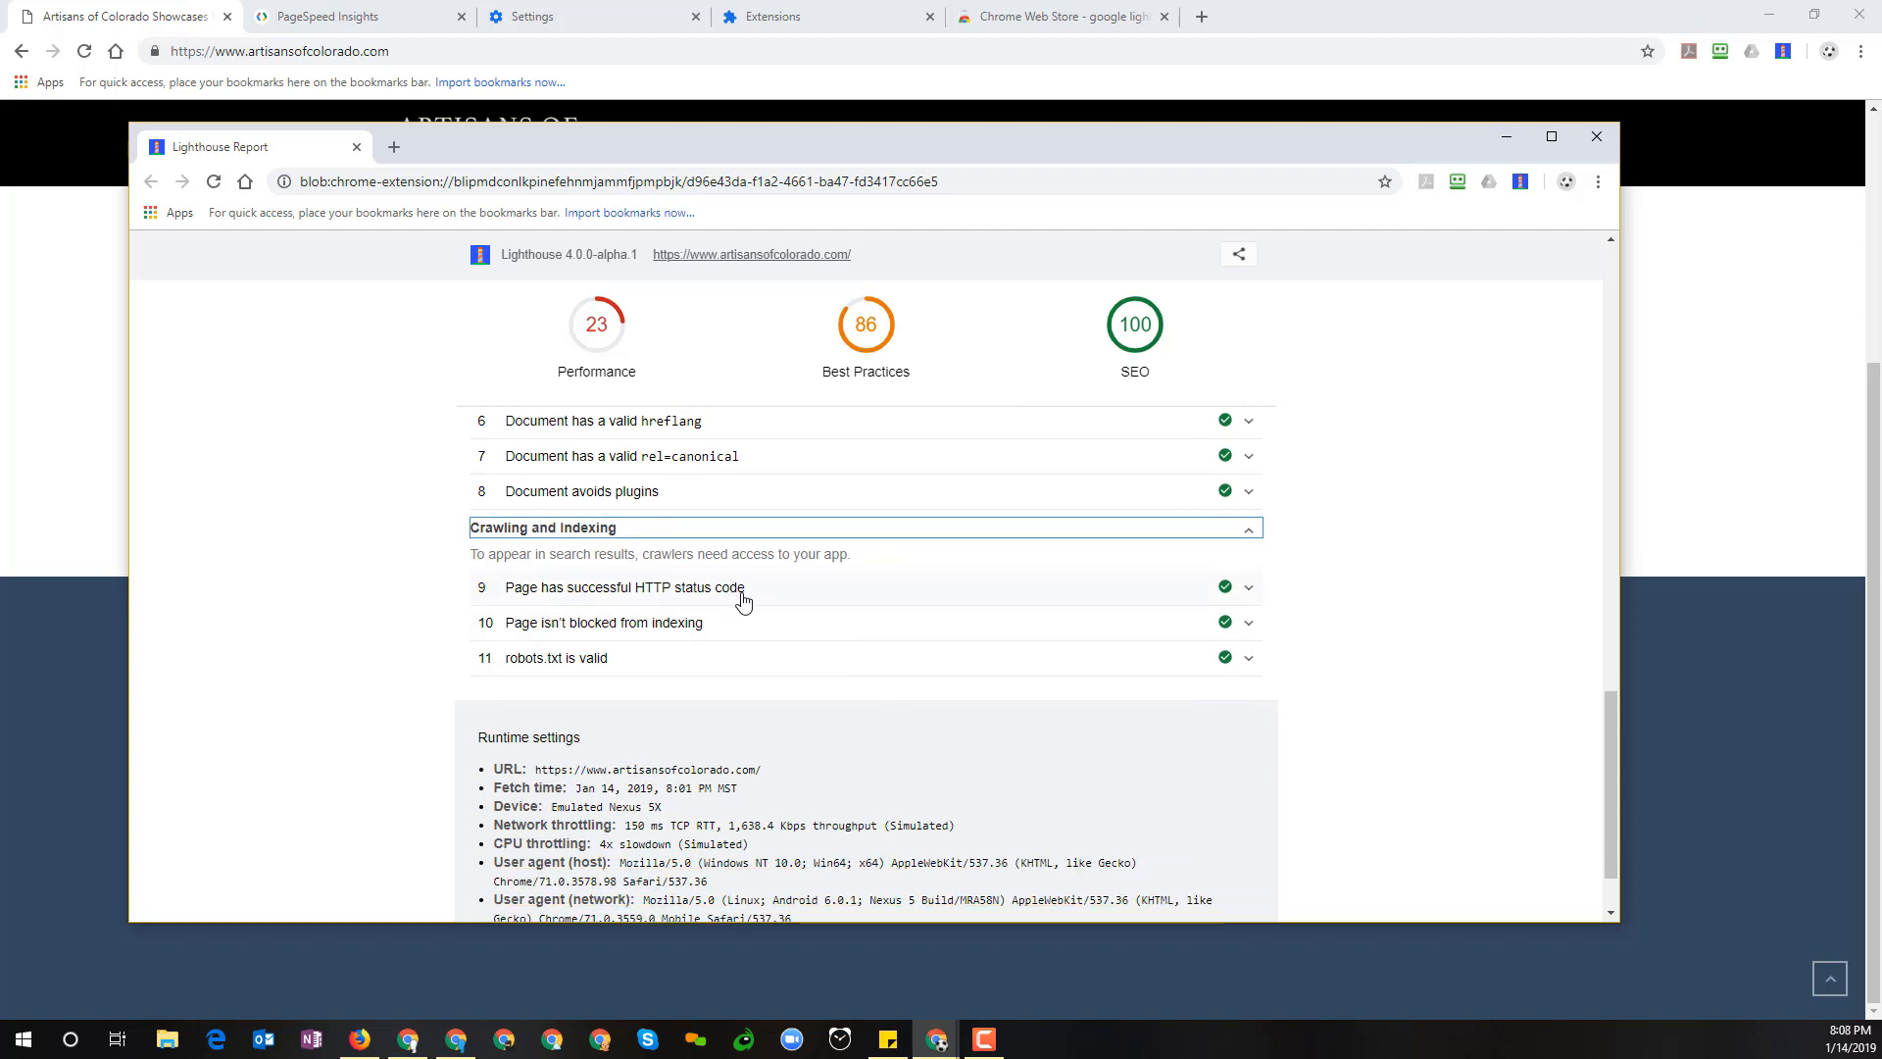
pyautogui.moveTo(688, 613)
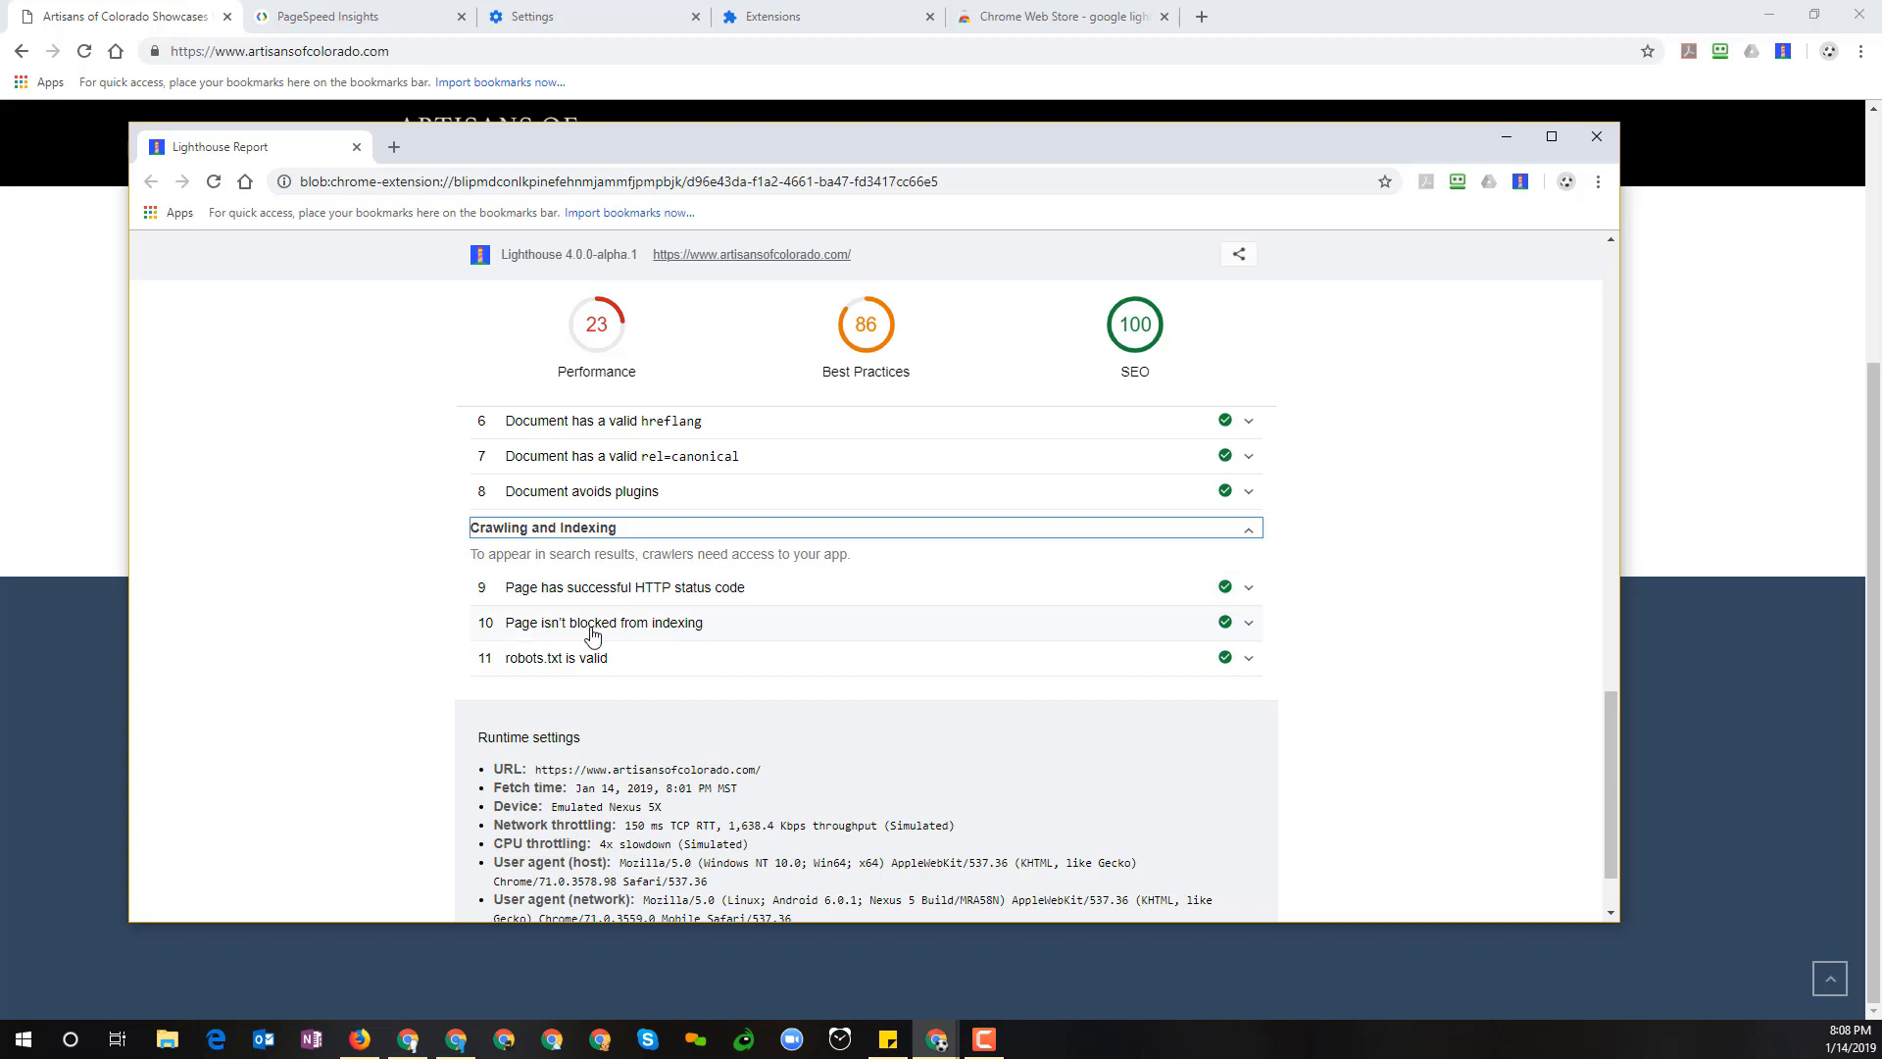
pyautogui.moveTo(713, 629)
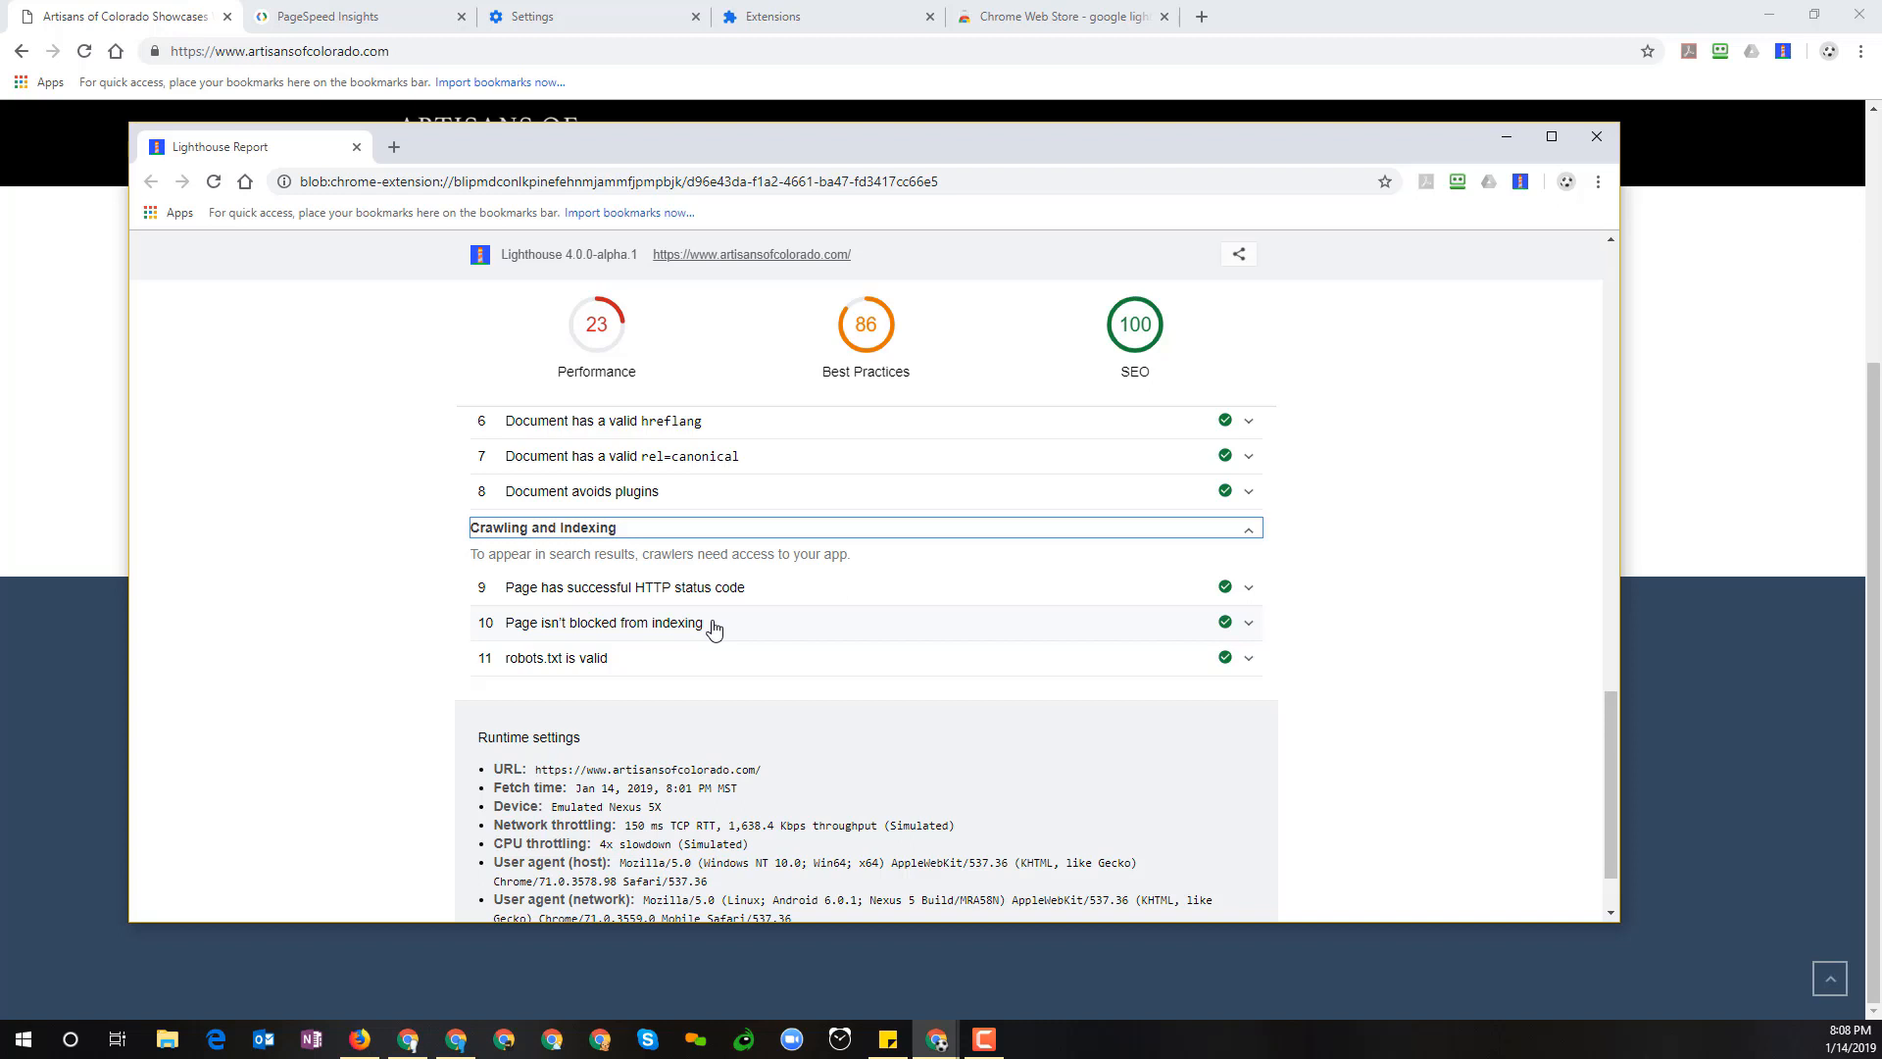
pyautogui.moveTo(712, 627)
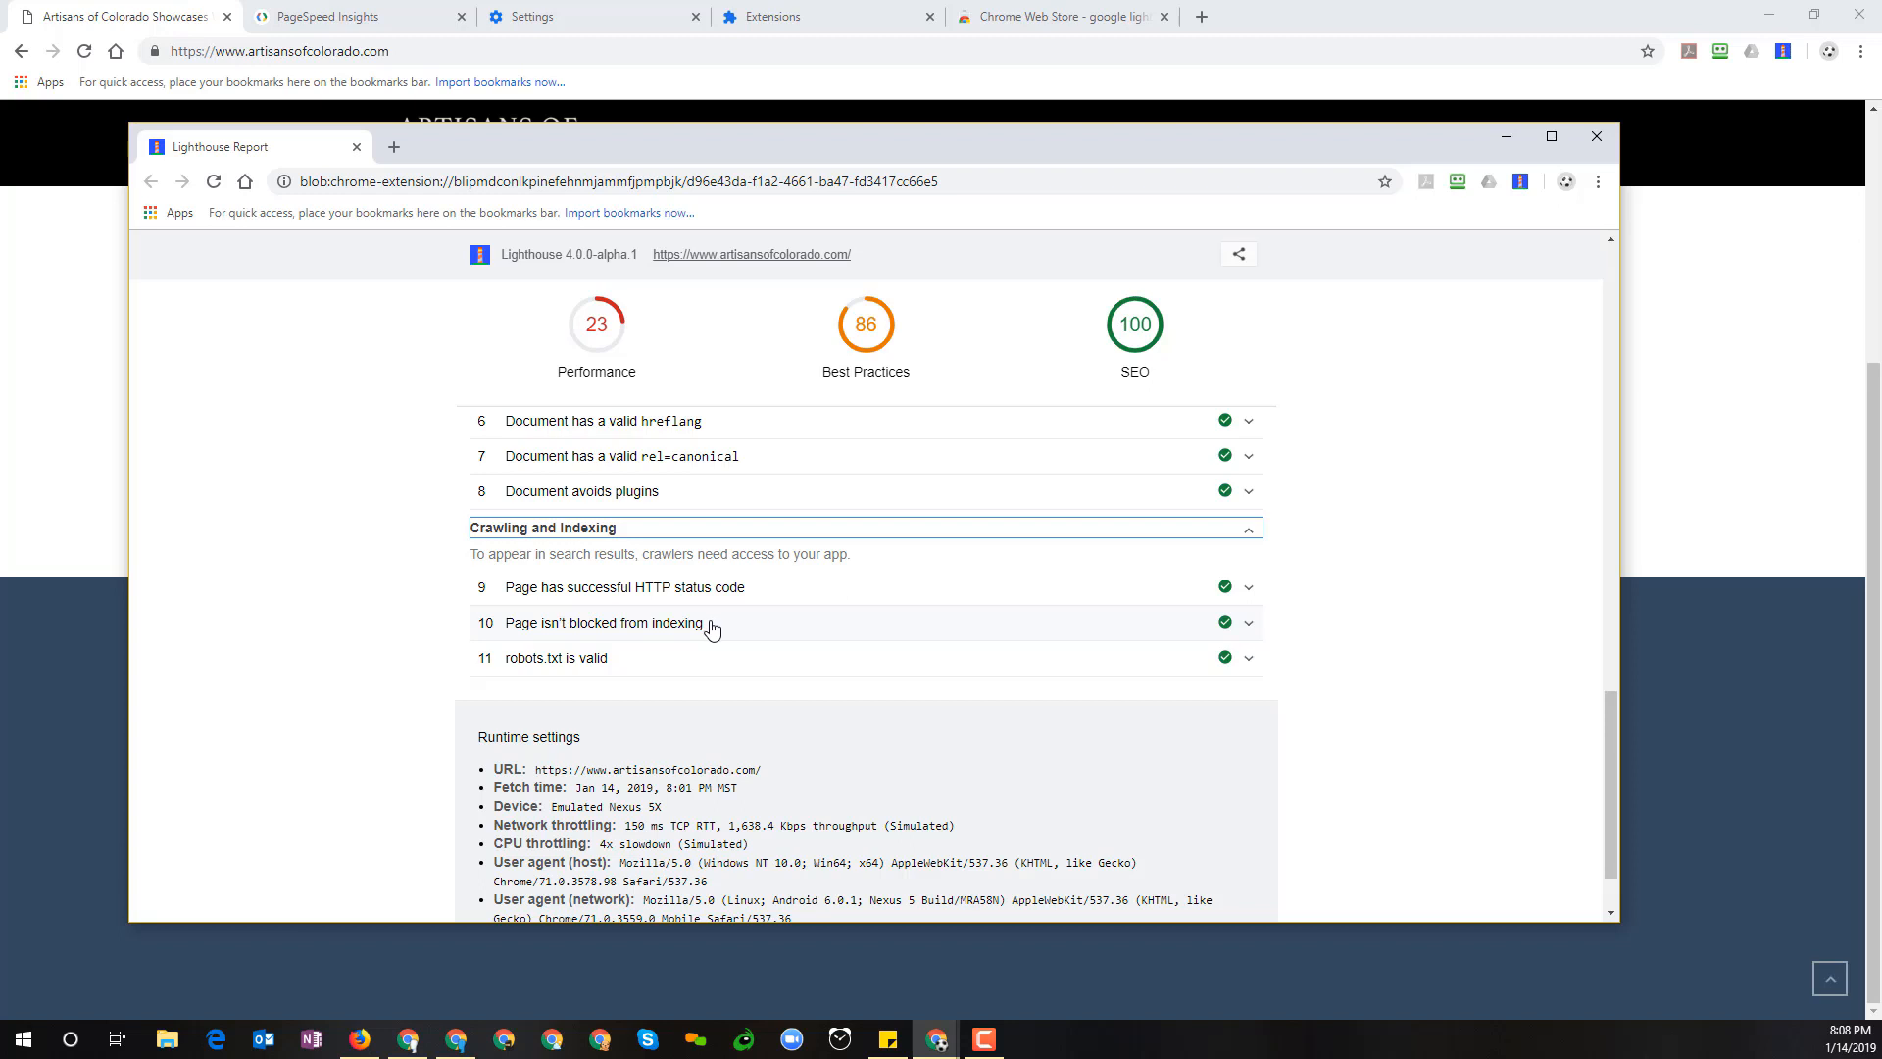
pyautogui.moveTo(604, 670)
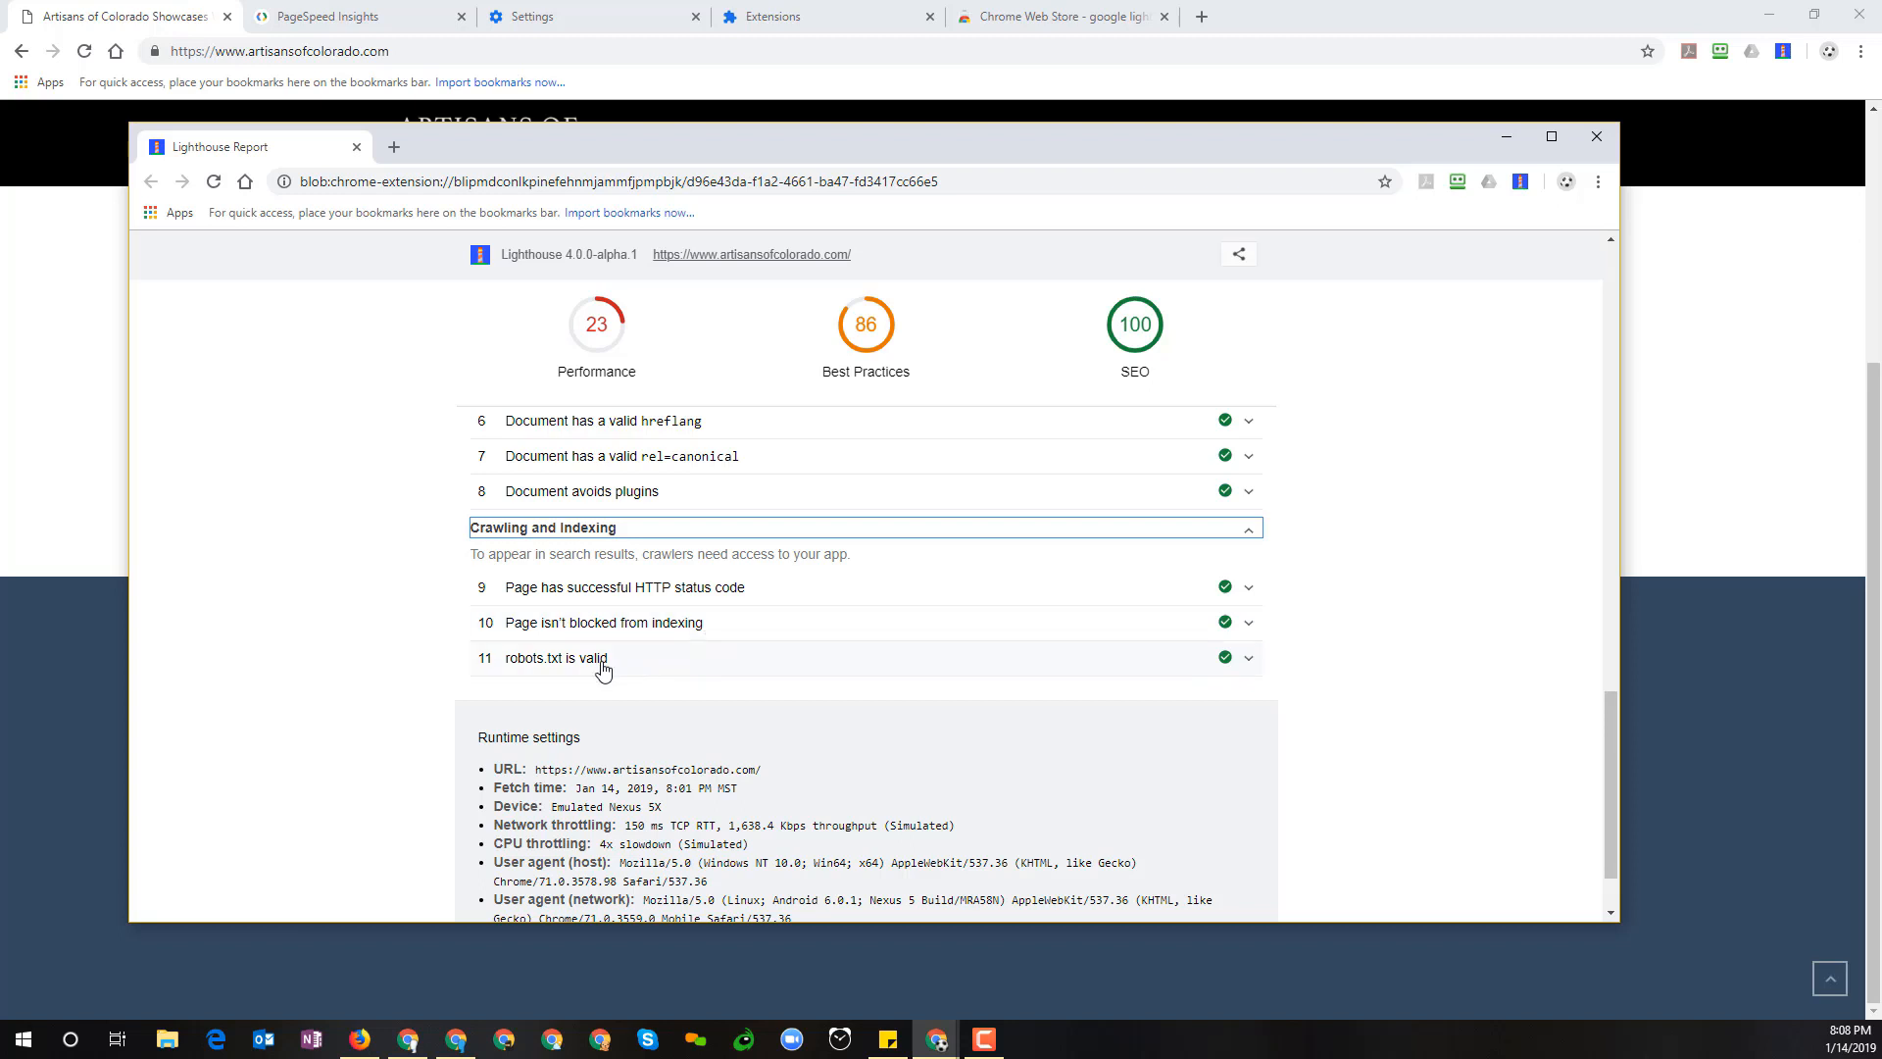
pyautogui.moveTo(776, 696)
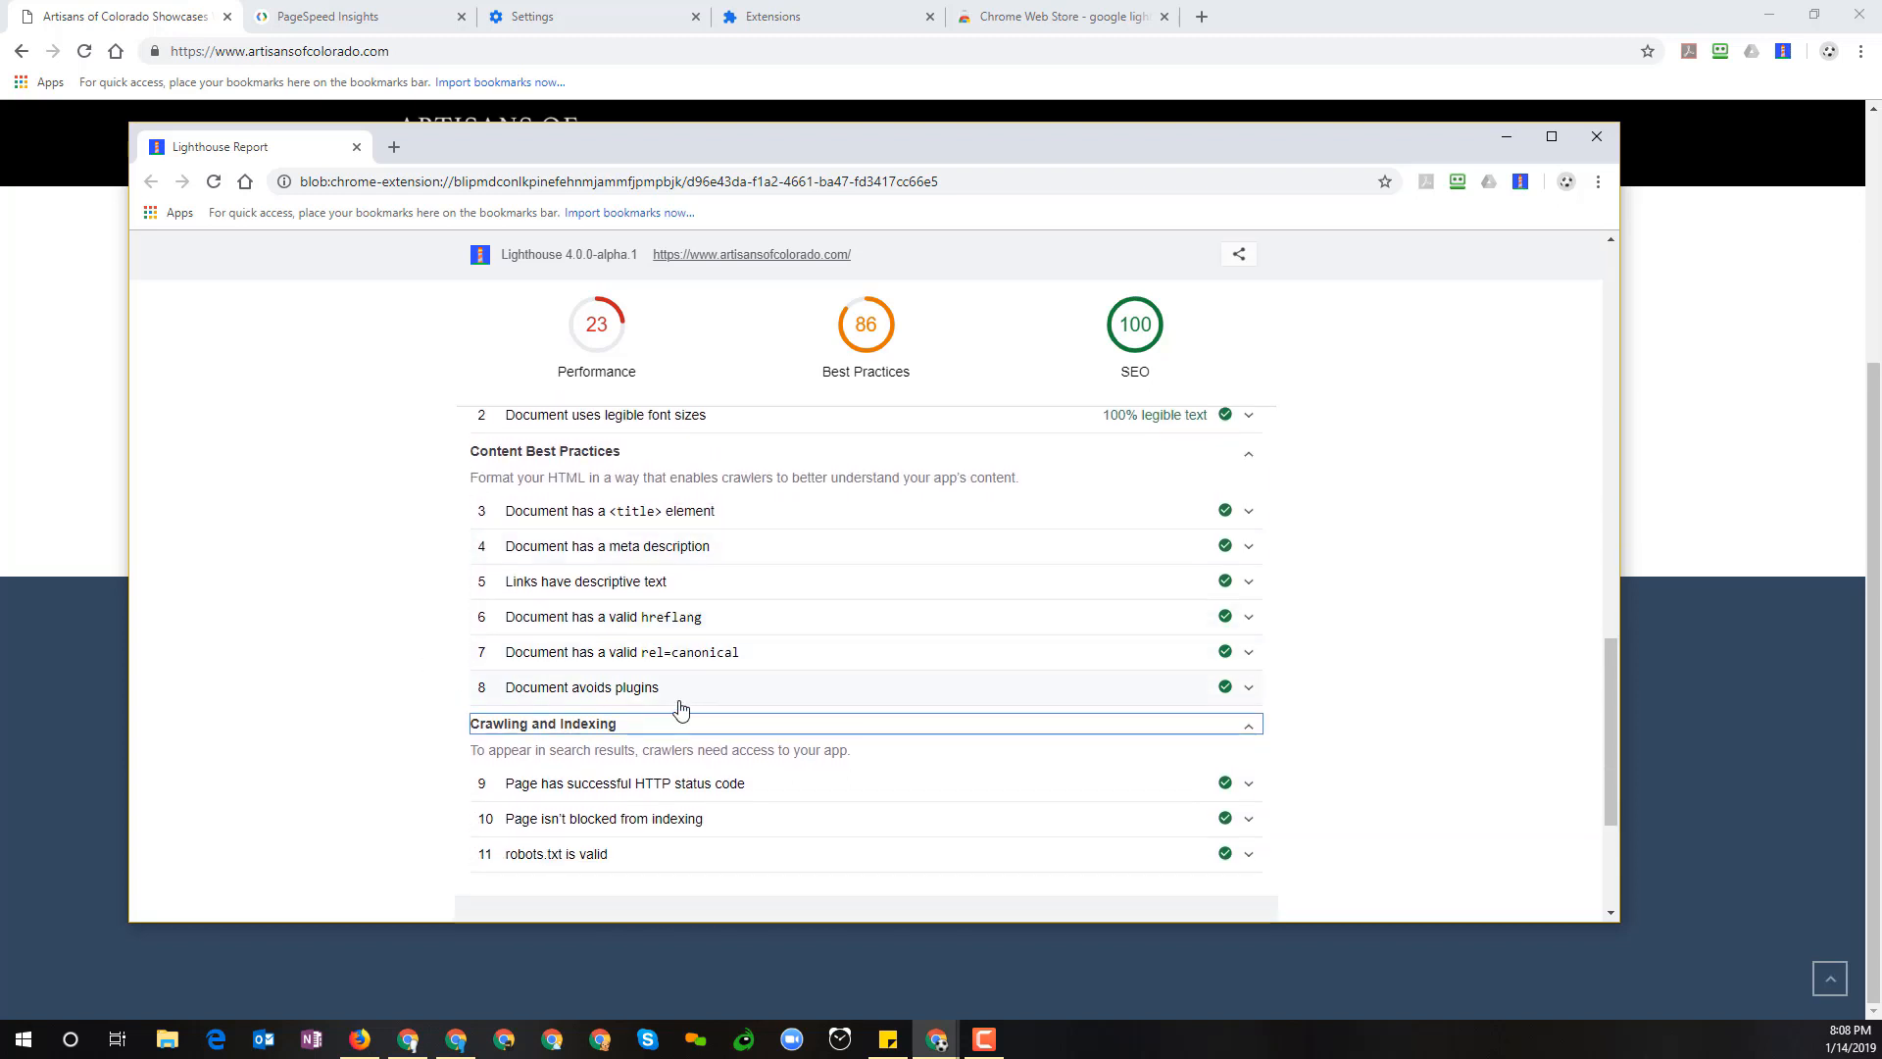
pyautogui.moveTo(1143, 373)
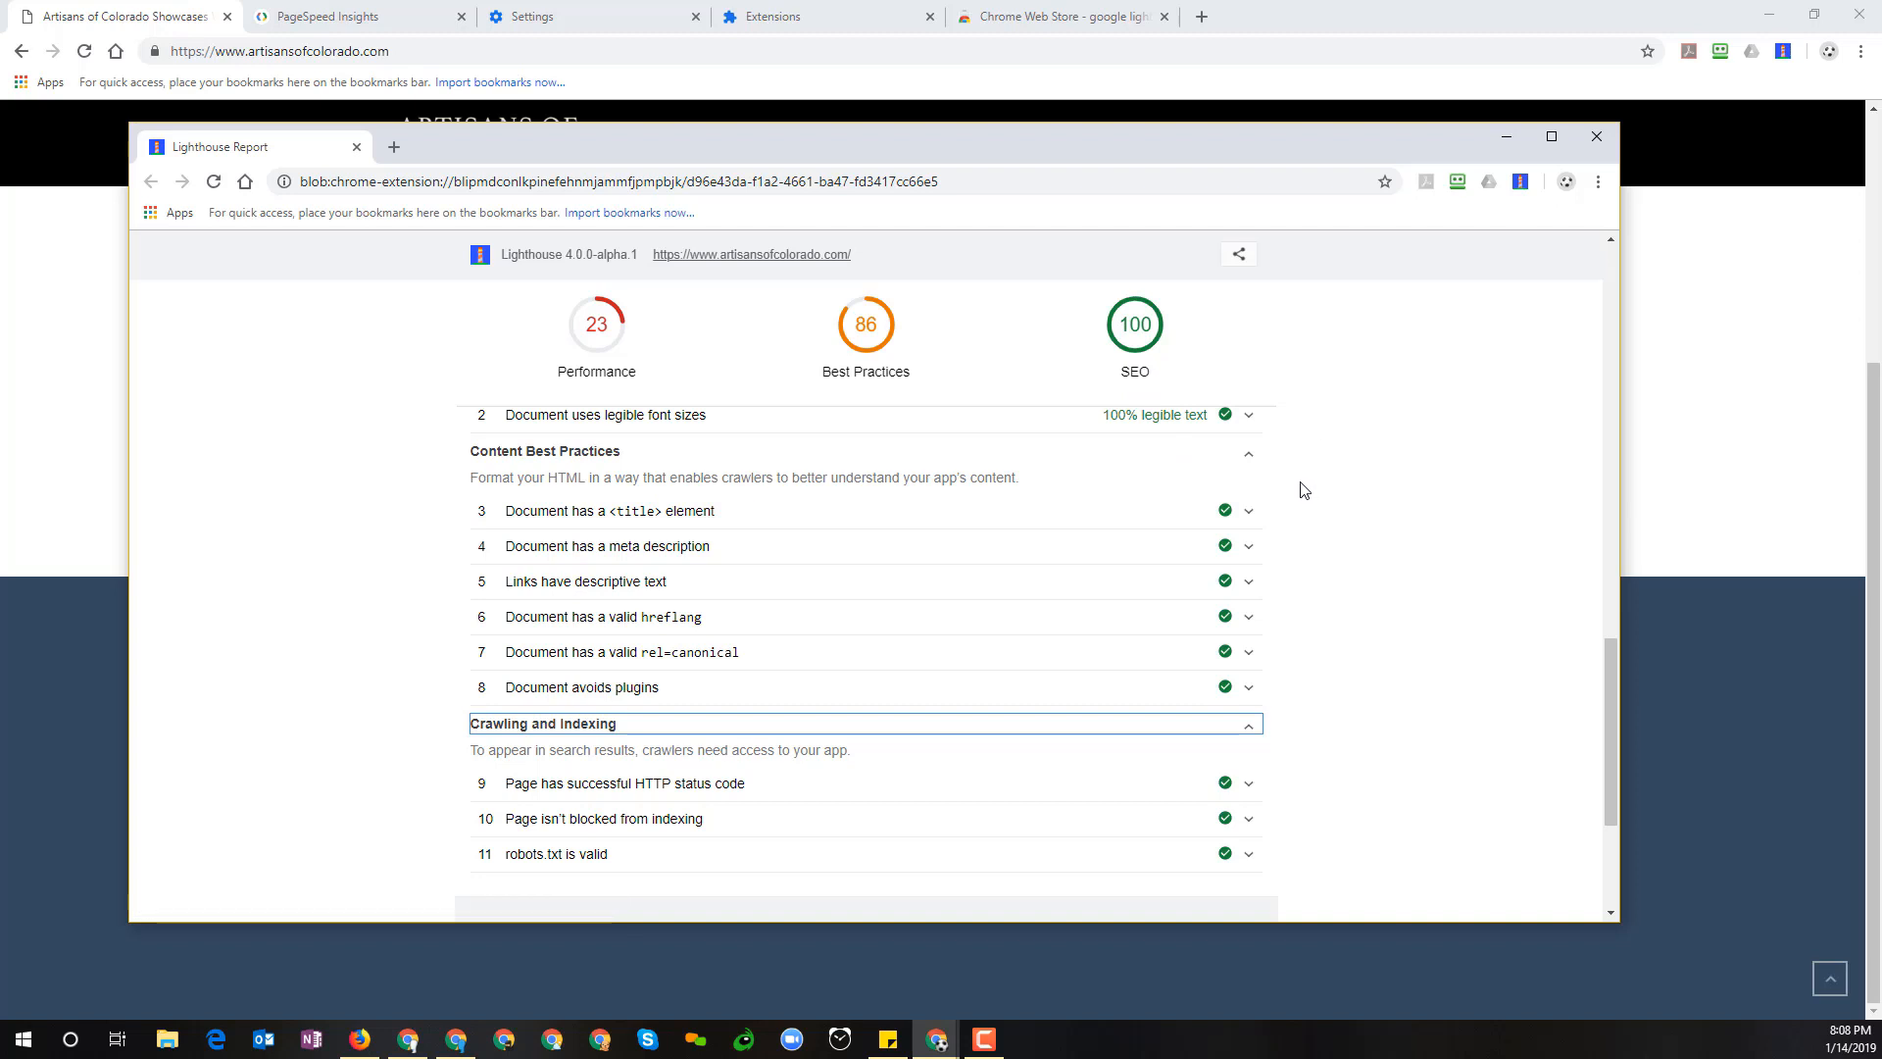
pyautogui.moveTo(1335, 494)
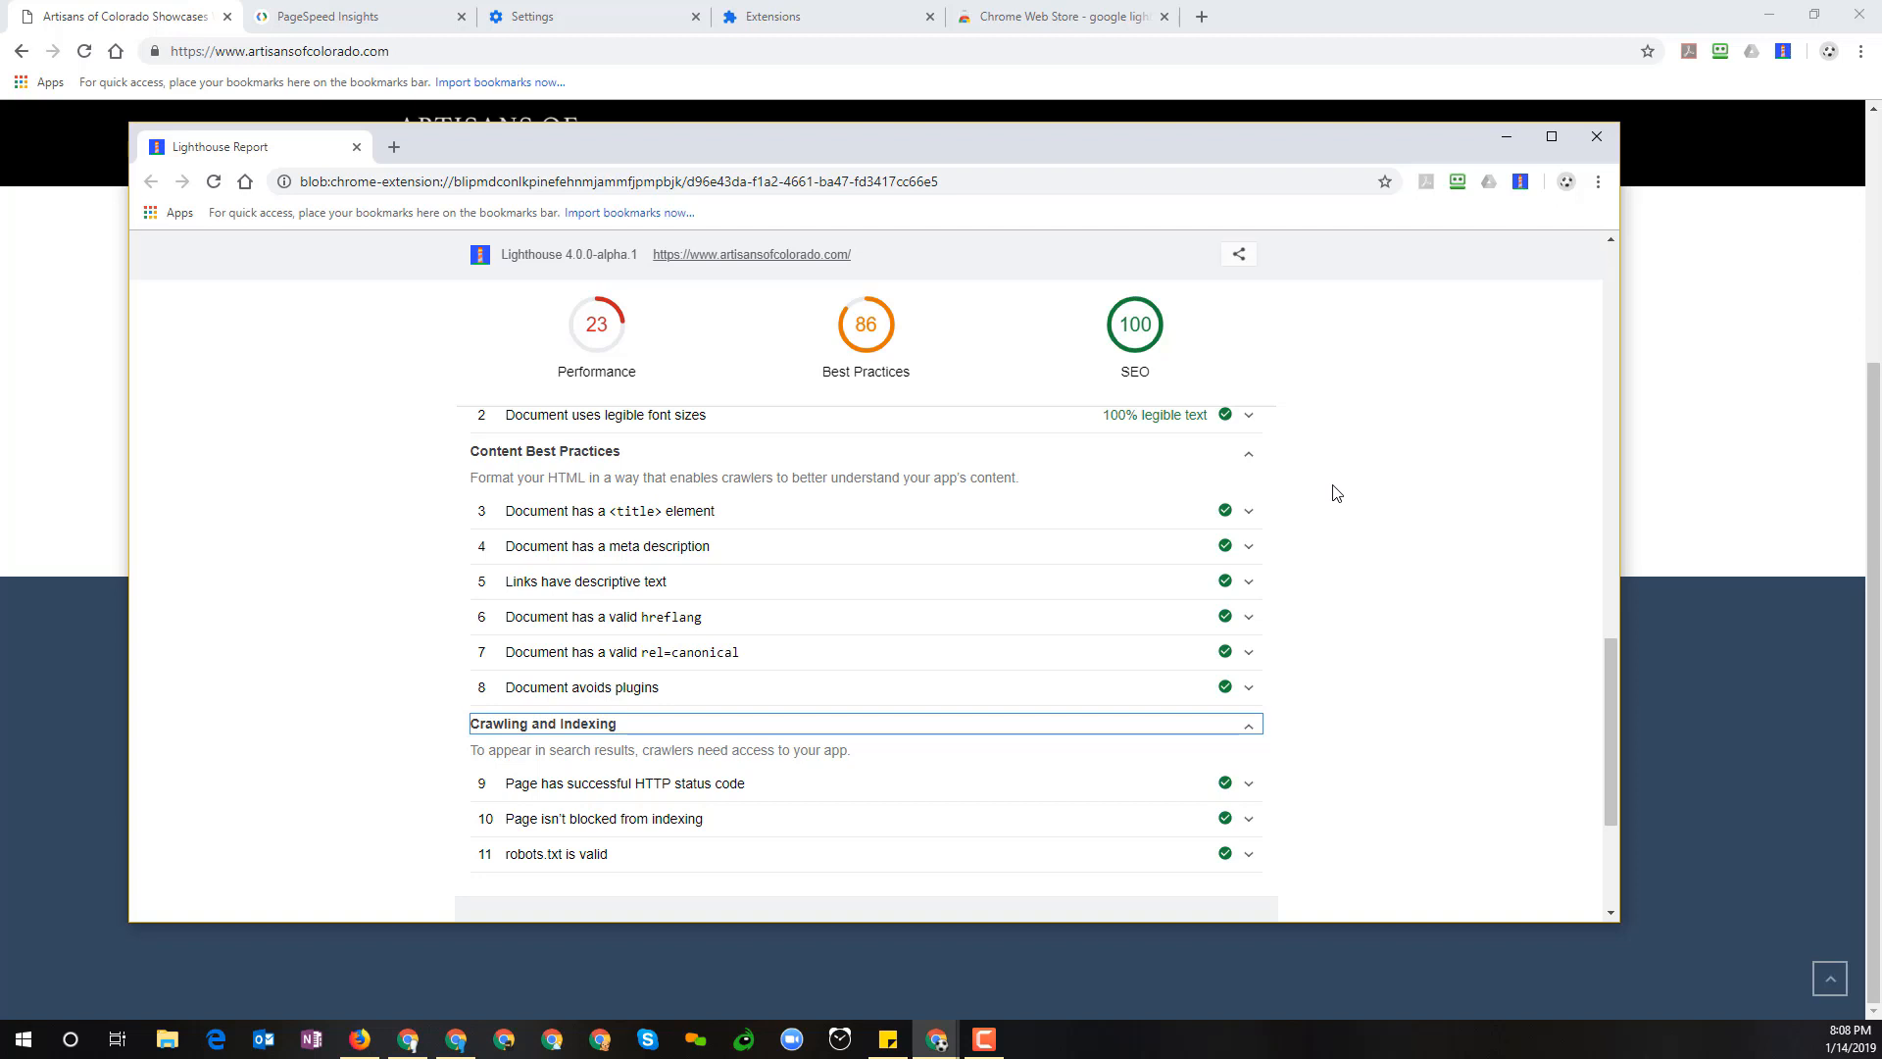
pyautogui.moveTo(1349, 520)
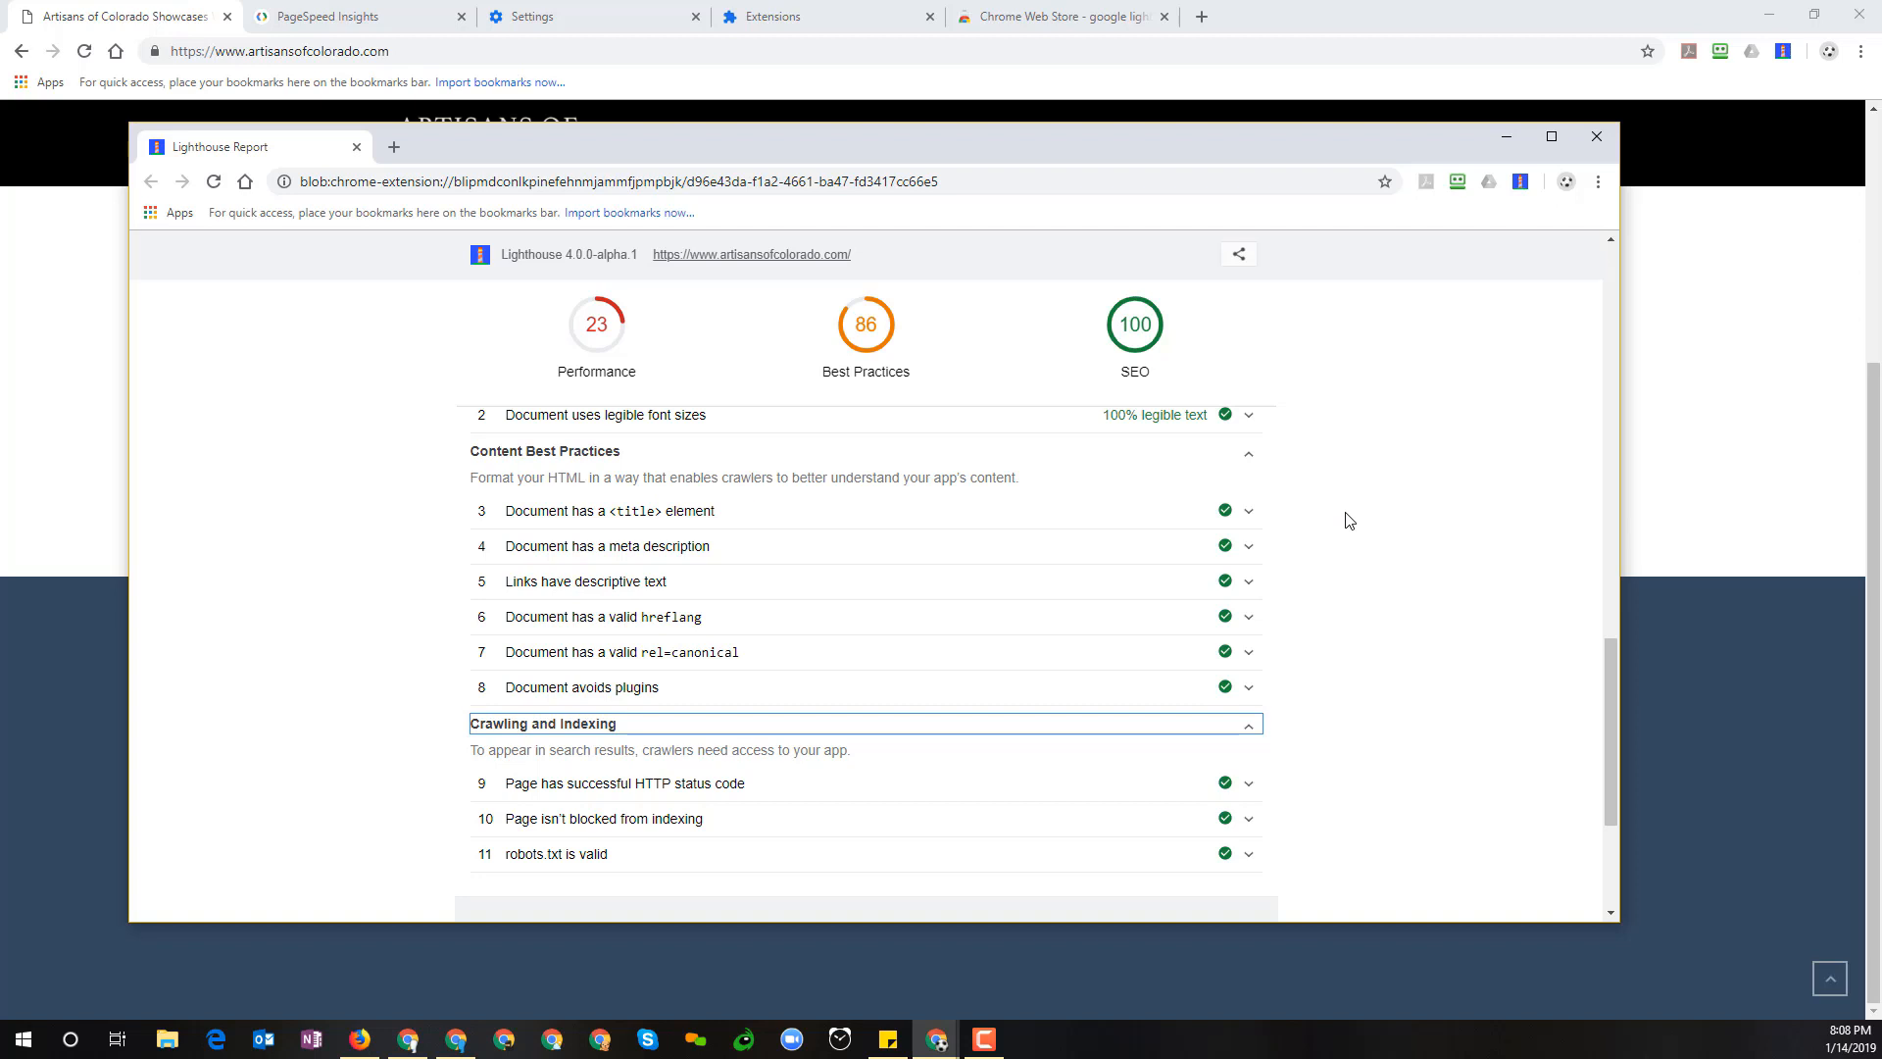
pyautogui.moveTo(1390, 504)
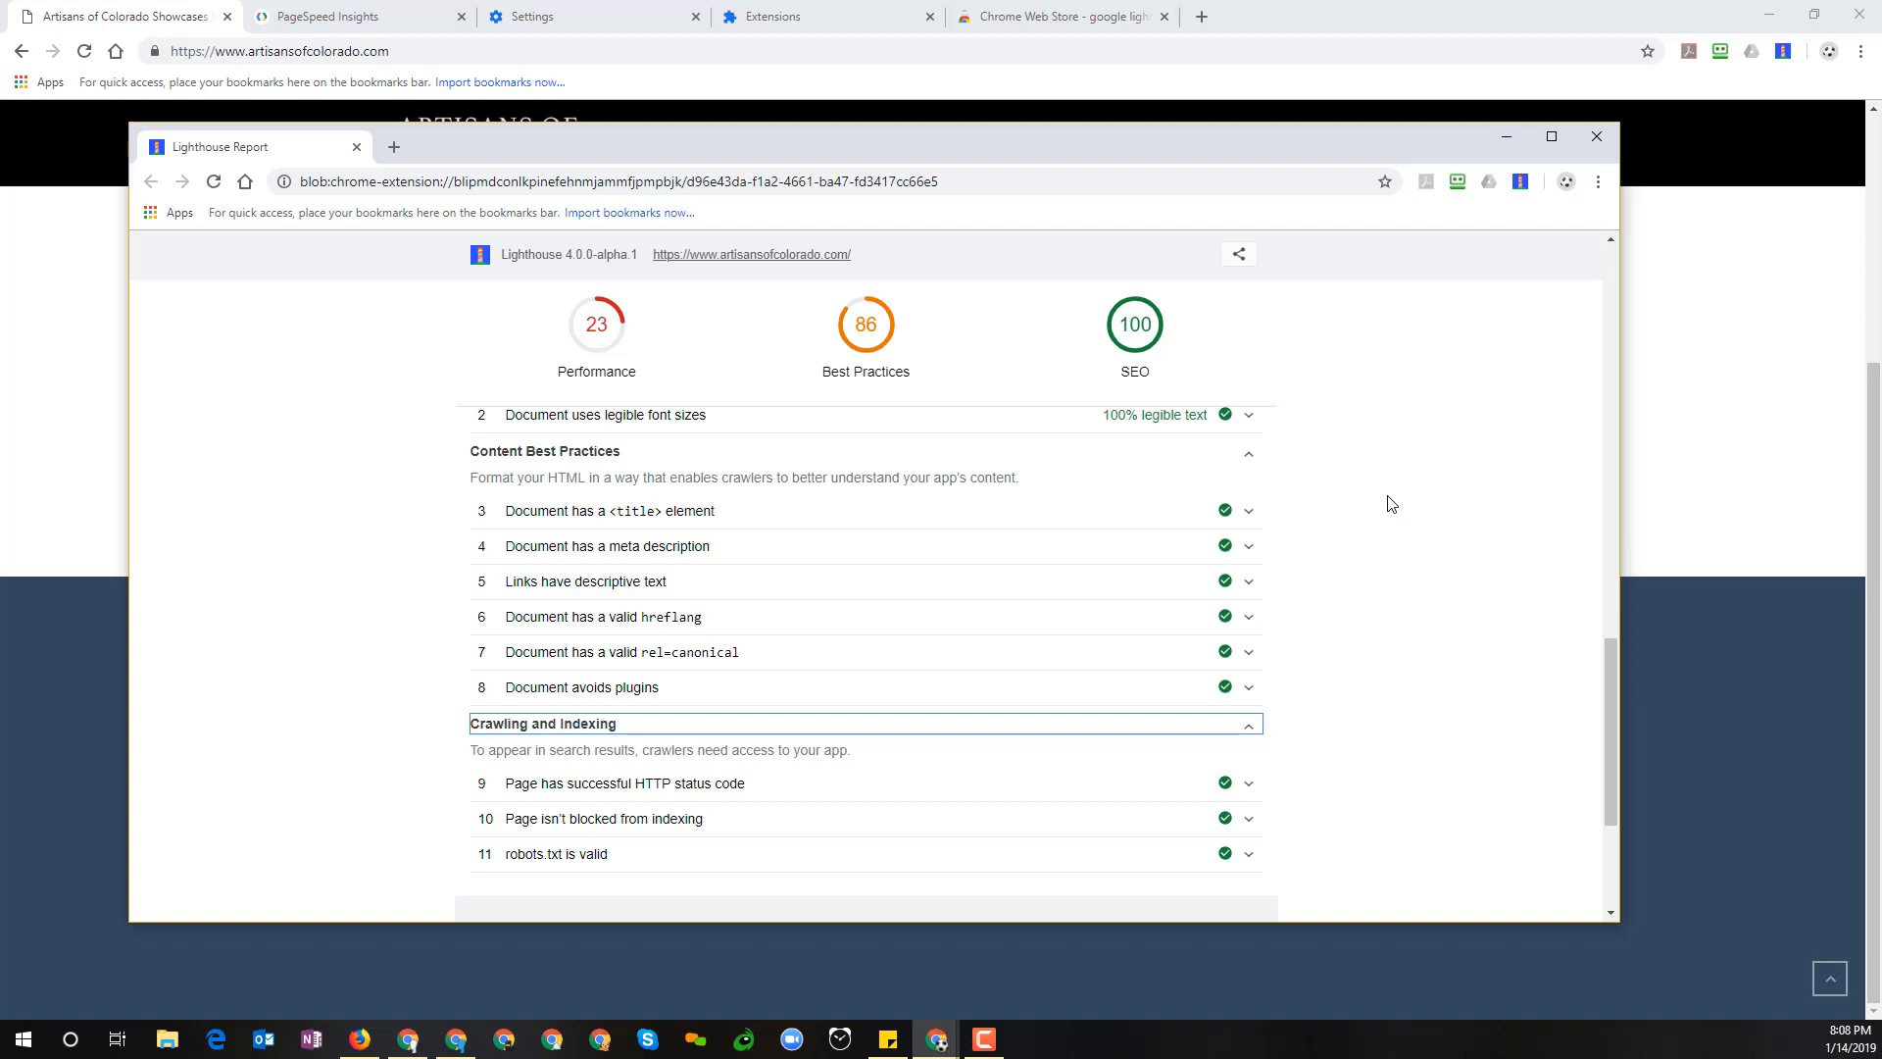
pyautogui.moveTo(1400, 419)
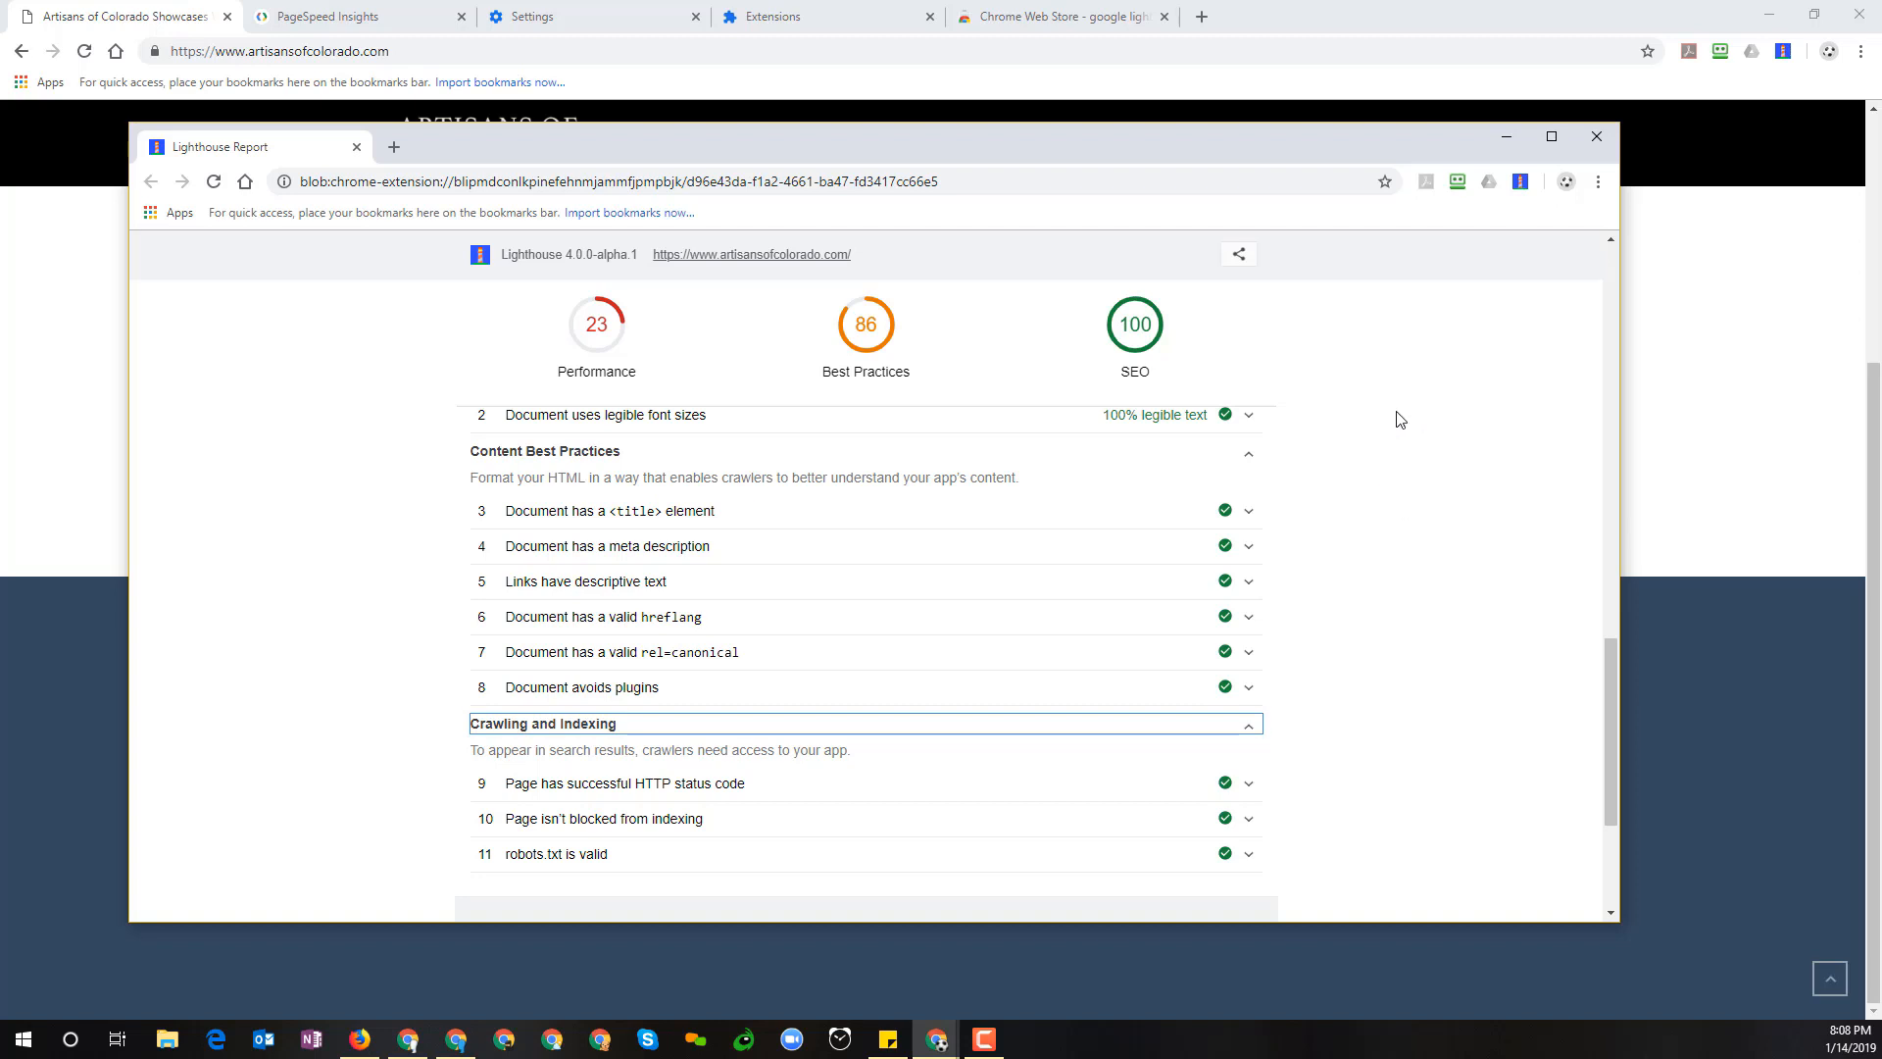
pyautogui.moveTo(1220, 453)
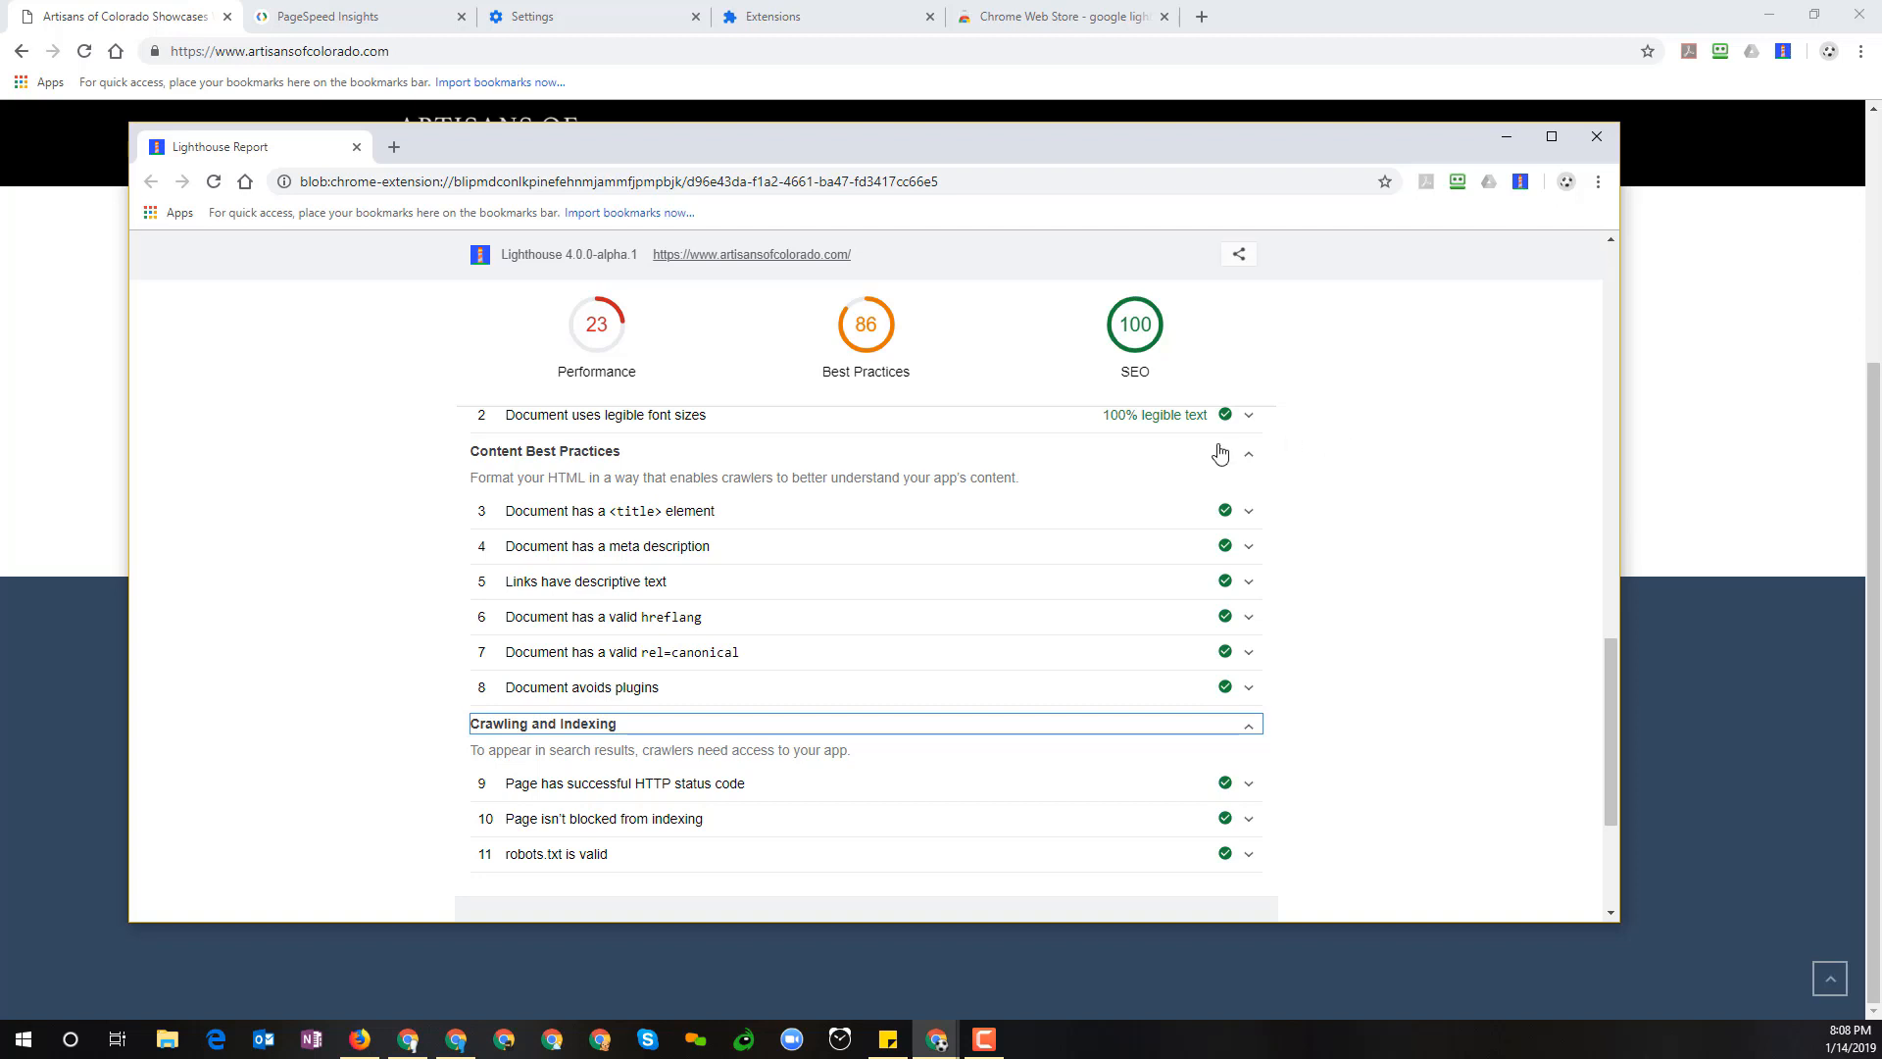
pyautogui.moveTo(1259, 423)
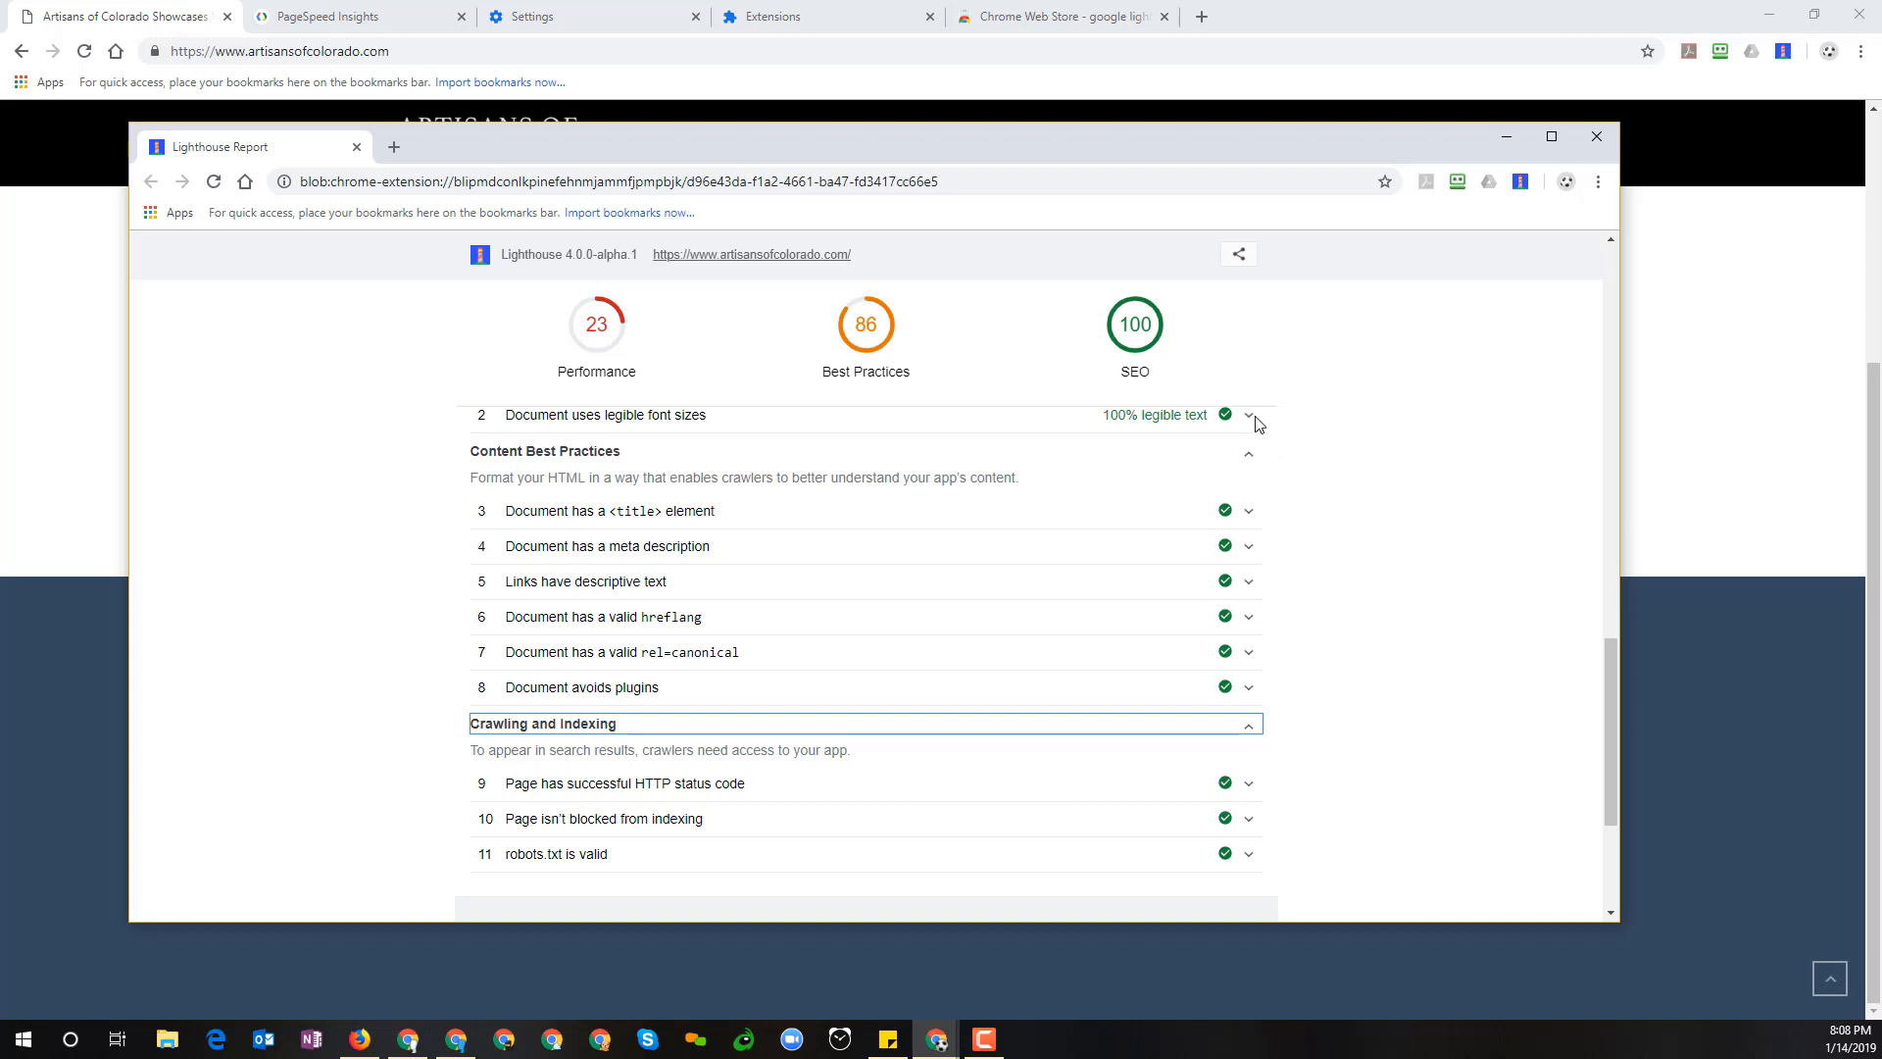
pyautogui.moveTo(1409, 419)
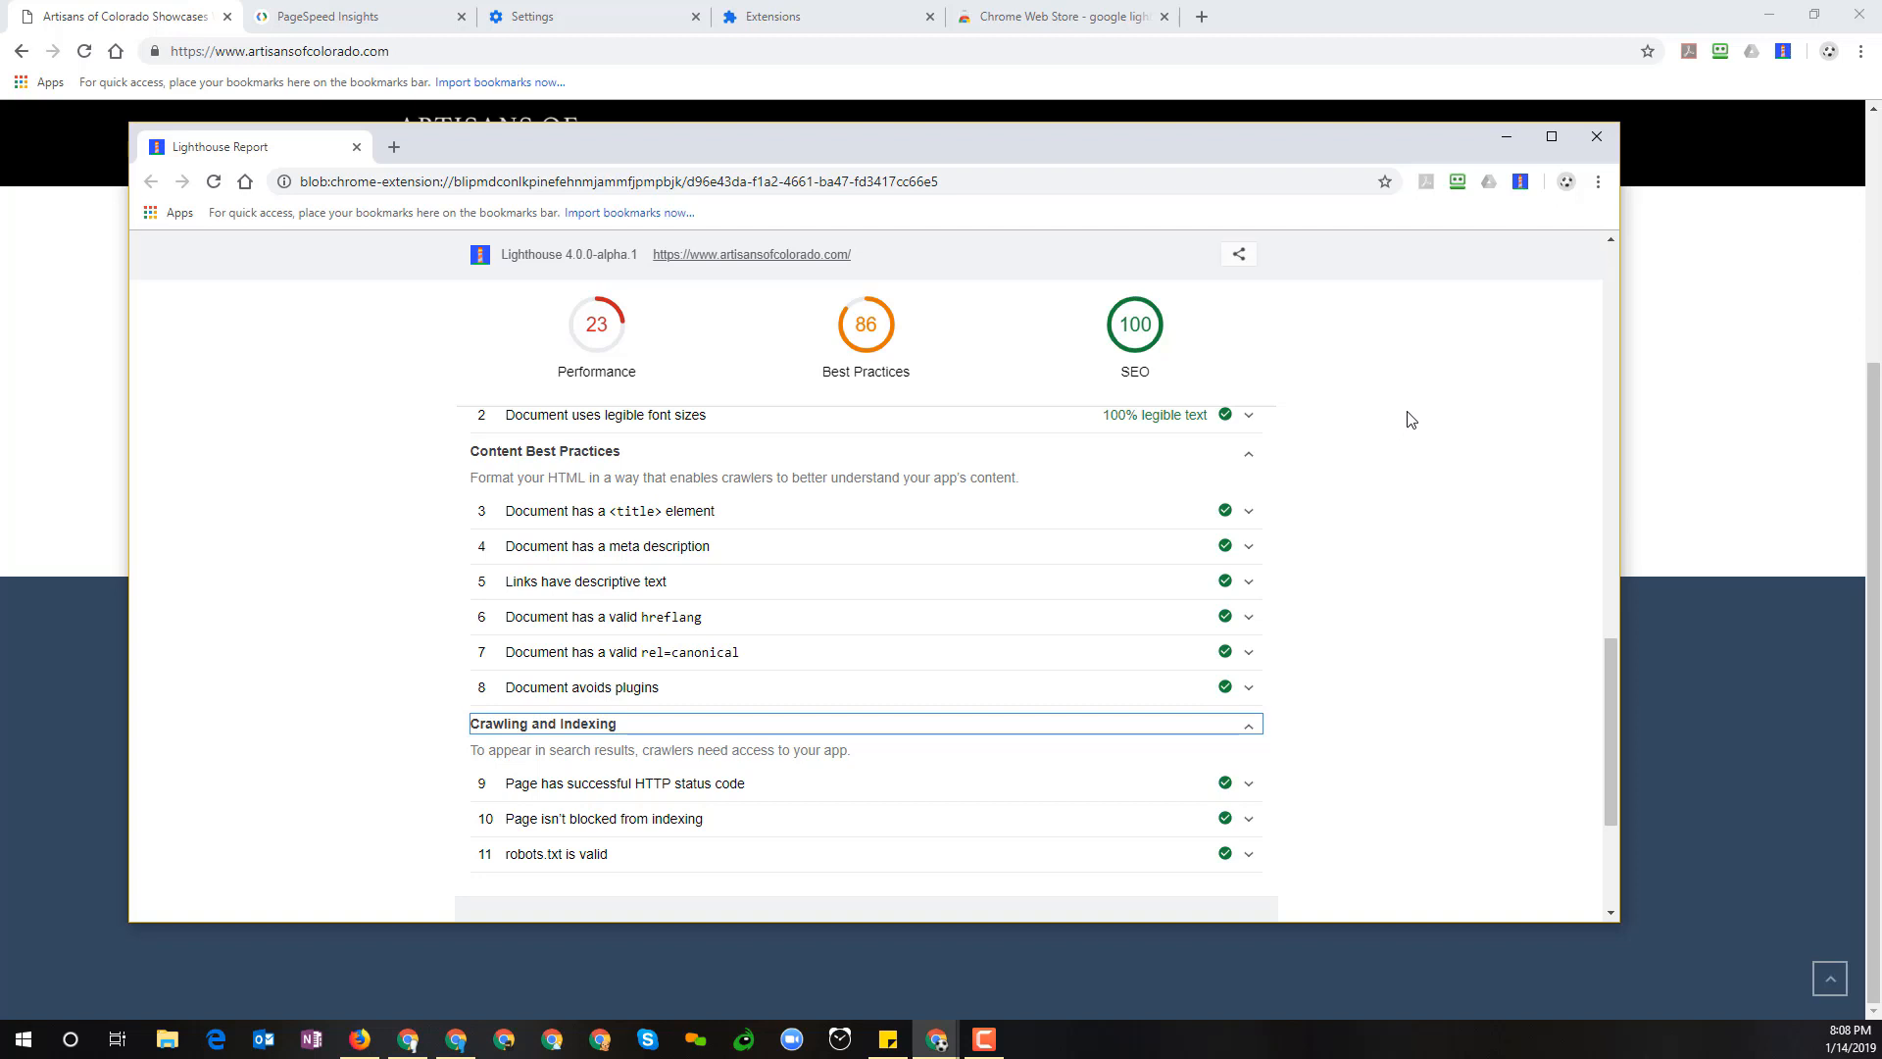
pyautogui.moveTo(1467, 383)
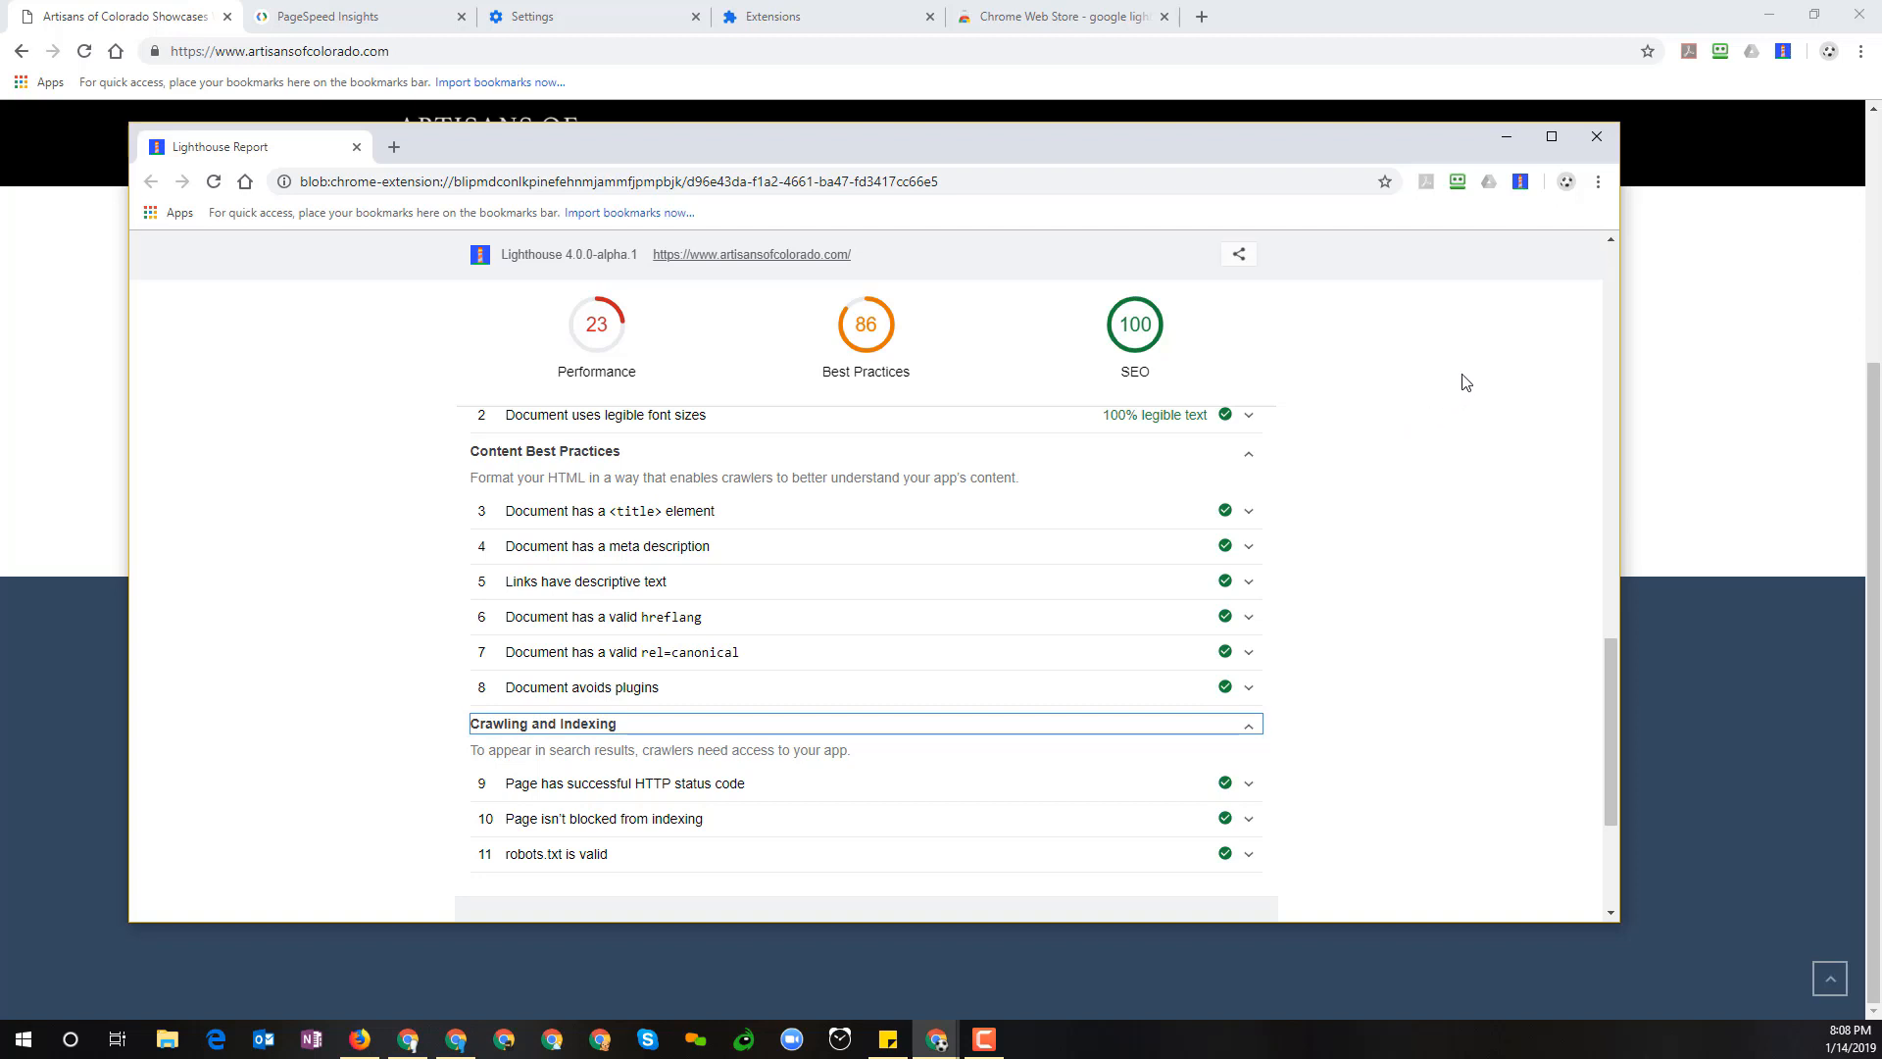
pyautogui.moveTo(1445, 384)
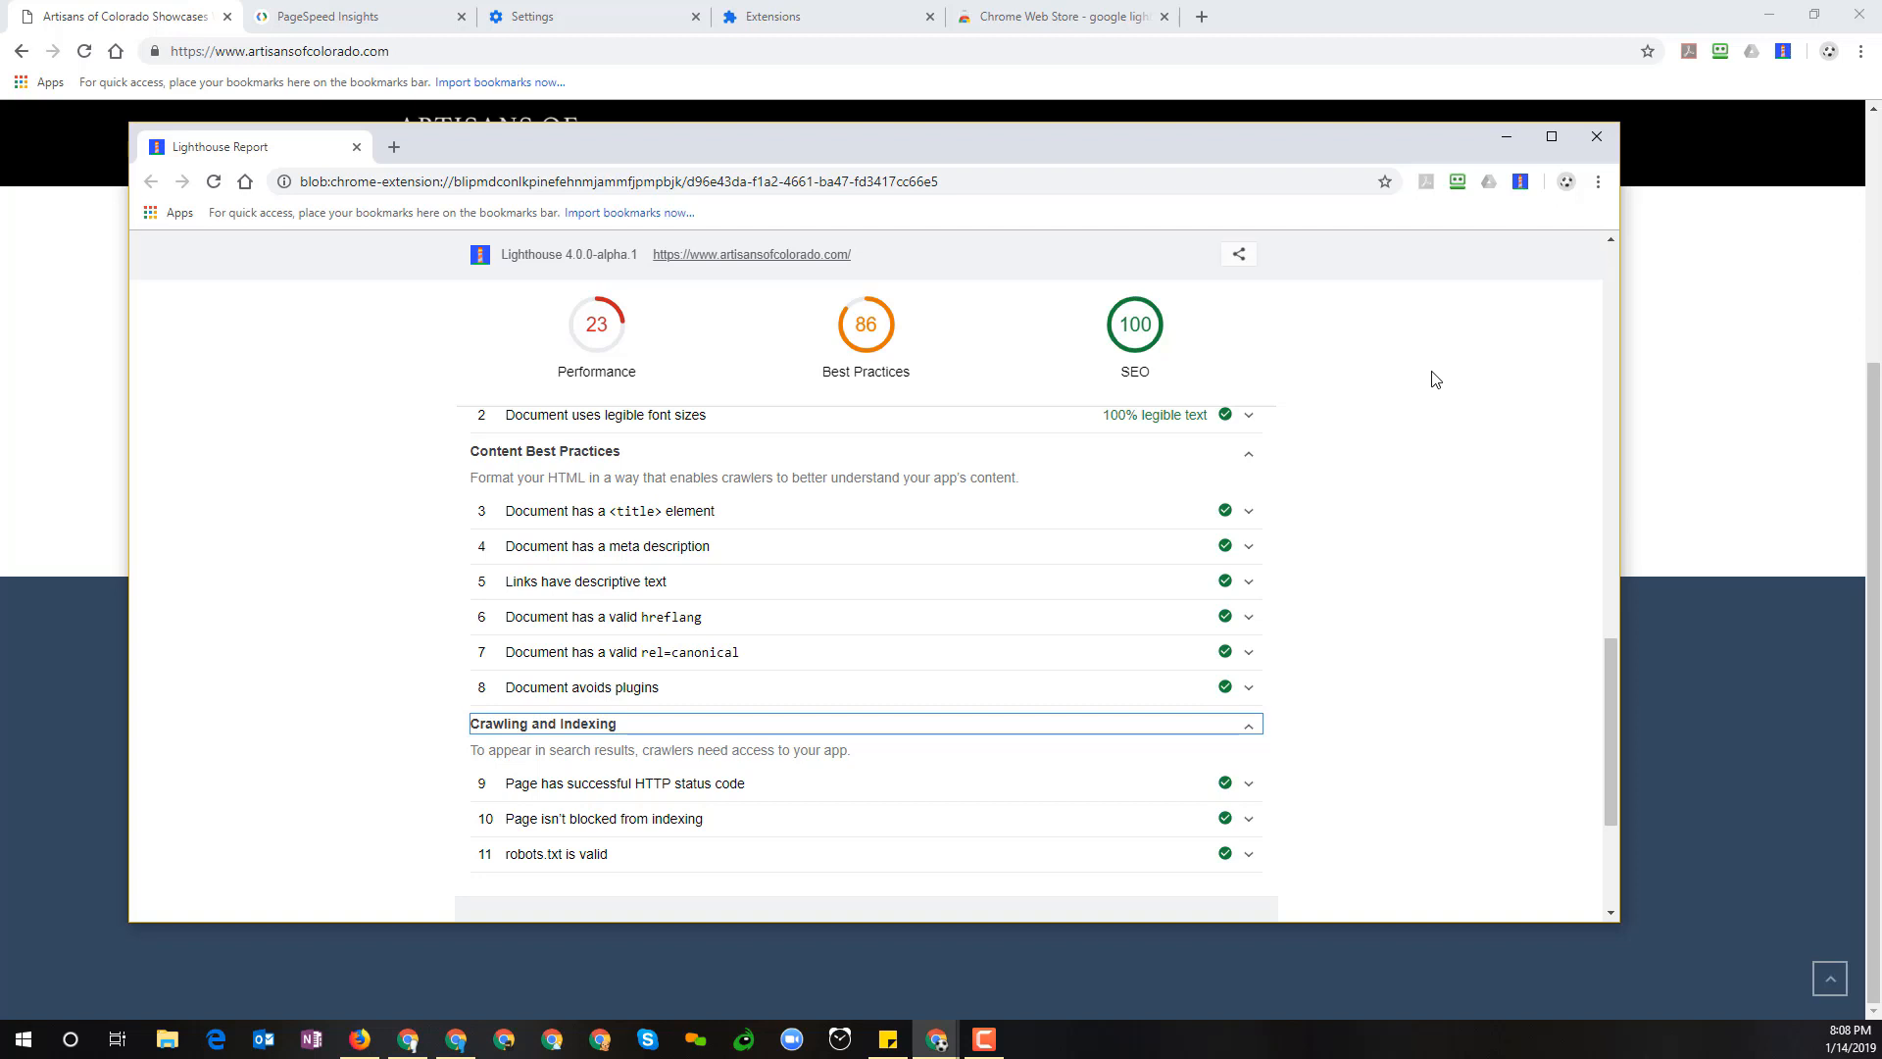
pyautogui.moveTo(1537, 300)
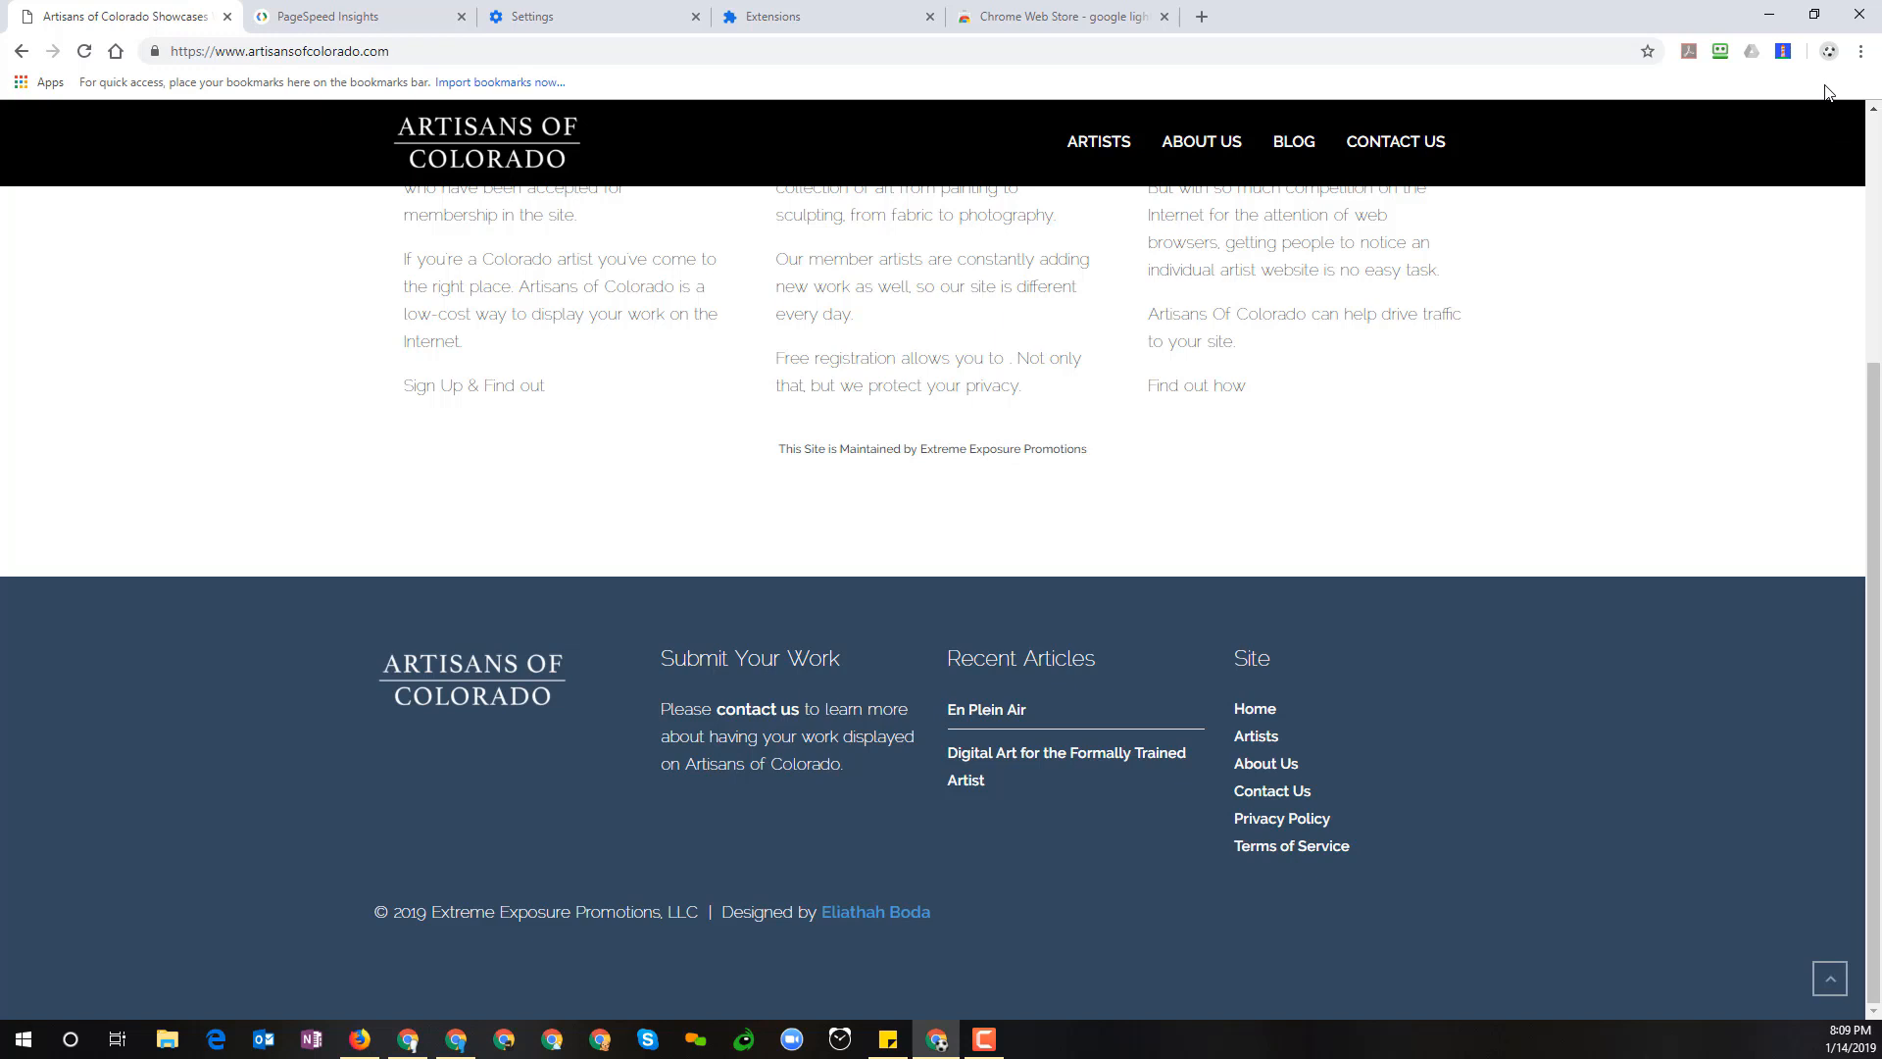
pyautogui.moveTo(1831, 110)
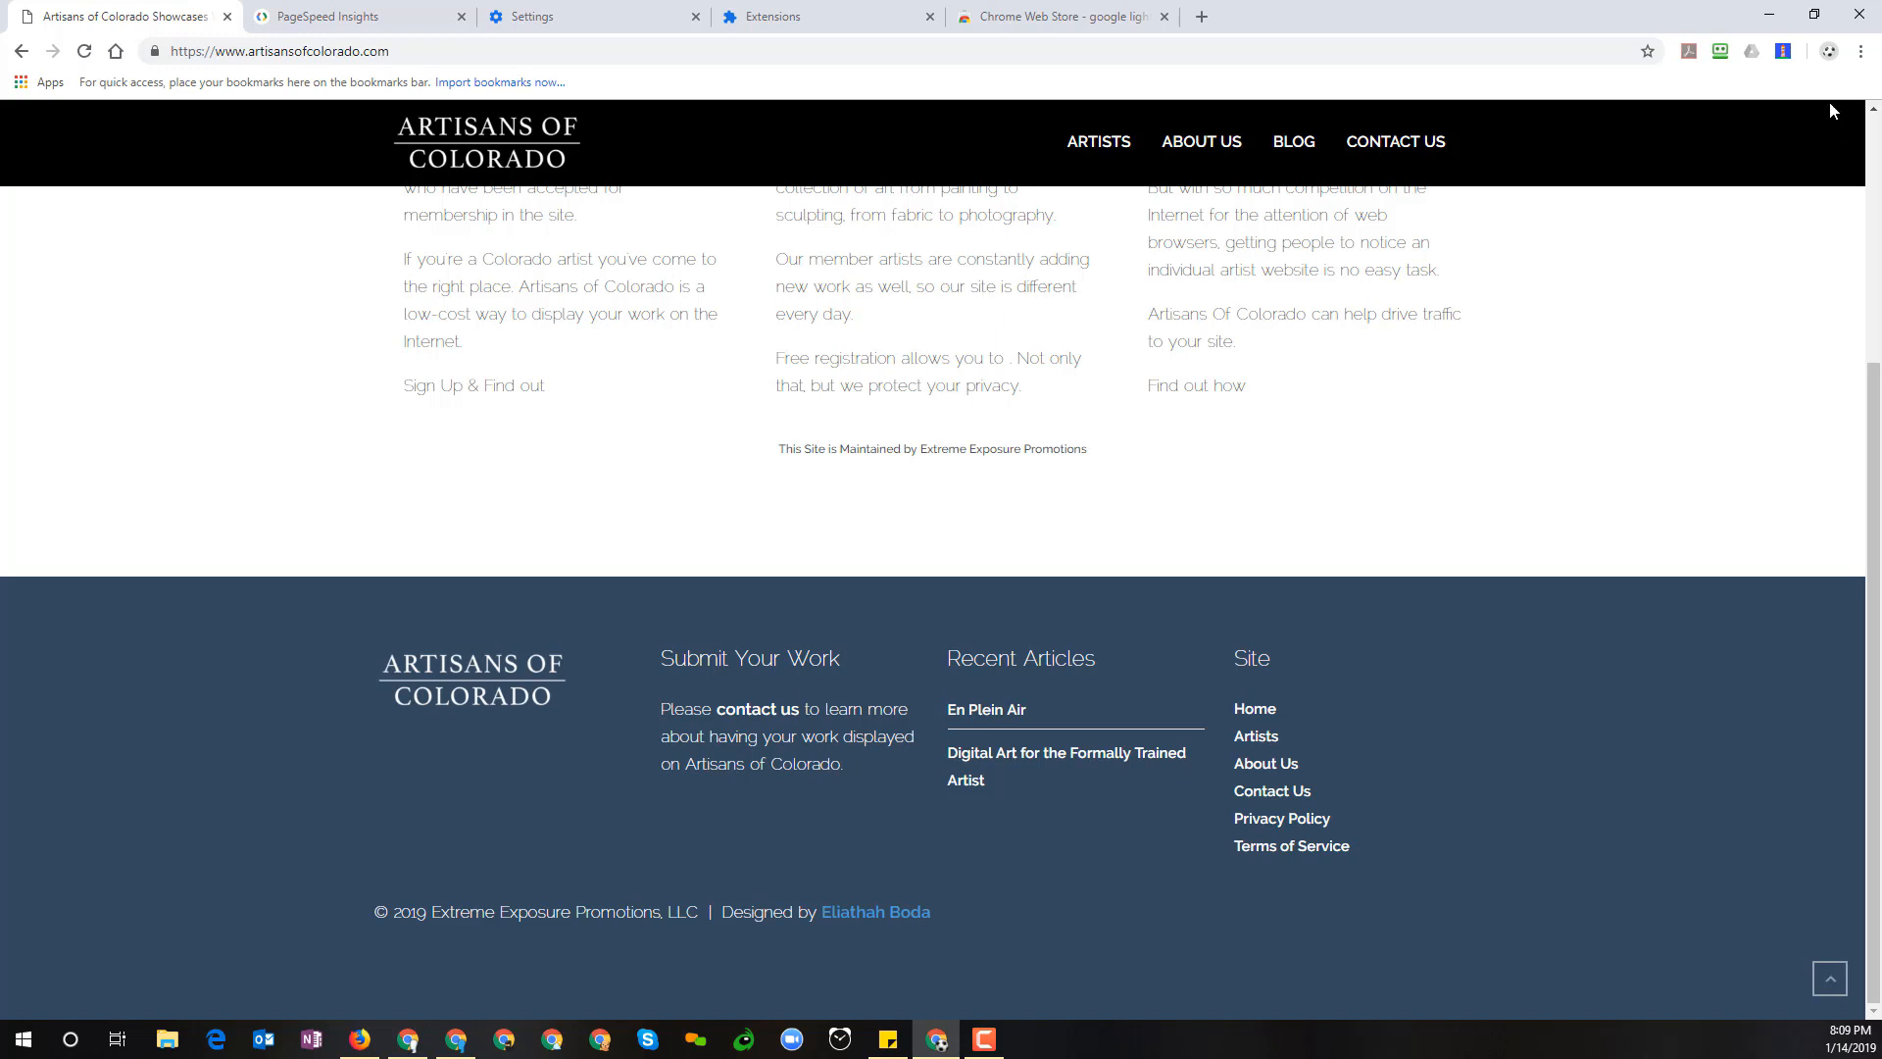
pyautogui.moveTo(1848, 84)
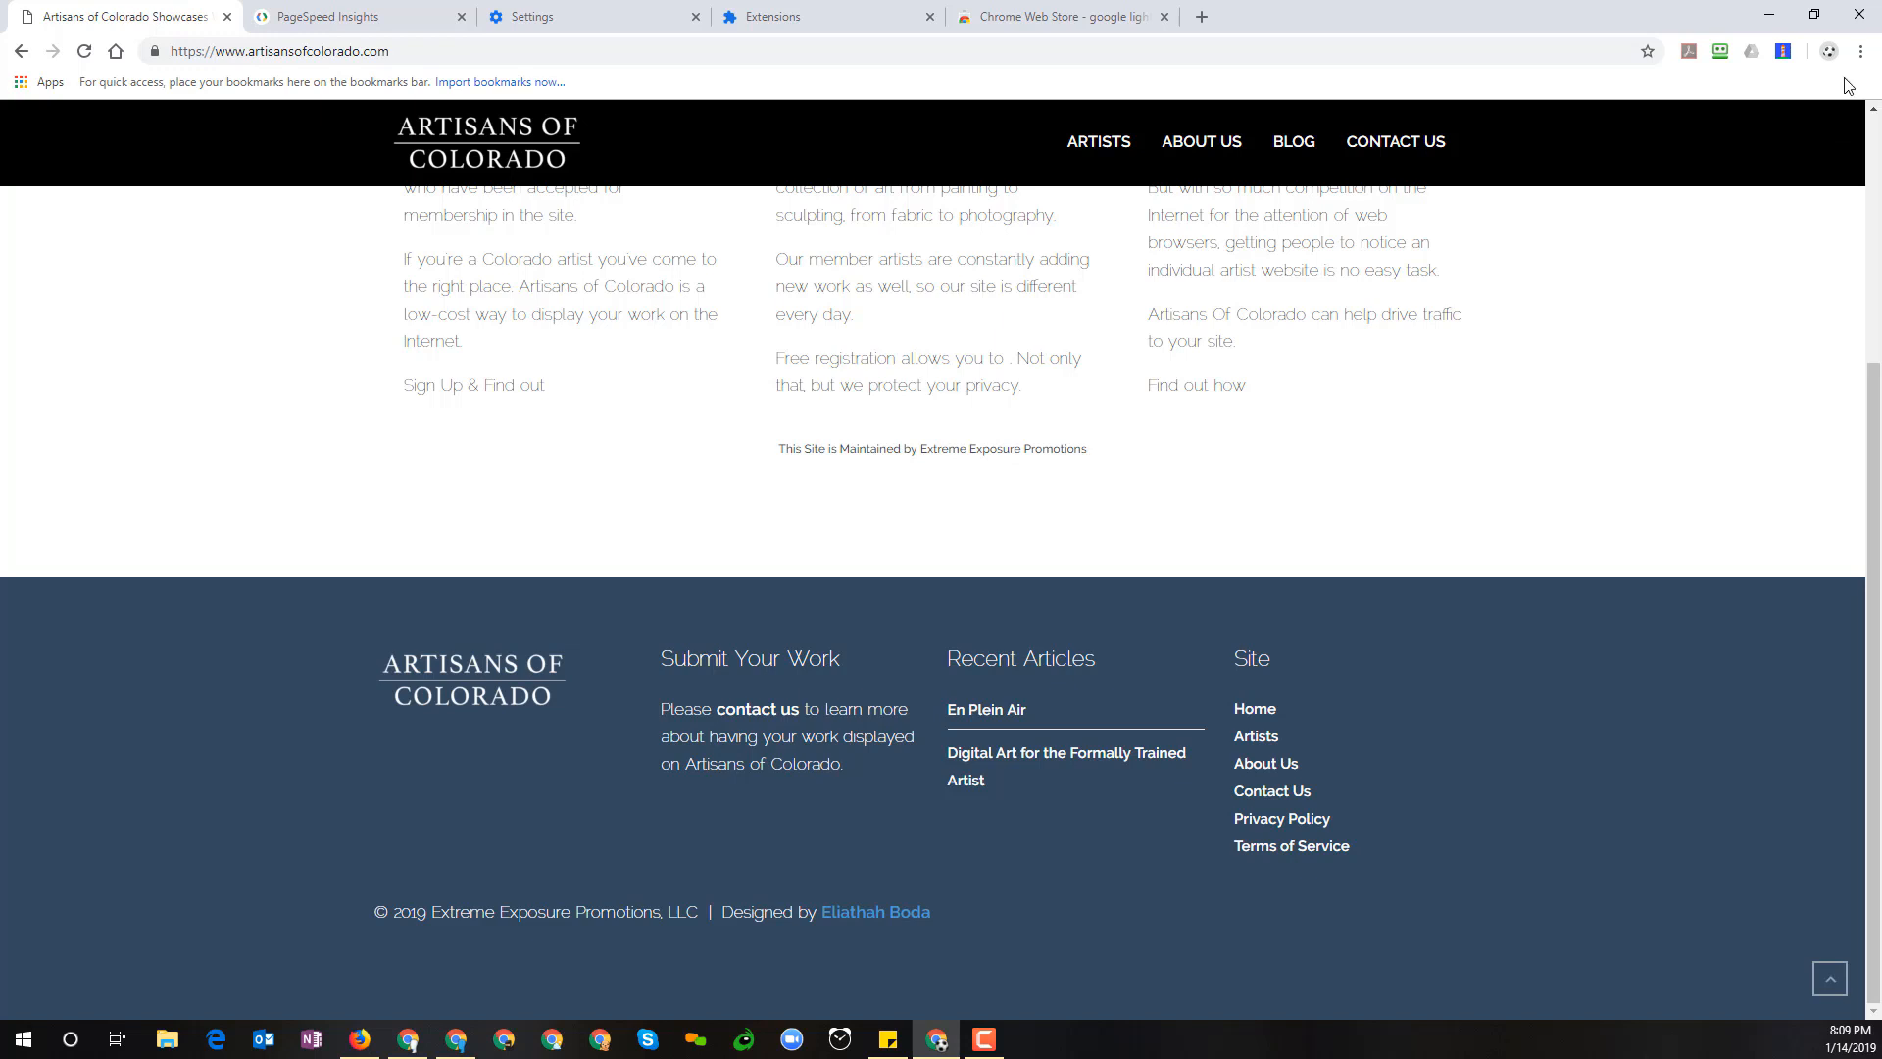
pyautogui.moveTo(1863, 51)
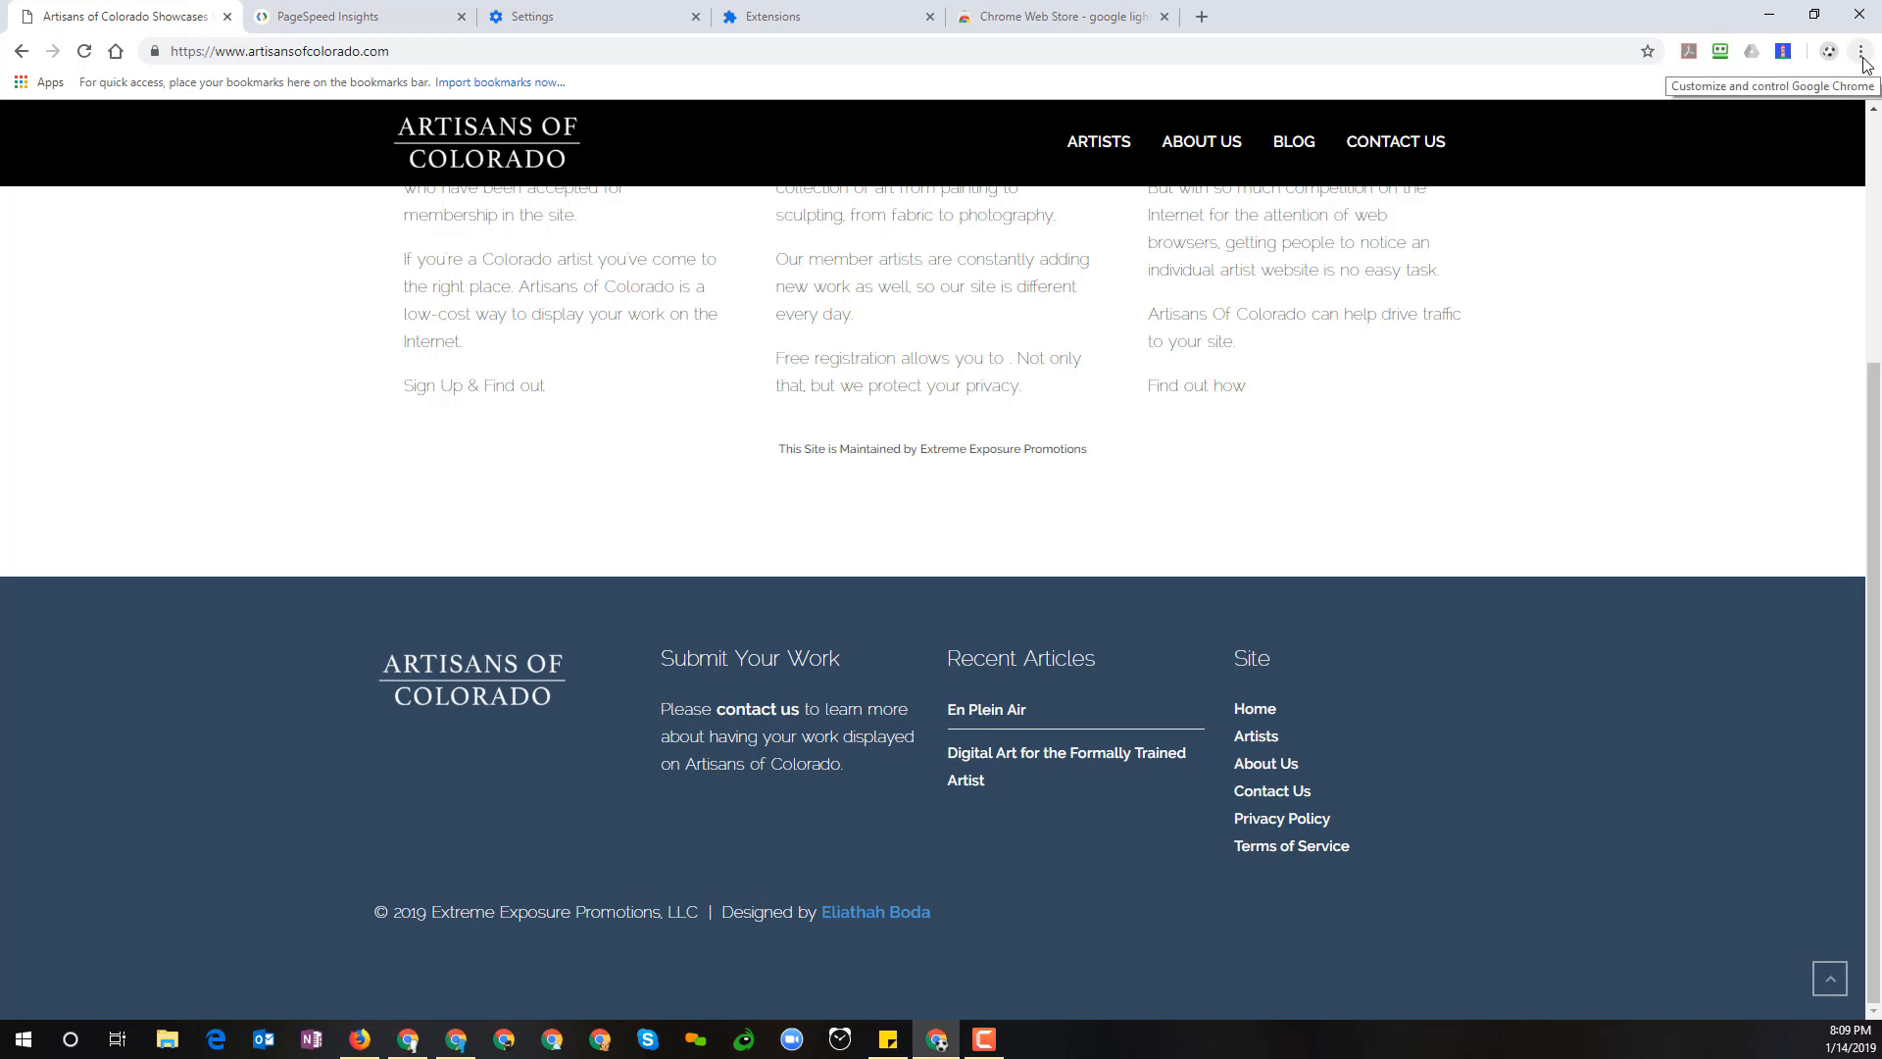
pyautogui.moveTo(1661, 215)
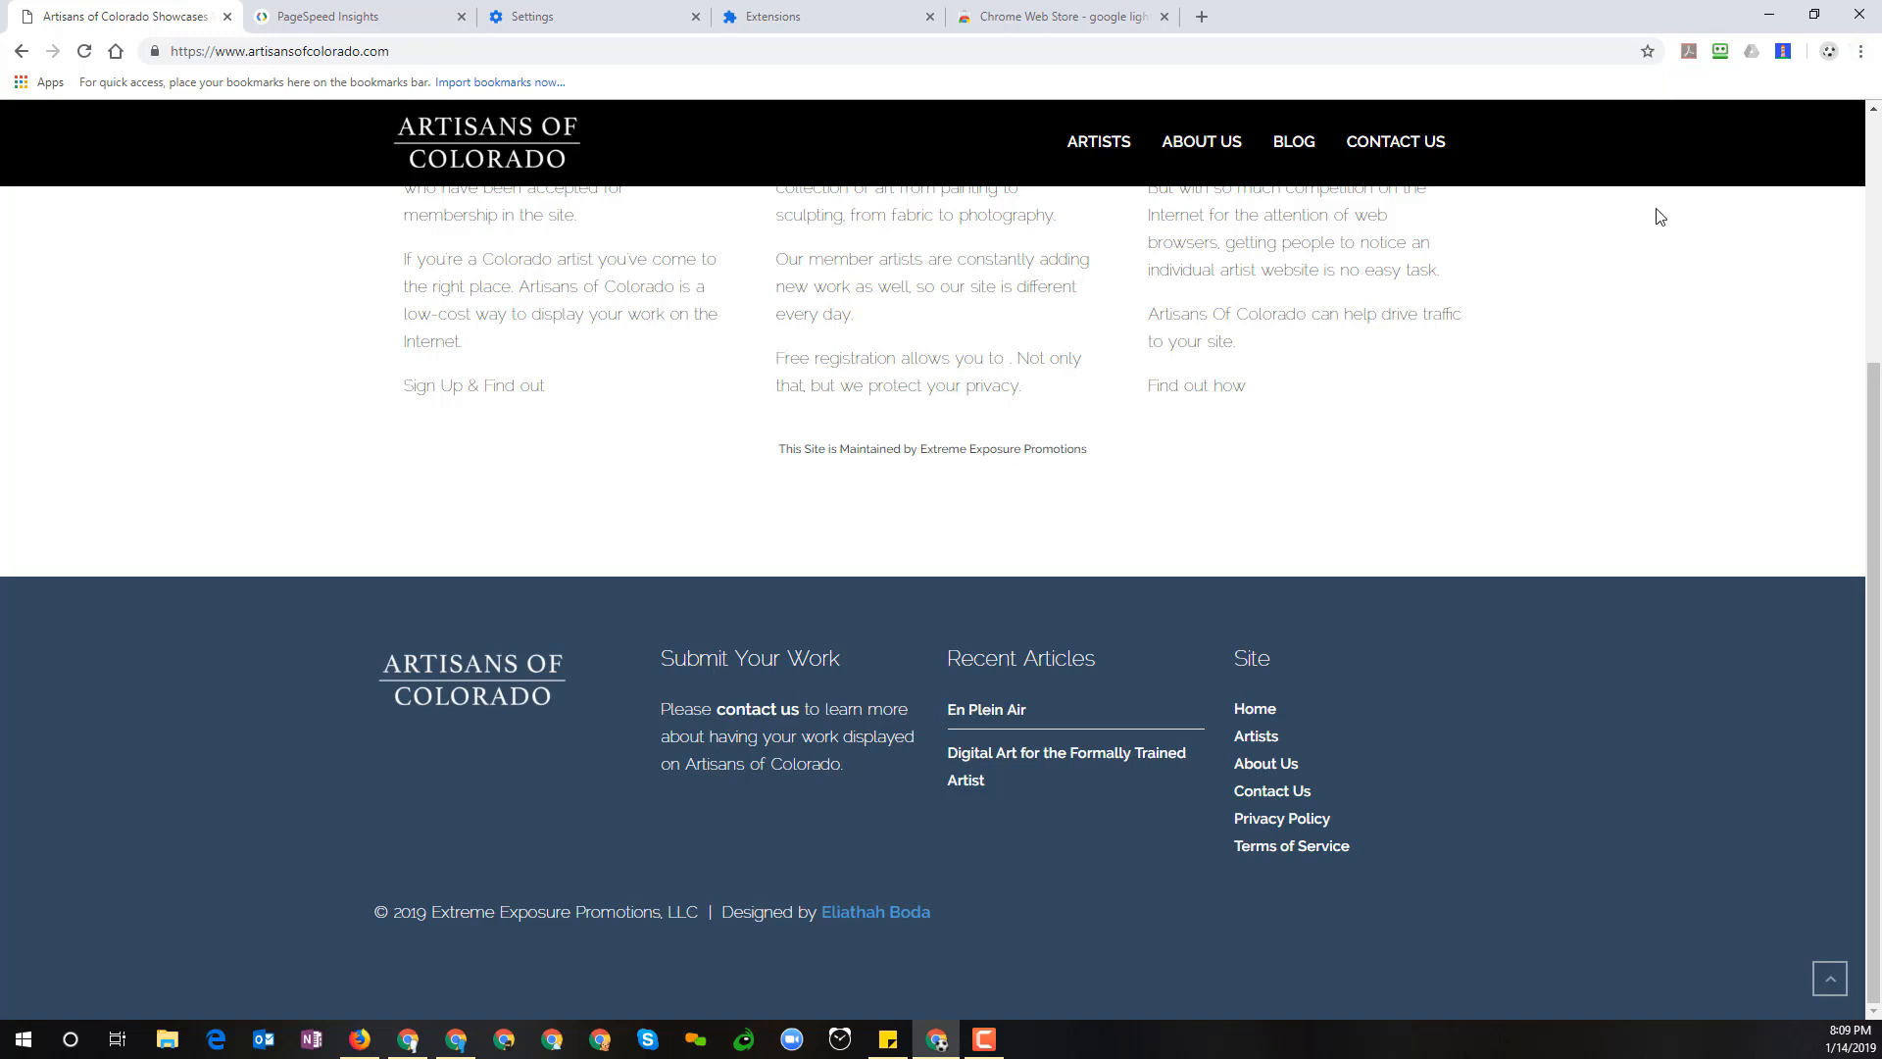
pyautogui.moveTo(1651, 243)
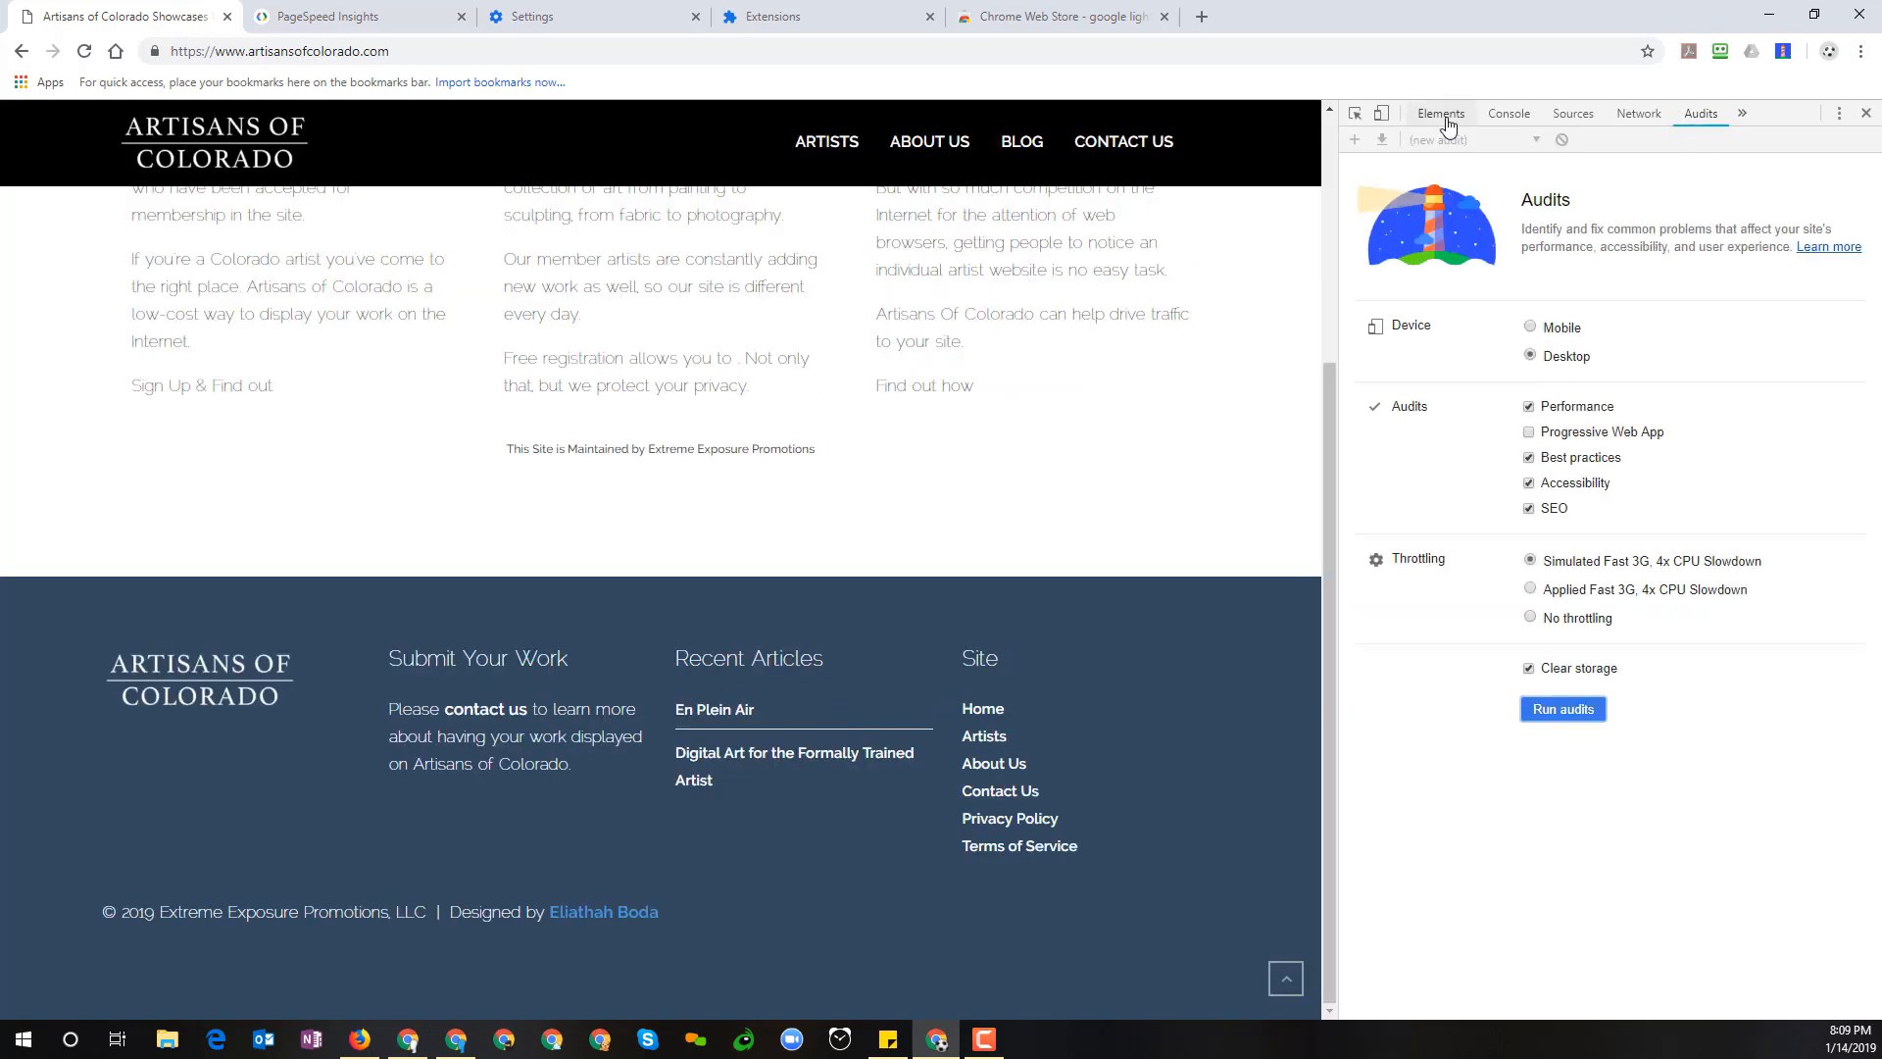
# Show the Artisans of Colorado page's HTML in the DevTools Elements panel
pyautogui.click(1439, 114)
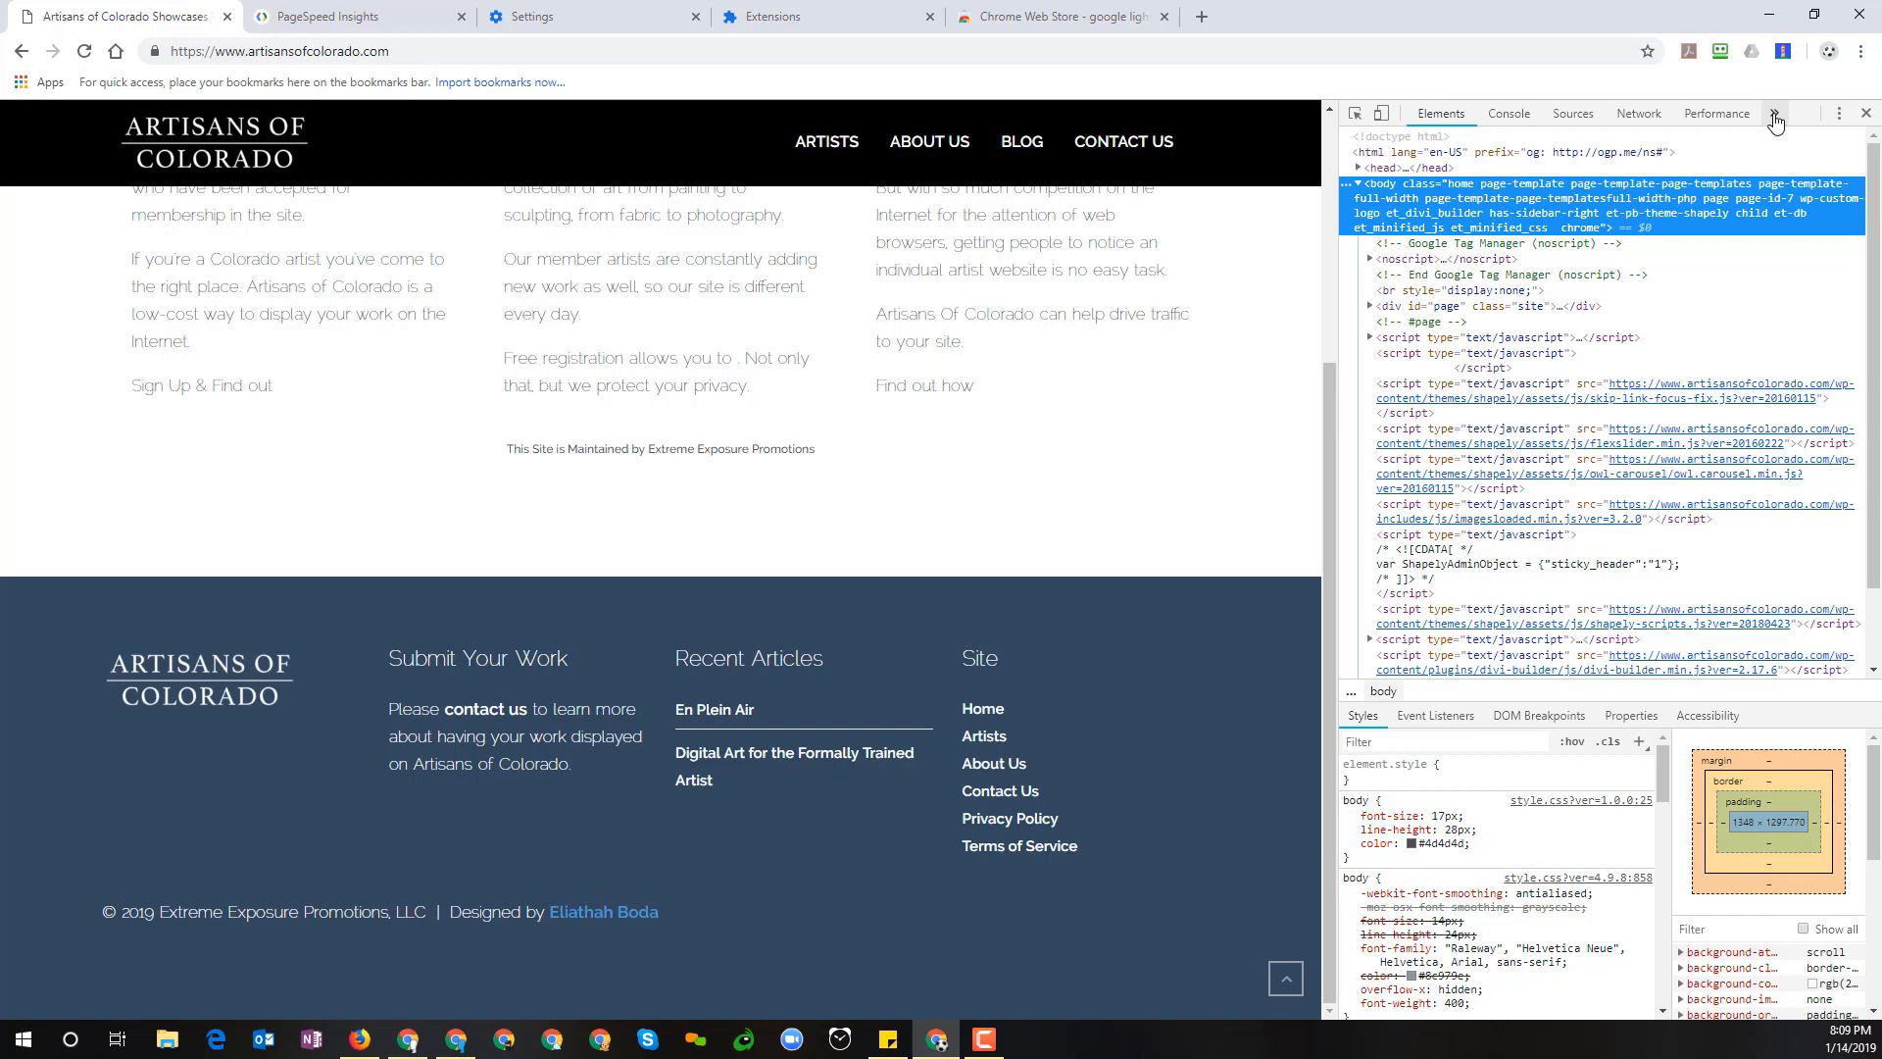
# Switch DevTools to the Audits panel via the » overflow, ready to run a Lighthouse audit
pyautogui.click(1776, 114)
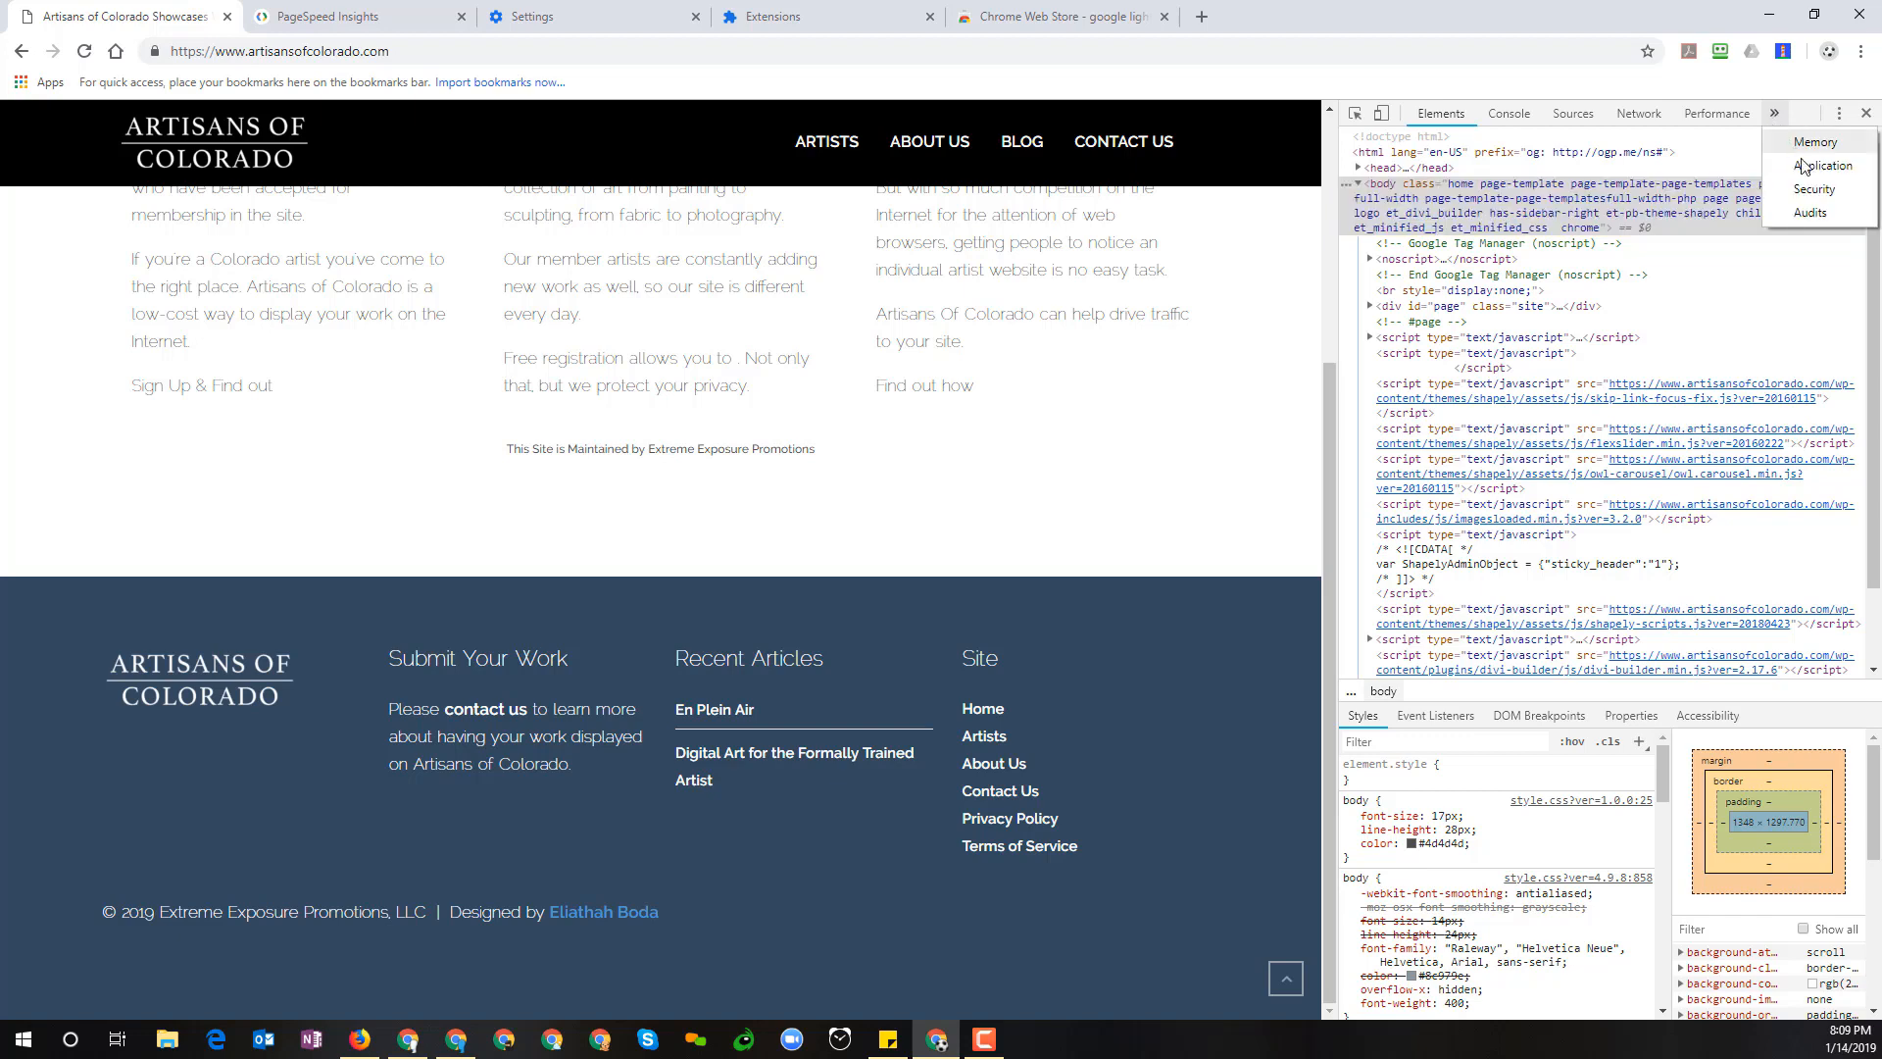
pyautogui.moveTo(1810, 212)
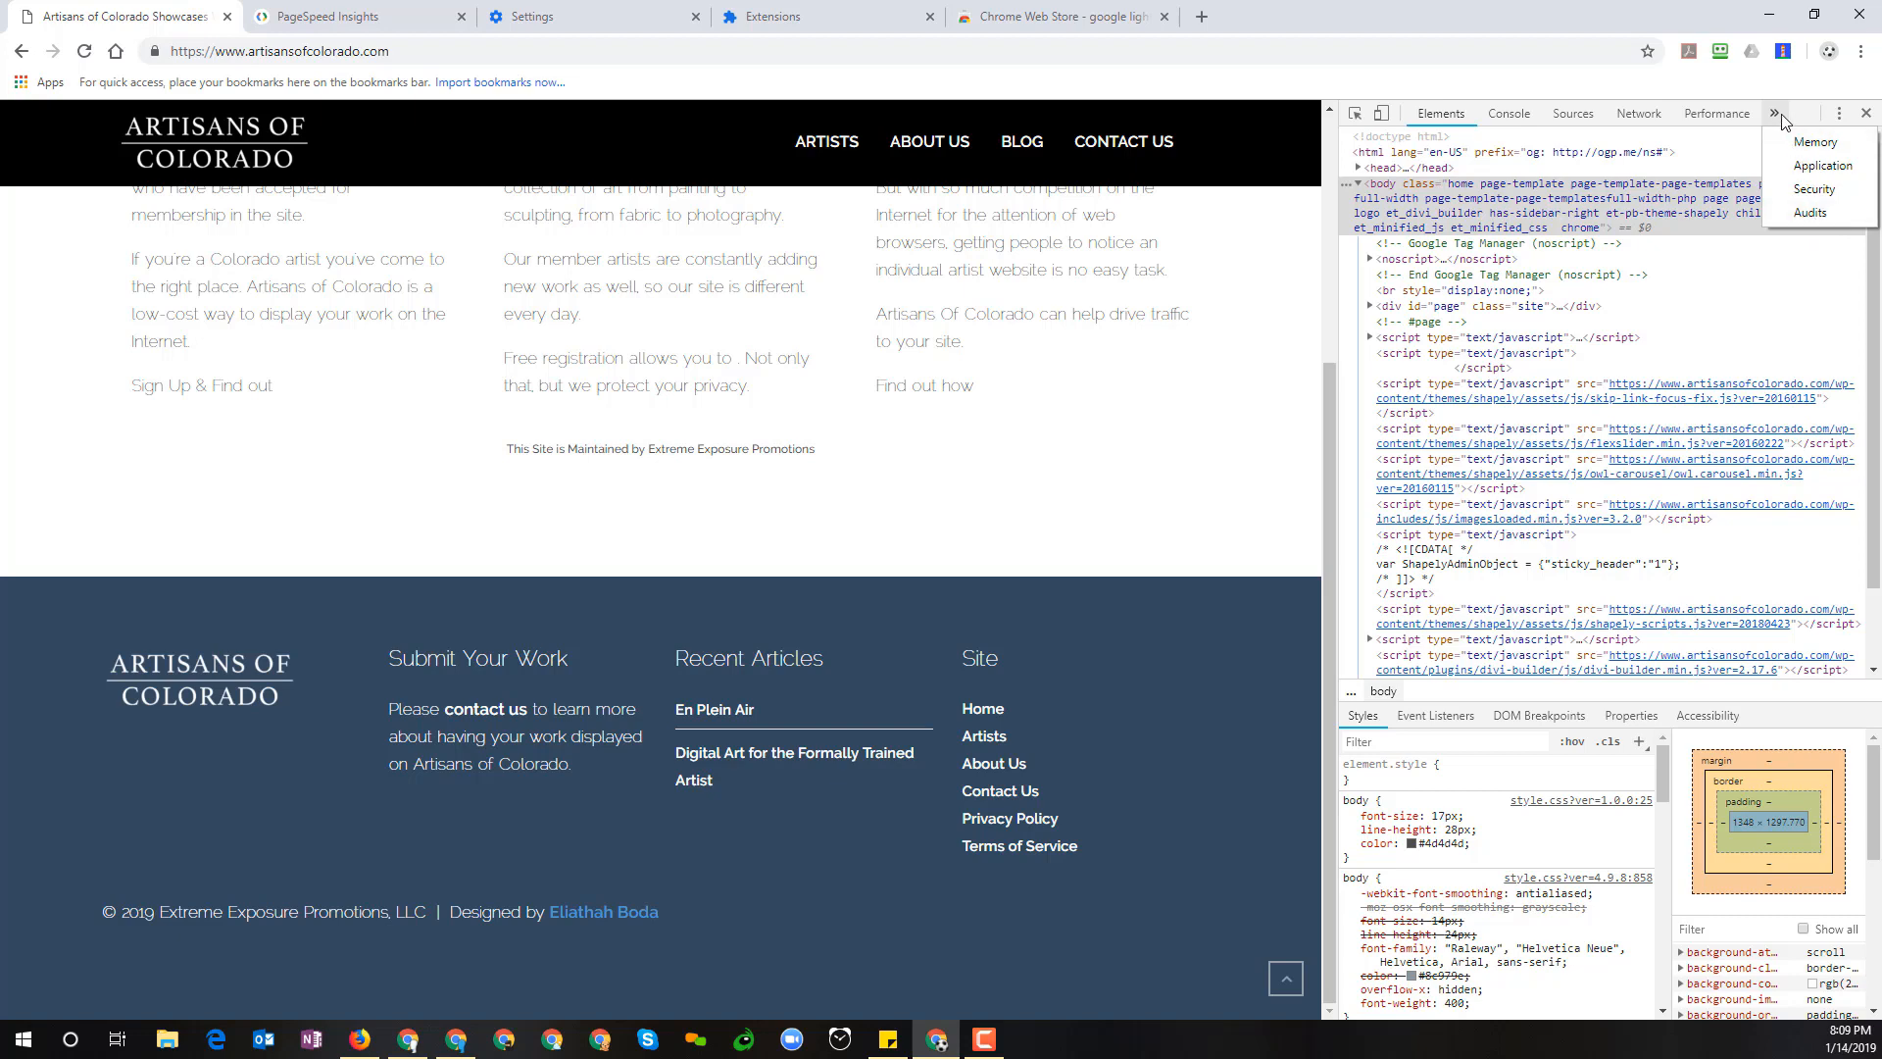
pyautogui.moveTo(1782, 125)
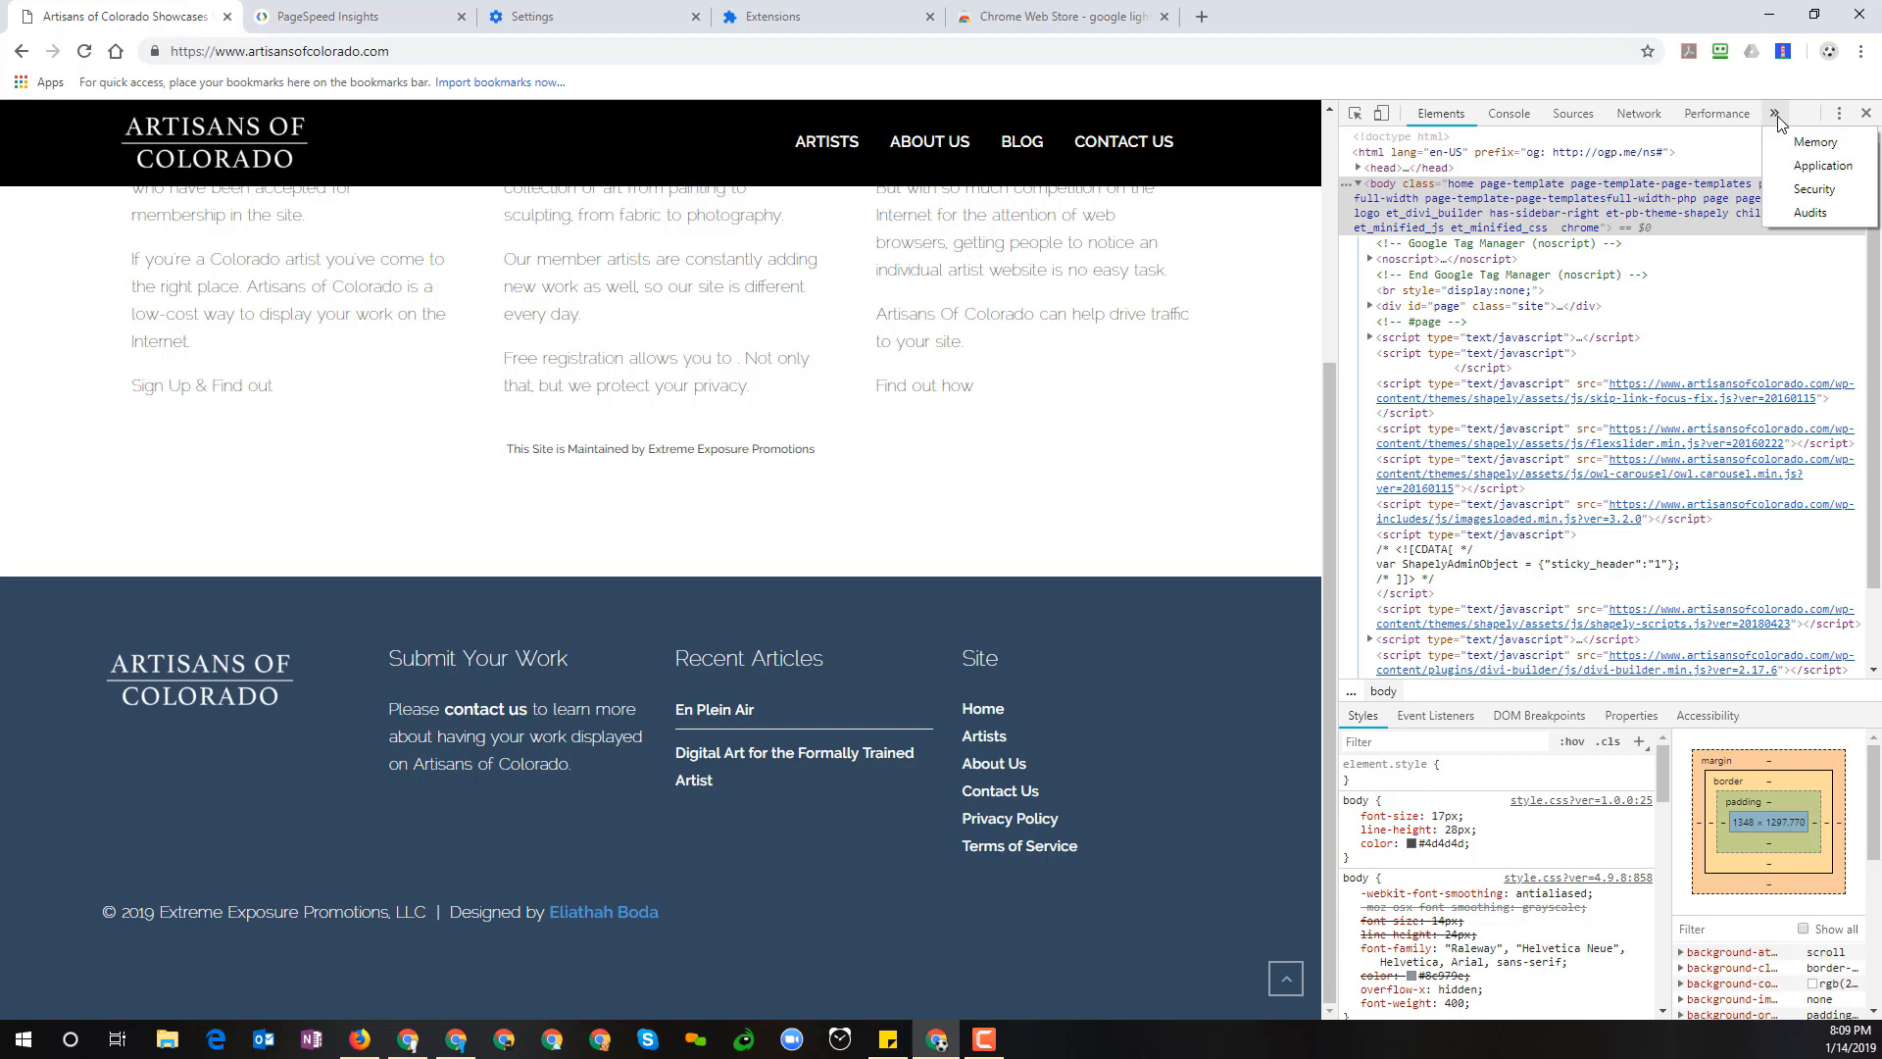
pyautogui.moveTo(1782, 126)
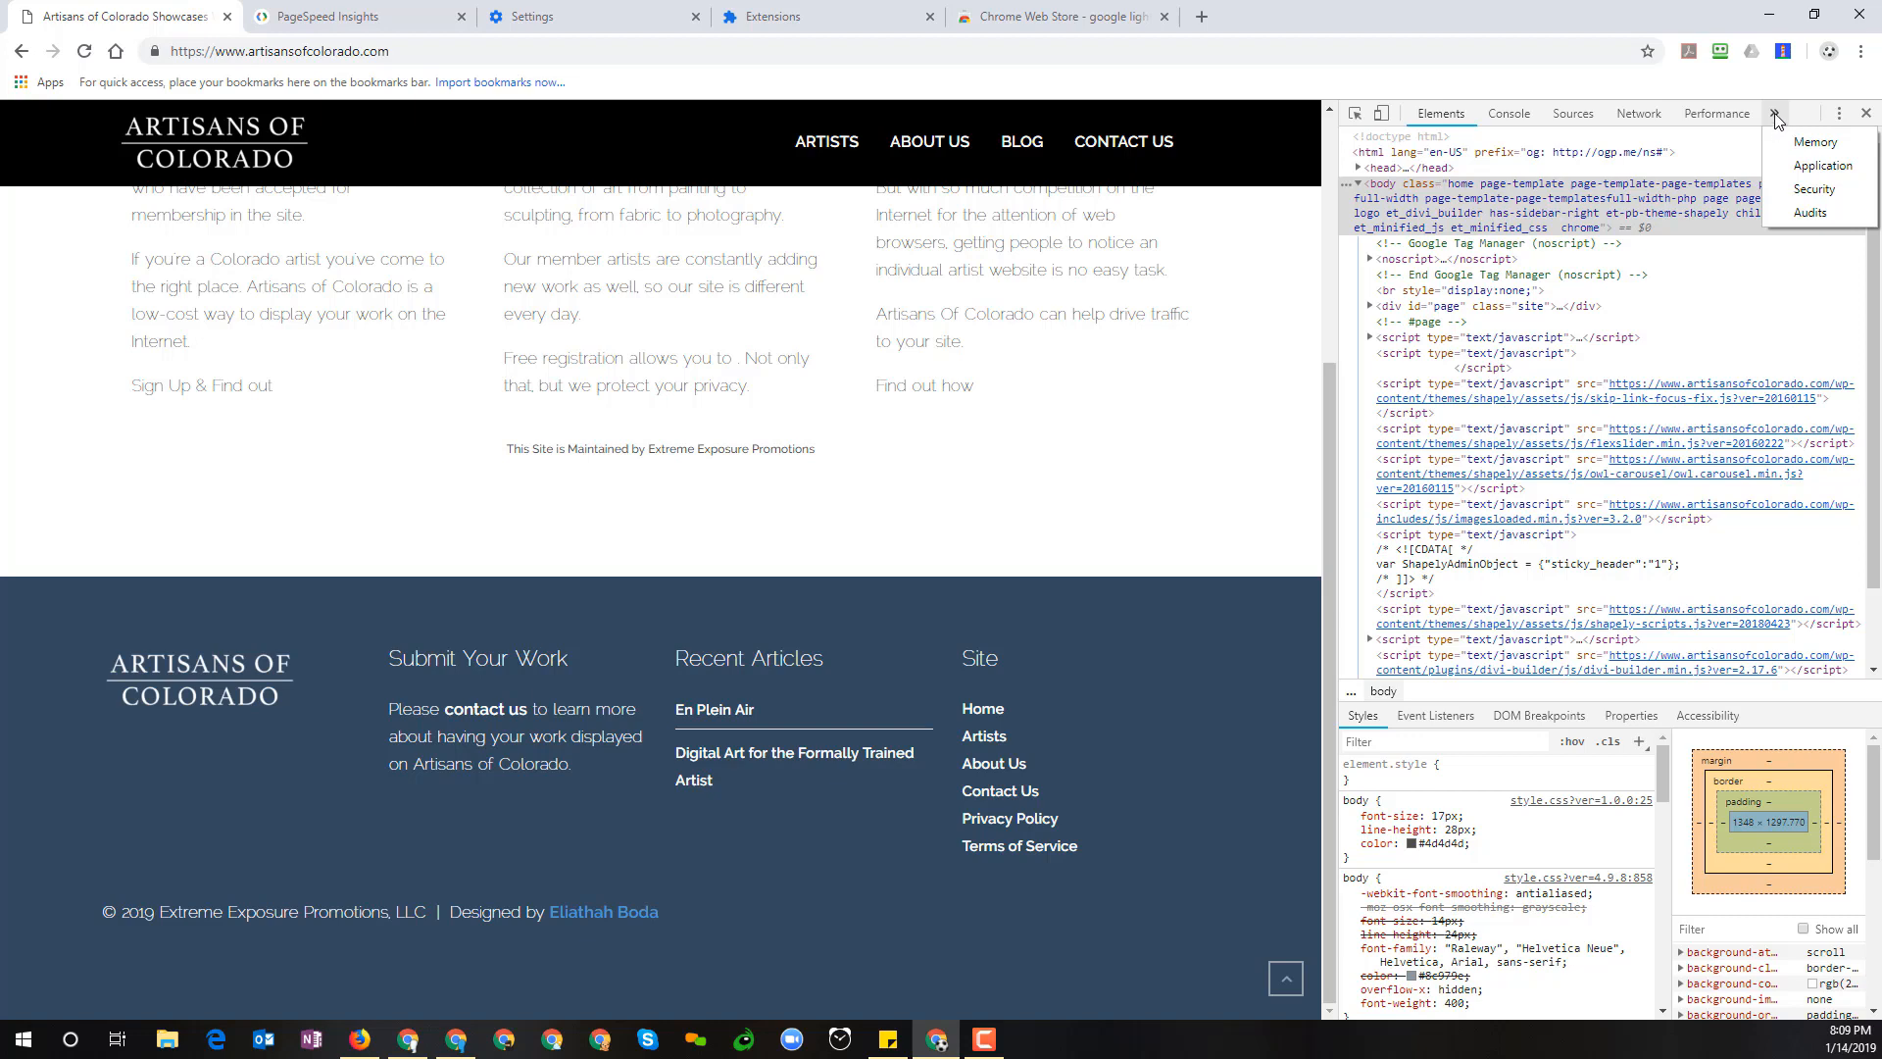
pyautogui.moveTo(1823, 164)
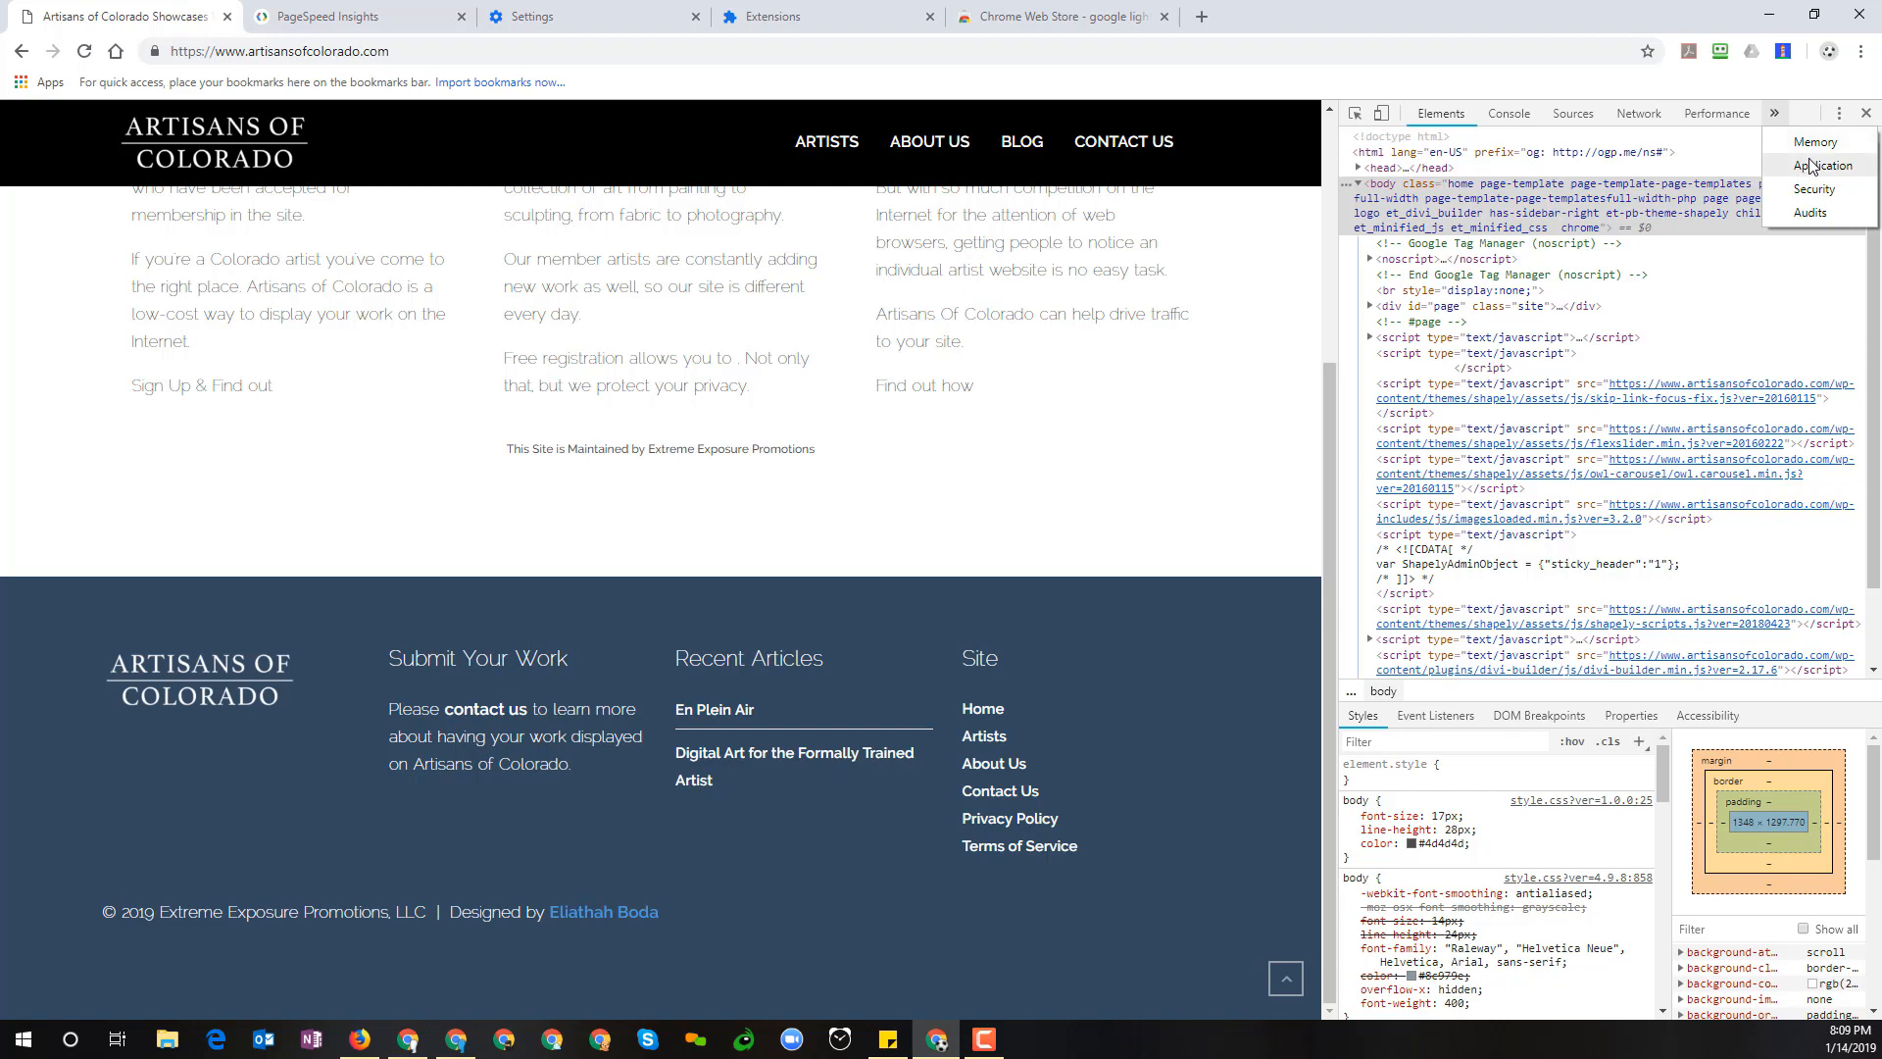
pyautogui.moveTo(1812, 214)
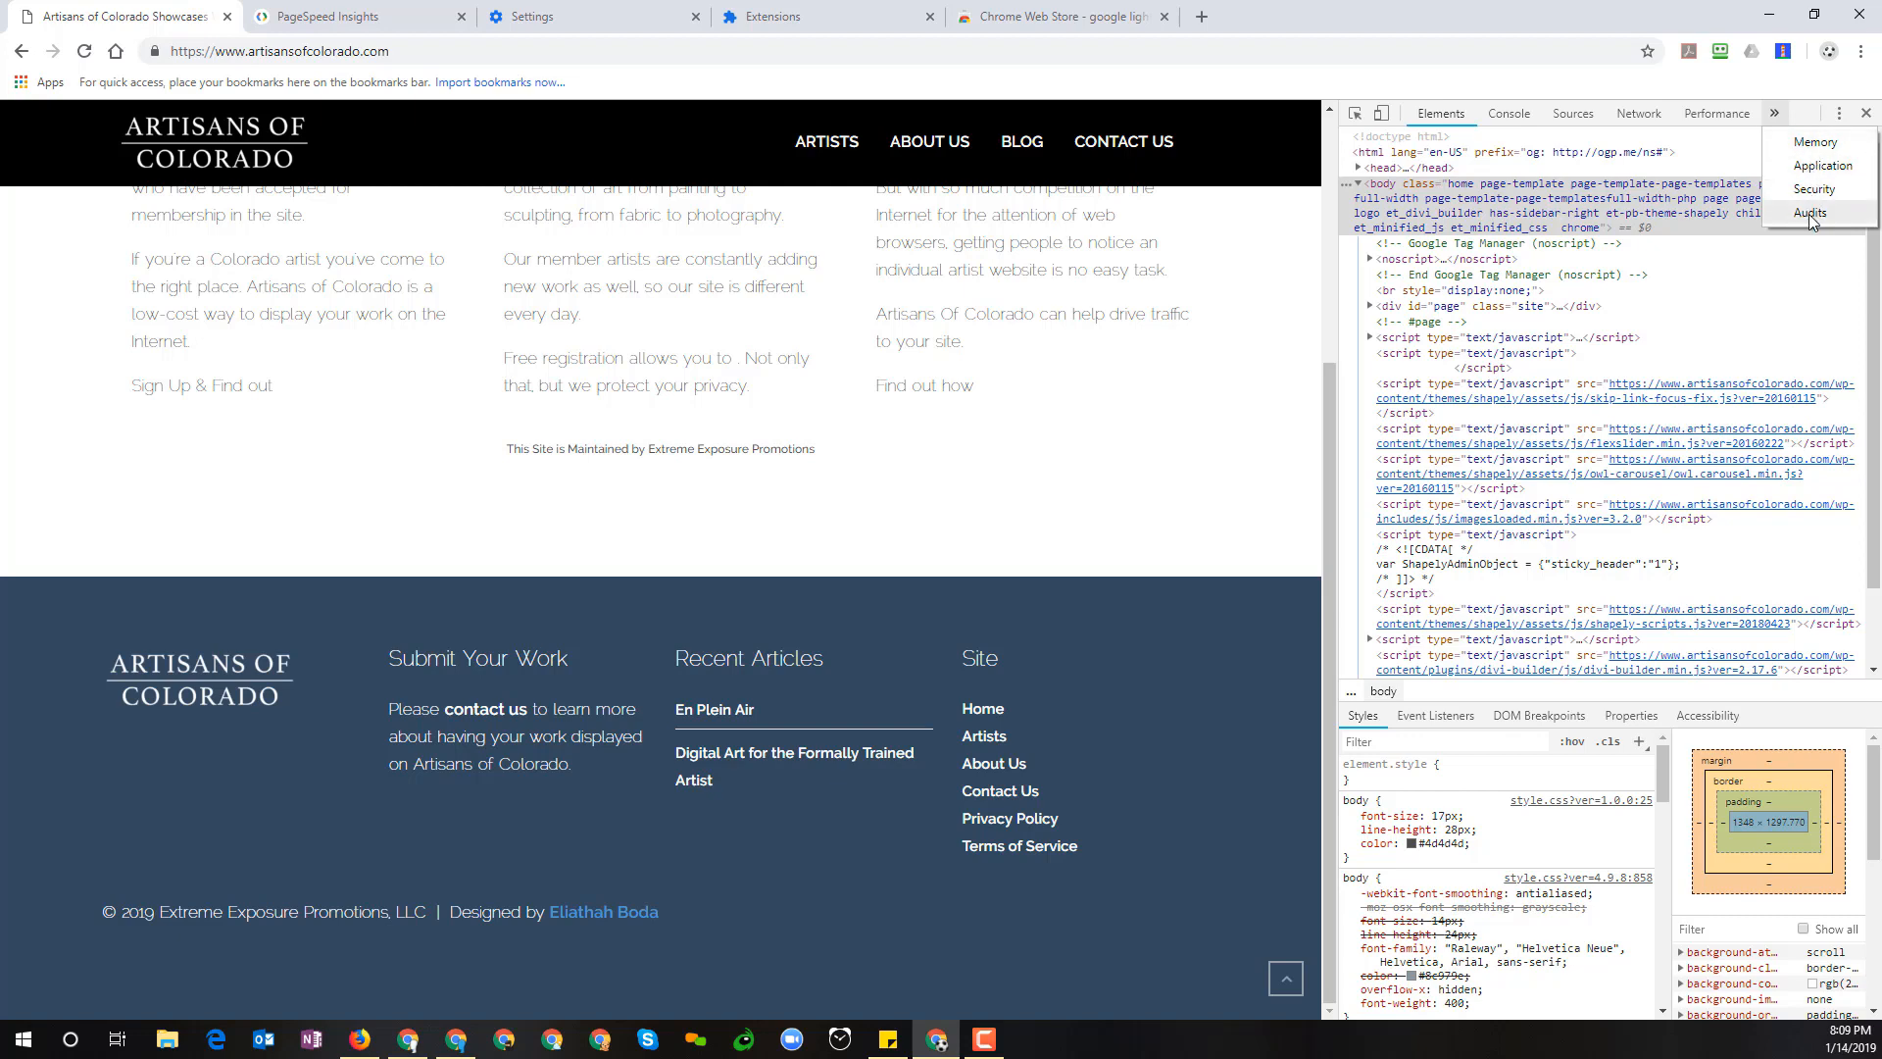
pyautogui.click(1811, 212)
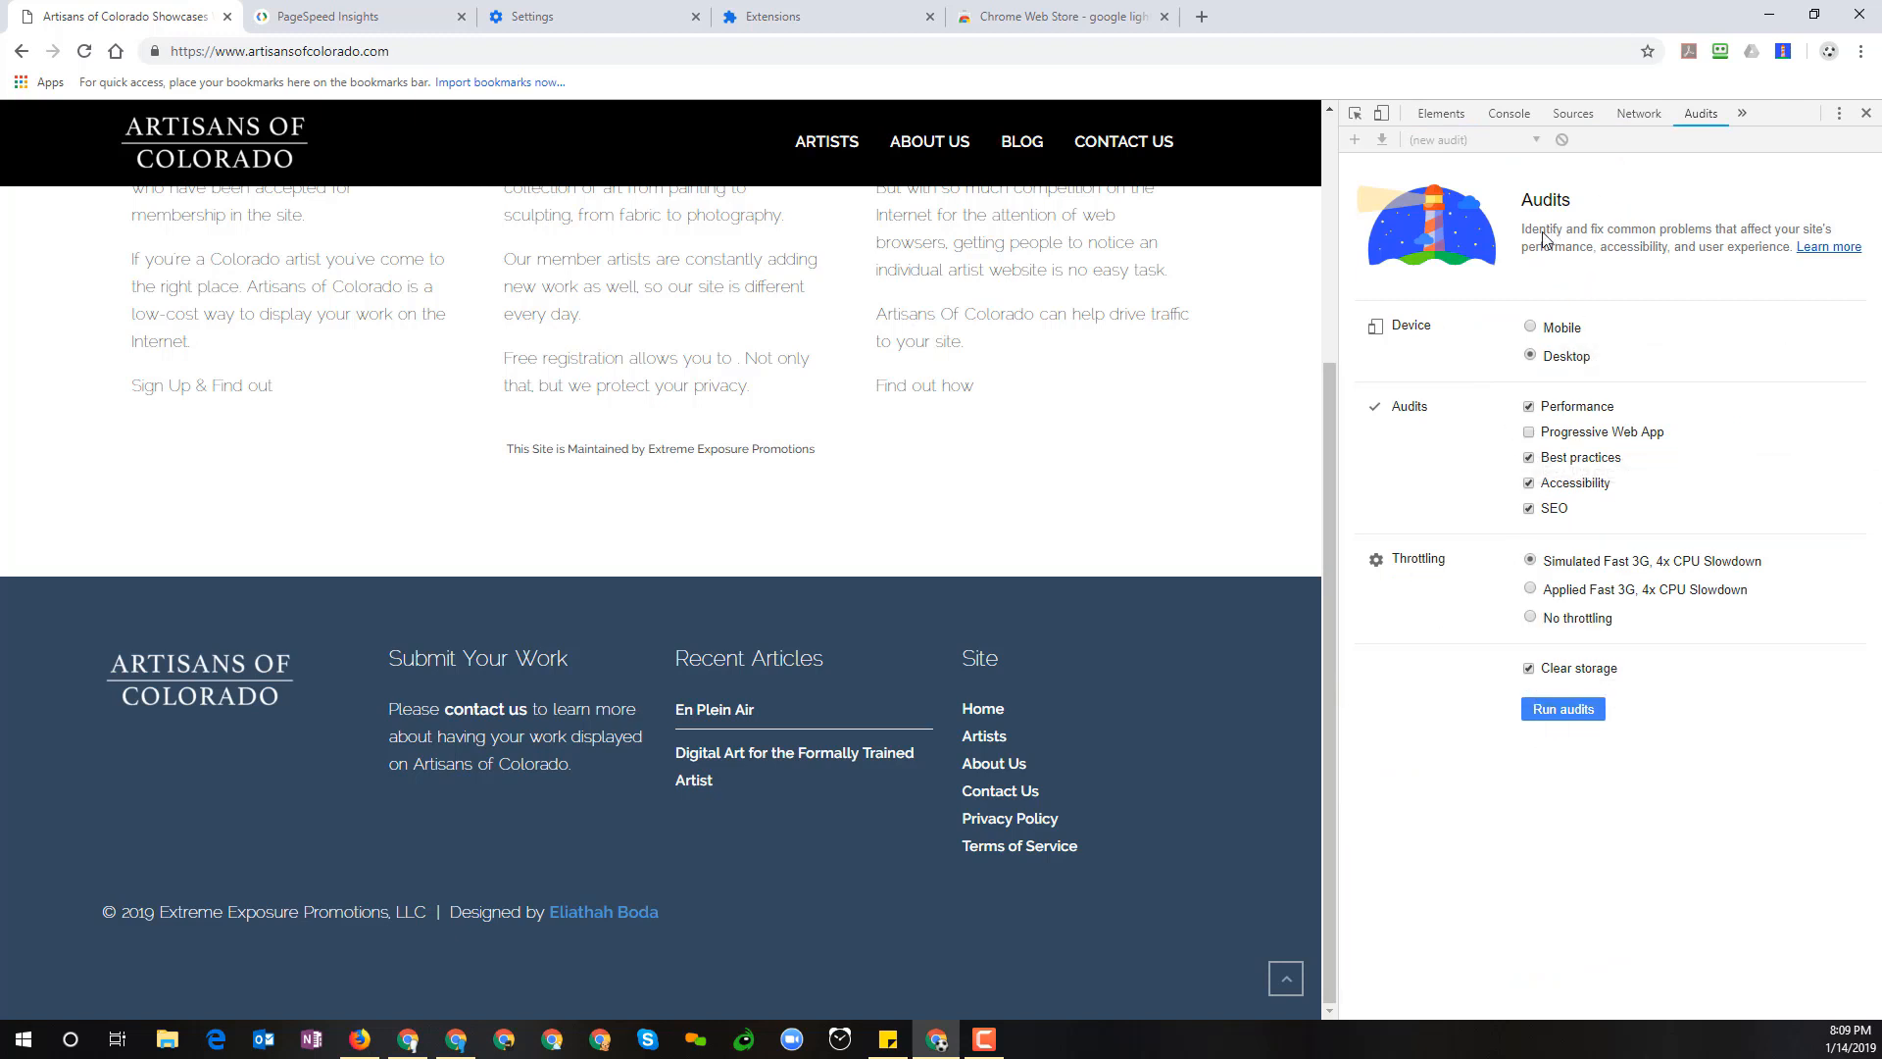
pyautogui.moveTo(1466, 249)
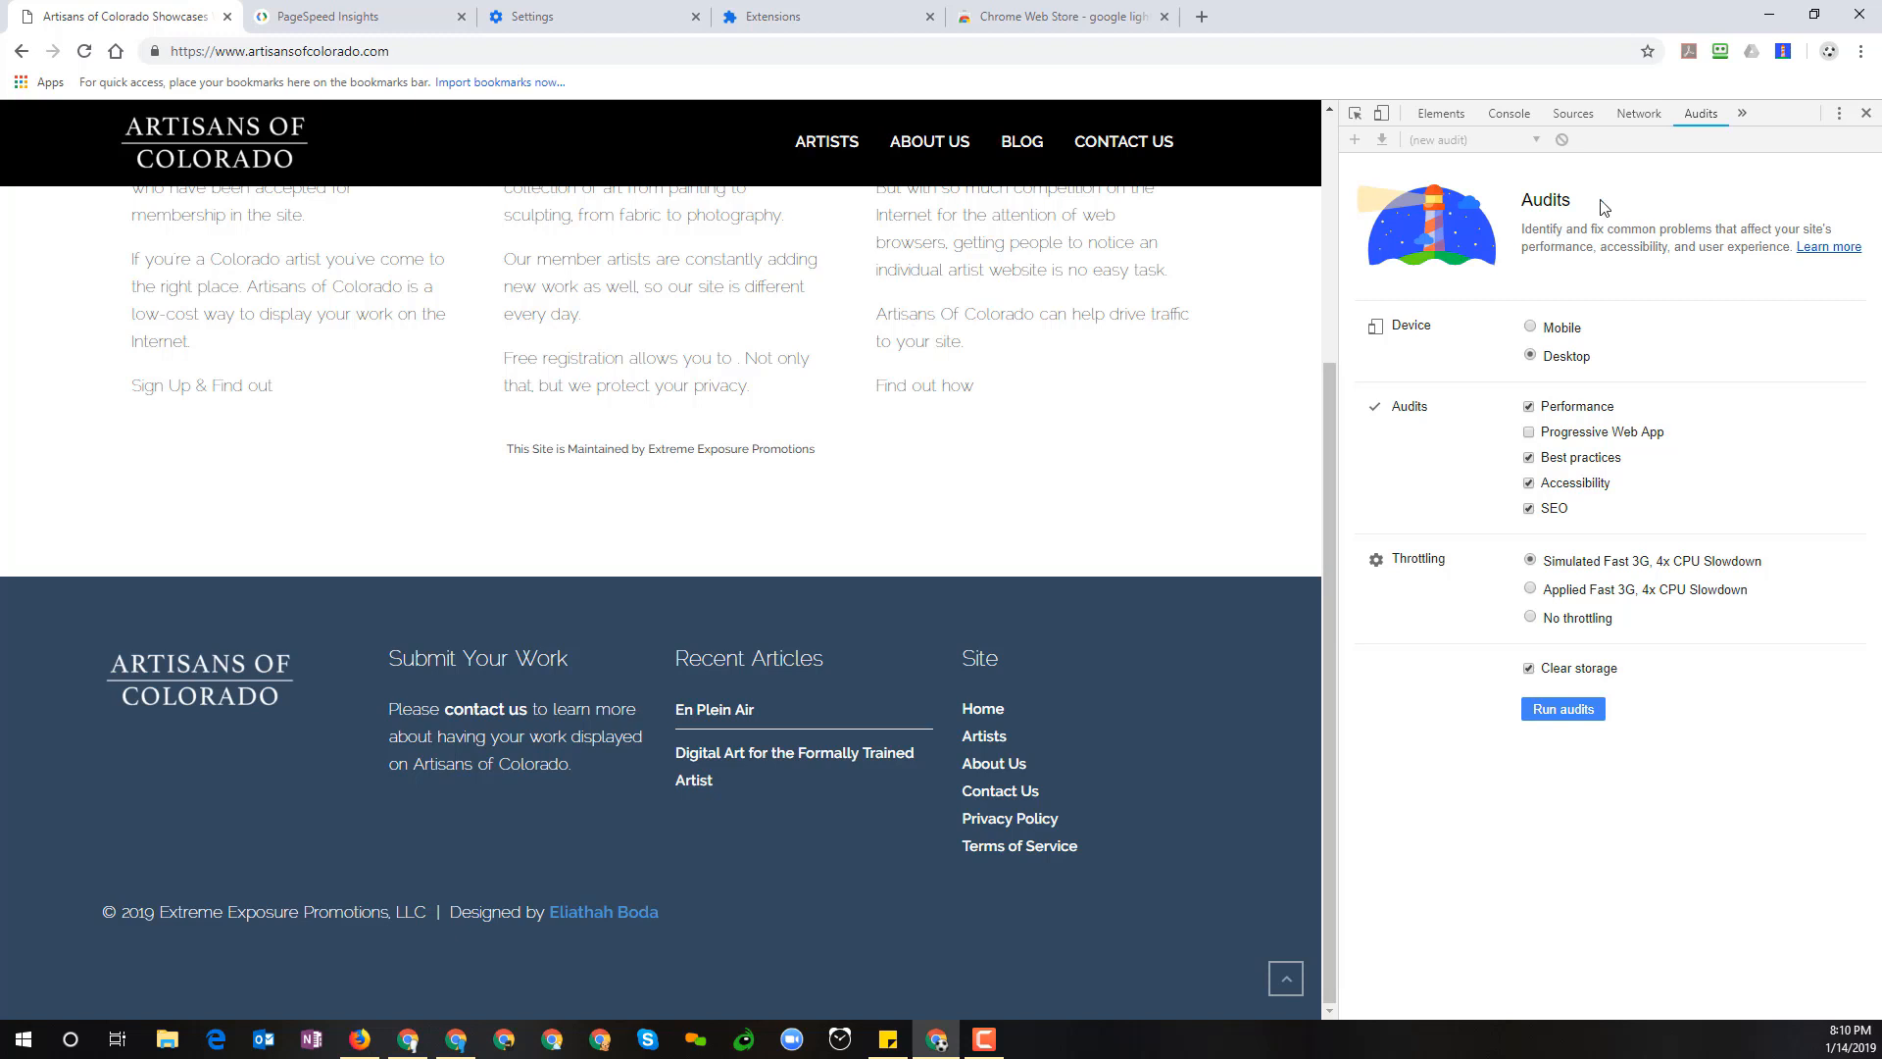
pyautogui.moveTo(1635, 251)
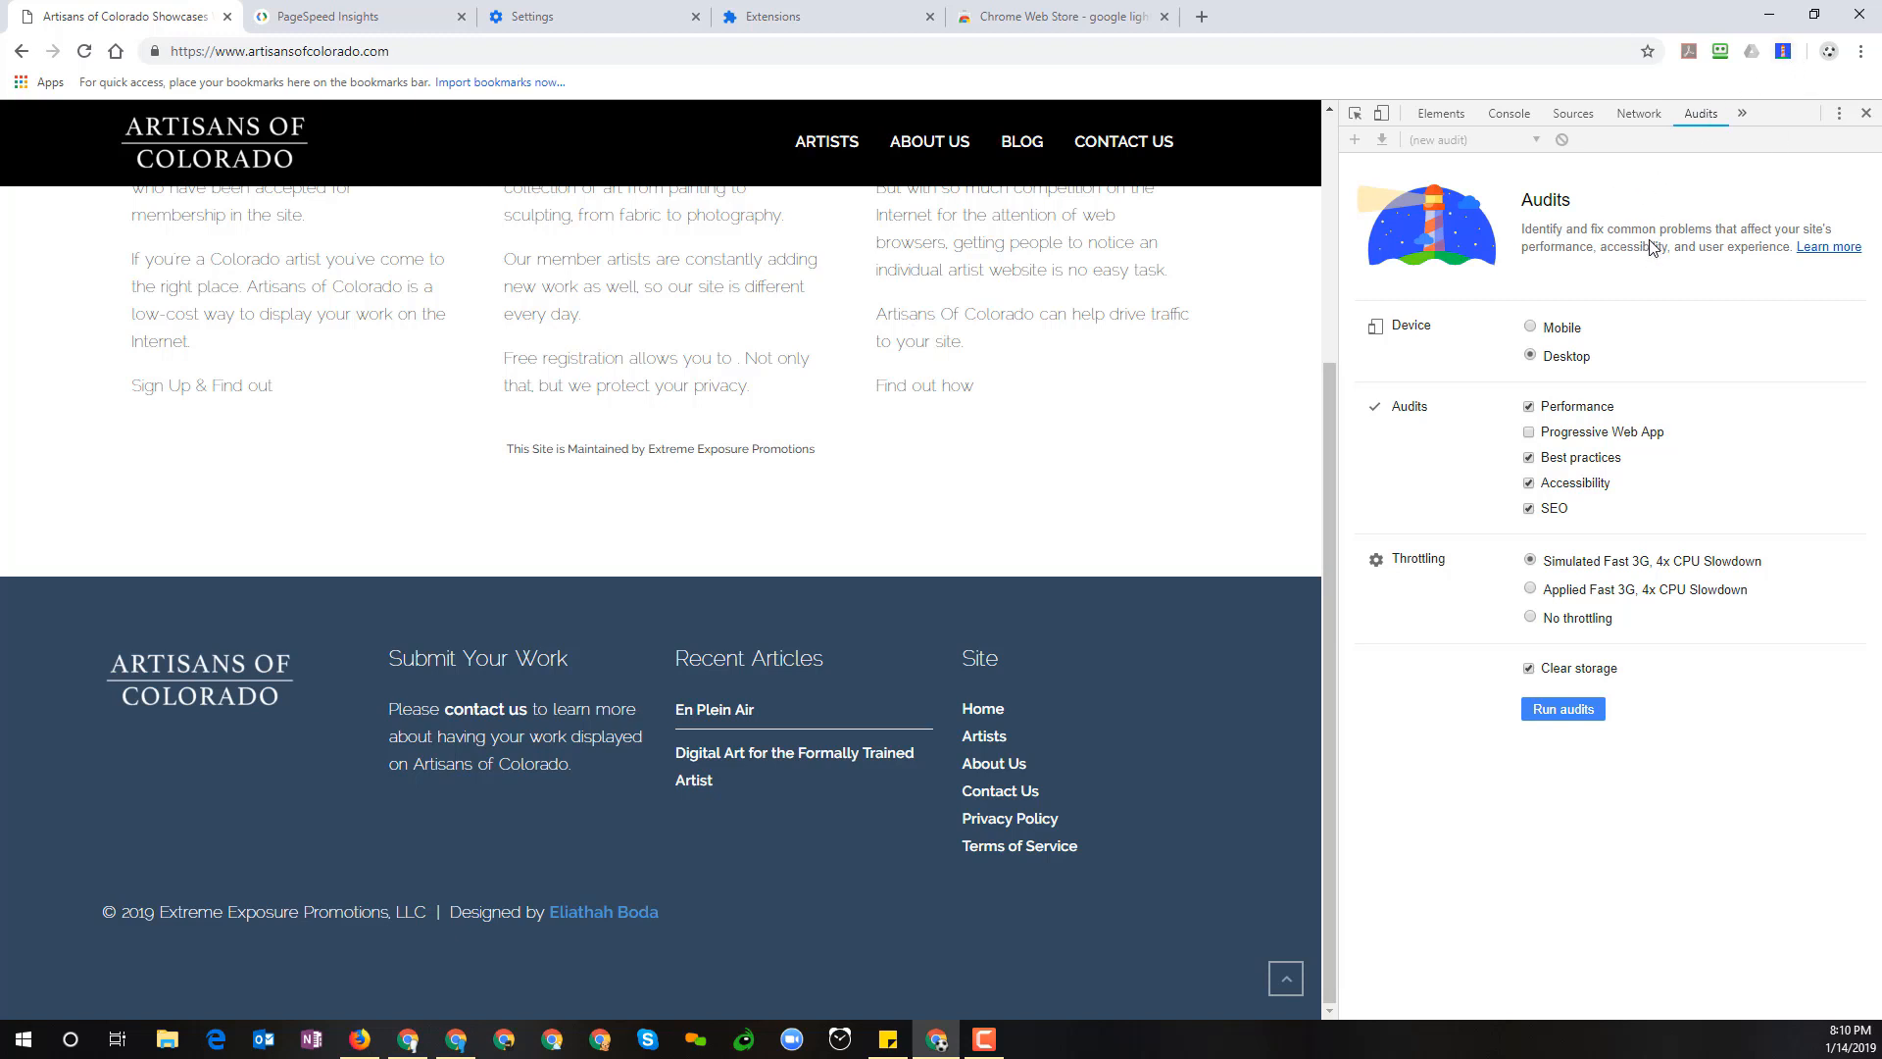
pyautogui.moveTo(1661, 239)
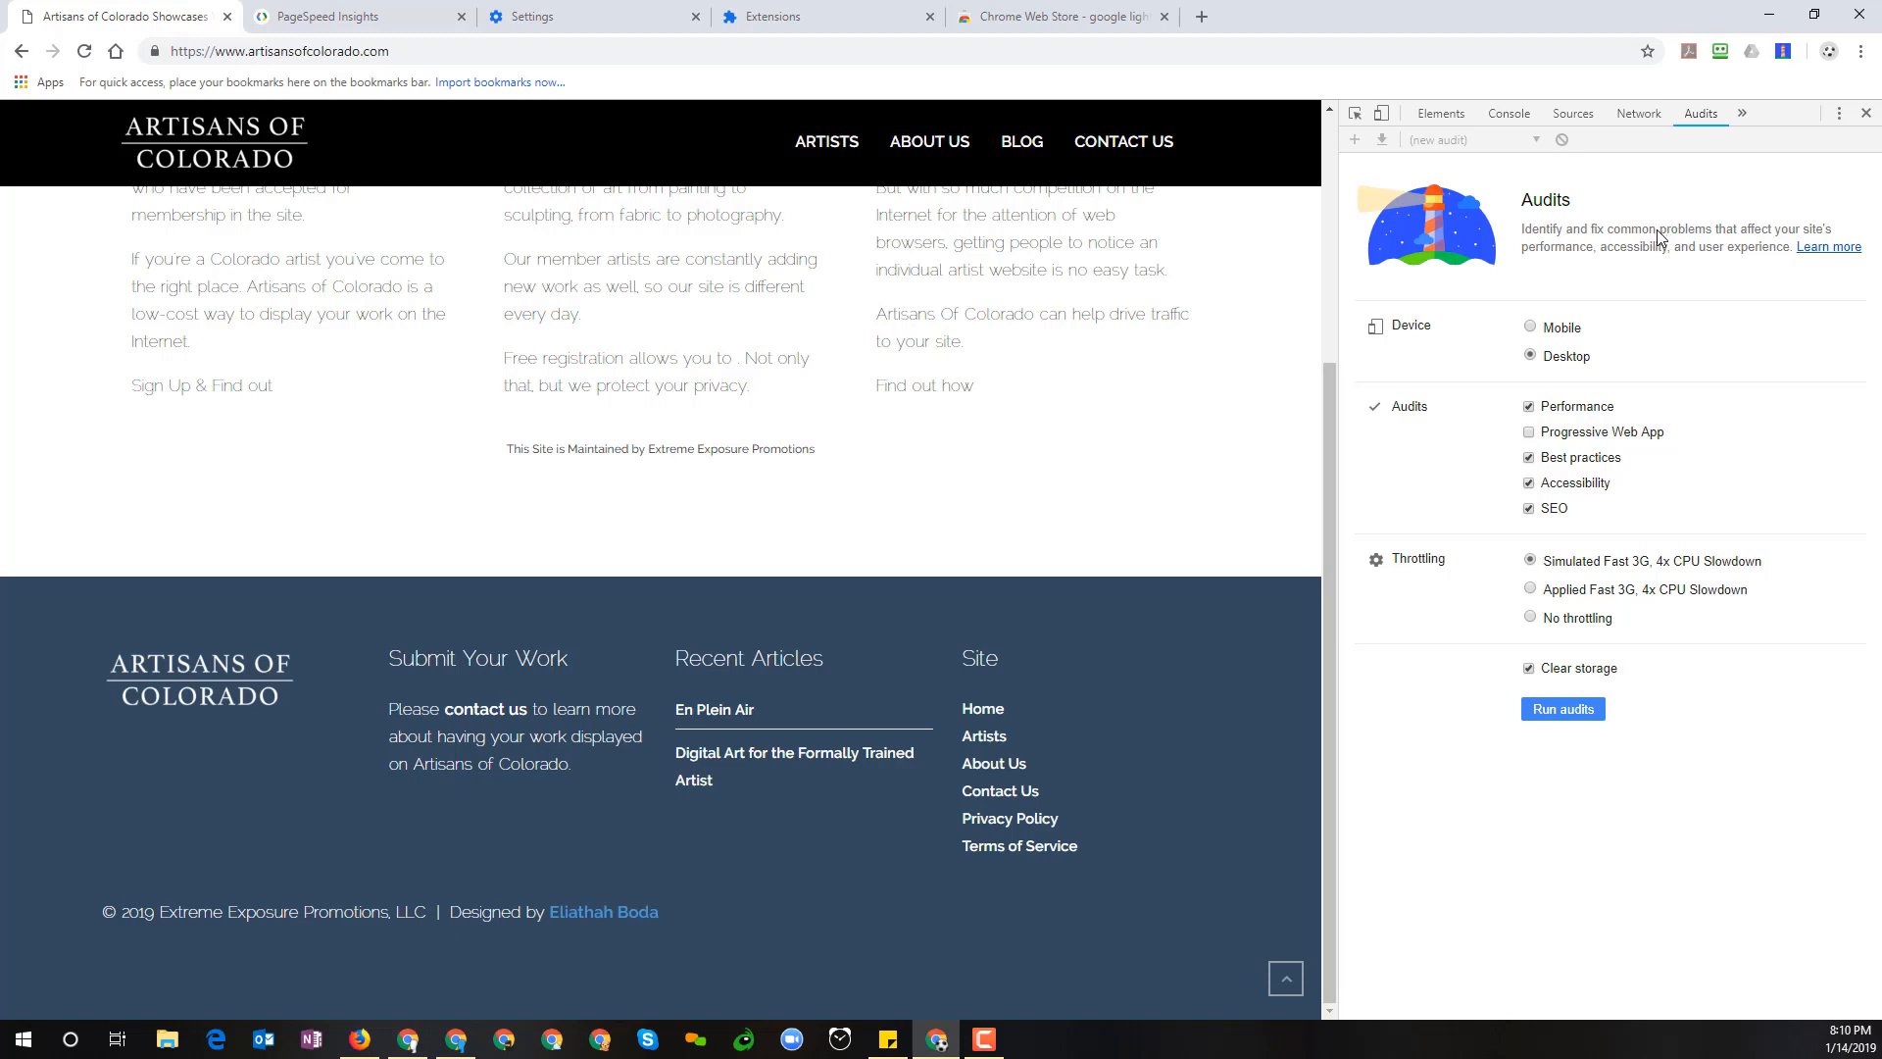
pyautogui.moveTo(1678, 249)
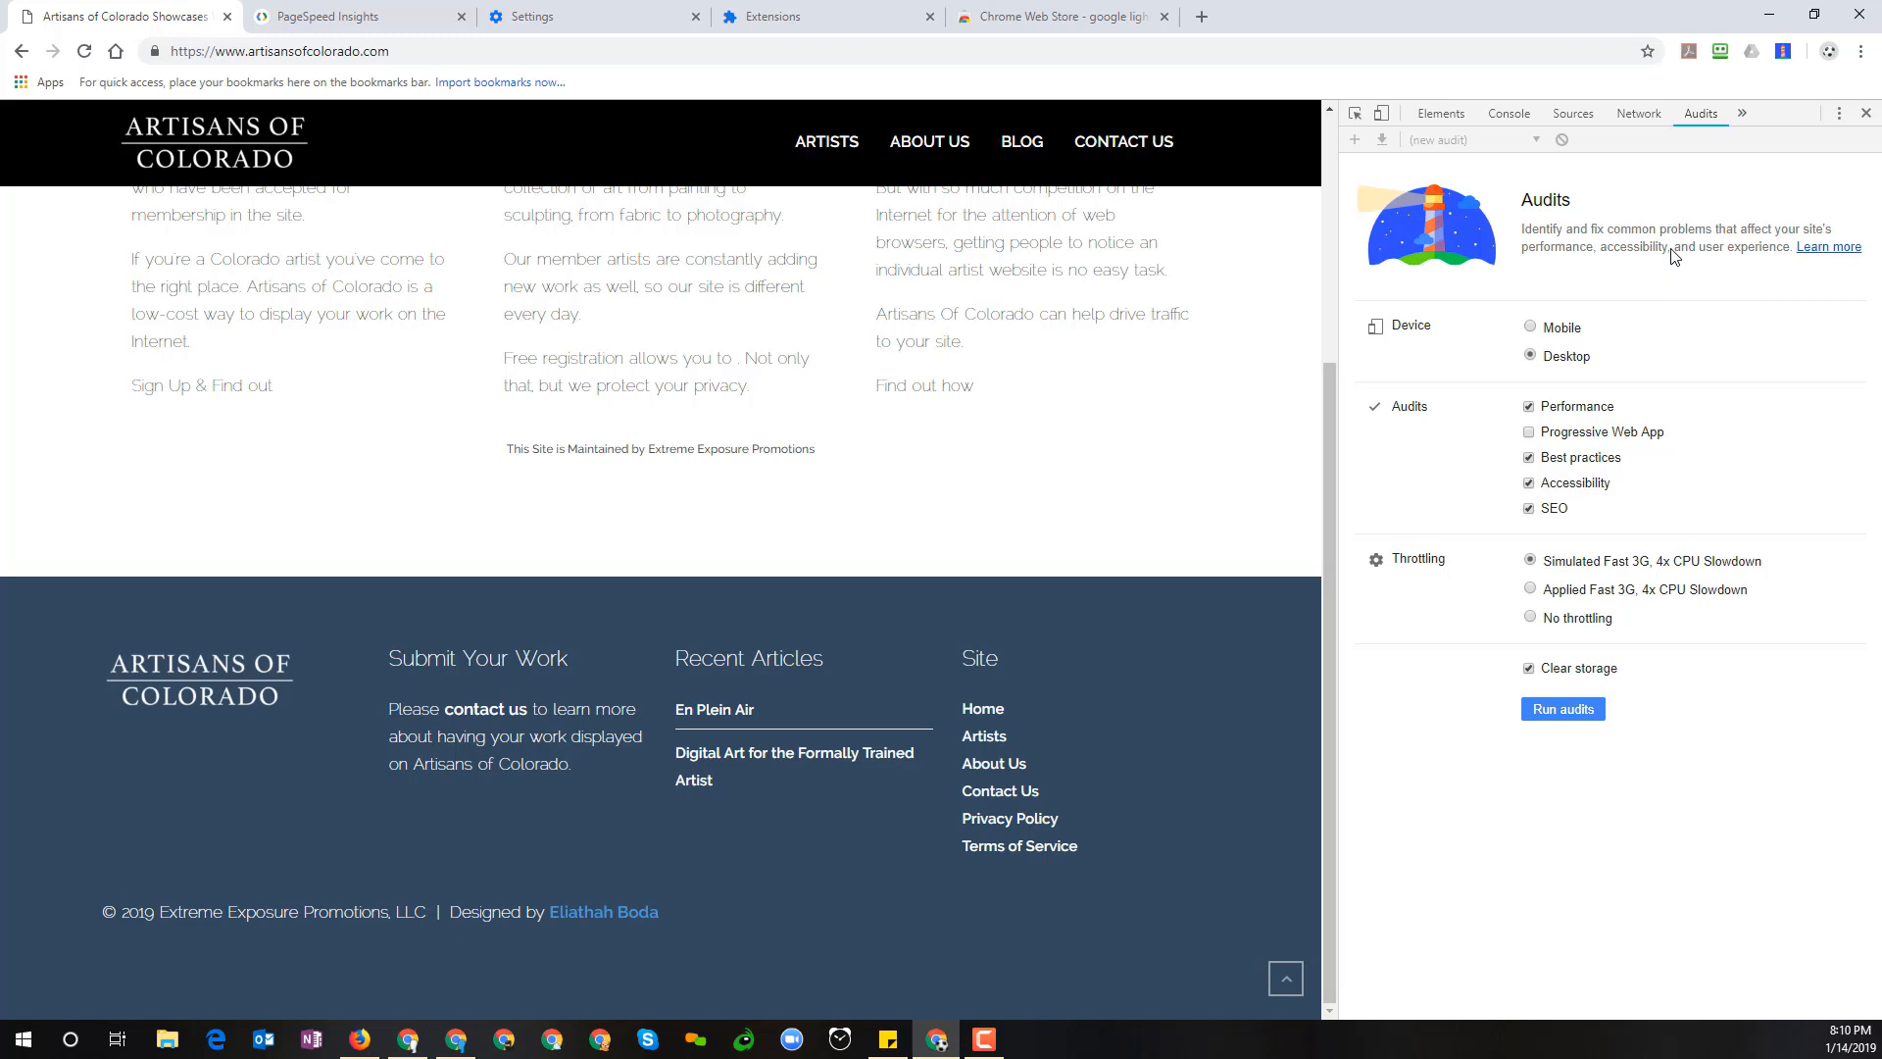
pyautogui.moveTo(1749, 255)
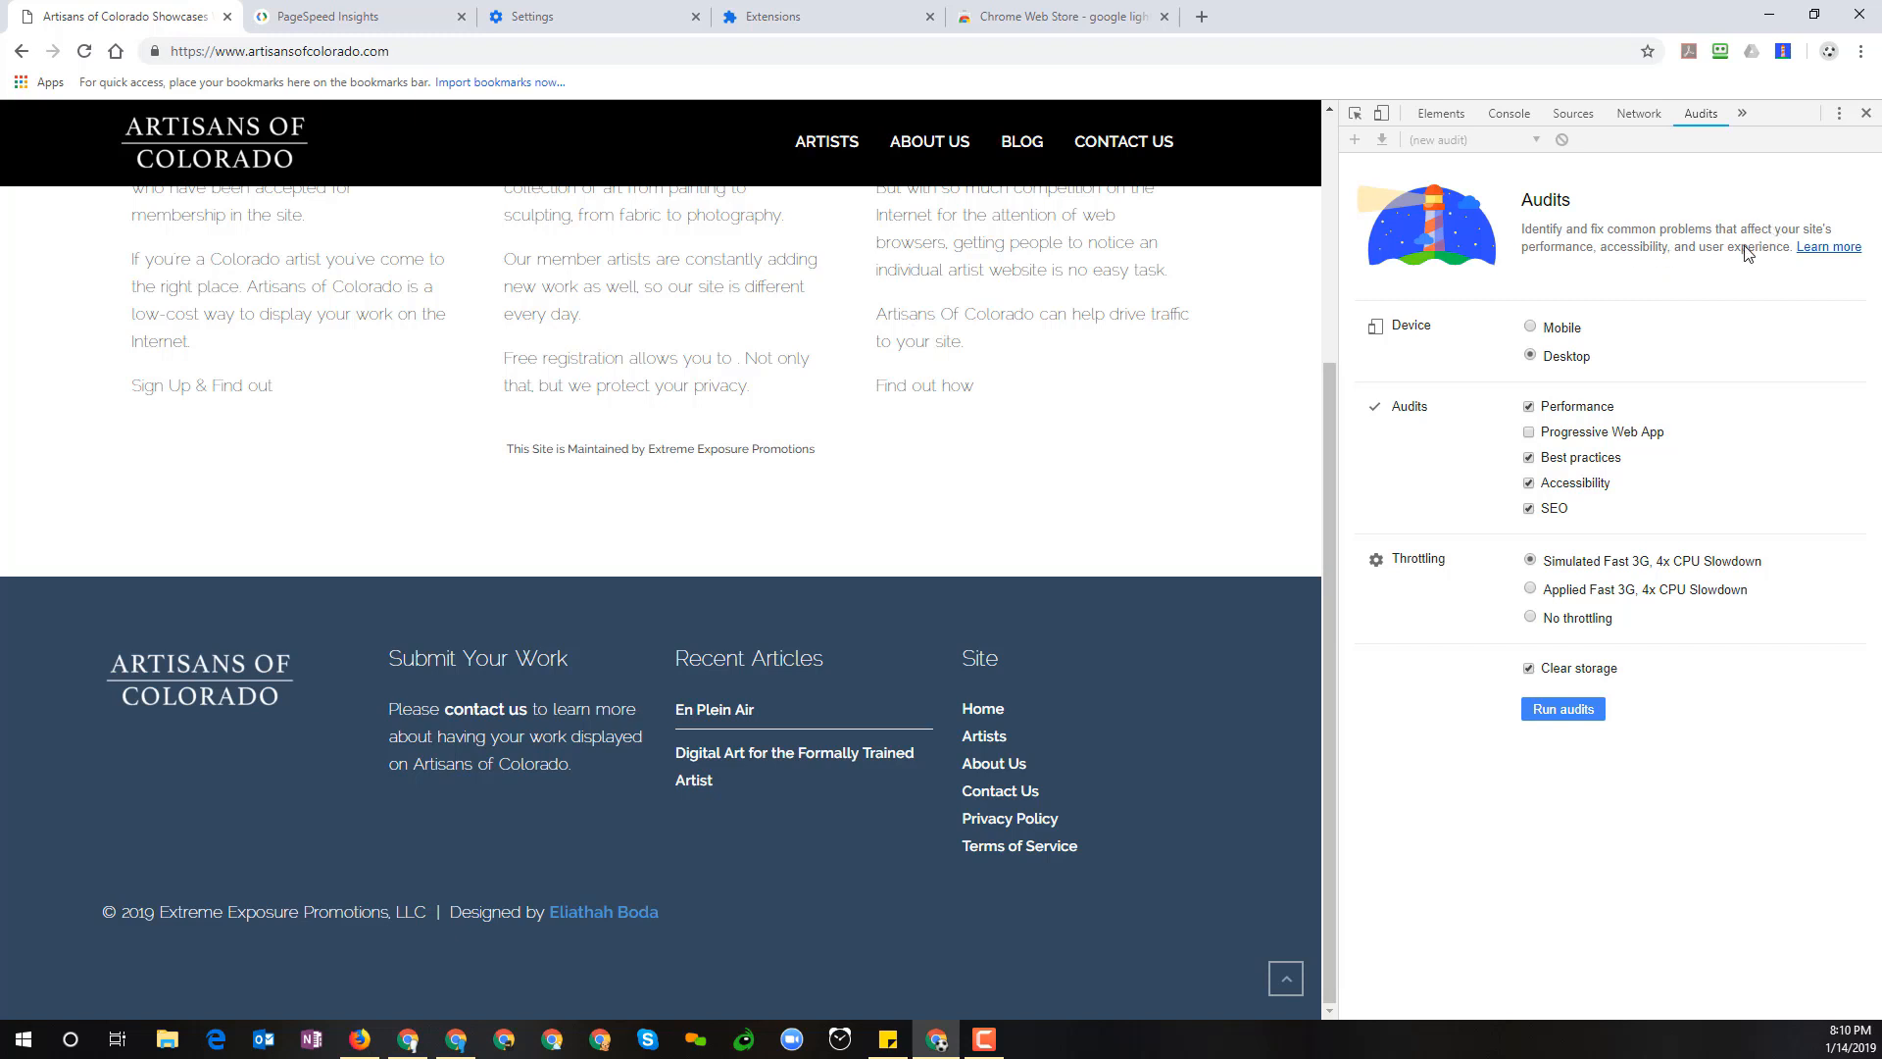
pyautogui.moveTo(1721, 240)
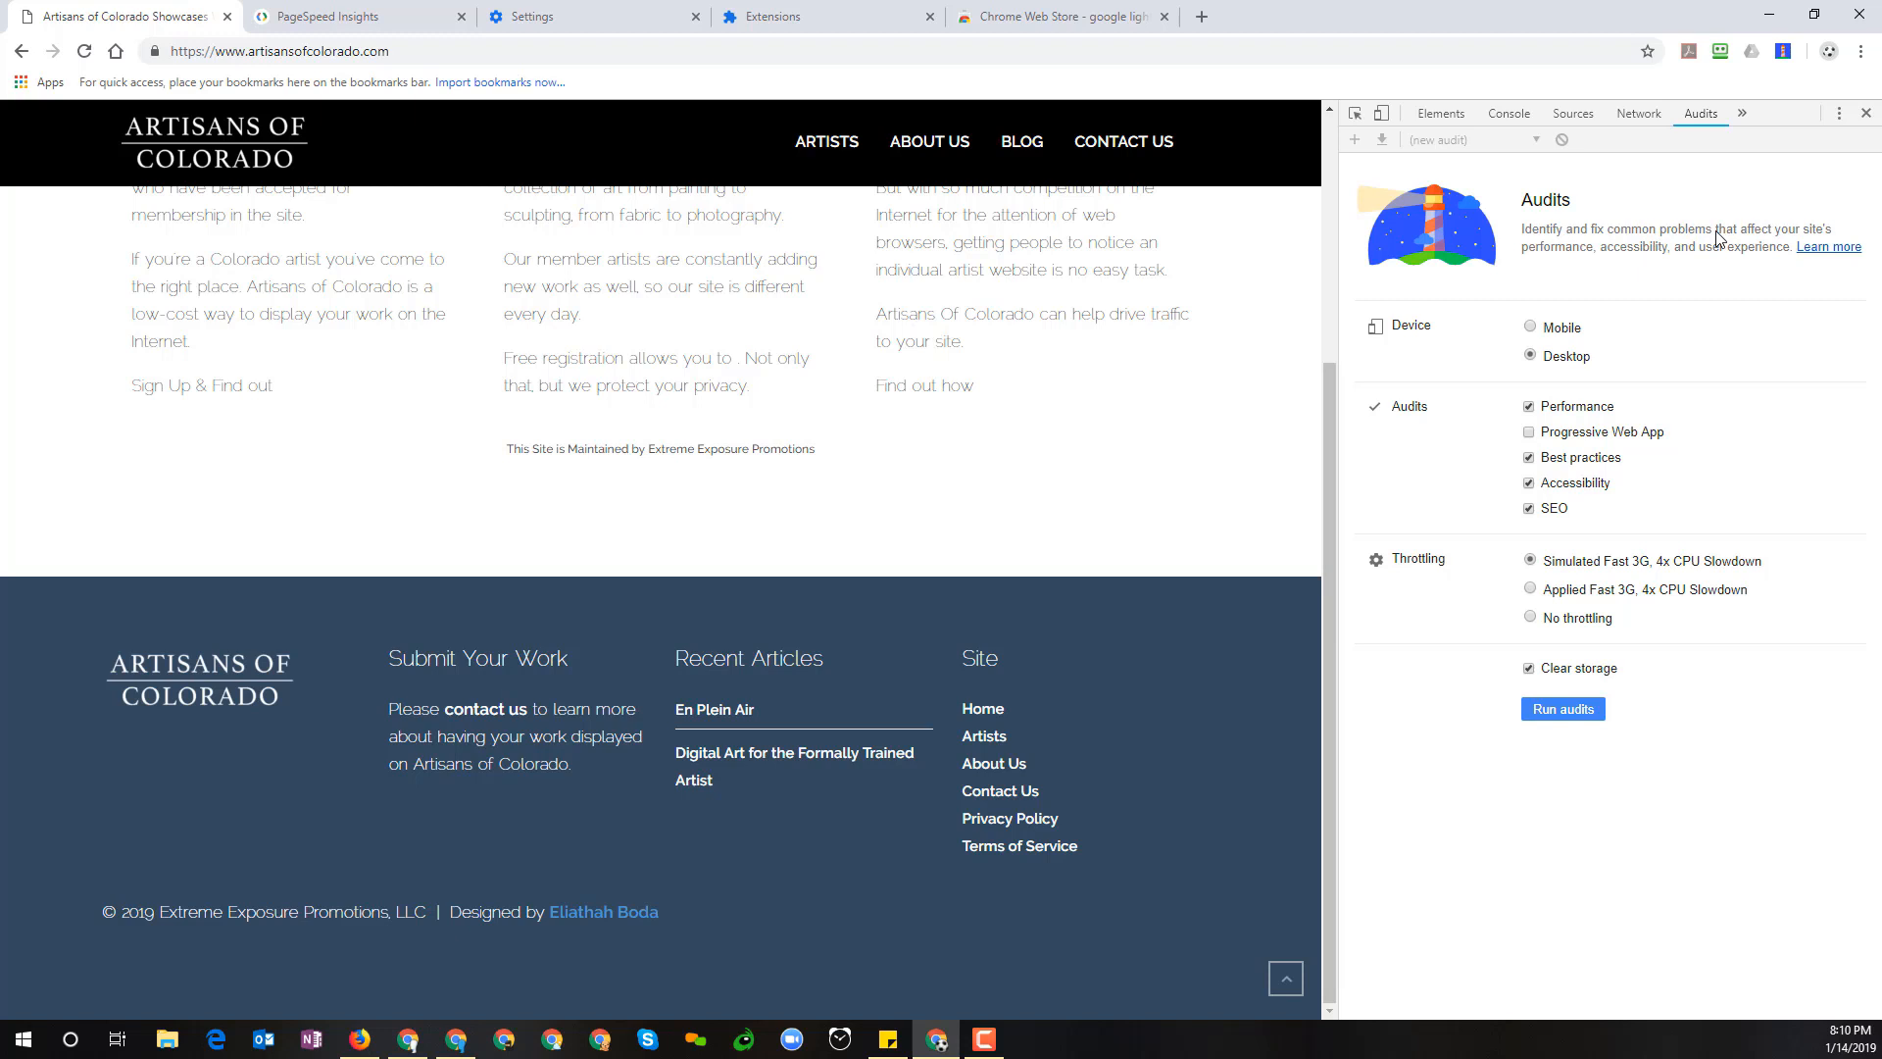
pyautogui.moveTo(1557, 306)
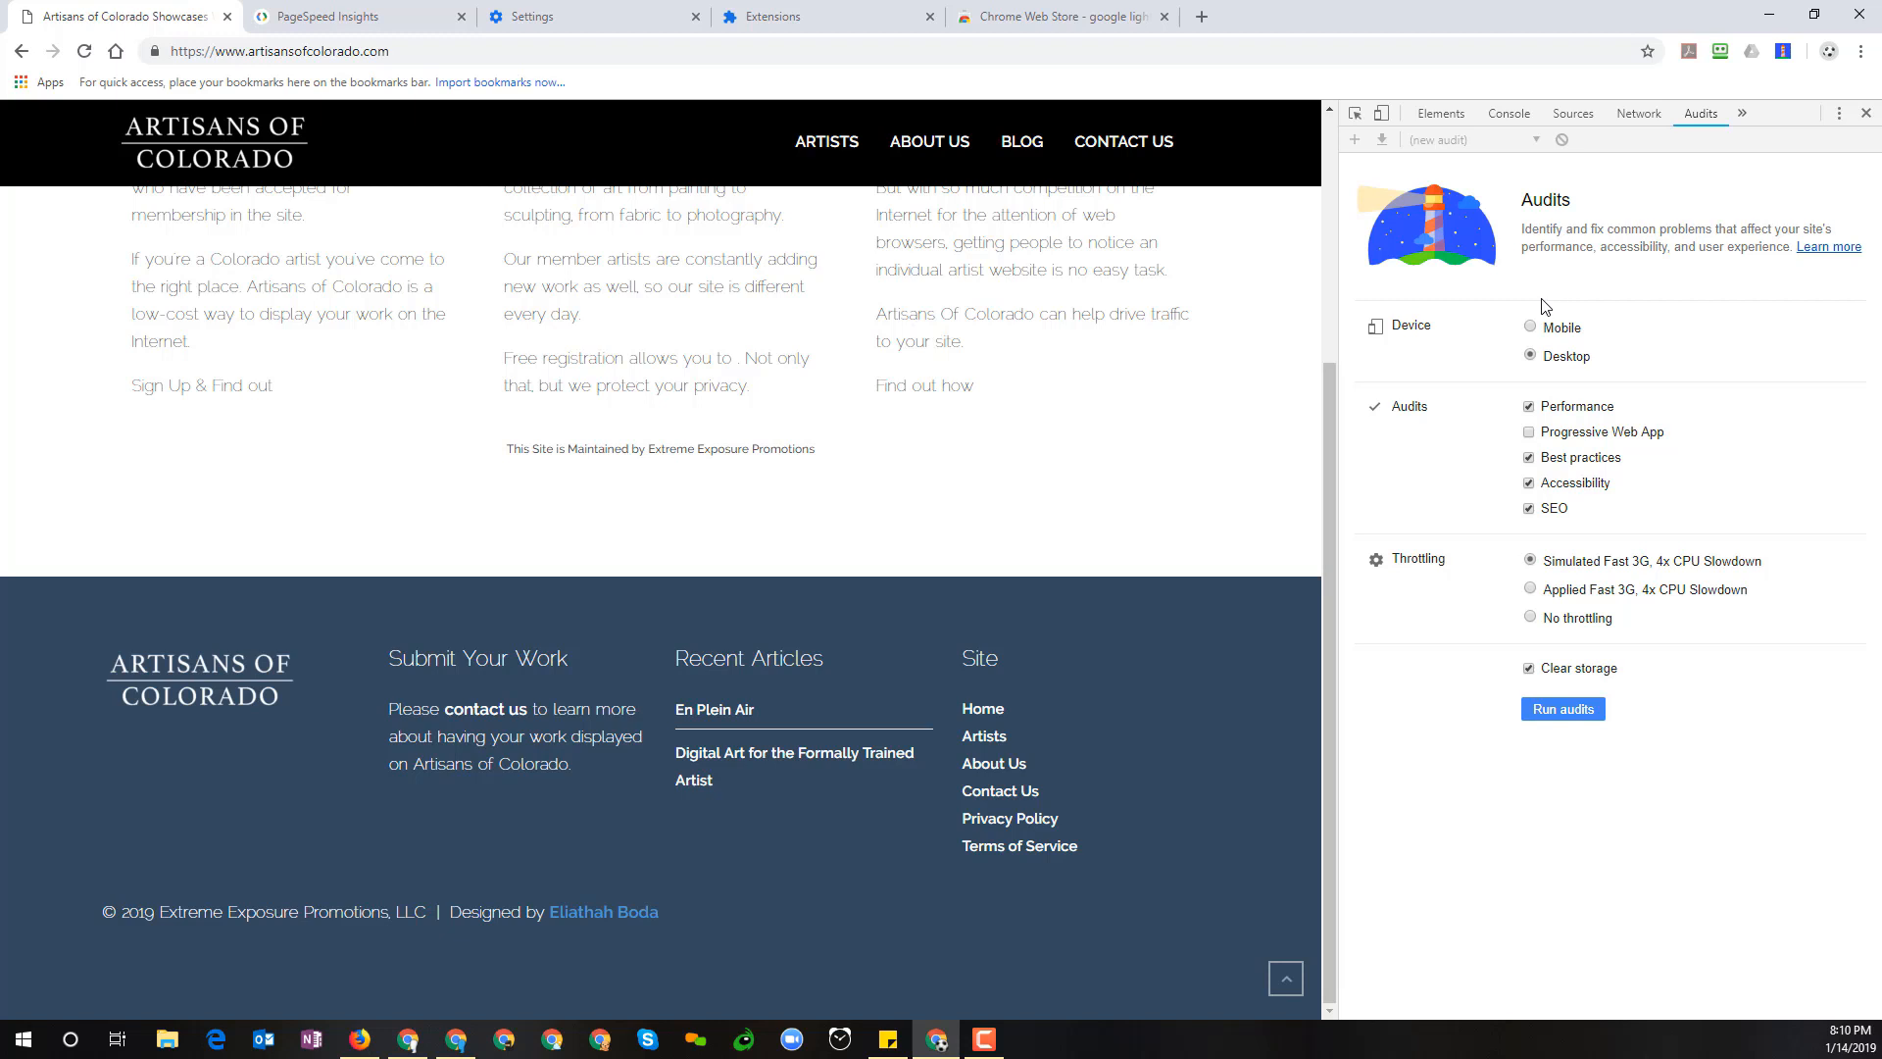
pyautogui.moveTo(1593, 312)
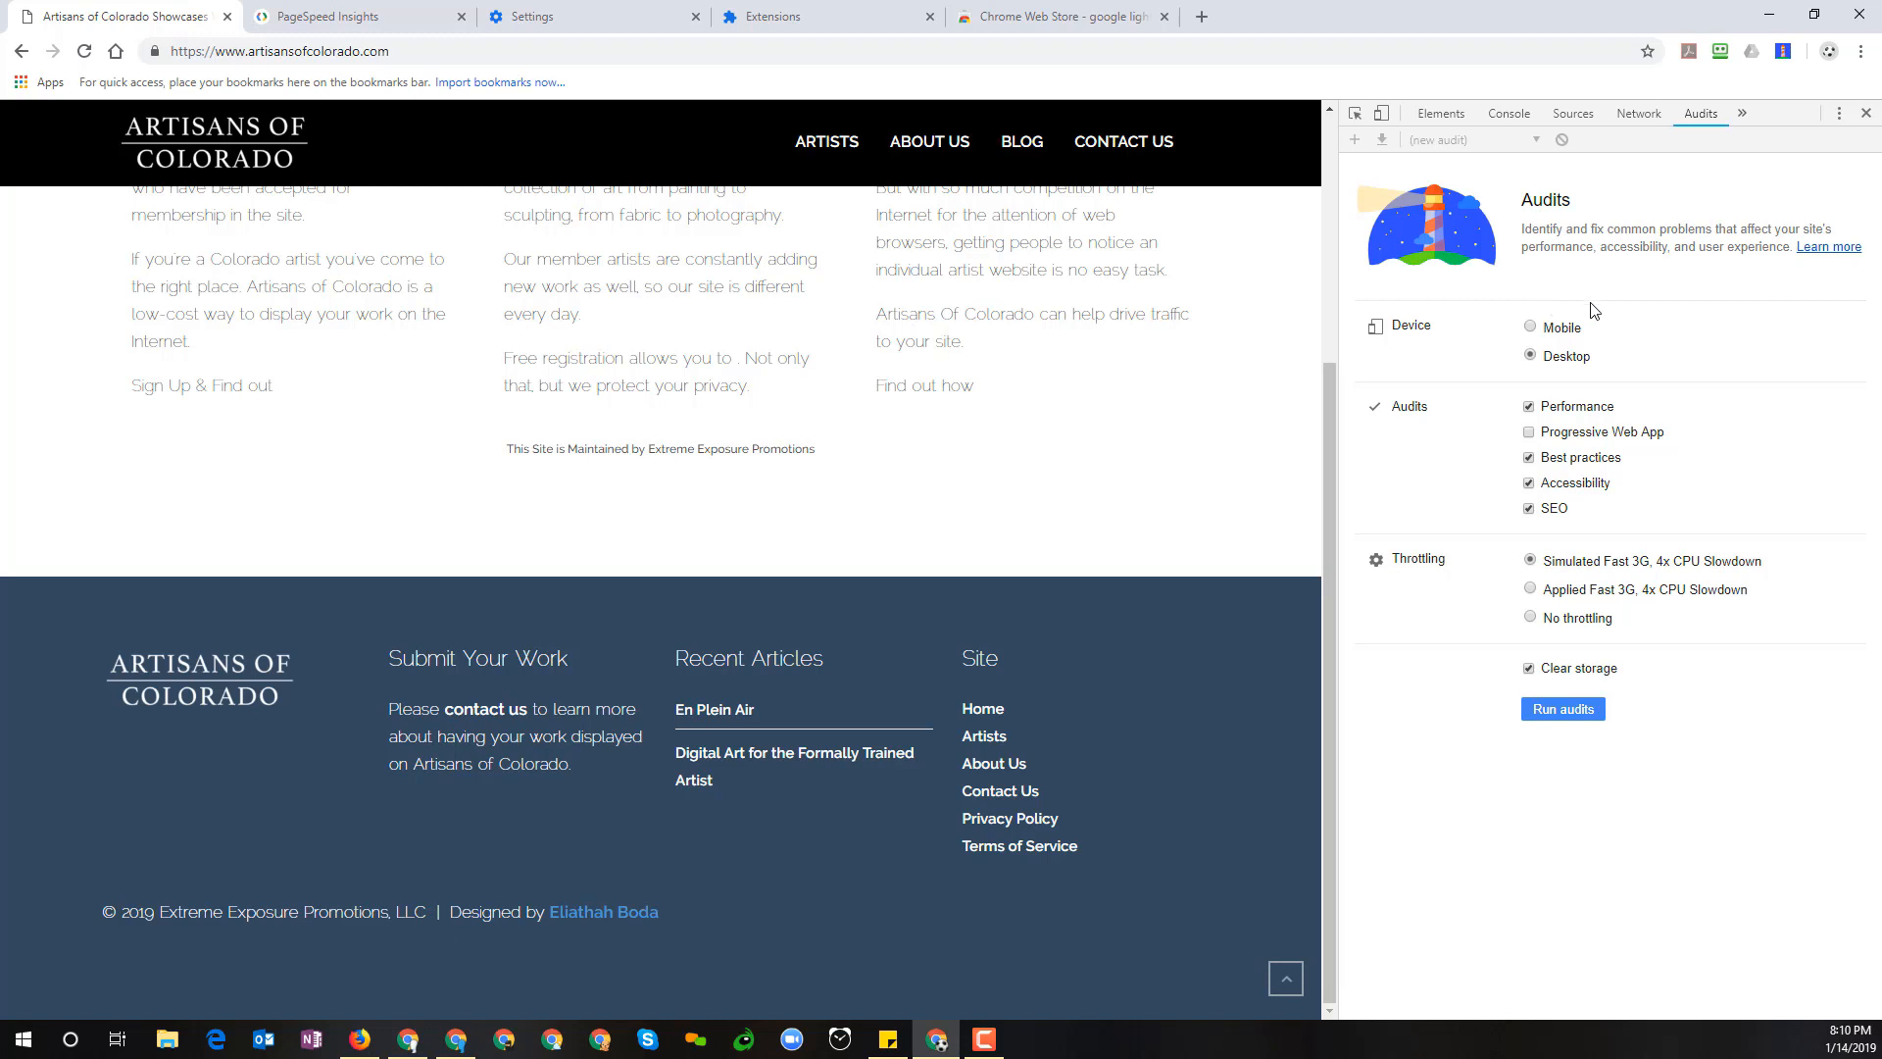
pyautogui.moveTo(1643, 308)
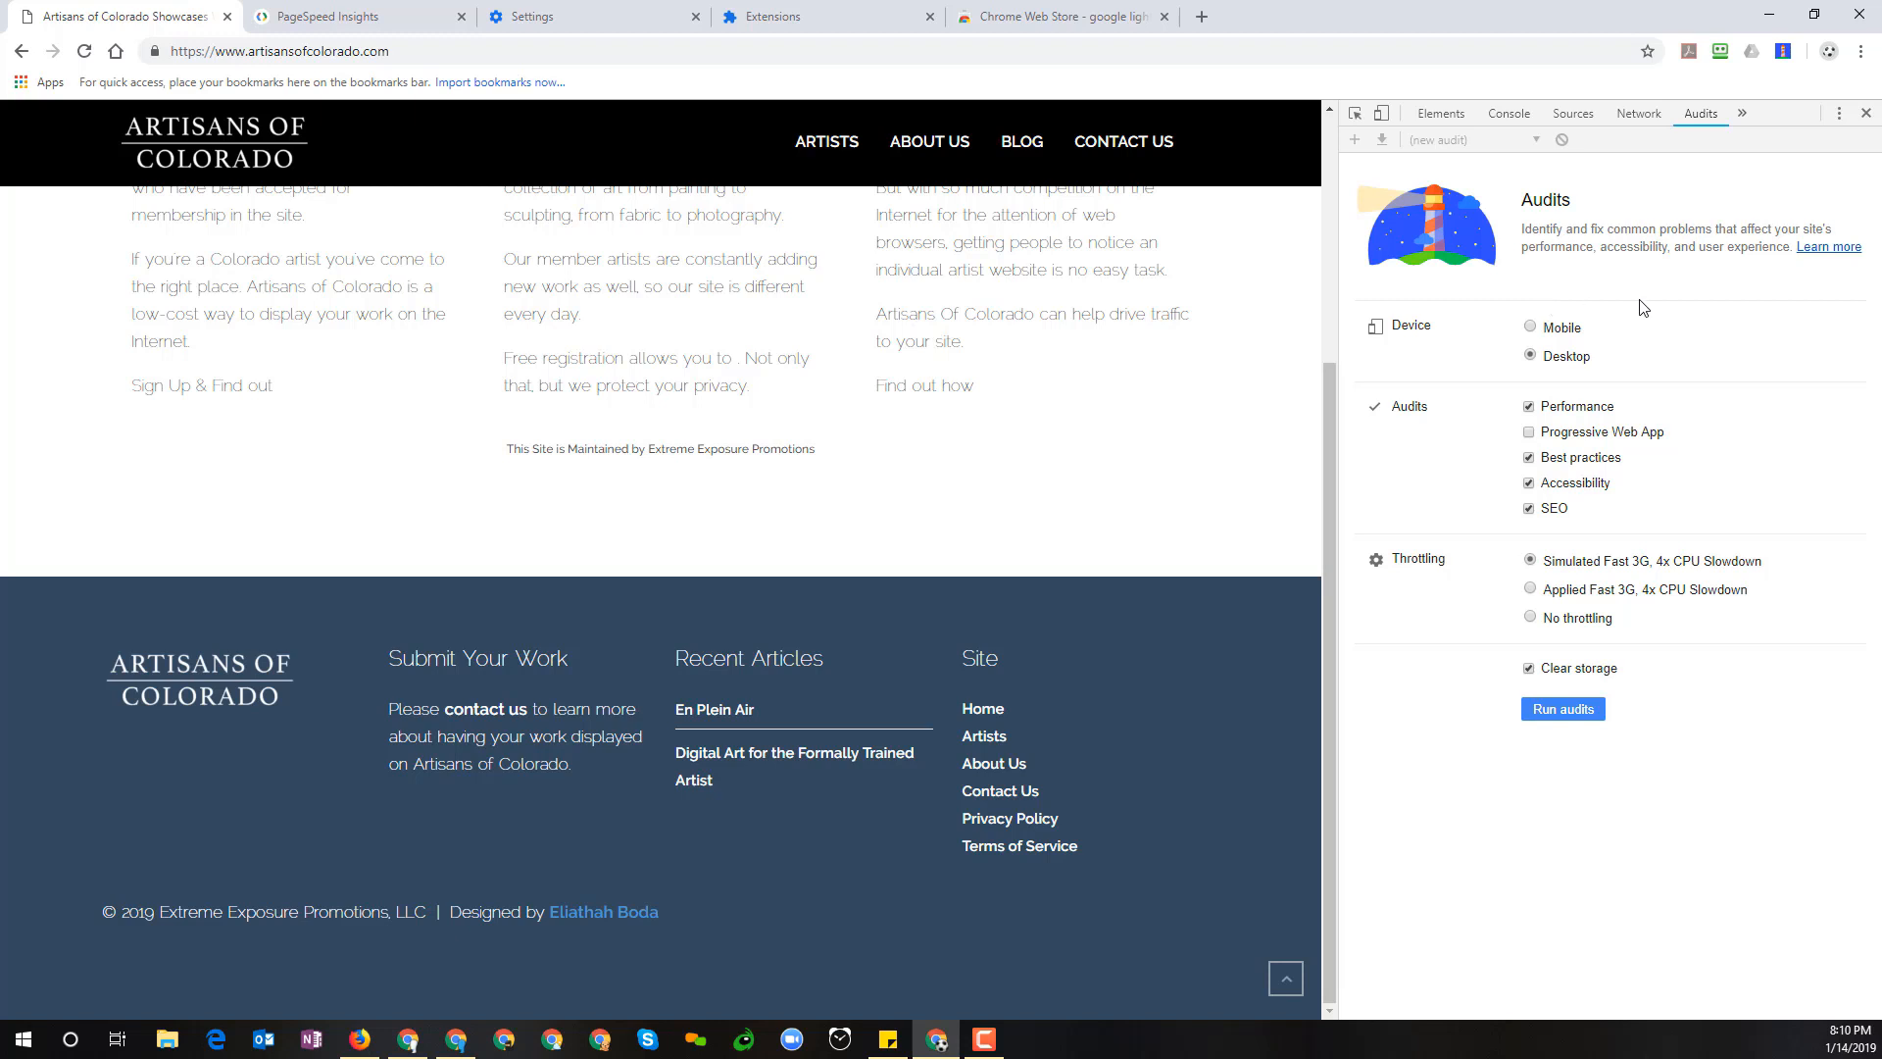